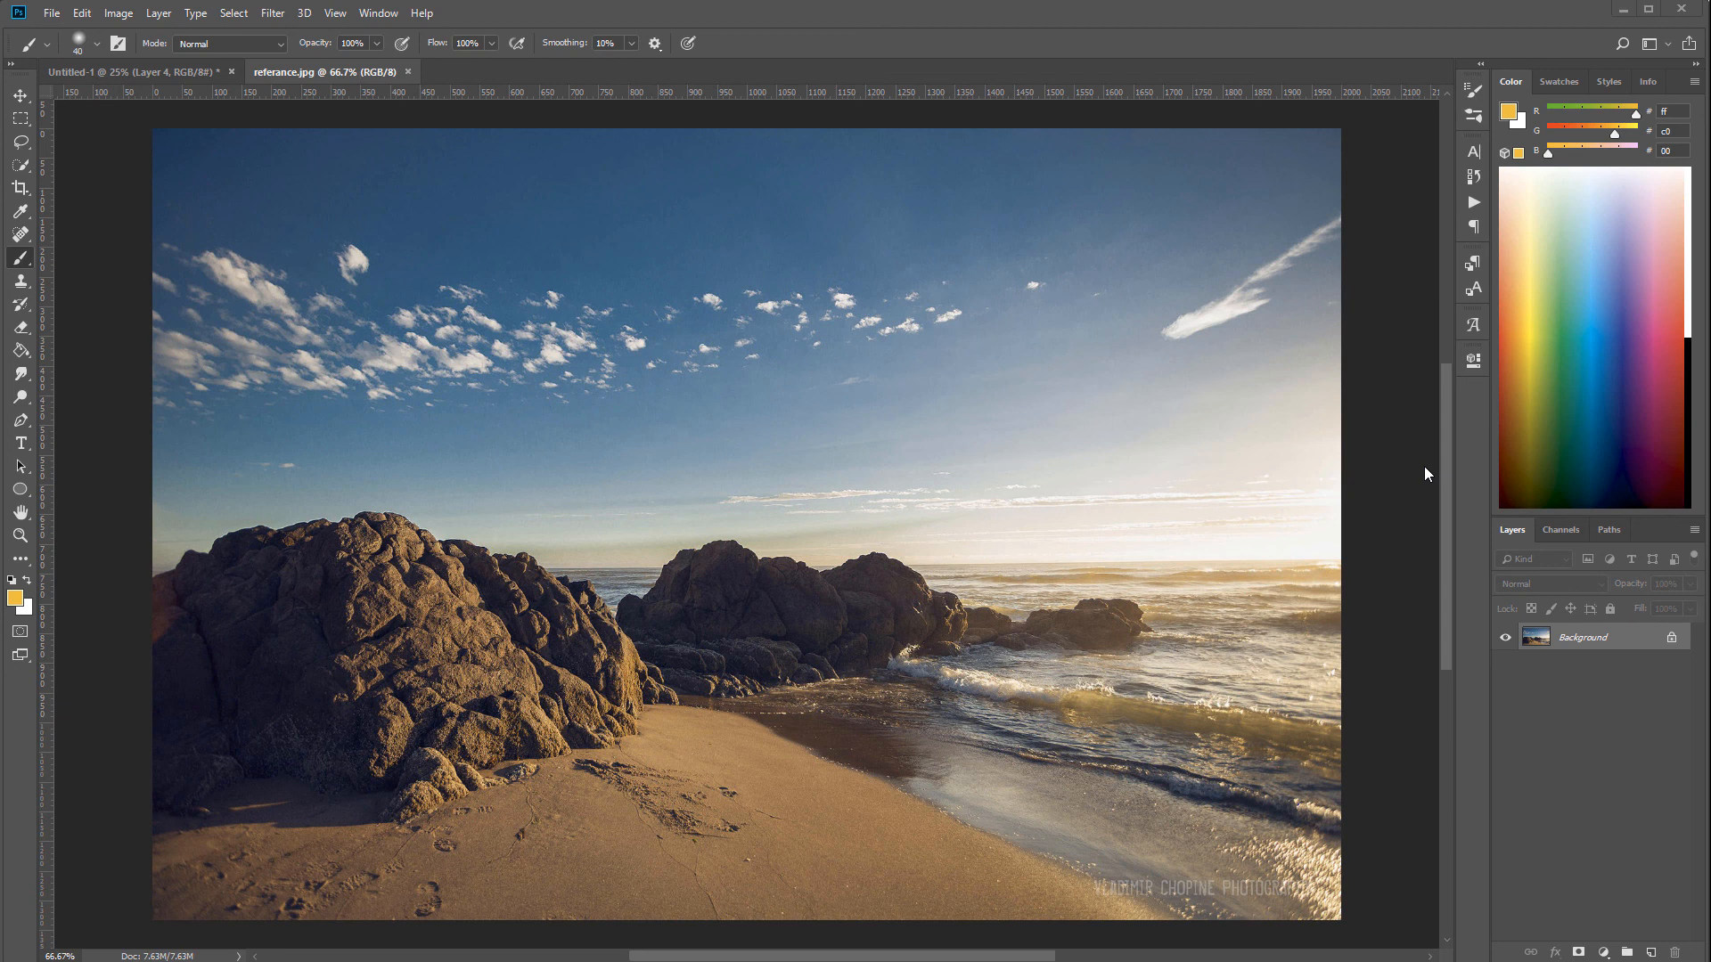
mouse_move(1401, 562)
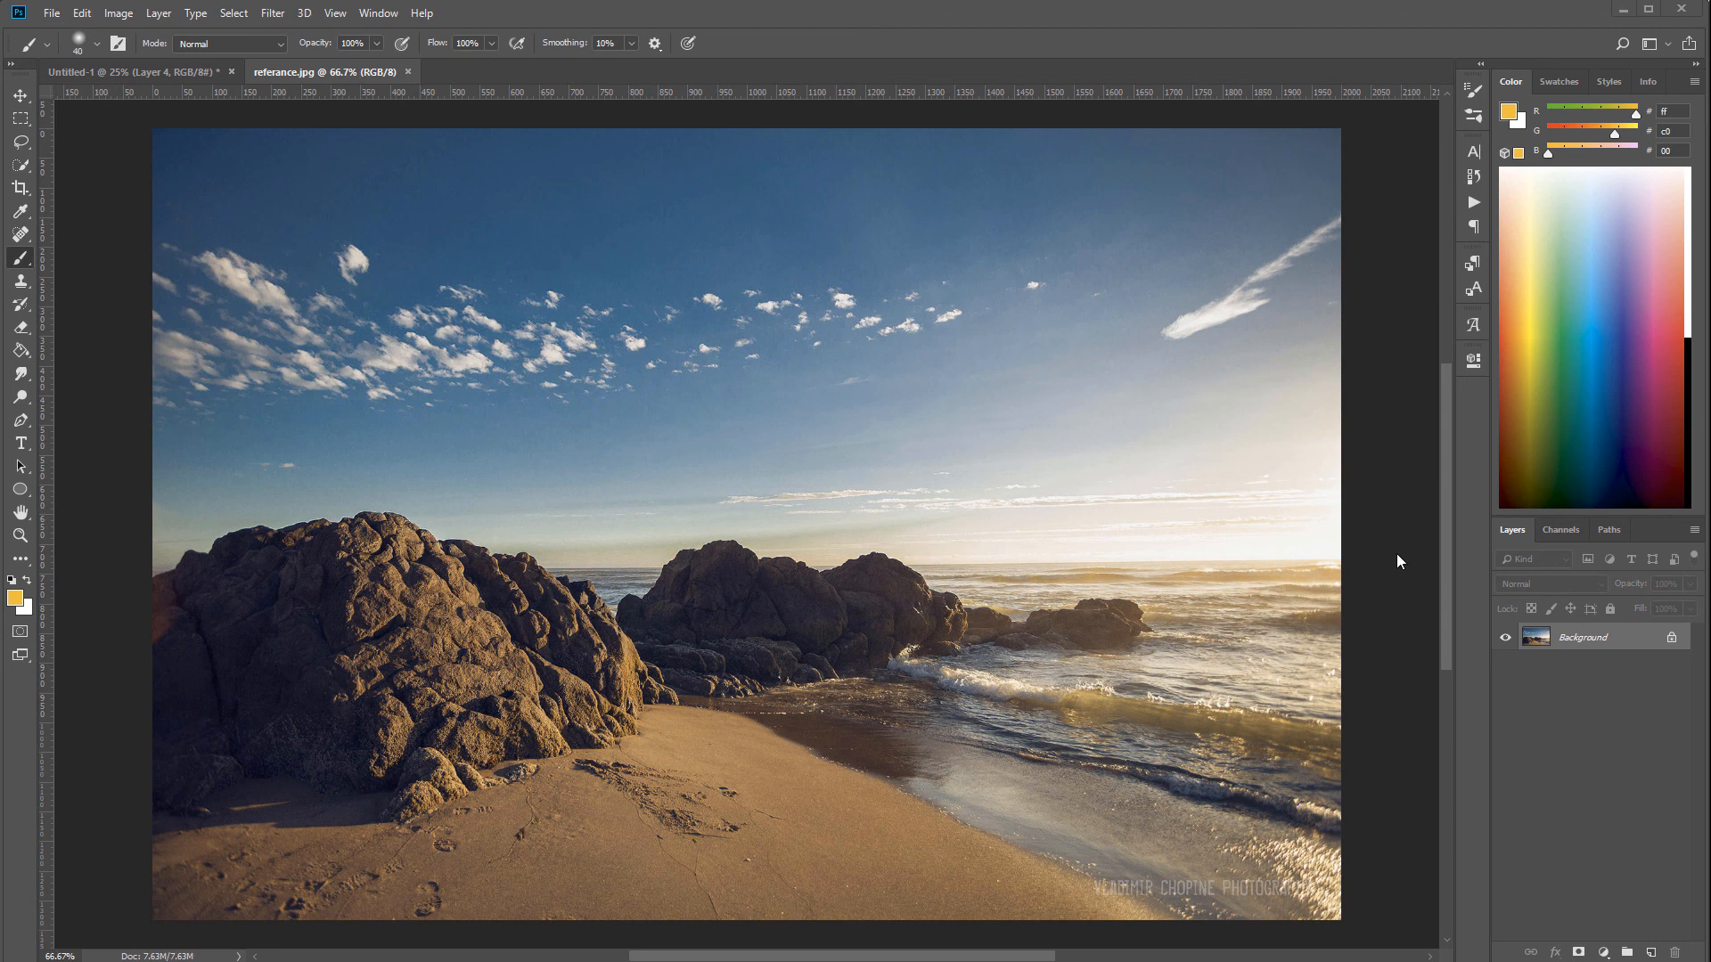
mouse_move(405, 597)
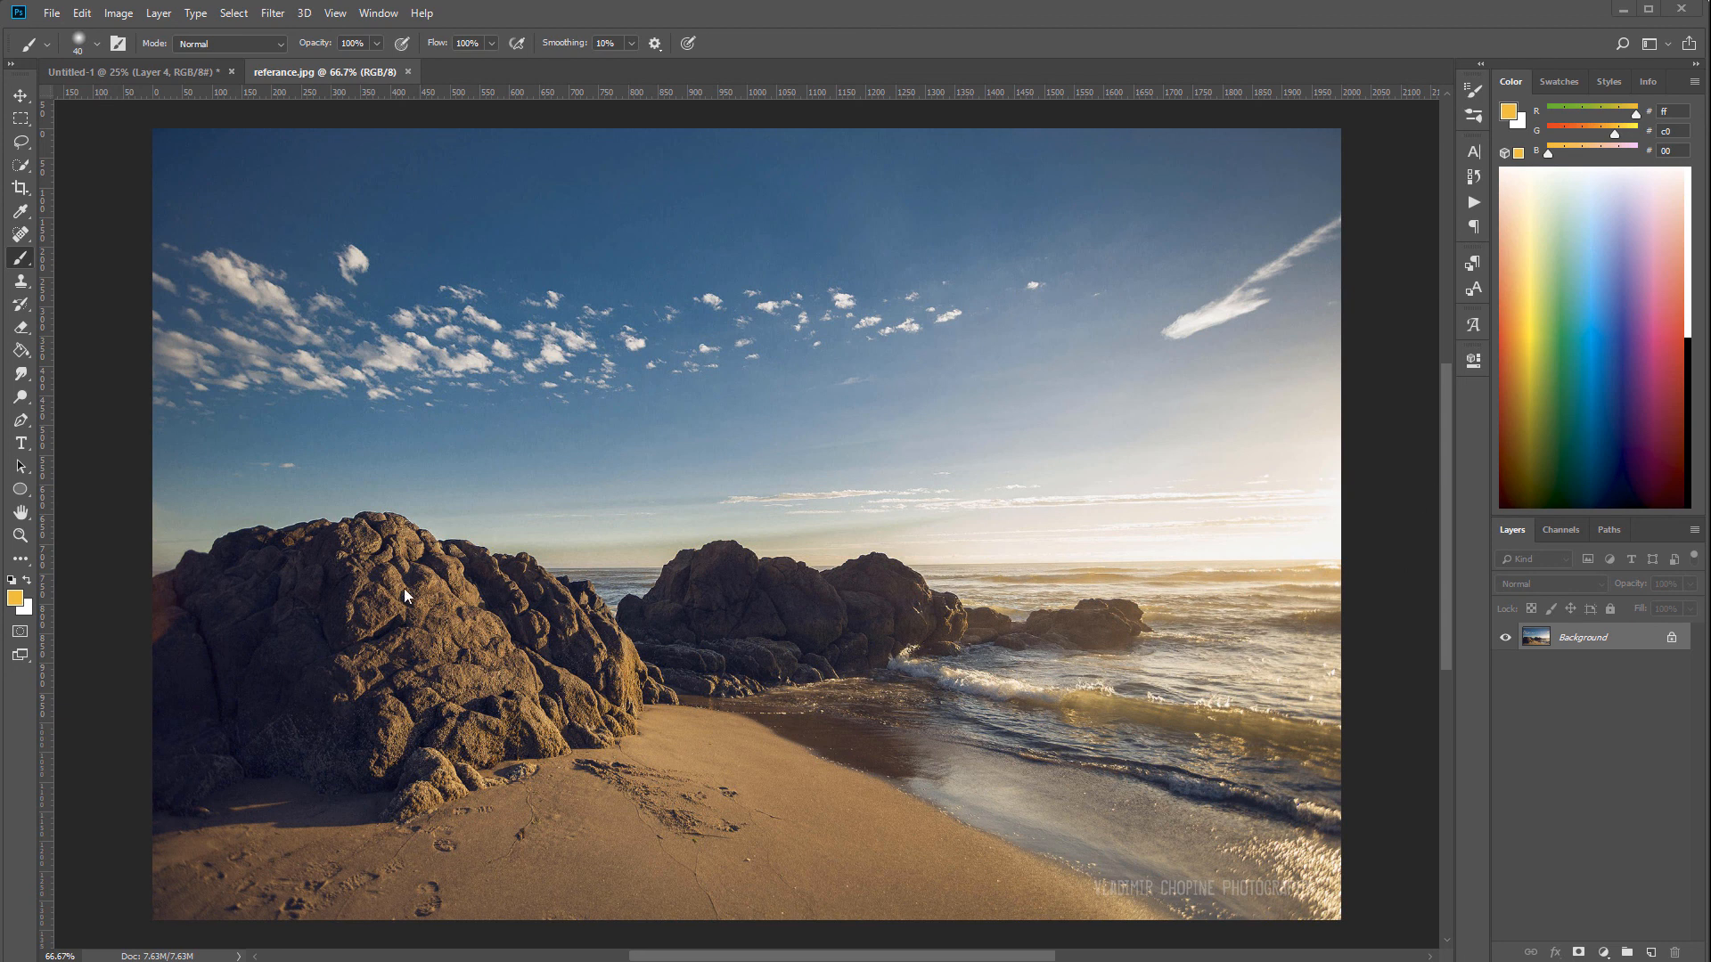
mouse_move(893, 365)
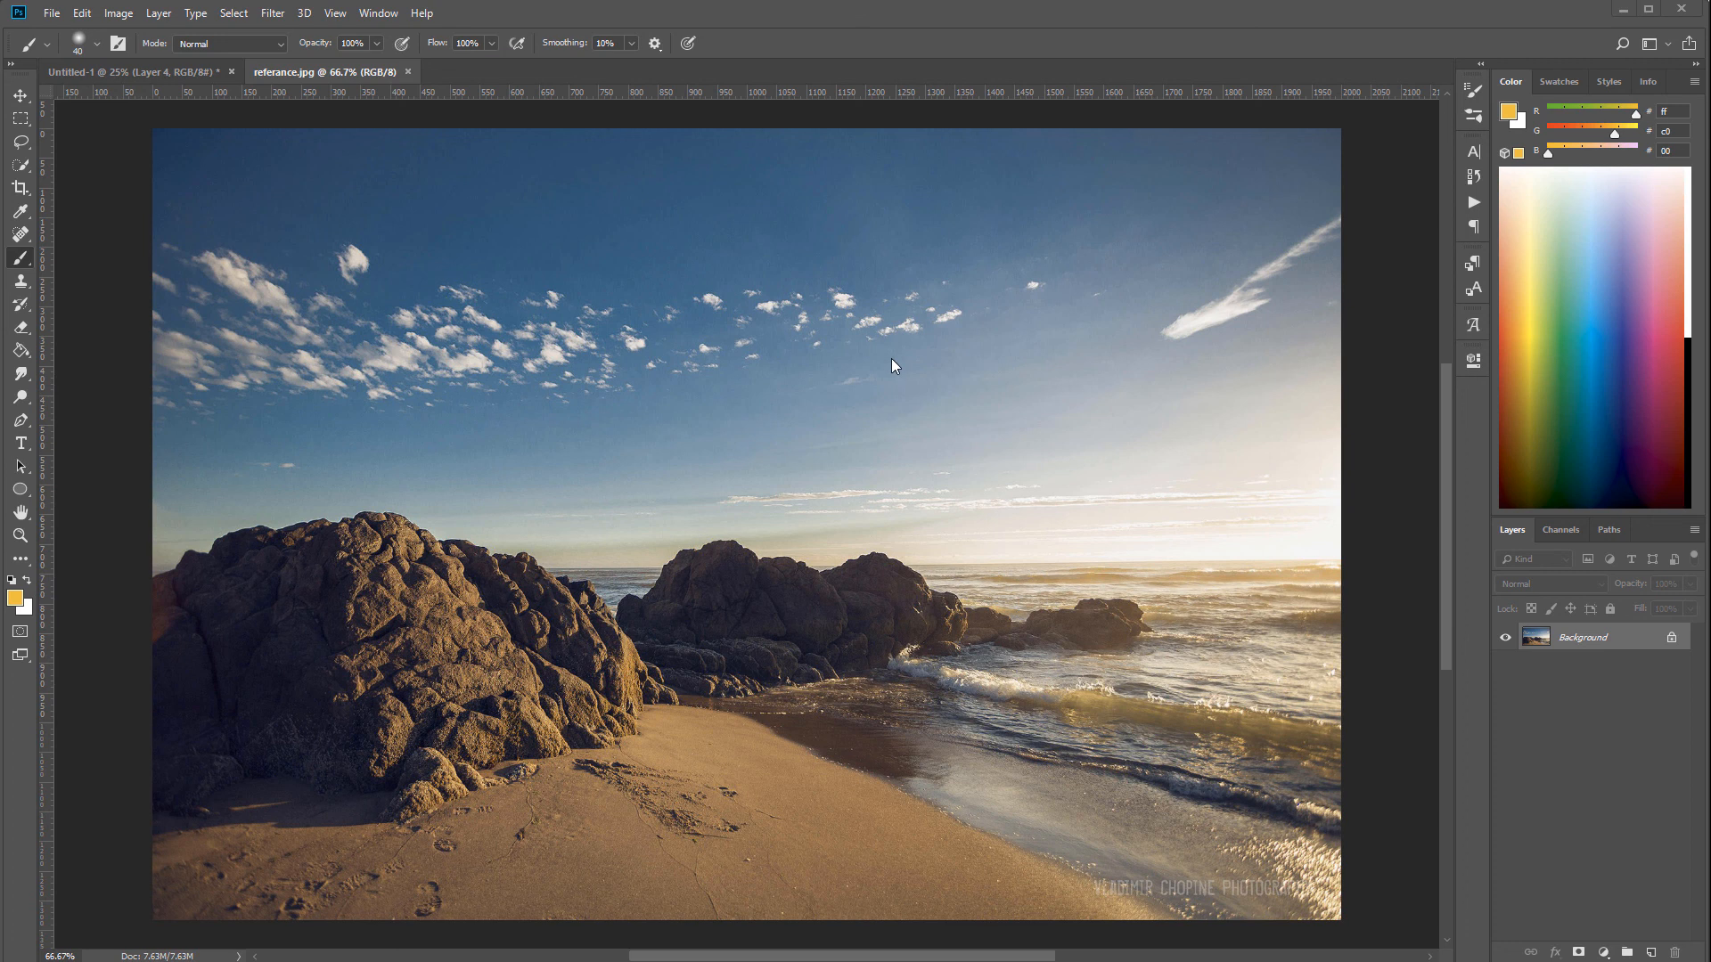
mouse_move(1170, 507)
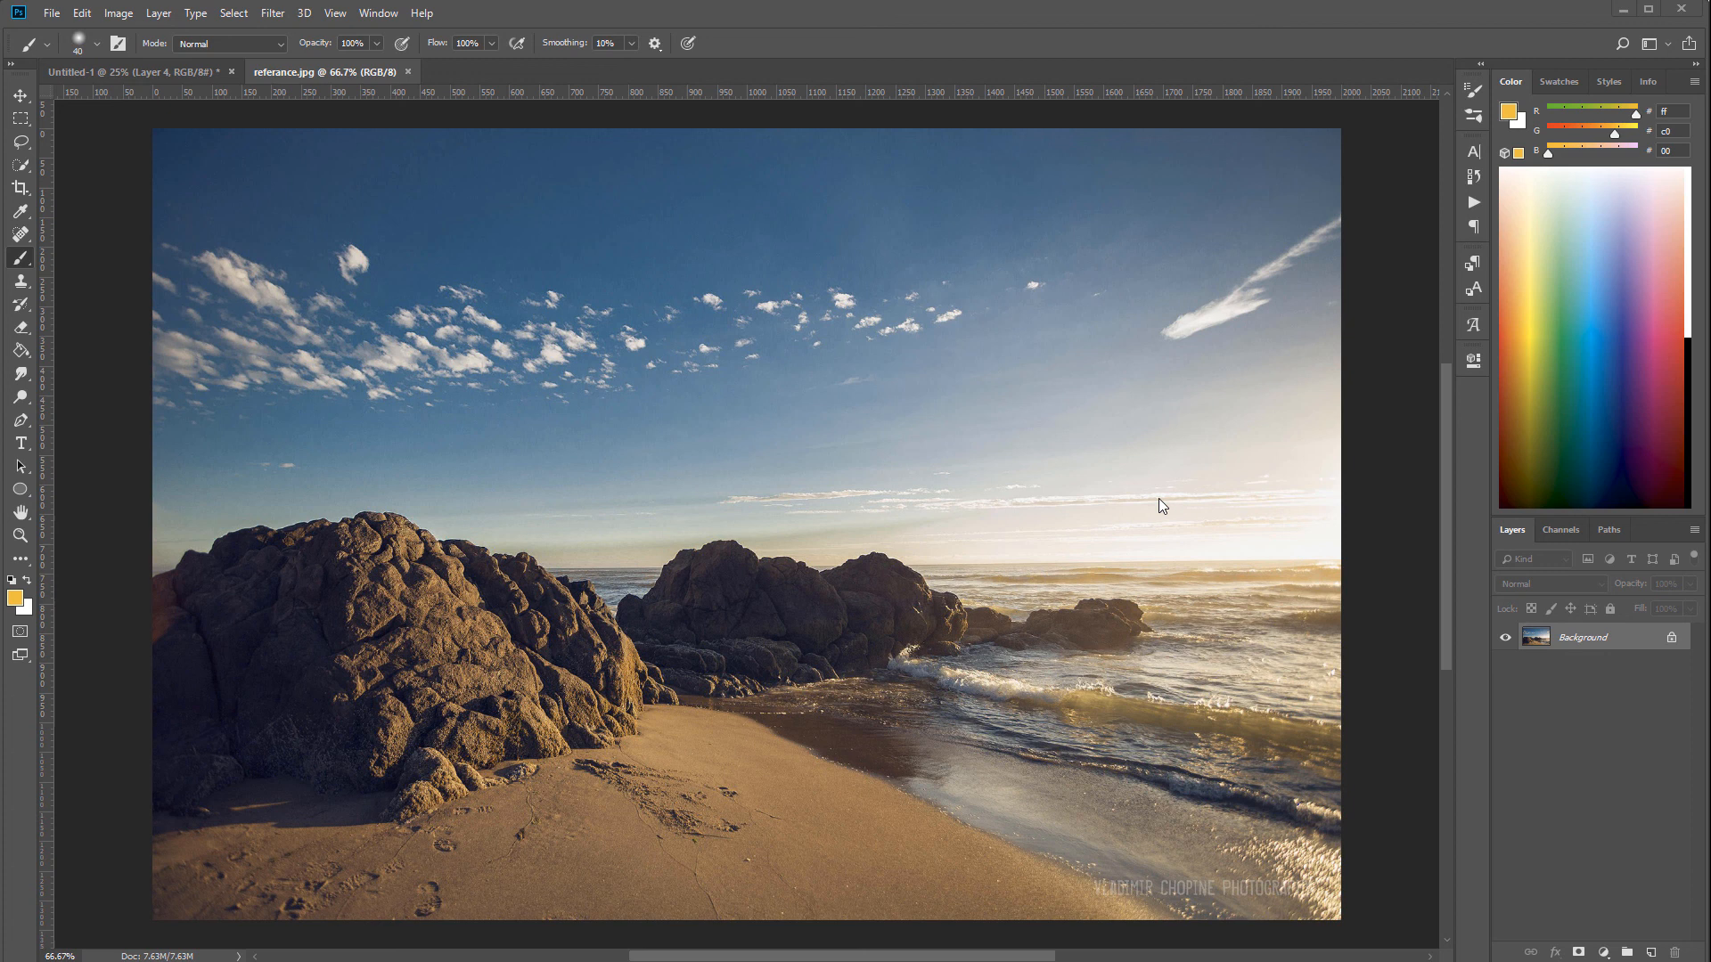
mouse_move(1060, 589)
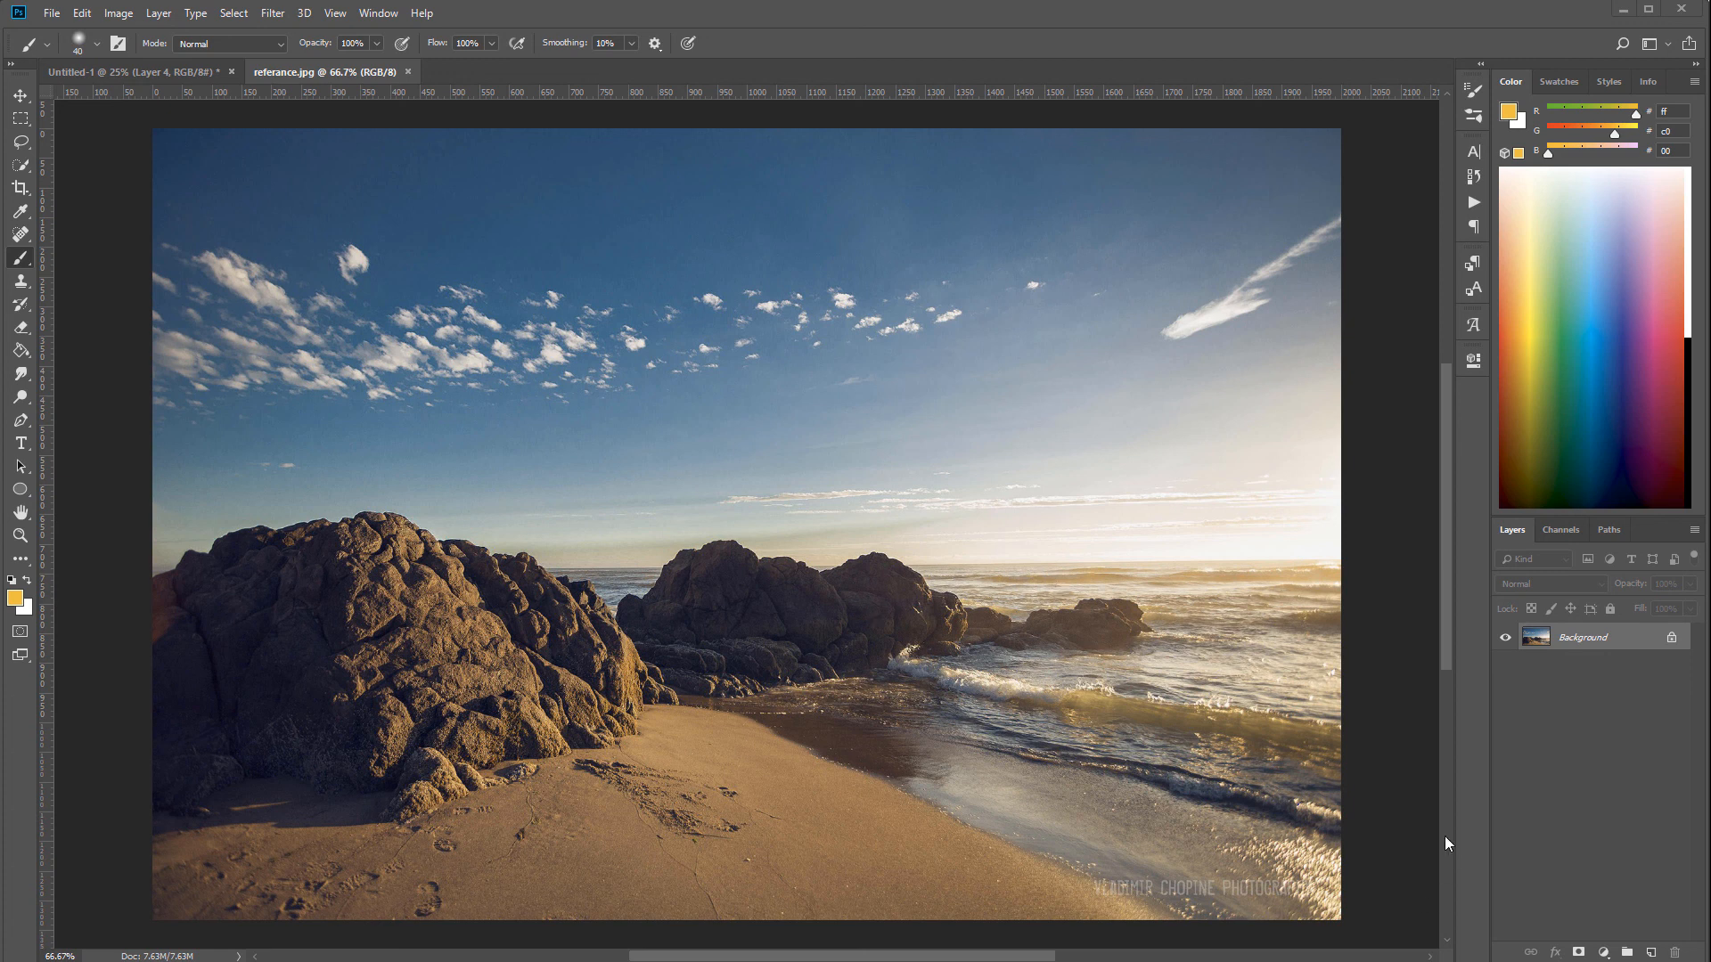
mouse_move(1324, 663)
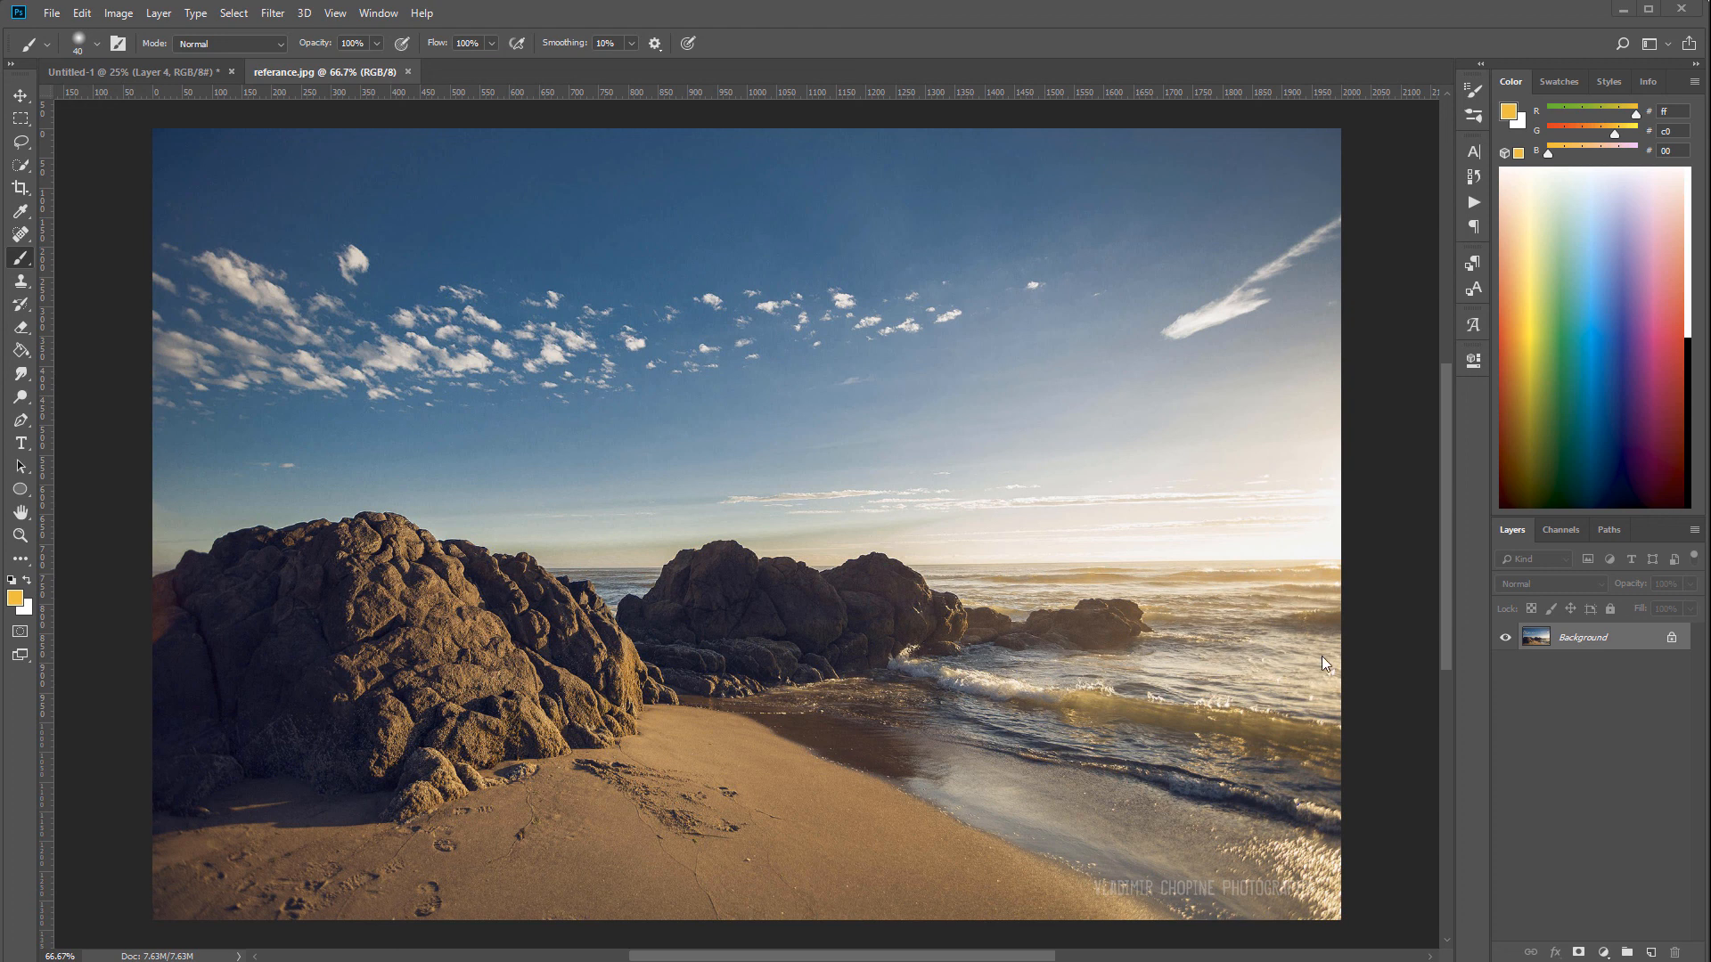
mouse_move(1356, 896)
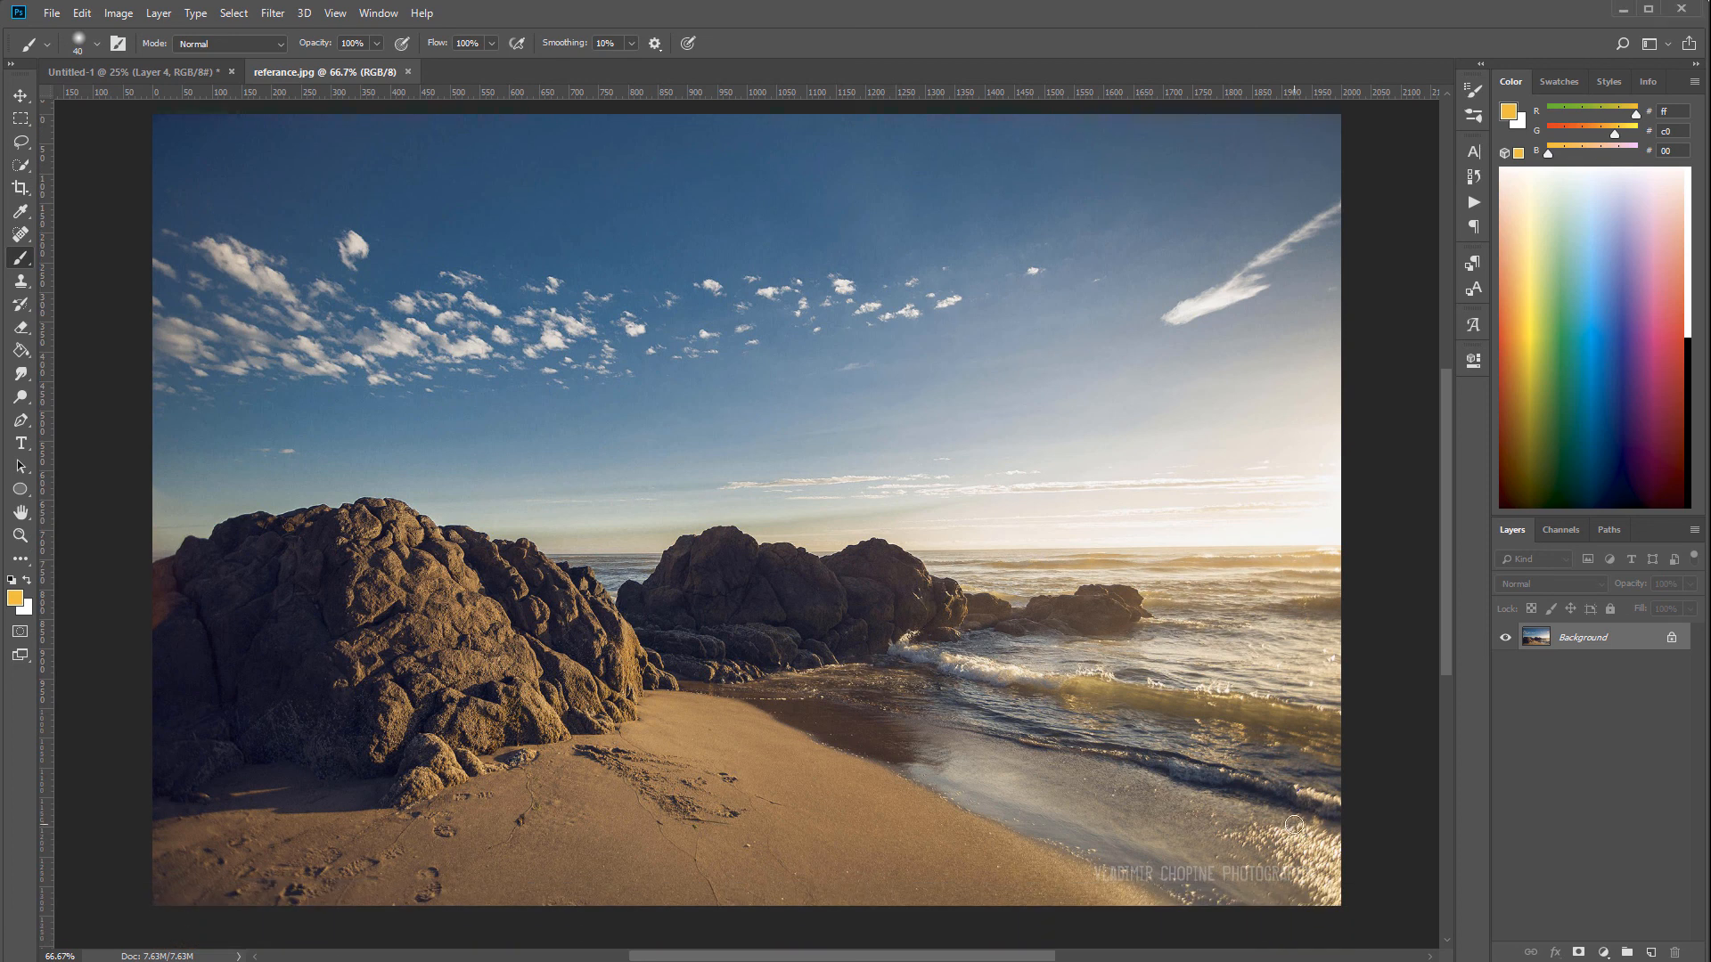
mouse_move(39, 196)
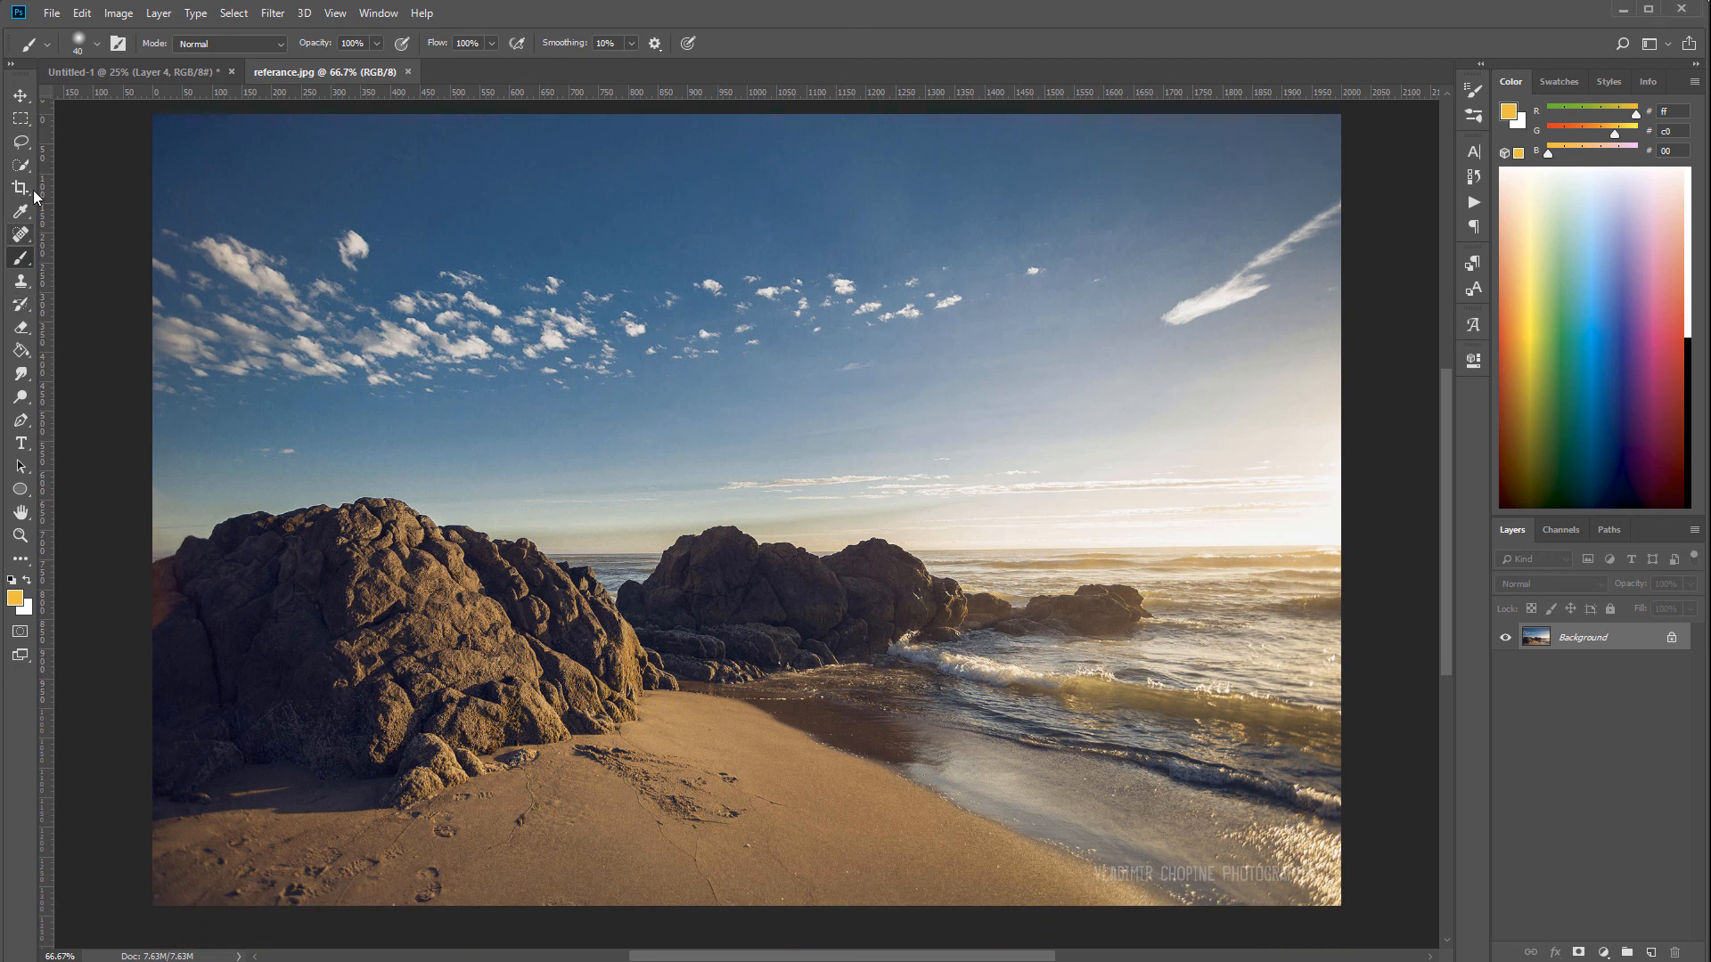
mouse_move(22, 407)
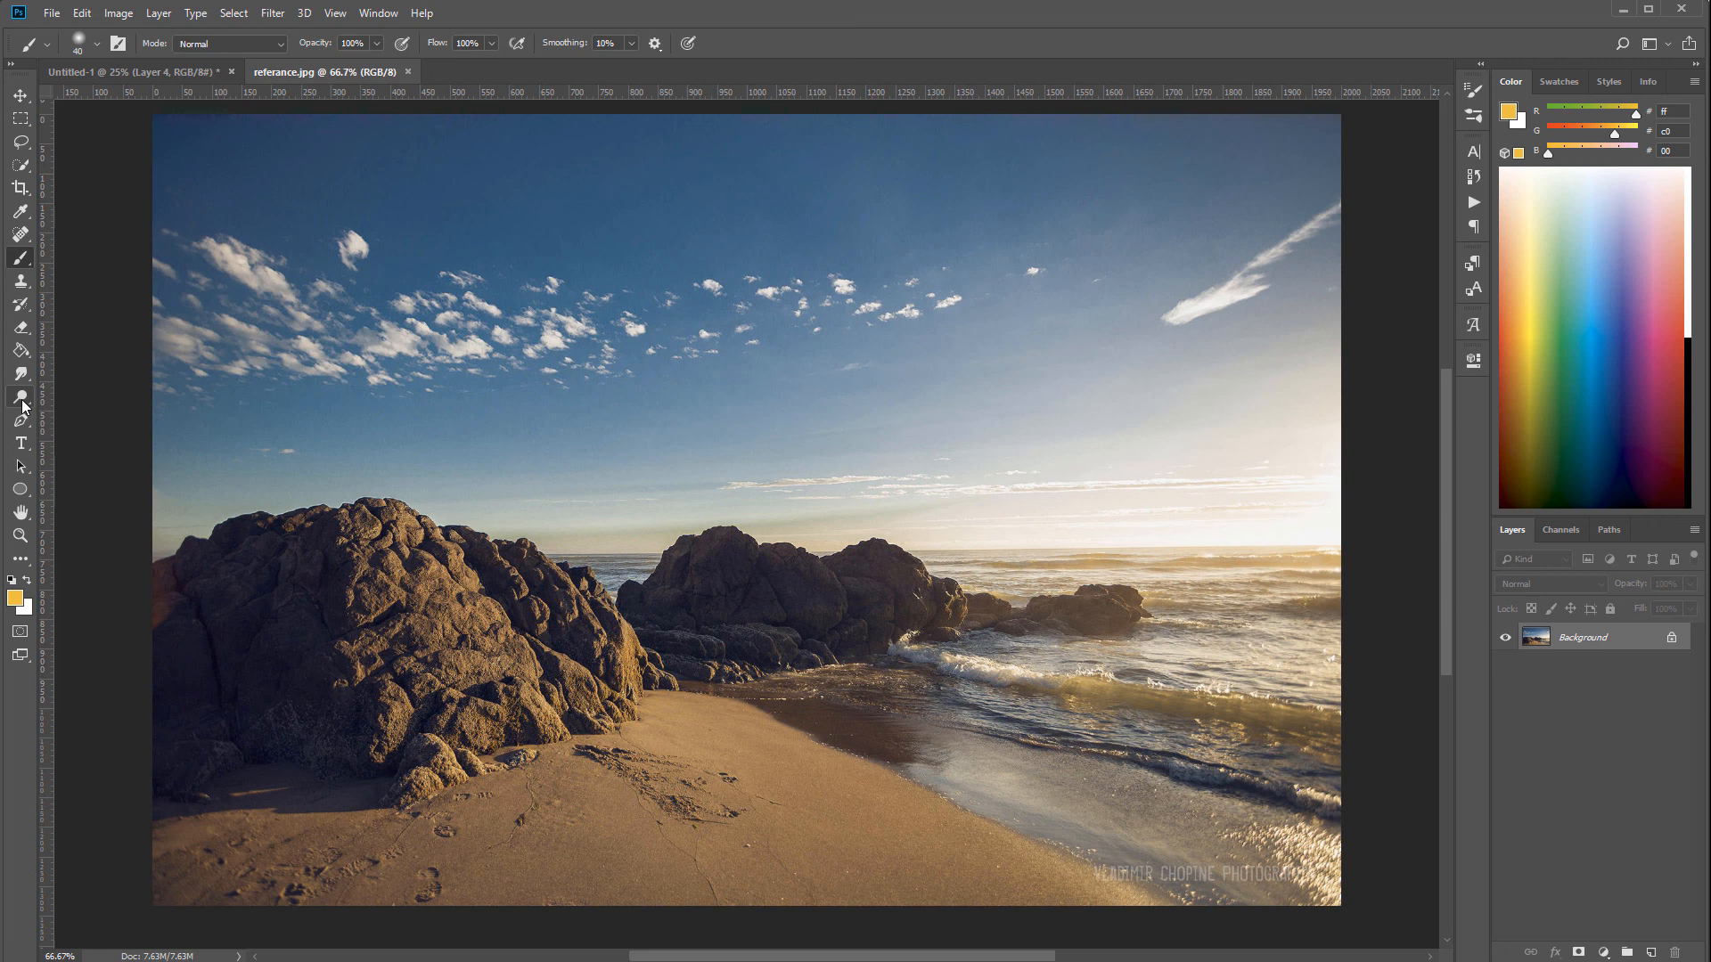
In the Untitled-1 sketch, show Layer 2's sun plus the light rays and wavy water layers
click(19, 396)
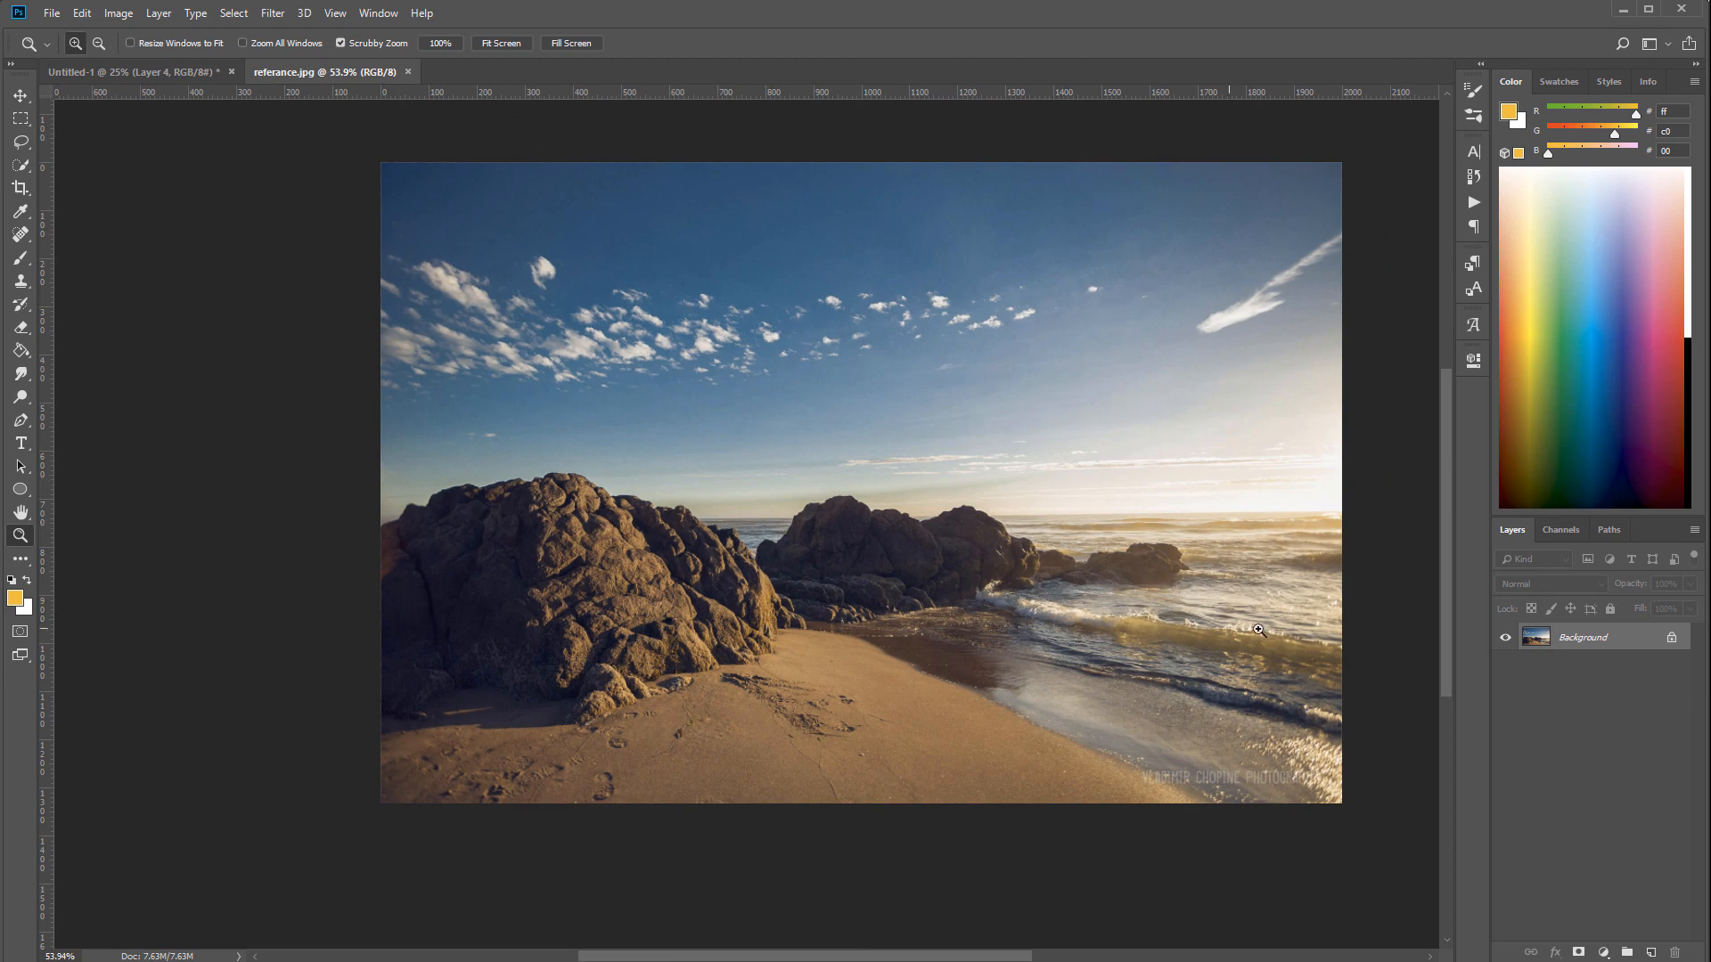
mouse_move(1351, 676)
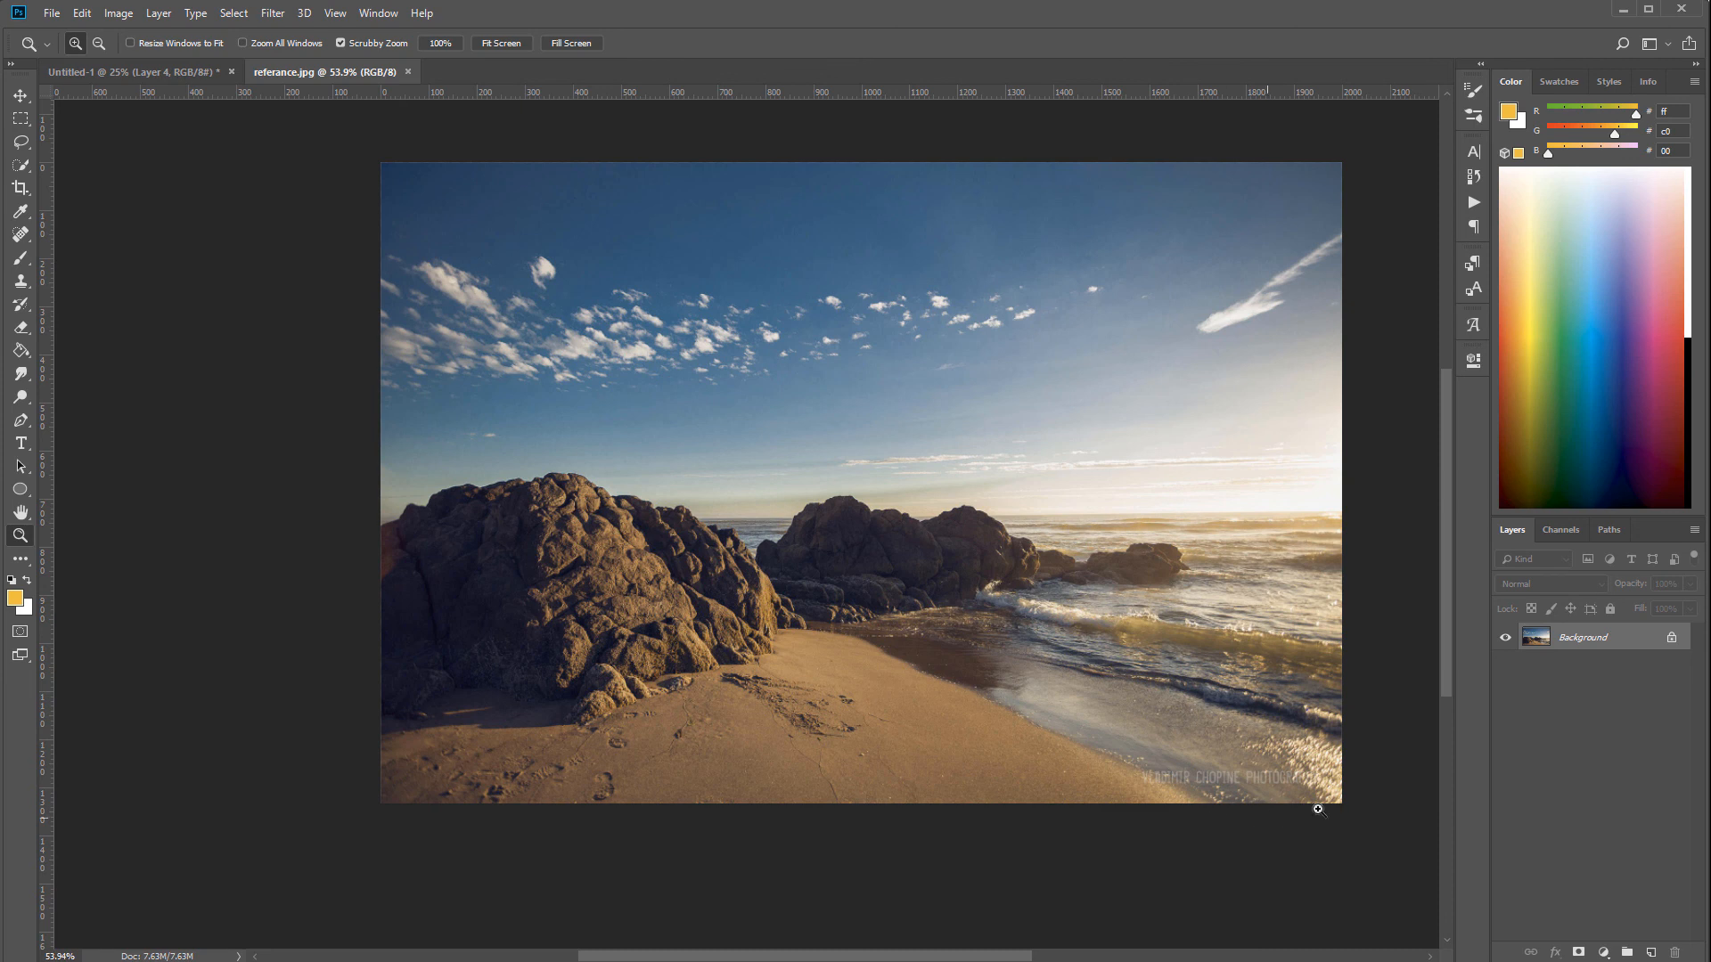
mouse_move(1341, 757)
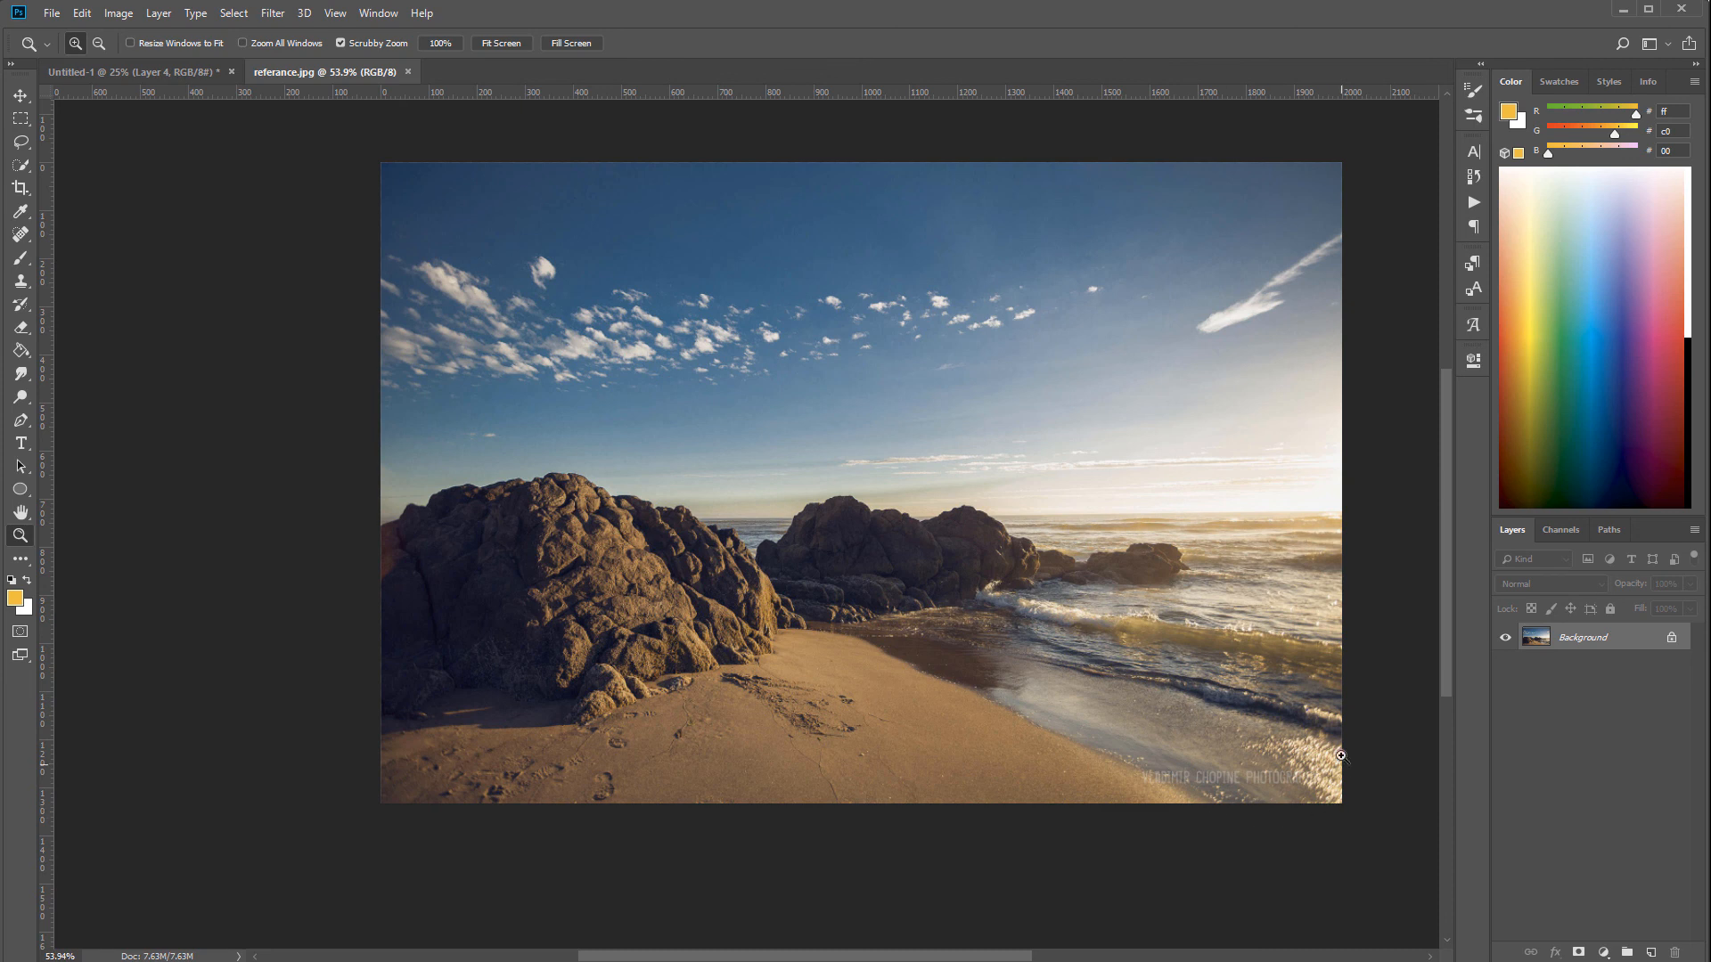
mouse_move(1312, 594)
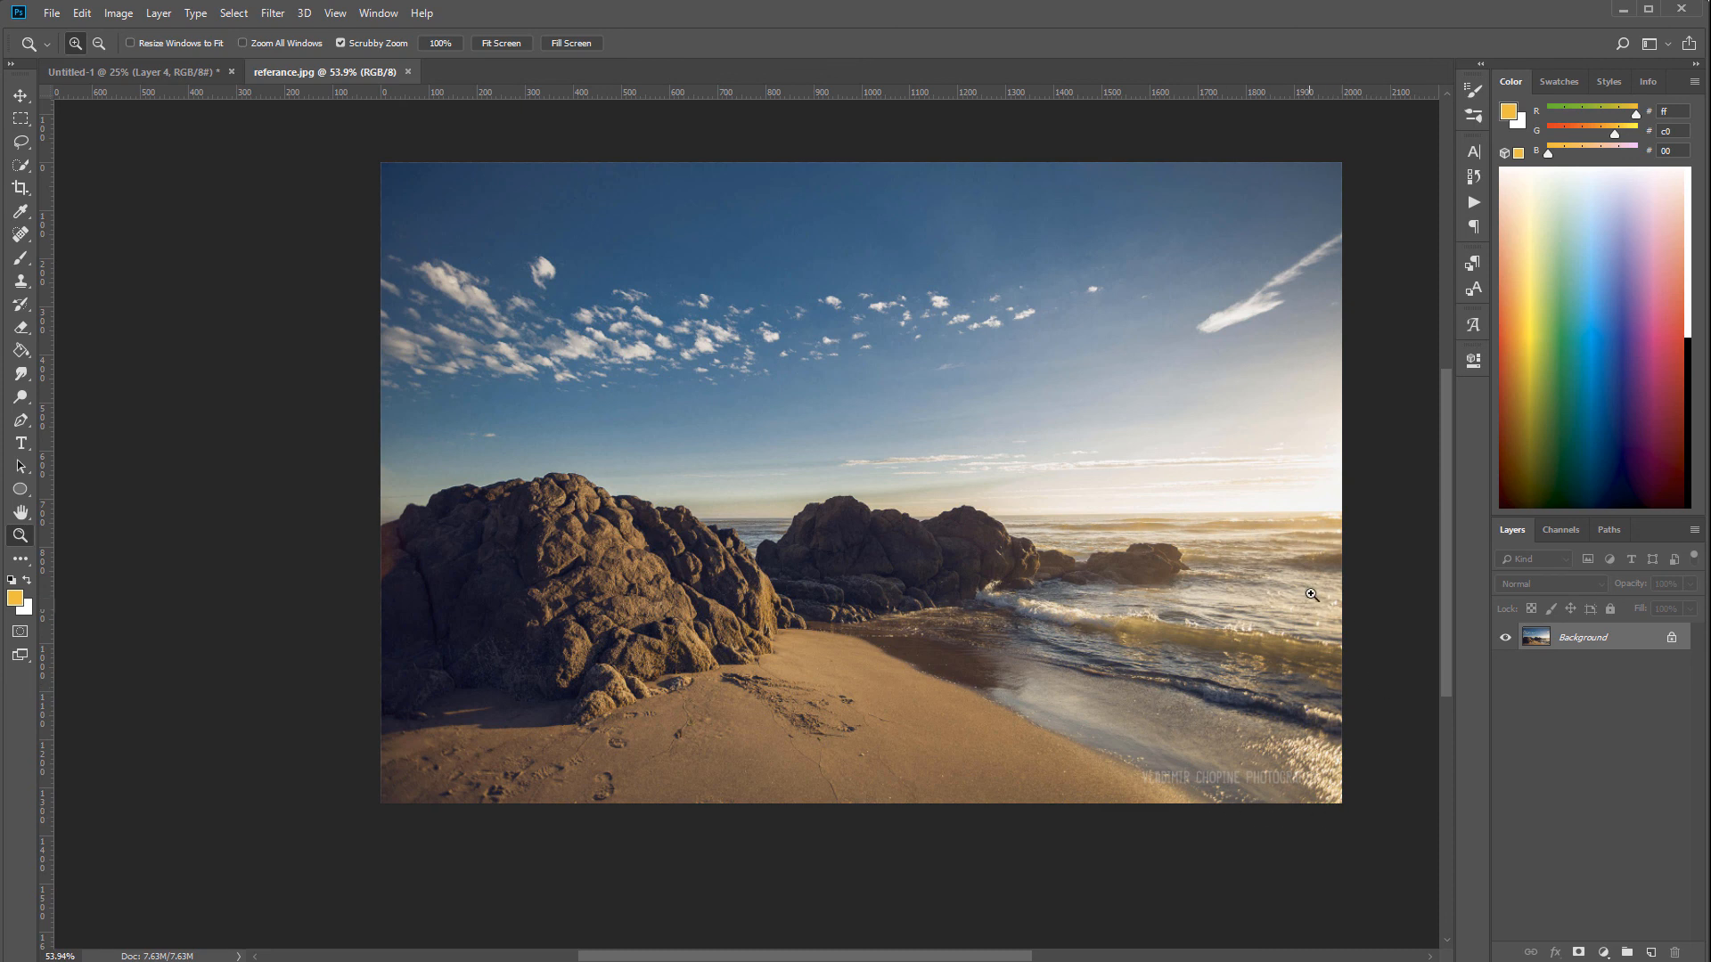
mouse_move(1190, 599)
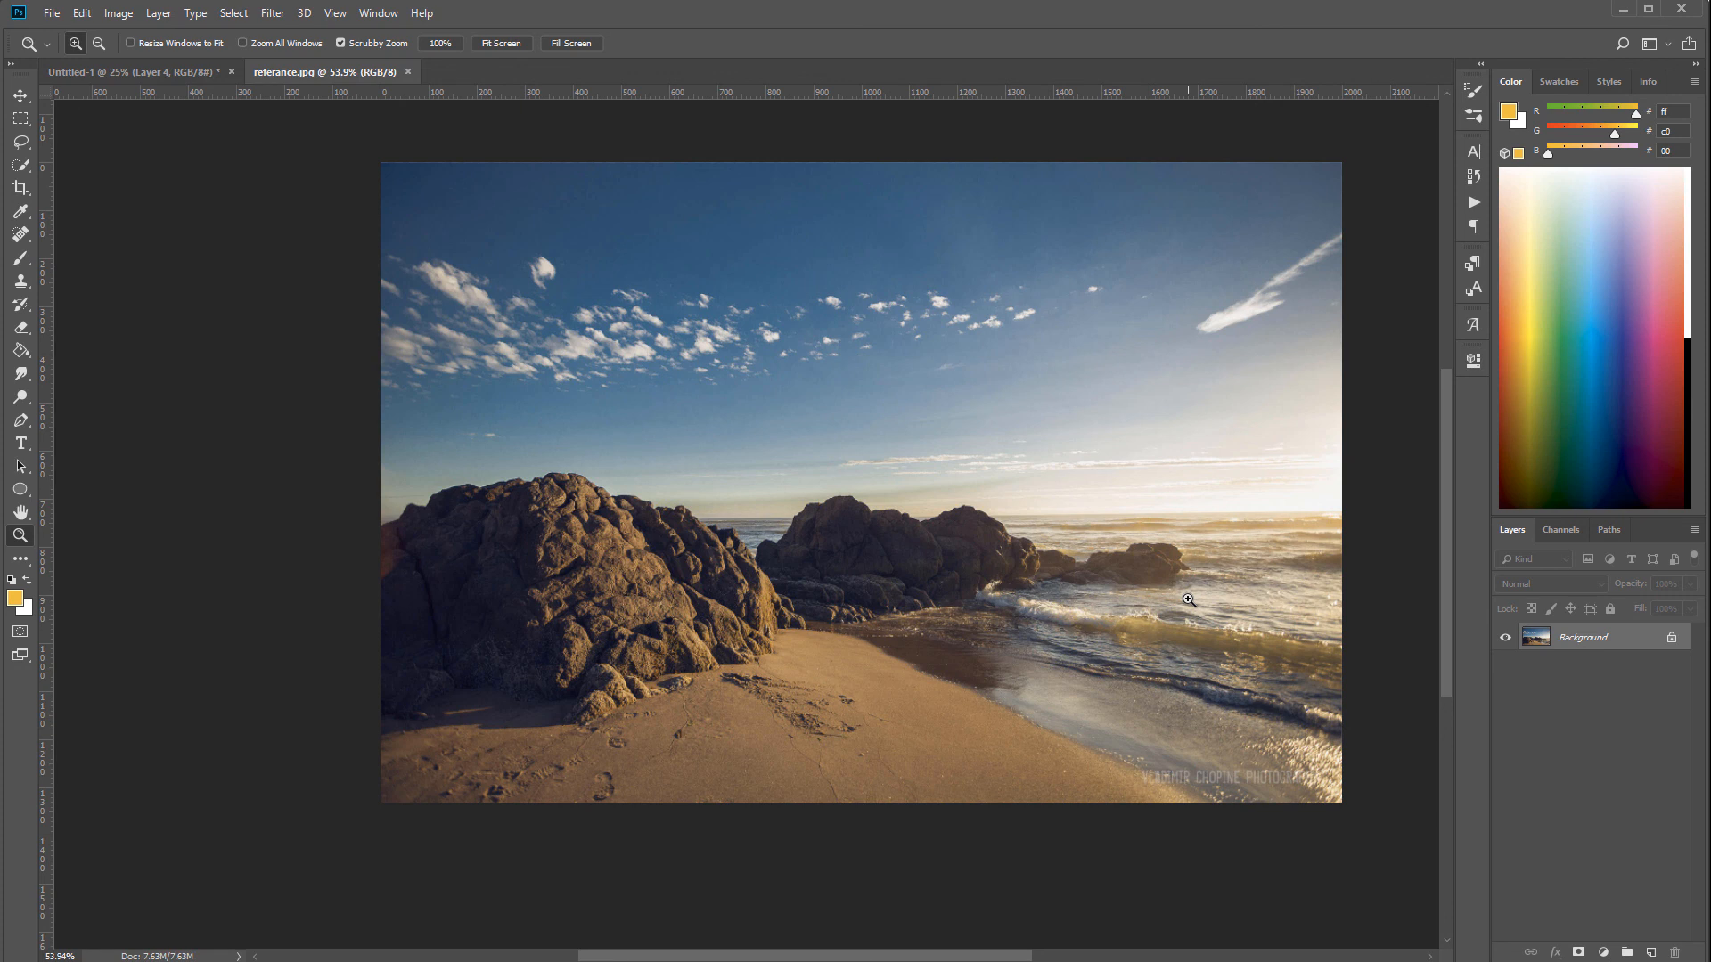
mouse_move(1314, 540)
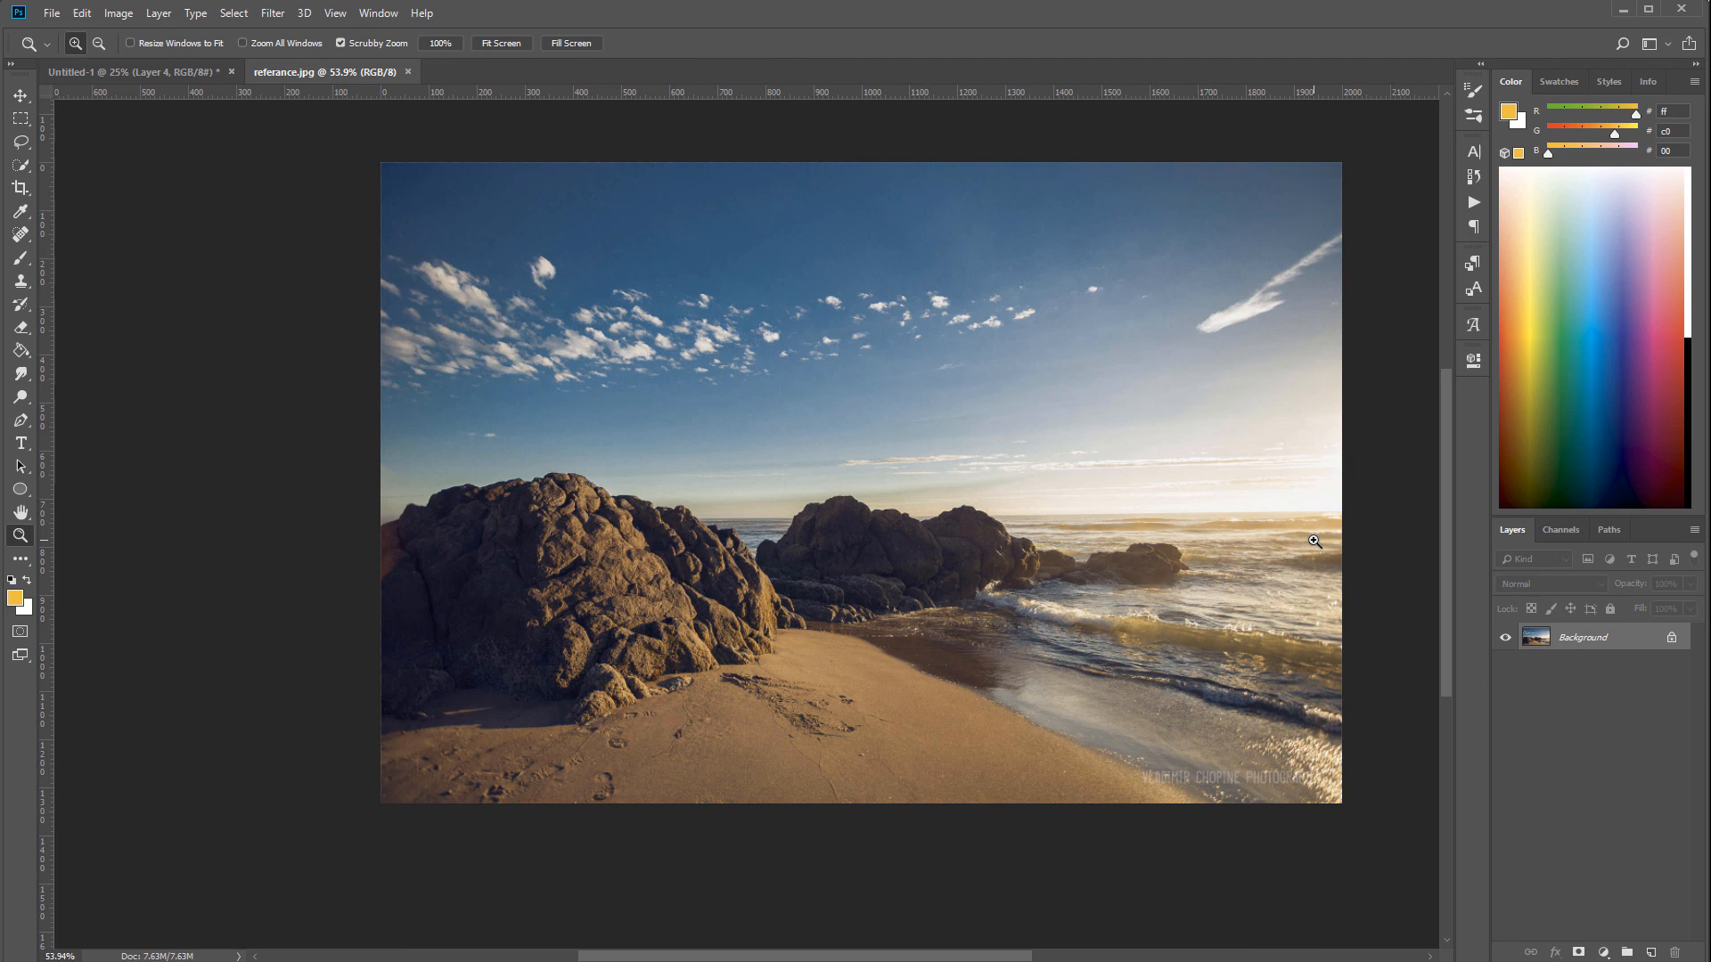
click(131, 72)
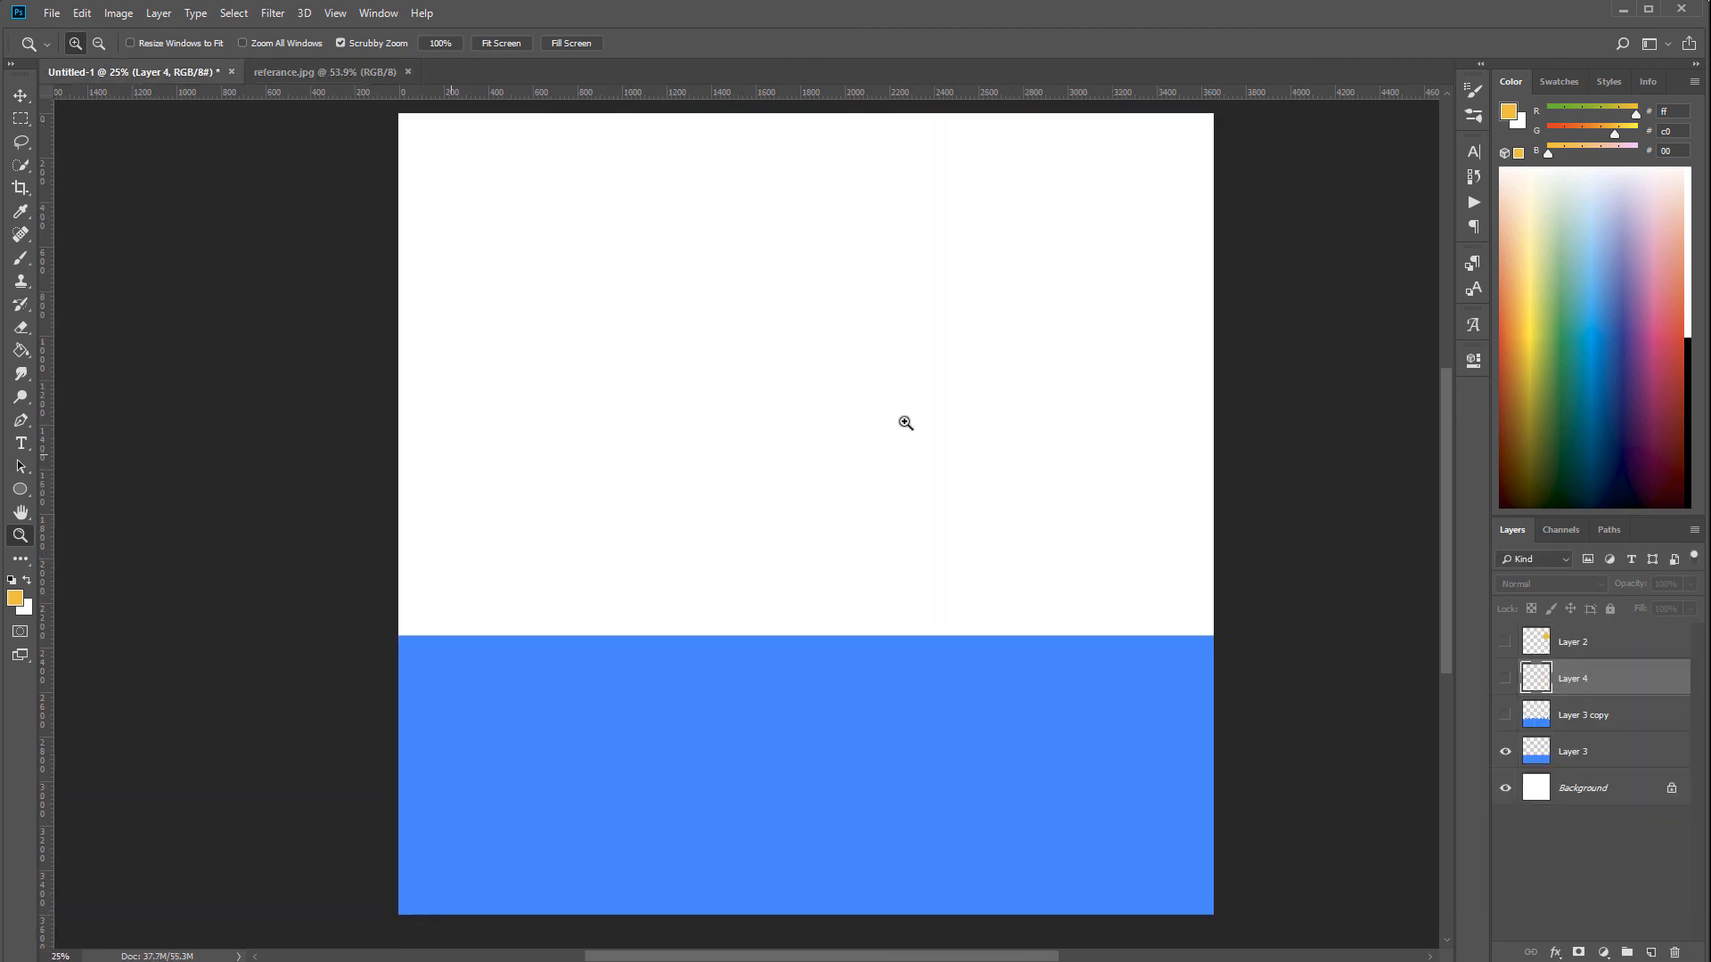
click(19, 95)
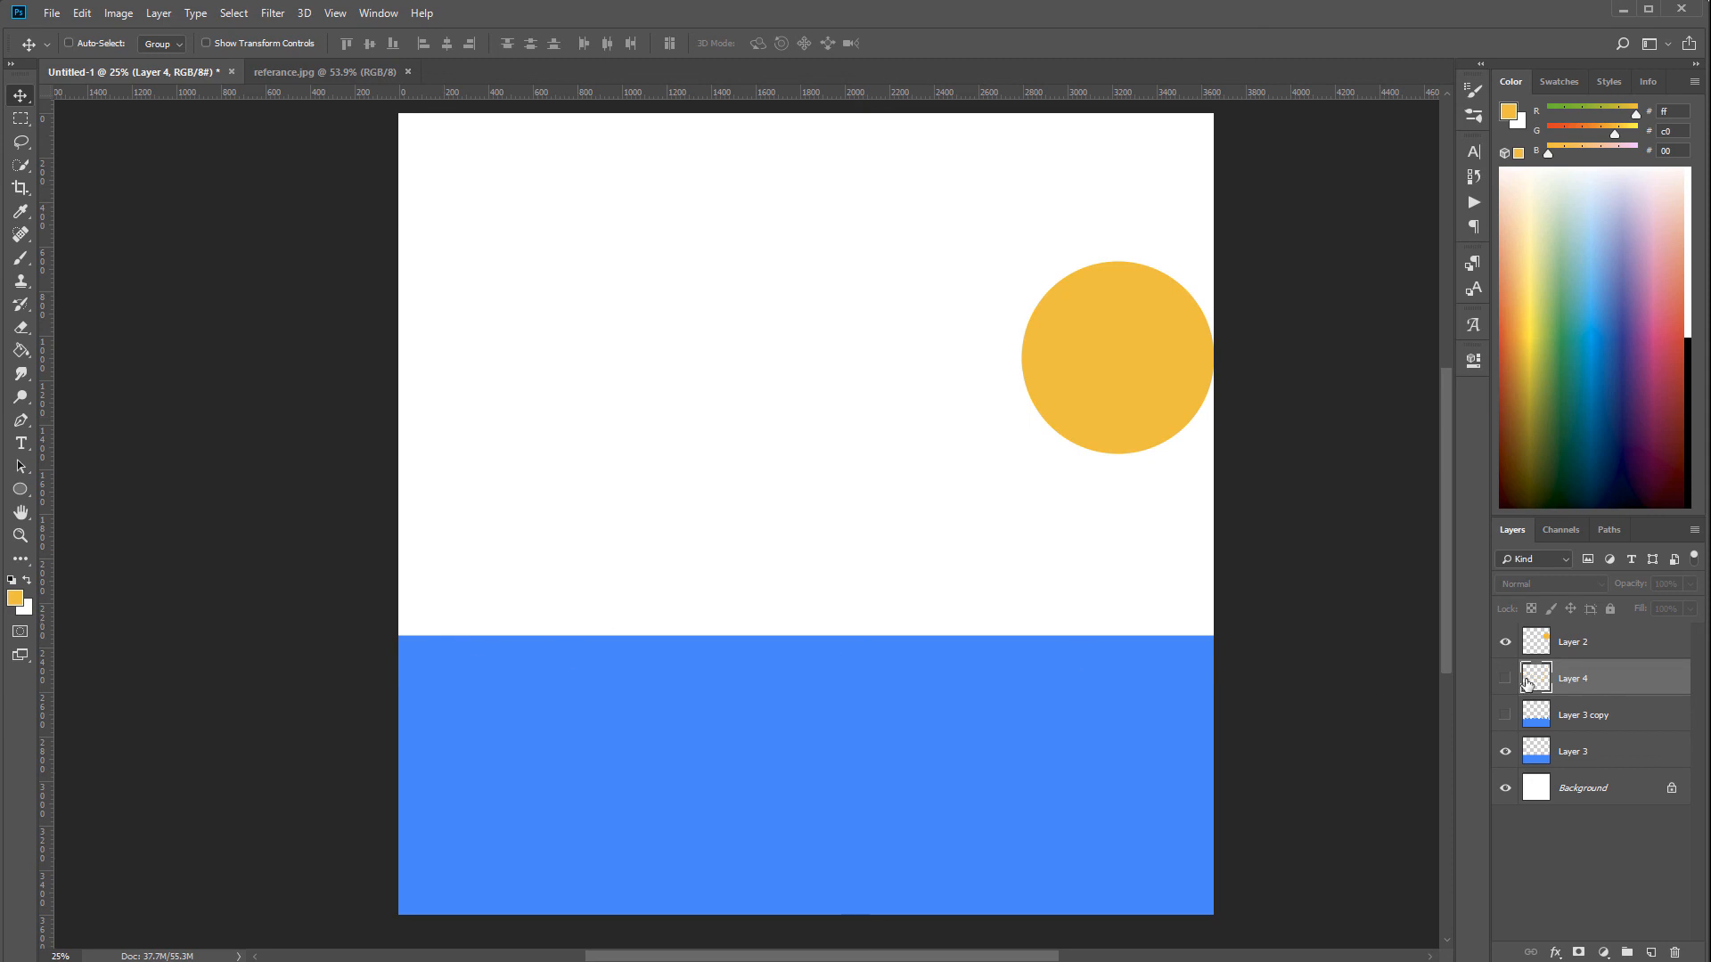
click(1506, 716)
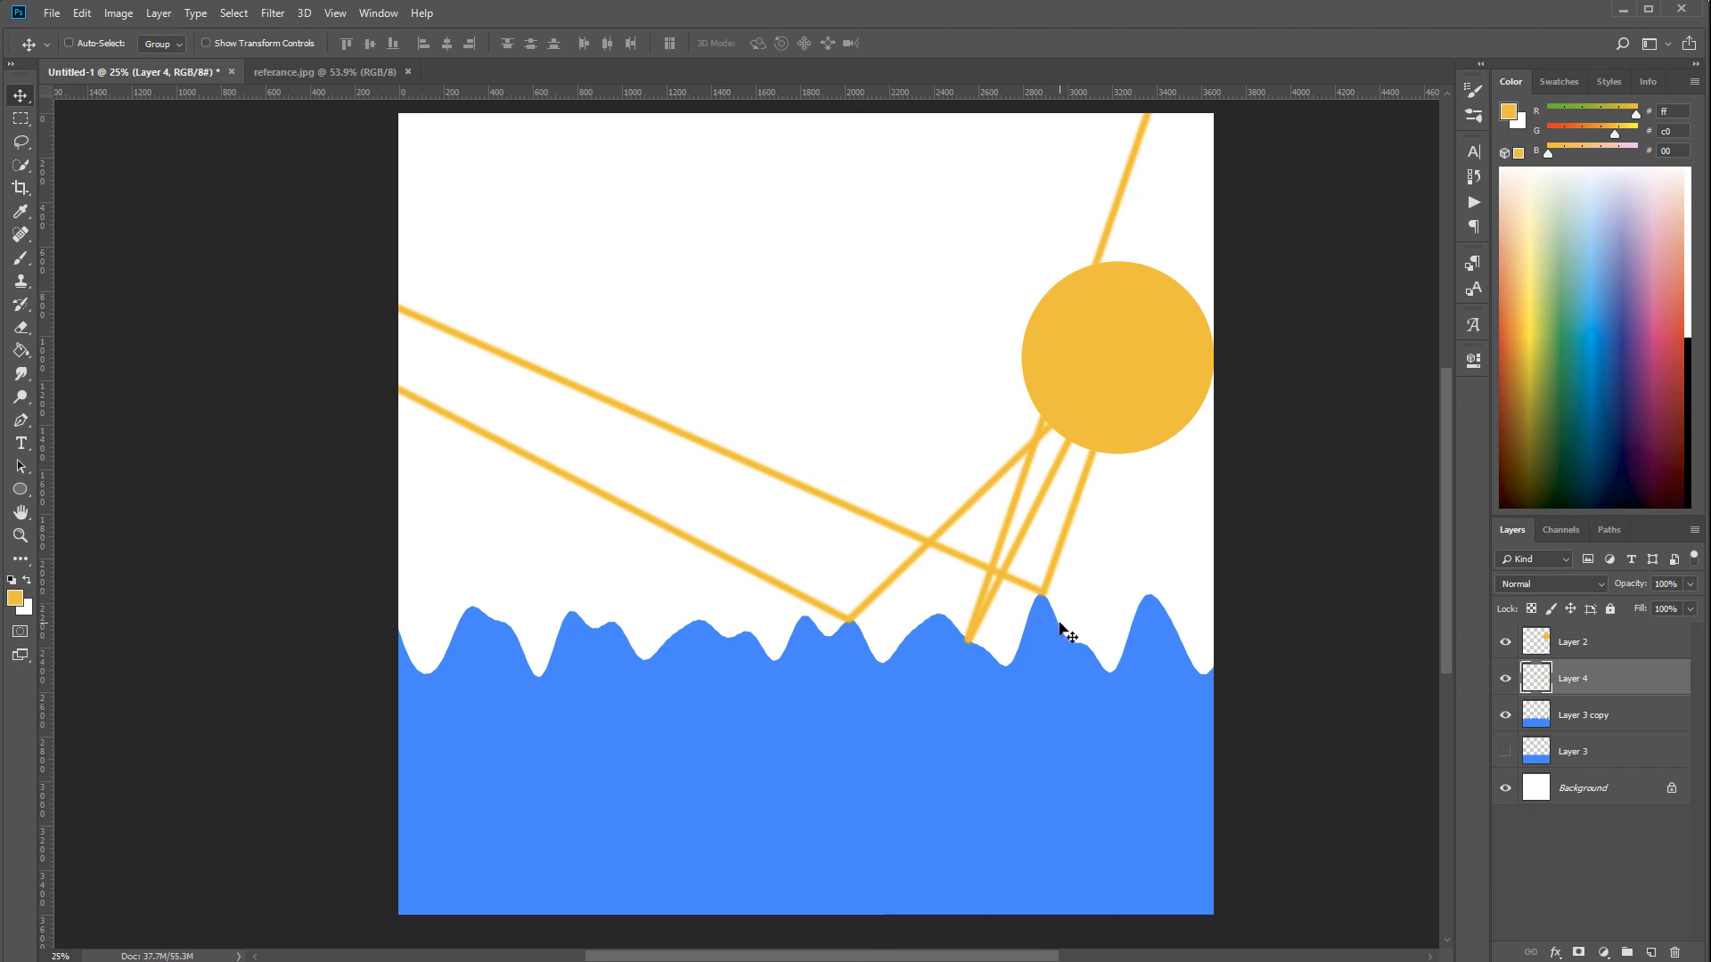
mouse_move(1044, 589)
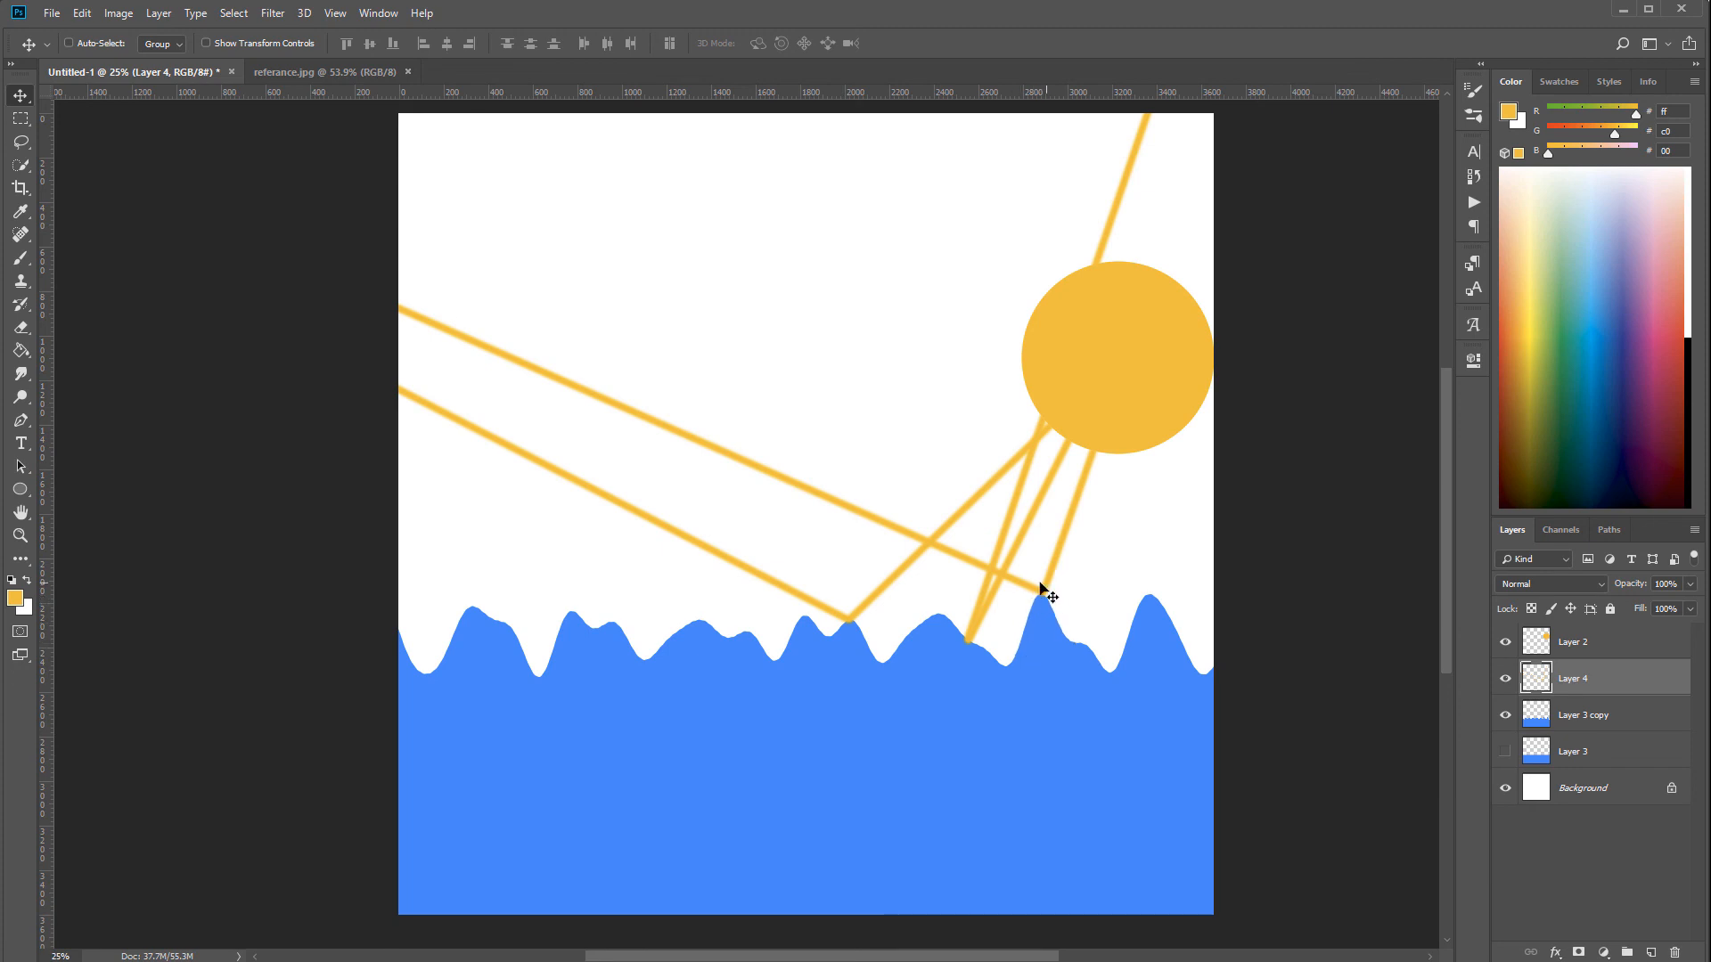
mouse_move(1047, 599)
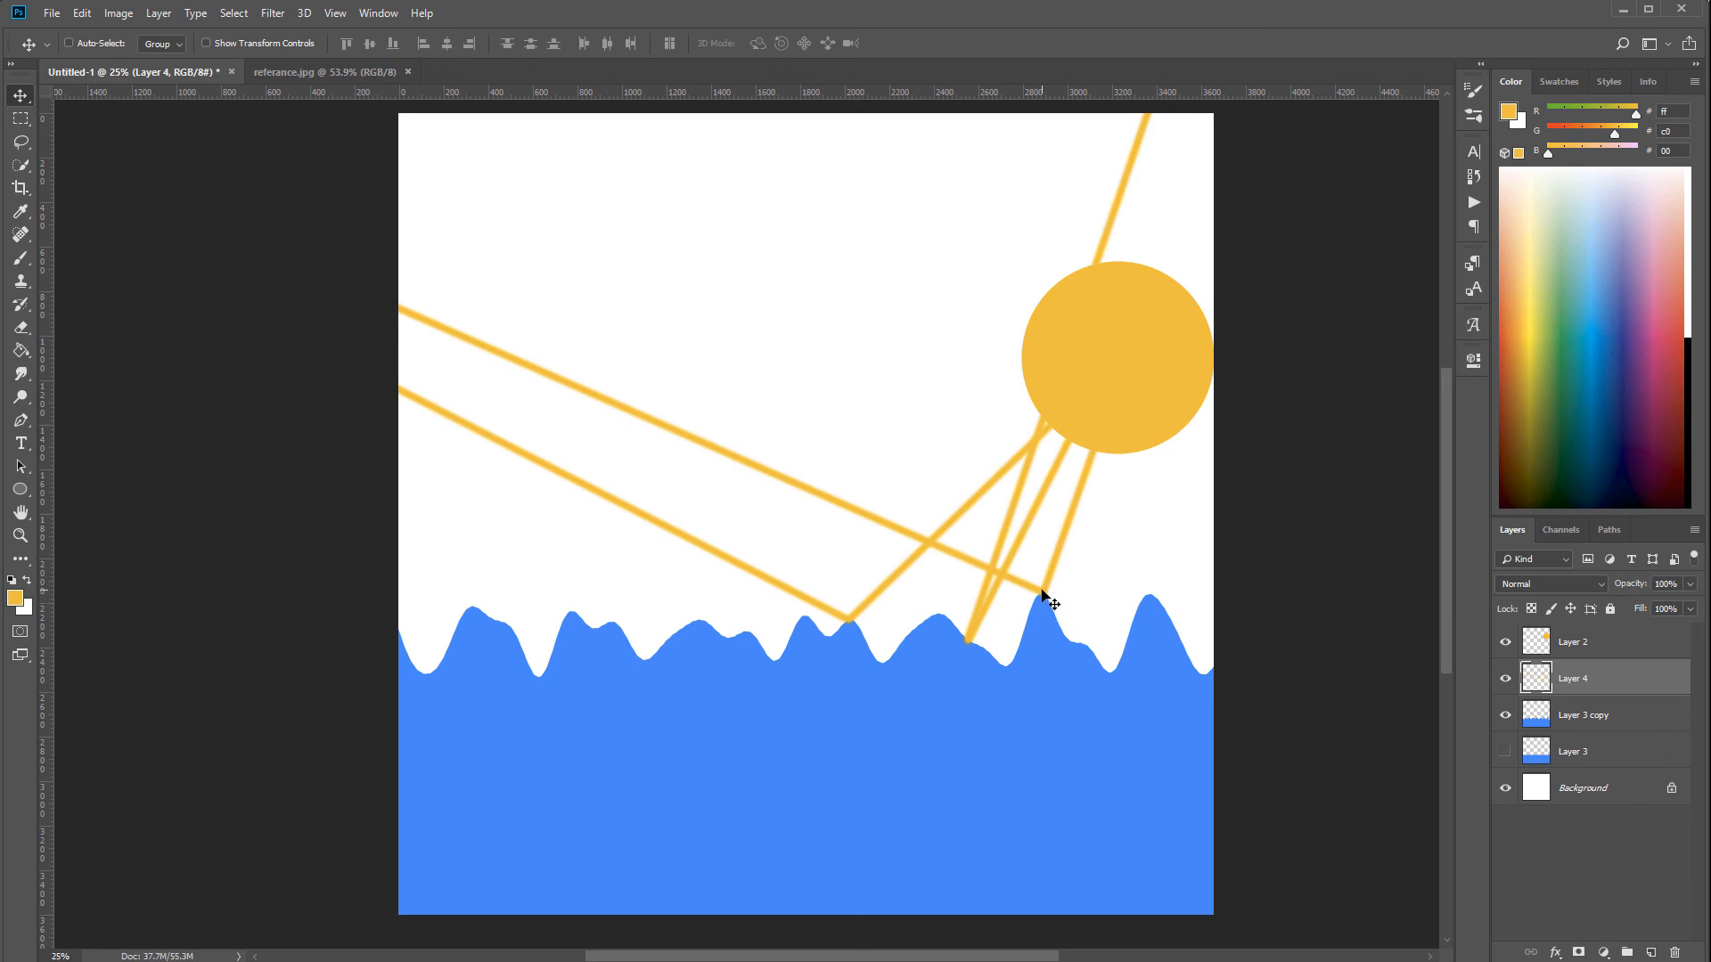
mouse_move(737, 587)
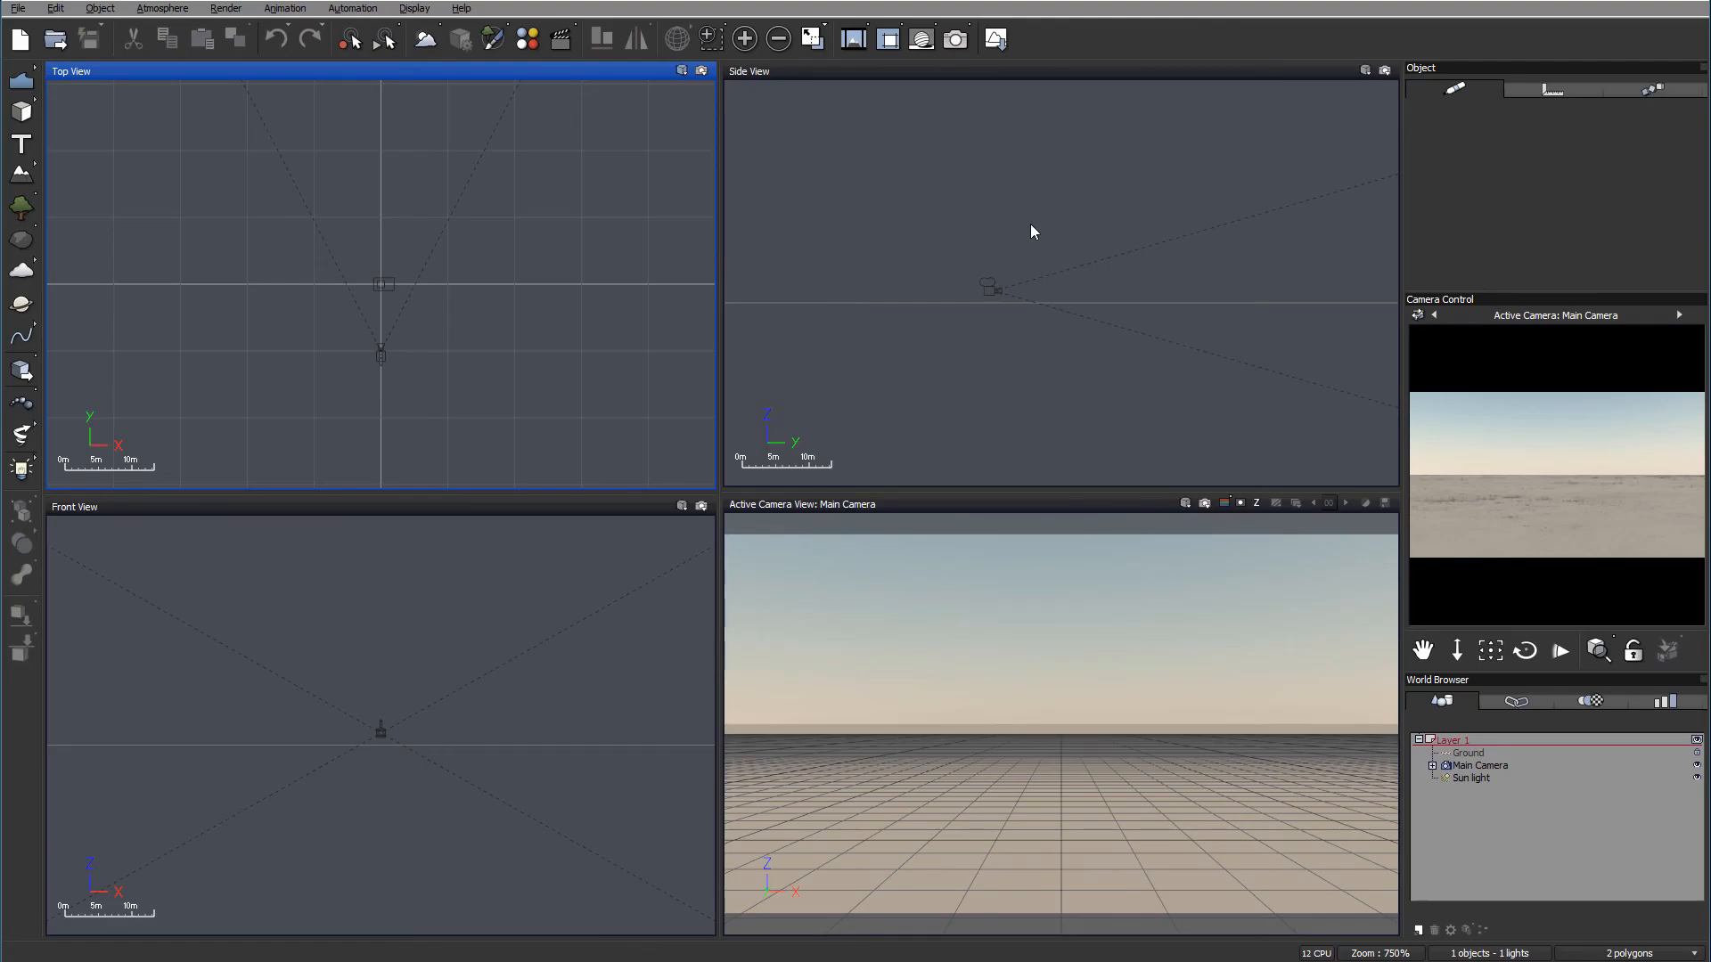
mouse_move(1141, 280)
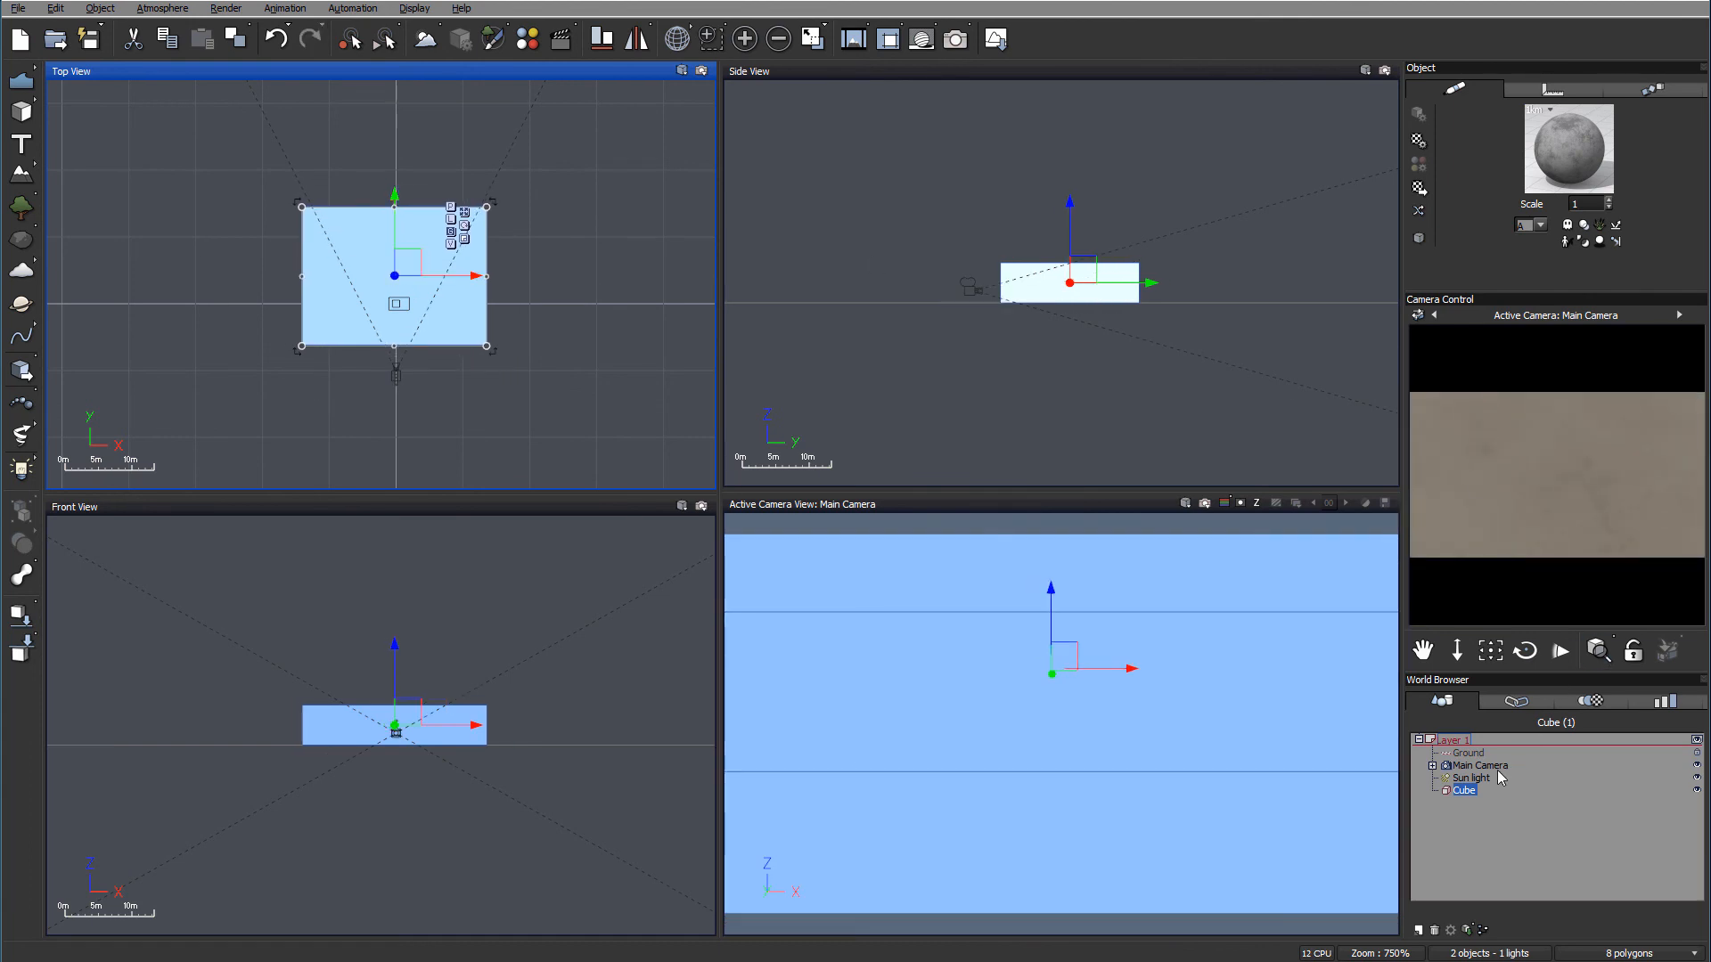
Raise the Main Camera height to 7.533 m above the flattened cube
click(1477, 765)
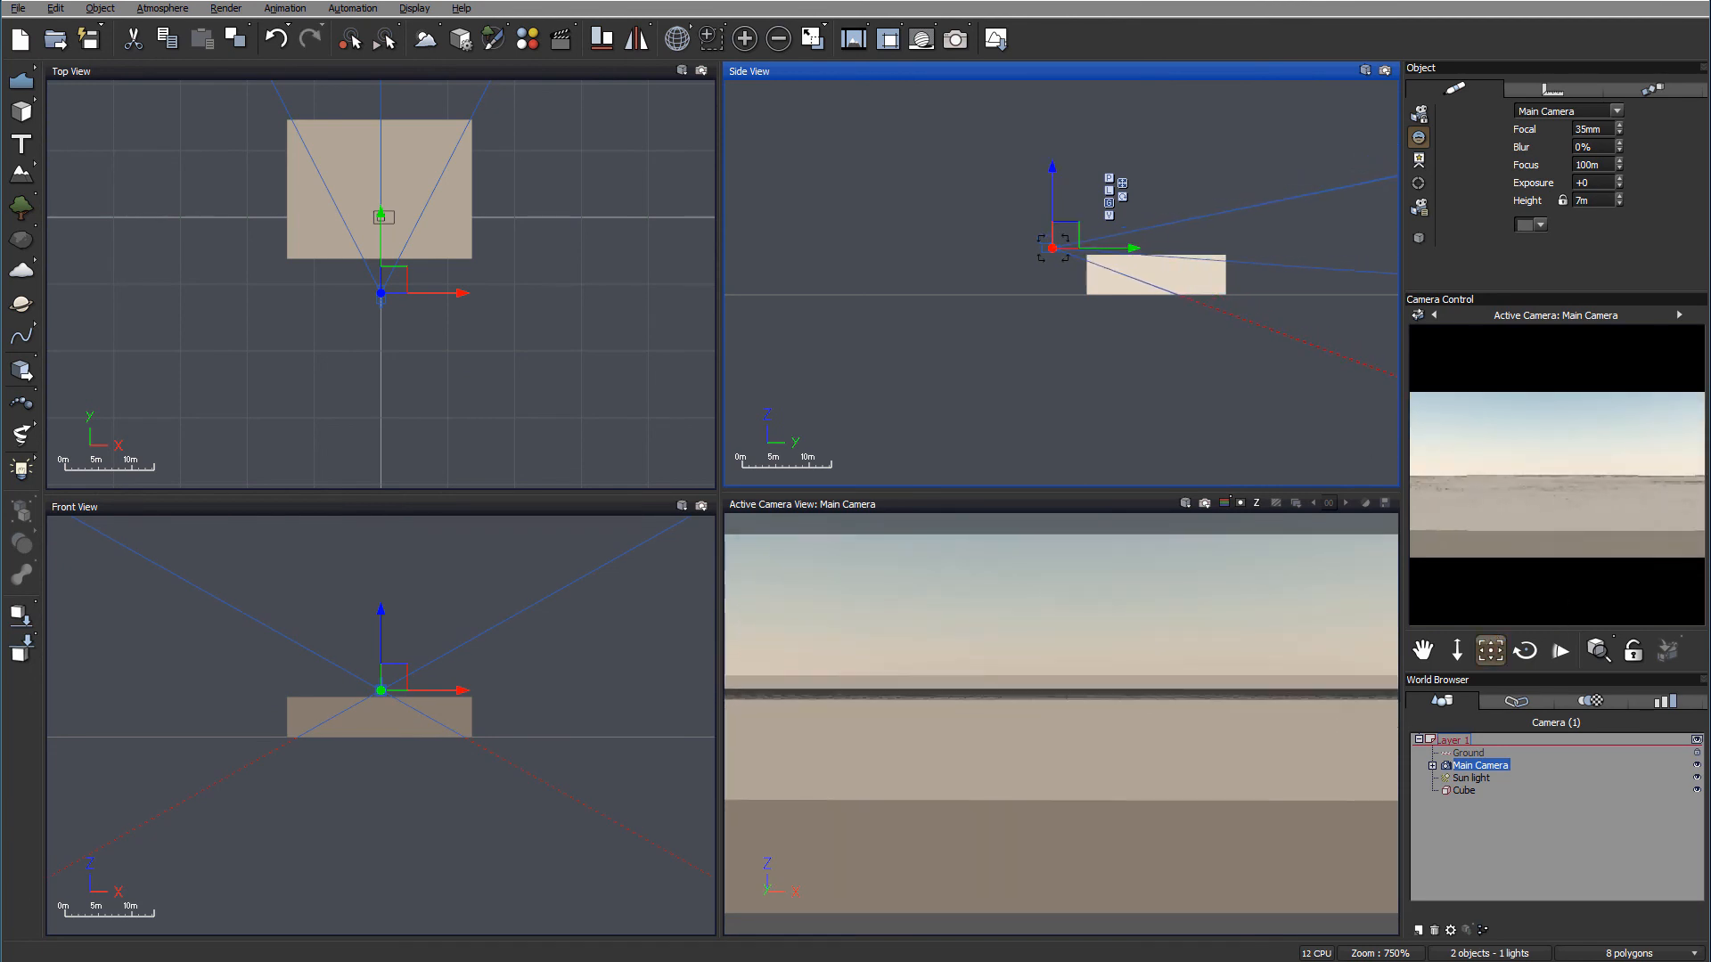
drag(1051, 213, 1051, 196)
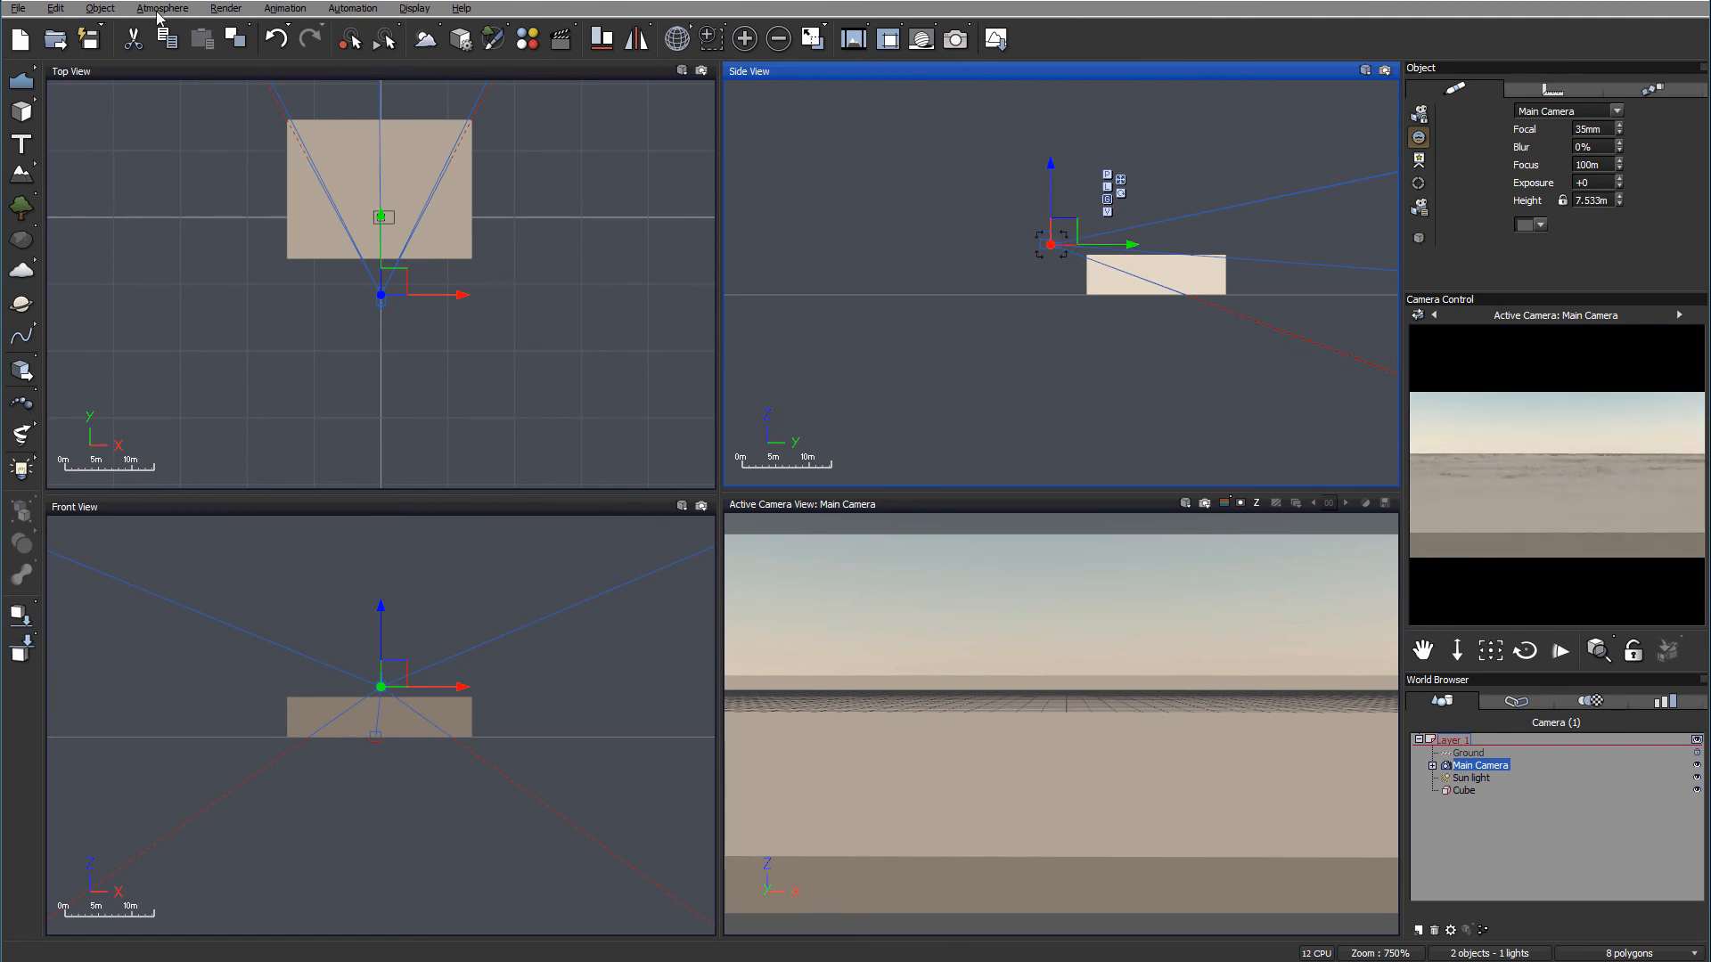
click(162, 8)
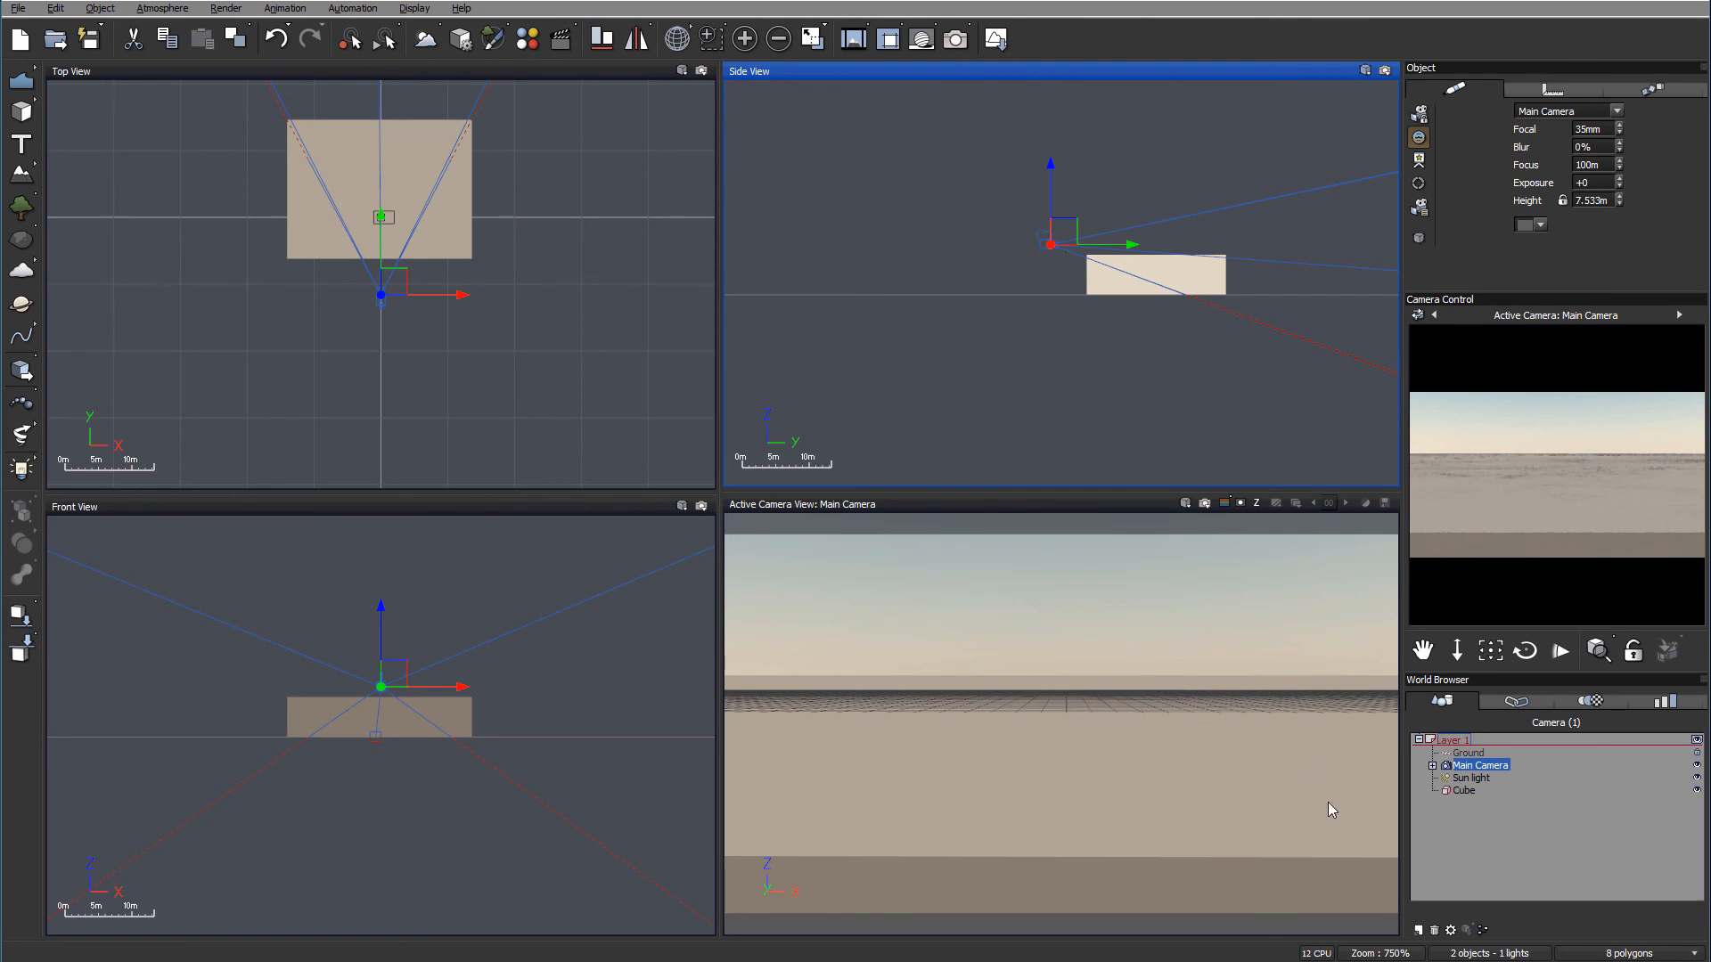
click(1462, 790)
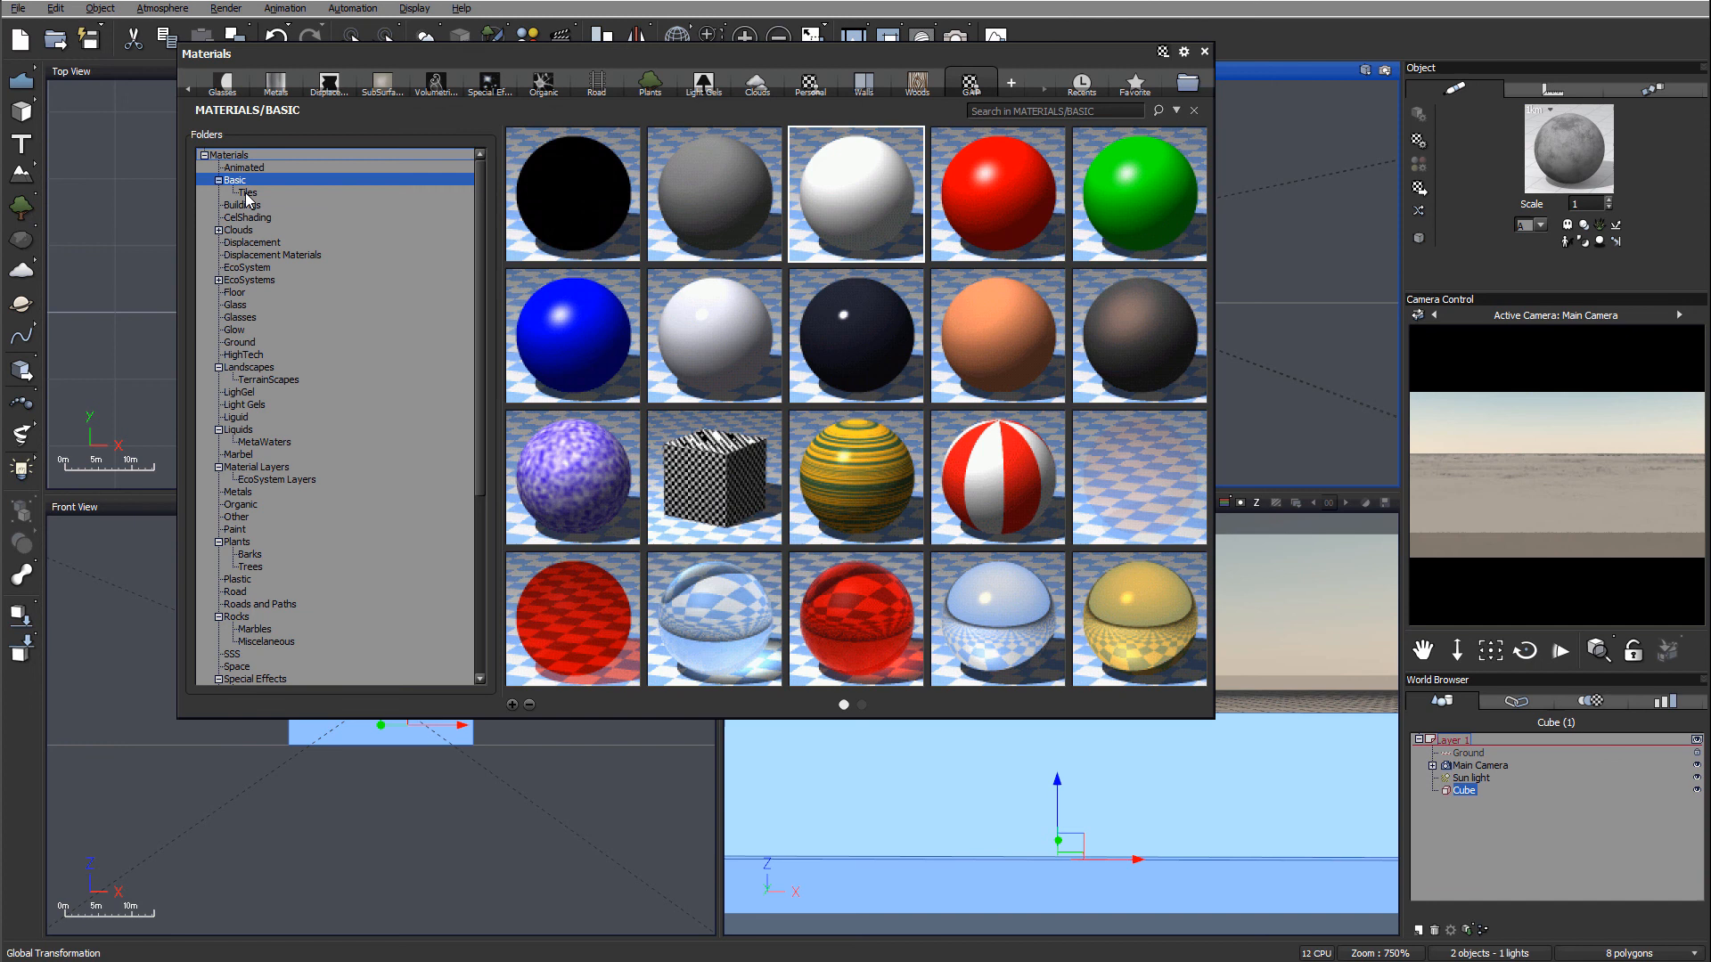
mouse_move(856, 194)
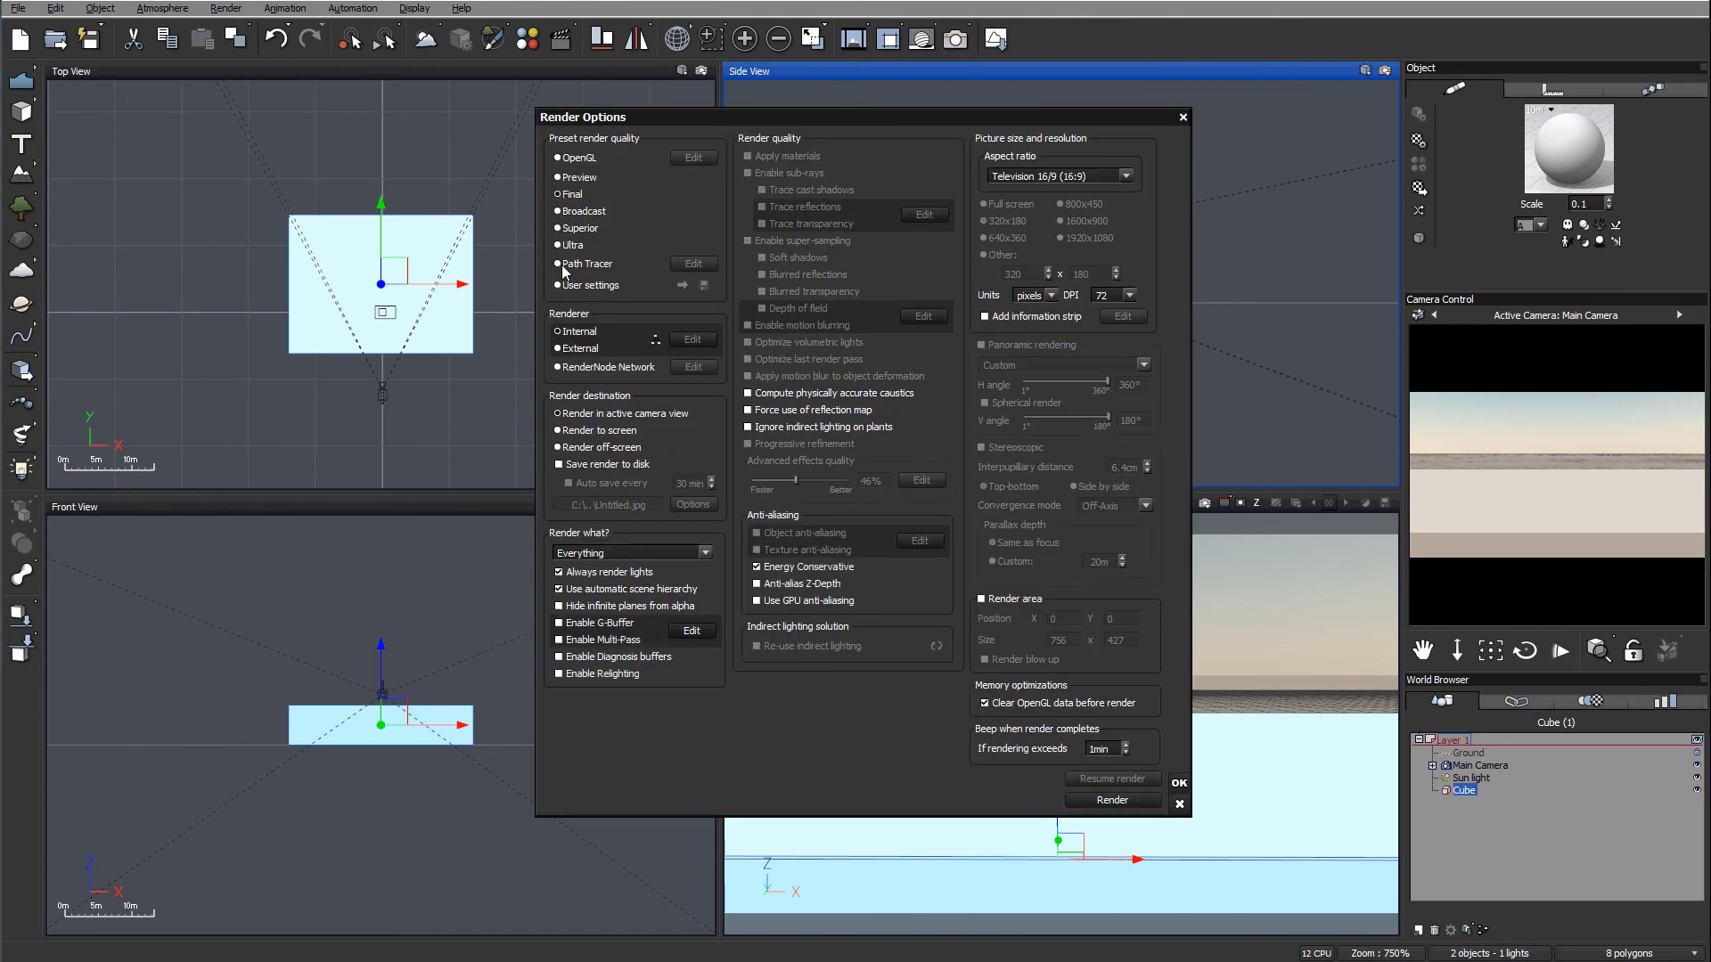
Render an 800x450 test image of the flat cube scene, then close it
click(1060, 204)
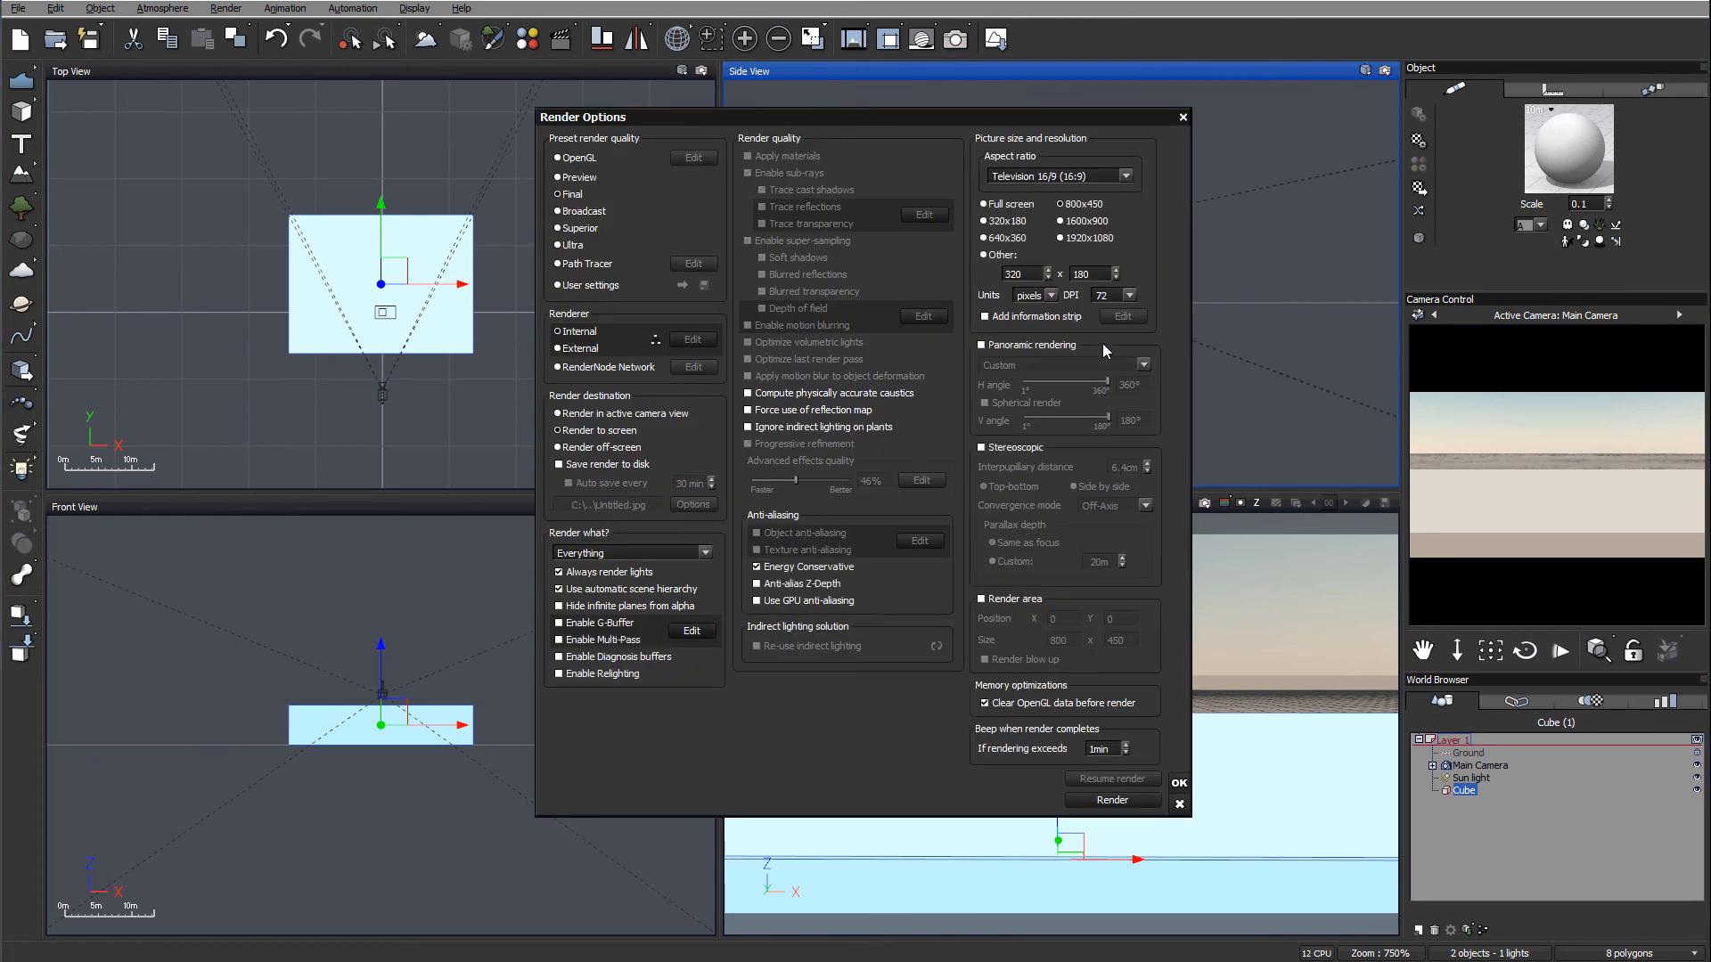
click(1111, 799)
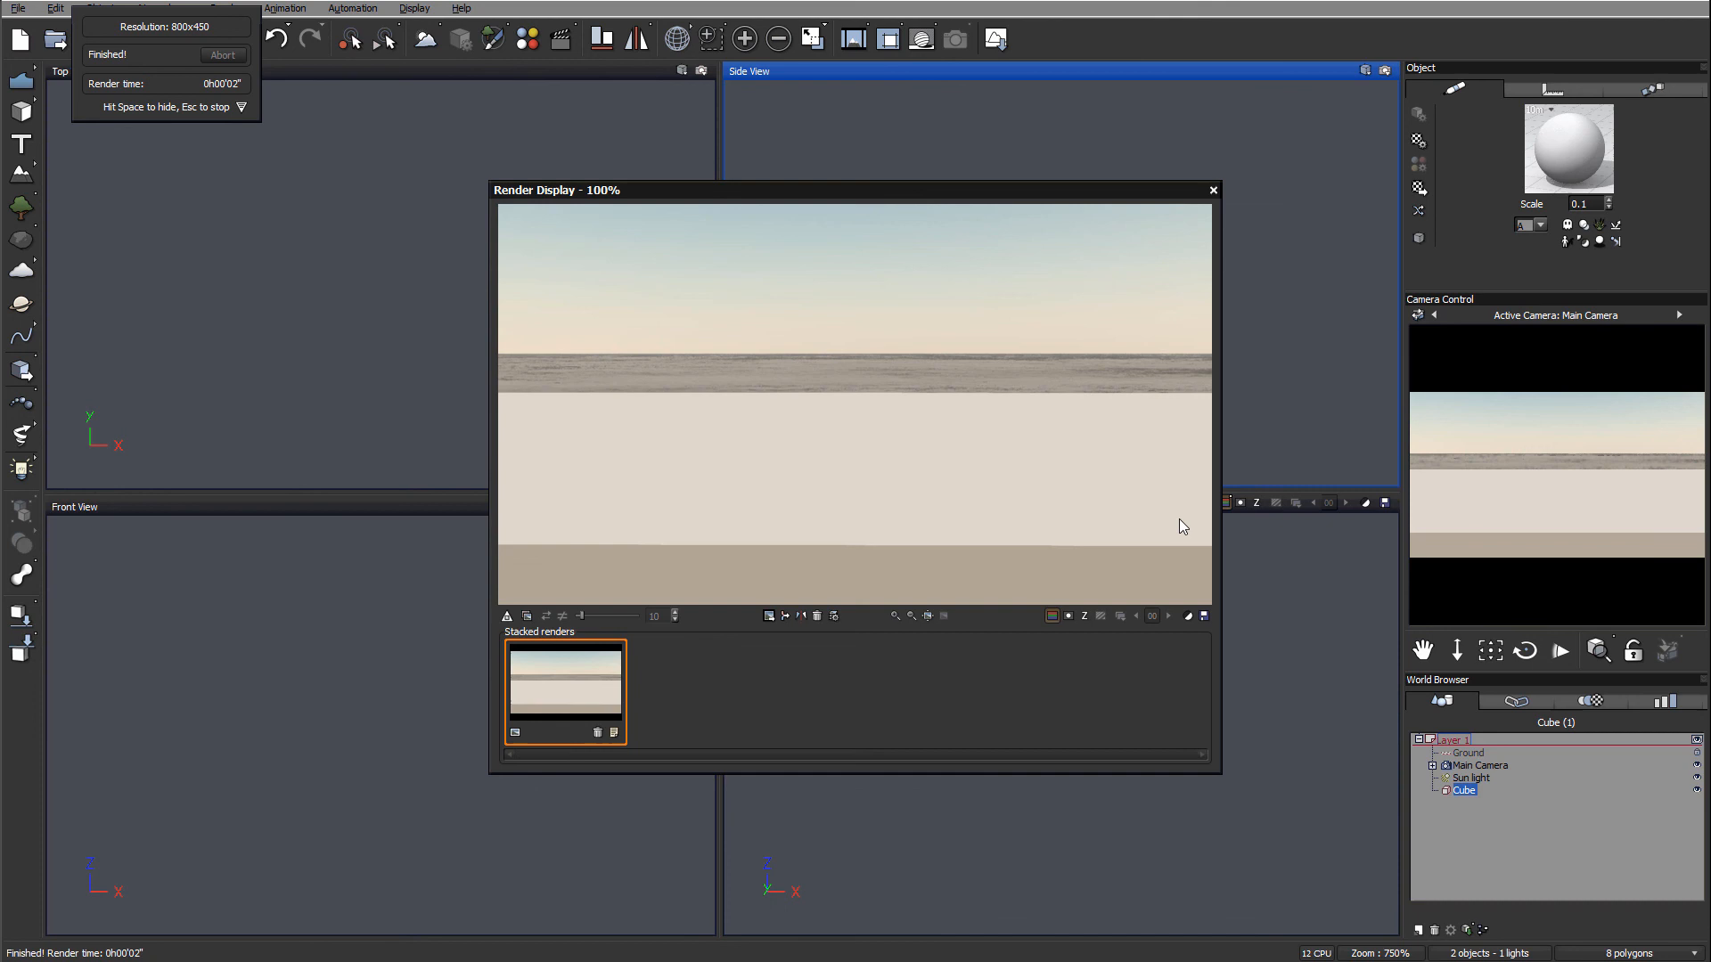
mouse_move(1200, 183)
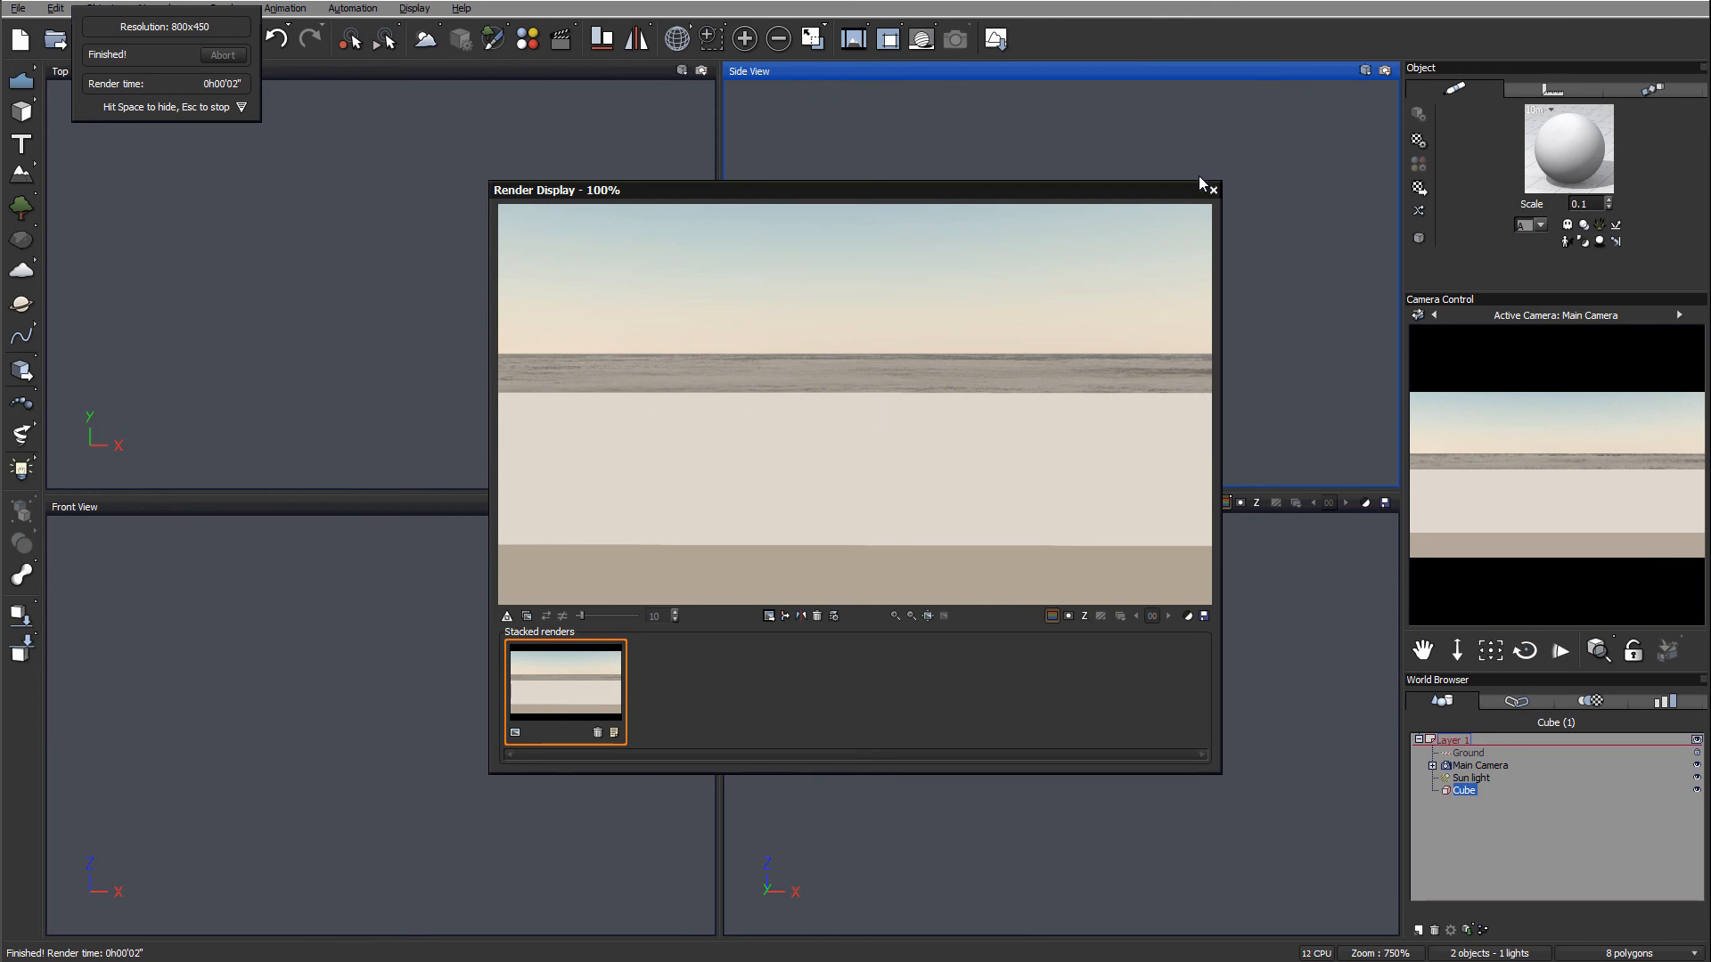
click(1211, 189)
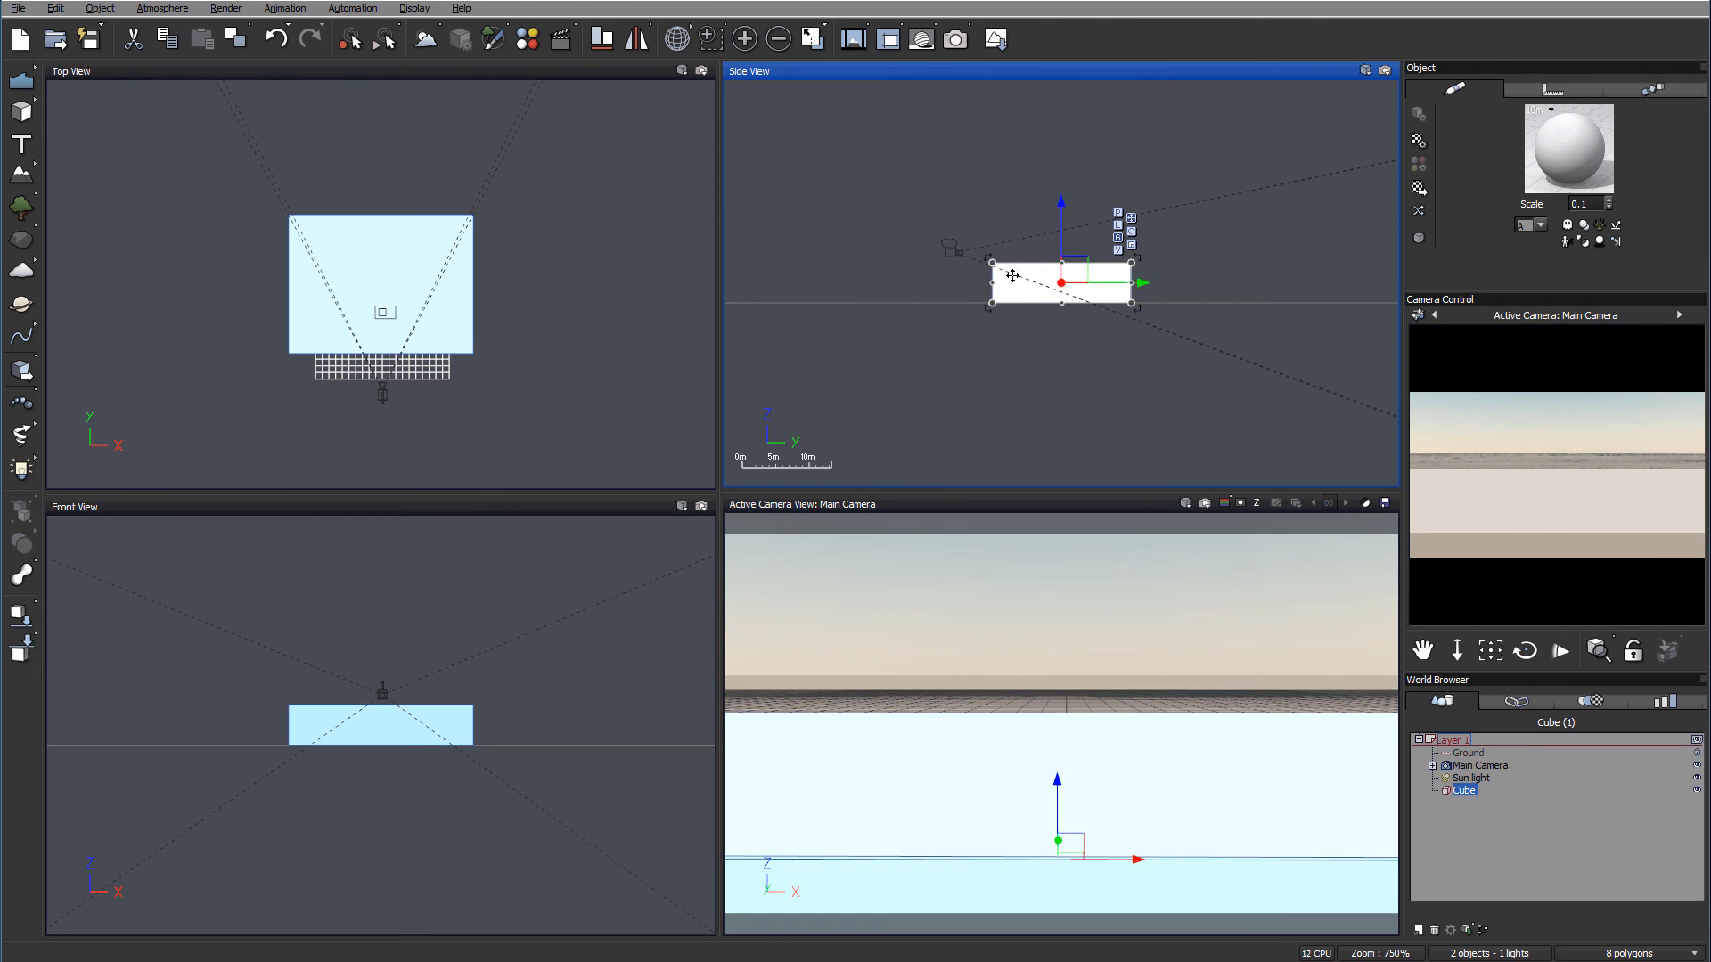
Select the Sun light in the World Browser
click(1471, 778)
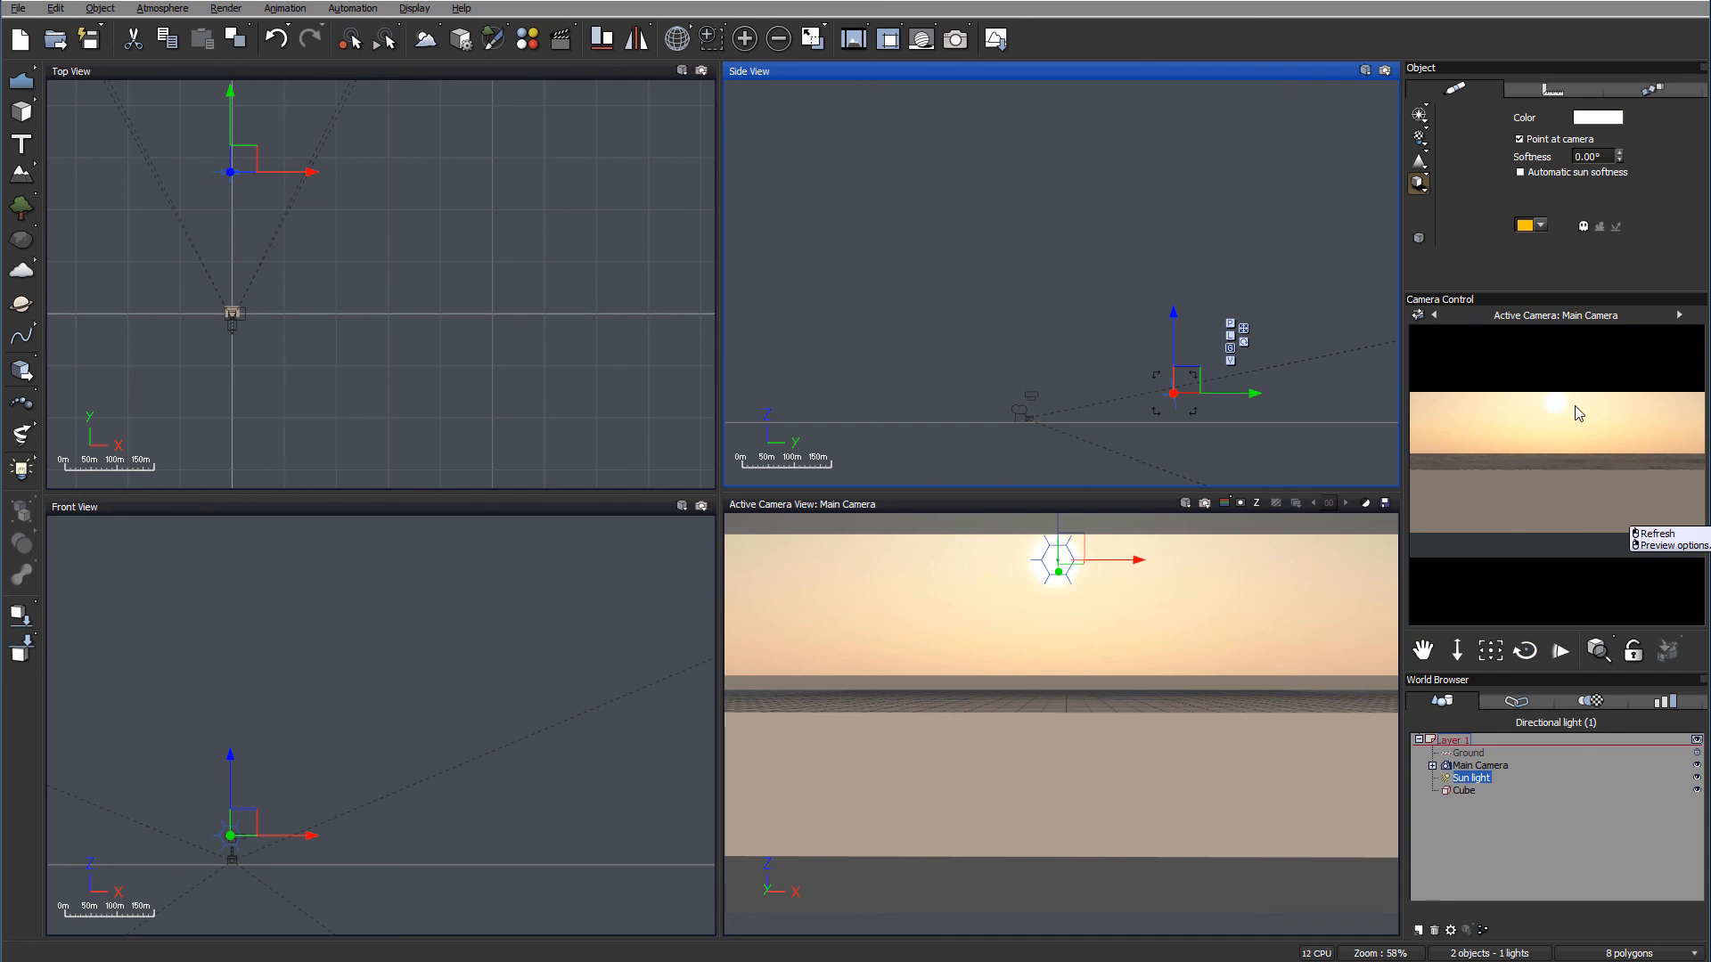
mouse_move(1579, 412)
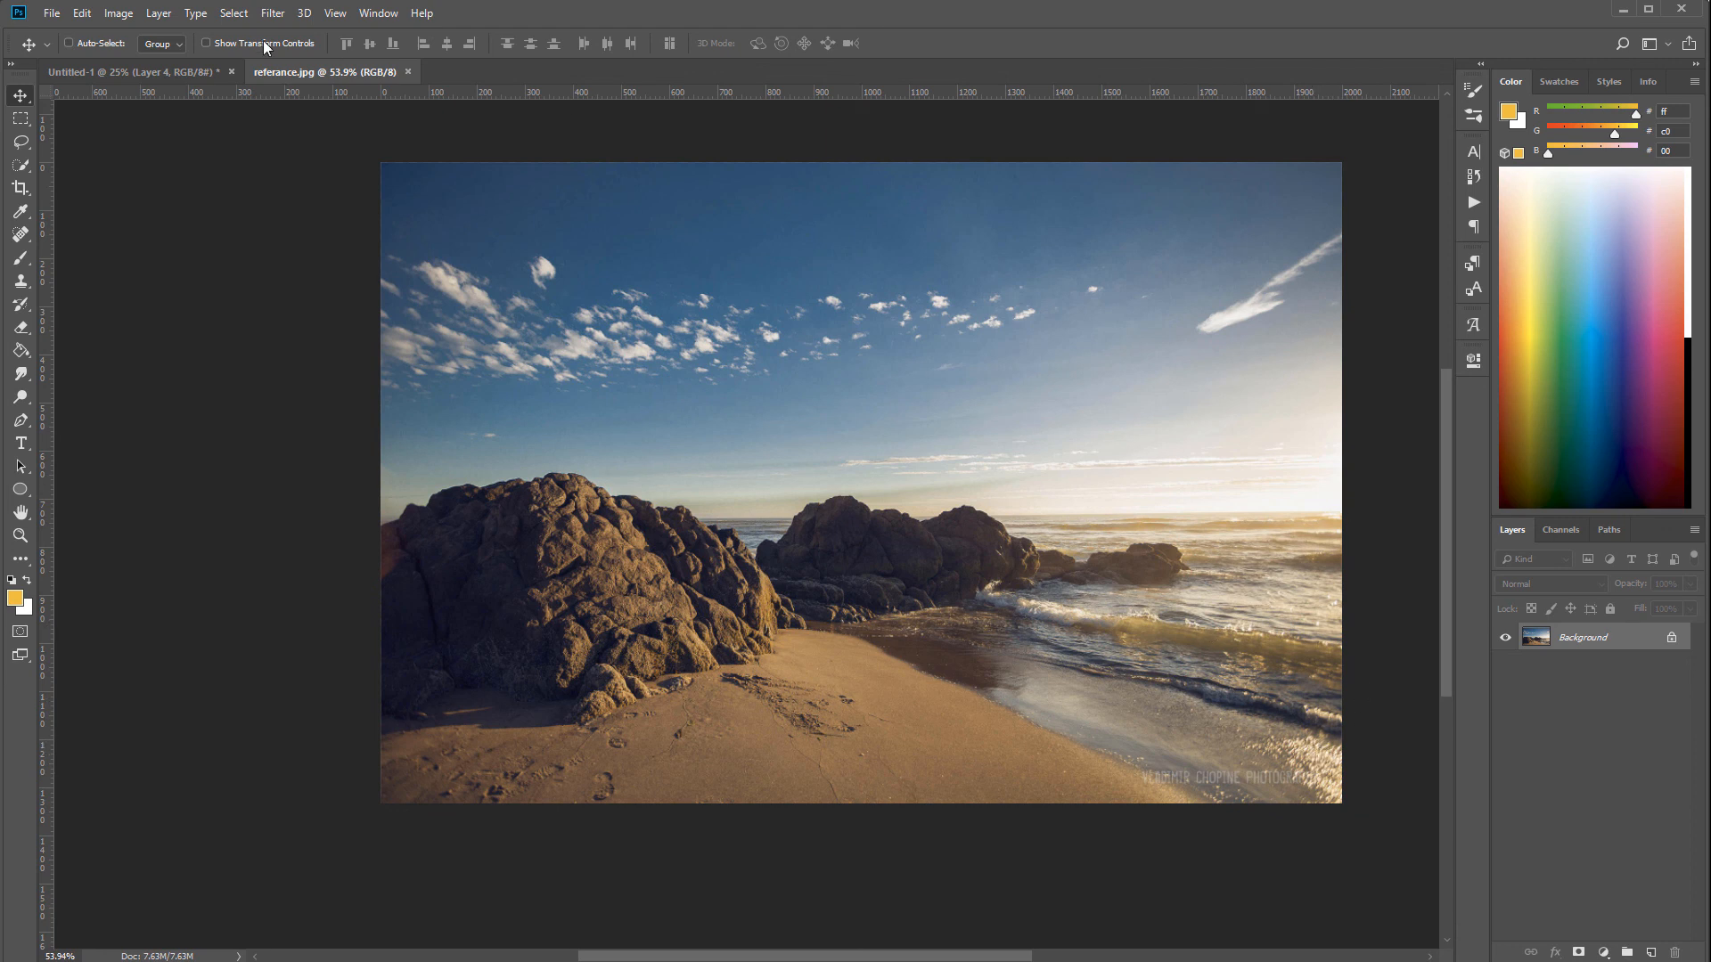
click(131, 71)
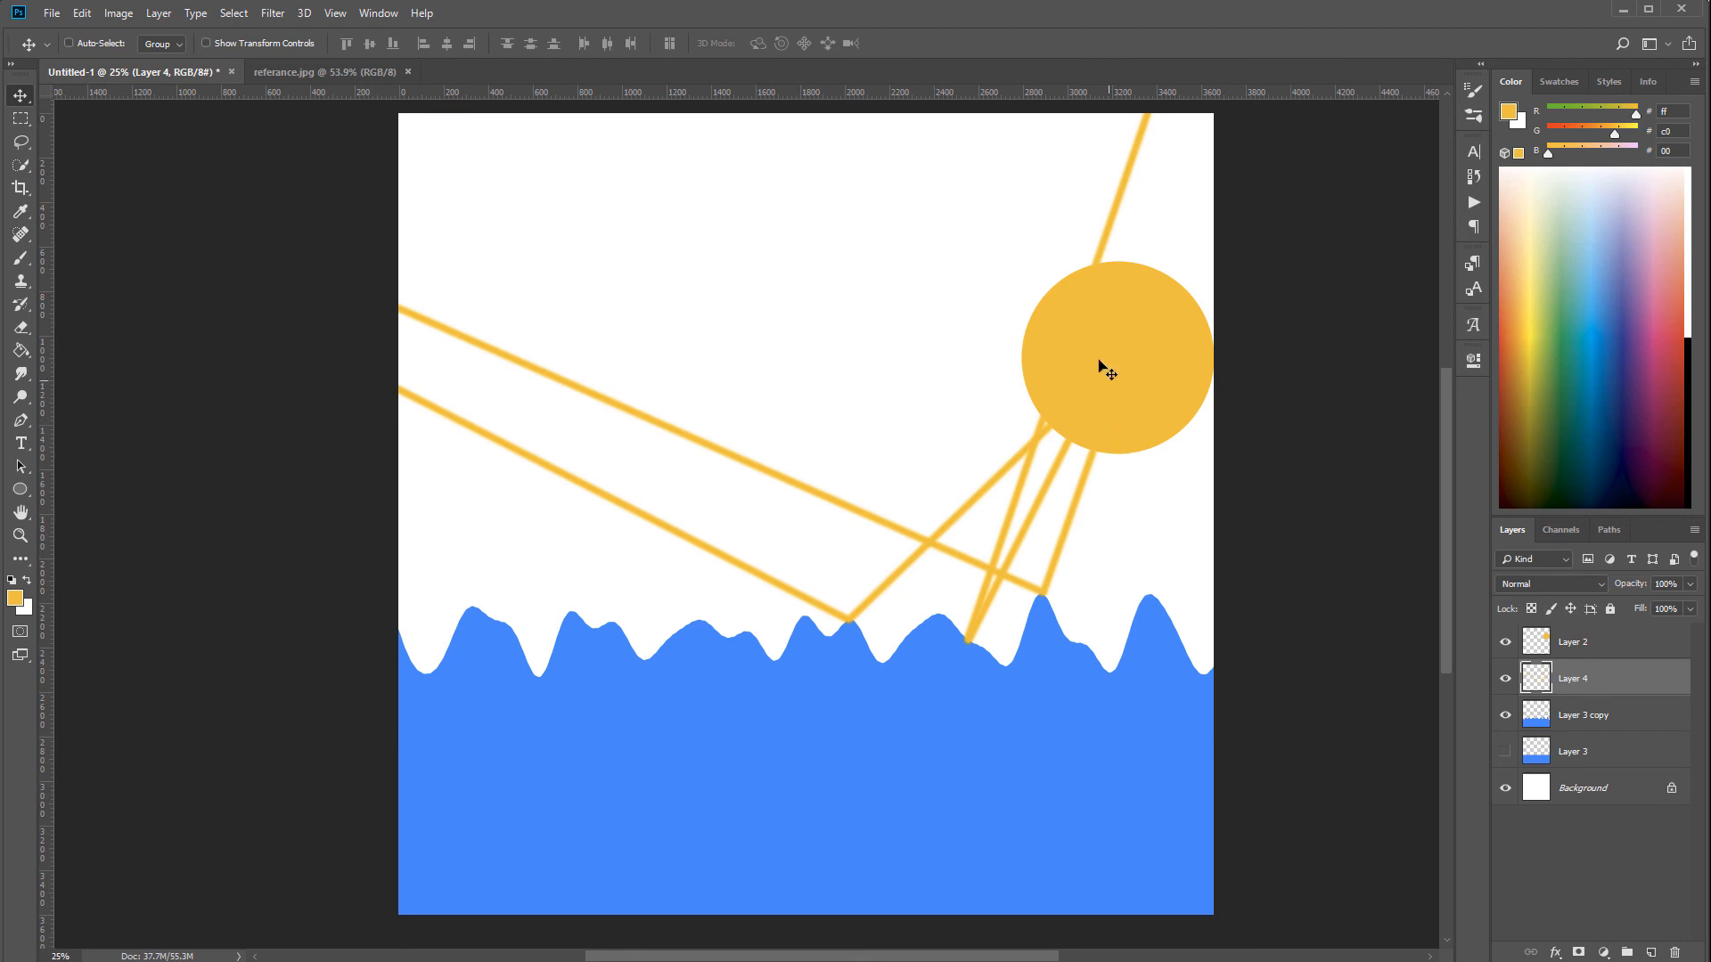
mouse_move(1128, 400)
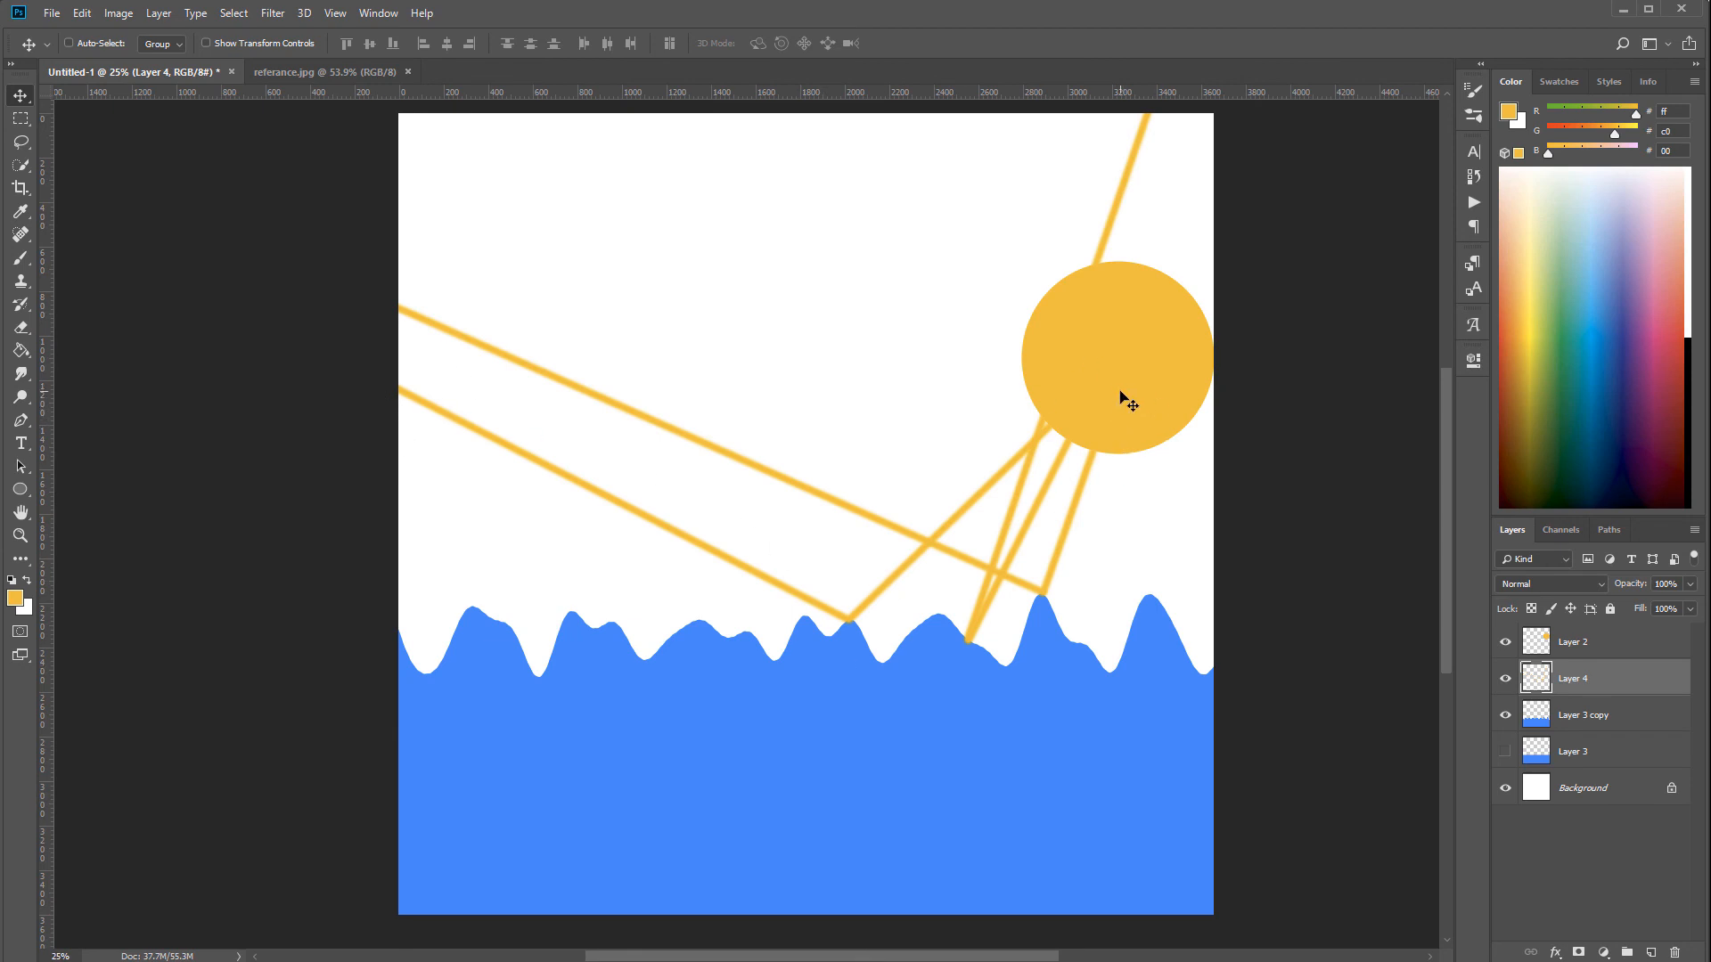
mouse_move(1274, 388)
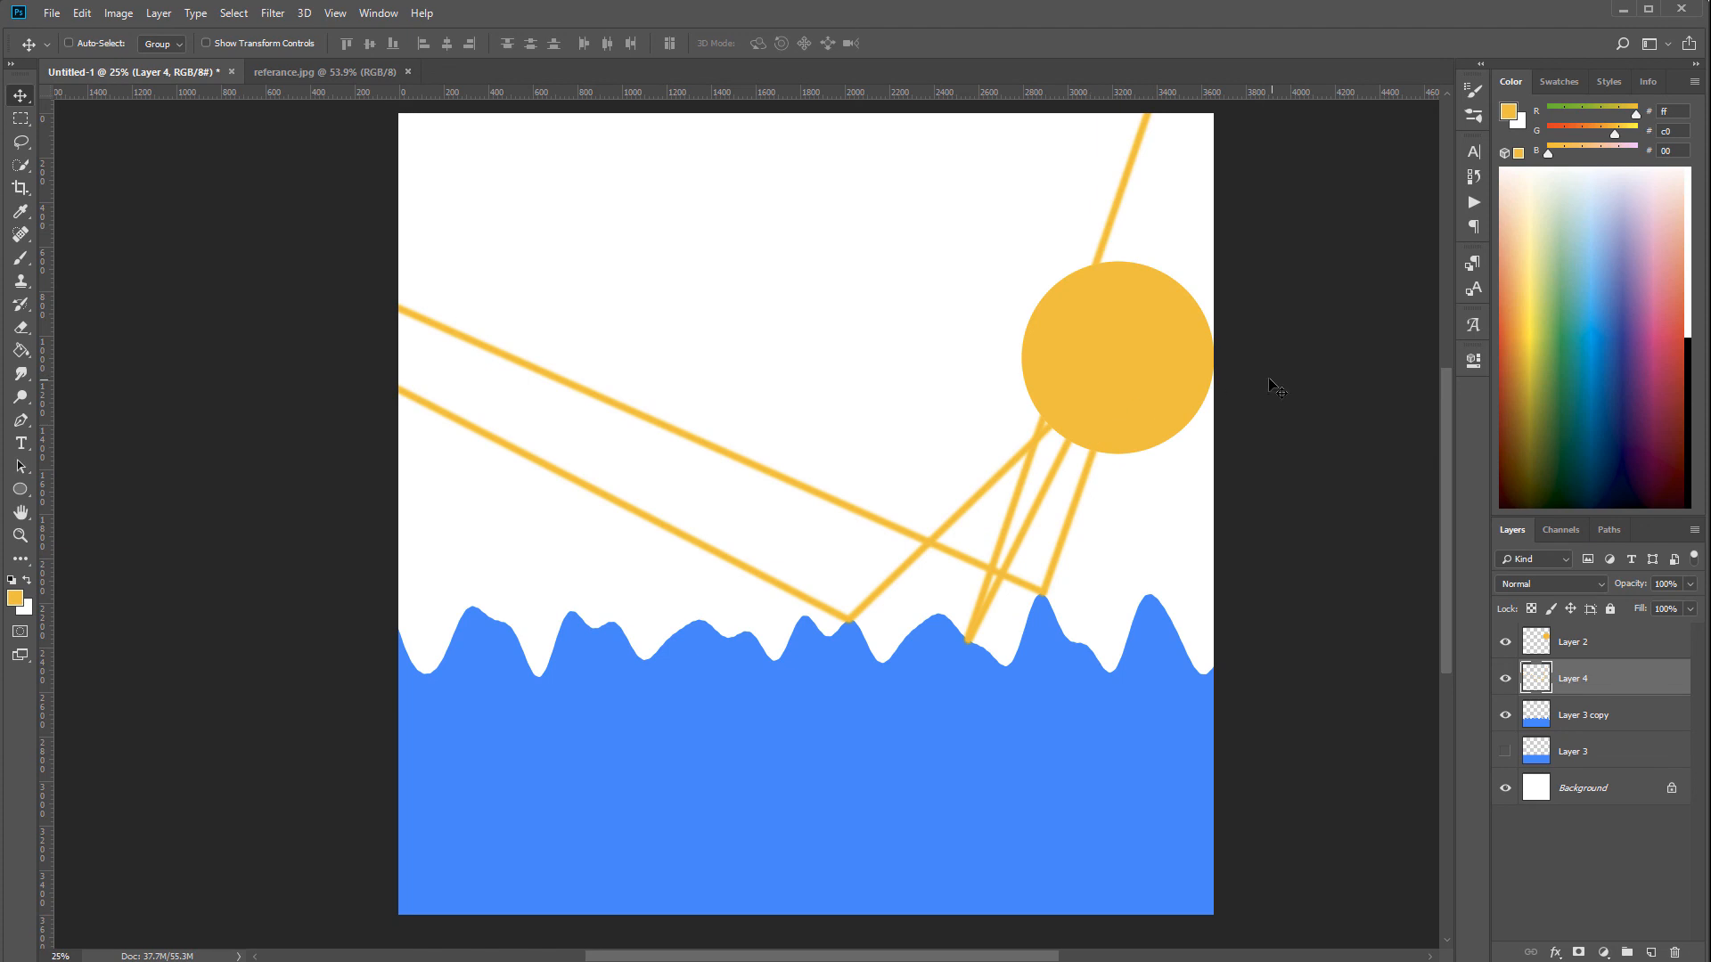
mouse_move(1211, 380)
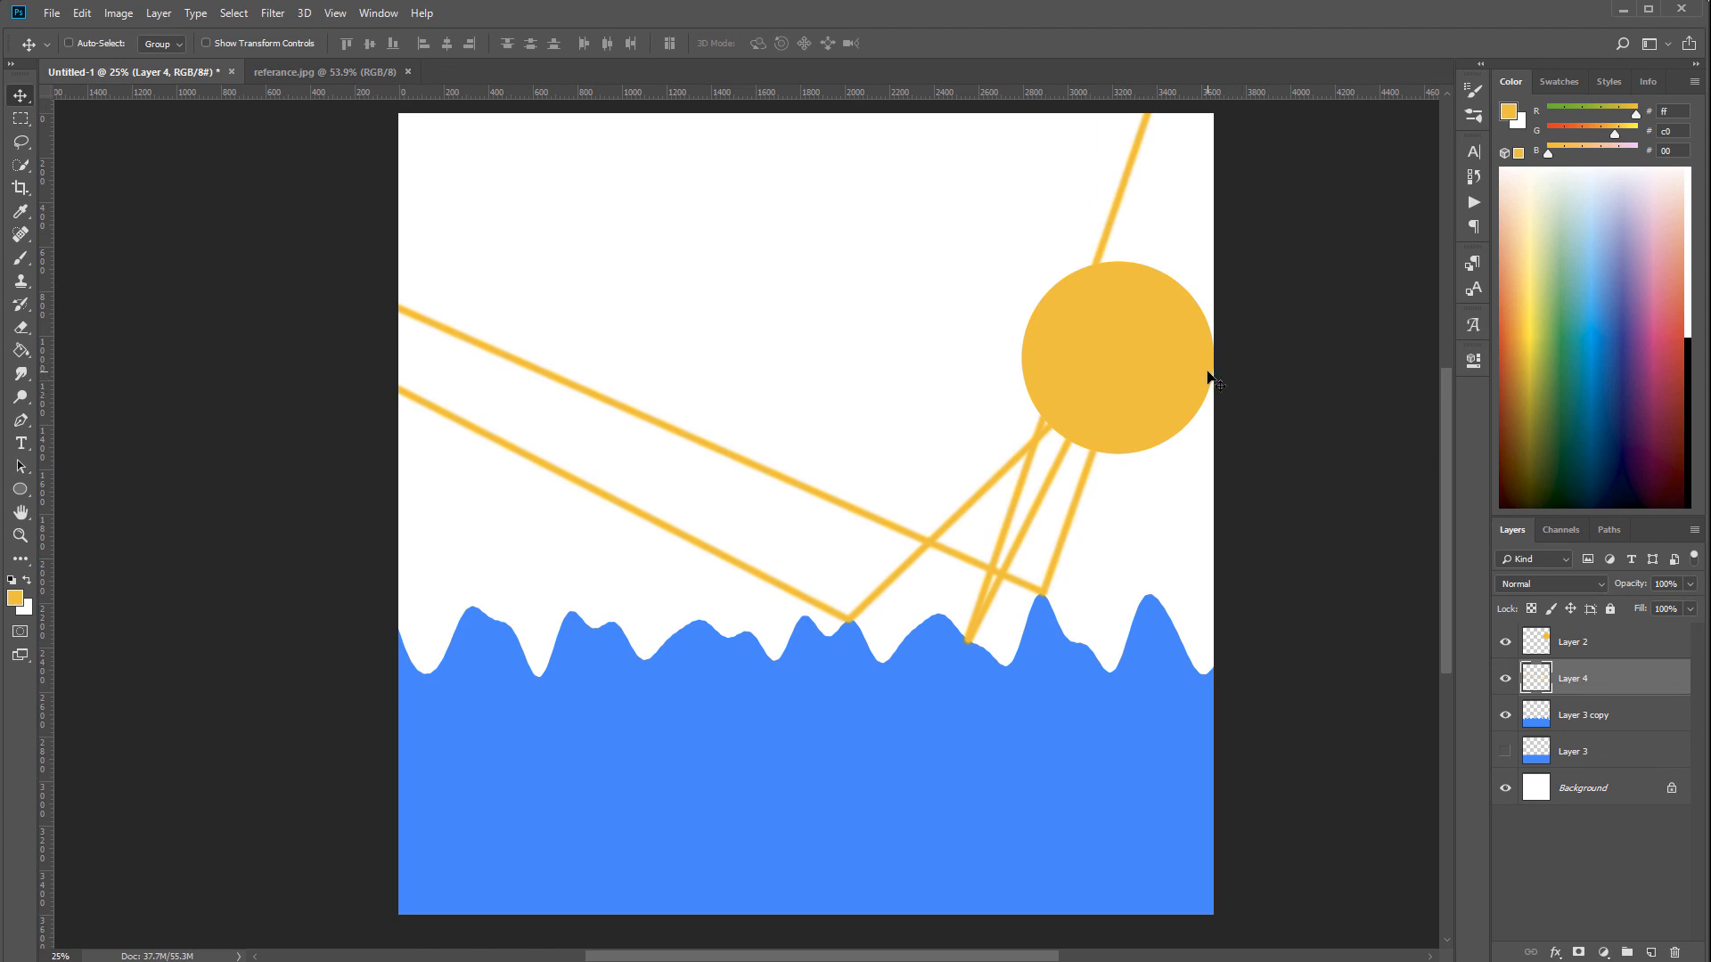
click(323, 73)
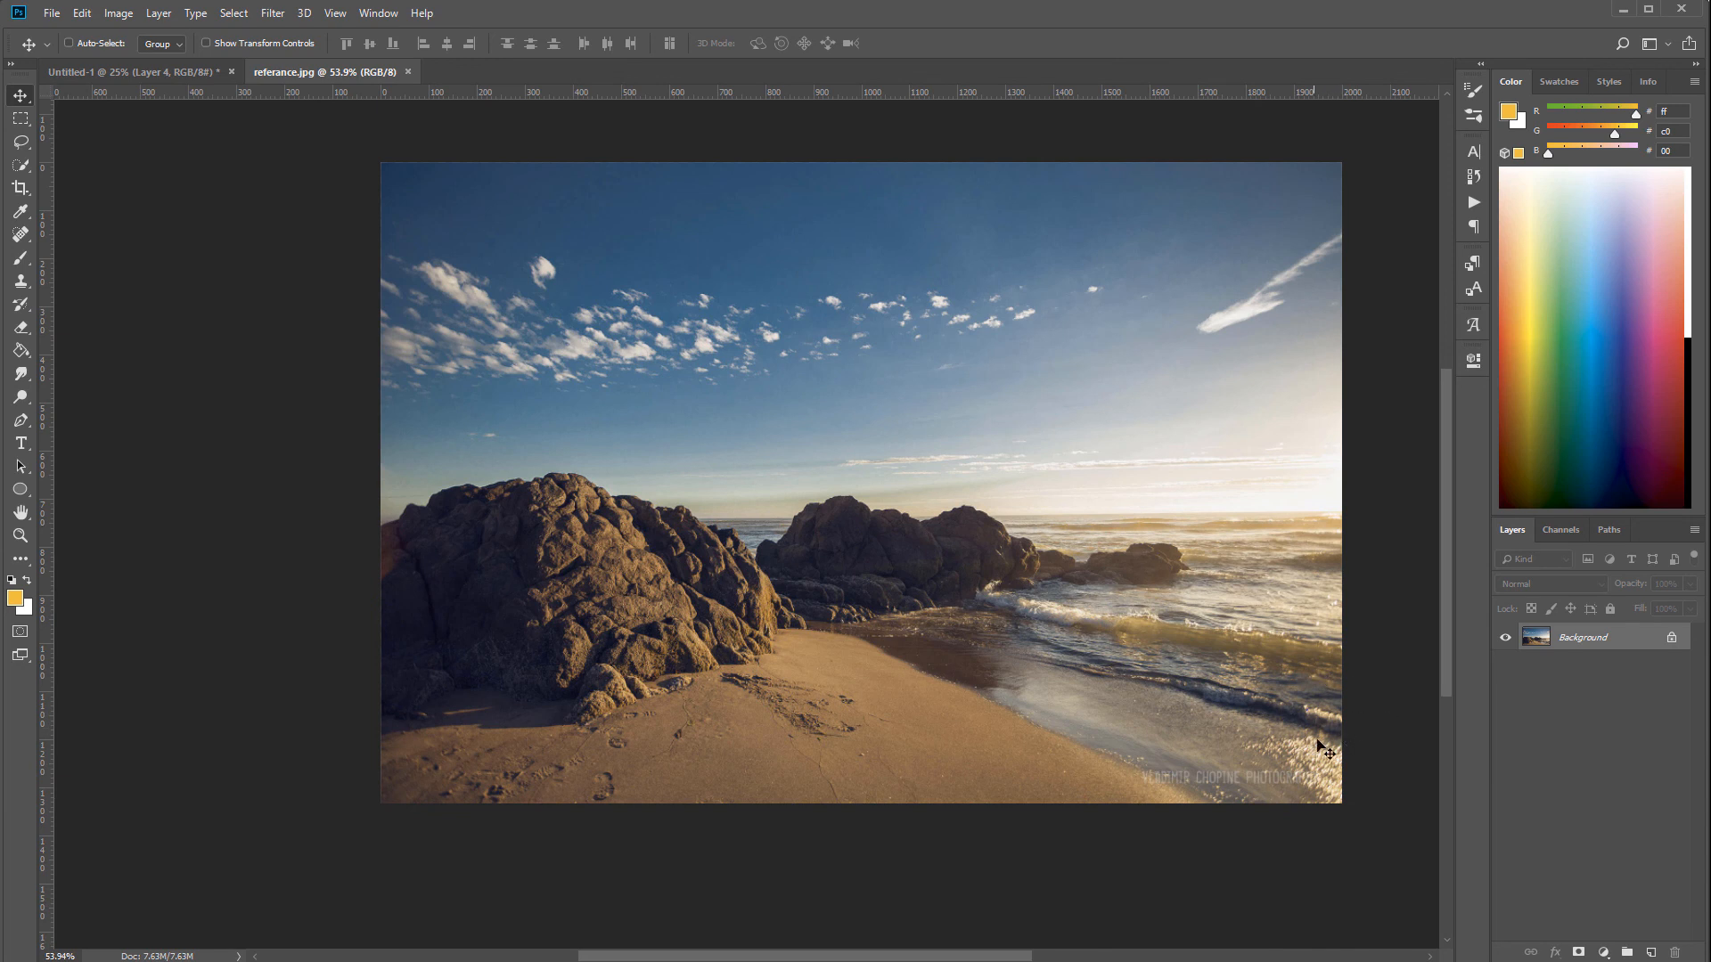
mouse_move(1279, 710)
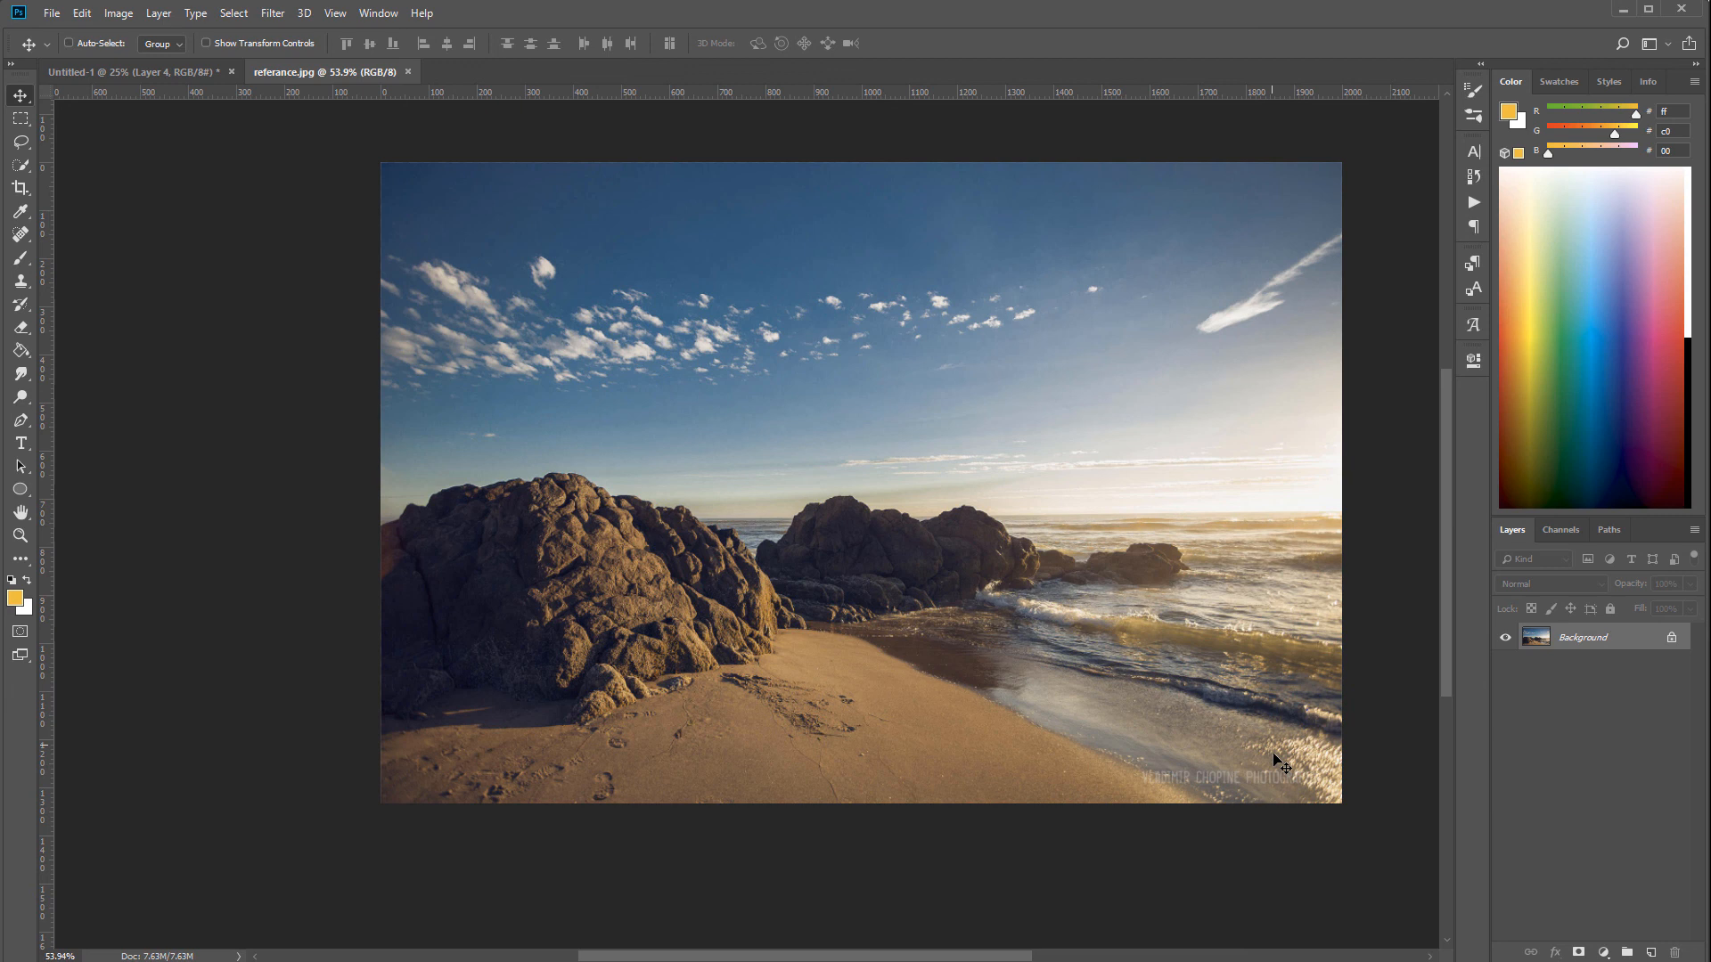
mouse_move(1318, 734)
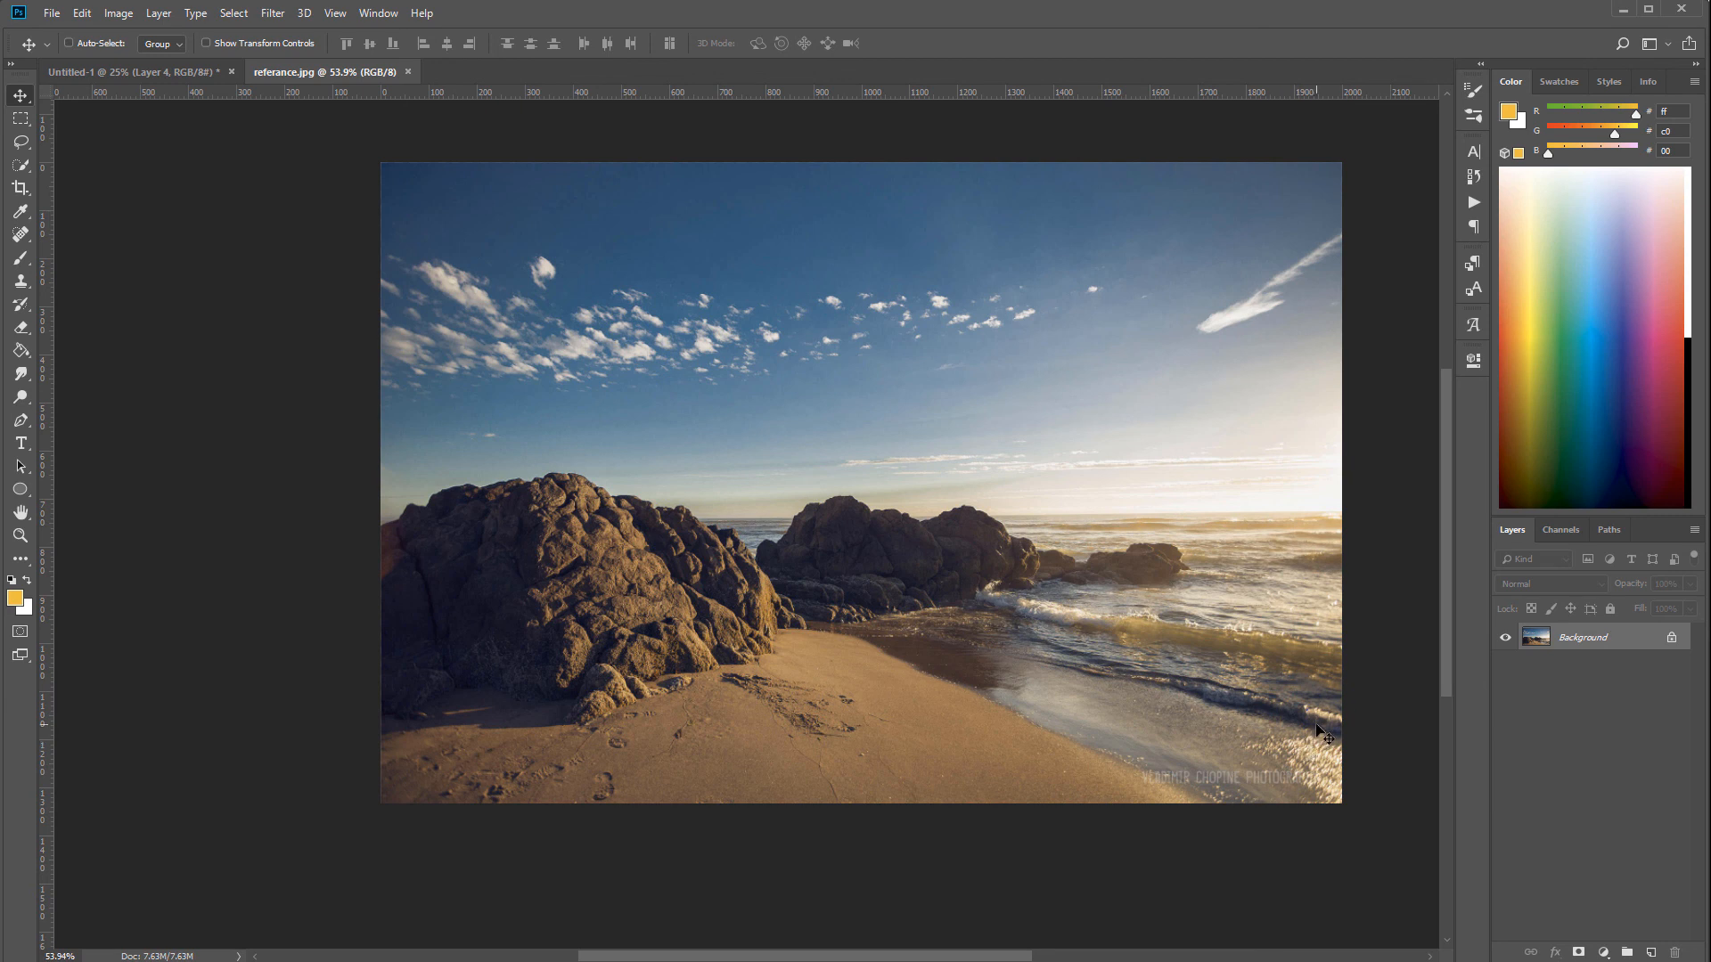
mouse_move(914, 705)
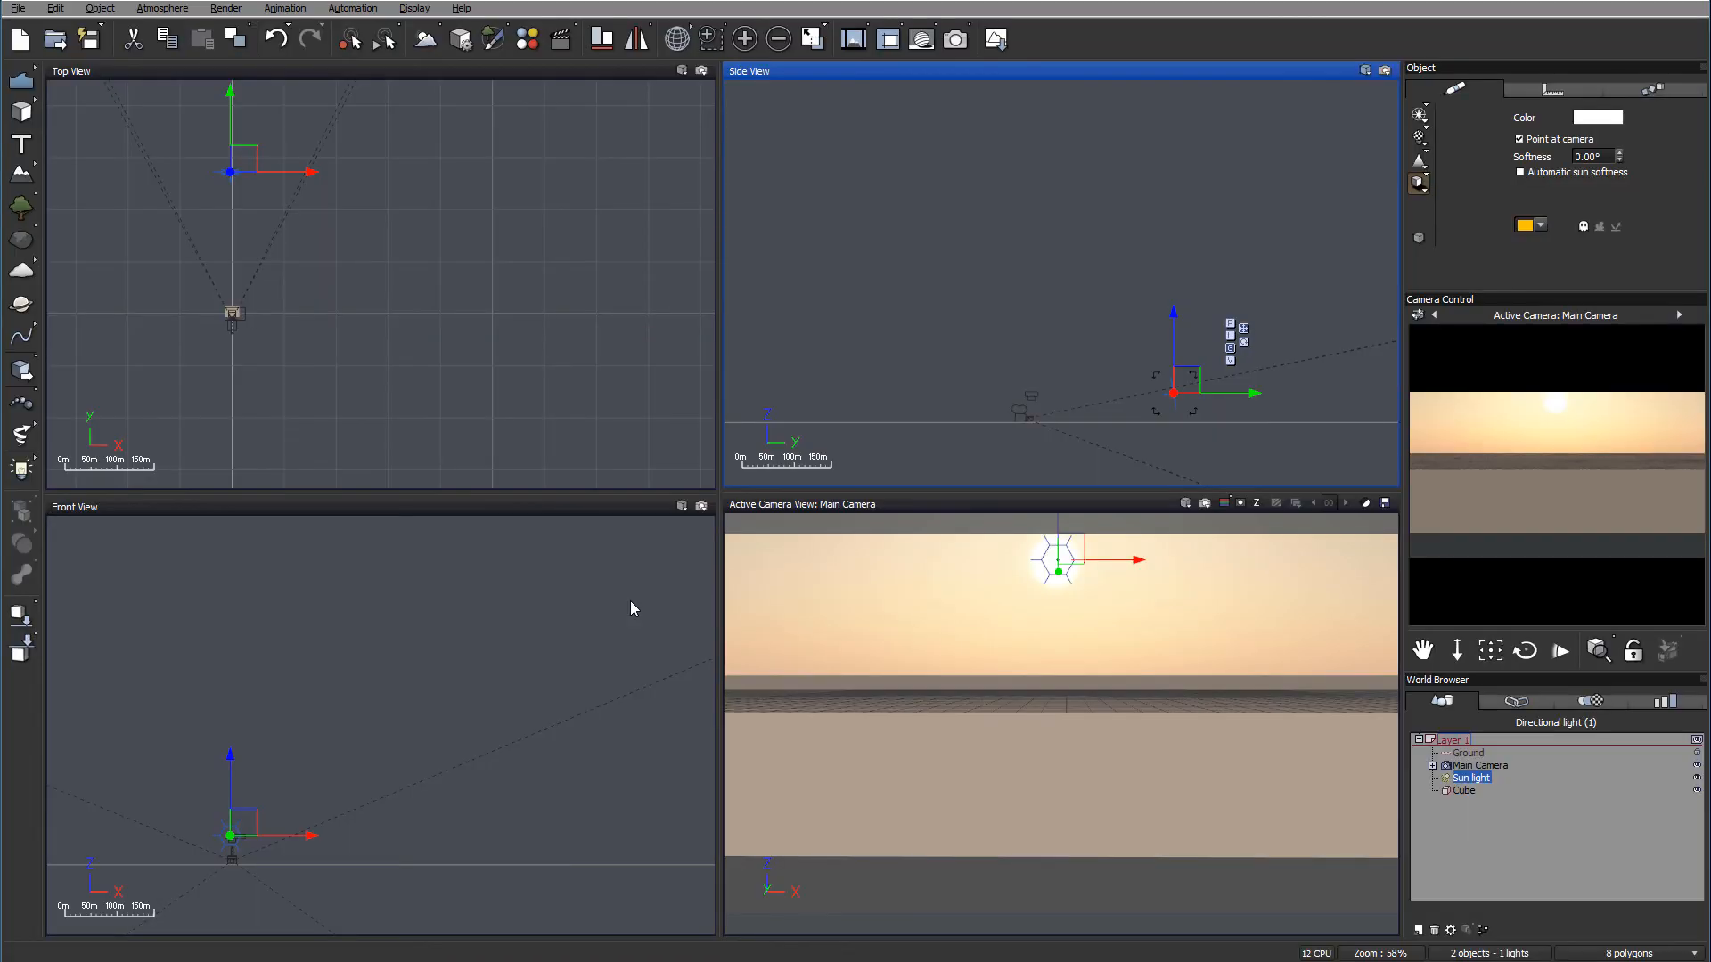
mouse_move(1489, 607)
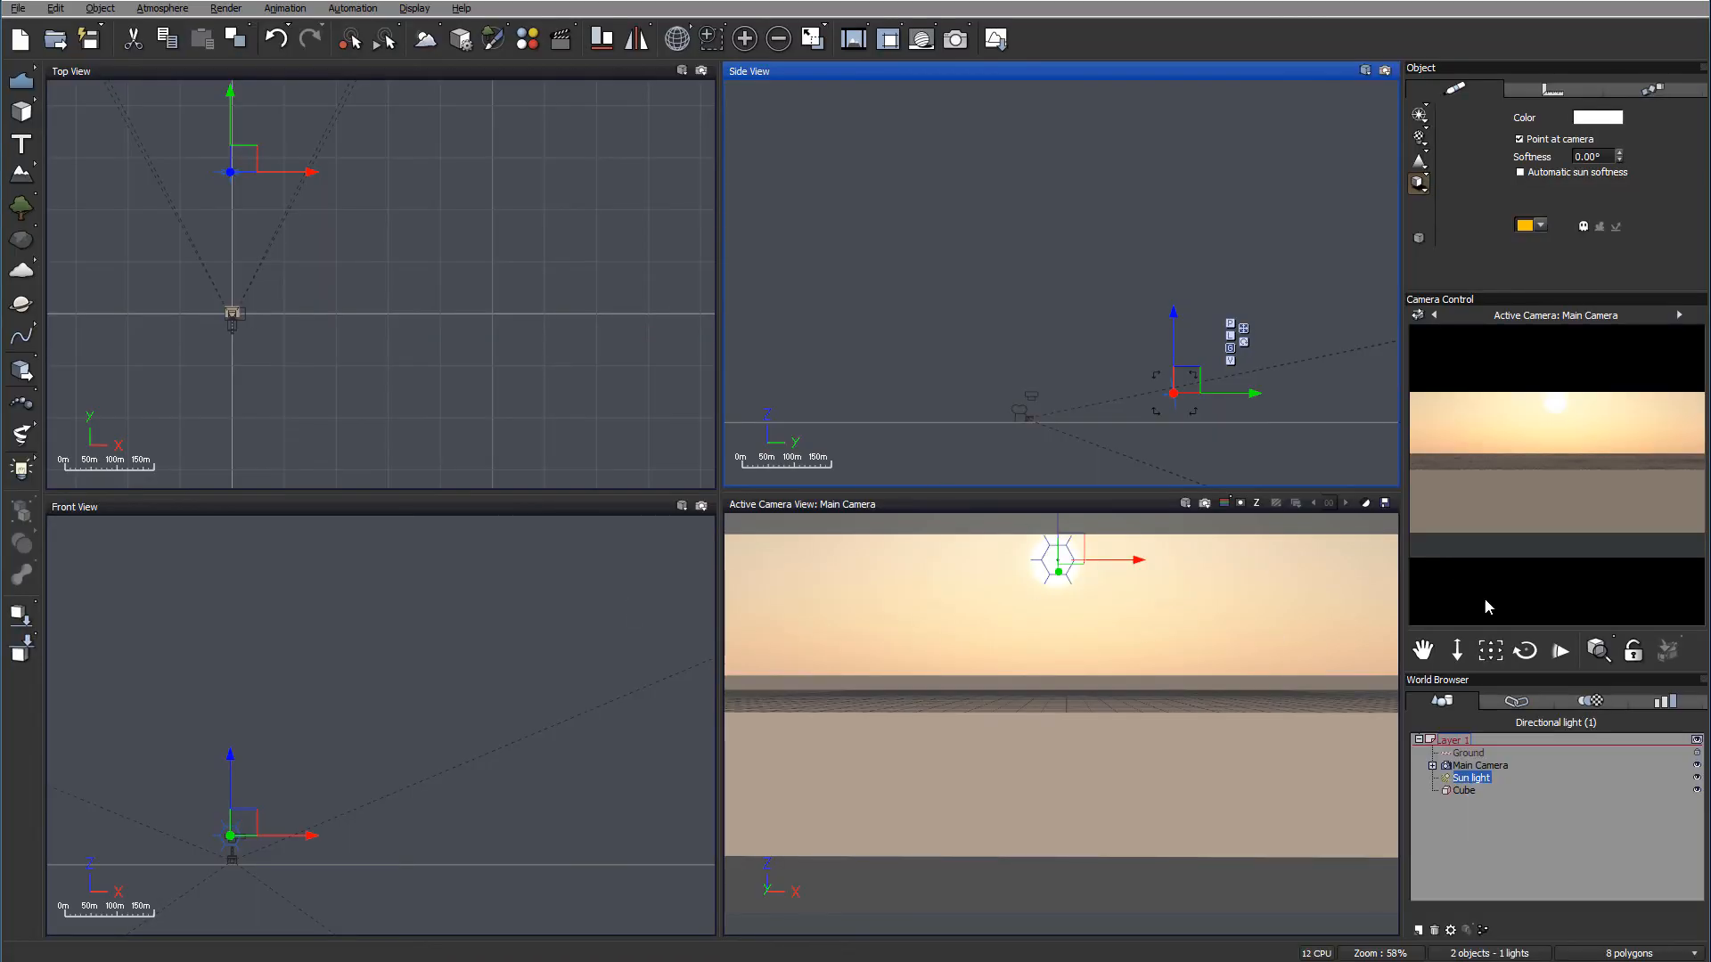
mouse_move(1521, 775)
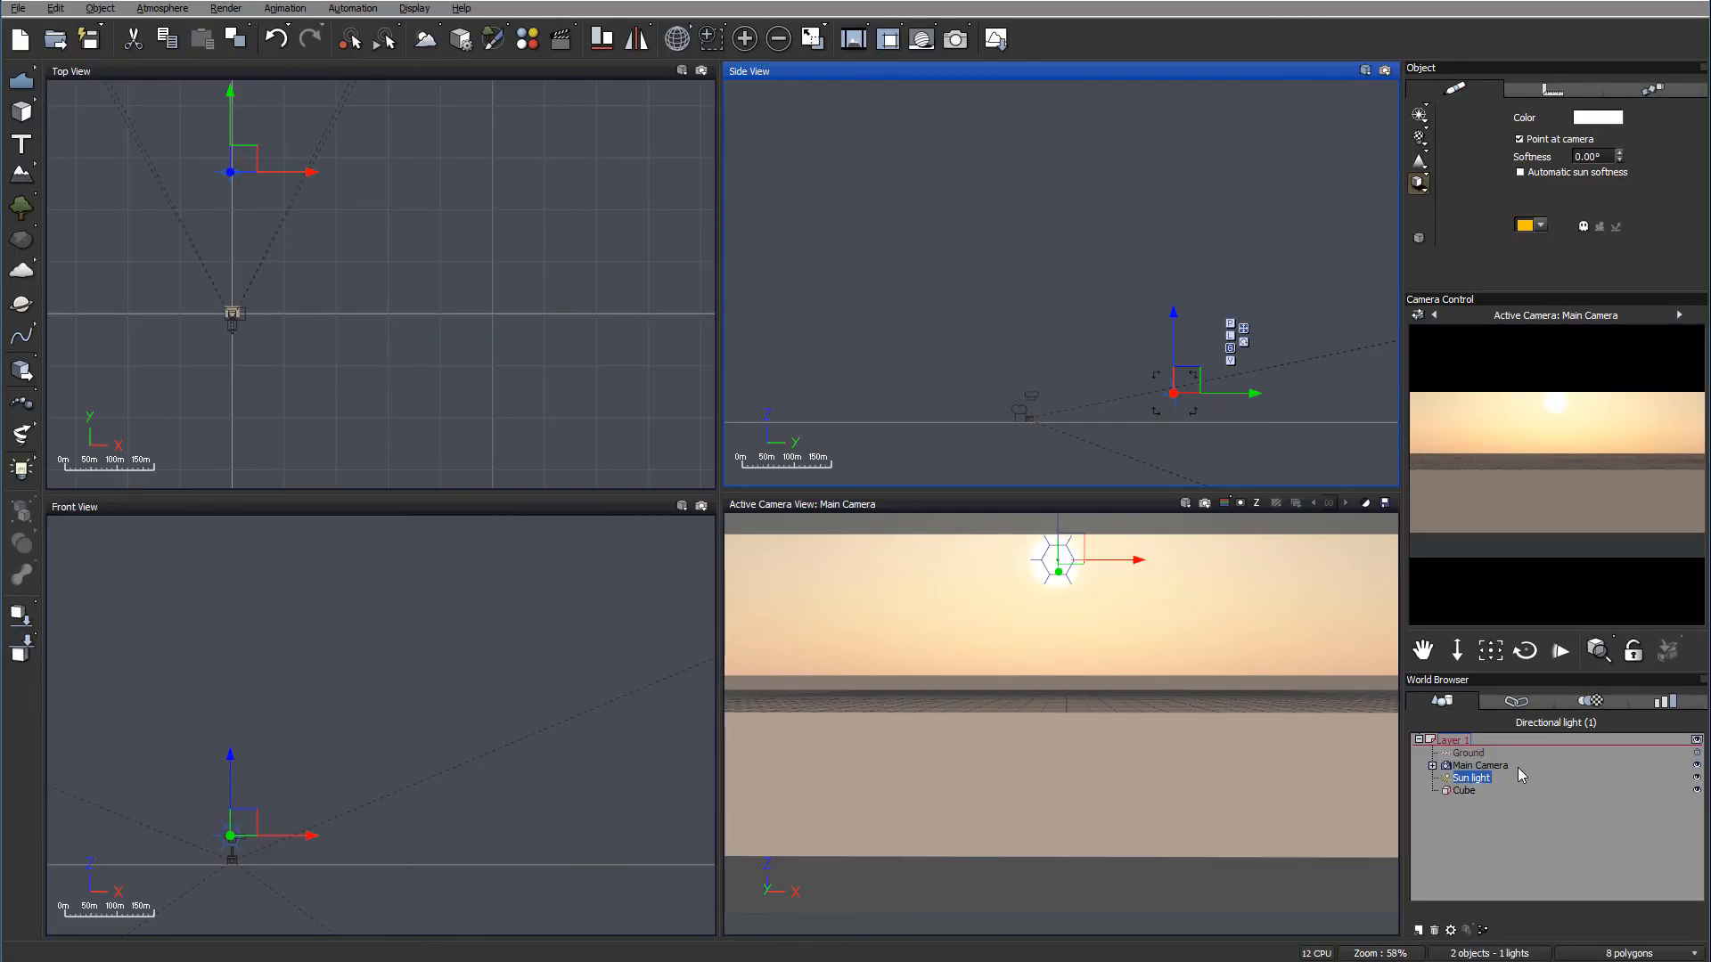
Connect a Simple Fractal noise into the cube material's bump function
click(1464, 790)
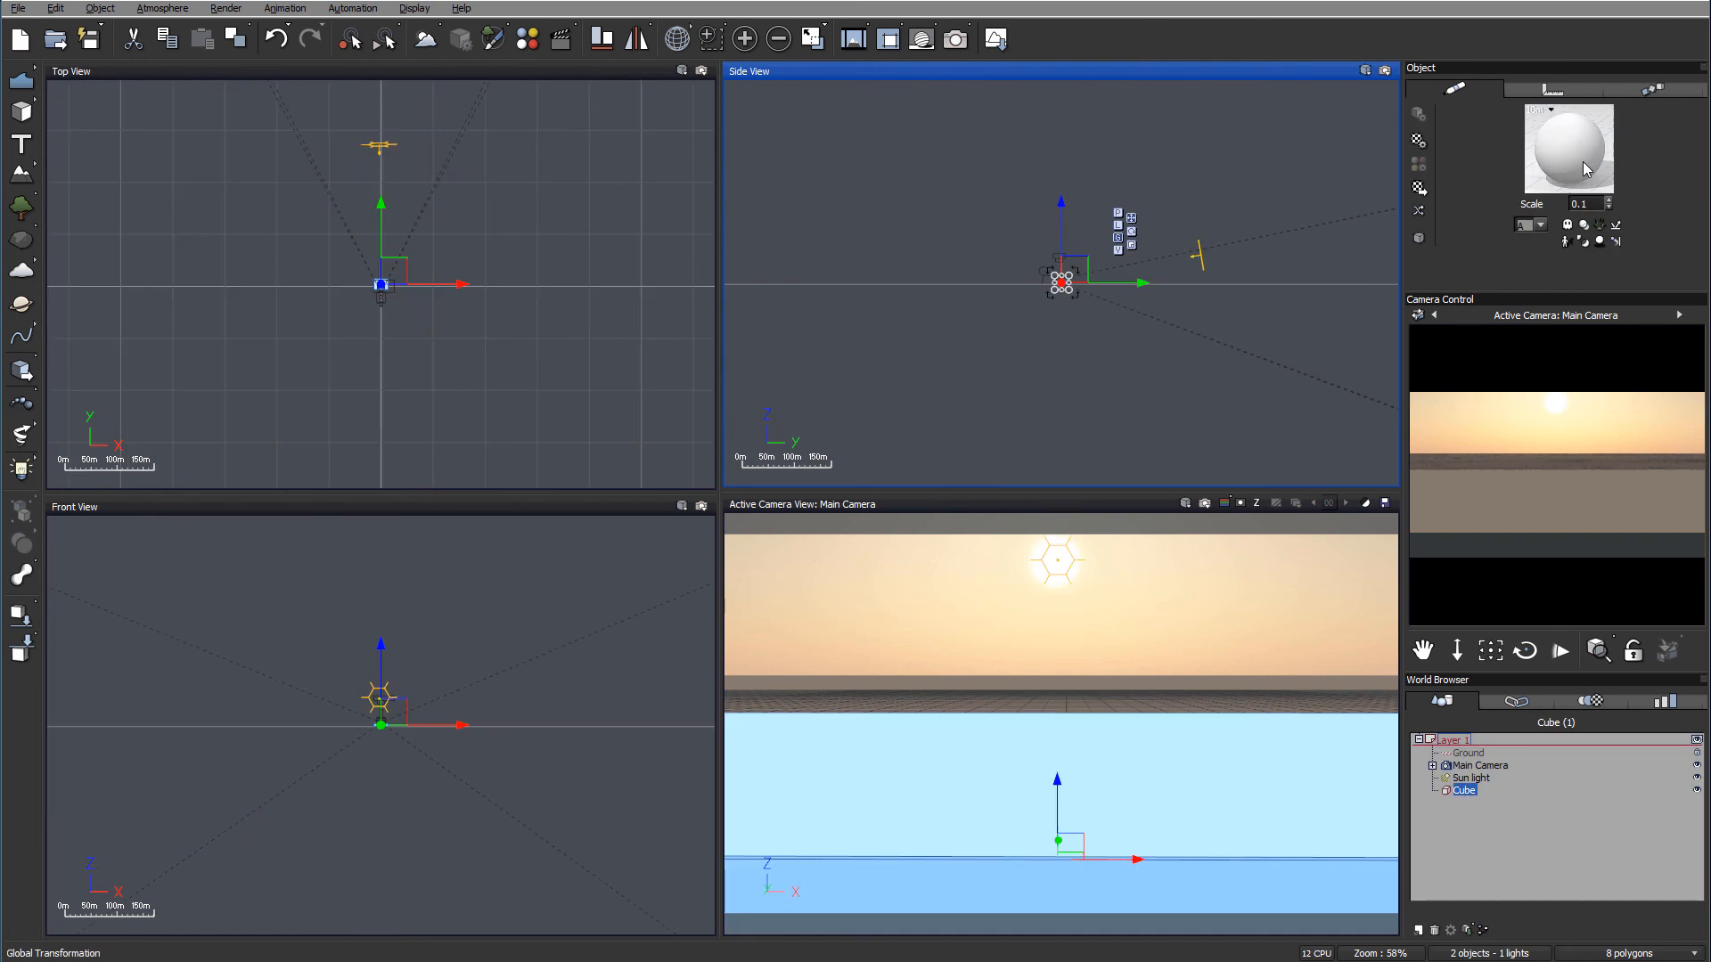
click(1583, 204)
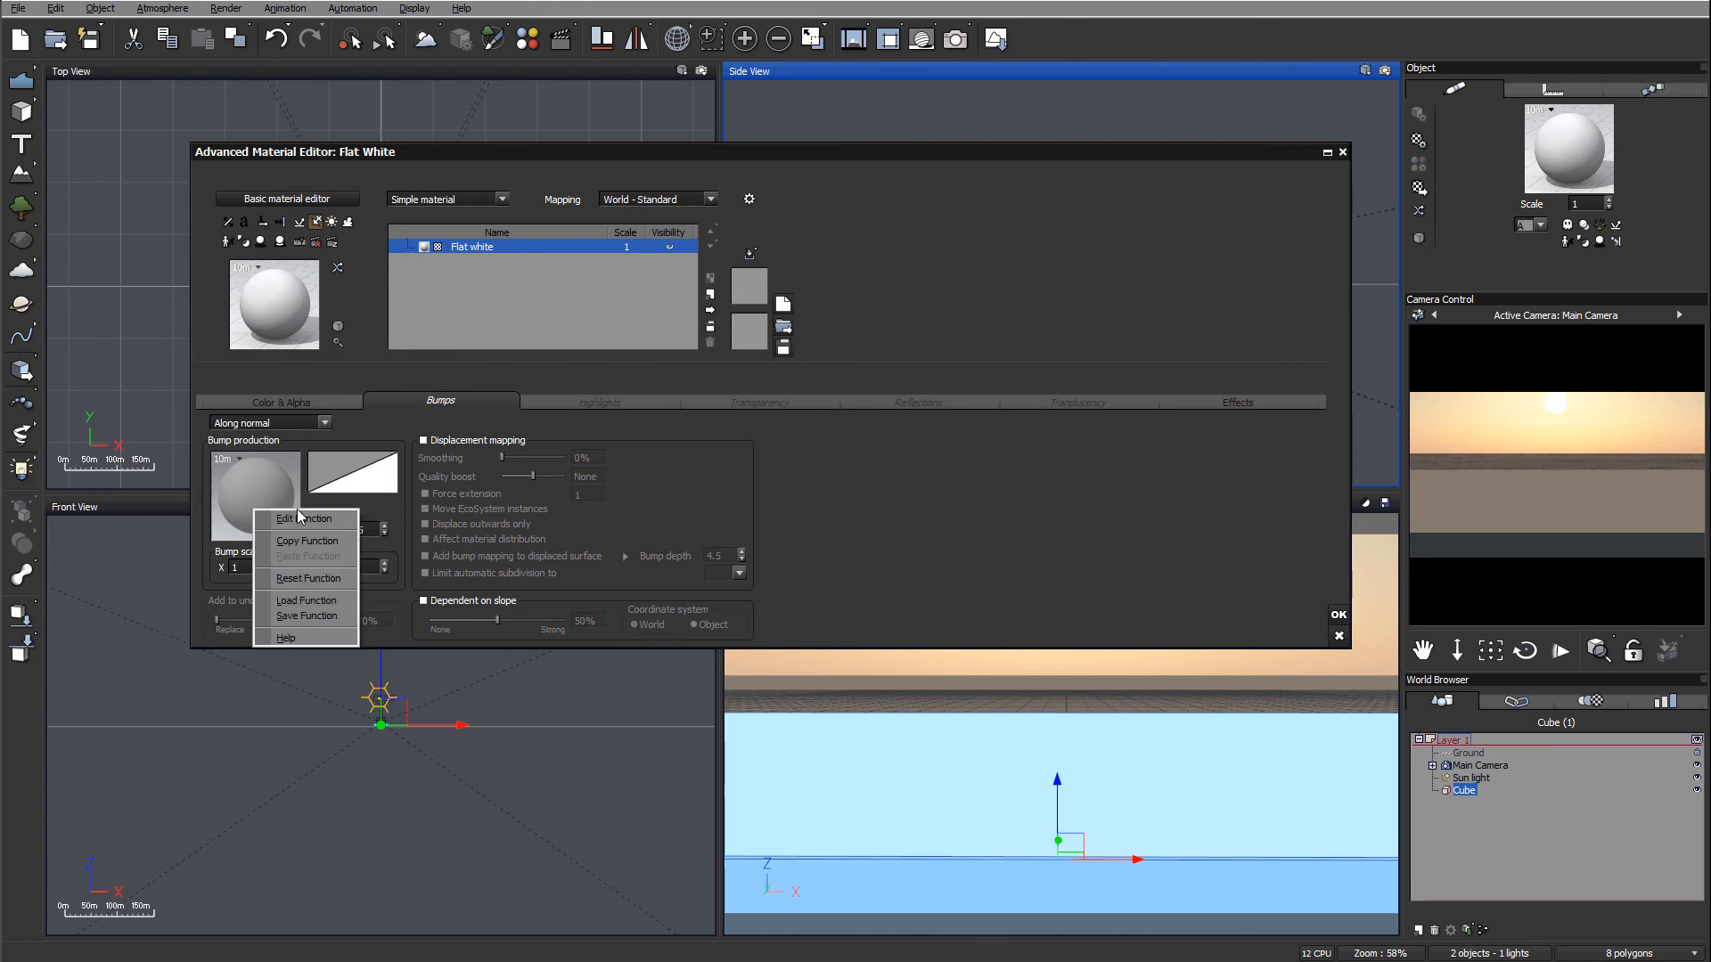
click(303, 518)
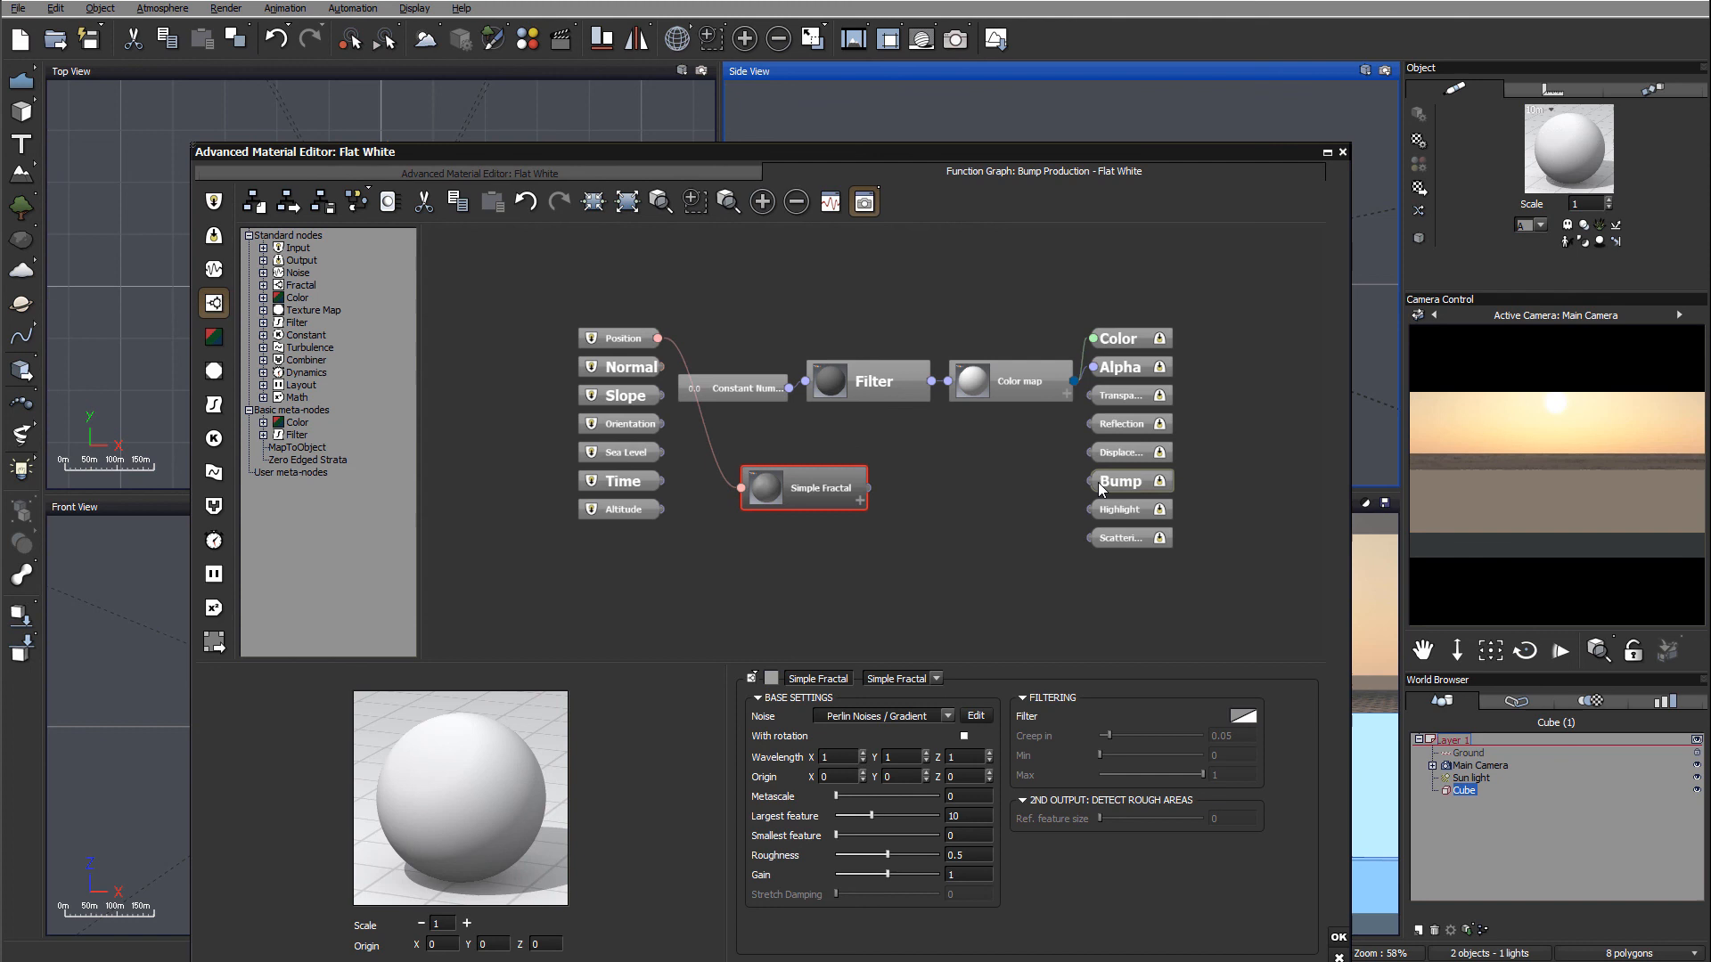
drag(862, 486, 1100, 481)
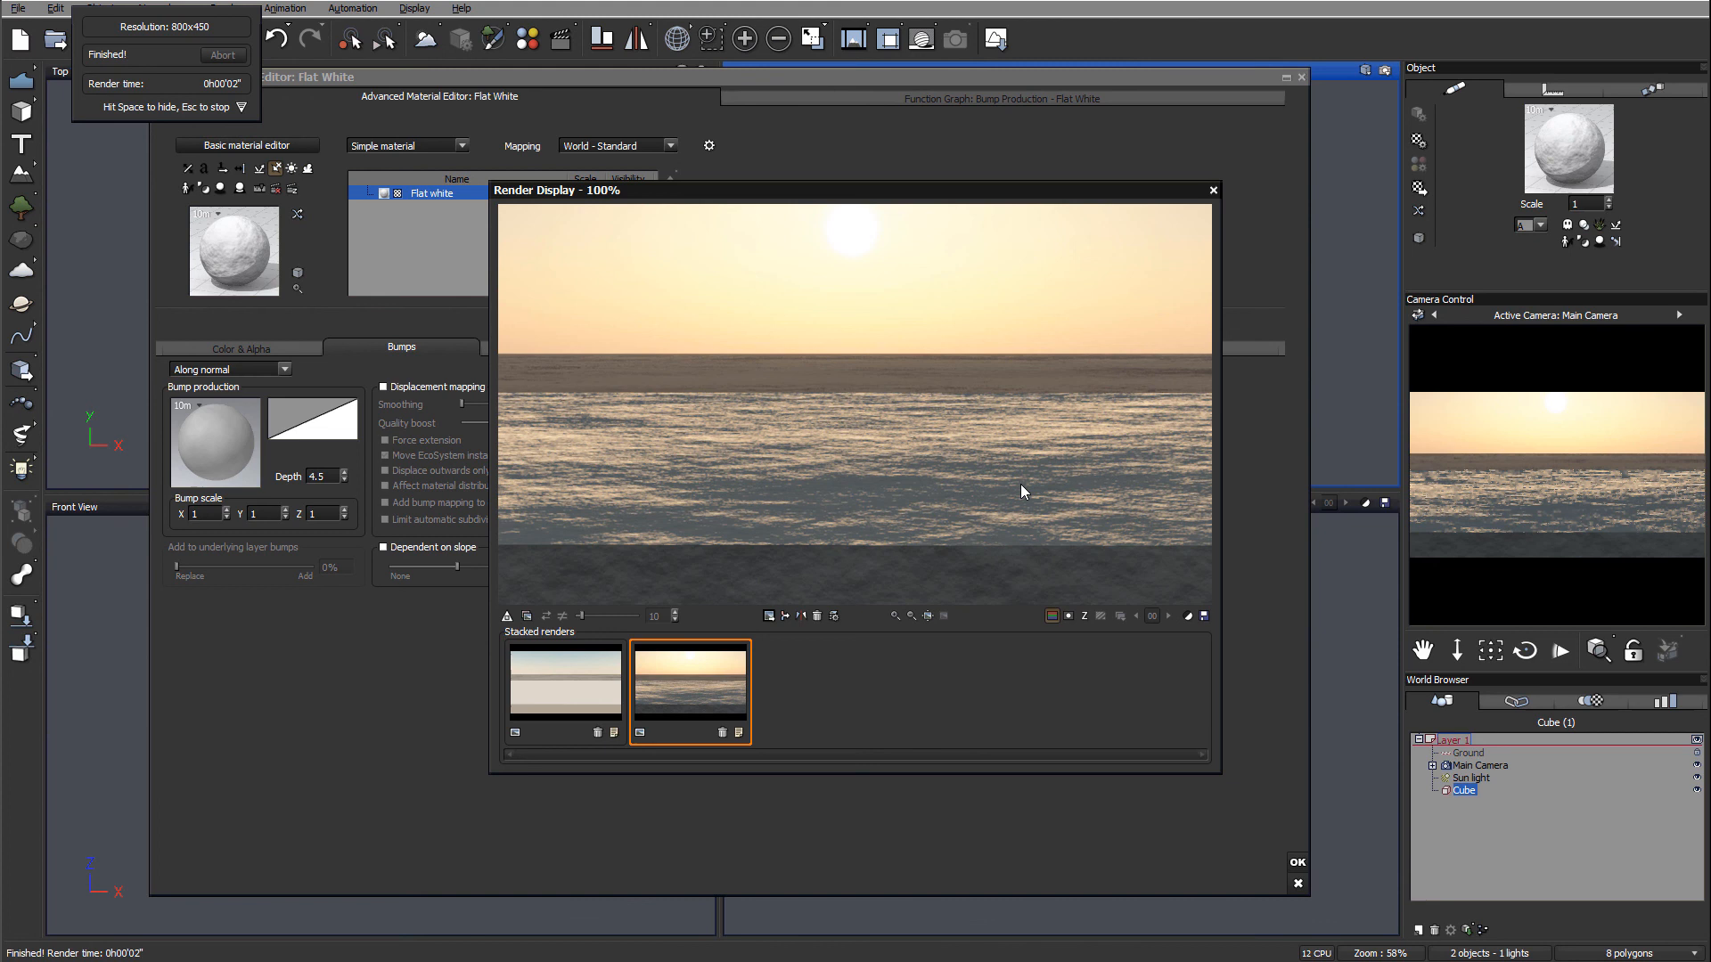
mouse_move(715, 511)
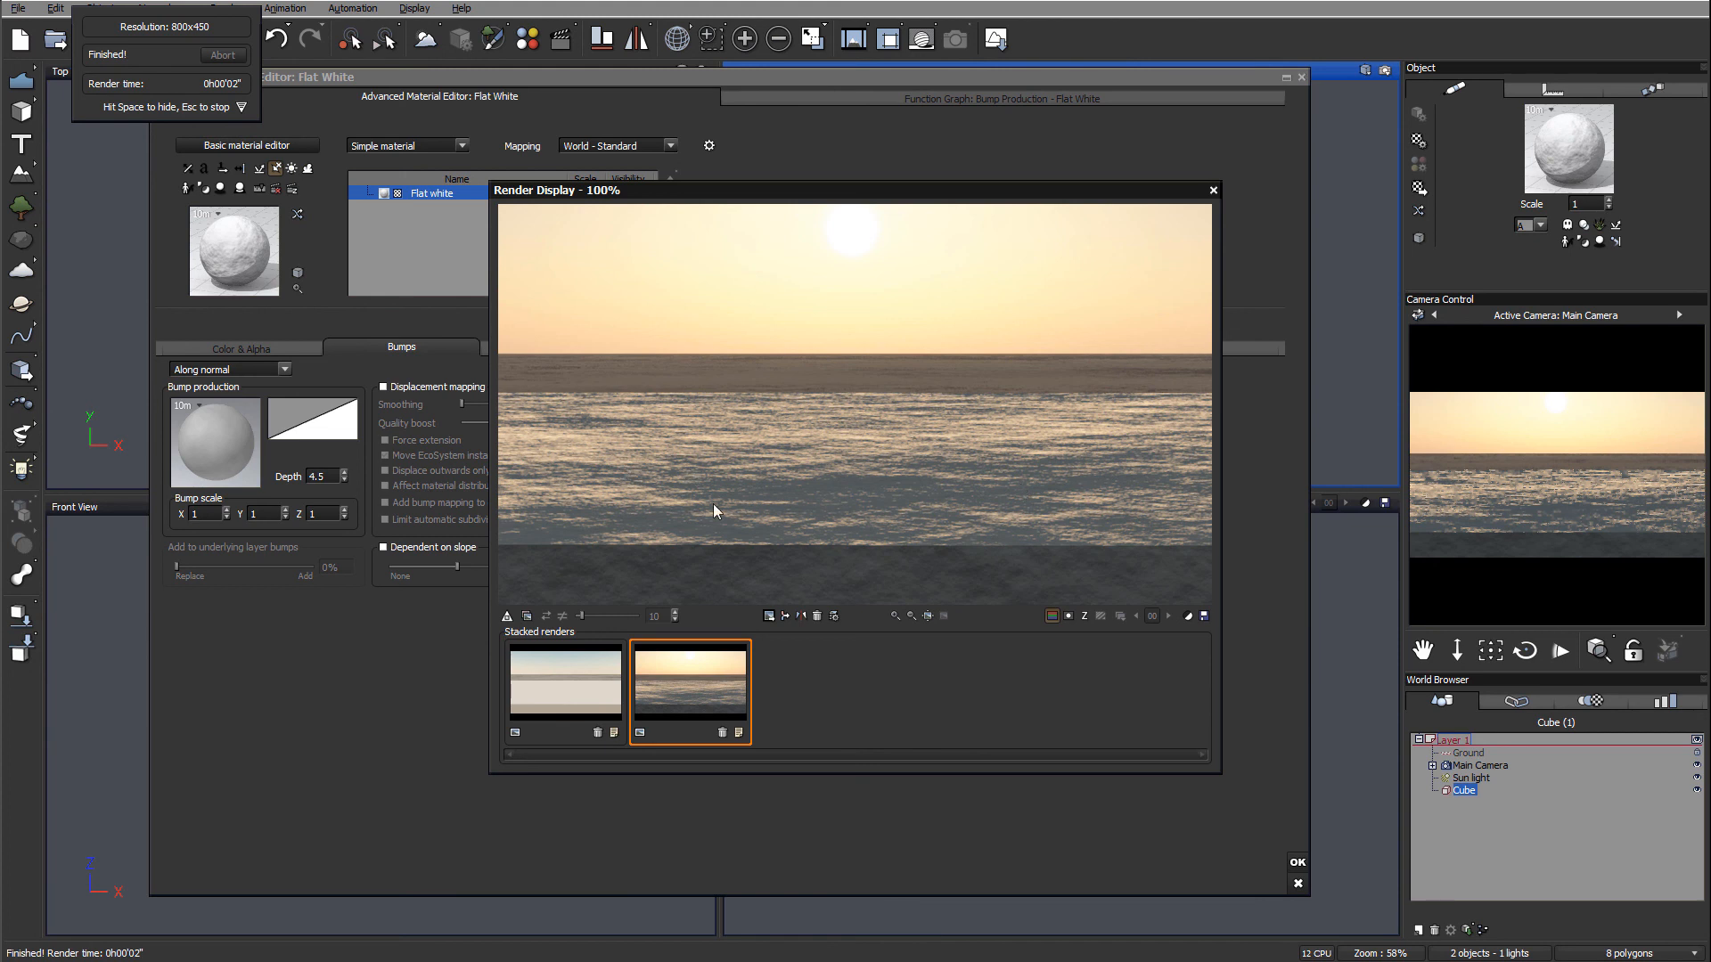
mouse_move(912, 470)
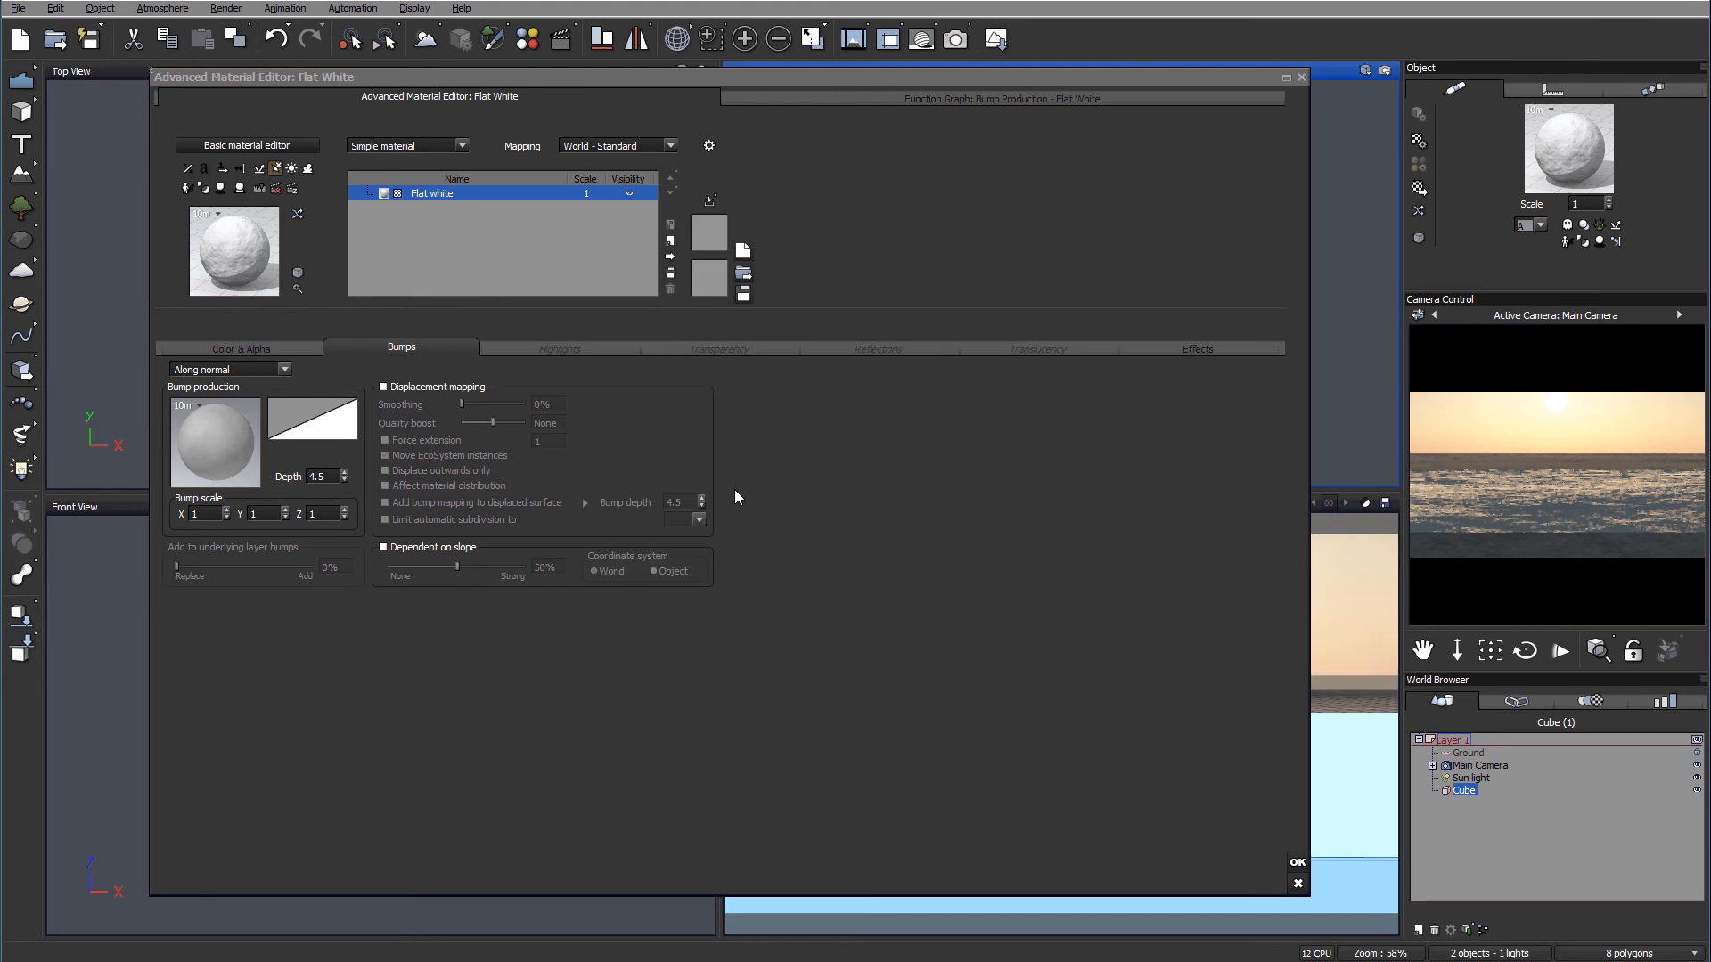
mouse_move(820, 344)
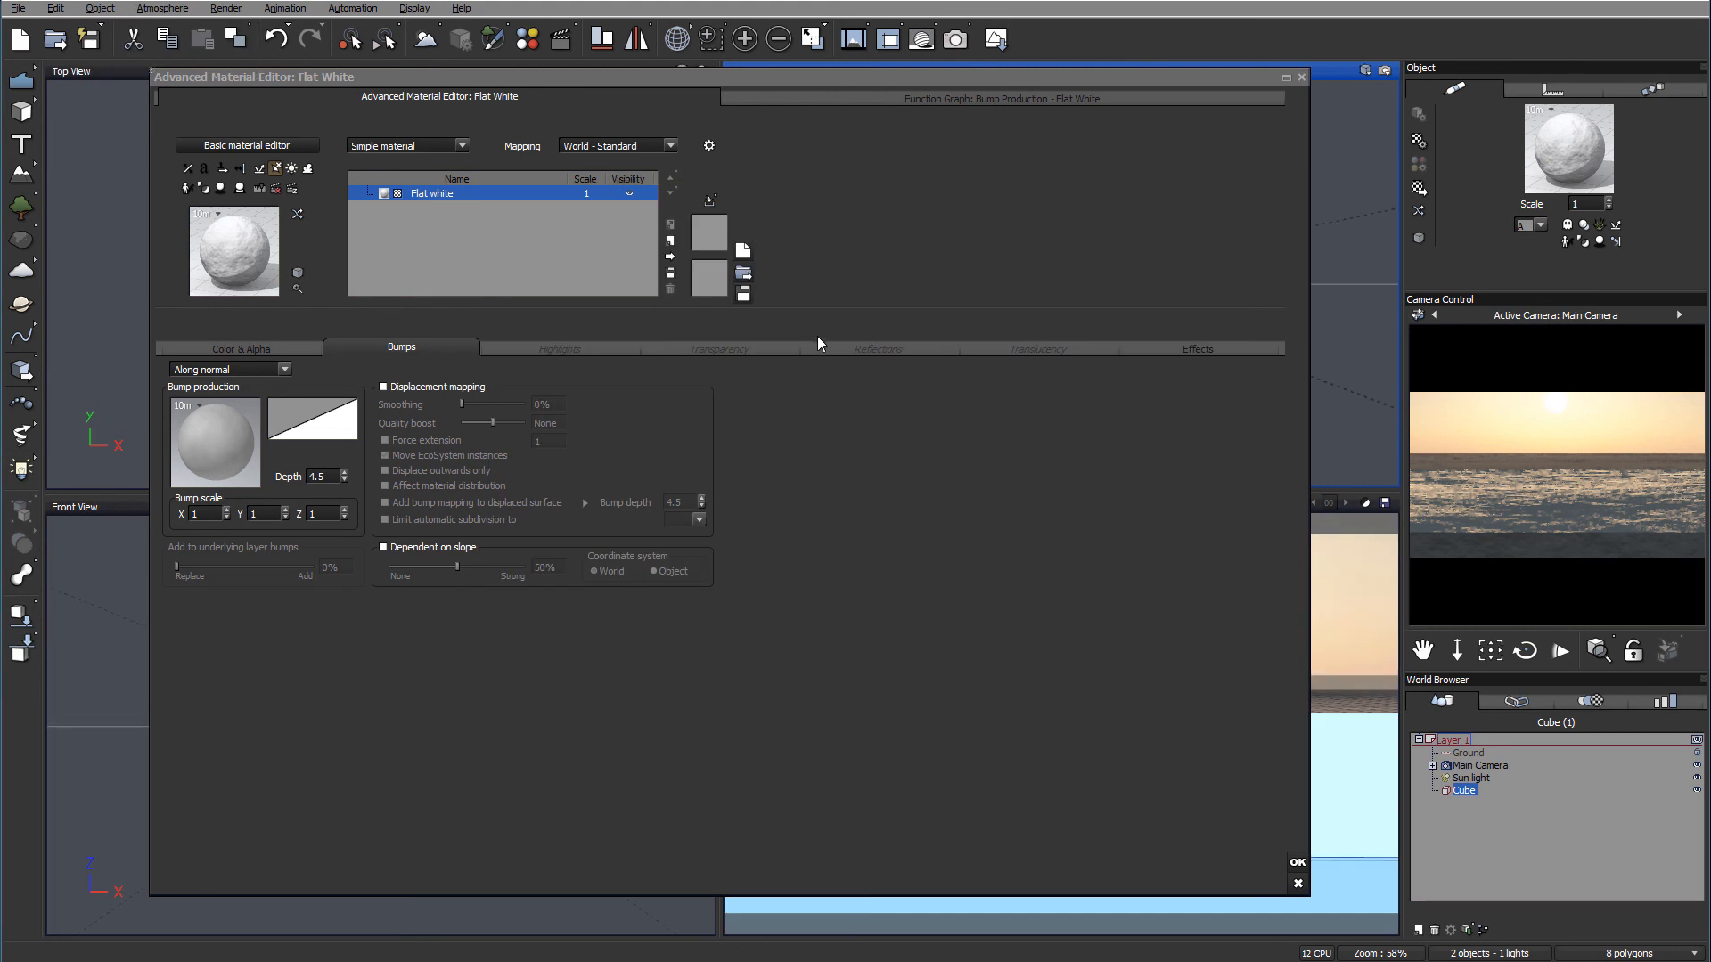
Raise the water material's global transparency to 72% in its Transparency settings
click(718, 349)
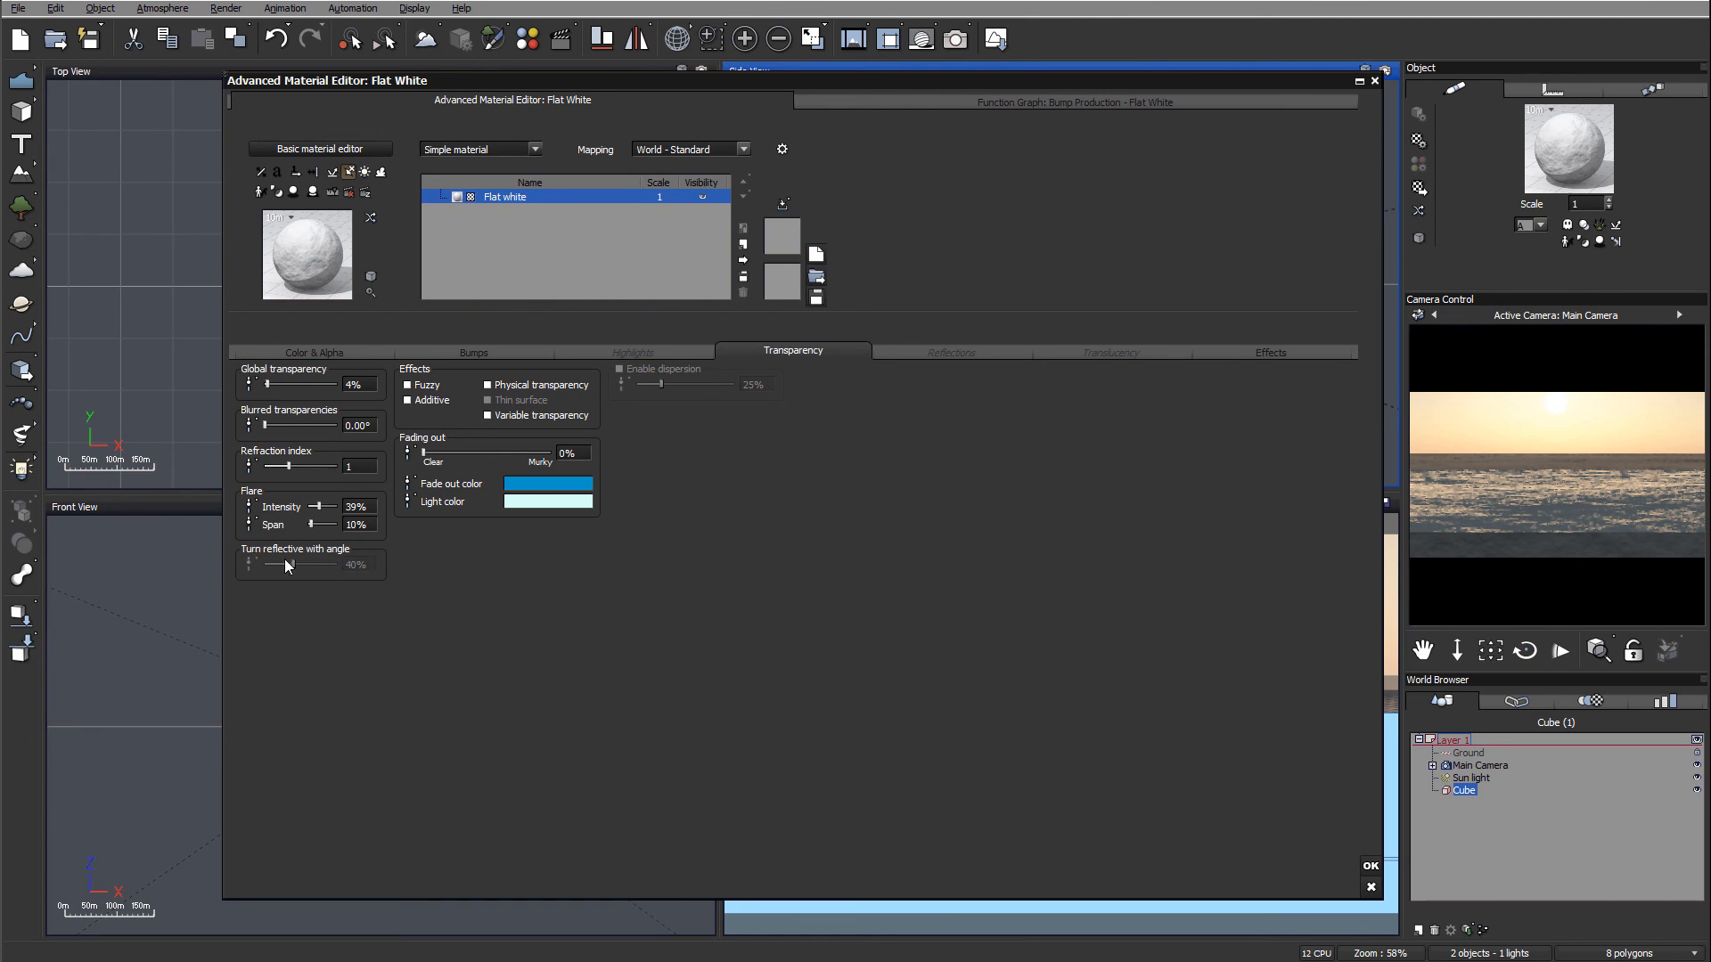
mouse_move(351, 481)
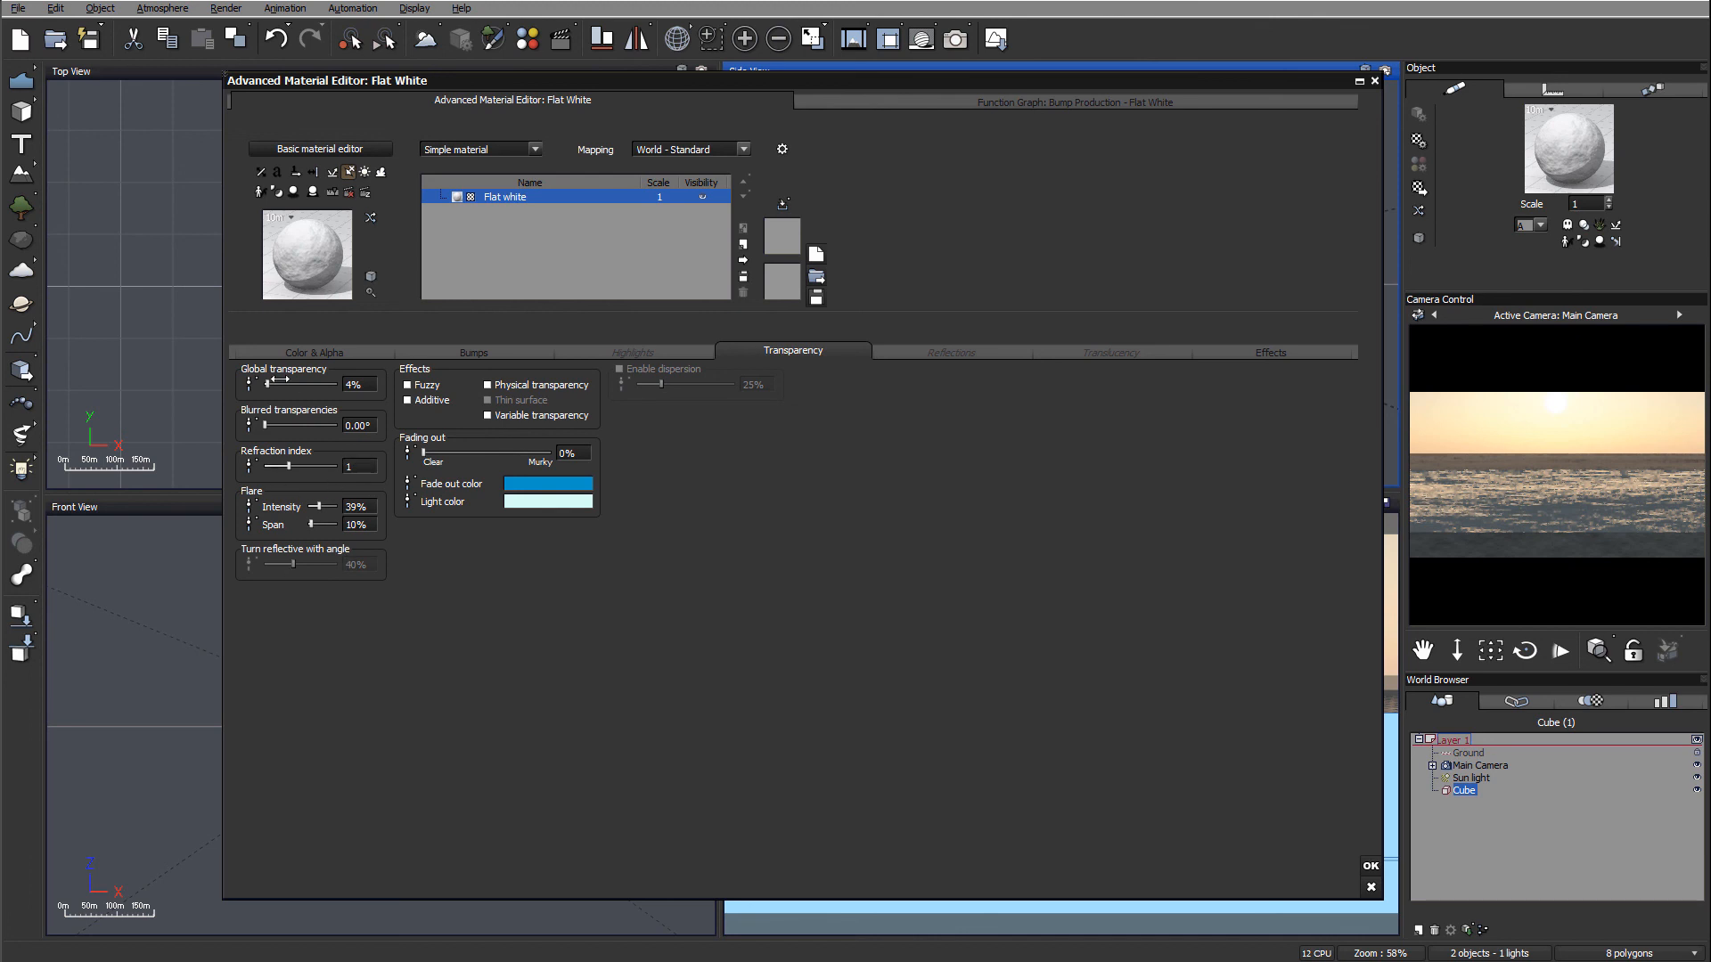
drag(271, 385, 333, 384)
text(.33)
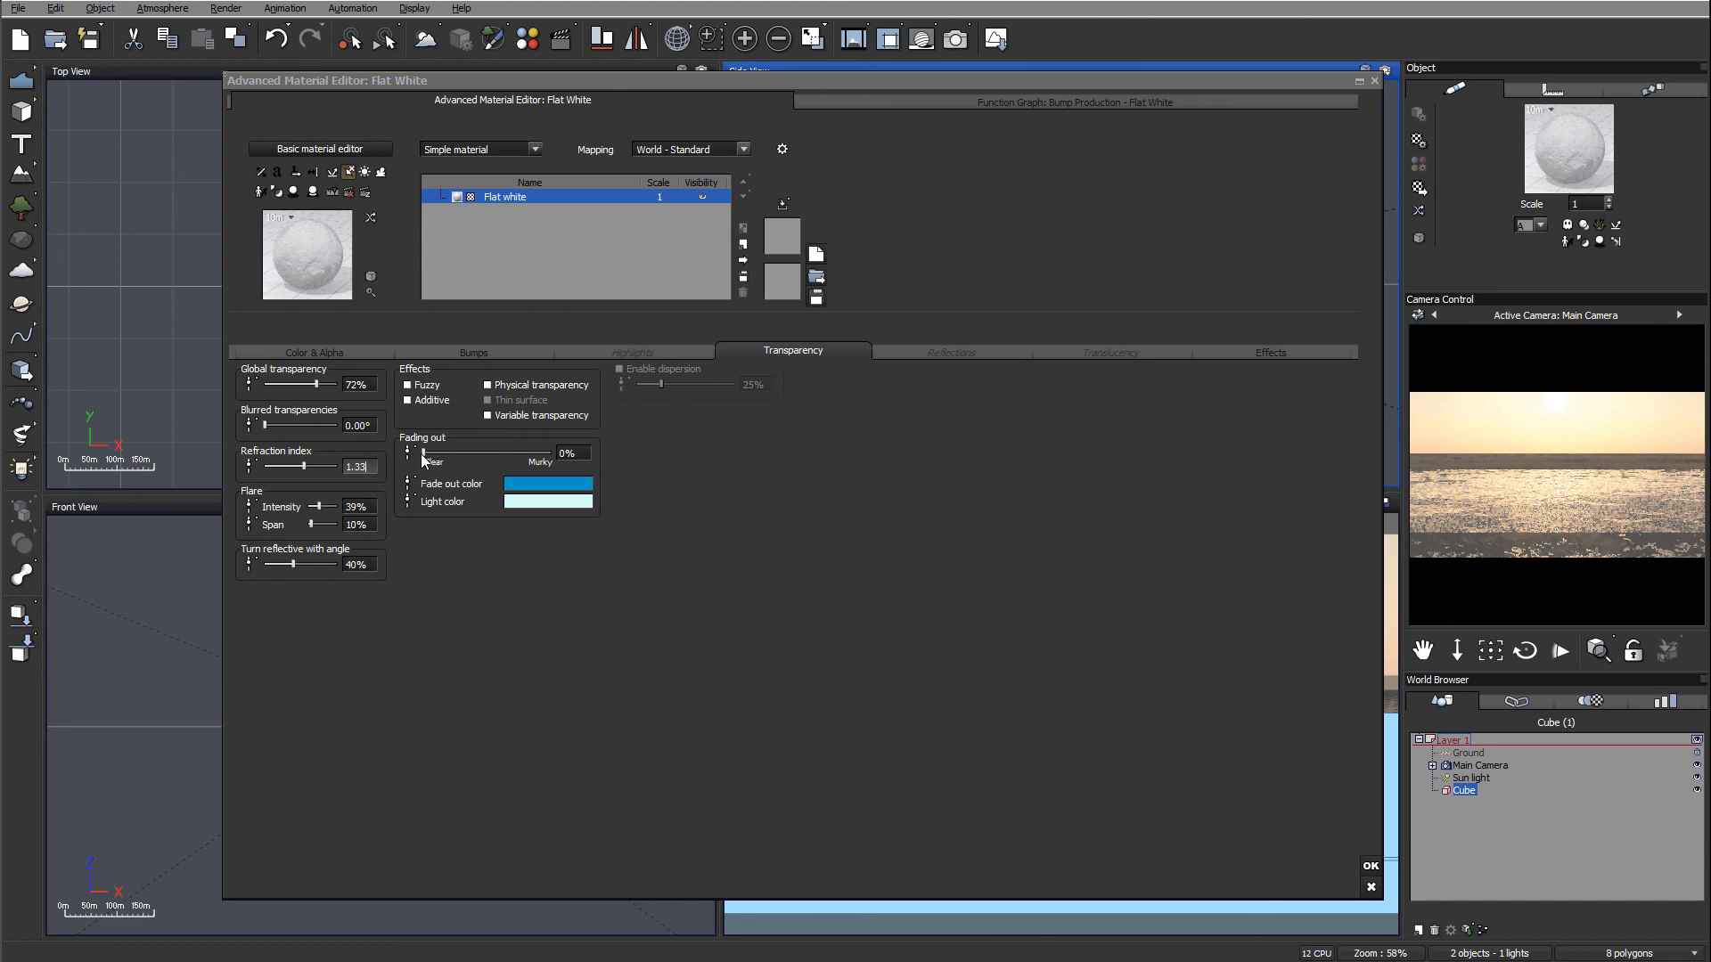
Set water fading to 100% with a muted blue-grey fade-out colour, then render
drag(420, 453, 551, 453)
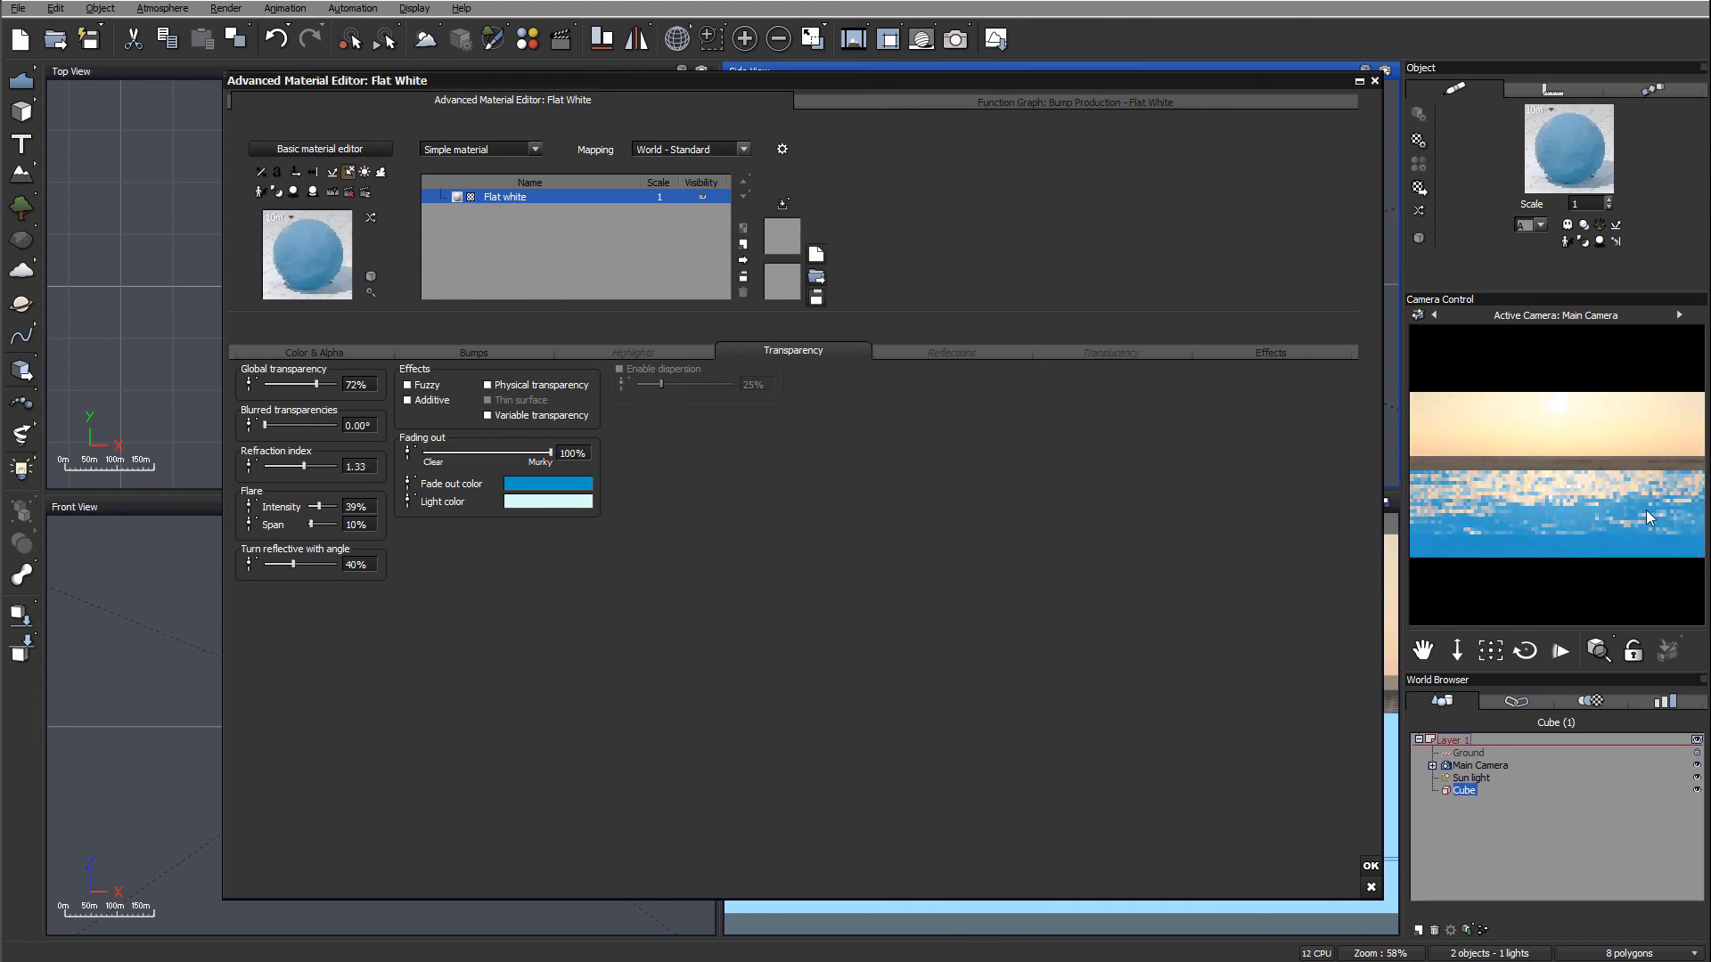
click(548, 482)
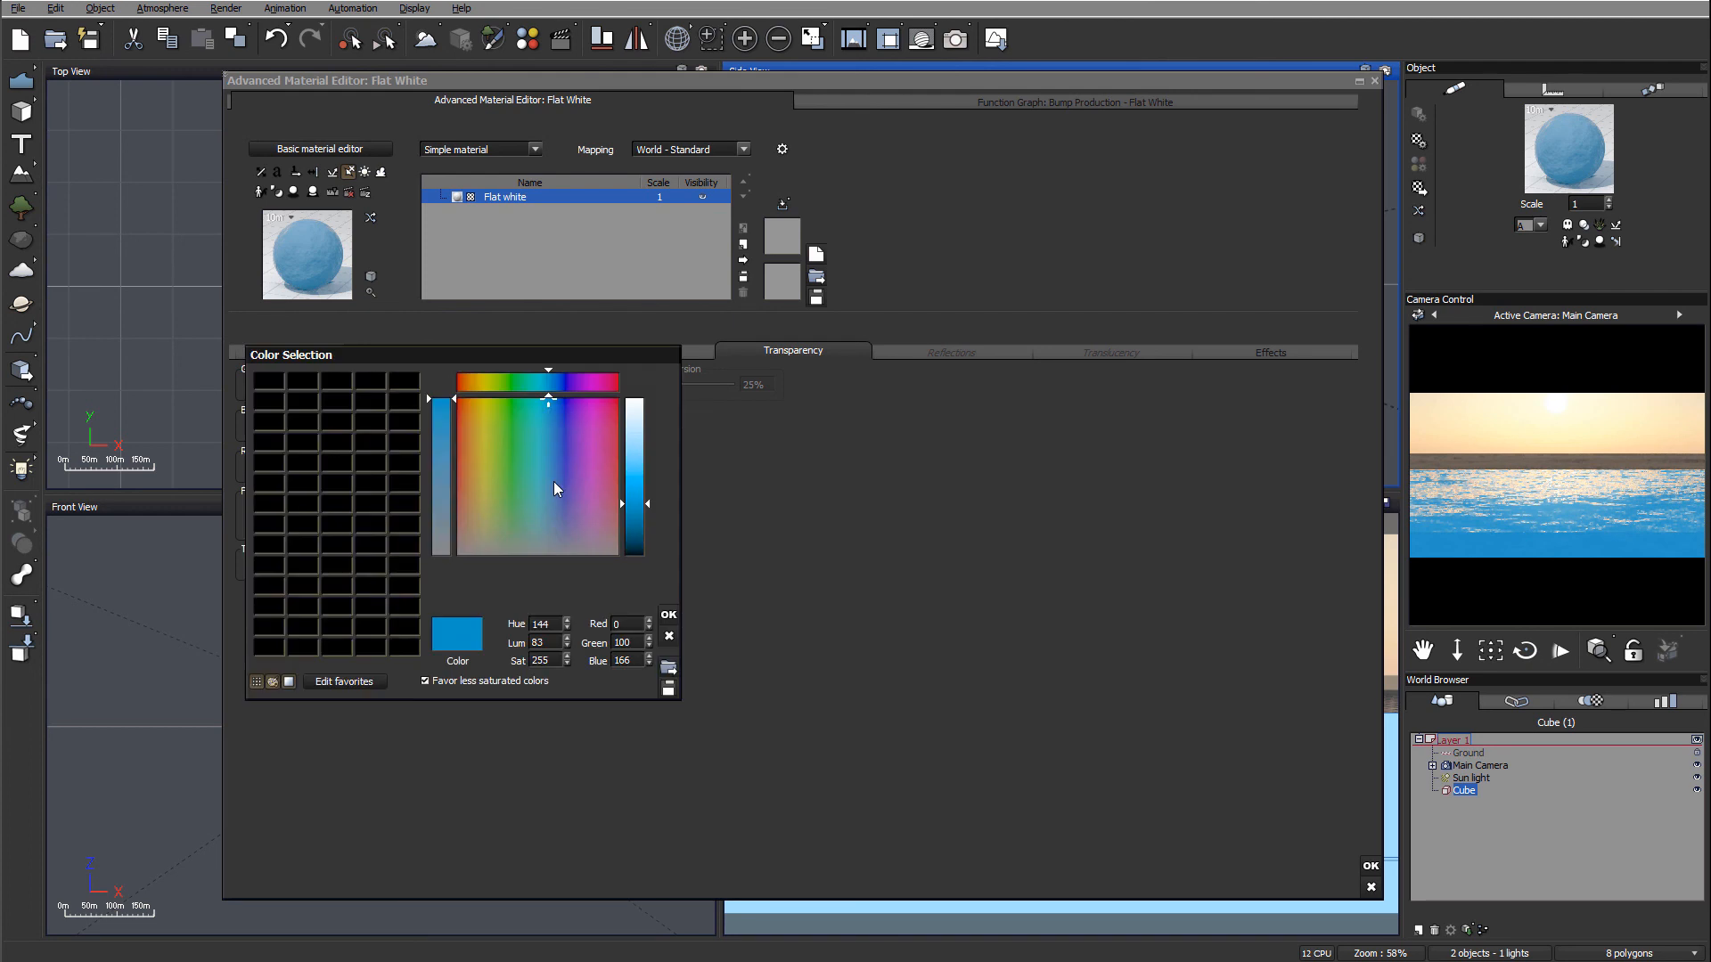
click(543, 524)
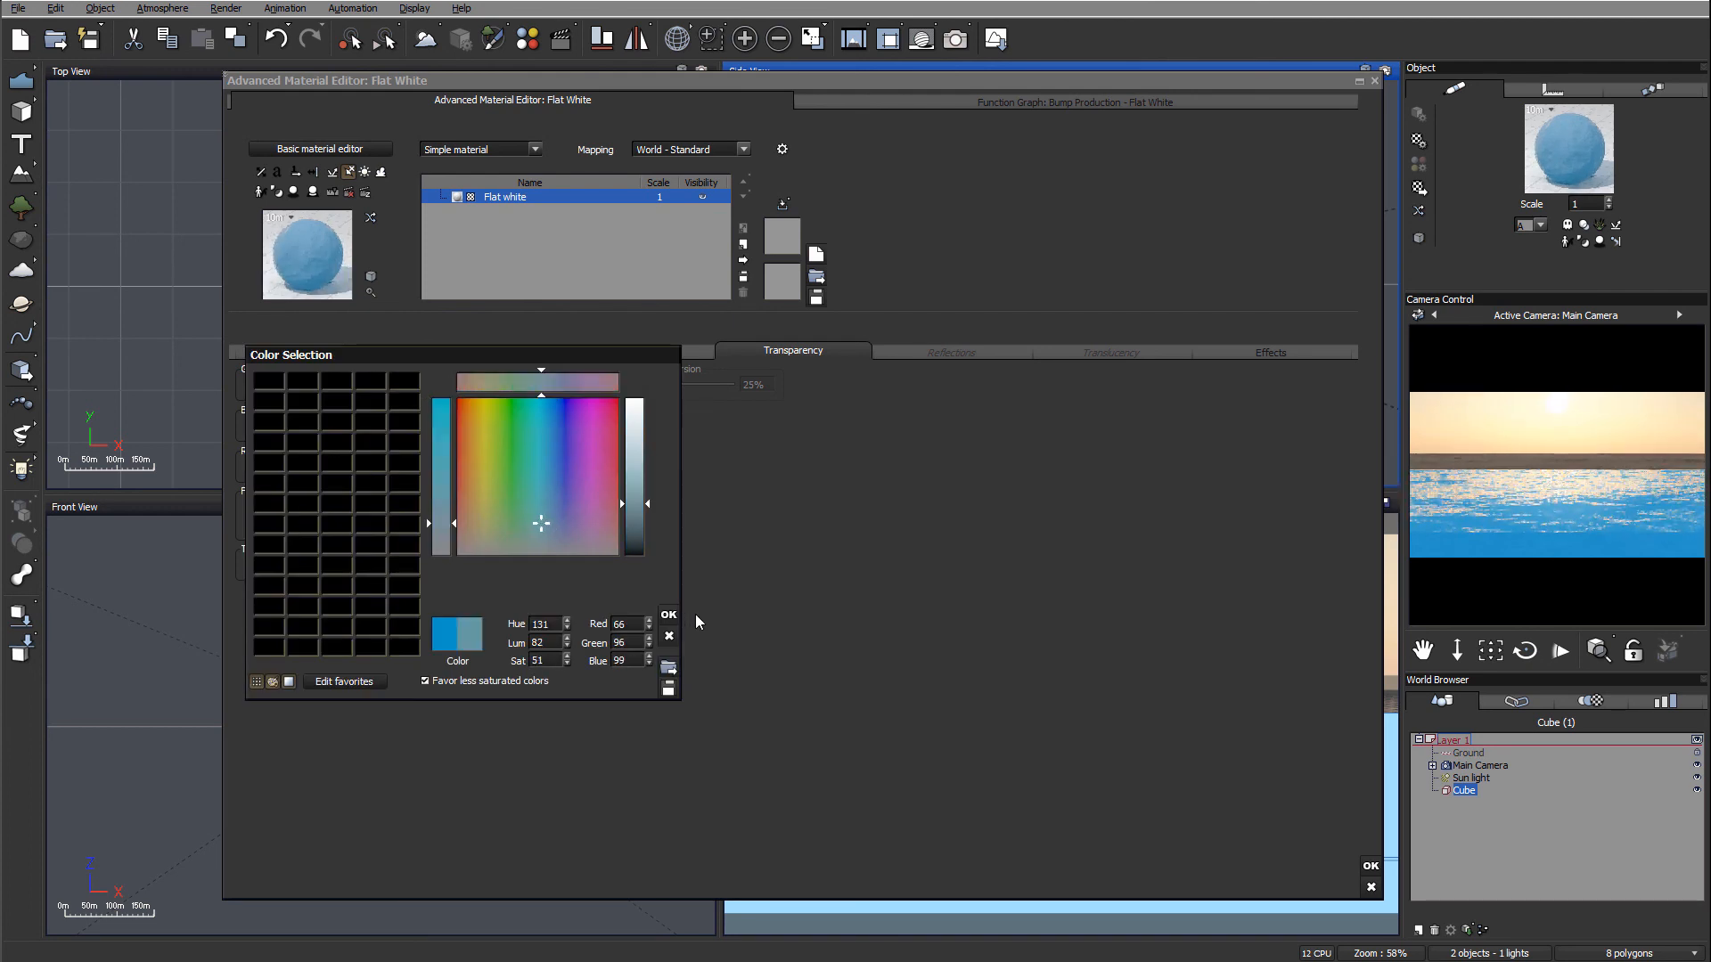
click(669, 614)
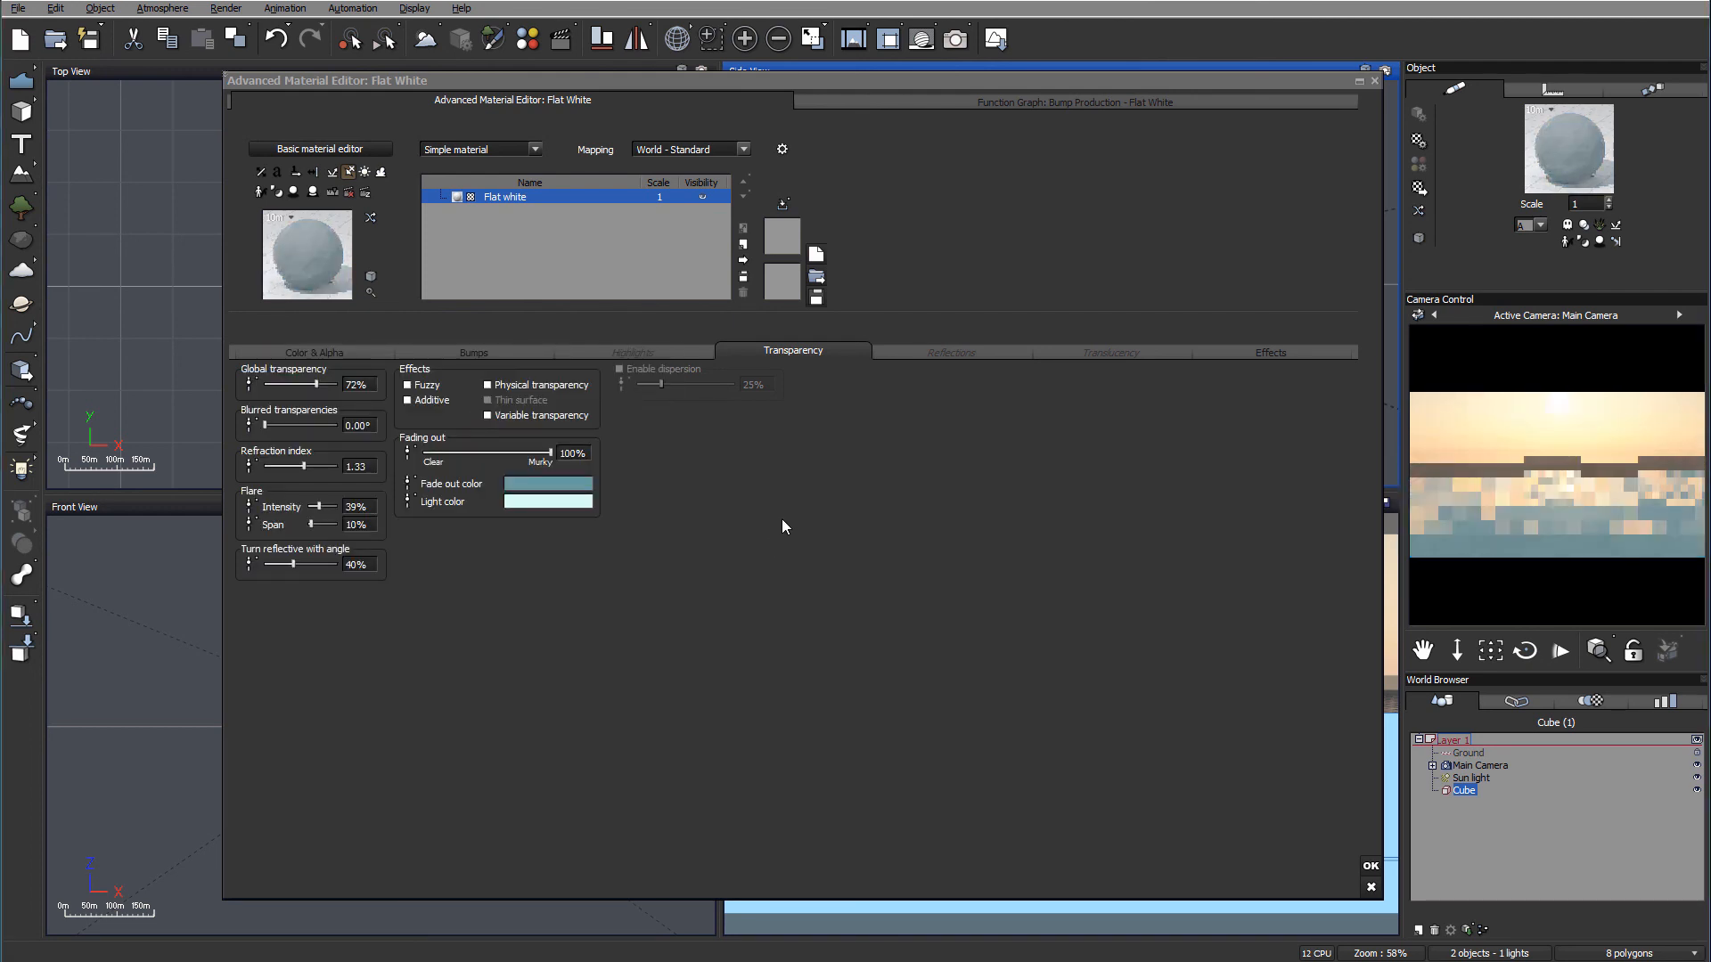
click(952, 38)
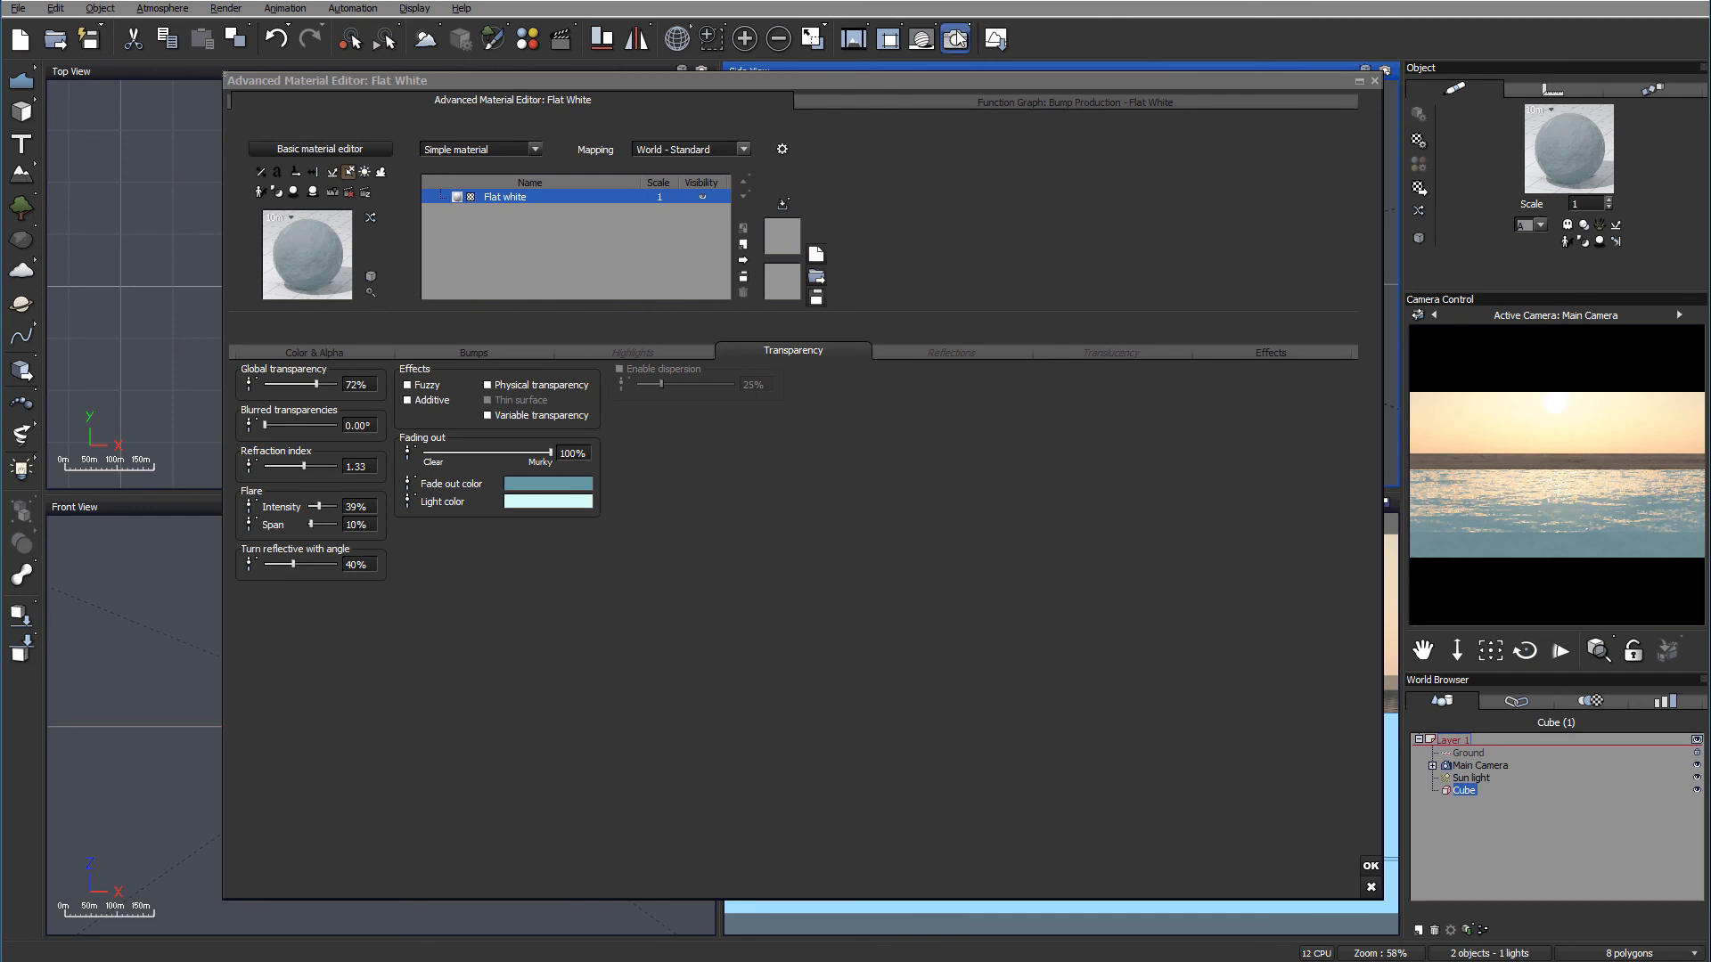
click(954, 37)
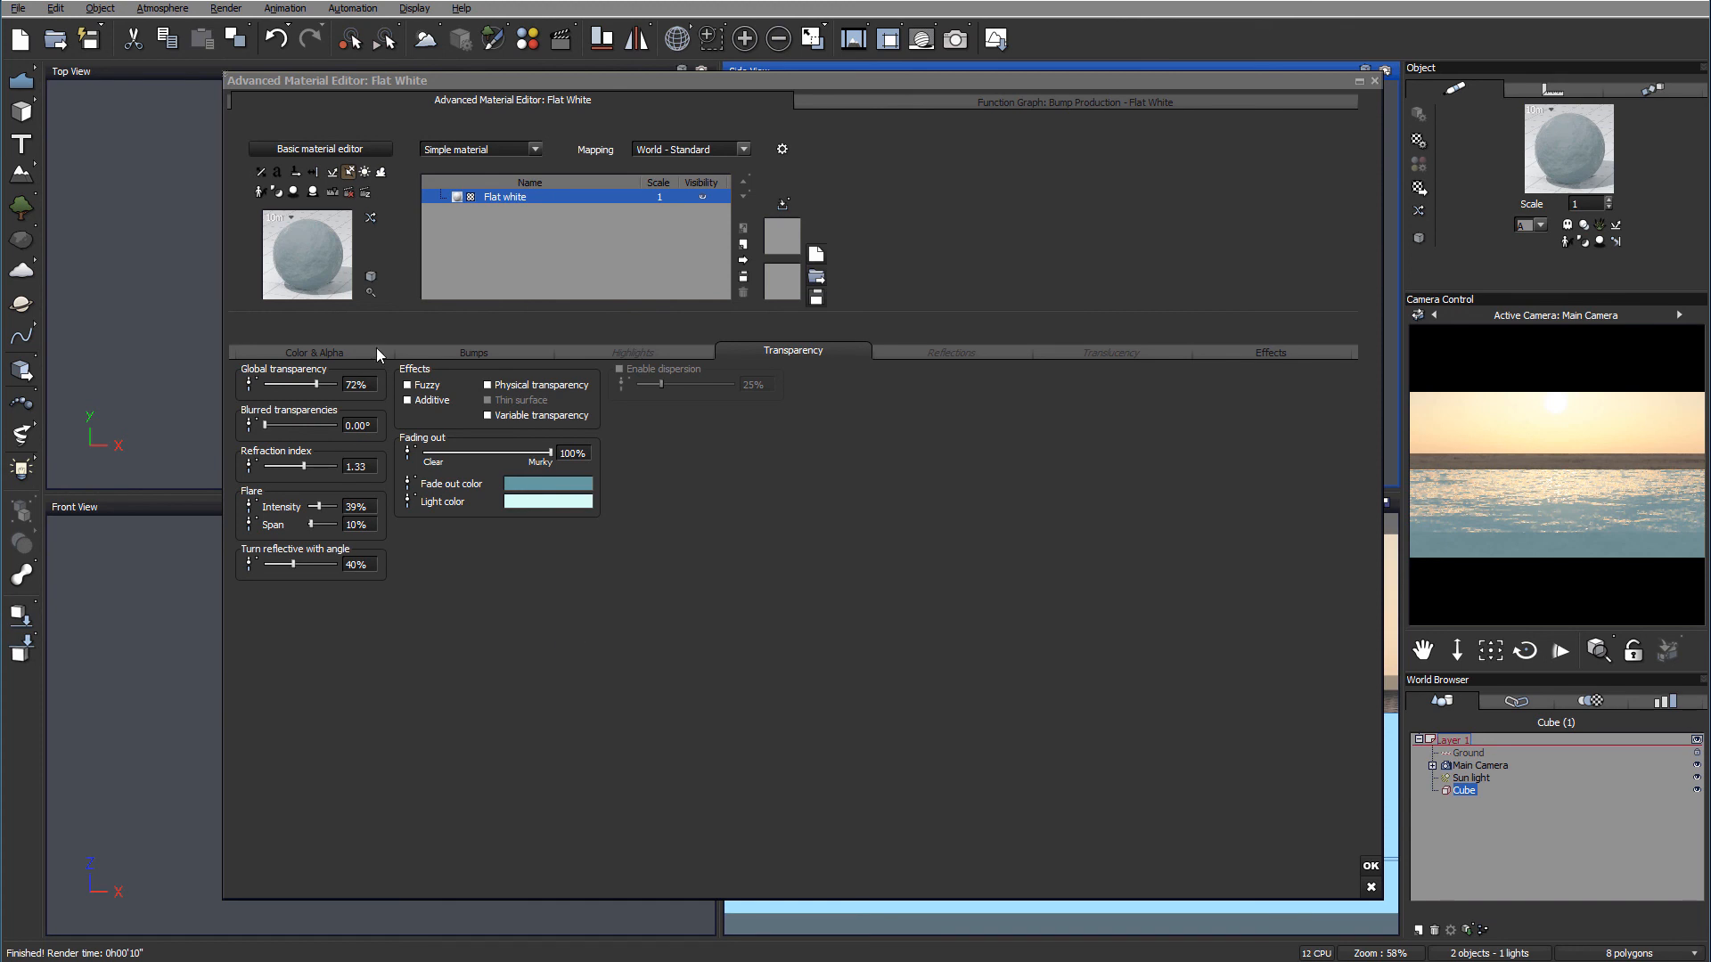
mouse_move(218, 552)
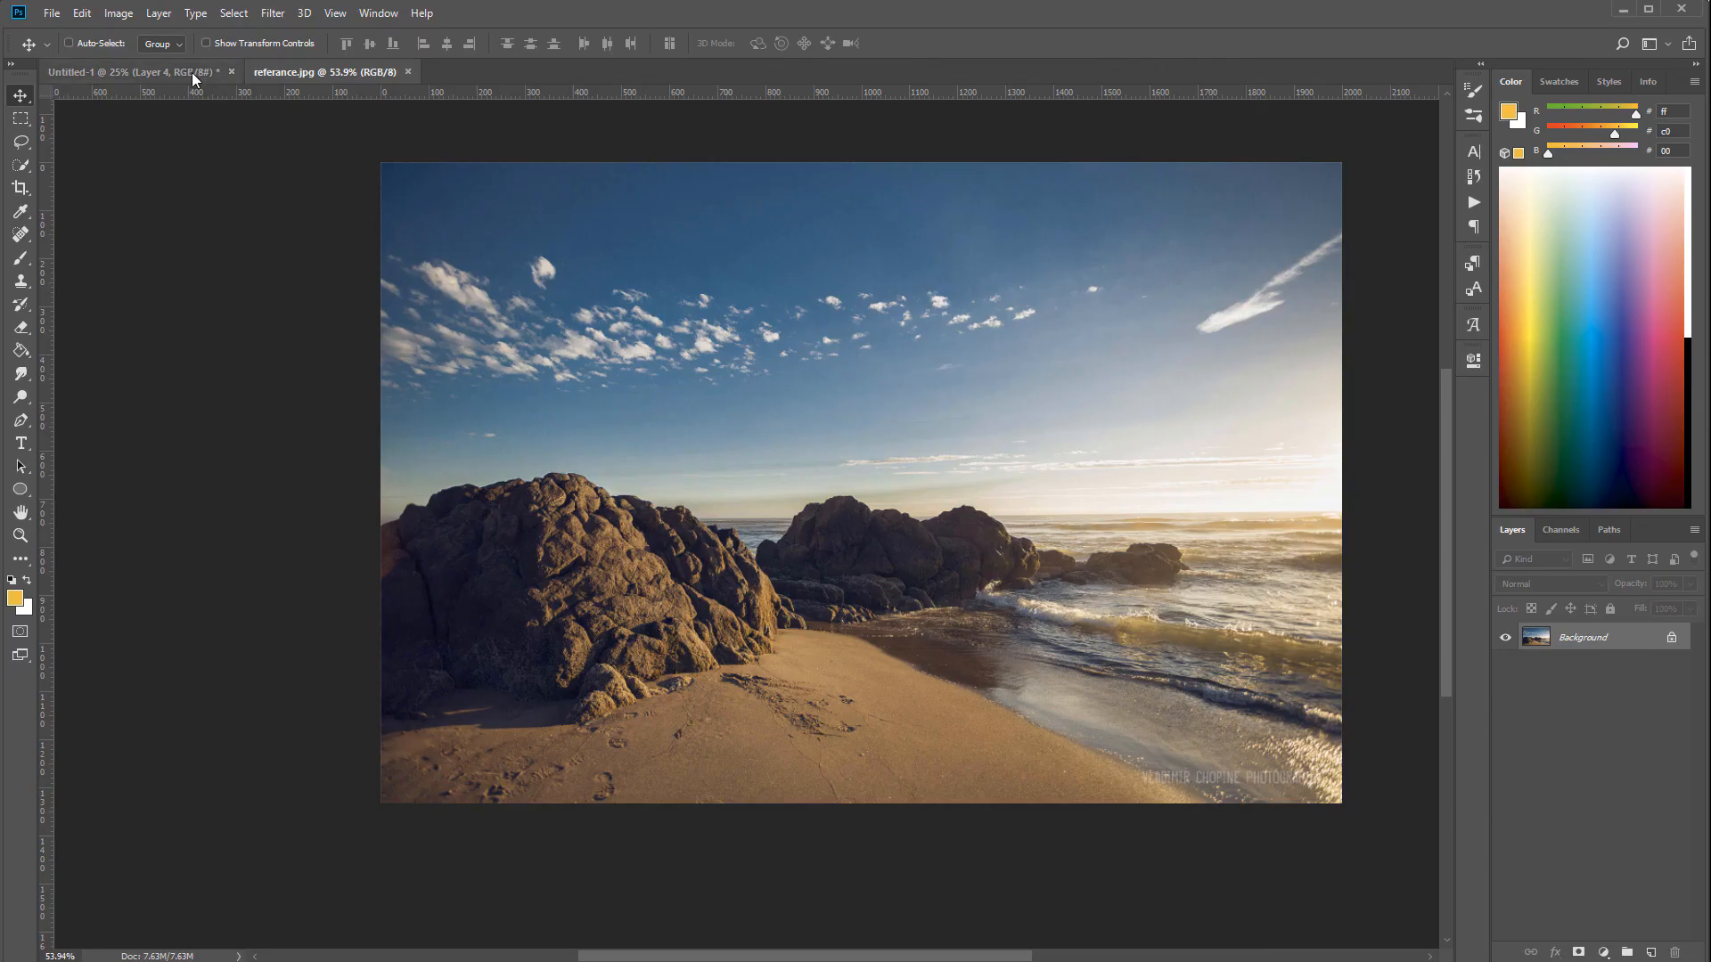
Return to the Untitled-1 sun-and-waves sketch from reference.jpg
click(131, 71)
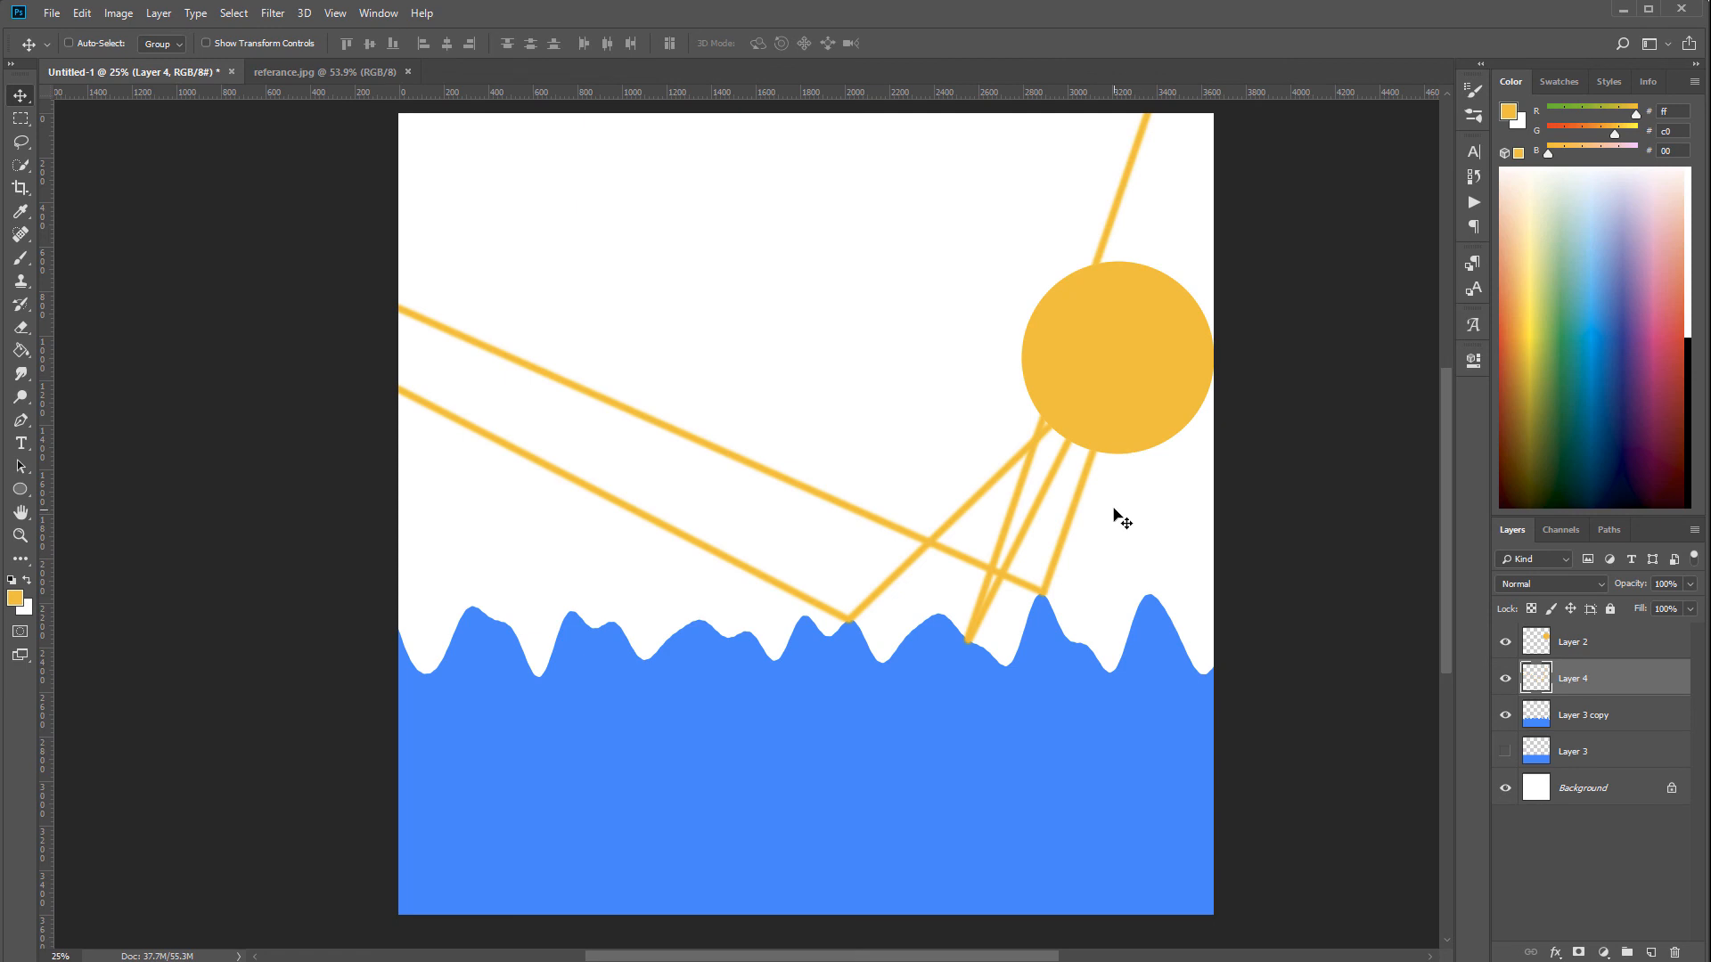
mouse_move(974, 606)
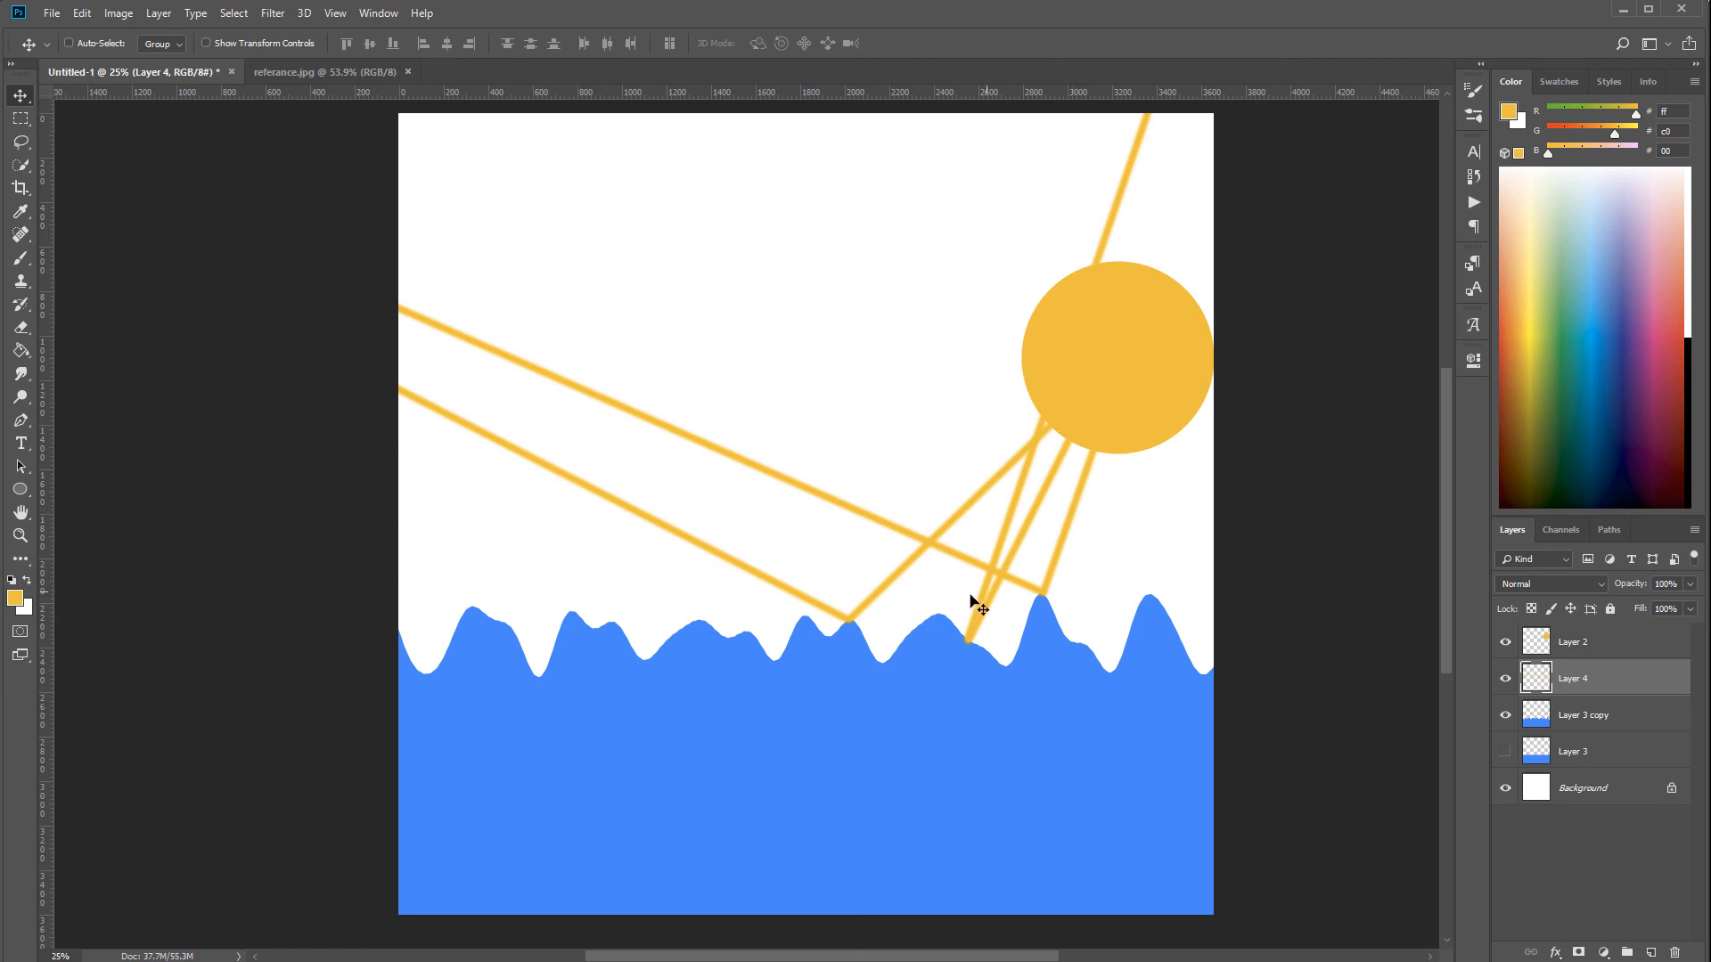
mouse_move(1054, 594)
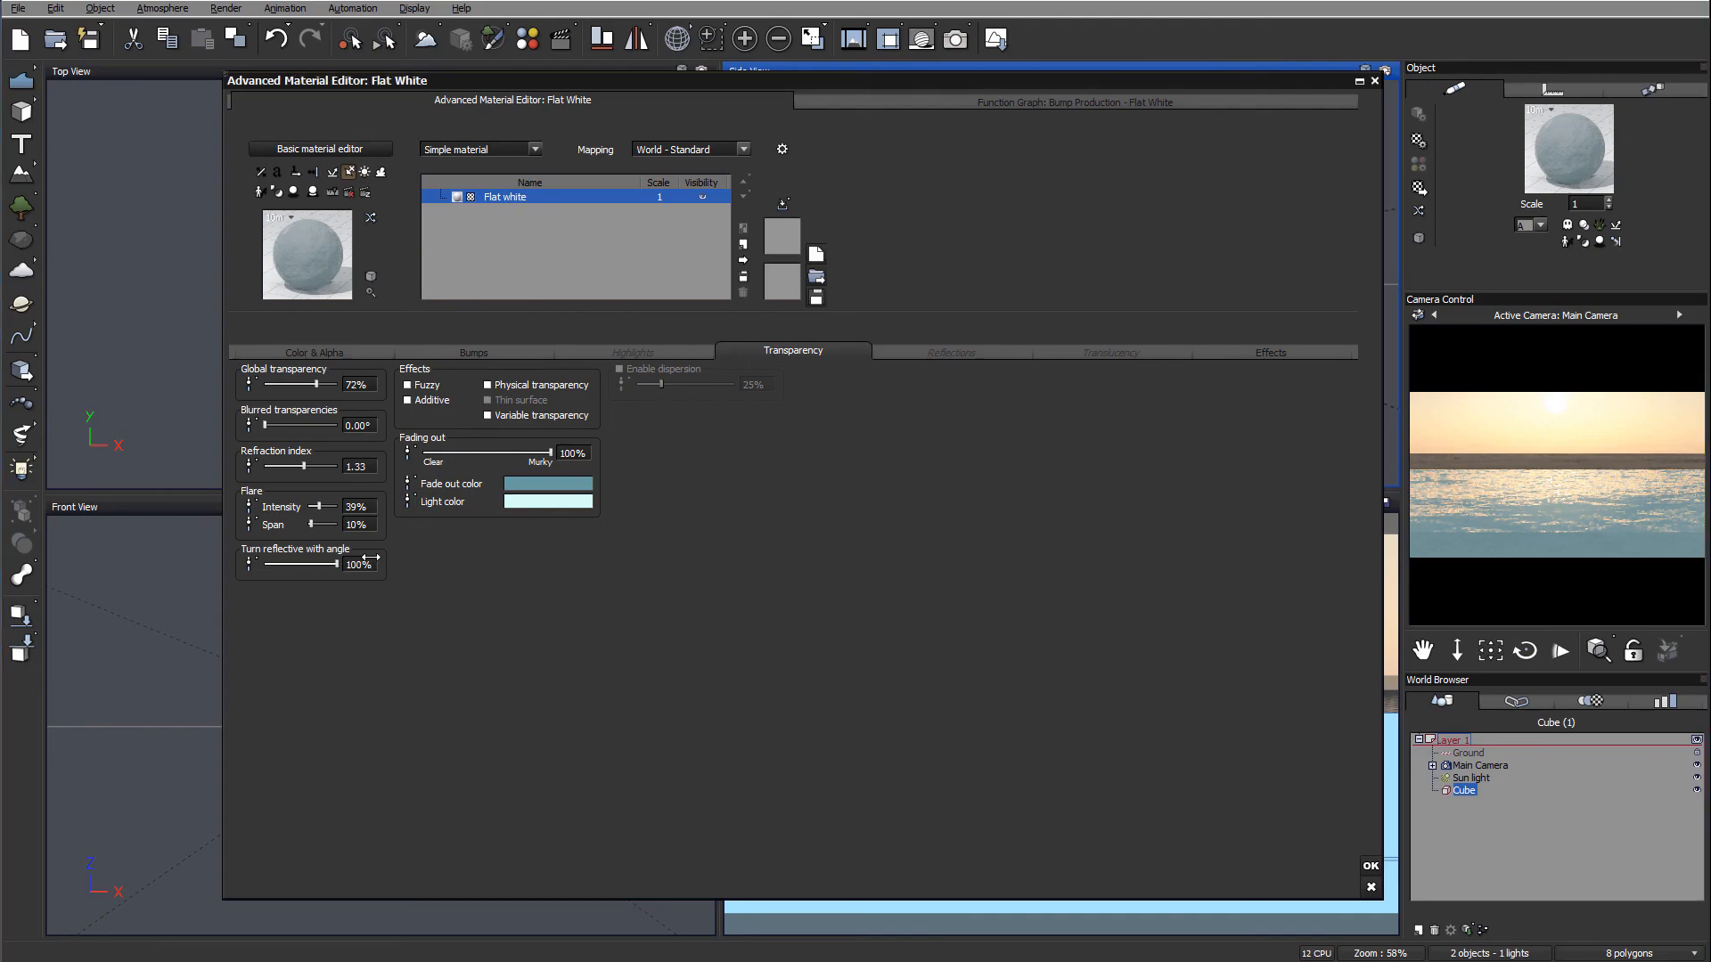
Render the current ocean scene and close the finished render
click(888, 39)
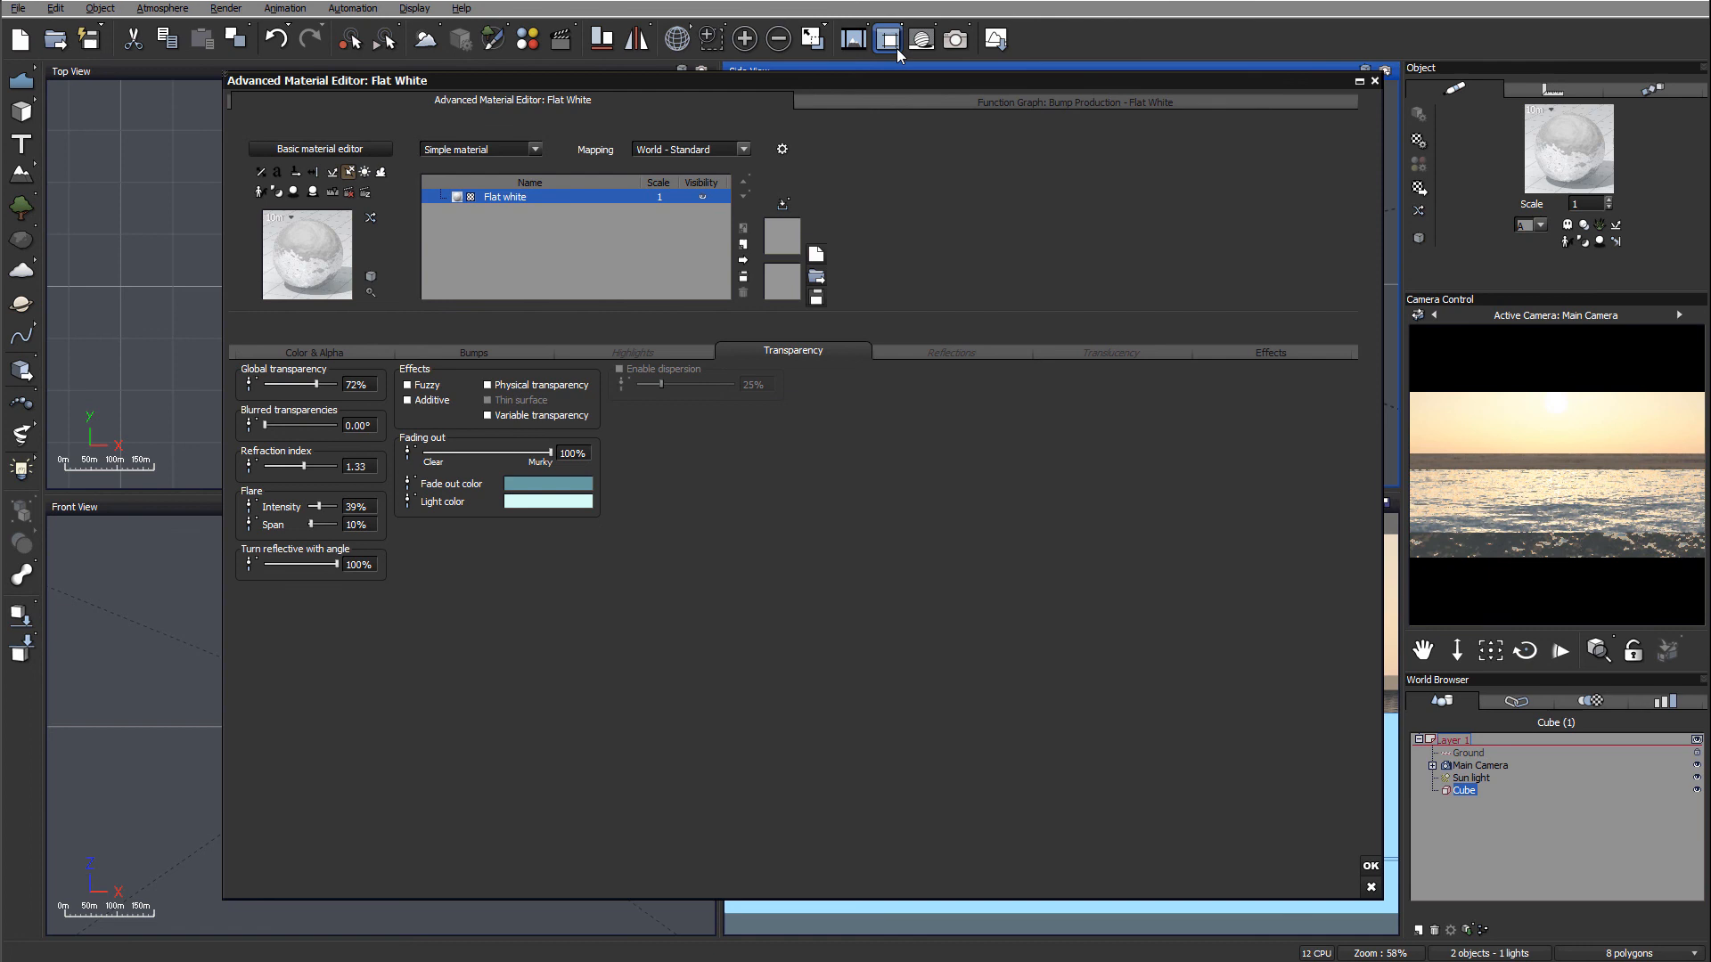
click(887, 39)
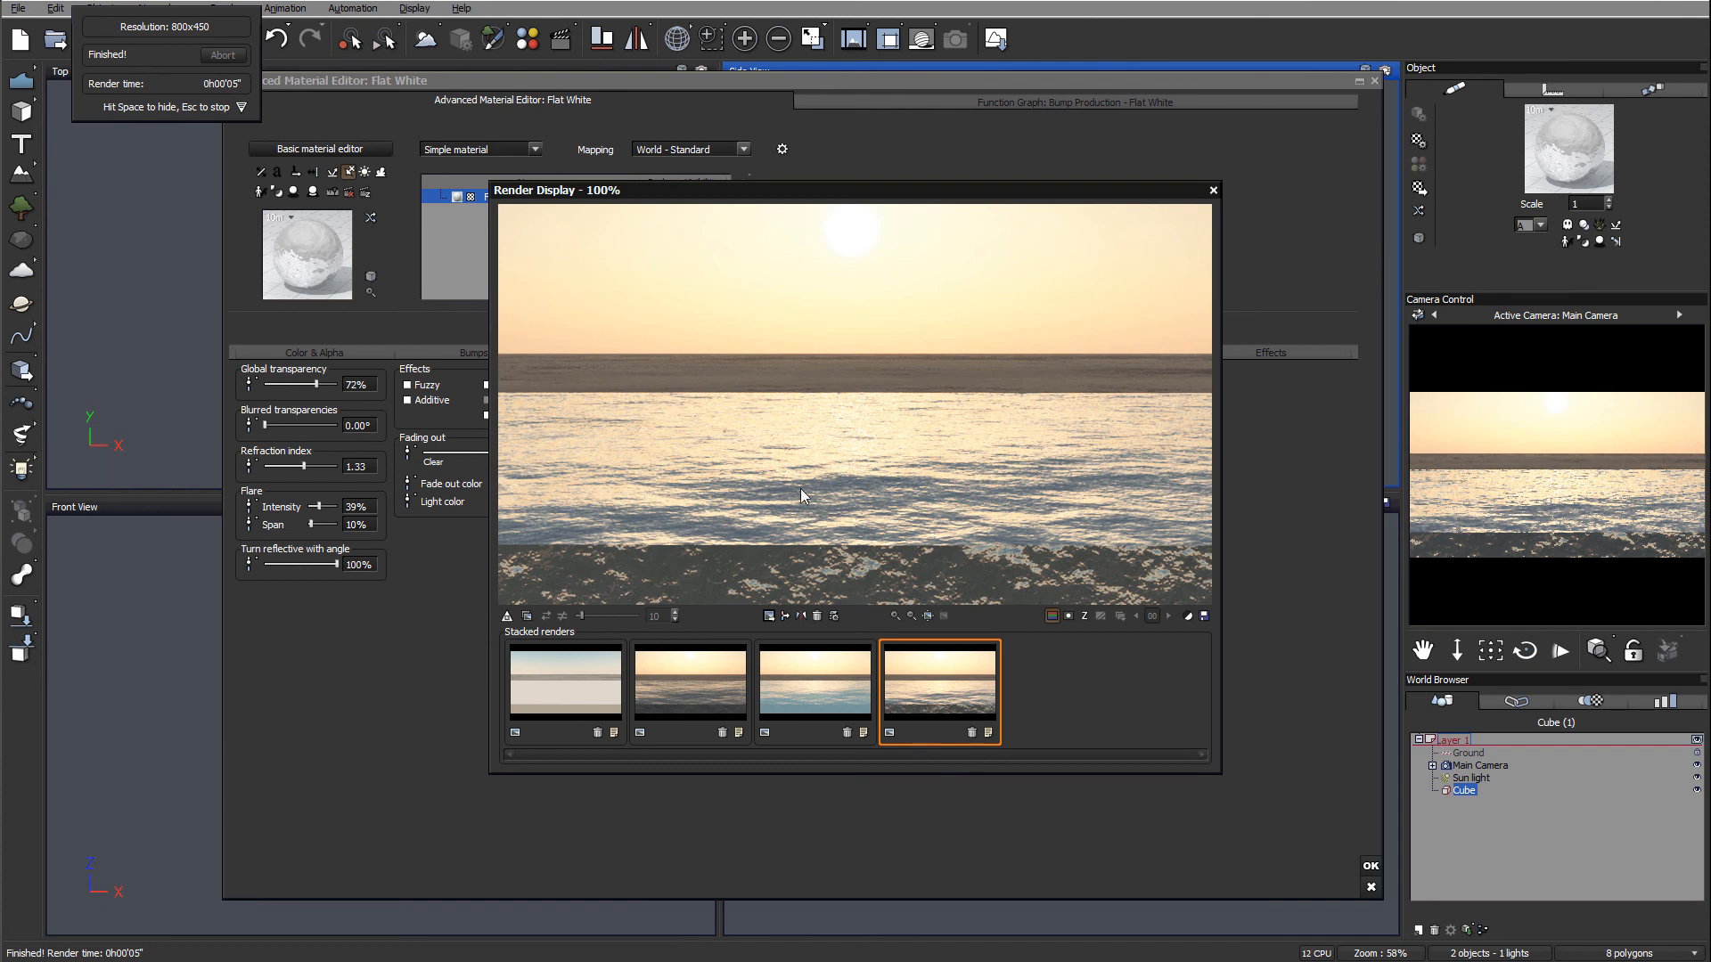
mouse_move(1212, 191)
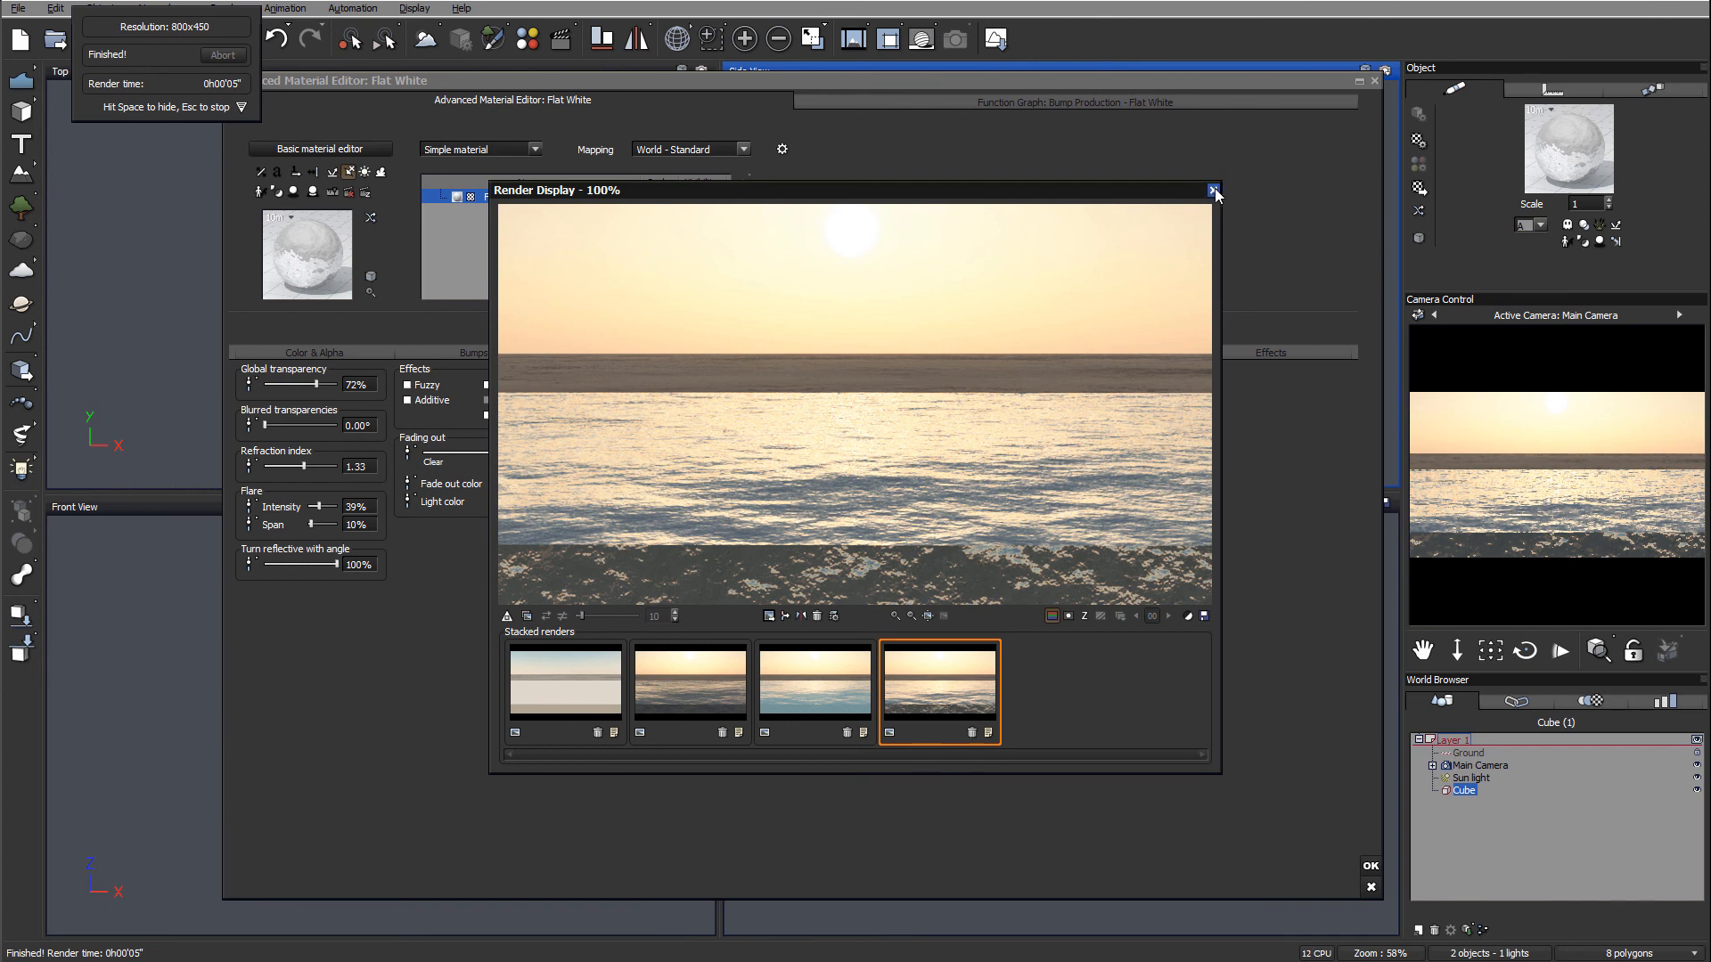
click(1211, 190)
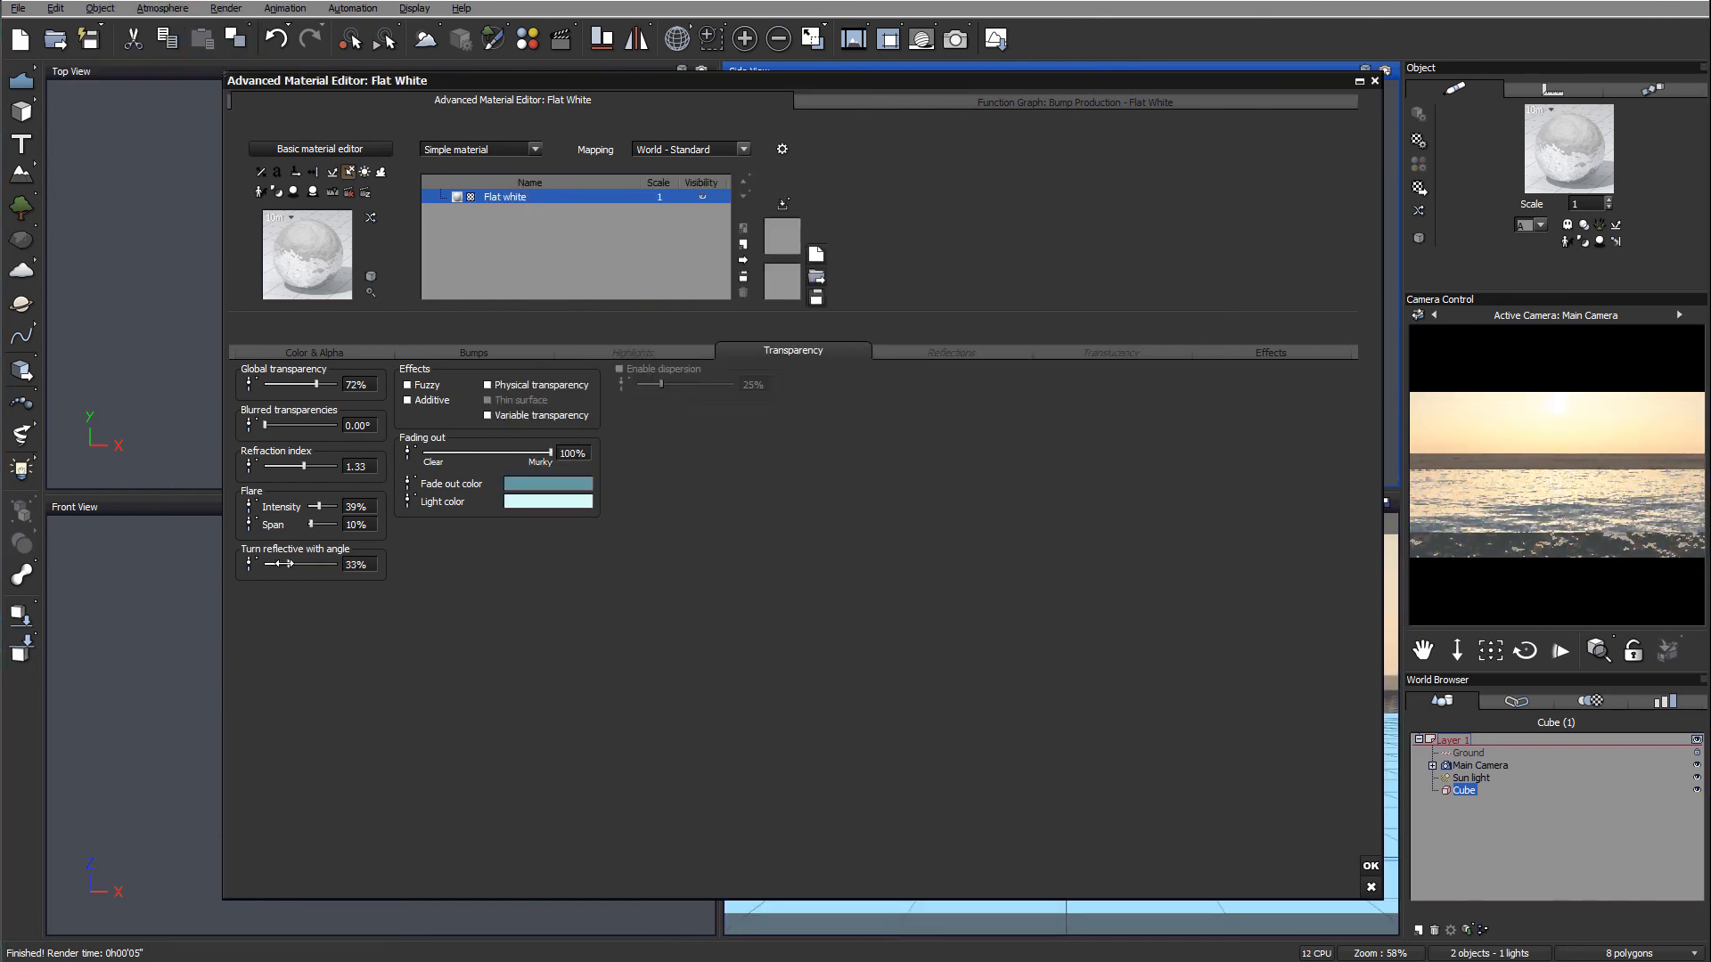
Lower turn-reflective-with-angle to 6% and render the ocean again
drag(292, 564, 275, 564)
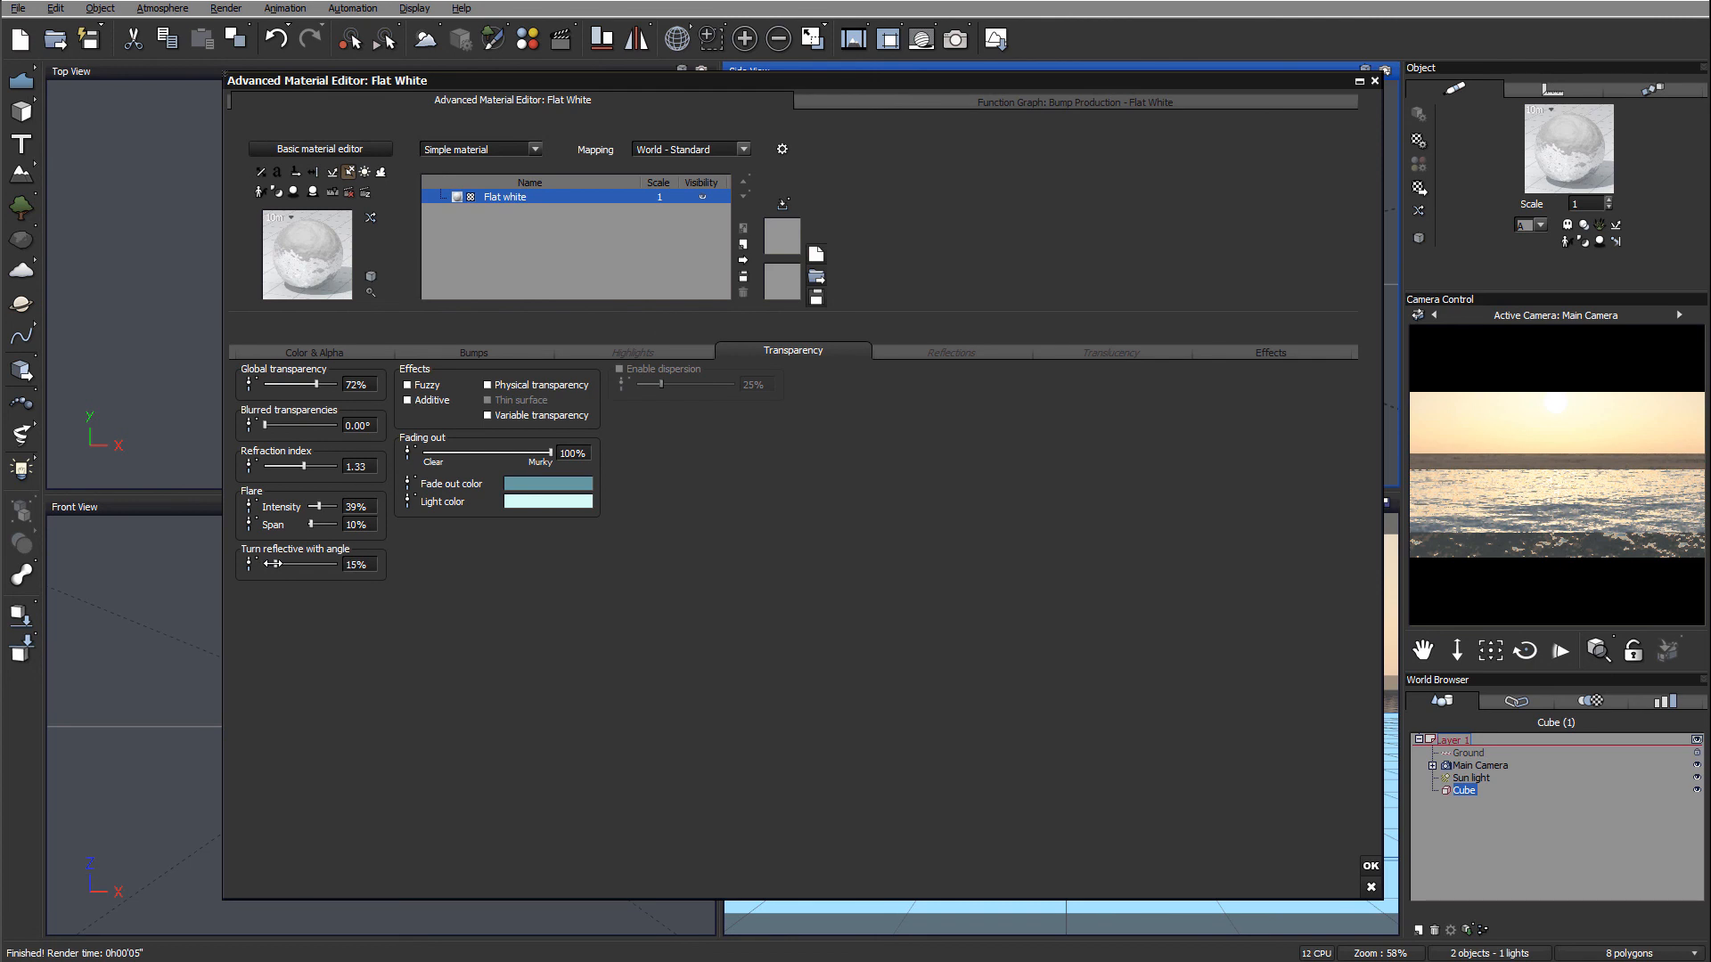
drag(327, 565, 292, 564)
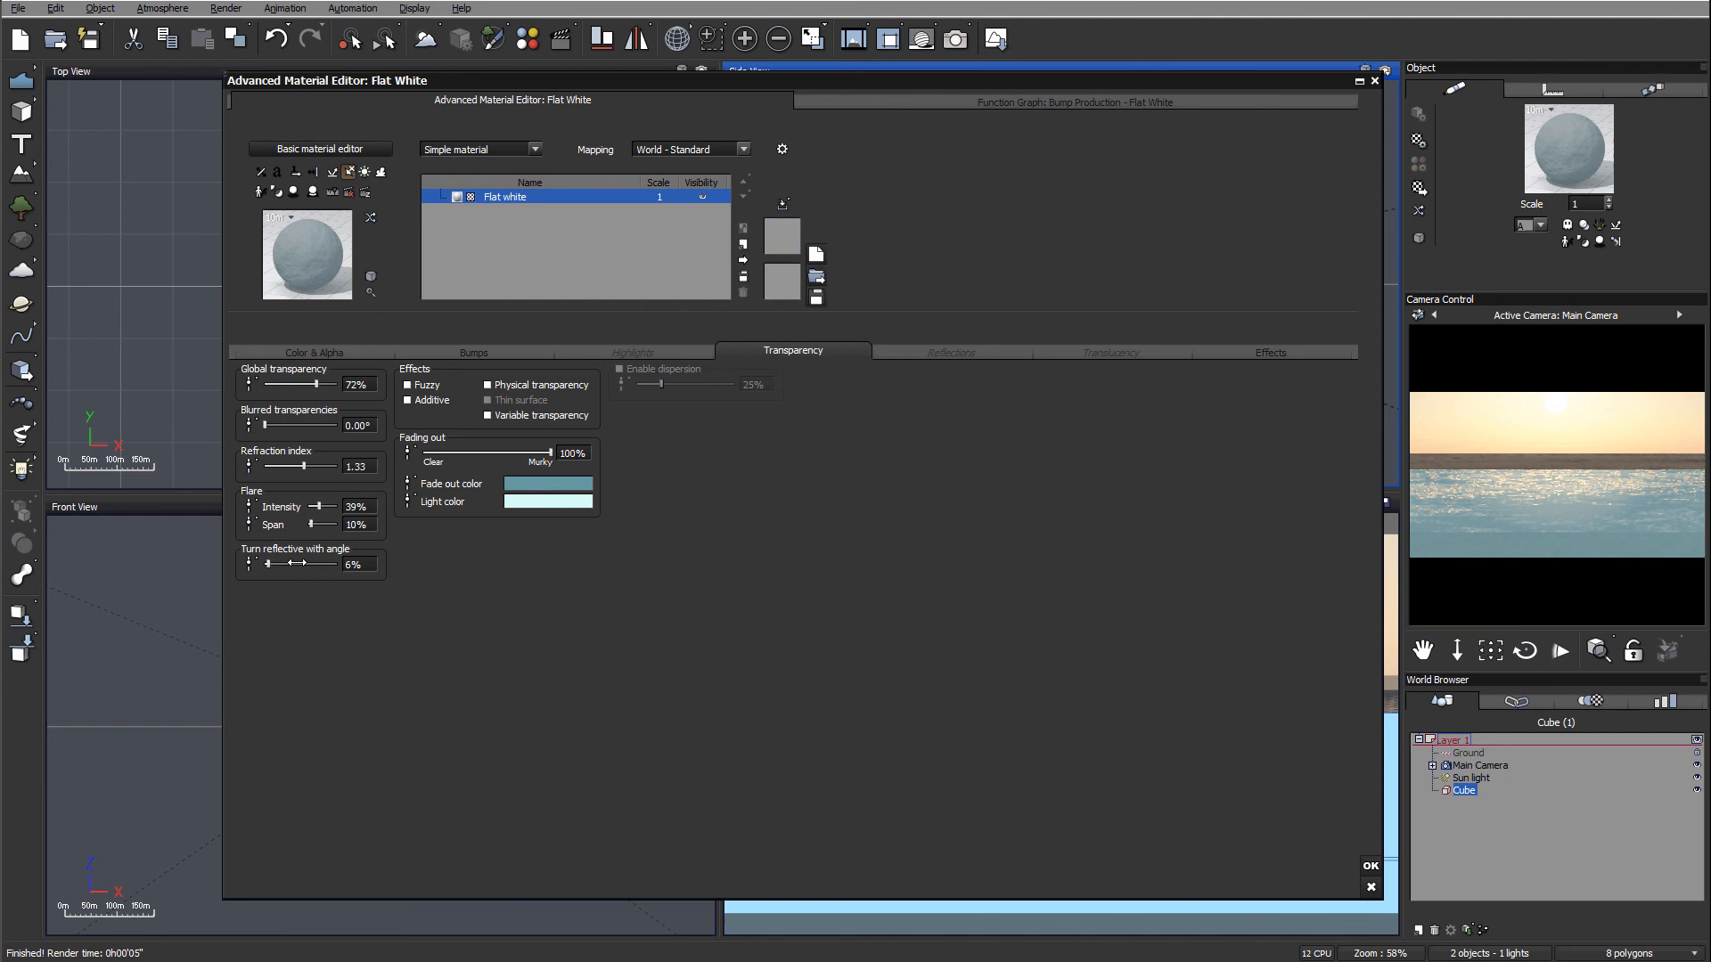
click(953, 39)
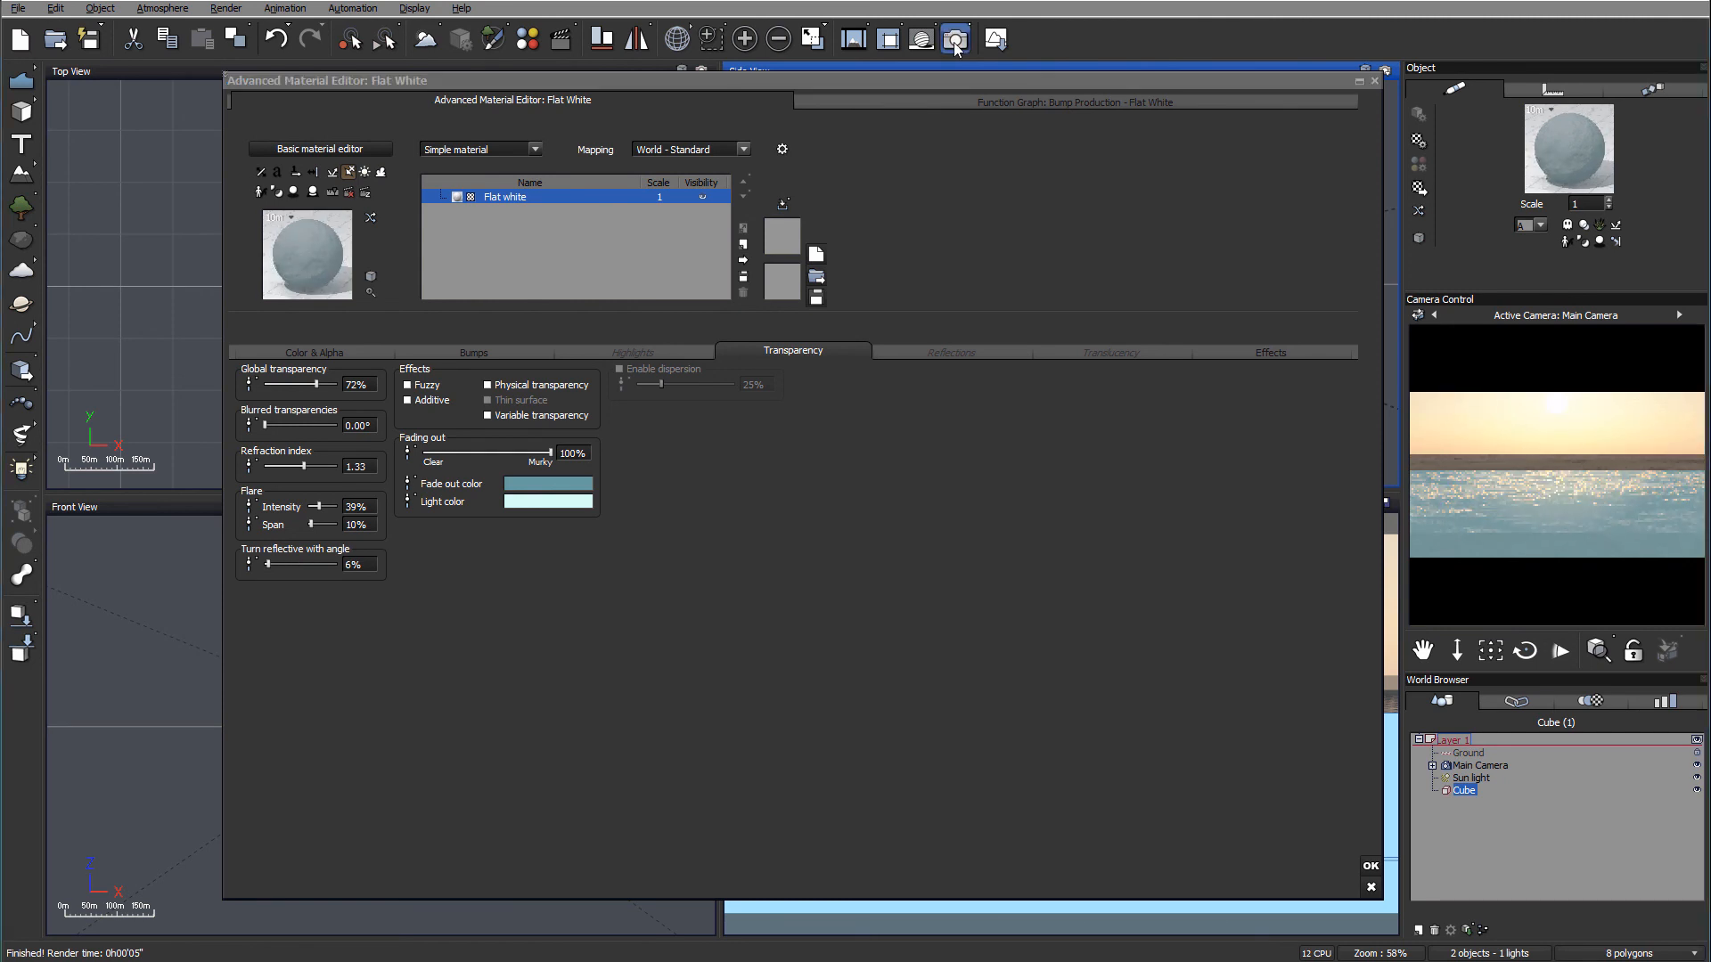
click(954, 38)
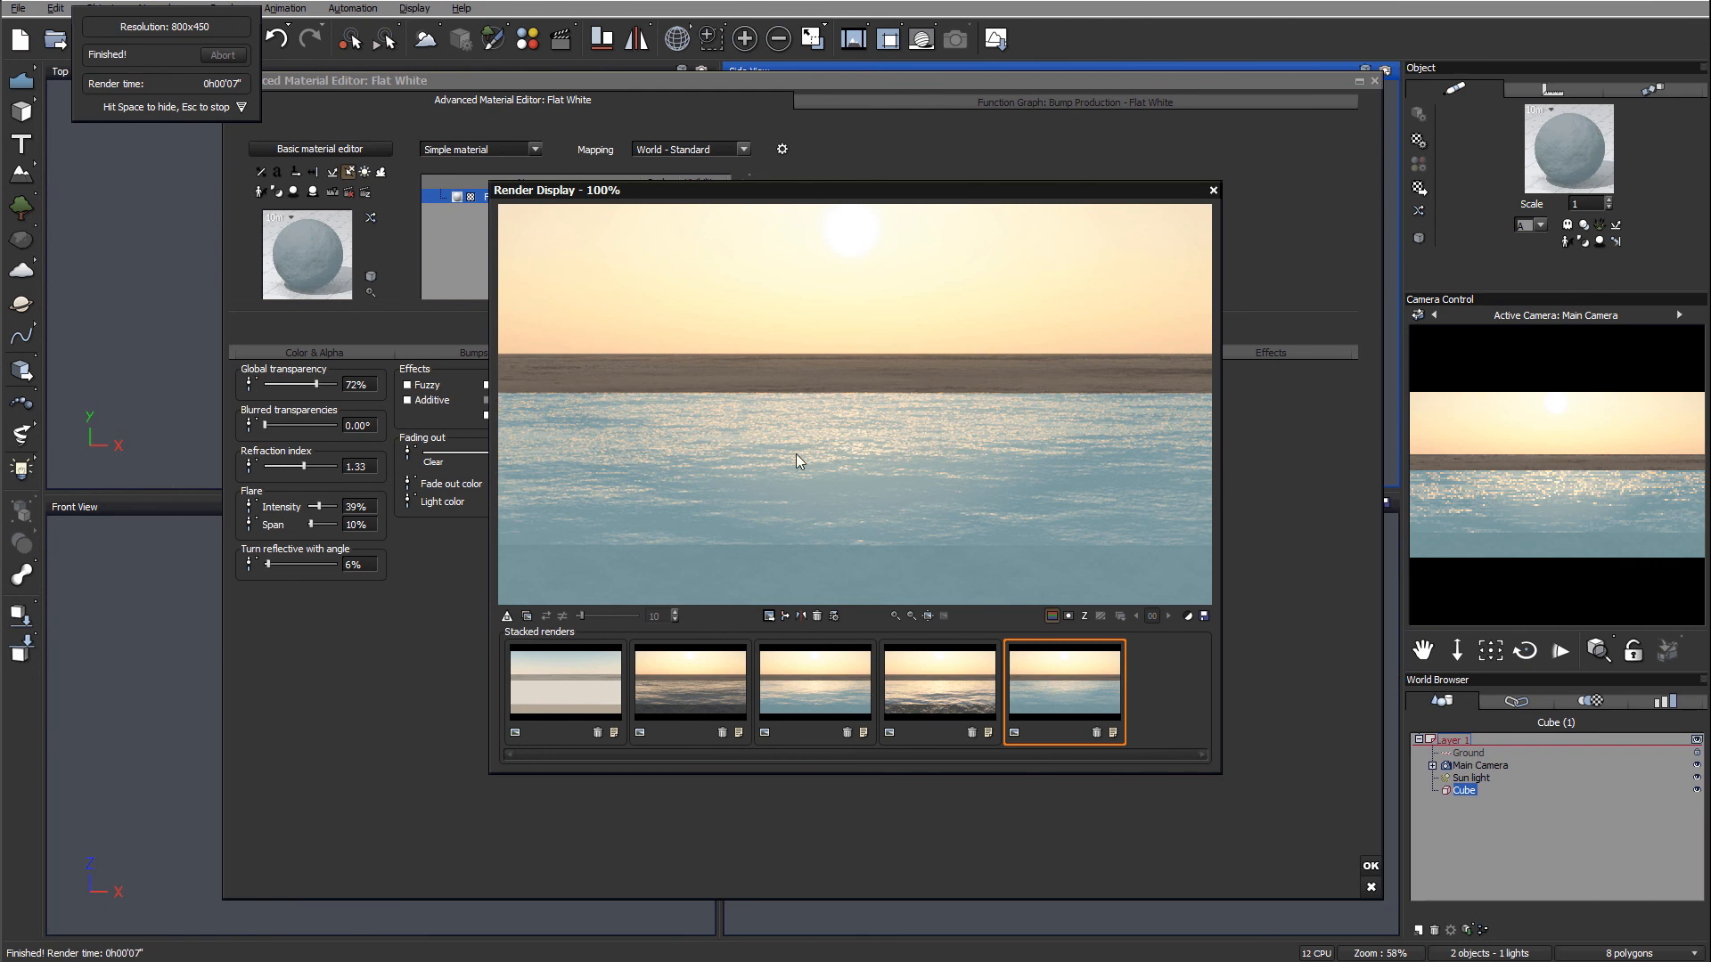
mouse_move(835, 470)
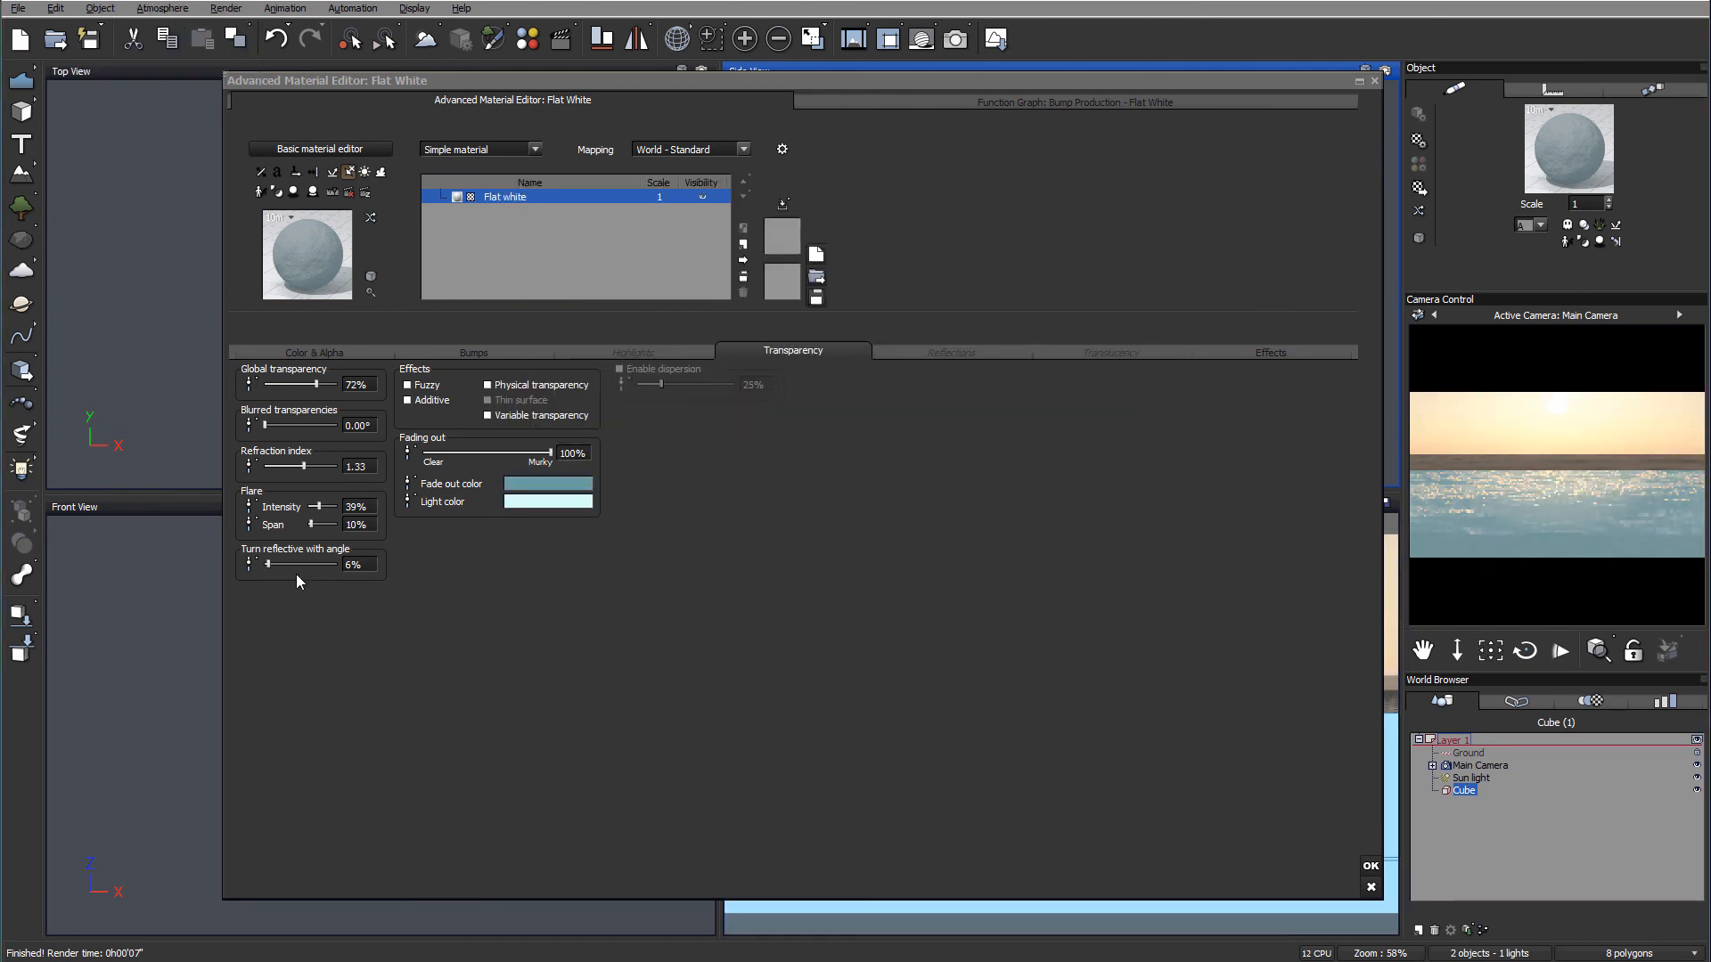
Set angle reflectivity to 4% and flare span to 1%, then render
drag(317, 564, 292, 564)
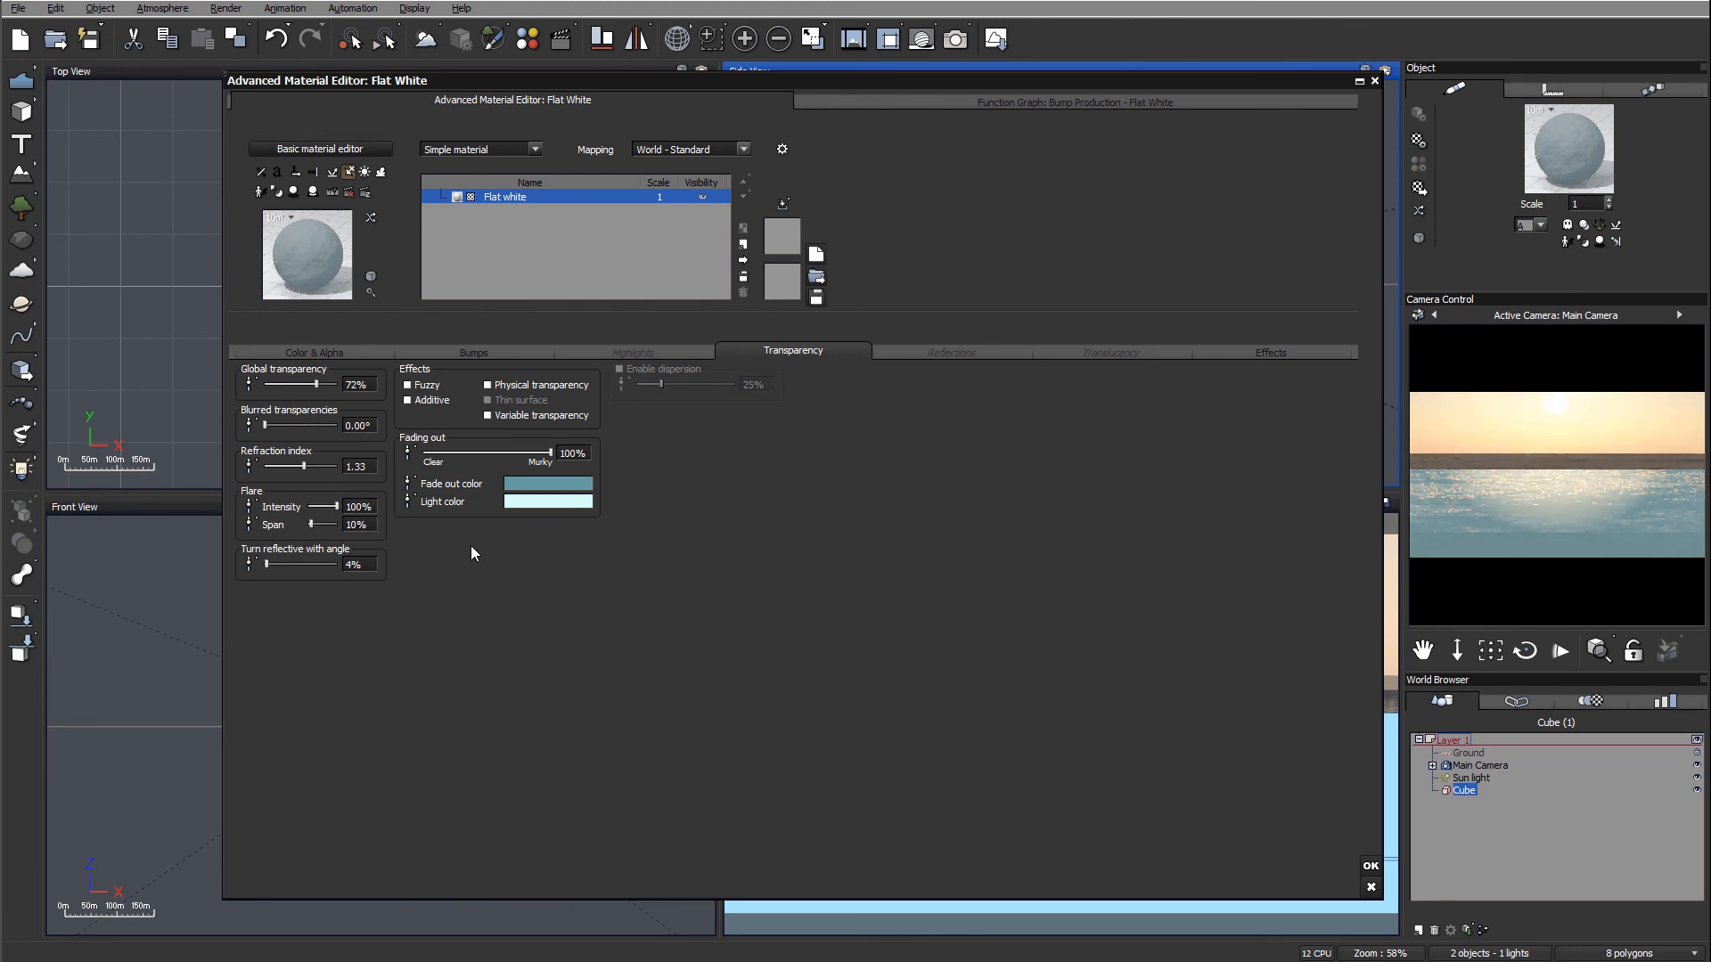
mouse_move(1637, 507)
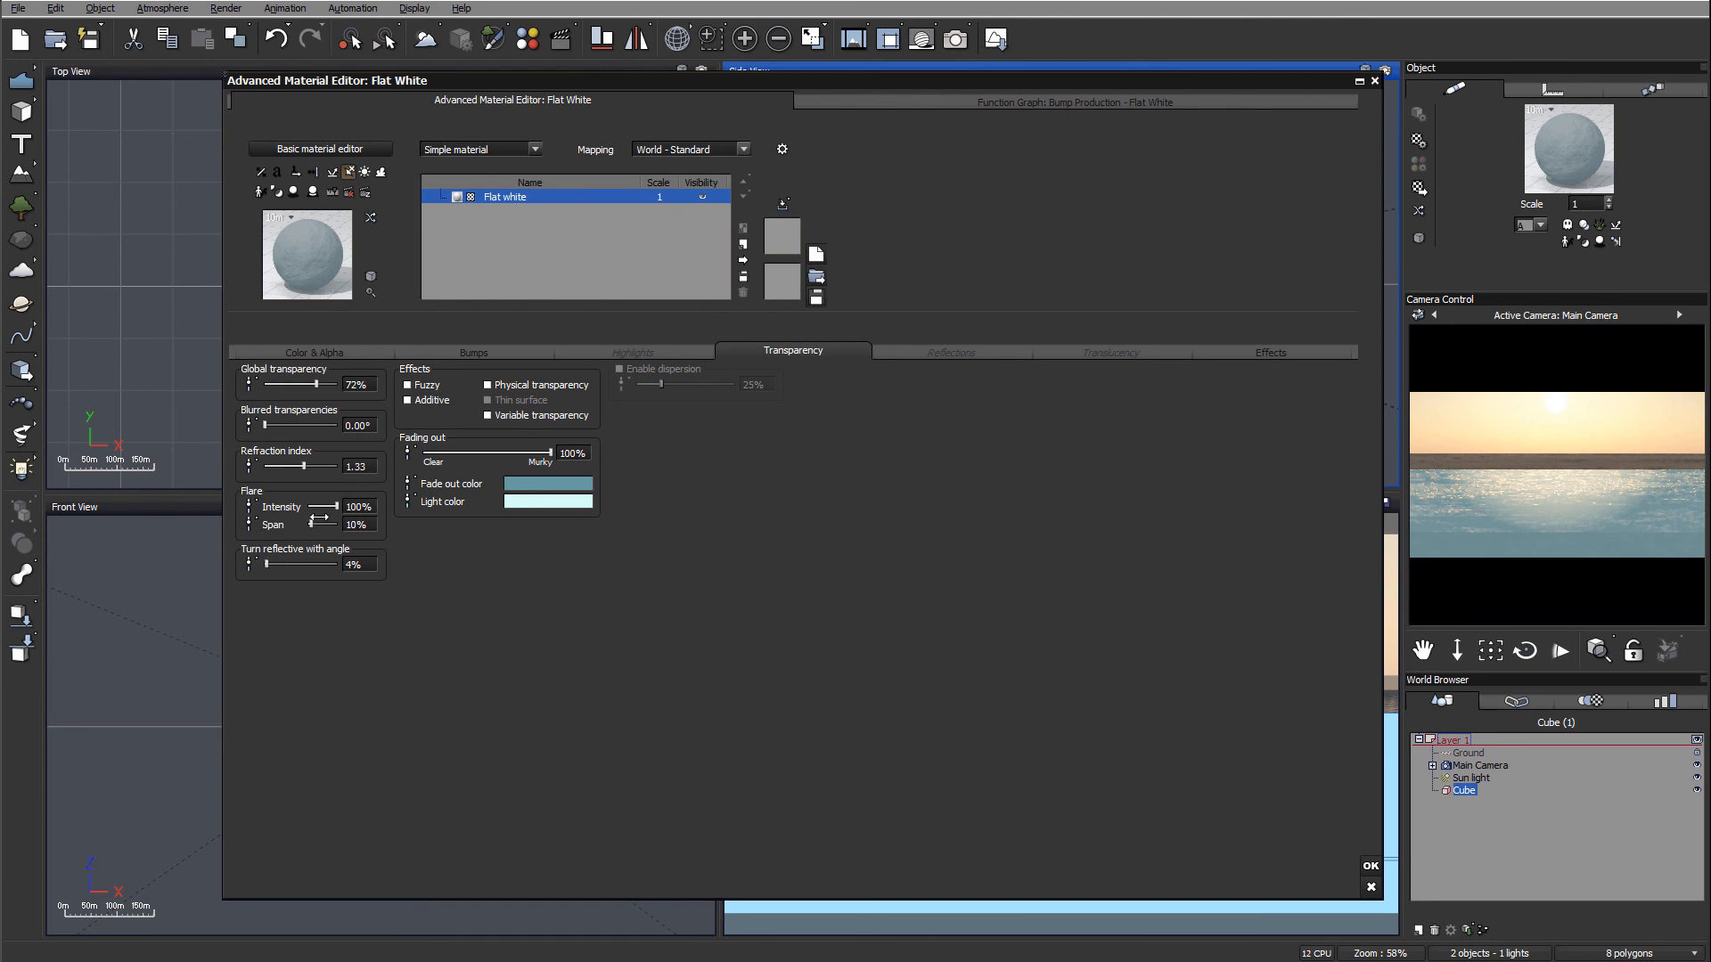
drag(339, 523, 323, 524)
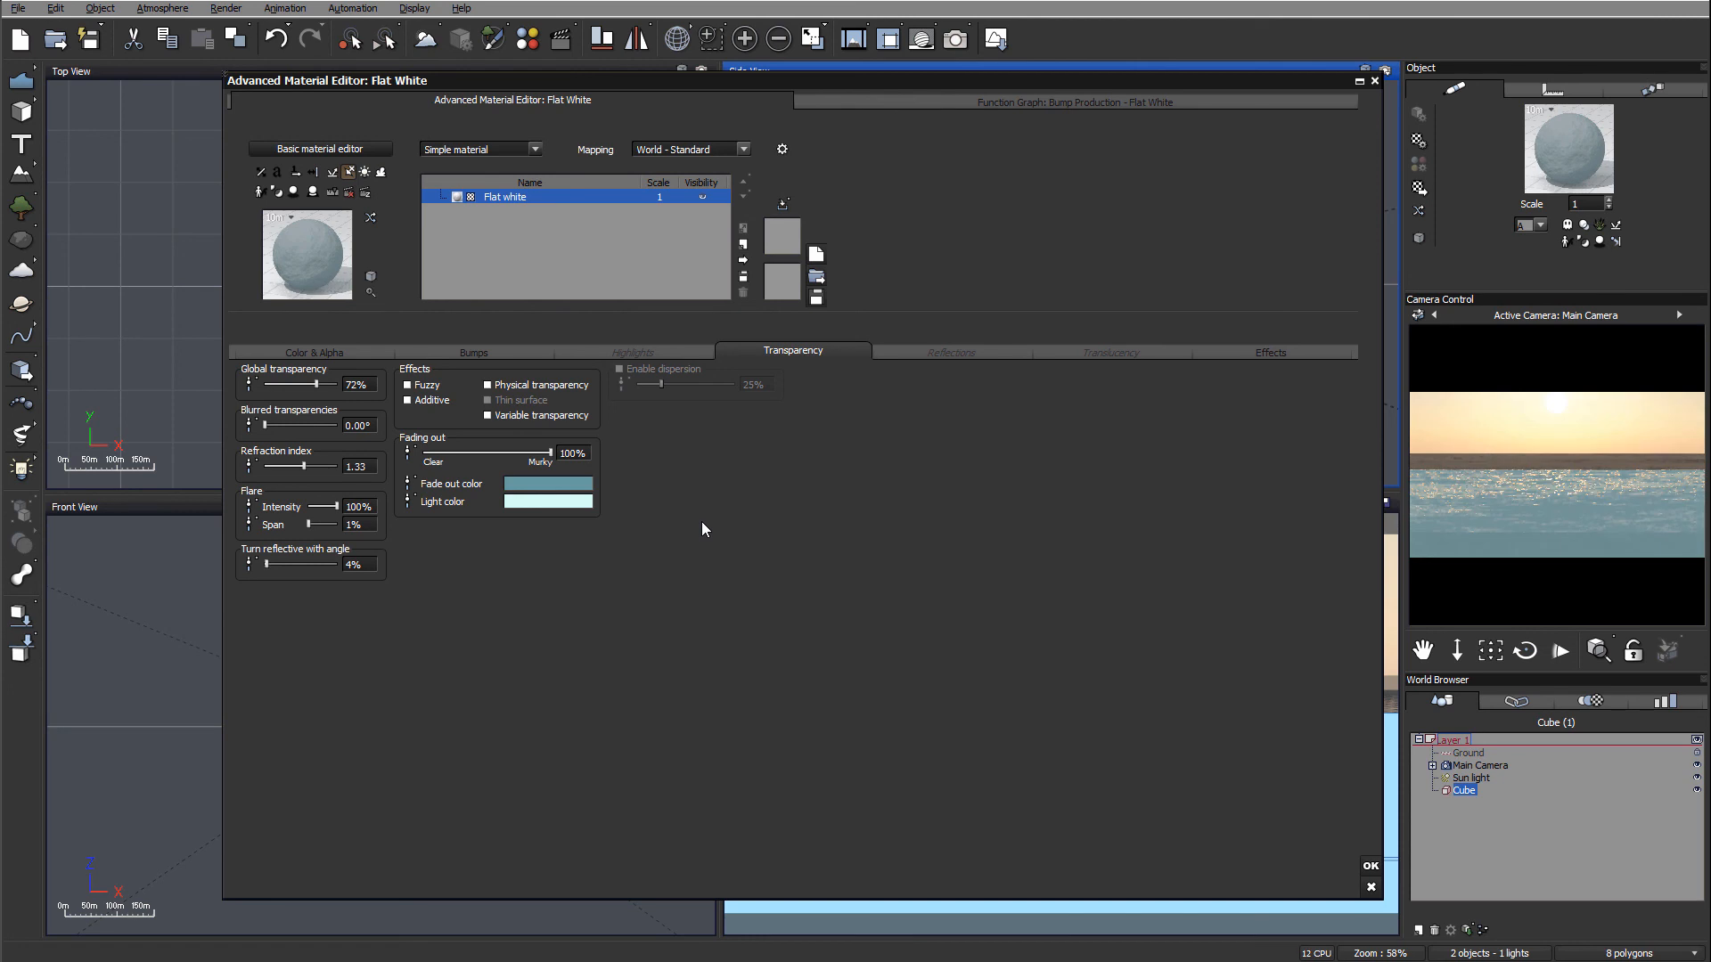
mouse_move(467, 388)
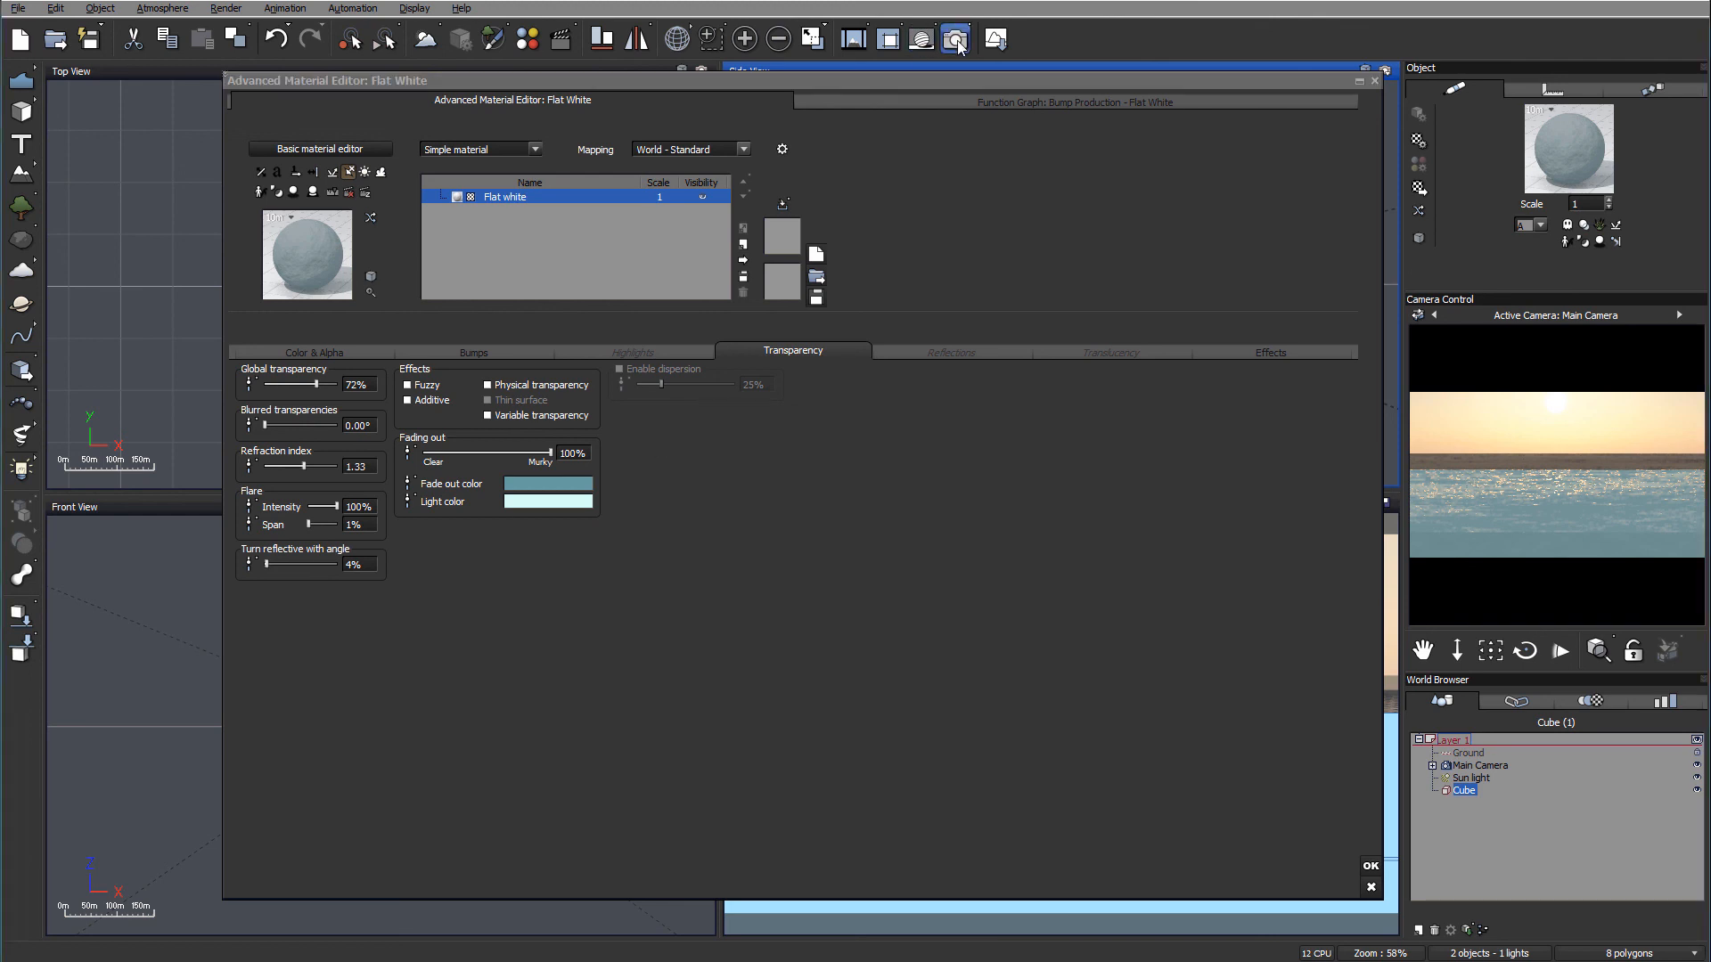
click(954, 40)
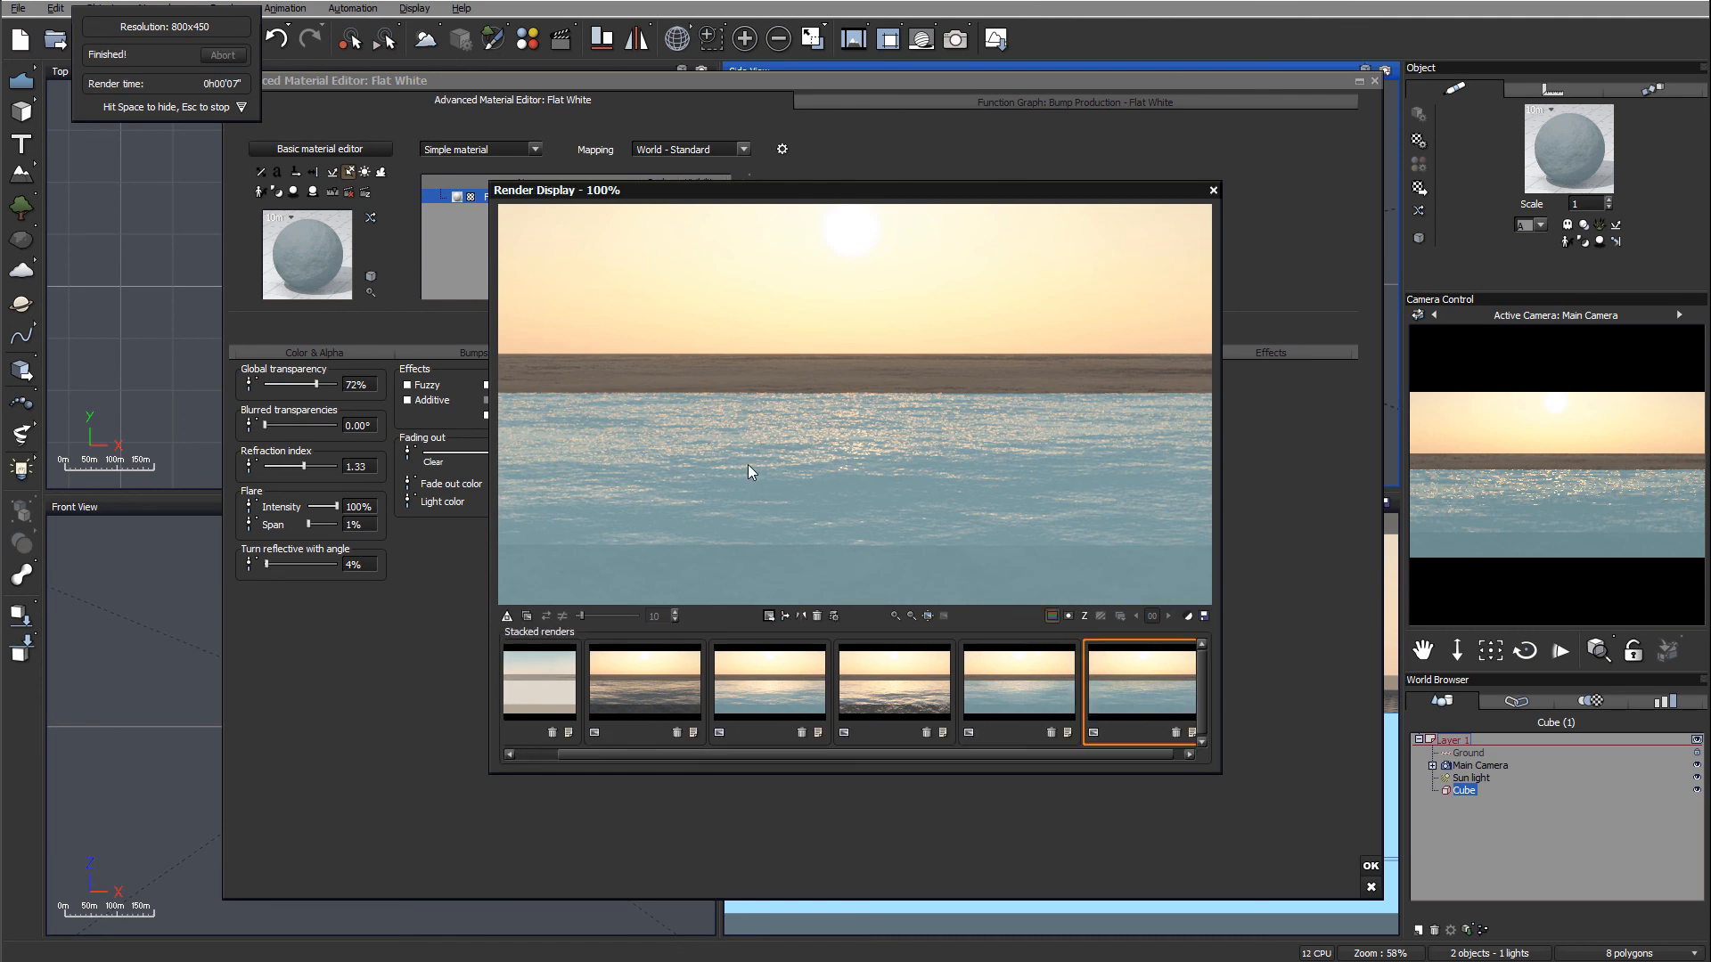
Compare the new render against the previous stacked render, then close the preview
click(1016, 681)
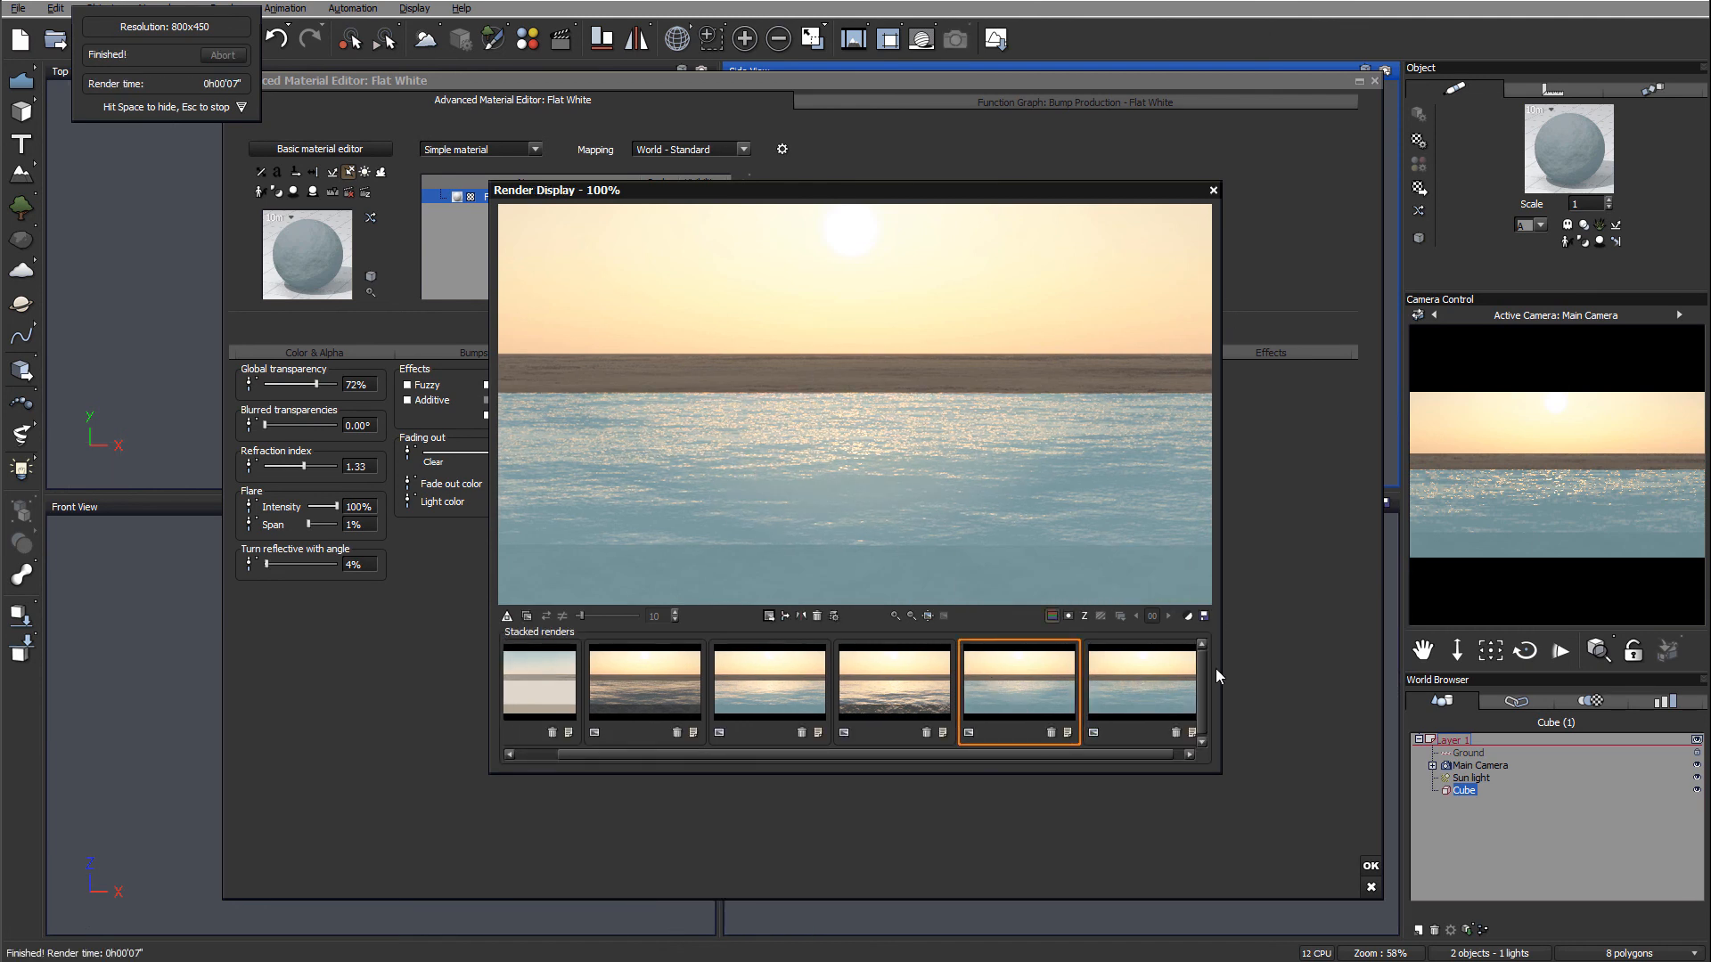
click(1141, 685)
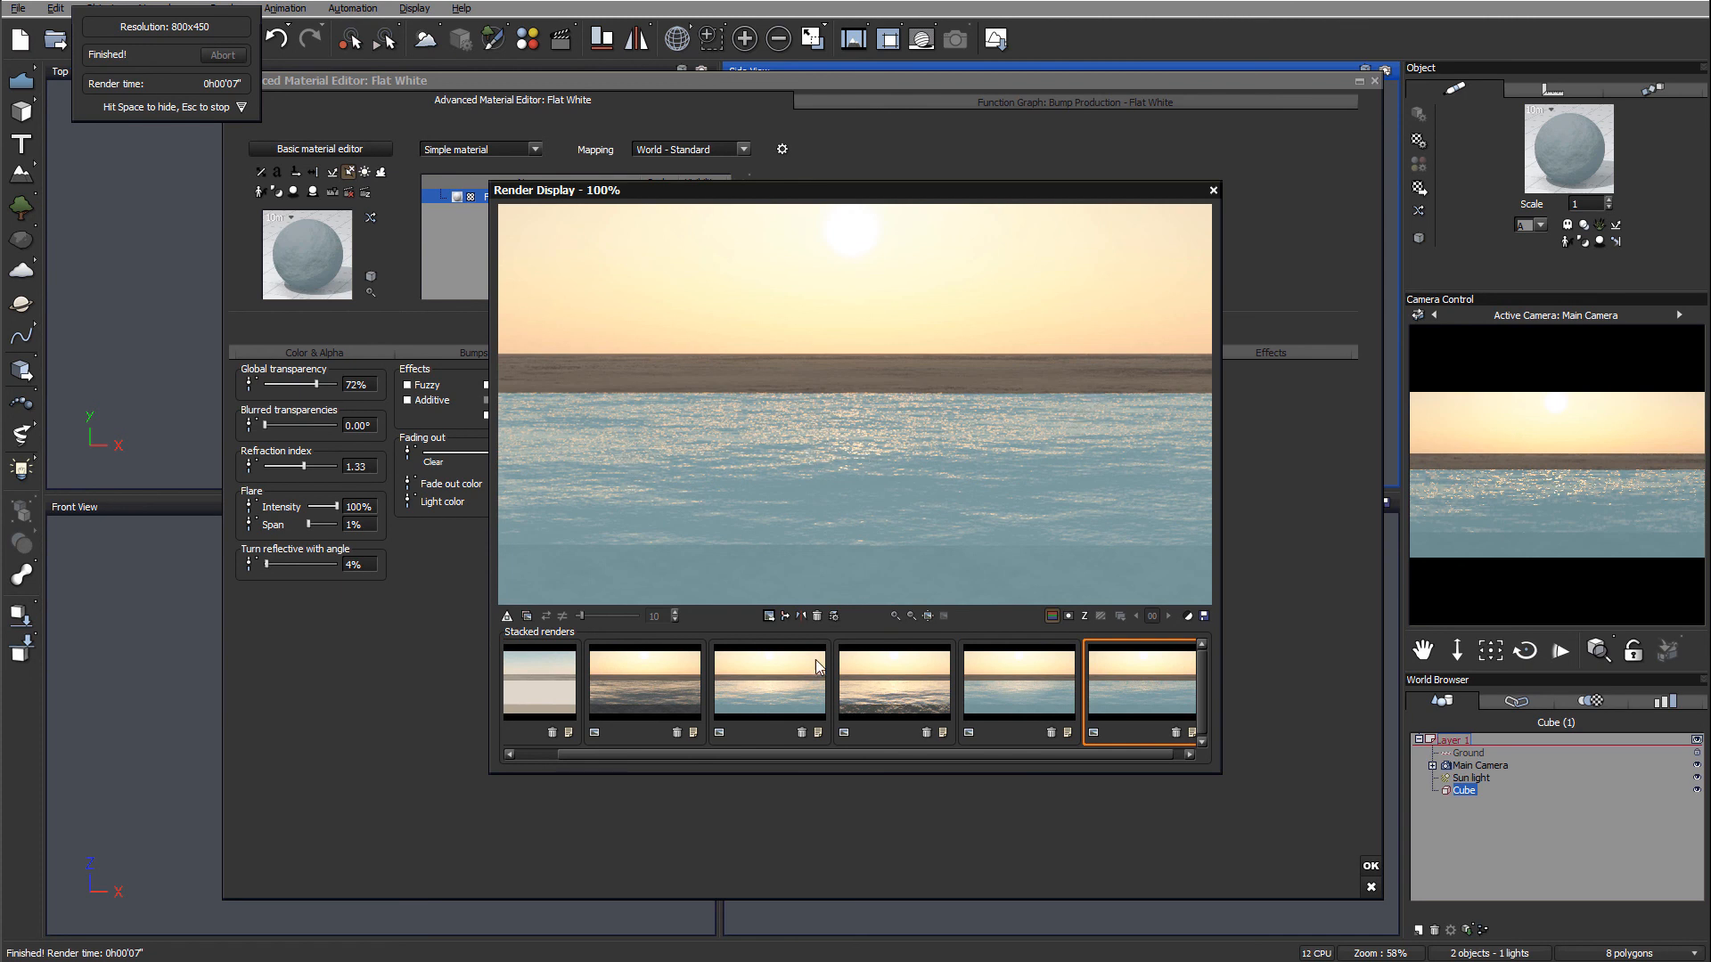
mouse_move(1158, 687)
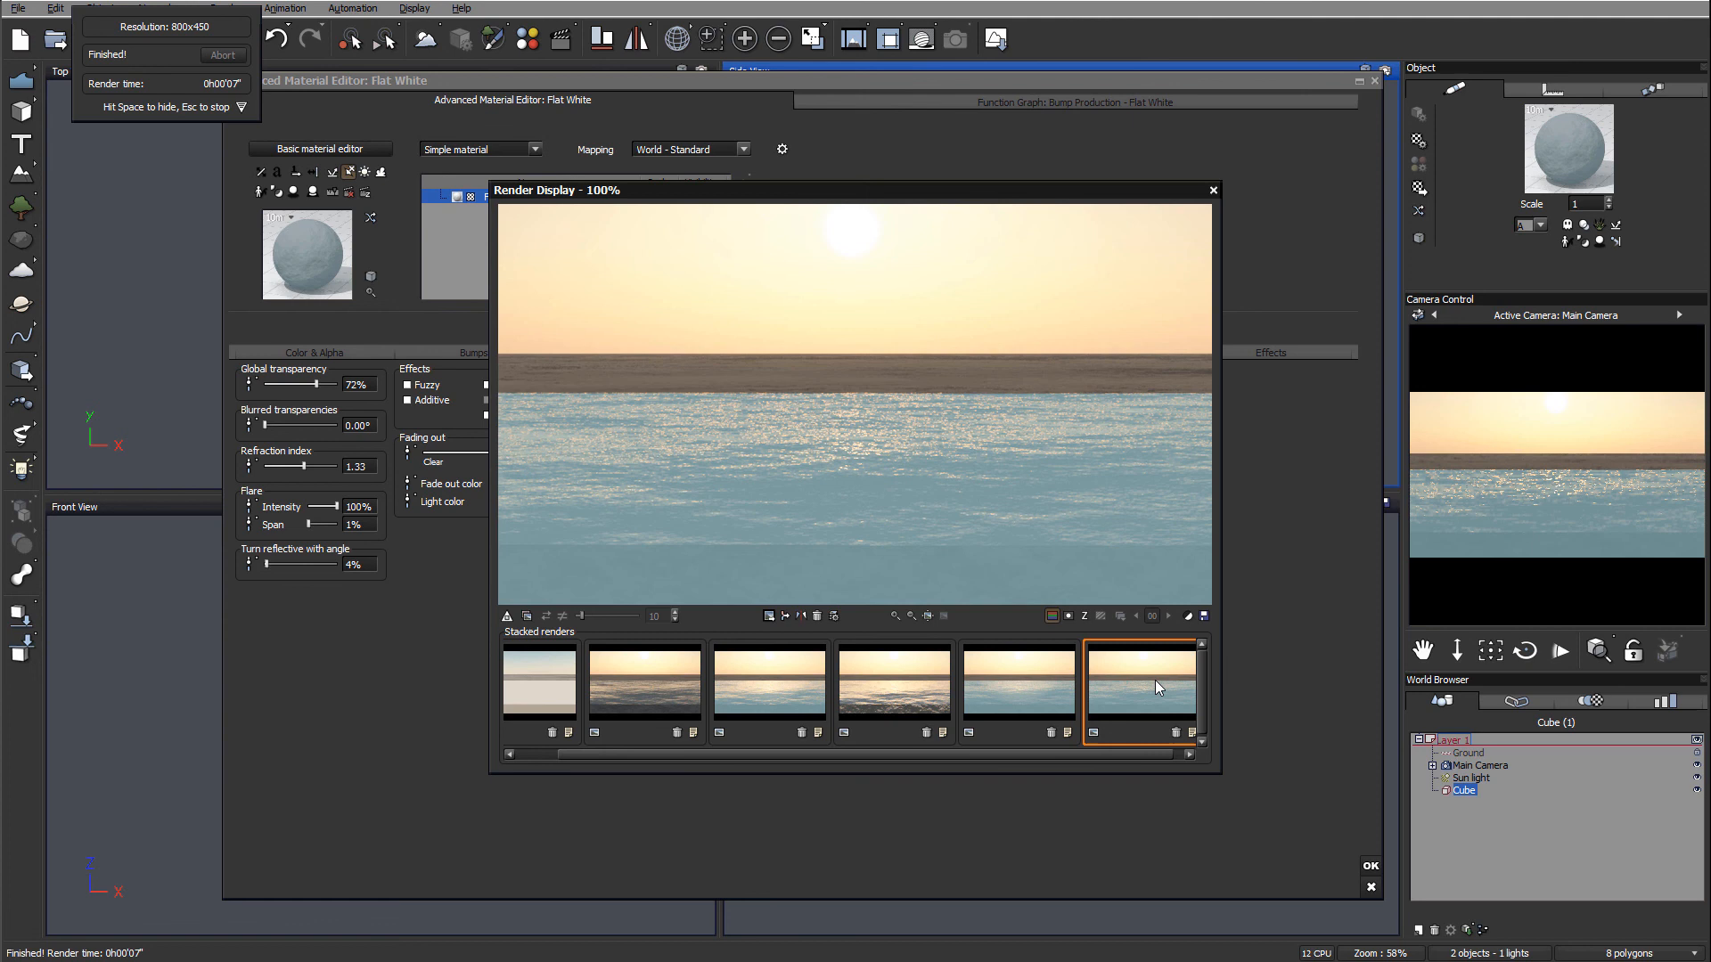
mouse_move(823, 389)
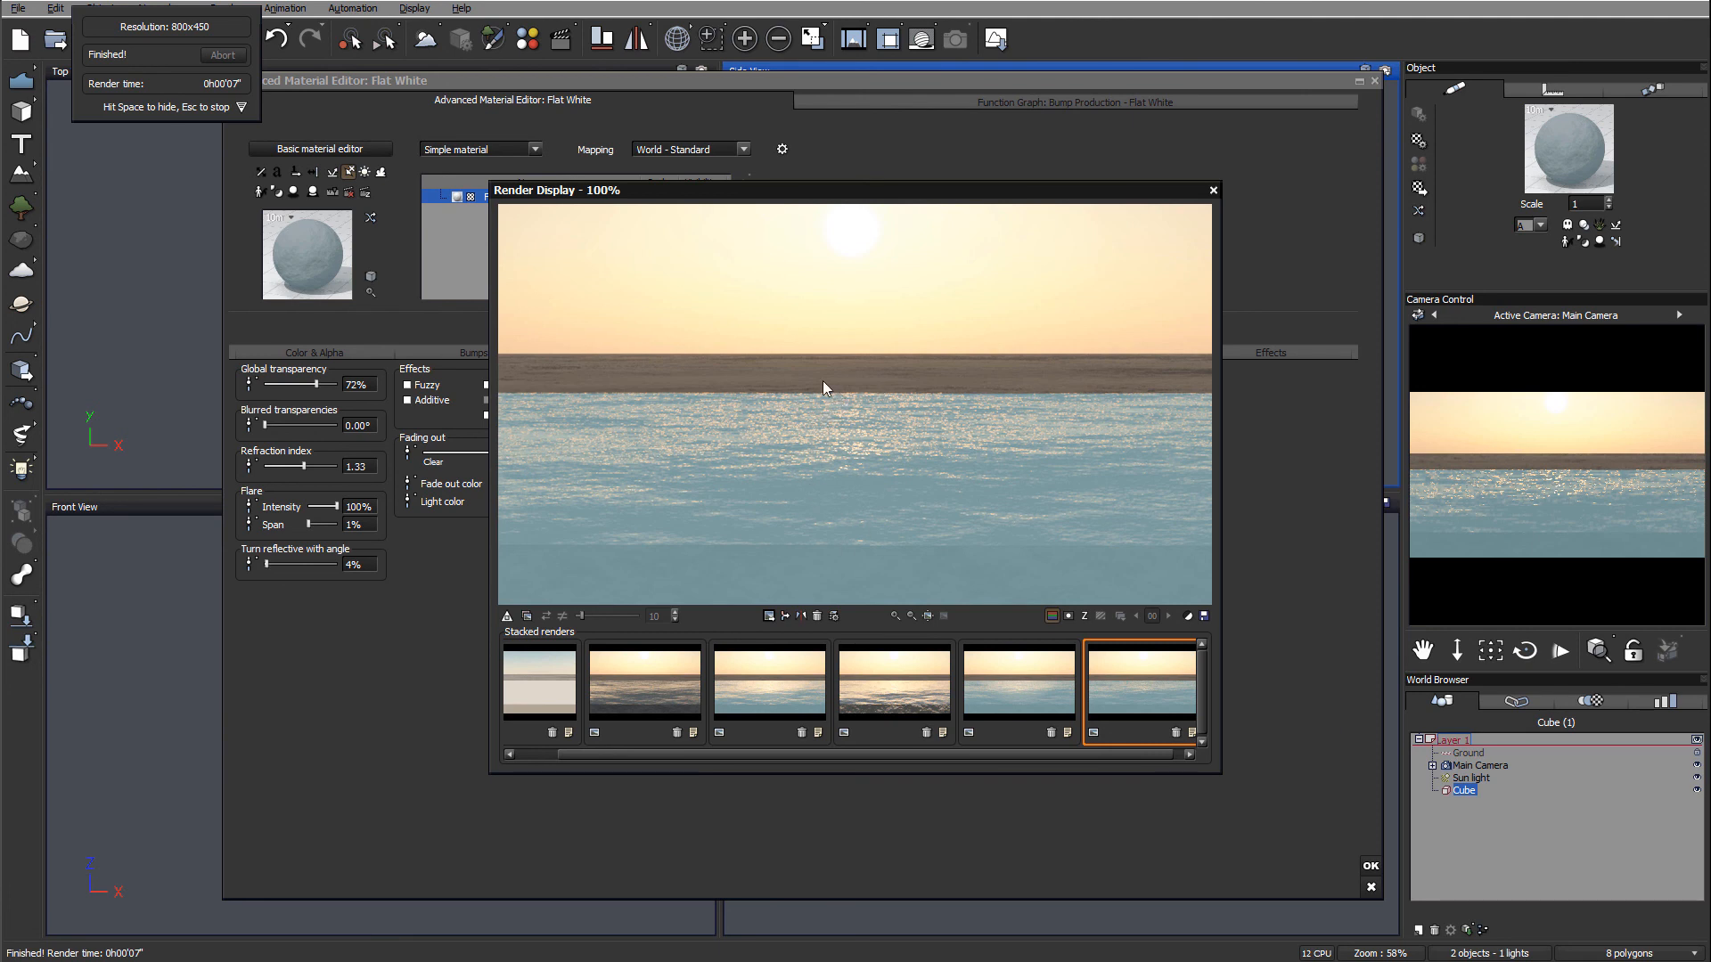
mouse_move(888, 545)
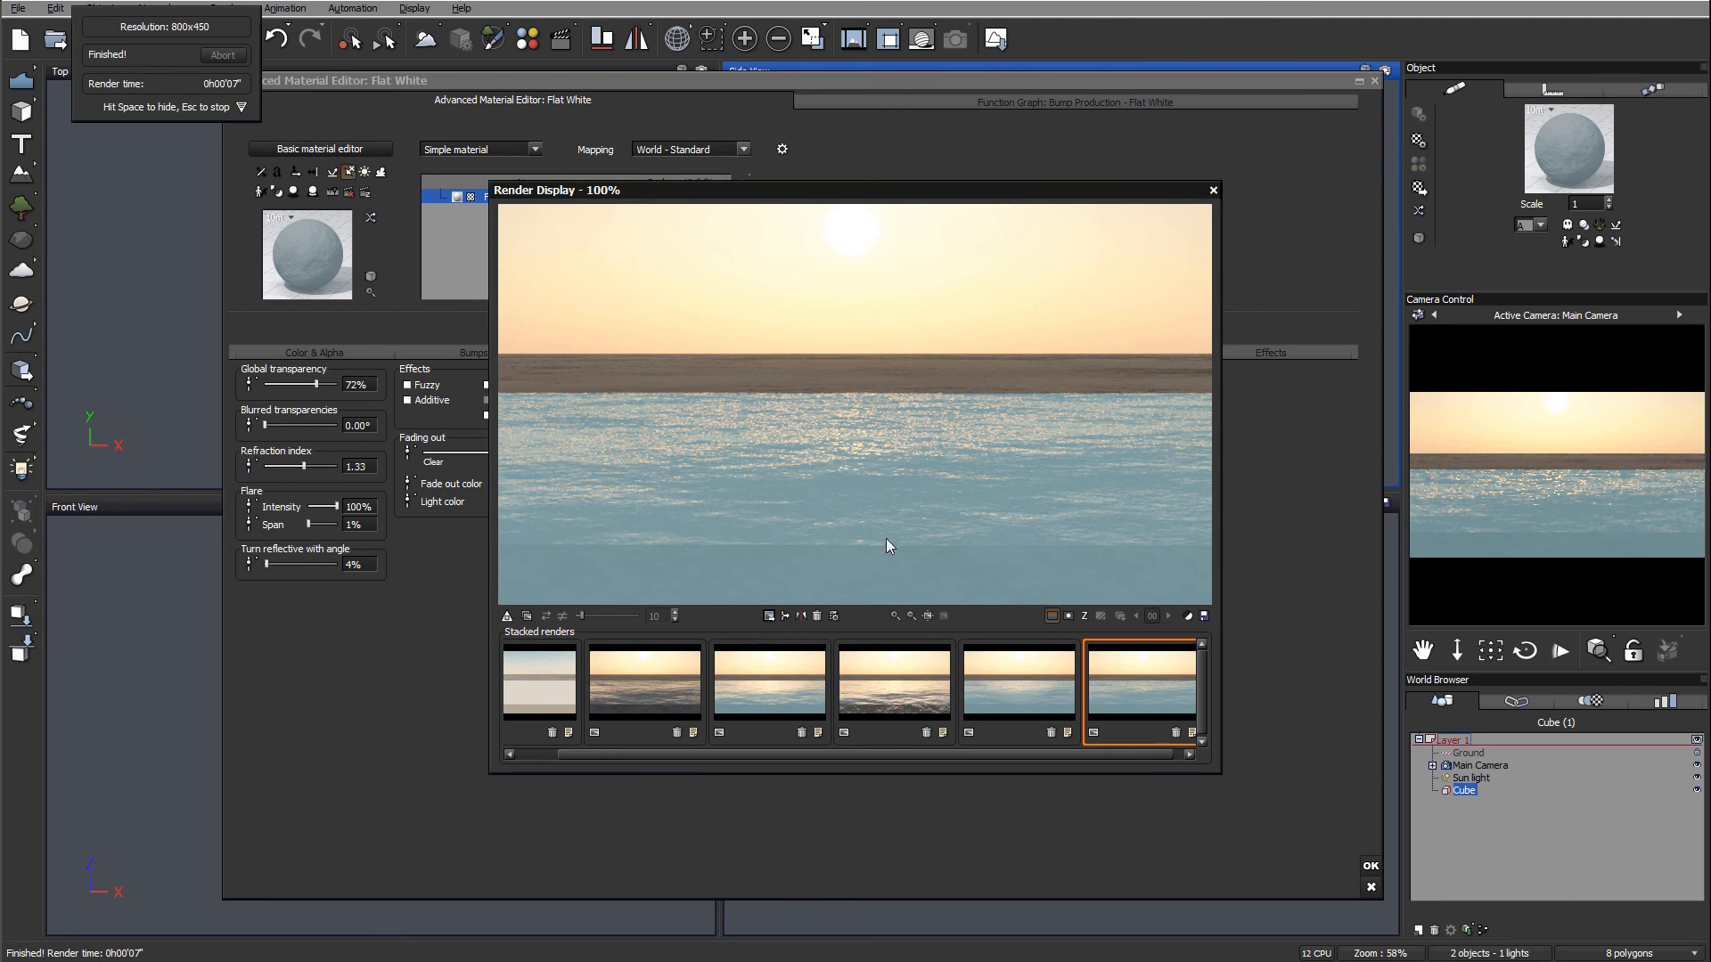
mouse_move(1114, 223)
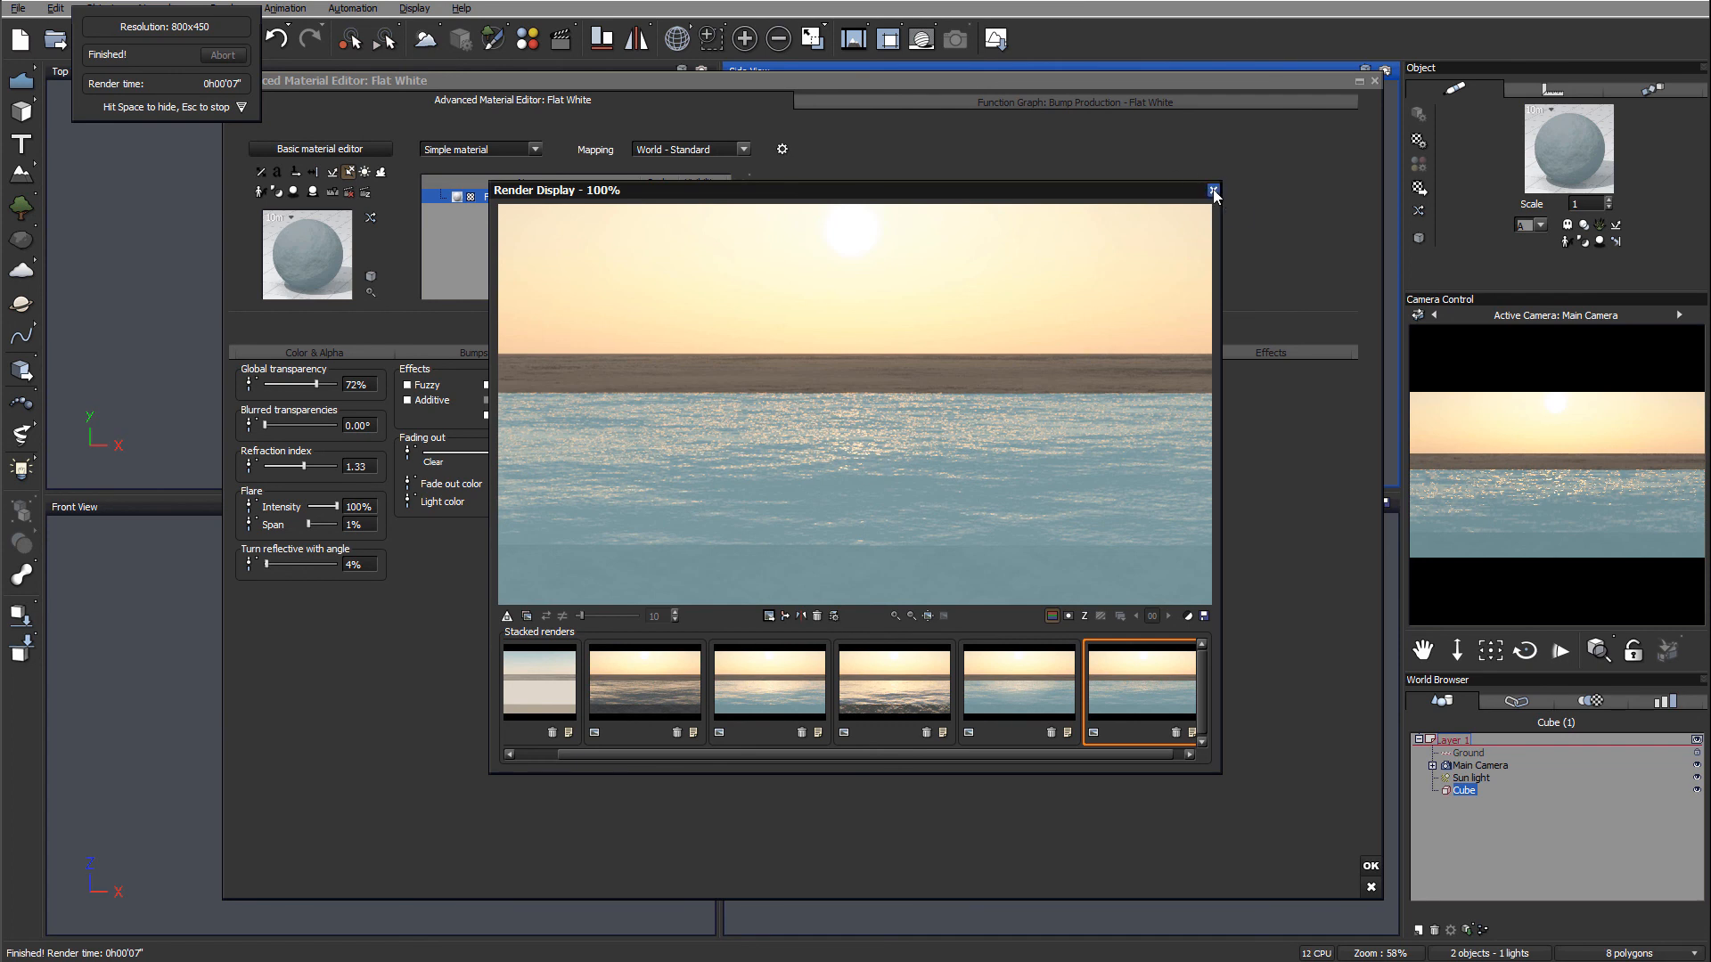
click(1214, 191)
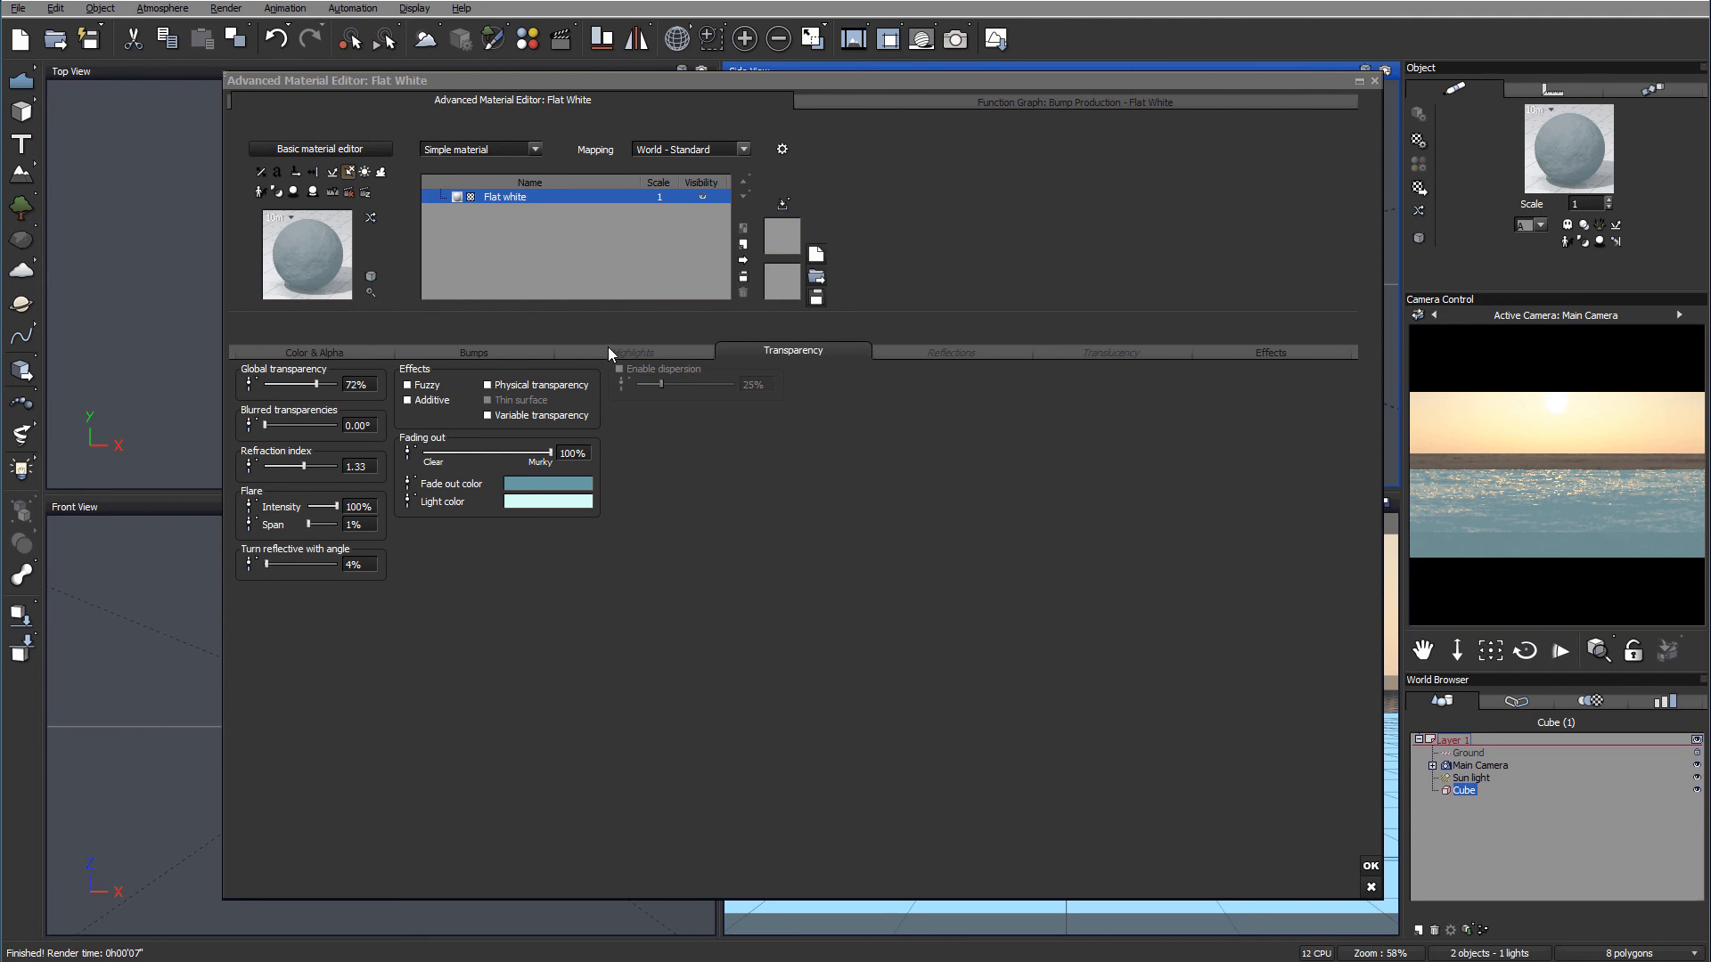
Give the highlights a warm yellow colour with global intensity and size at 100%
click(633, 351)
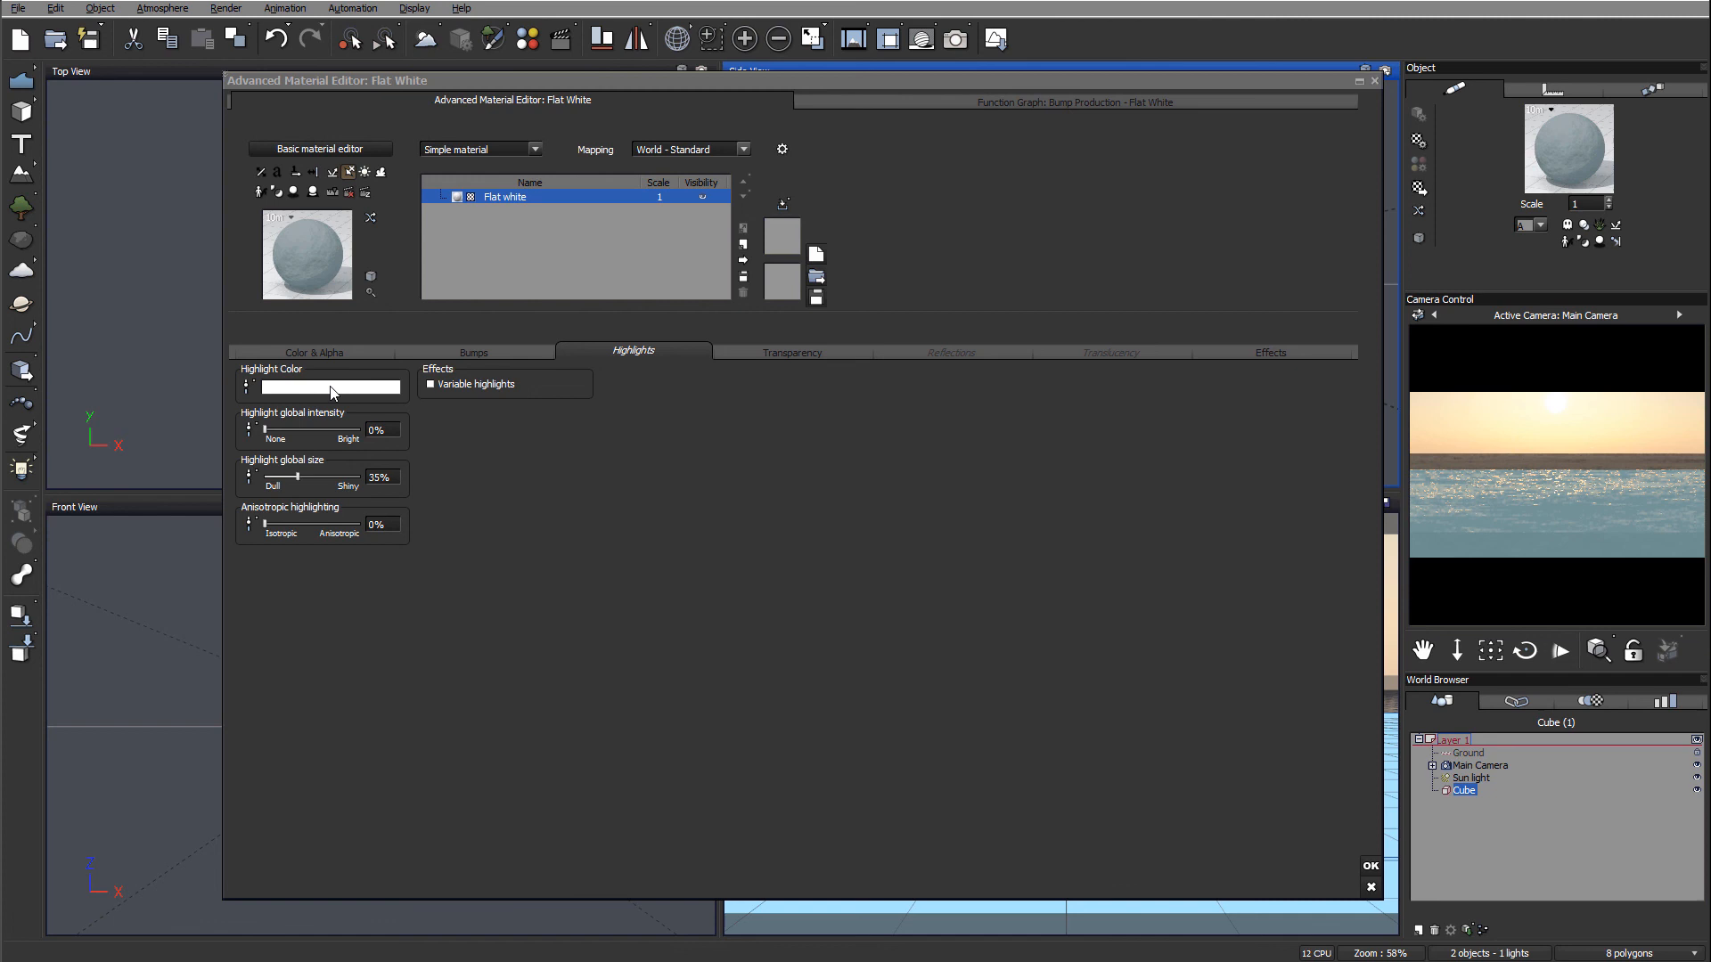
click(326, 388)
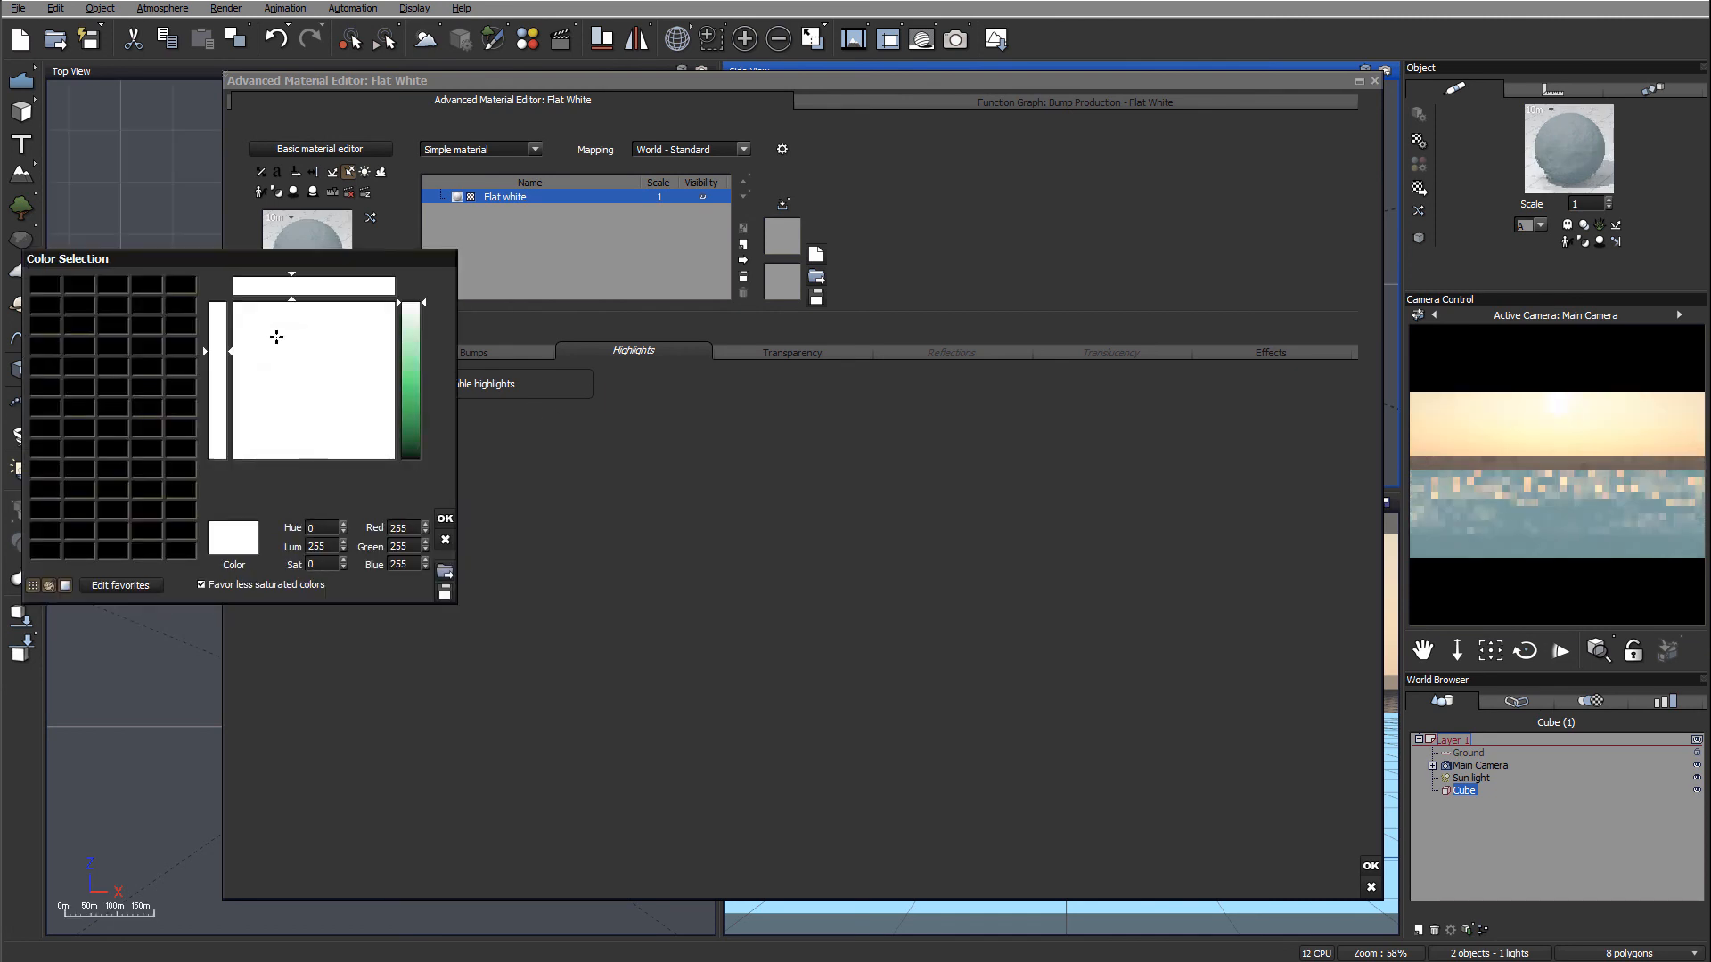
click(251, 320)
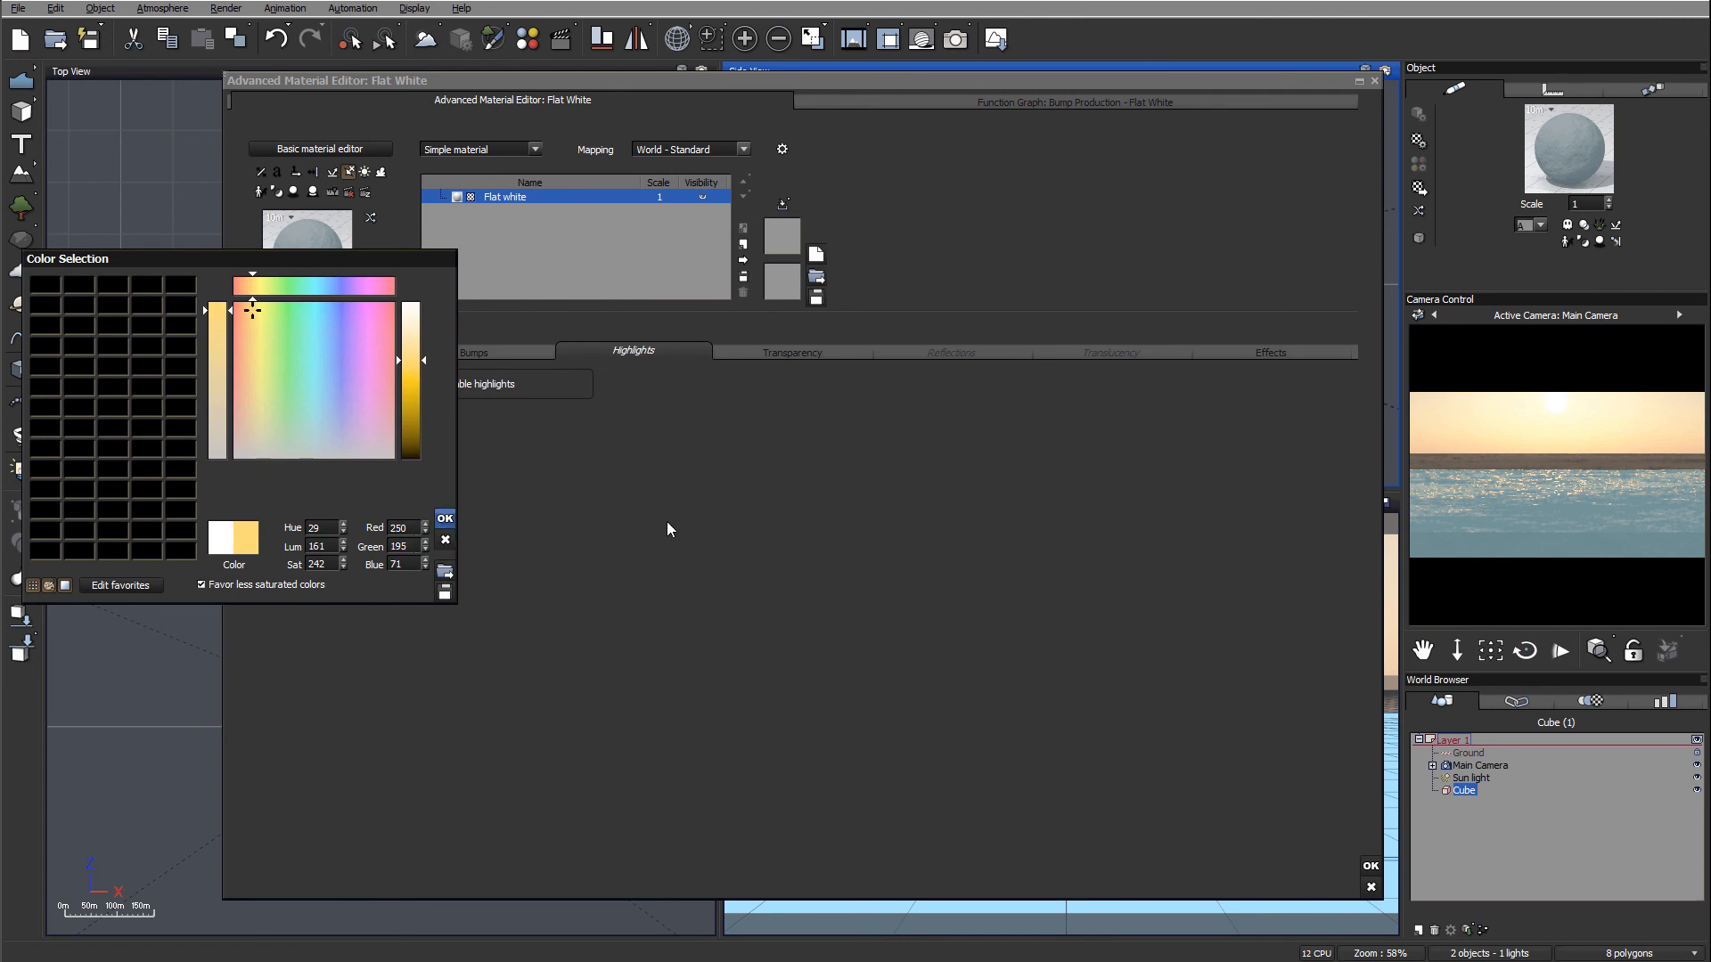
click(443, 519)
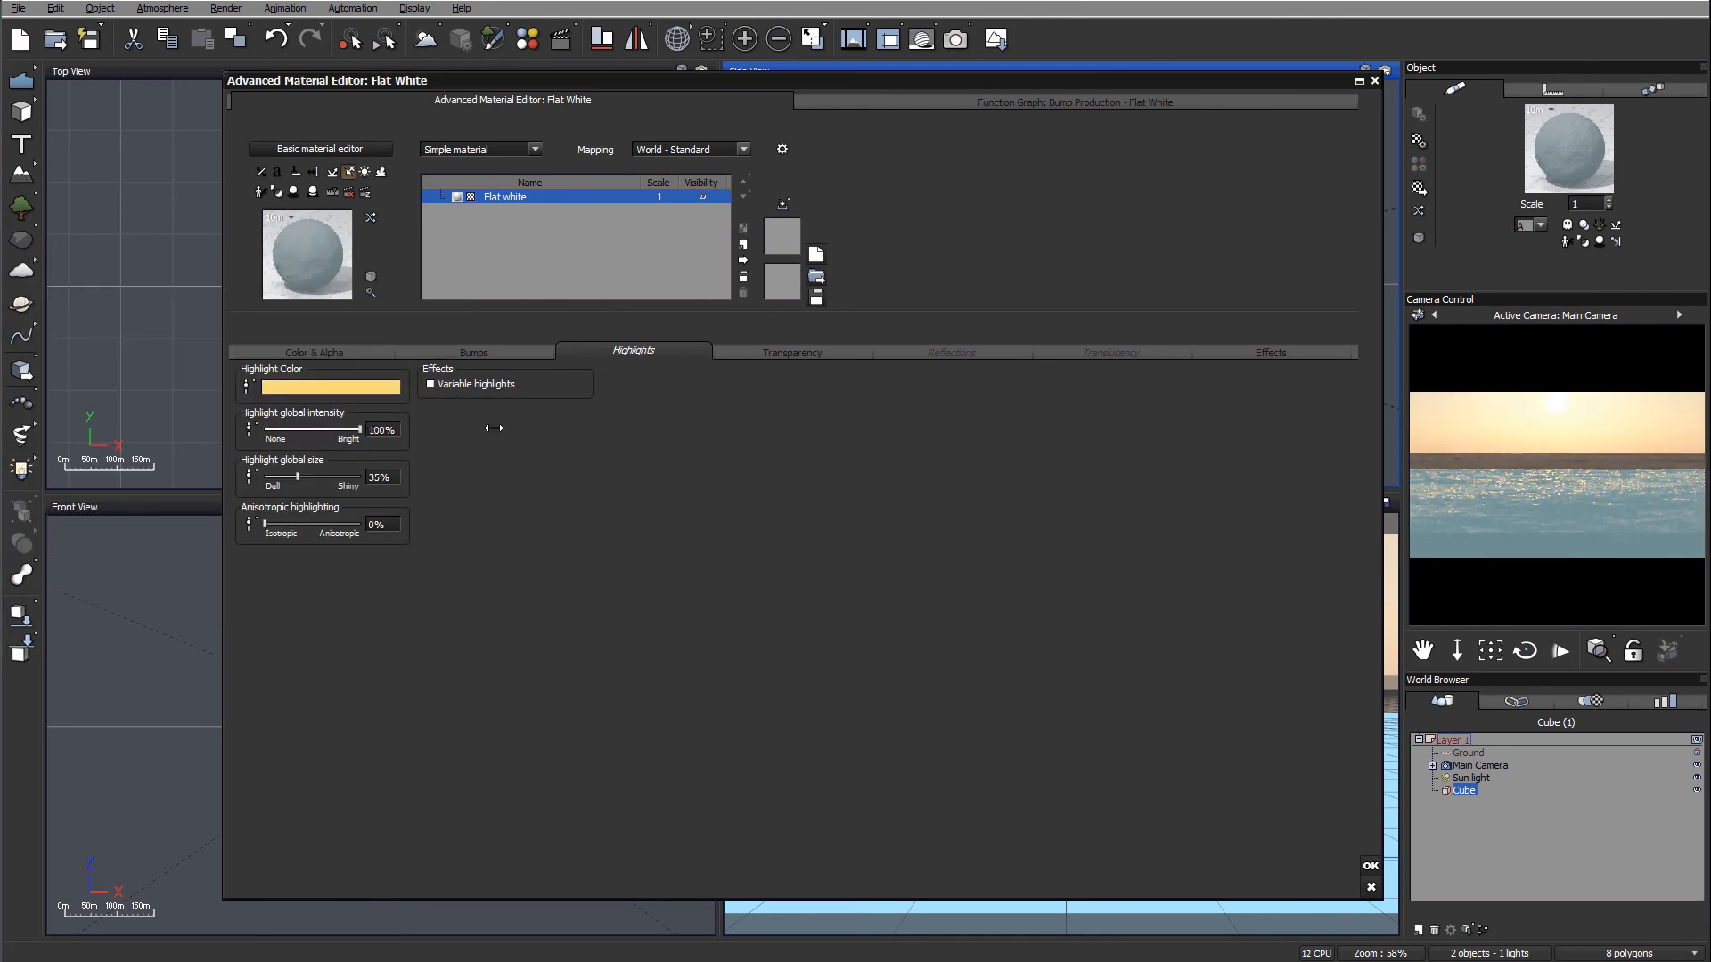
drag(322, 477, 360, 477)
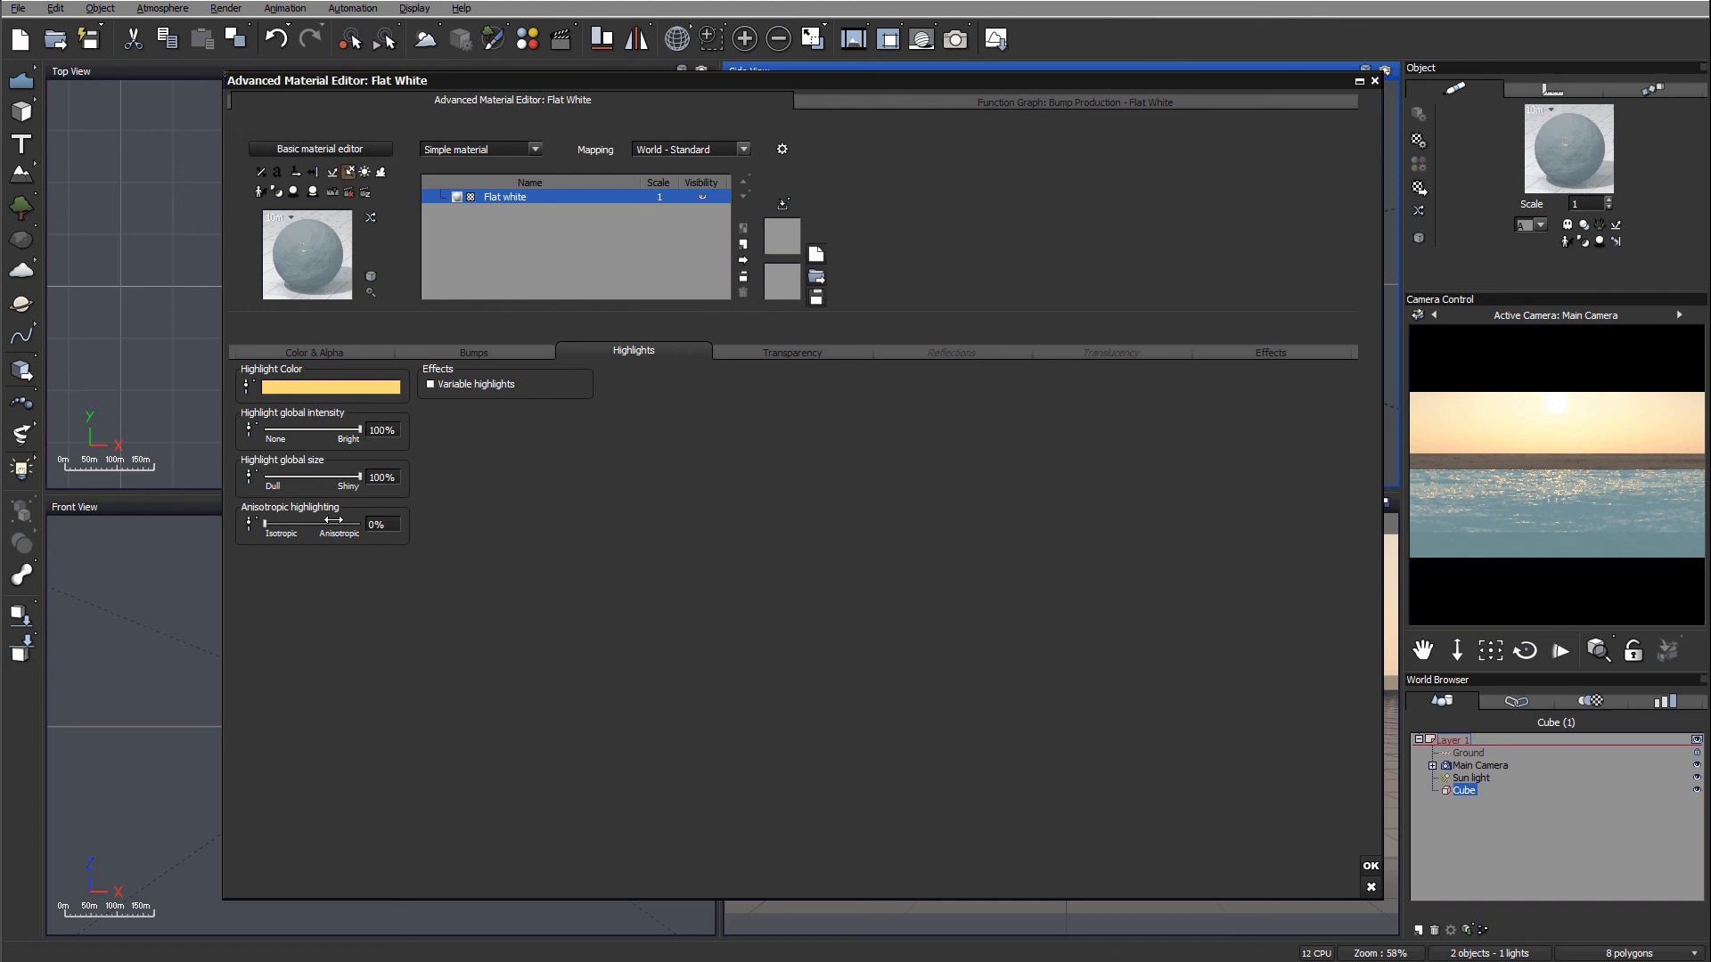
drag(249, 524, 362, 524)
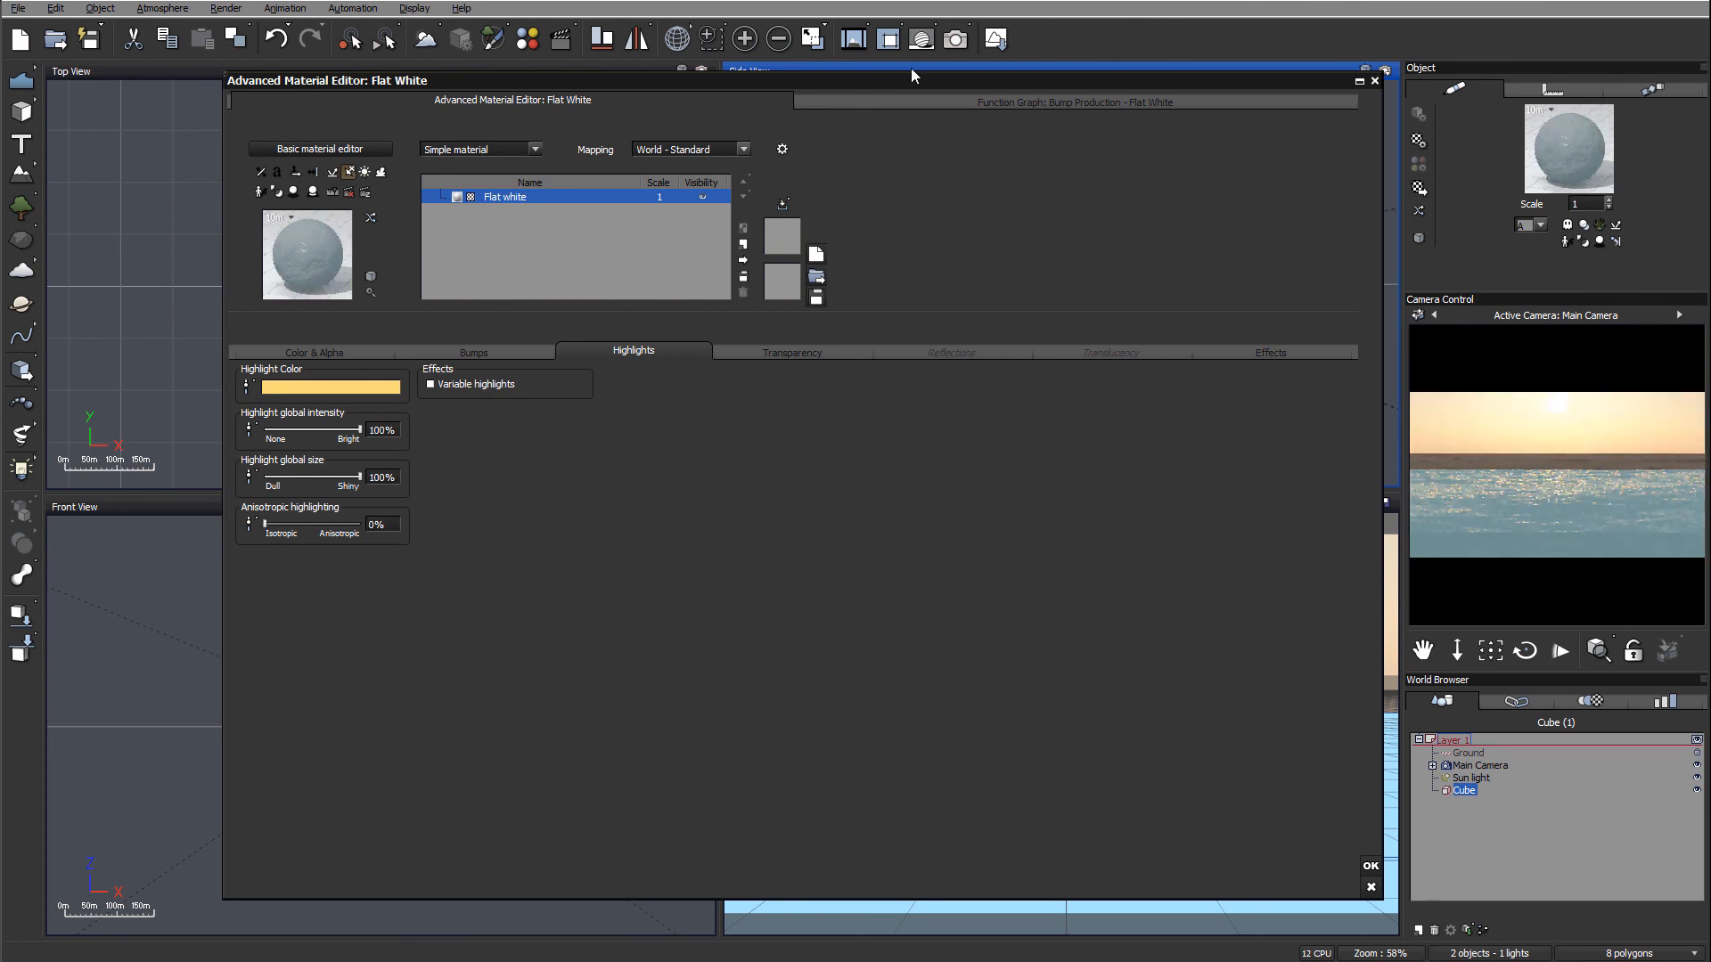
mouse_move(954, 38)
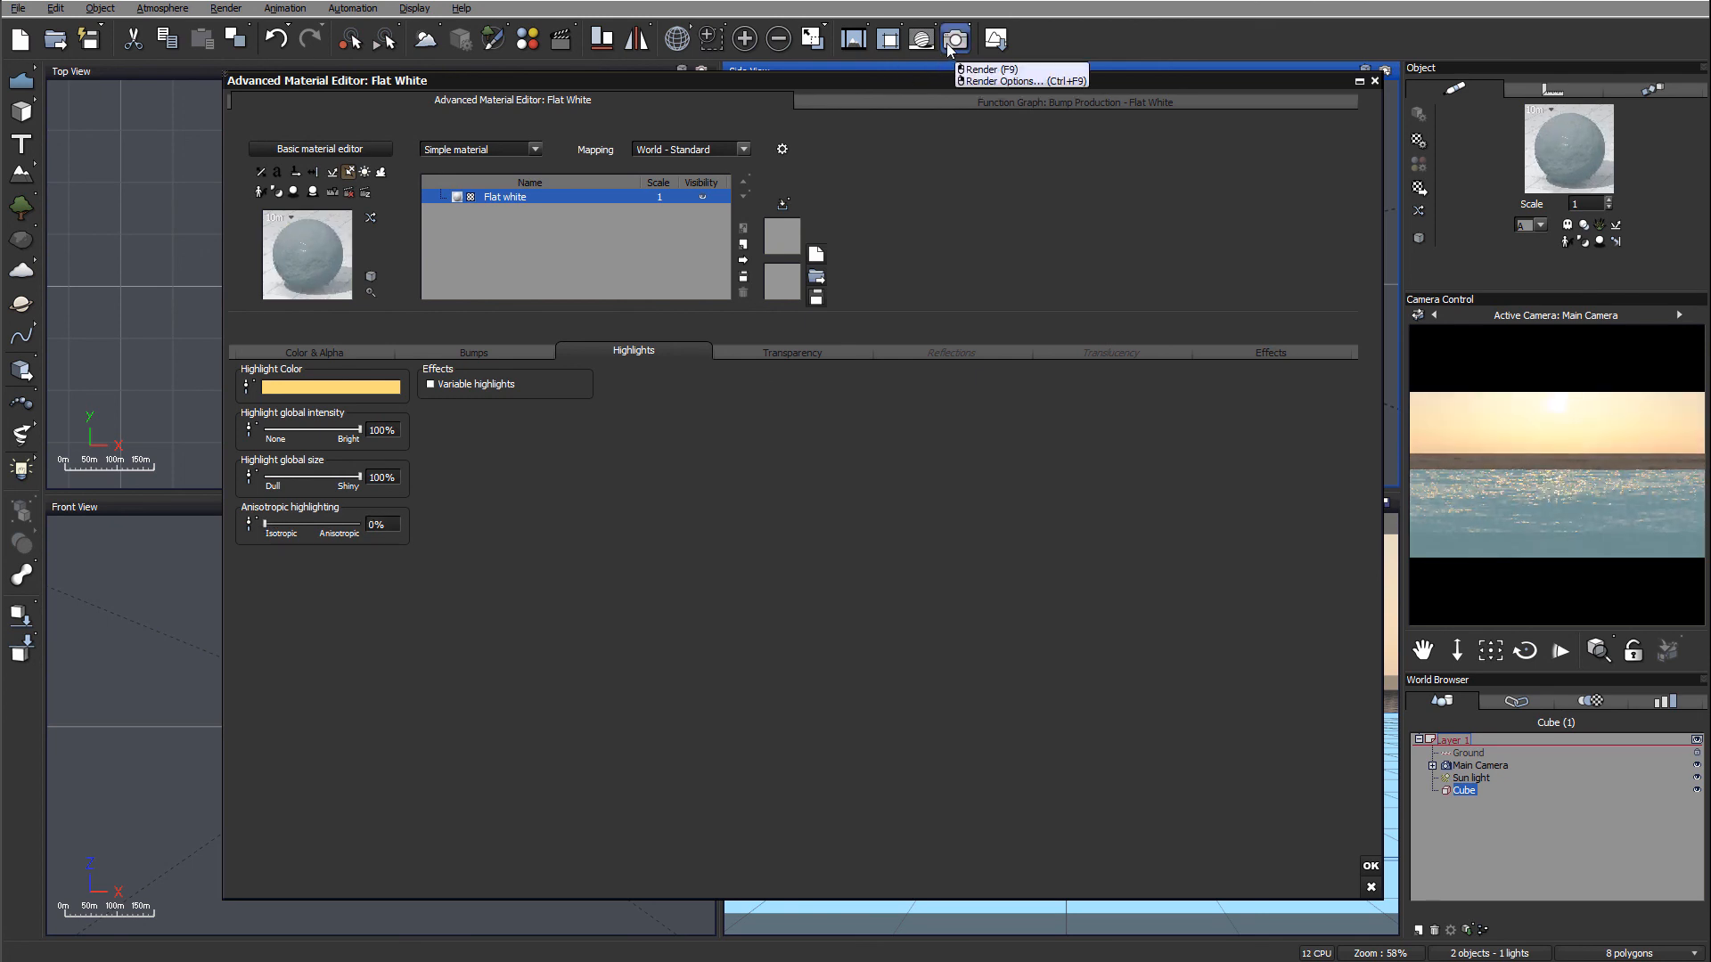
Render the scene to check the yellow highlights, then close the finished render
click(953, 38)
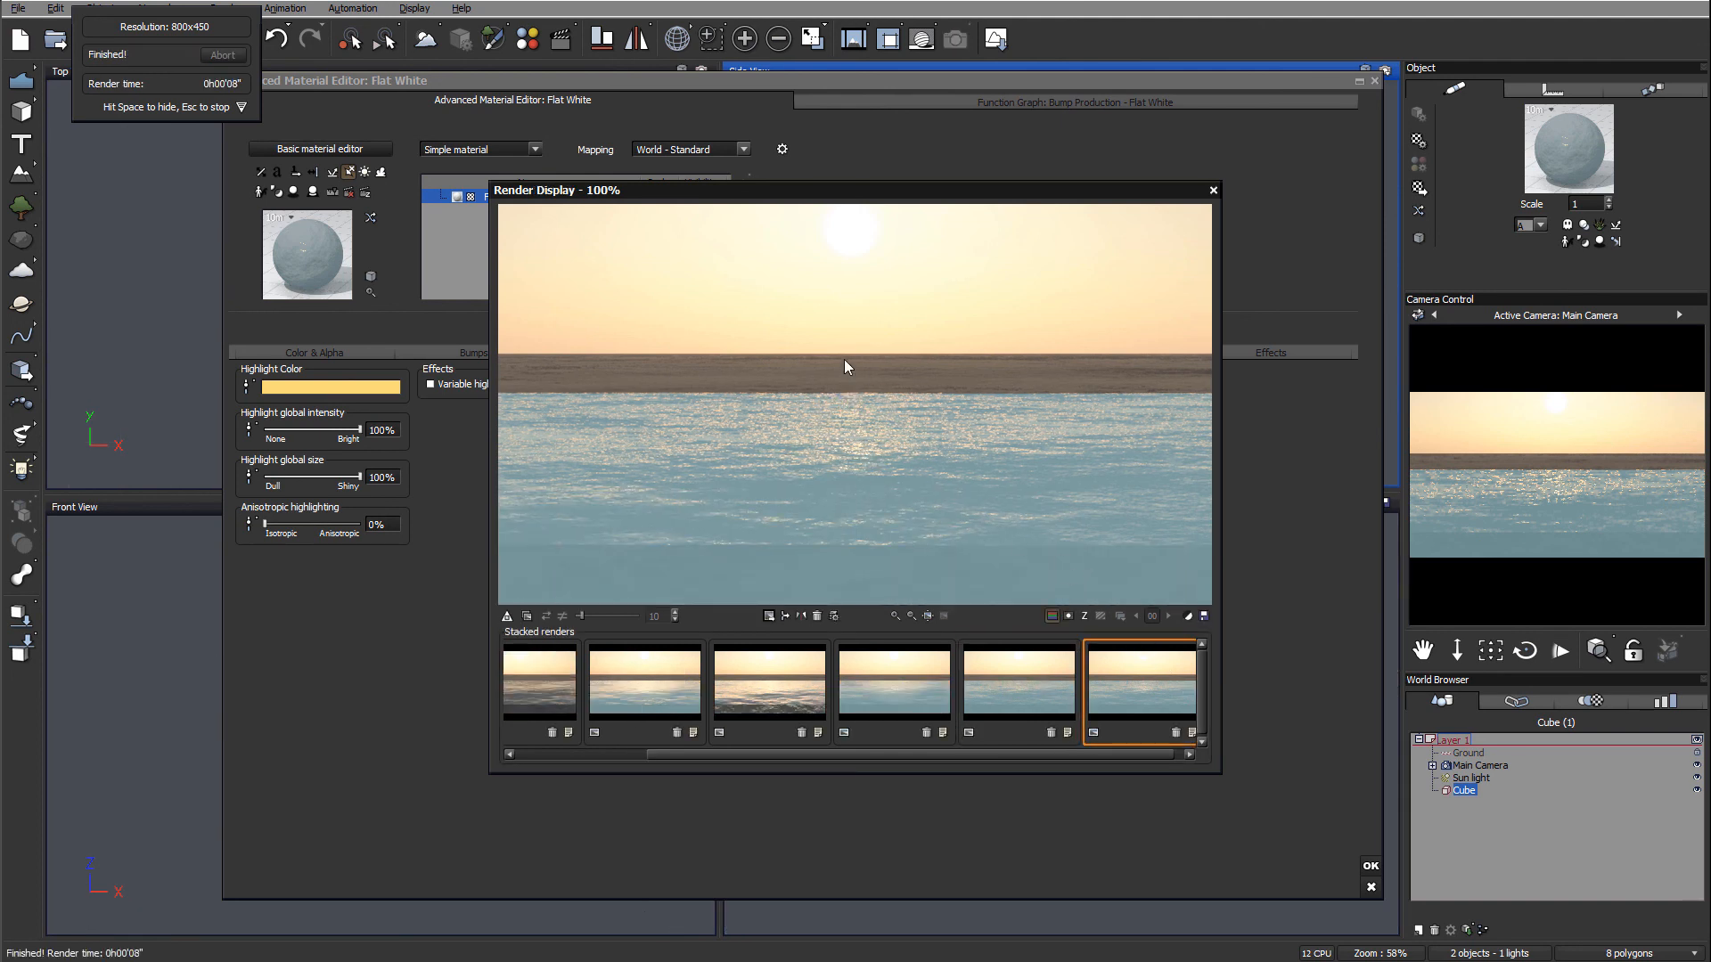
mouse_move(942, 574)
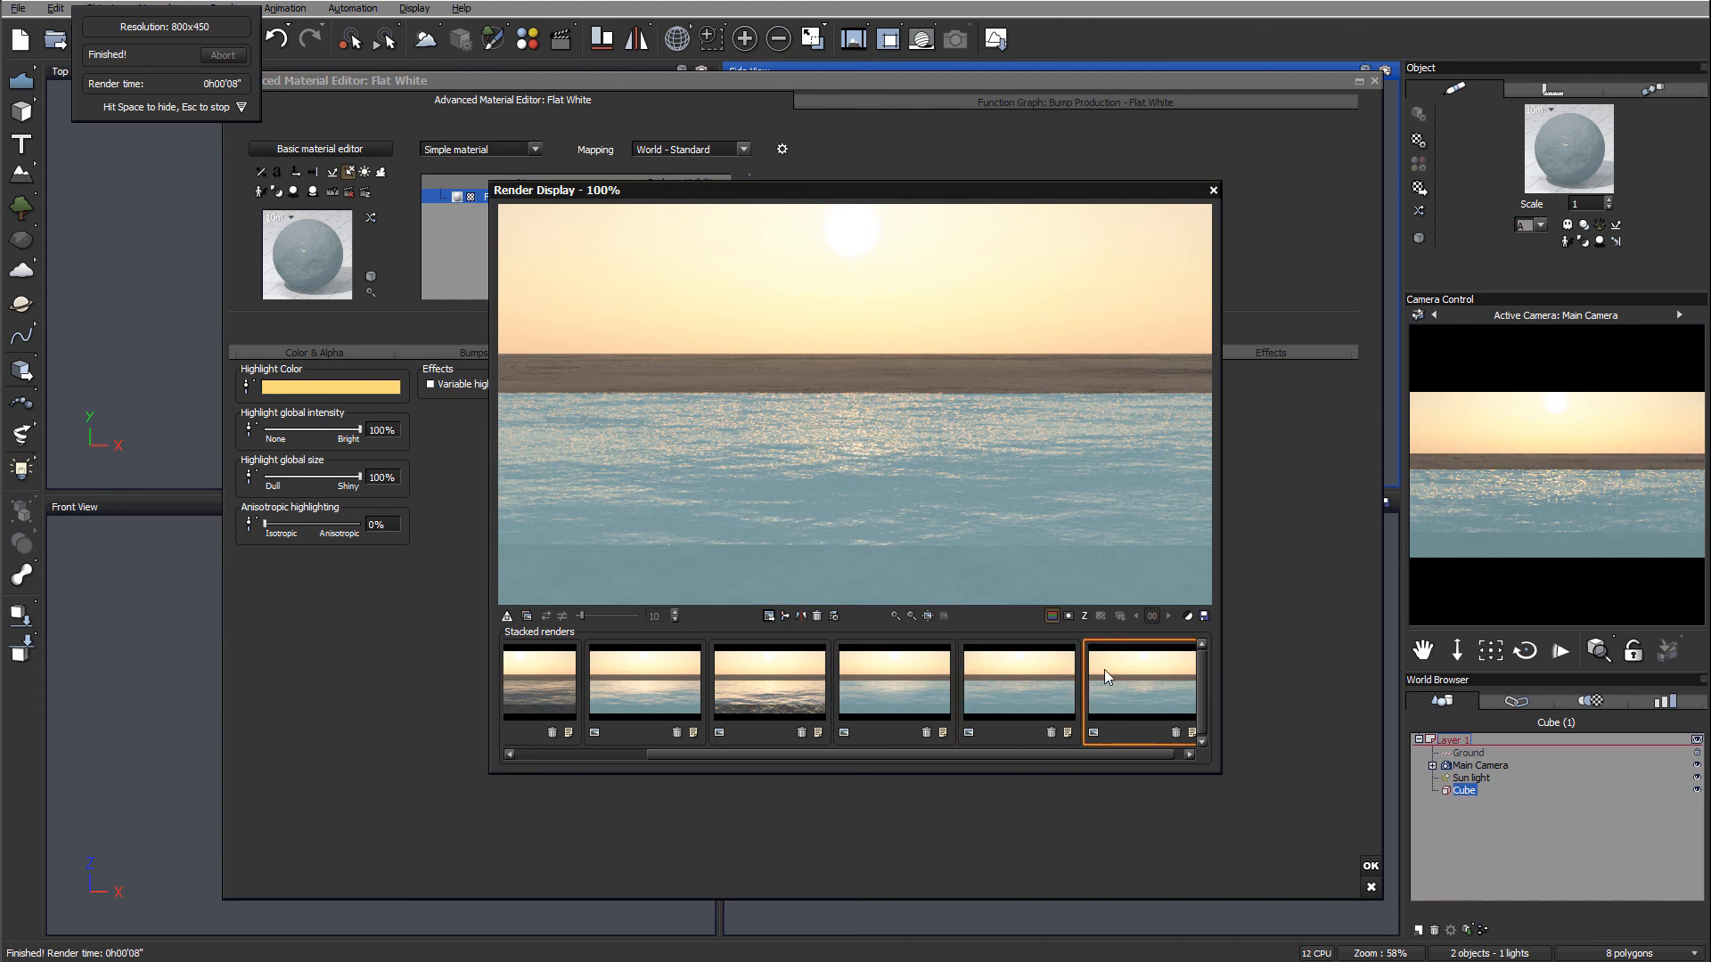
mouse_move(764, 491)
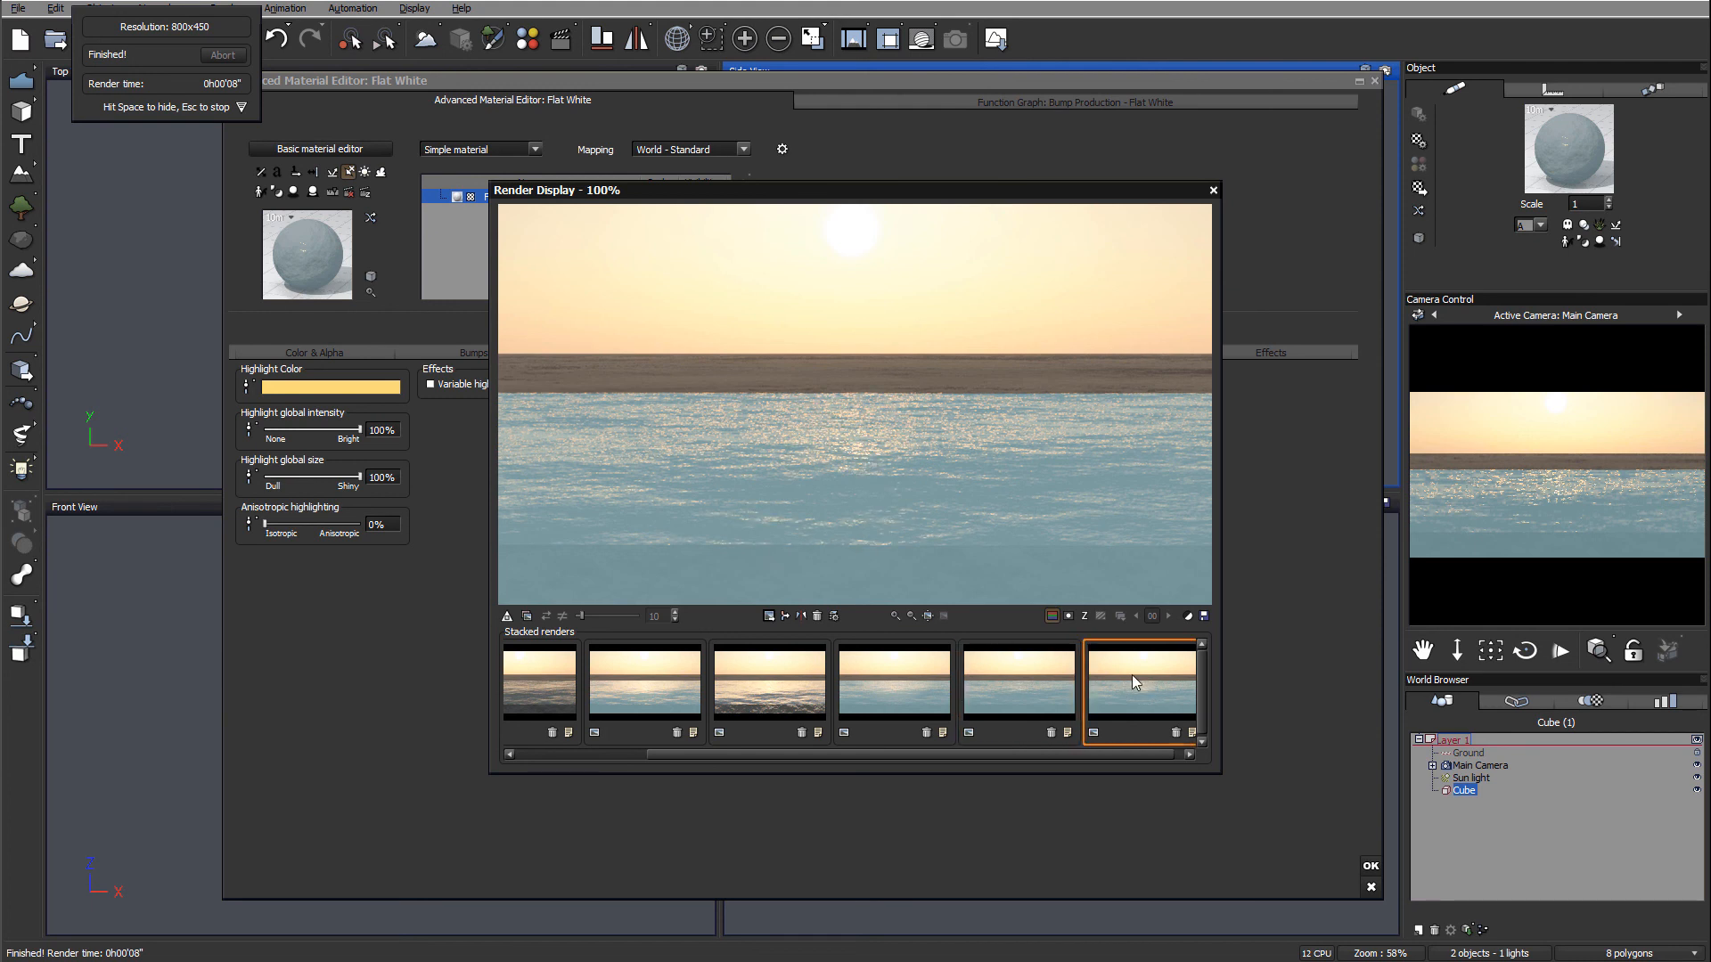
mouse_move(933, 296)
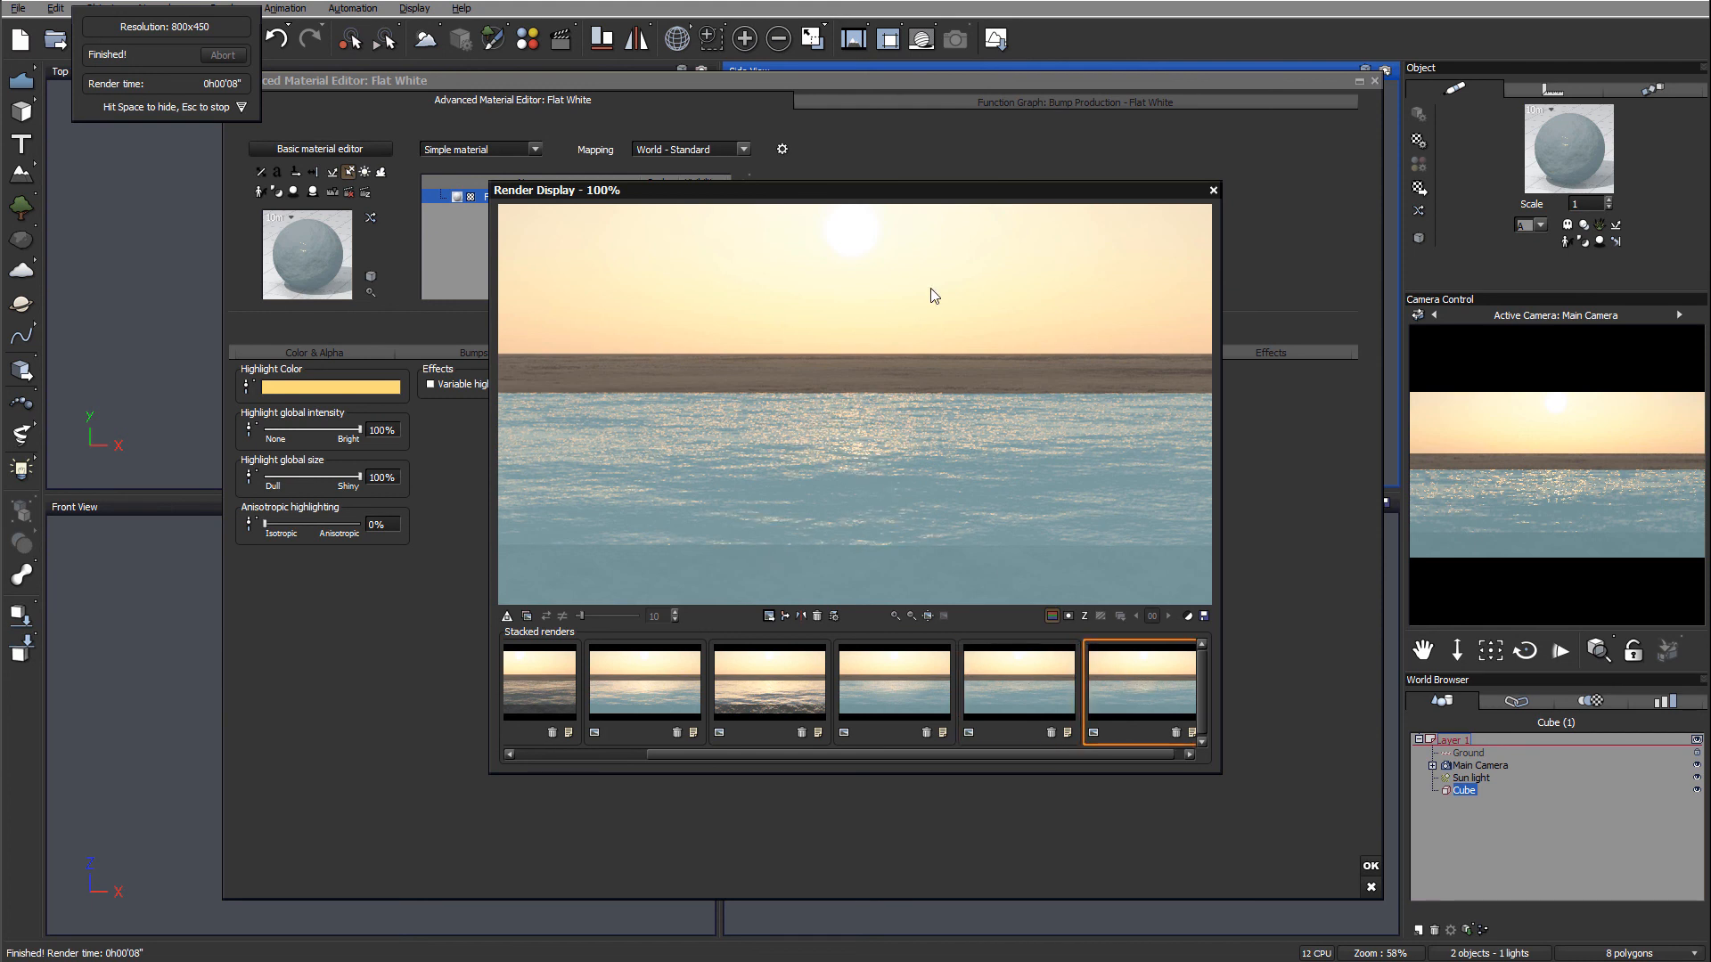
click(1211, 189)
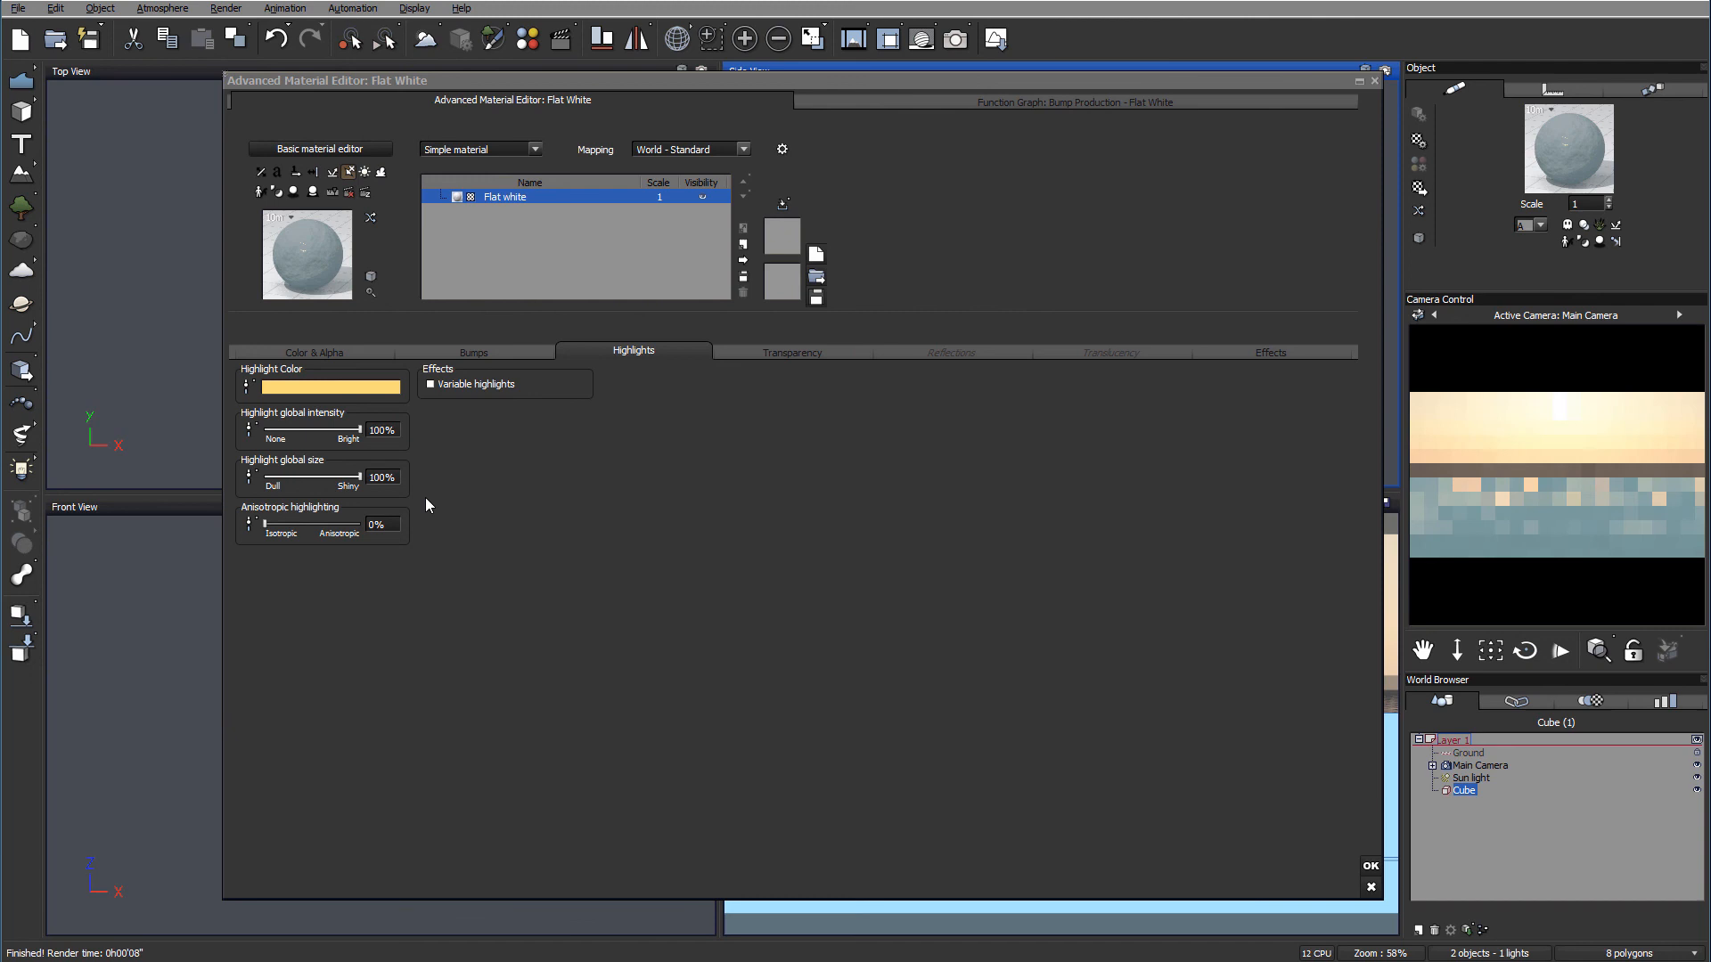
Lower the highlight global size from 100% and settle it at about 67%
drag(363, 477, 347, 477)
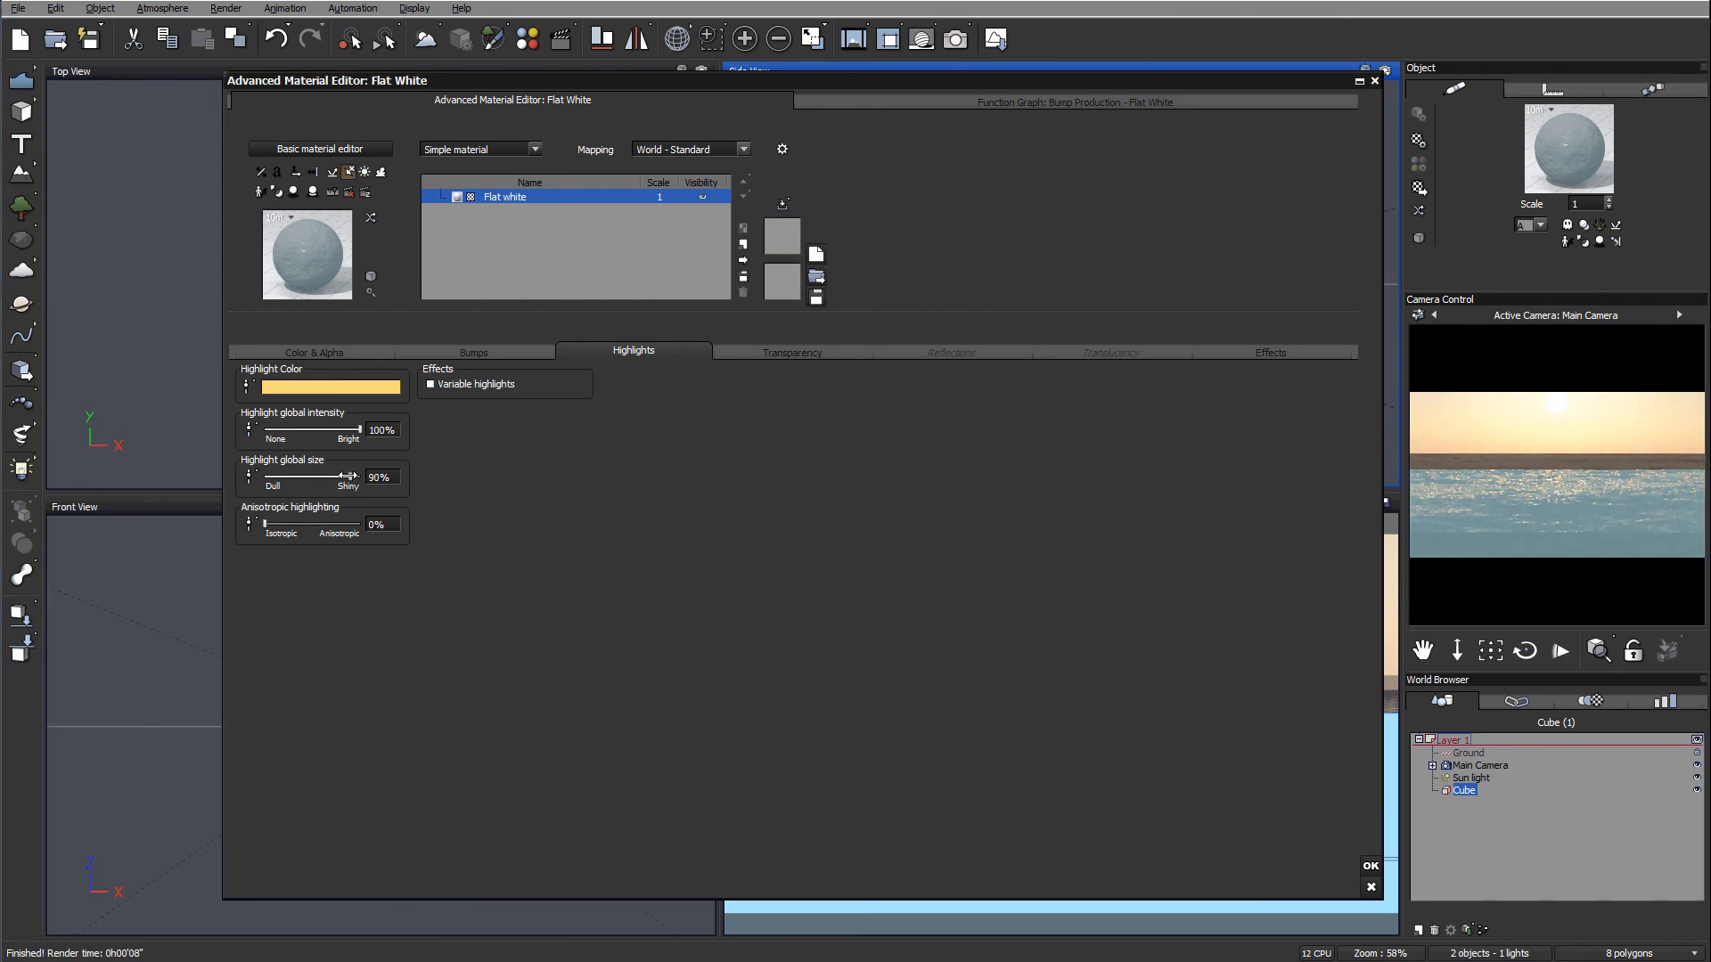
drag(349, 477, 338, 476)
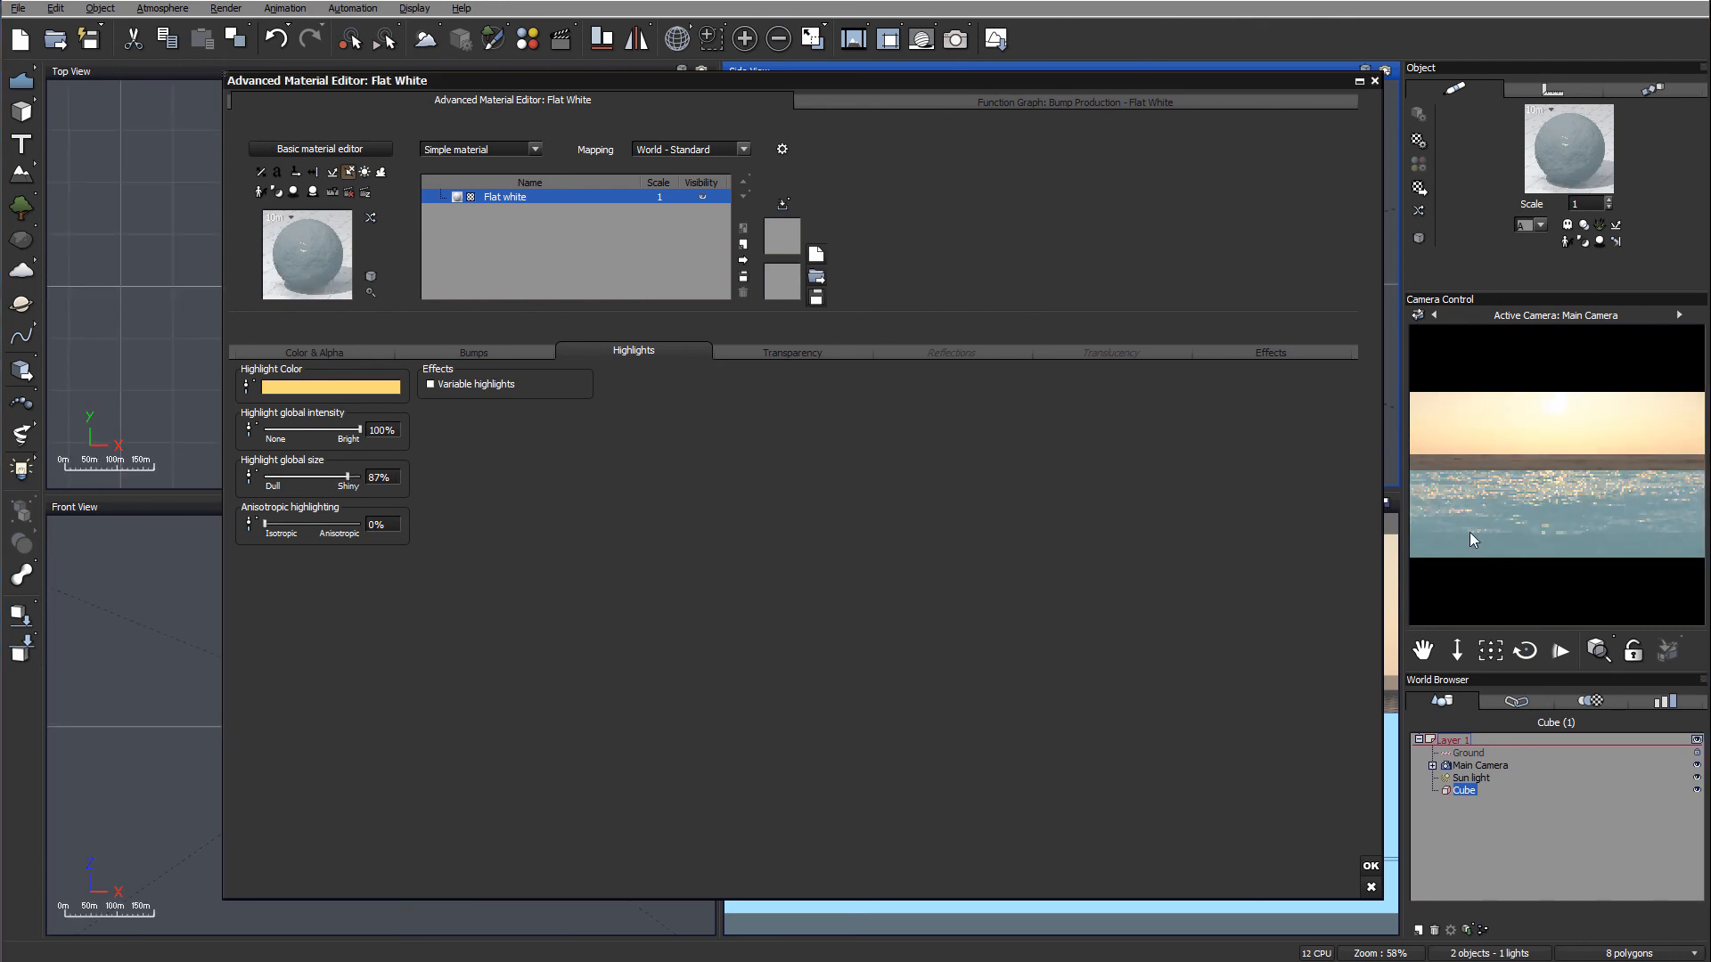
drag(357, 478, 324, 478)
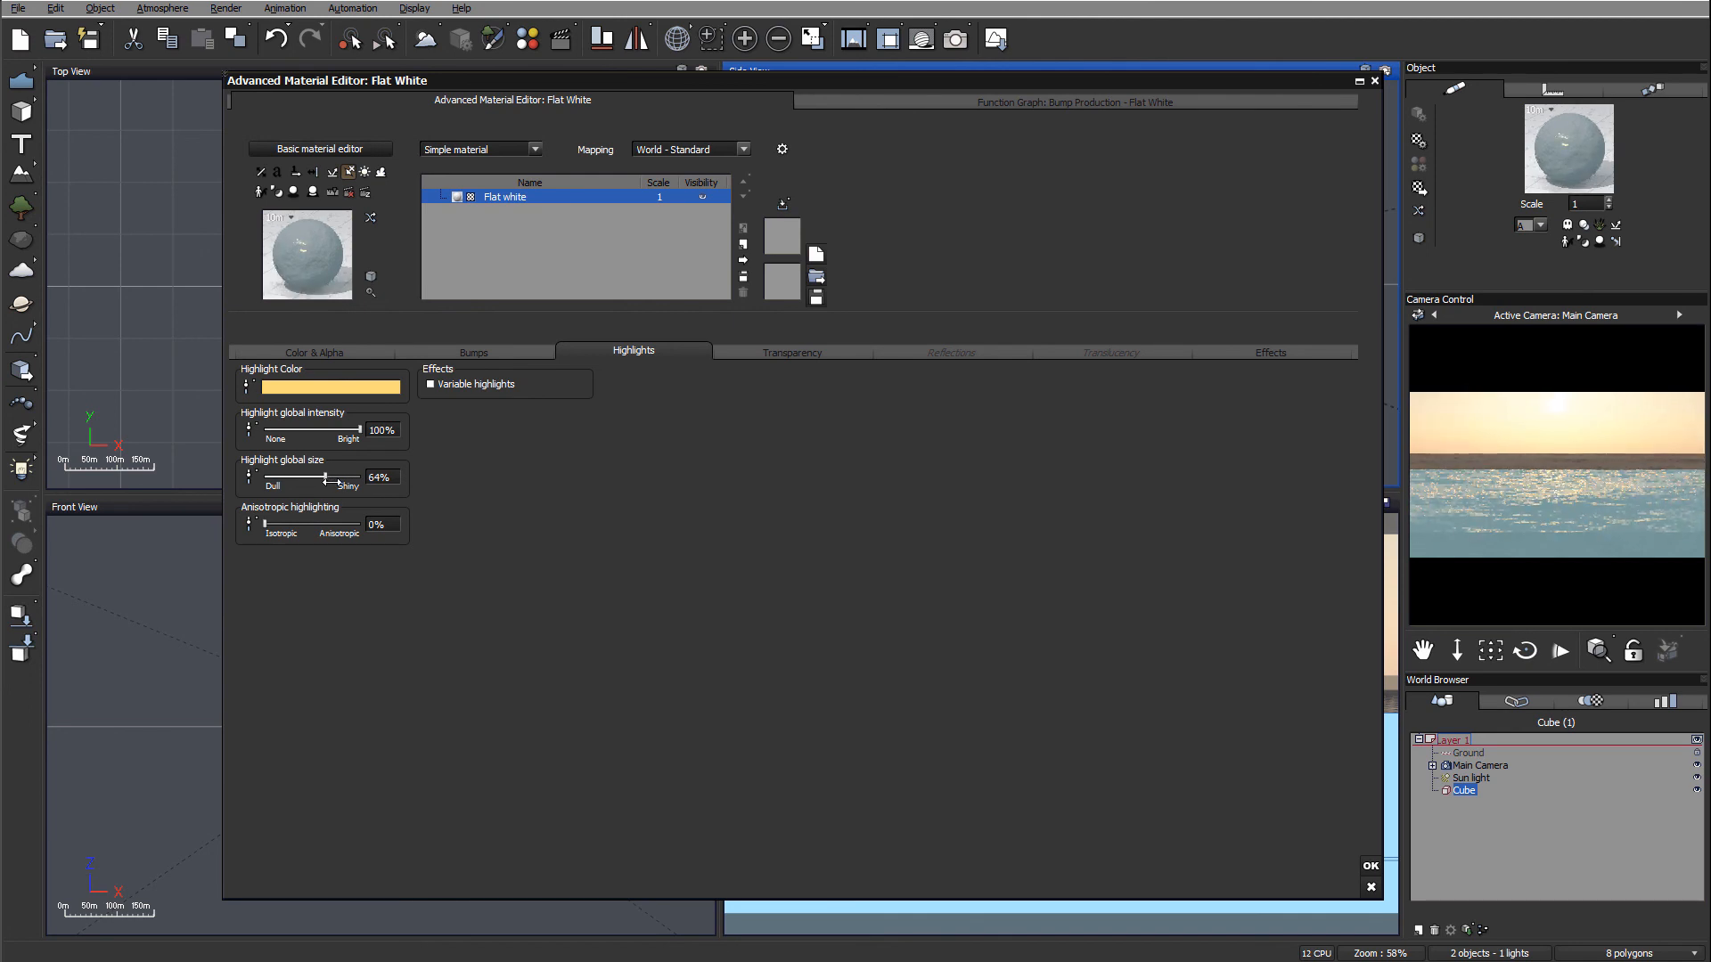
drag(327, 477, 335, 476)
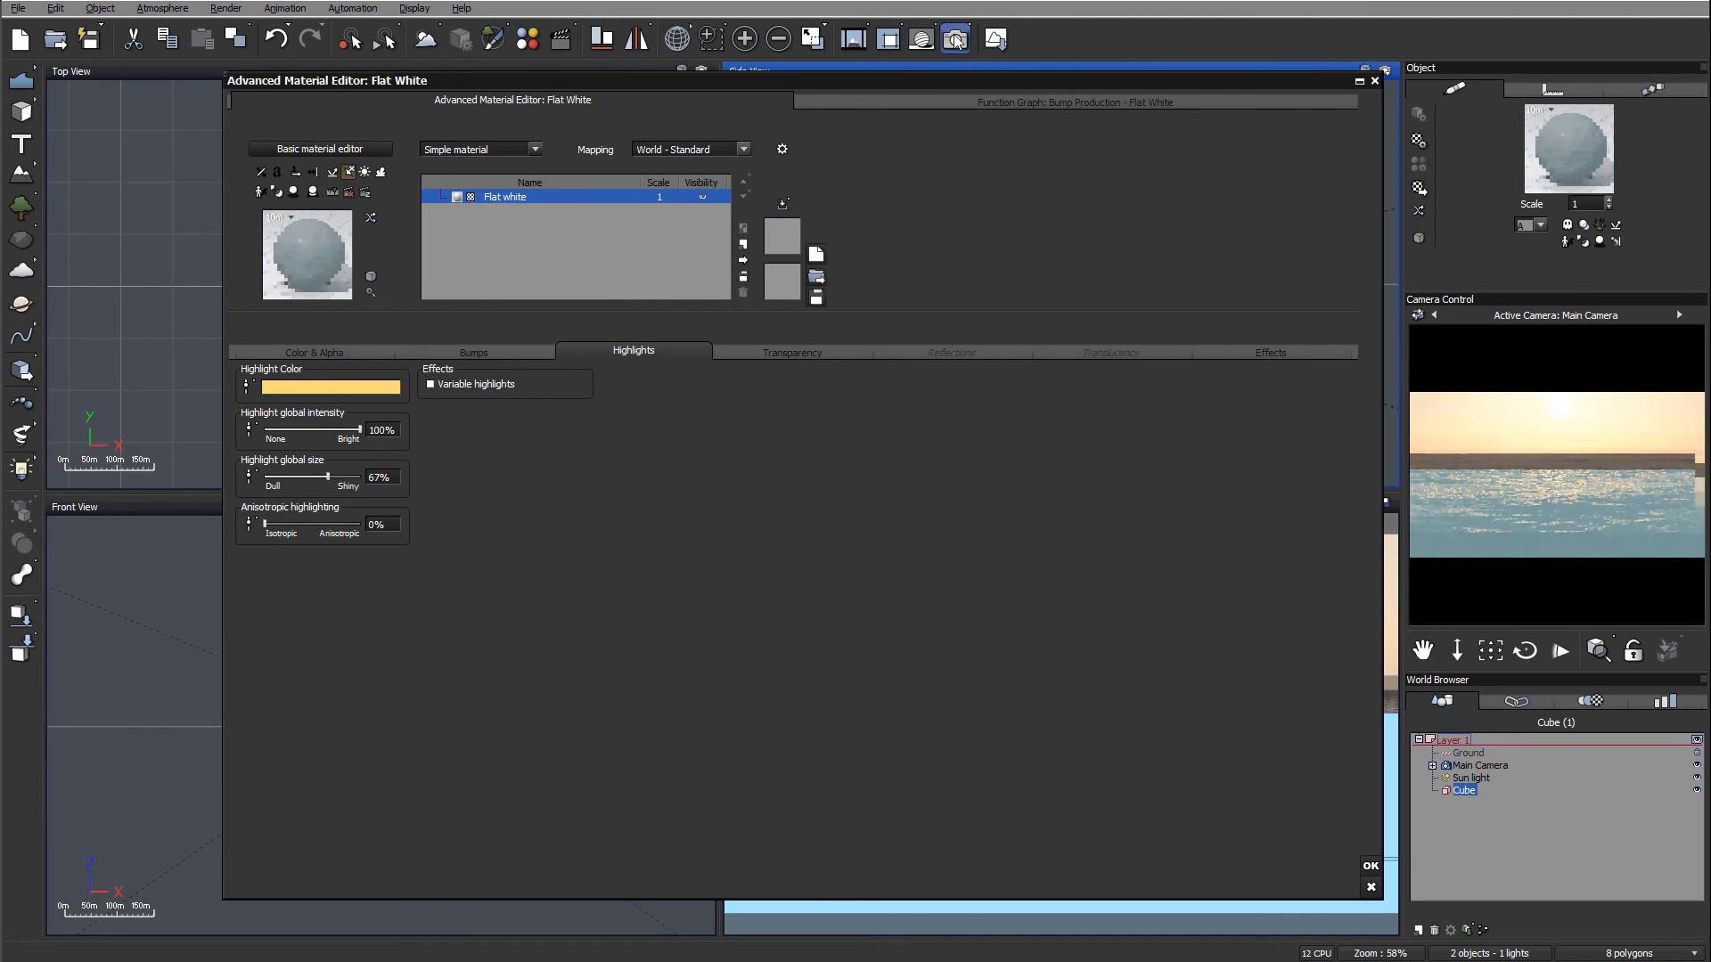
Render with 67% highlights, compare against earlier stacked renders, then close the result
click(952, 38)
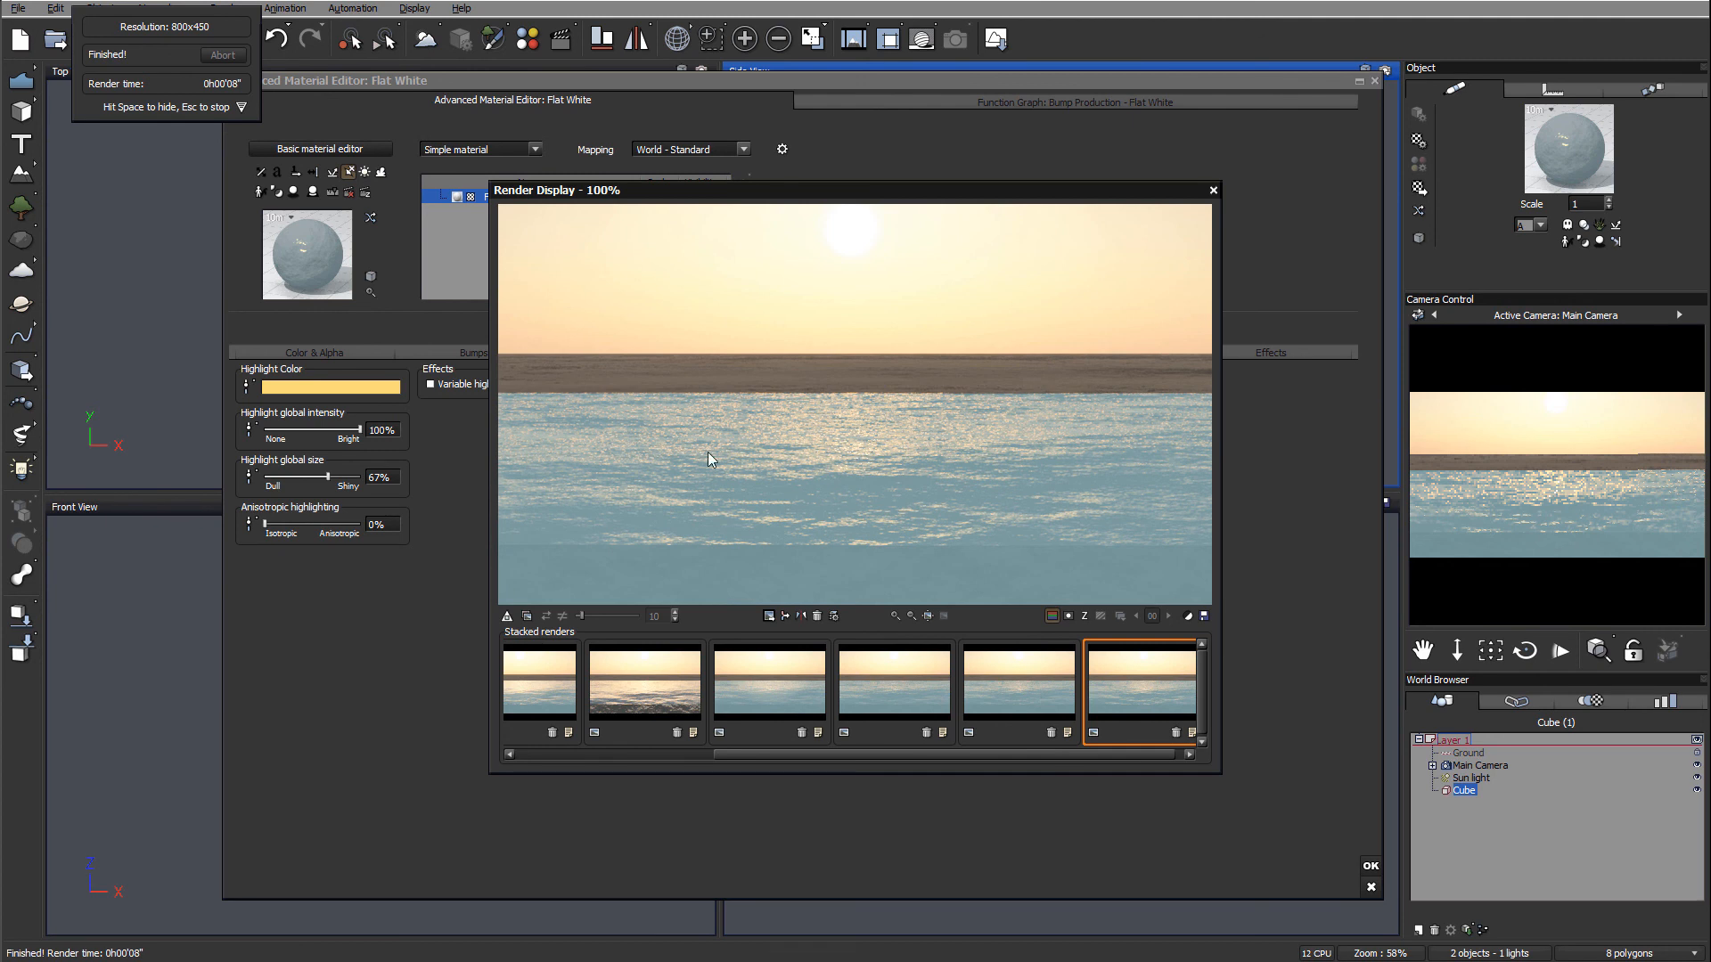
click(893, 681)
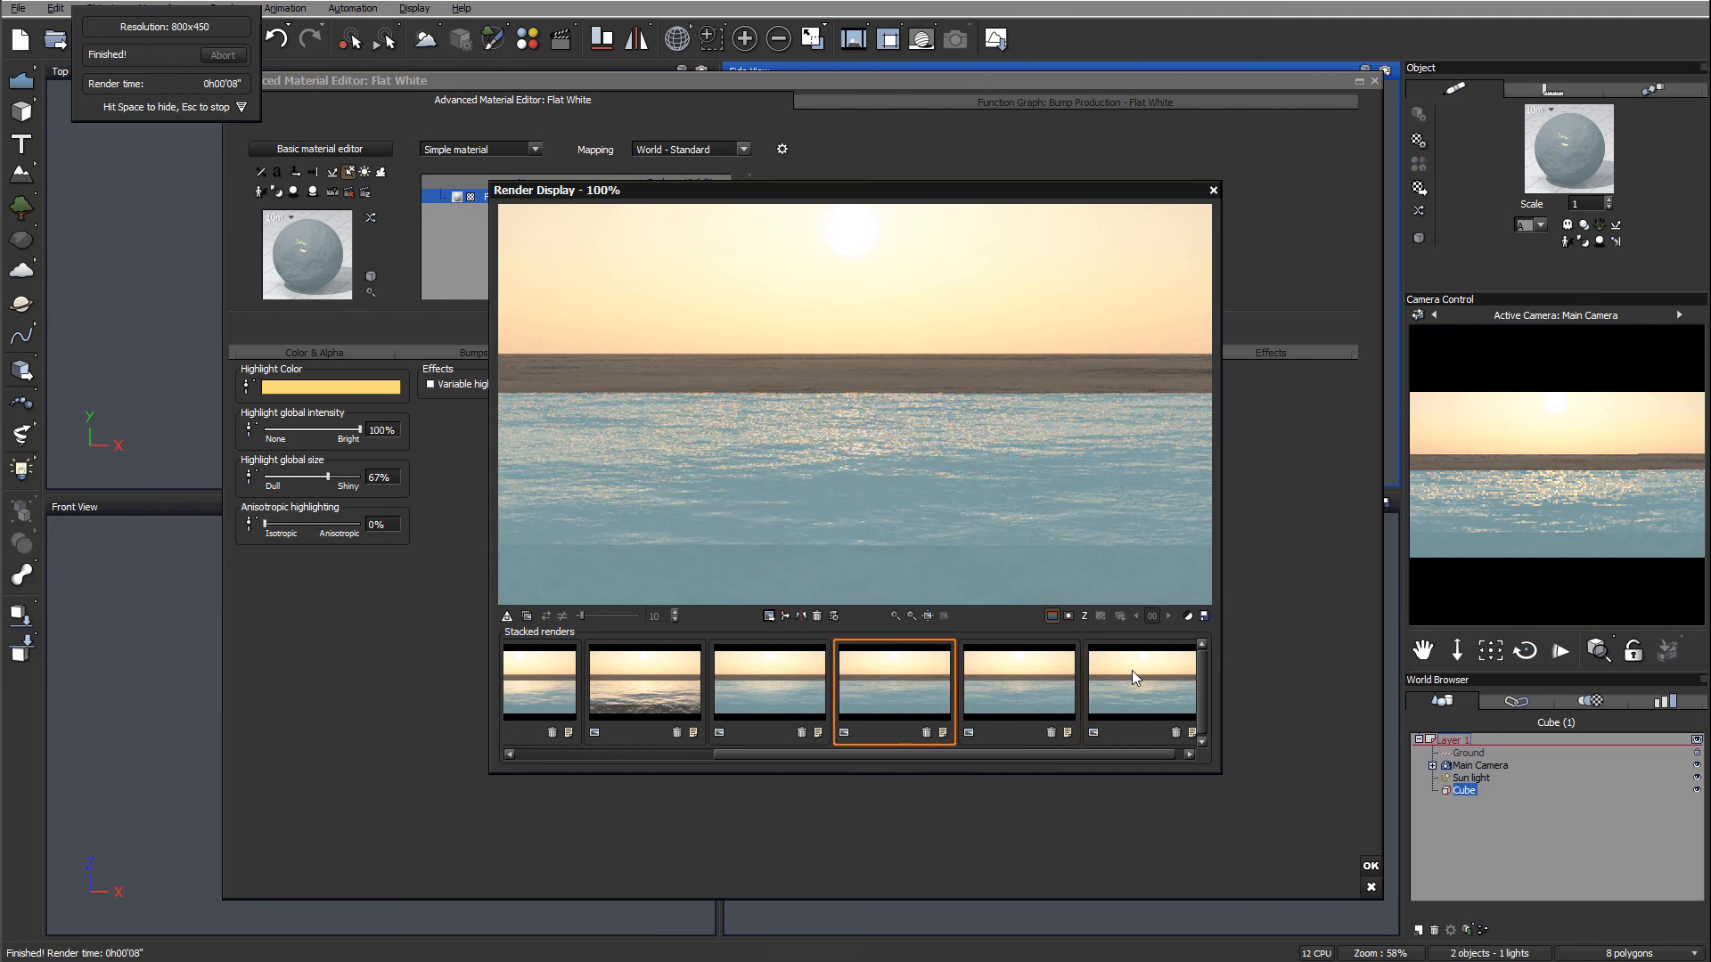
click(1017, 682)
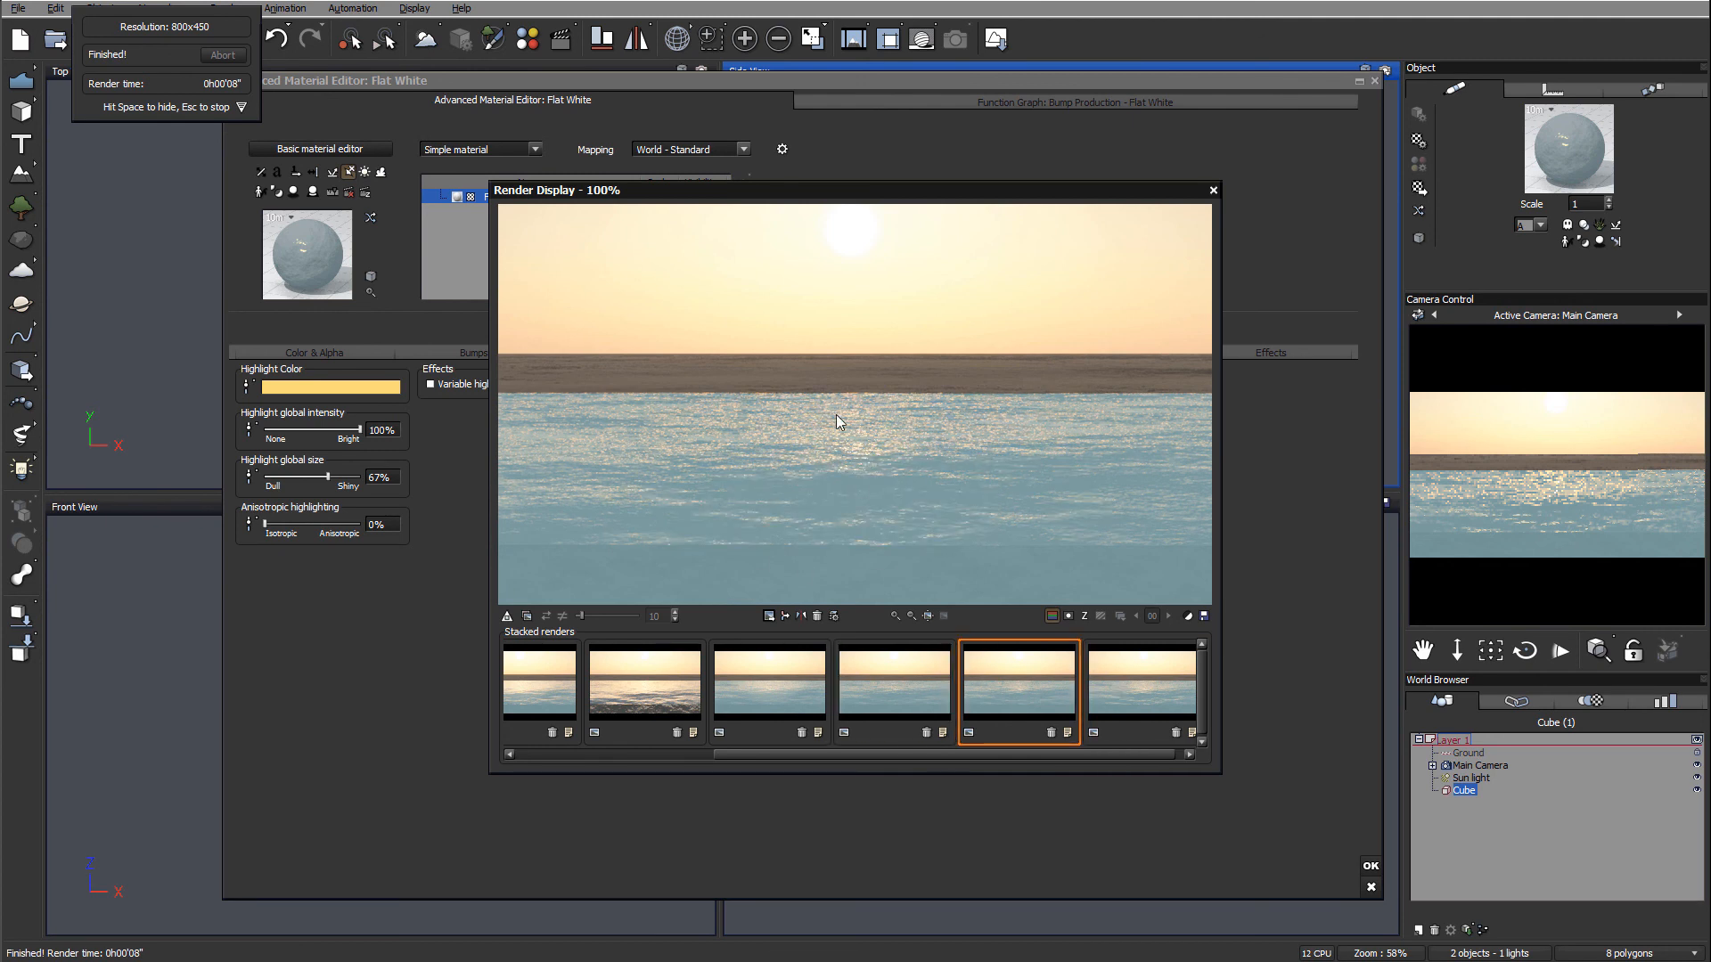
click(1141, 686)
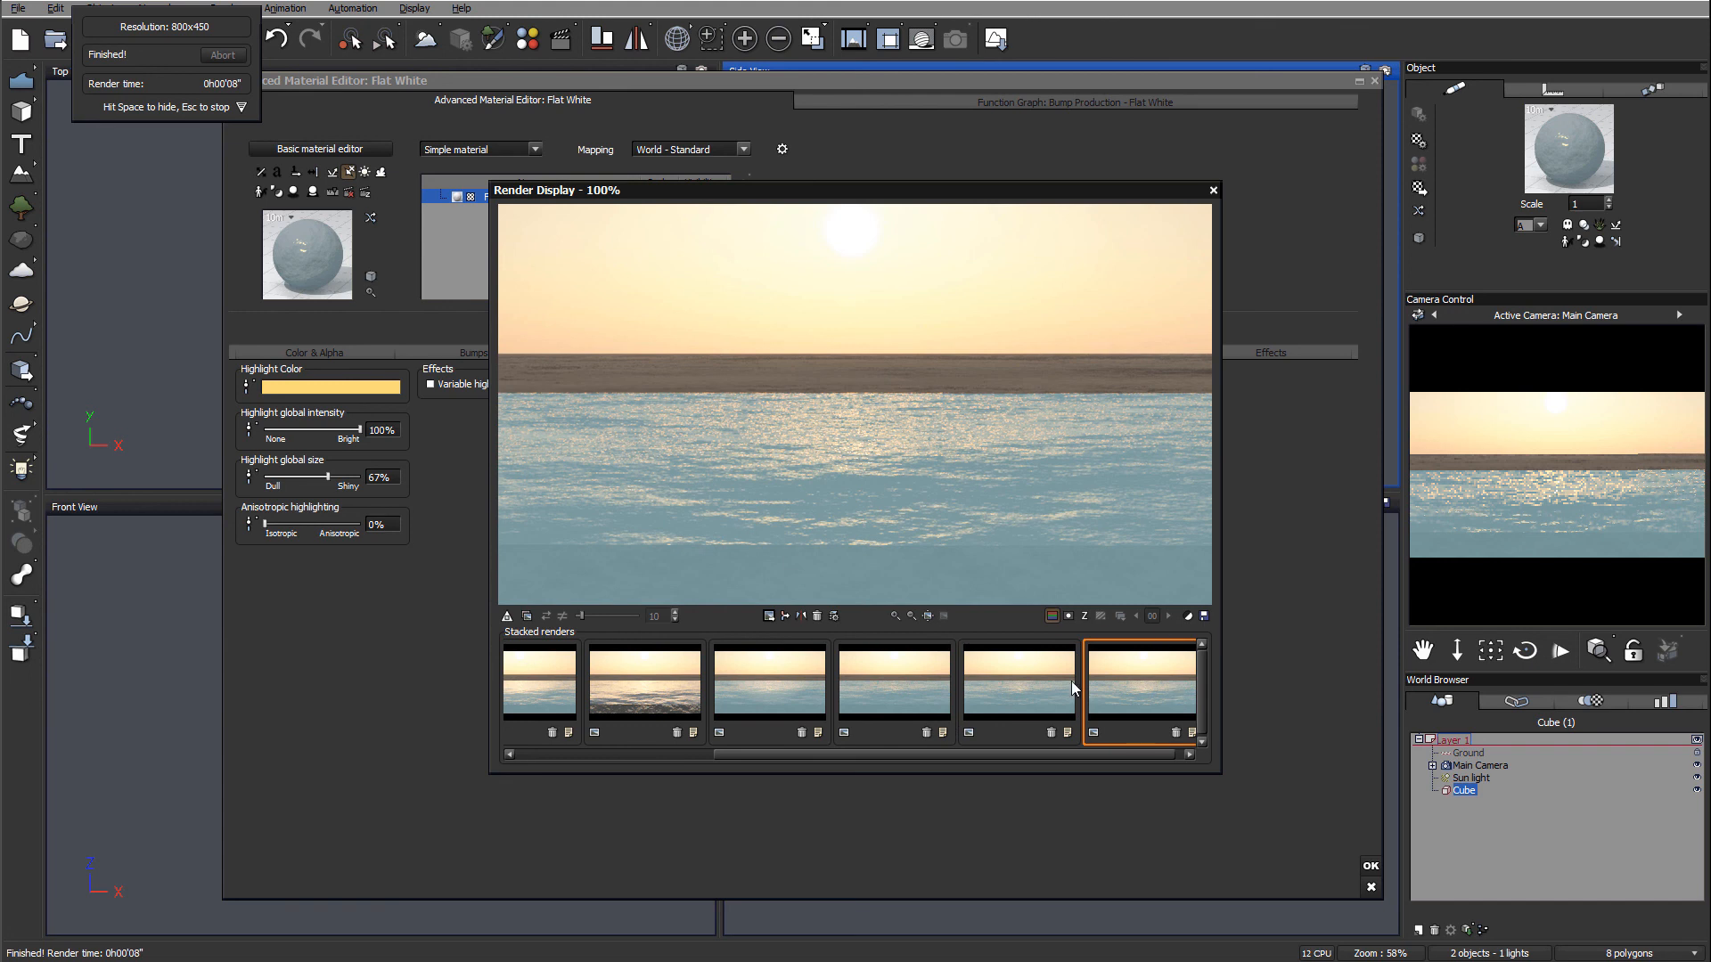
mouse_move(764, 426)
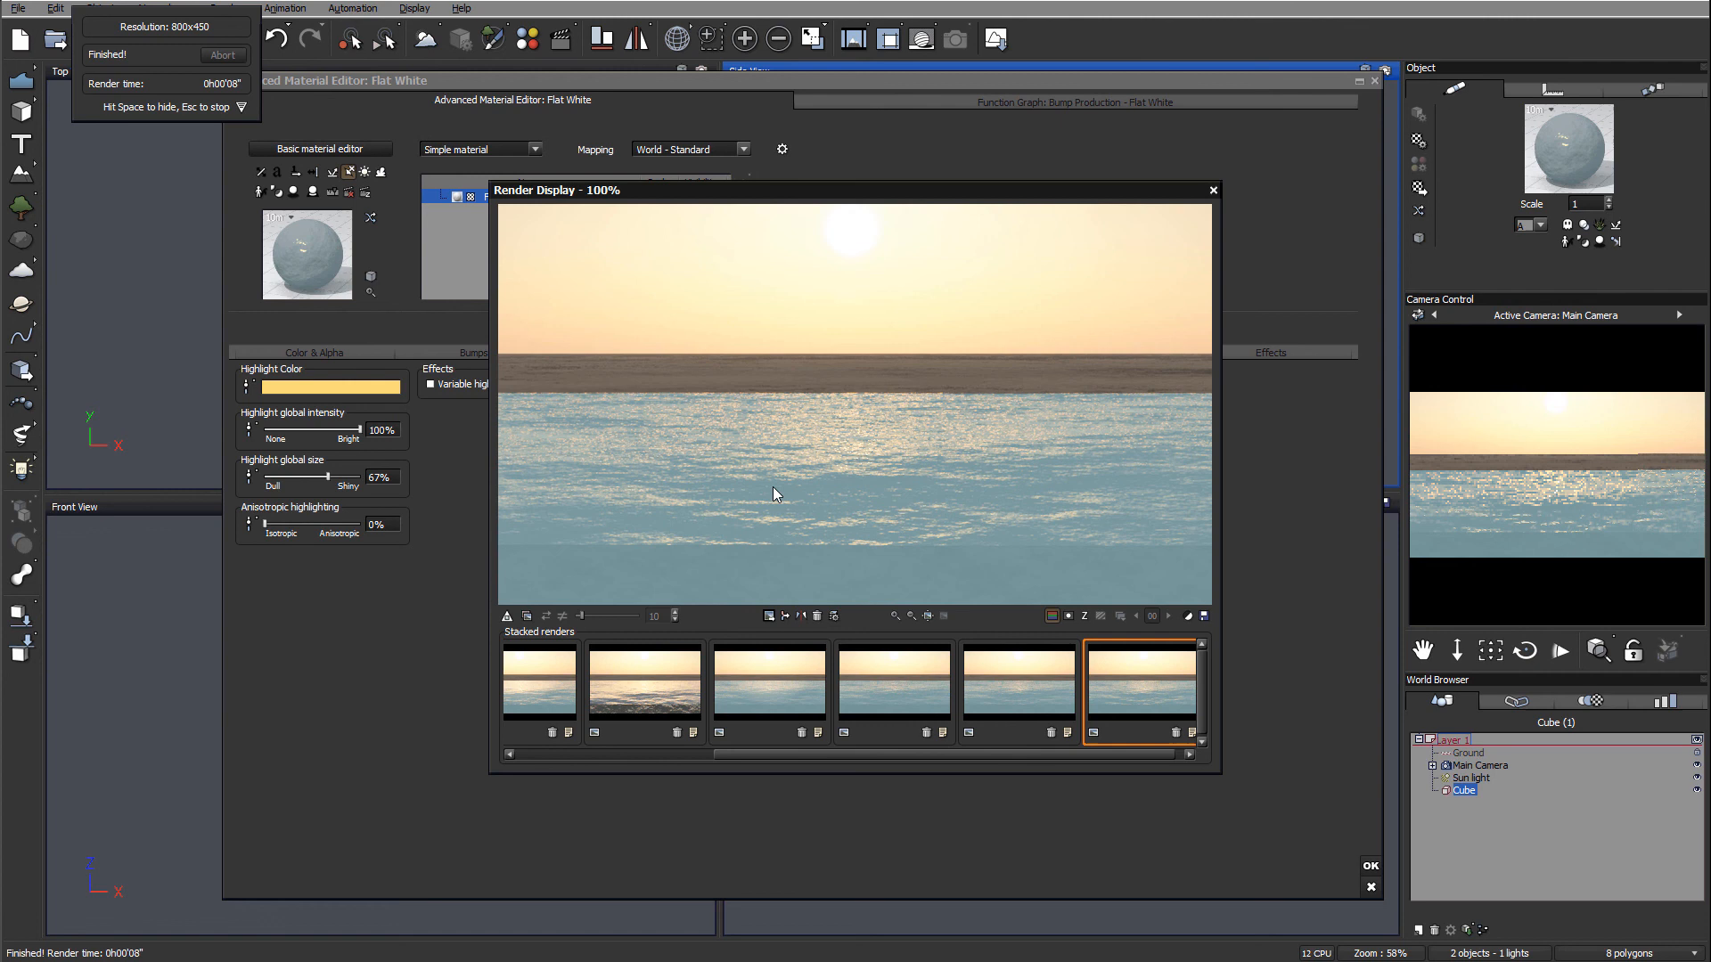
mouse_move(899, 444)
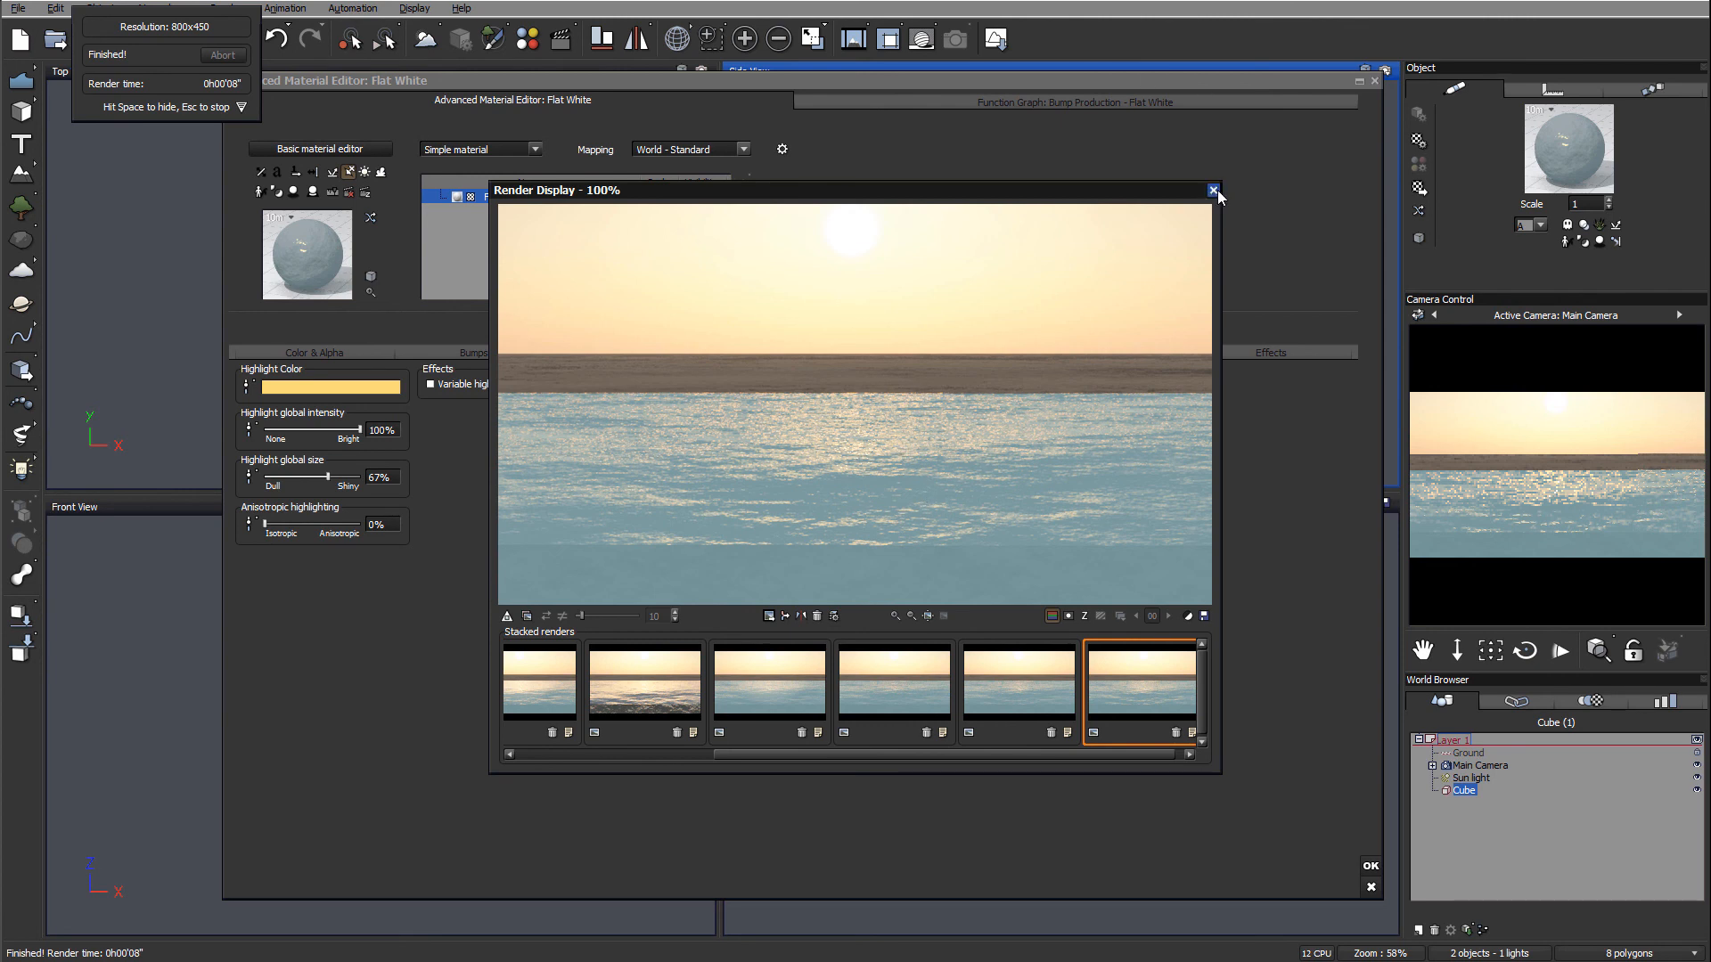
click(1211, 191)
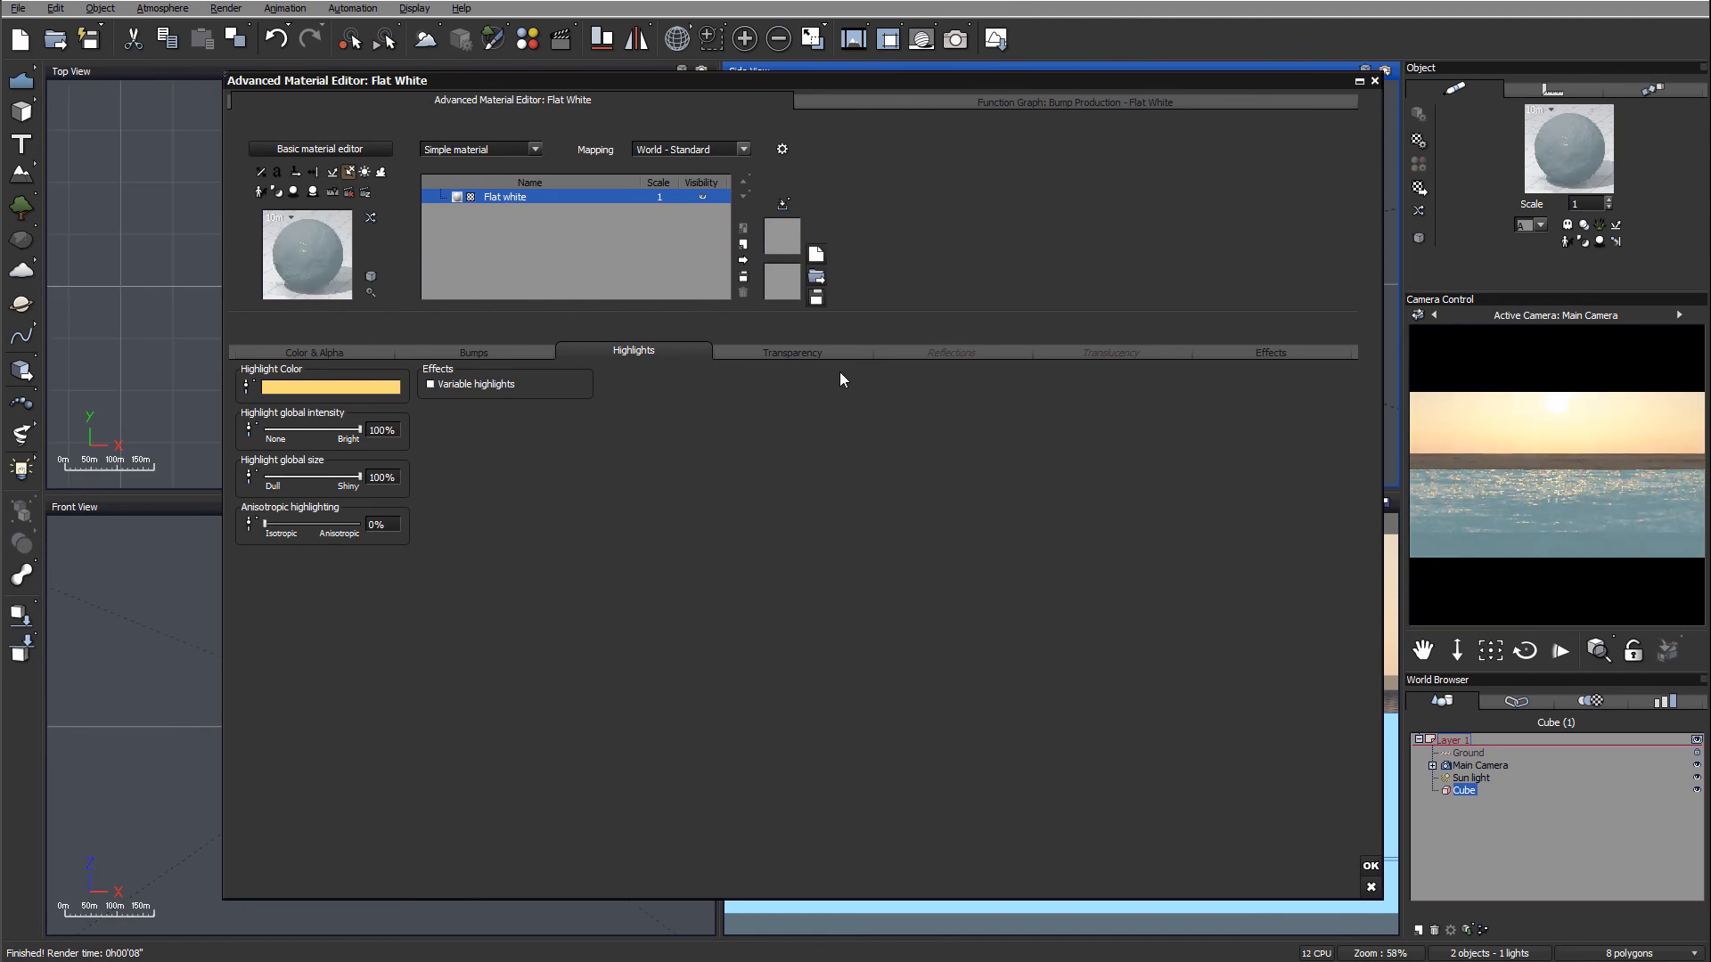
mouse_move(895, 354)
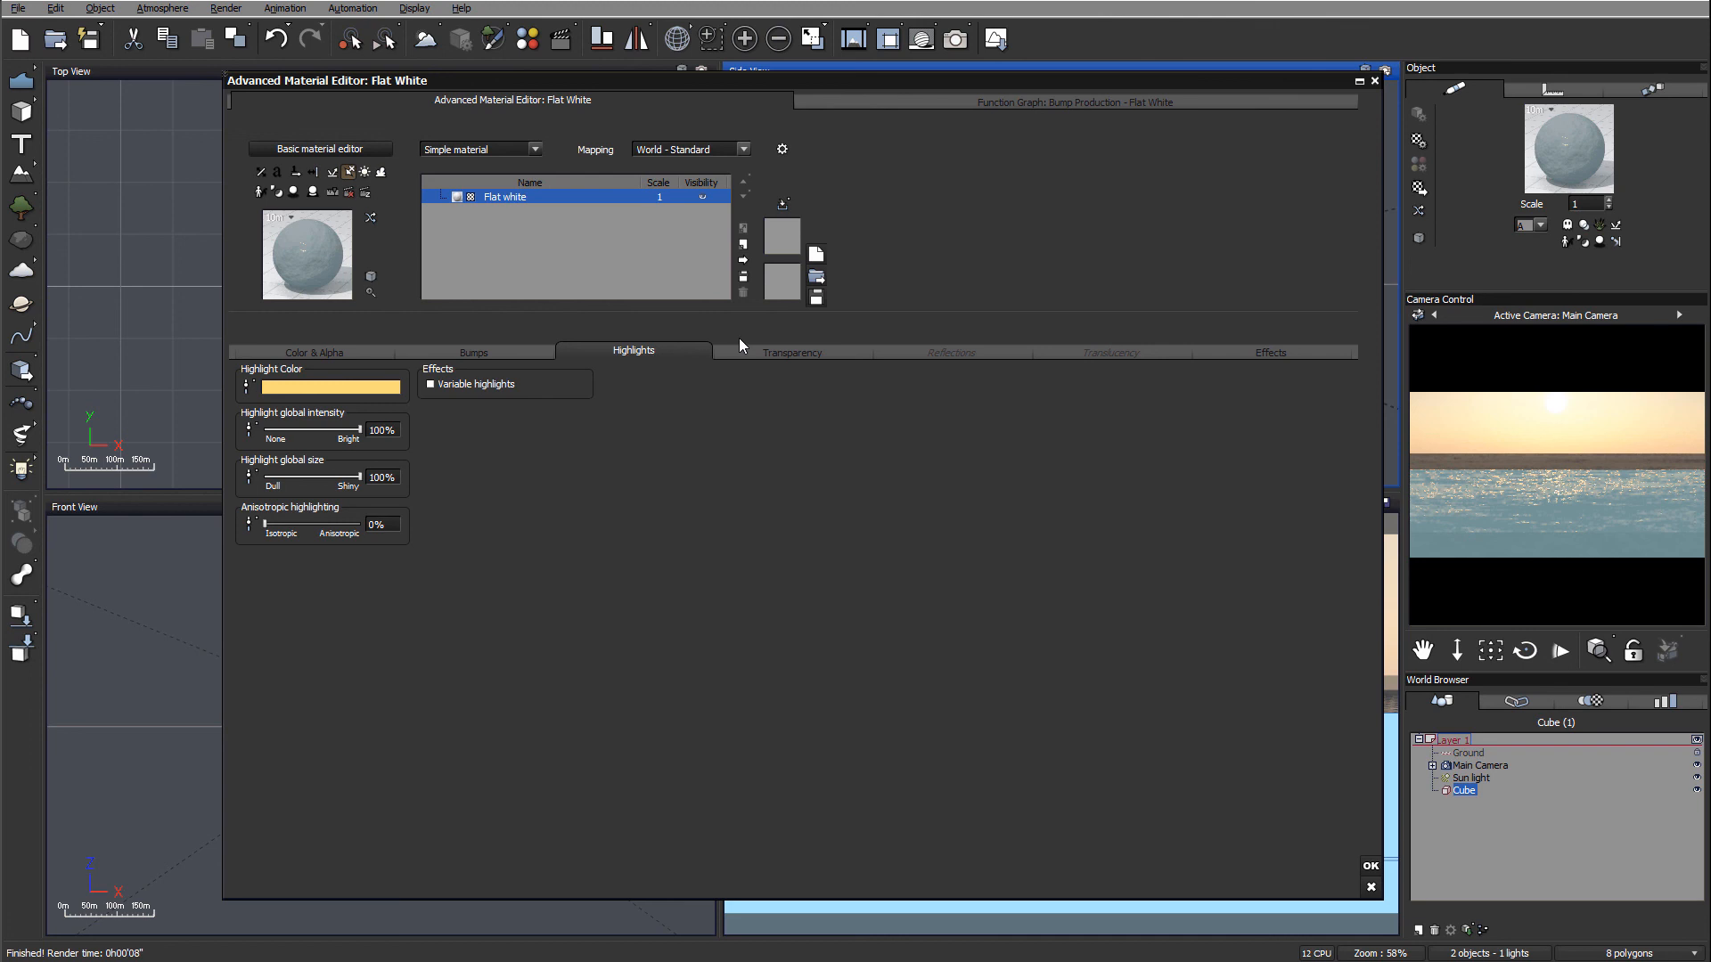
Settle global reflectivity at 33% after trying values, with incidence-angle sensitivity reset to 0%
click(949, 351)
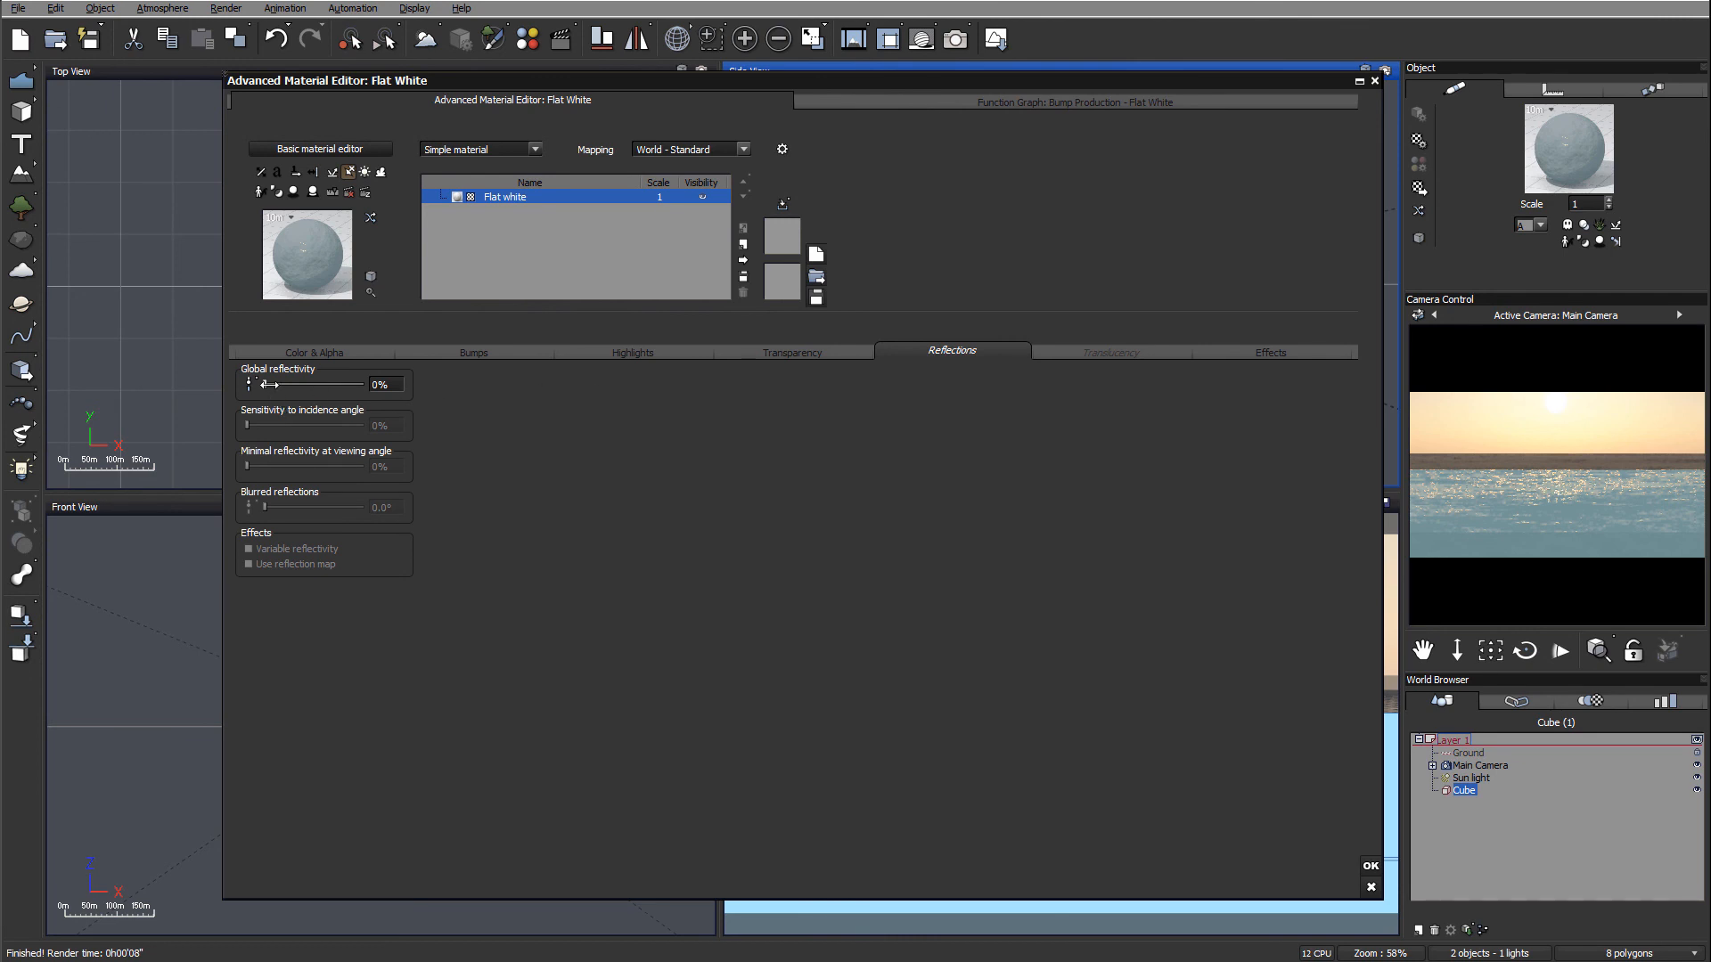
drag(262, 384, 311, 385)
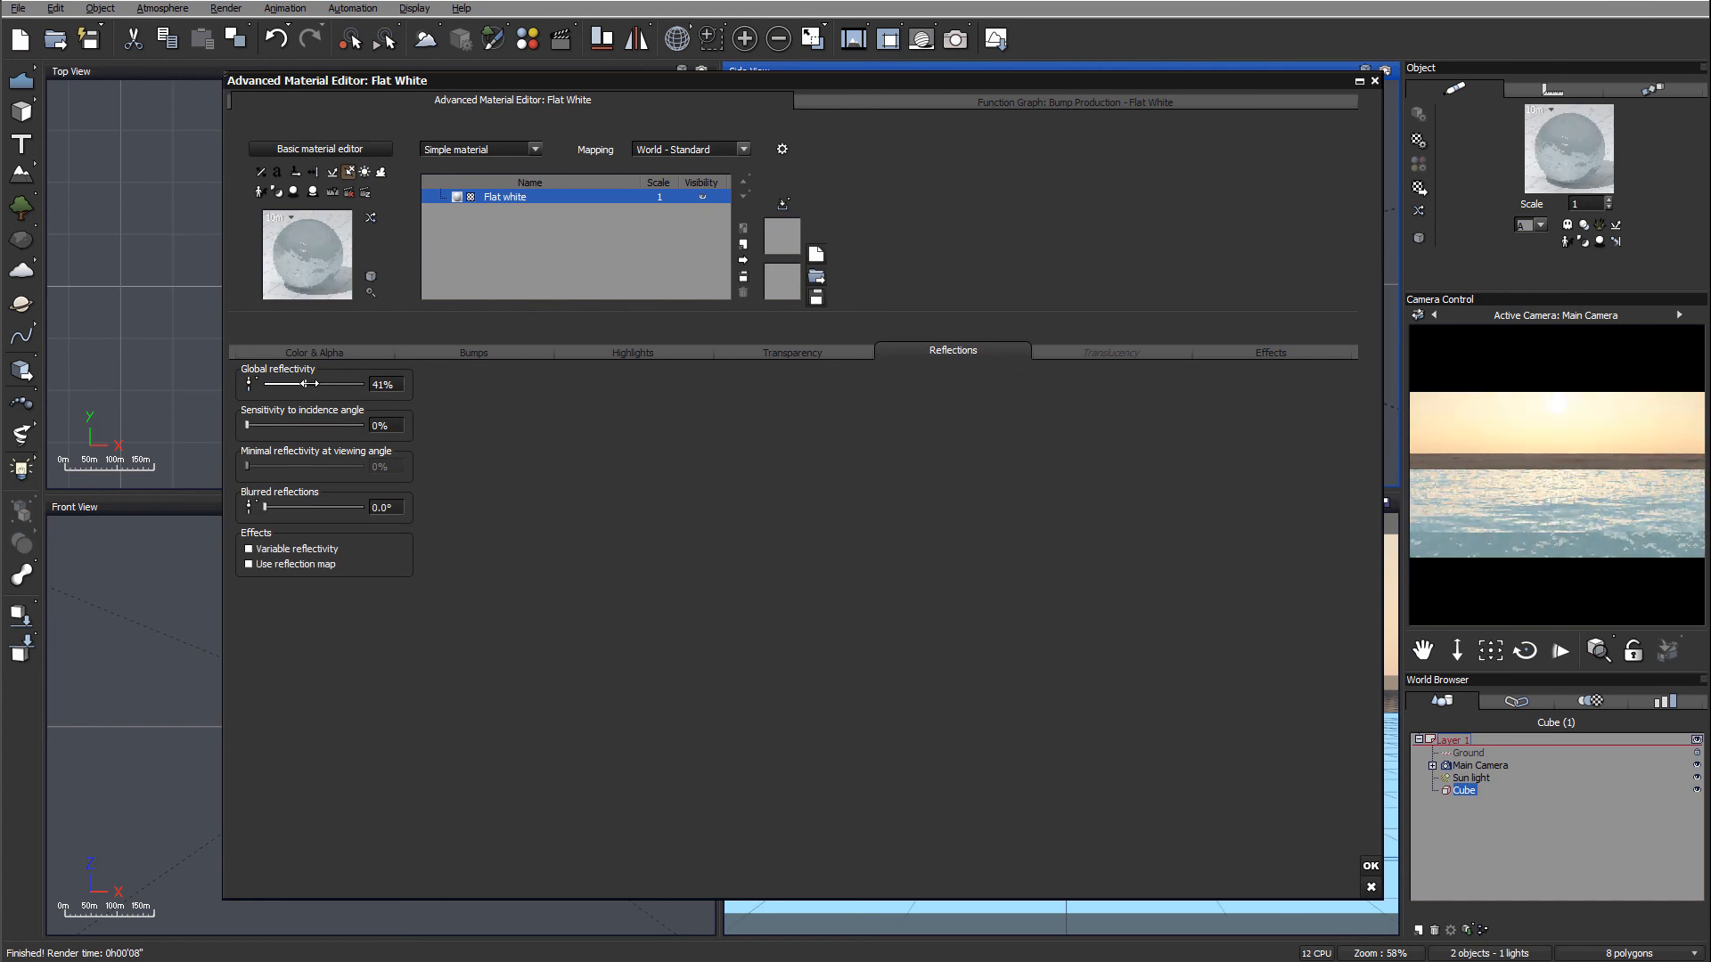
drag(316, 383, 371, 384)
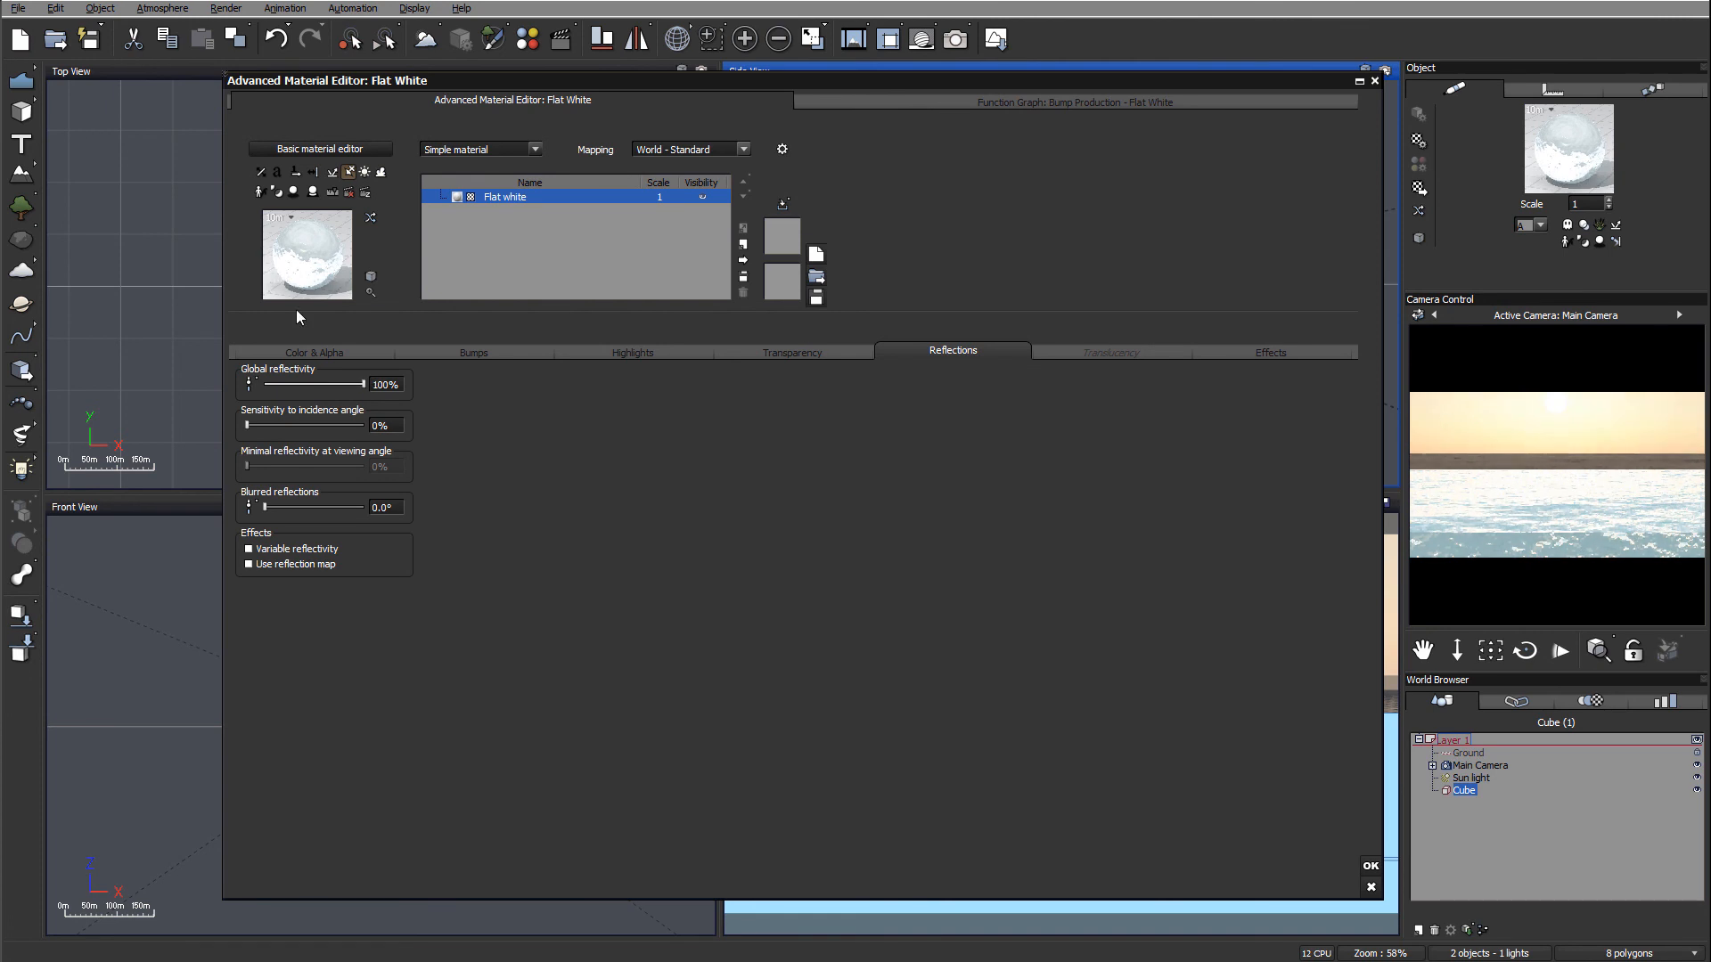
drag(351, 383, 289, 383)
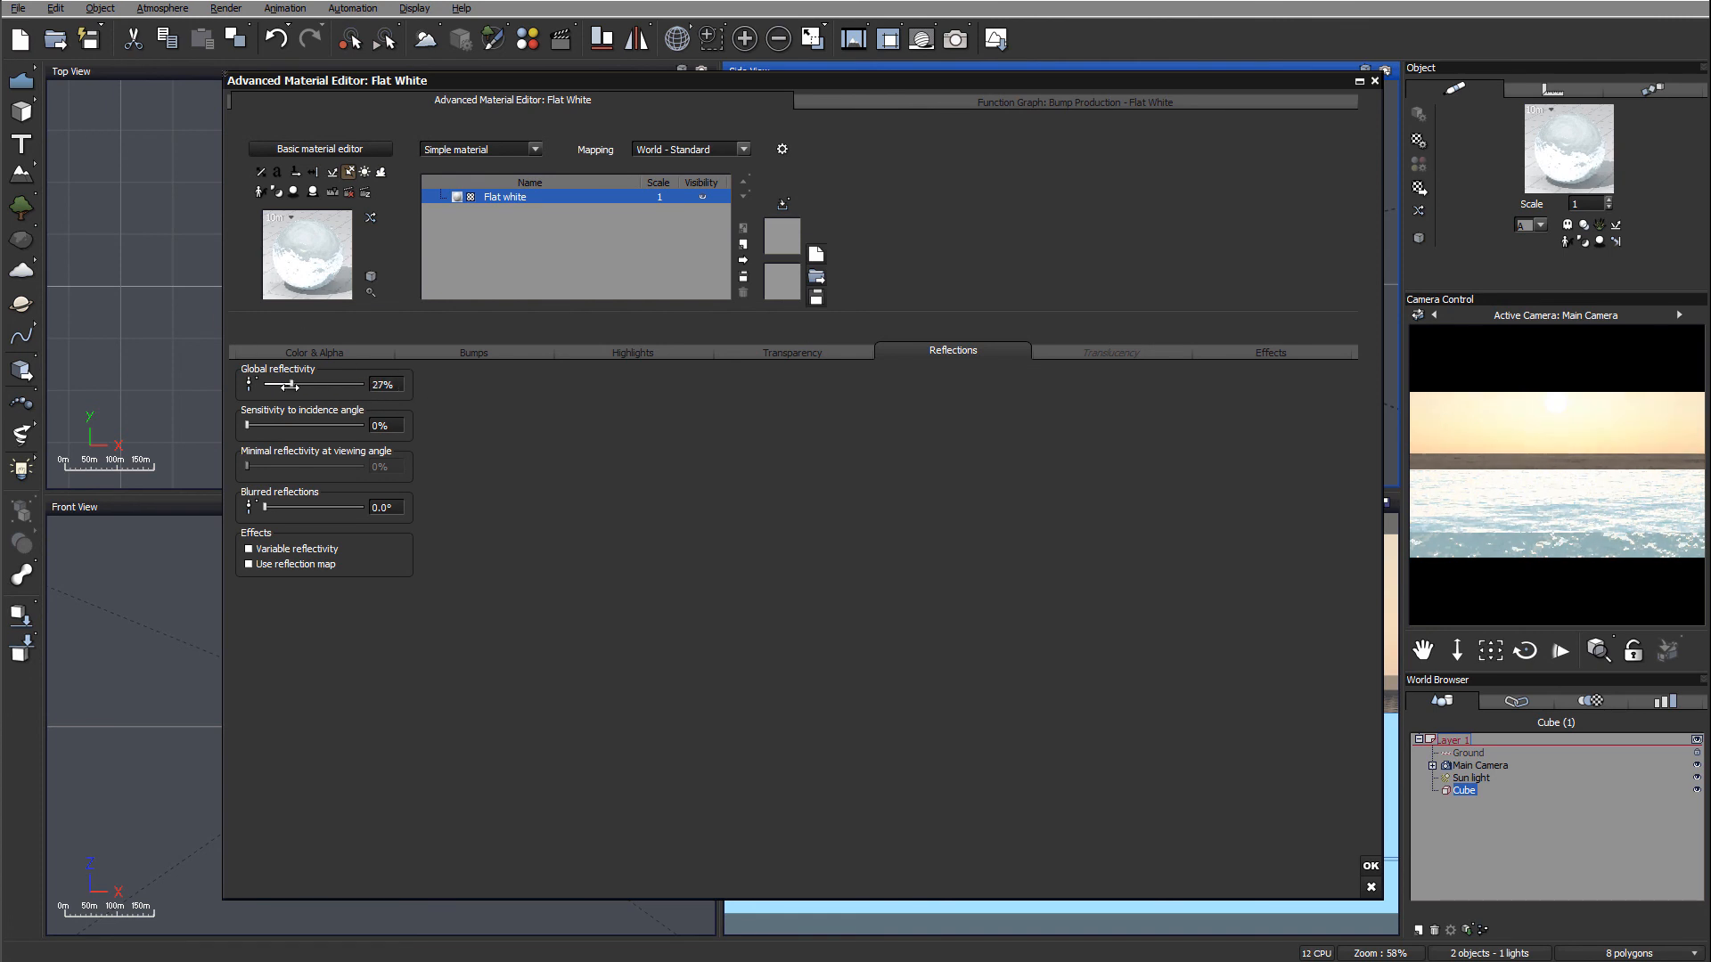
drag(287, 384, 279, 385)
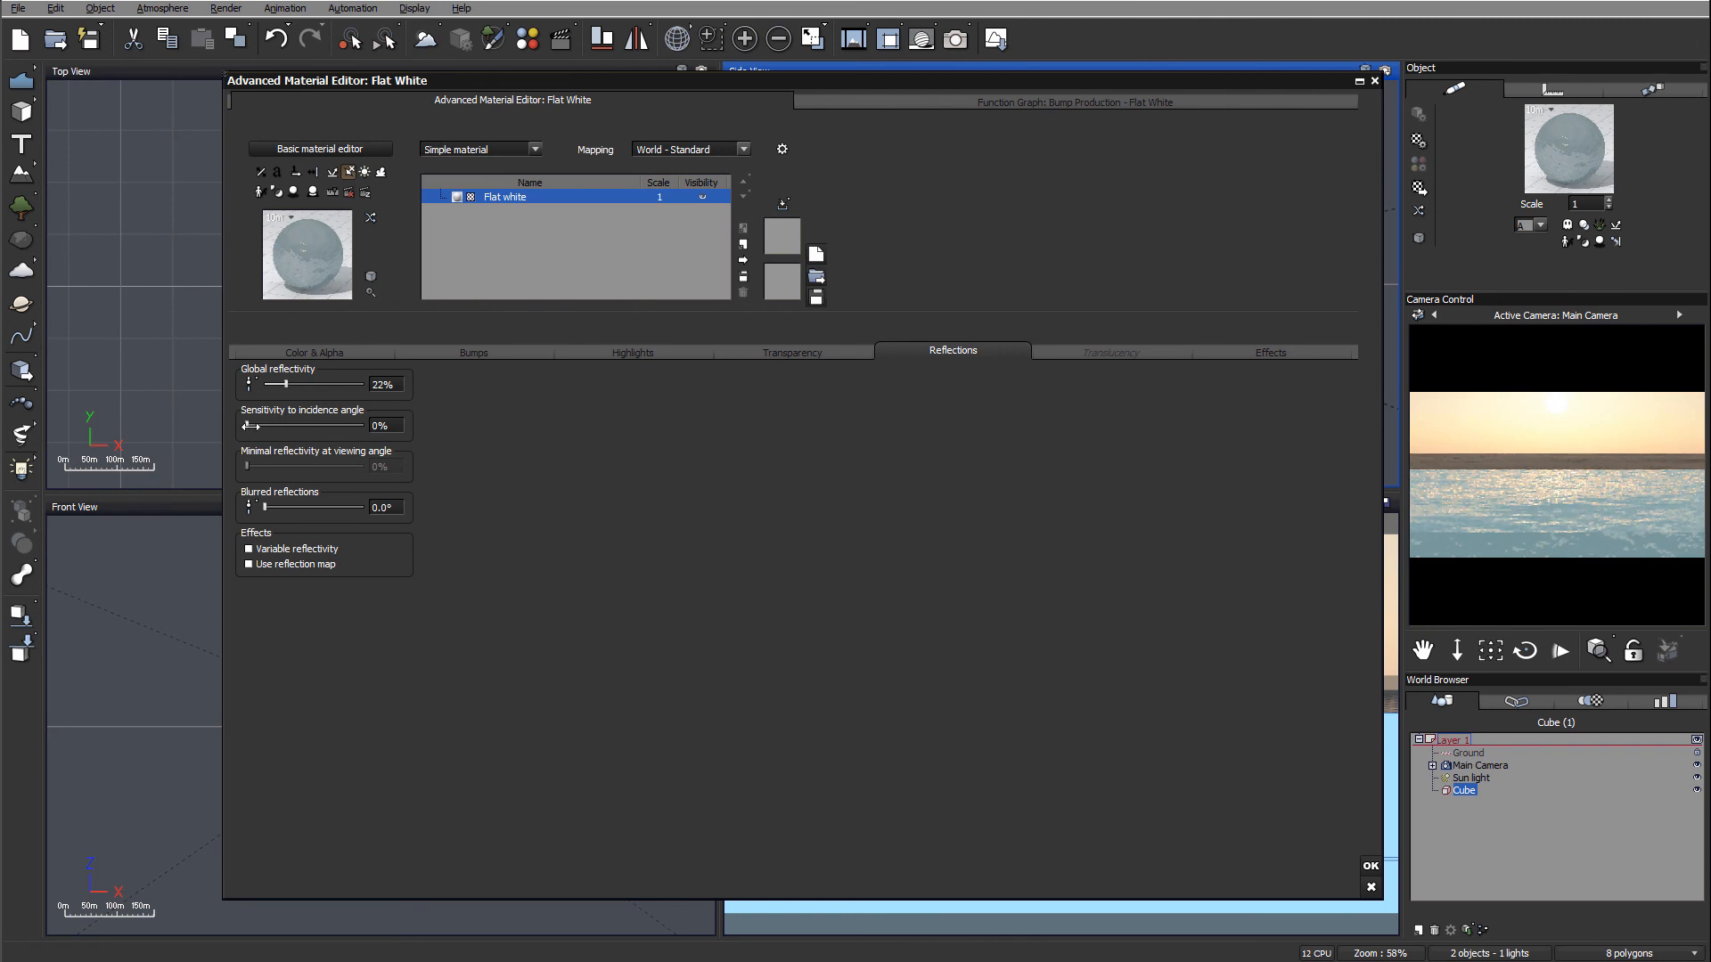
drag(244, 426, 355, 426)
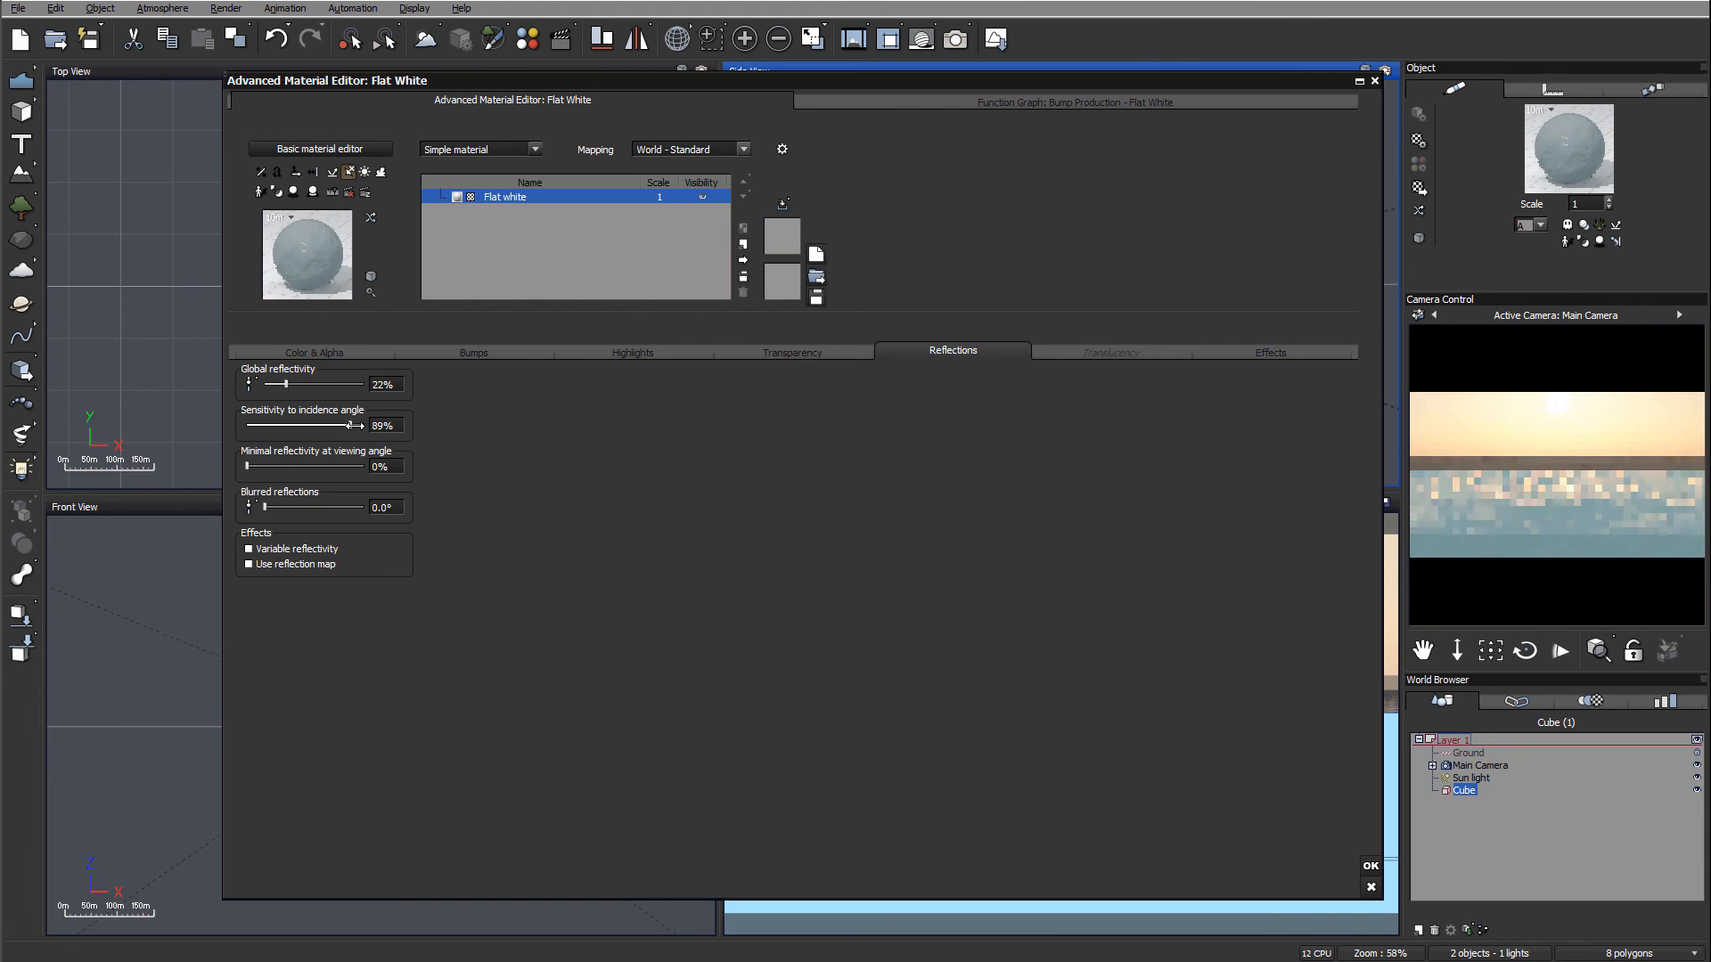
drag(352, 426, 365, 426)
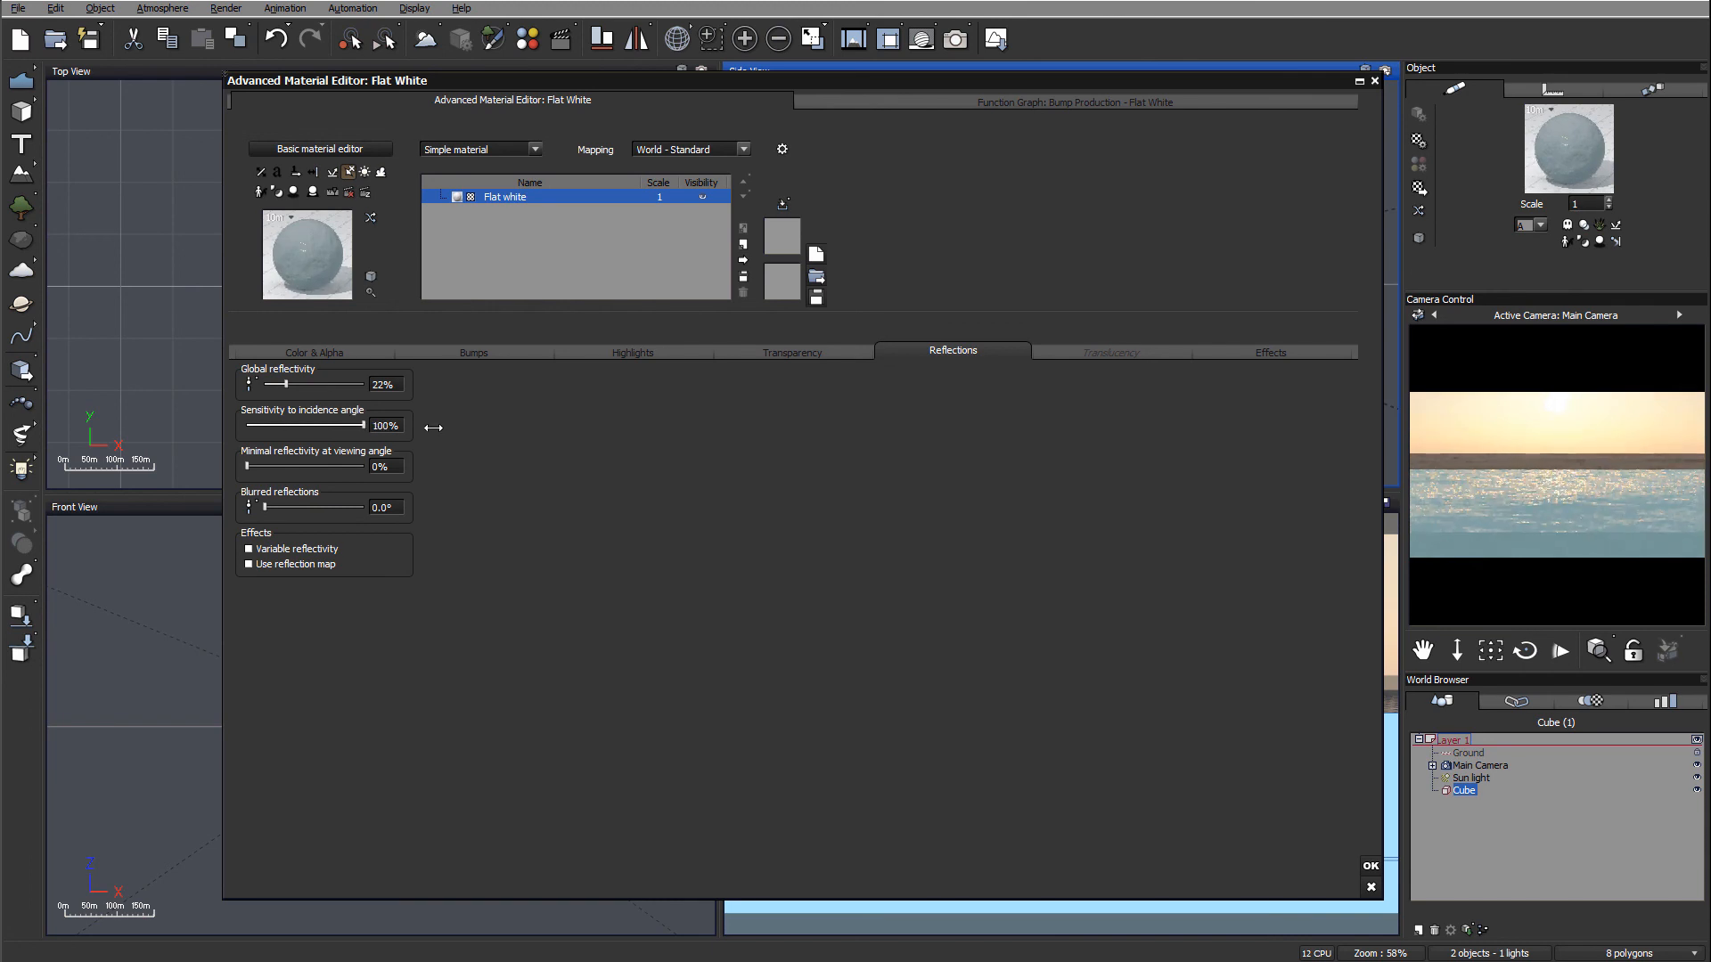
drag(280, 383, 289, 383)
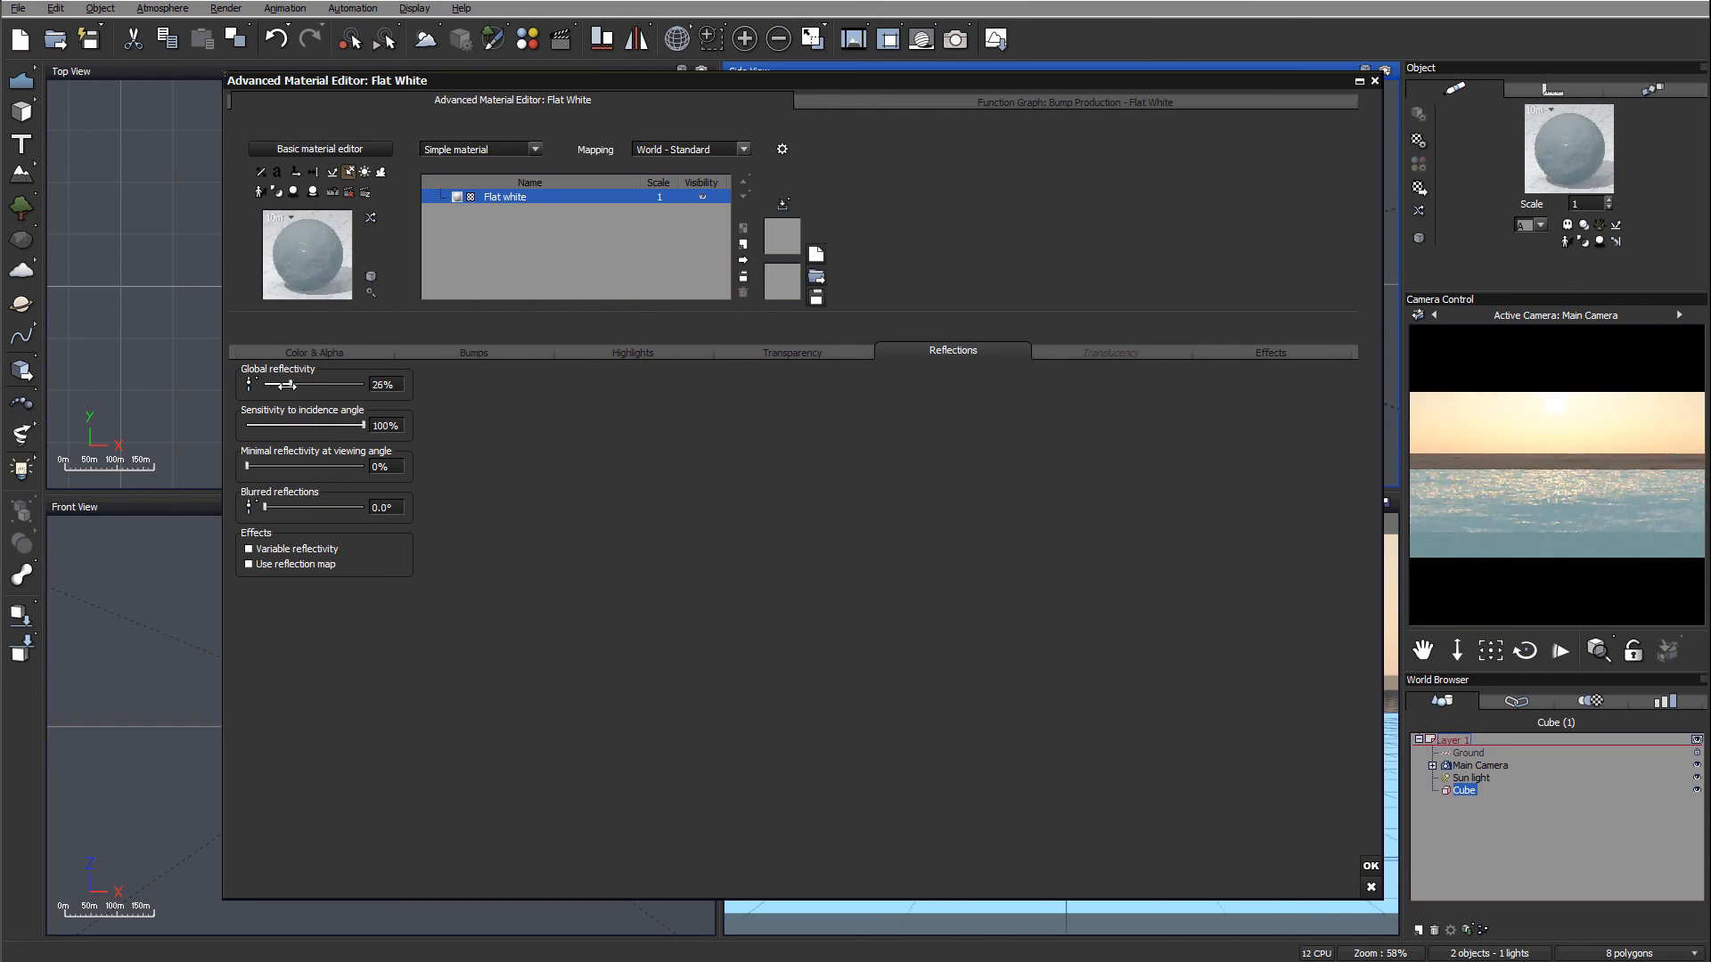
drag(360, 426, 251, 426)
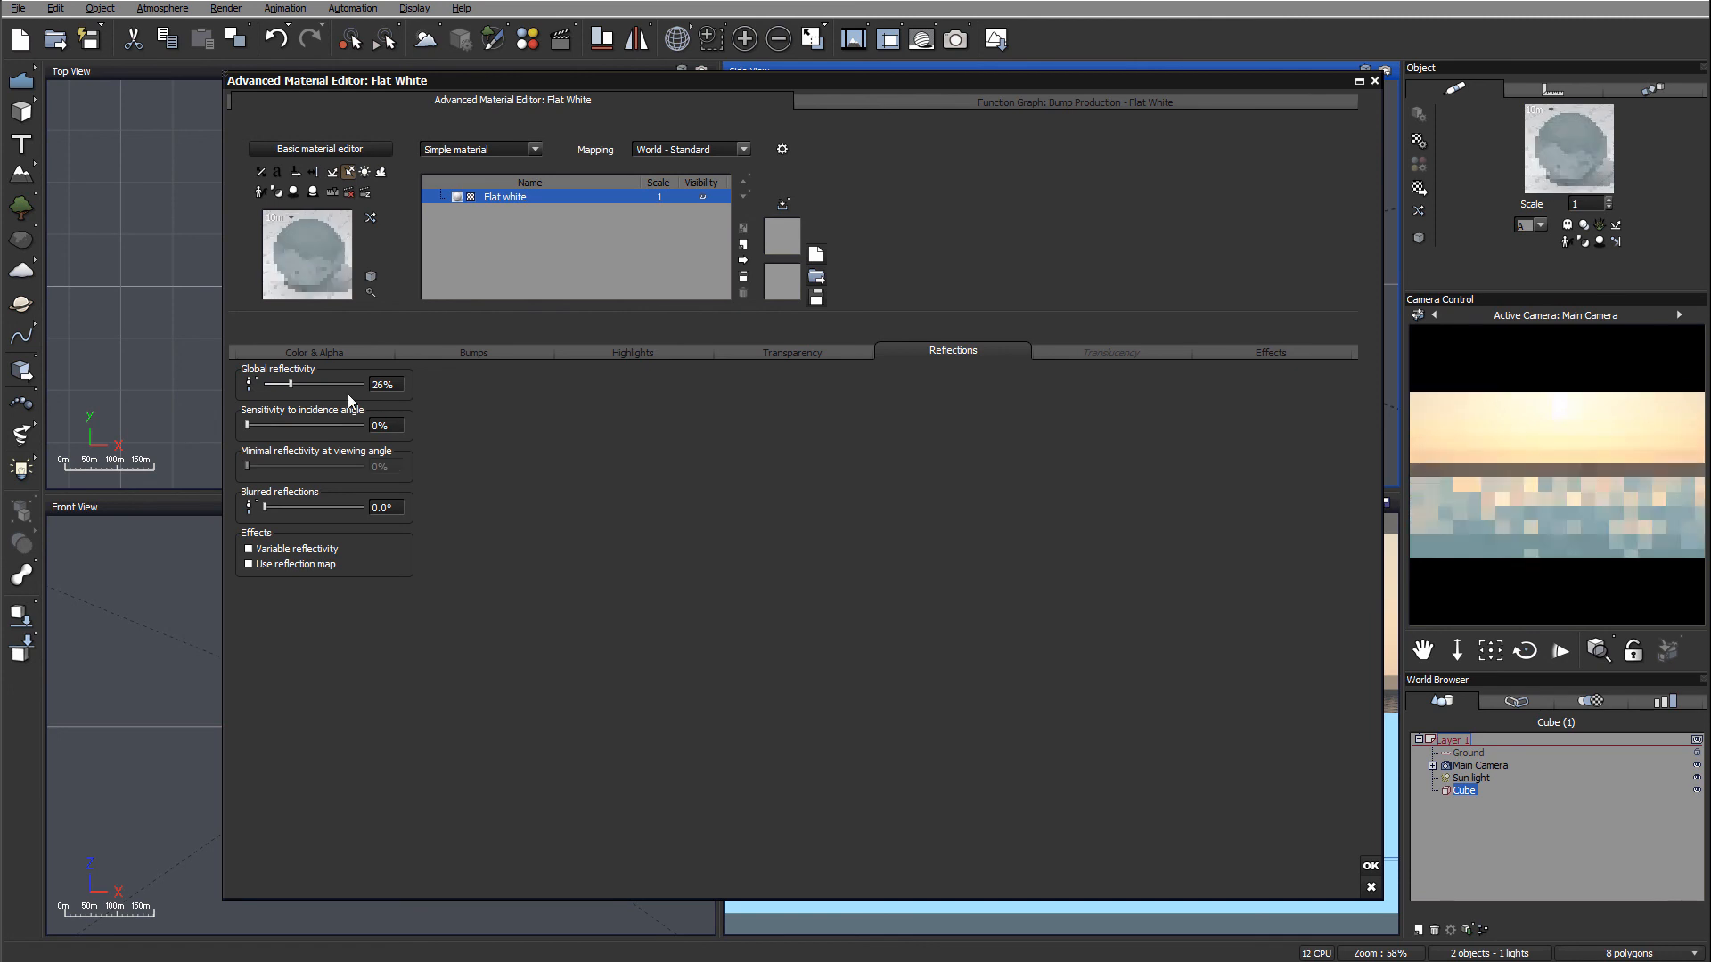
drag(278, 384, 298, 384)
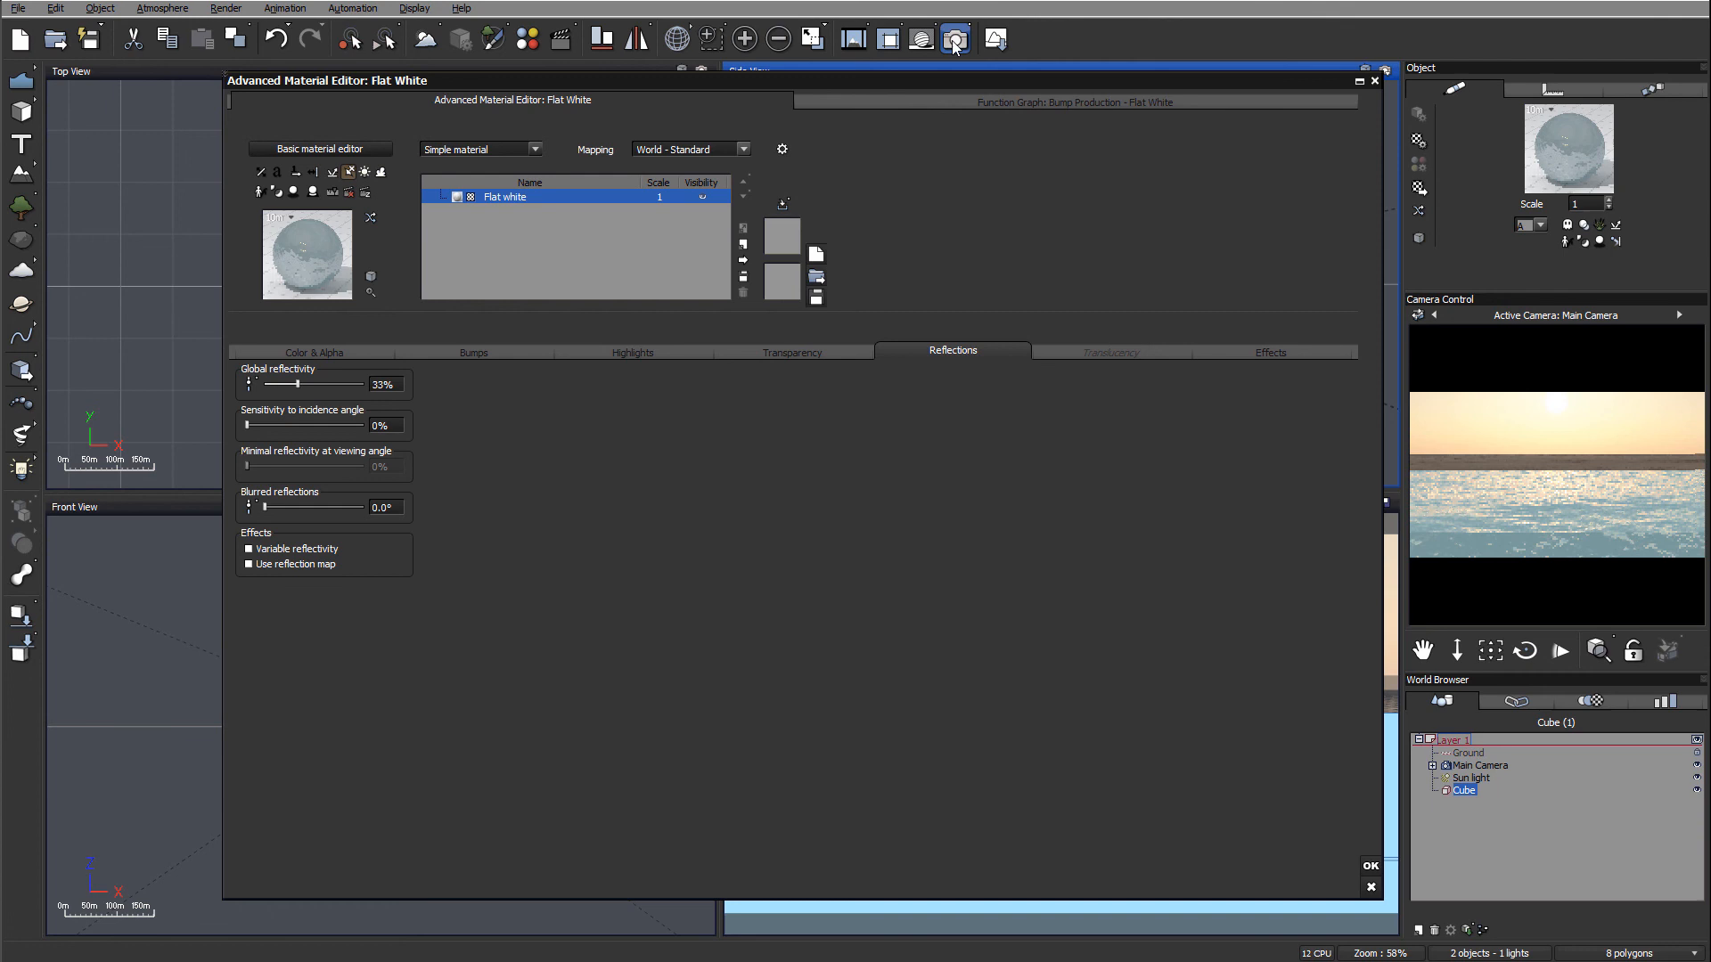
Render the scene with 33% reflectivity and close the finished render
click(954, 40)
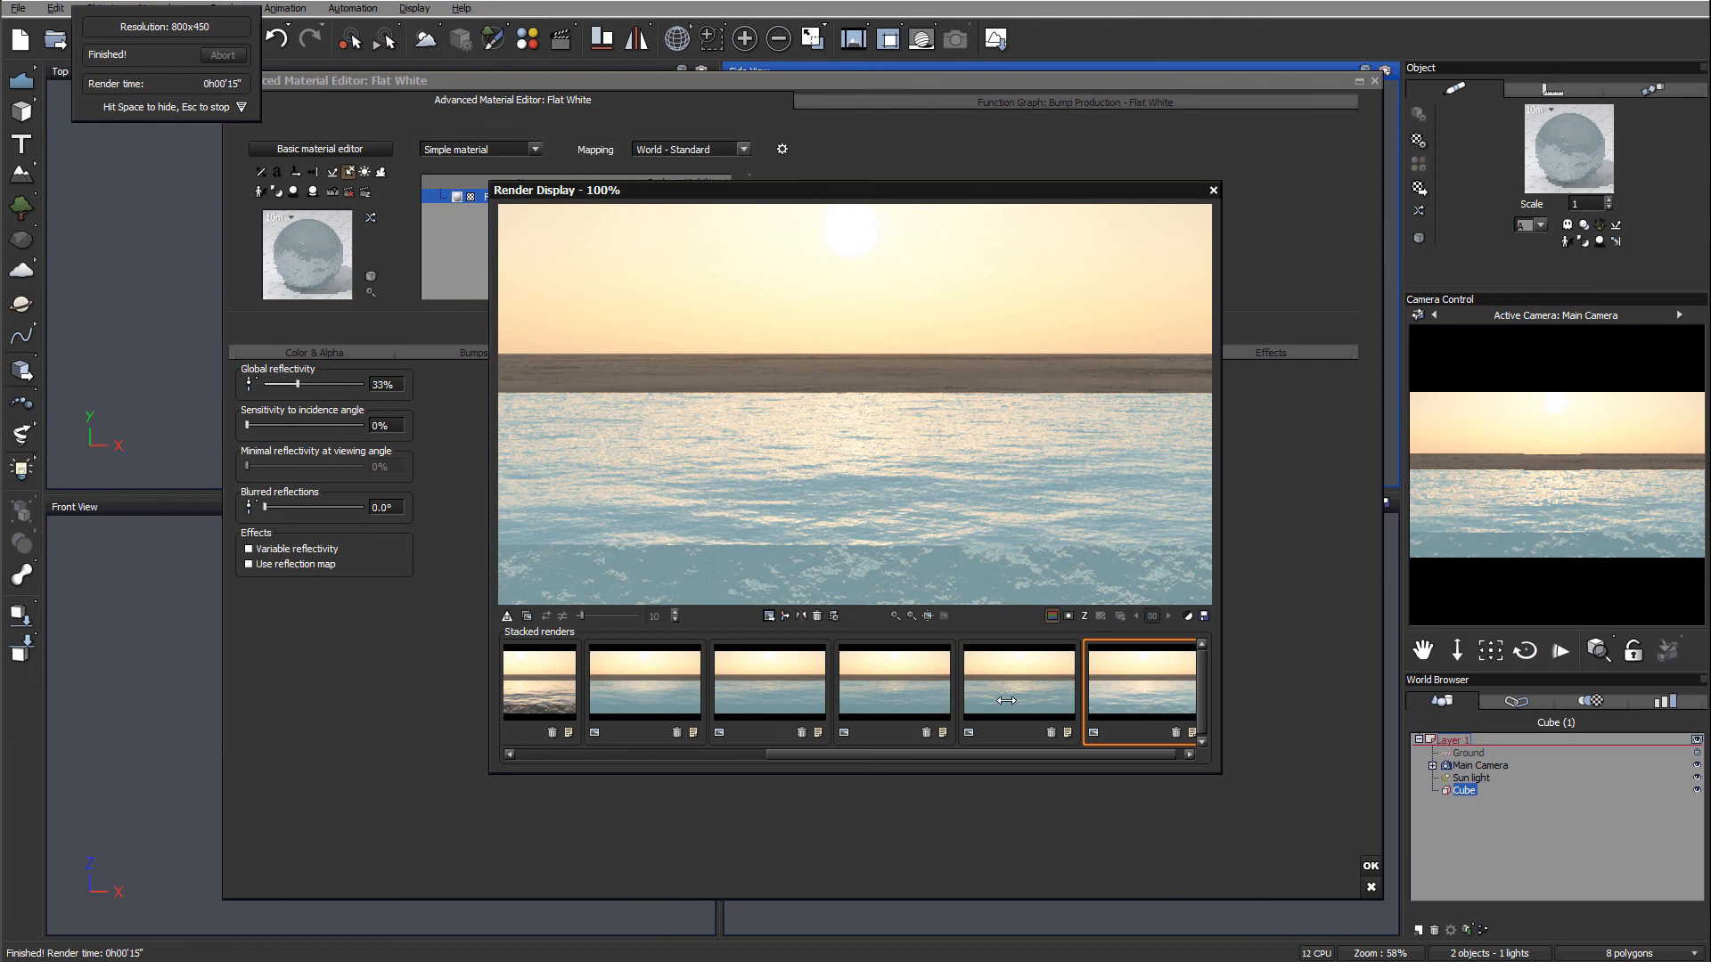
mouse_move(1208, 211)
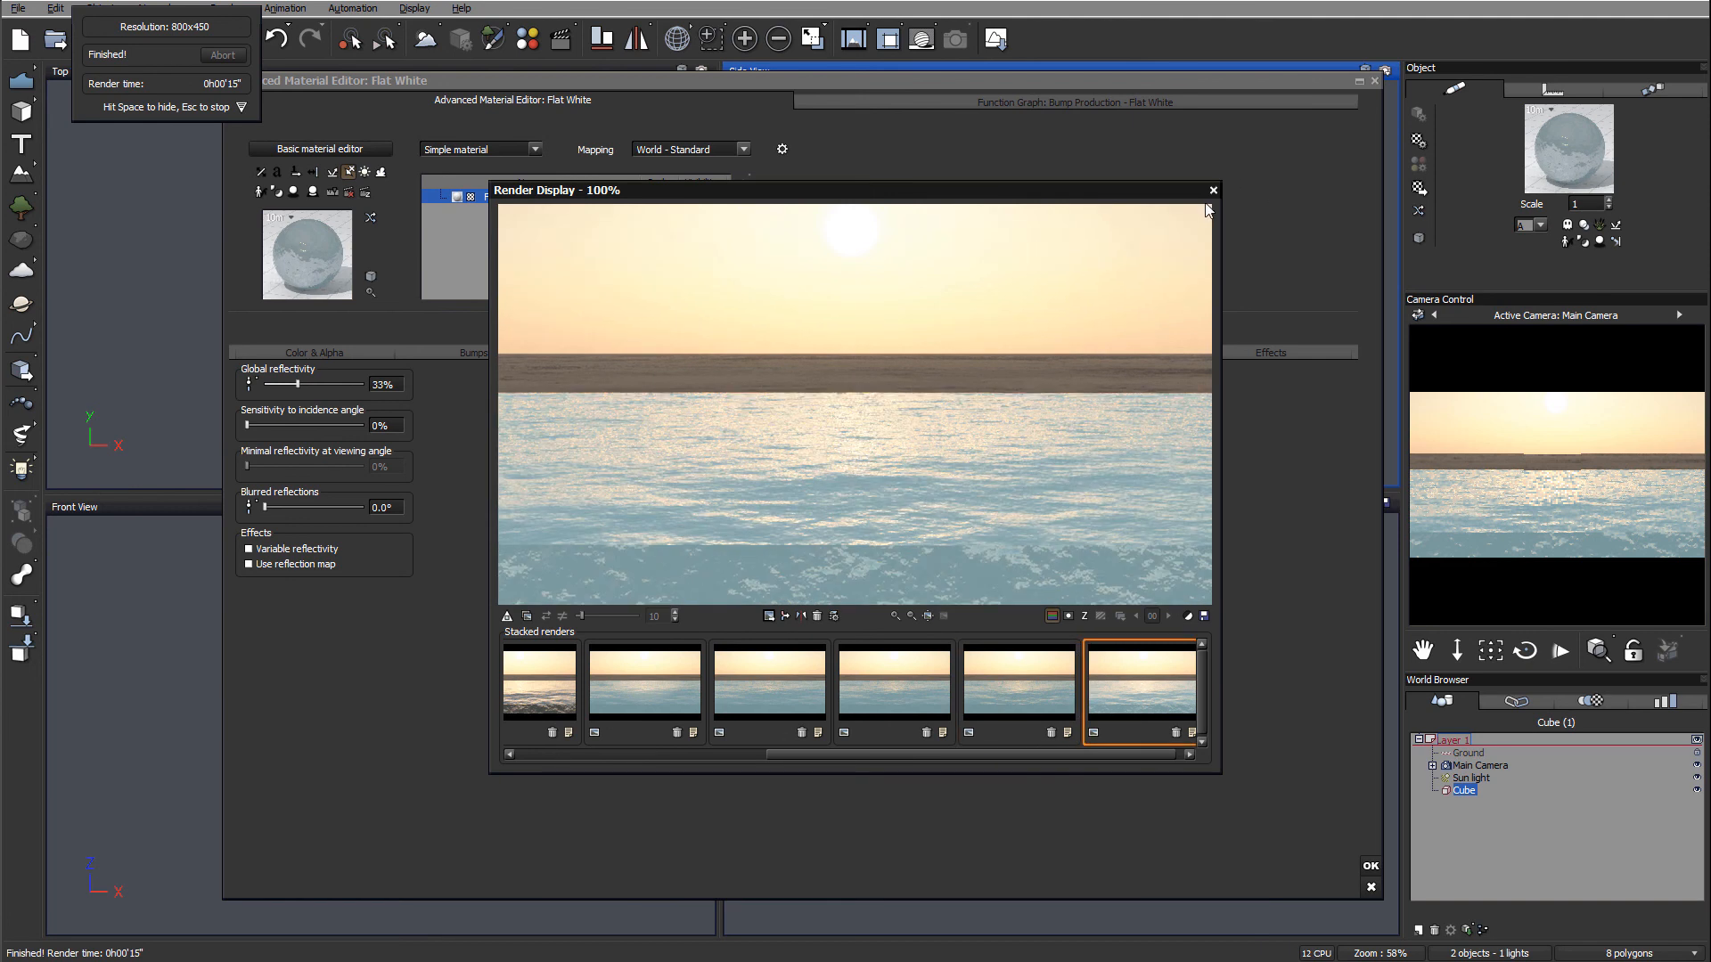
click(1211, 190)
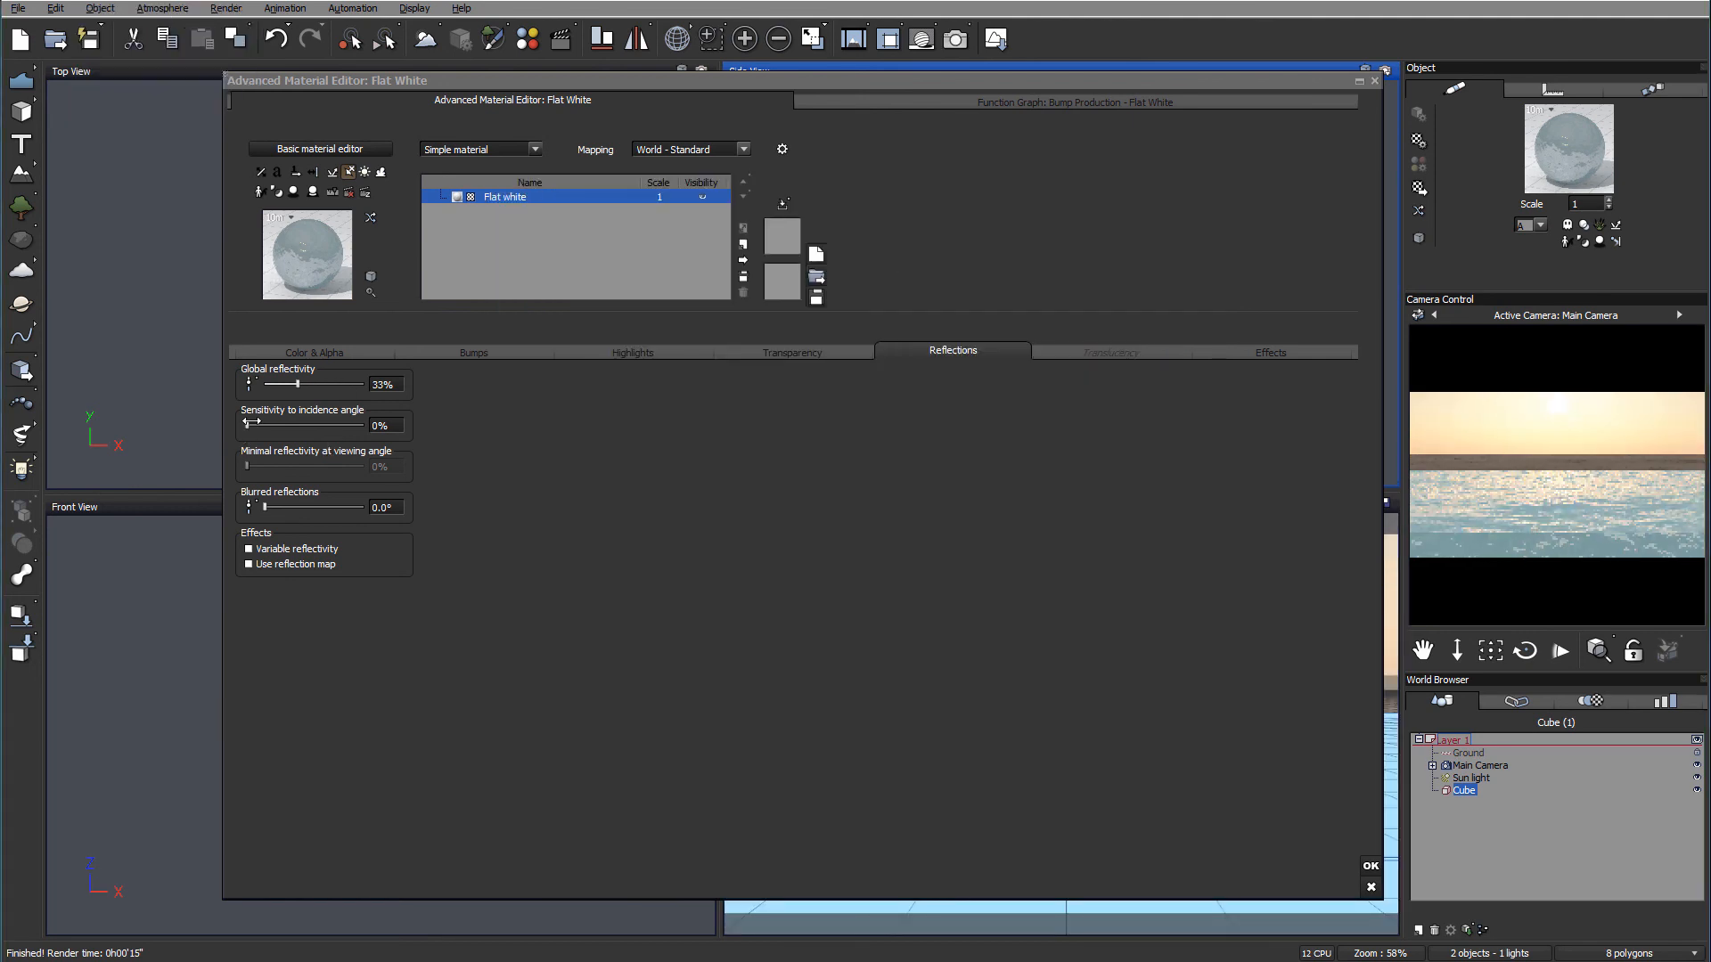
Set incidence-angle sensitivity to 100%, compare the render with earlier ones, and close it
drag(252, 426, 365, 426)
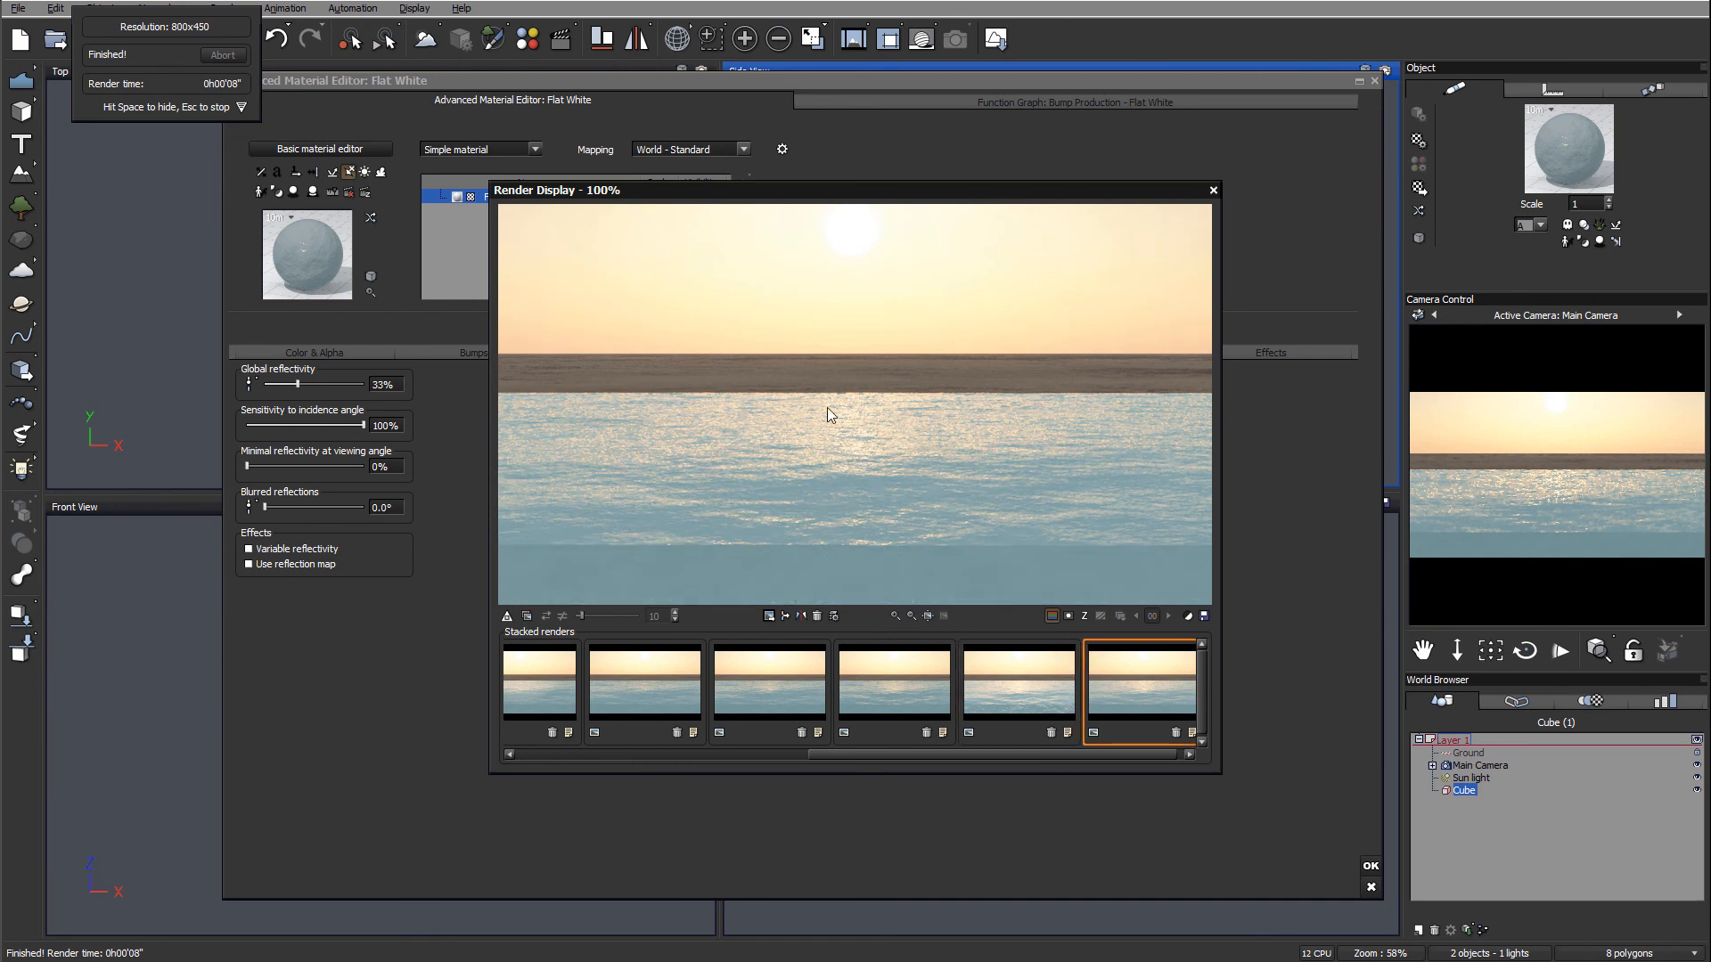
click(1016, 682)
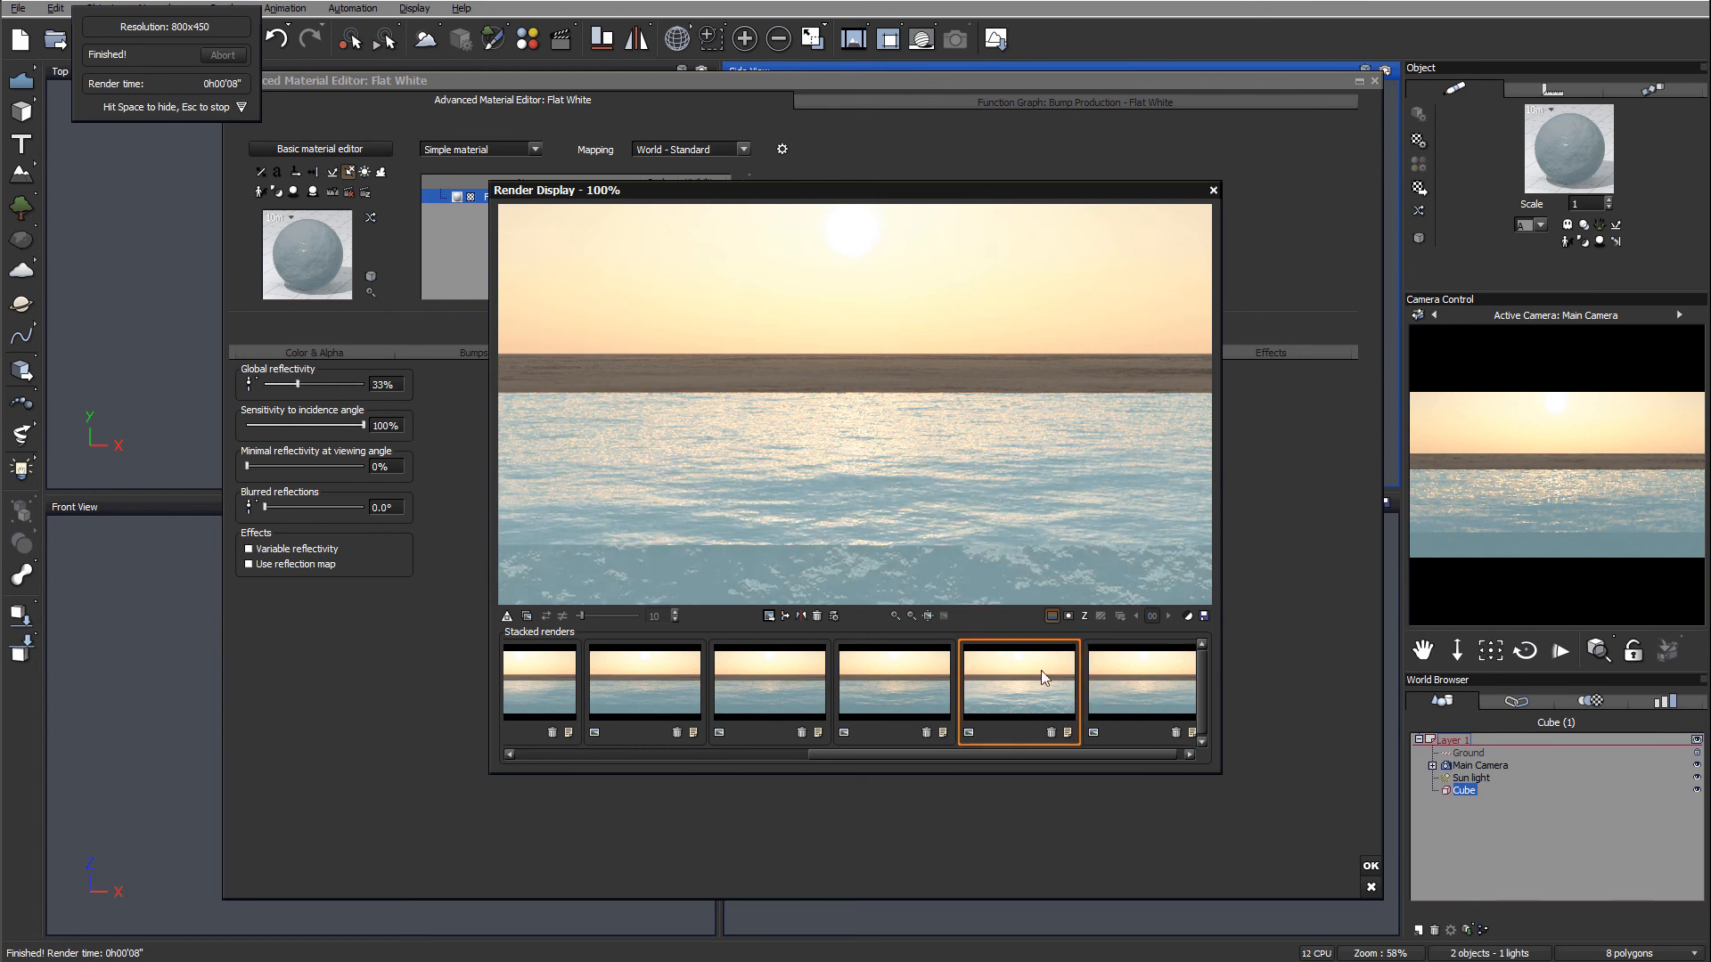
click(1140, 681)
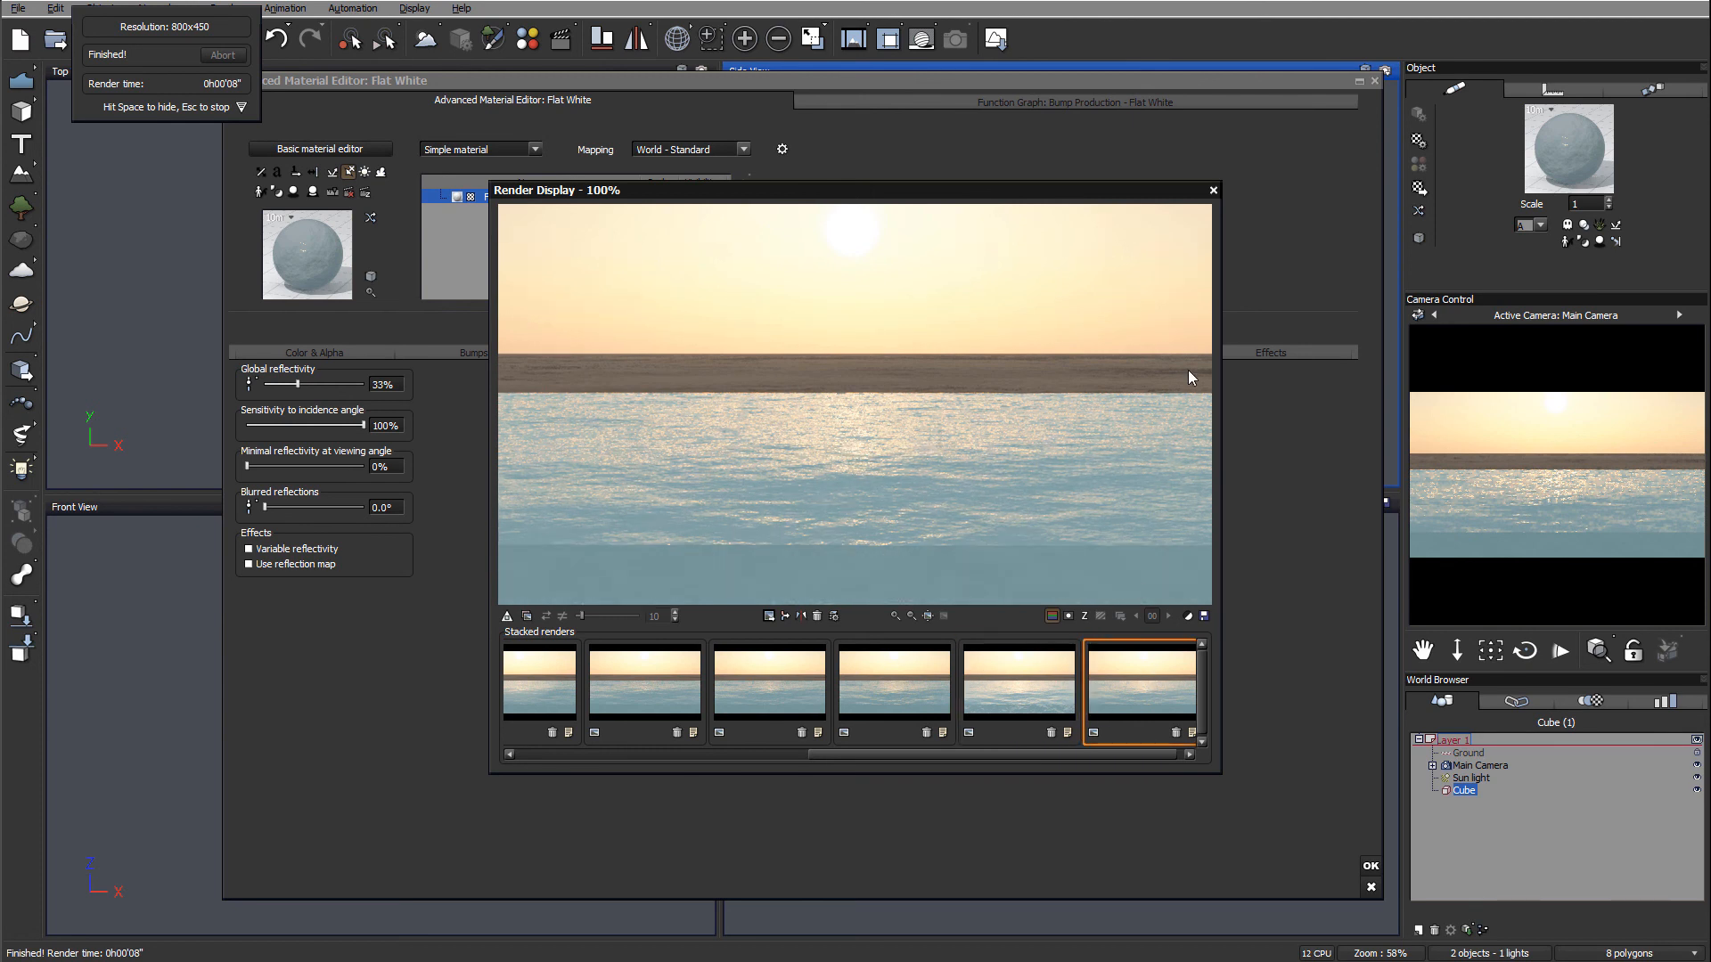
click(1211, 189)
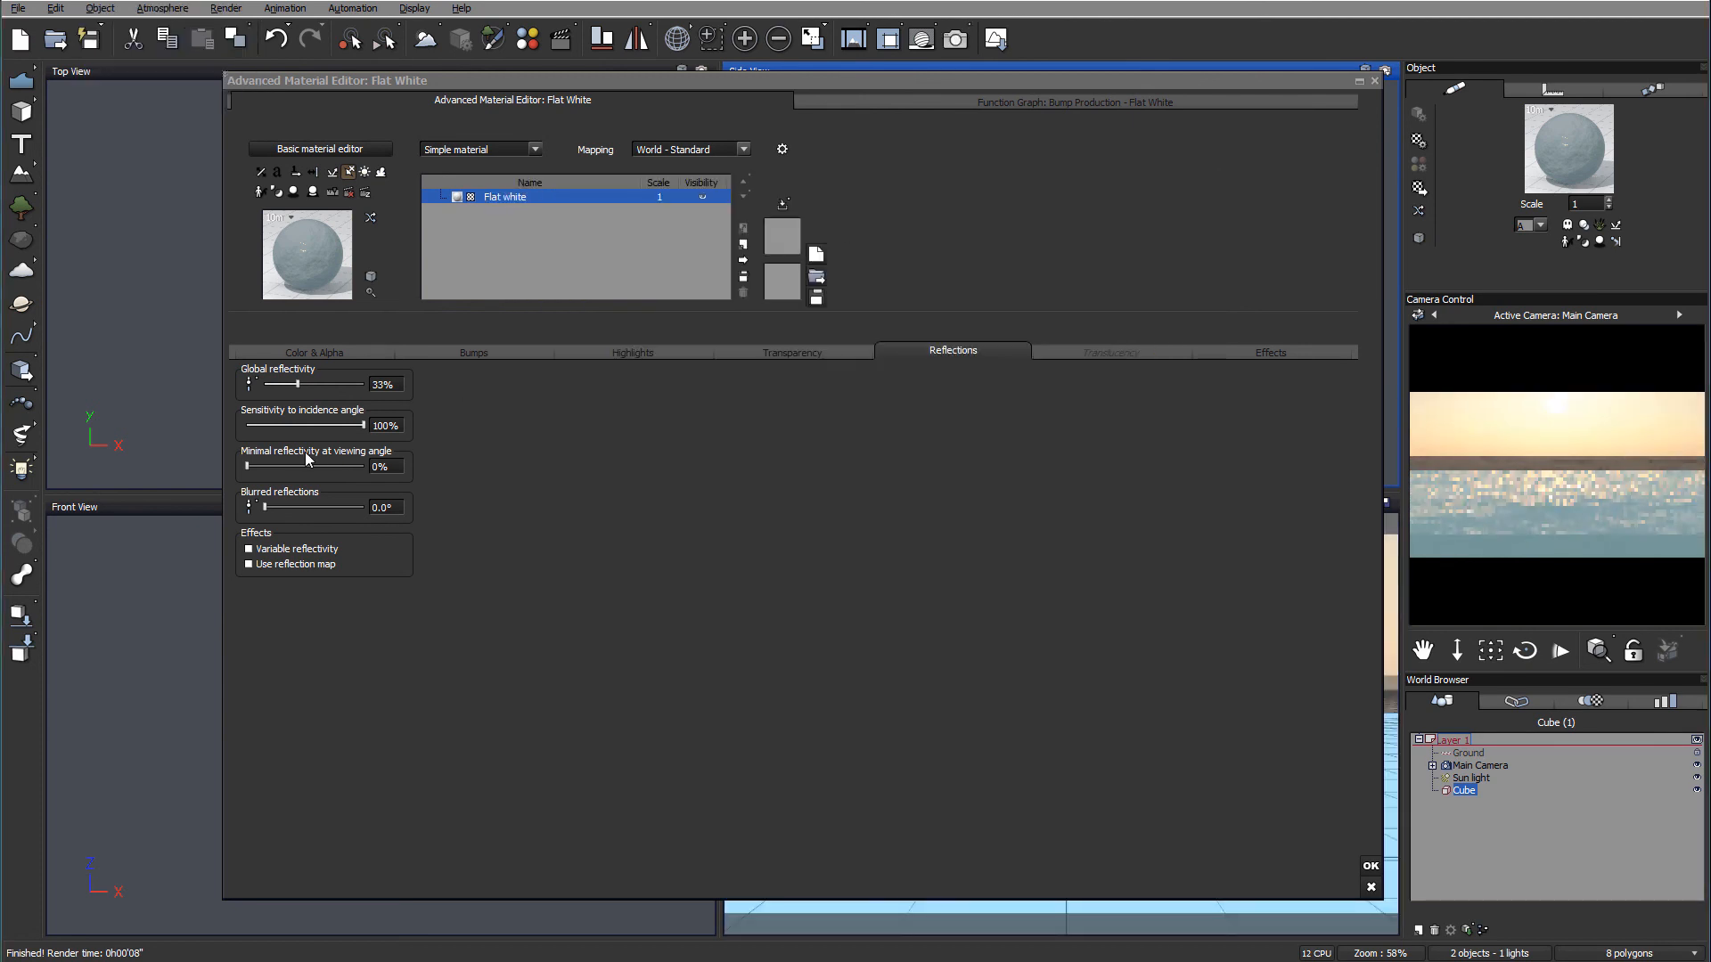
Raise minimal reflectivity at viewing angle to 100% and start a new test render
drag(262, 466, 371, 466)
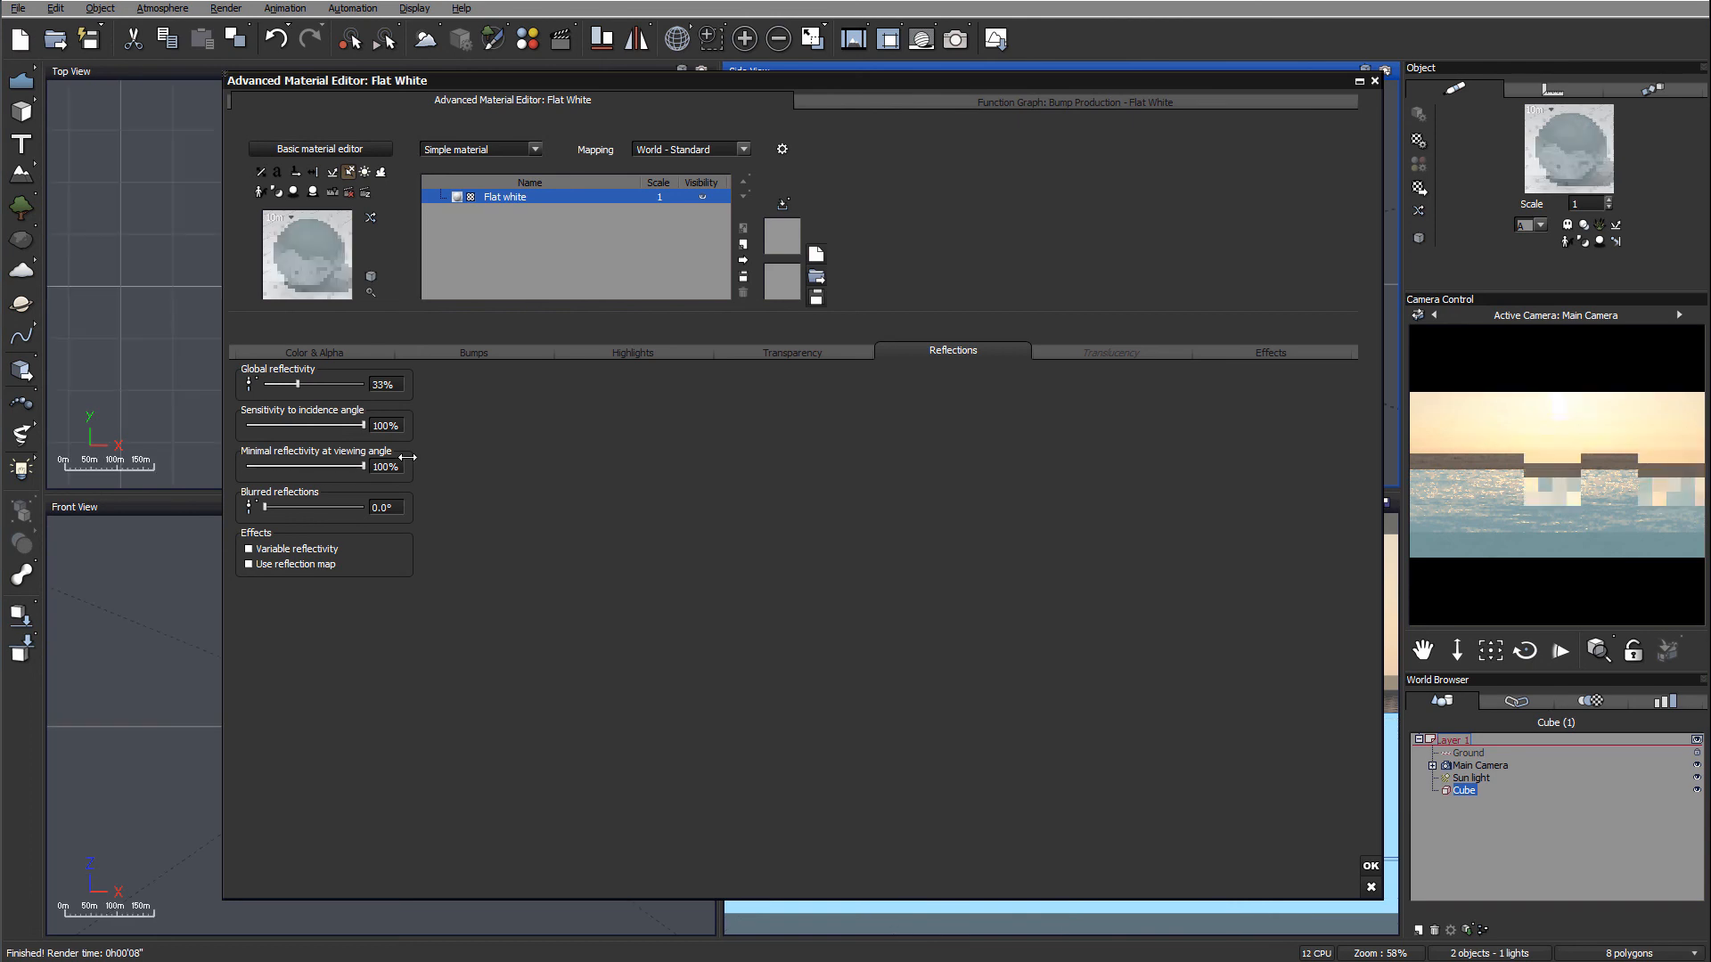
click(954, 40)
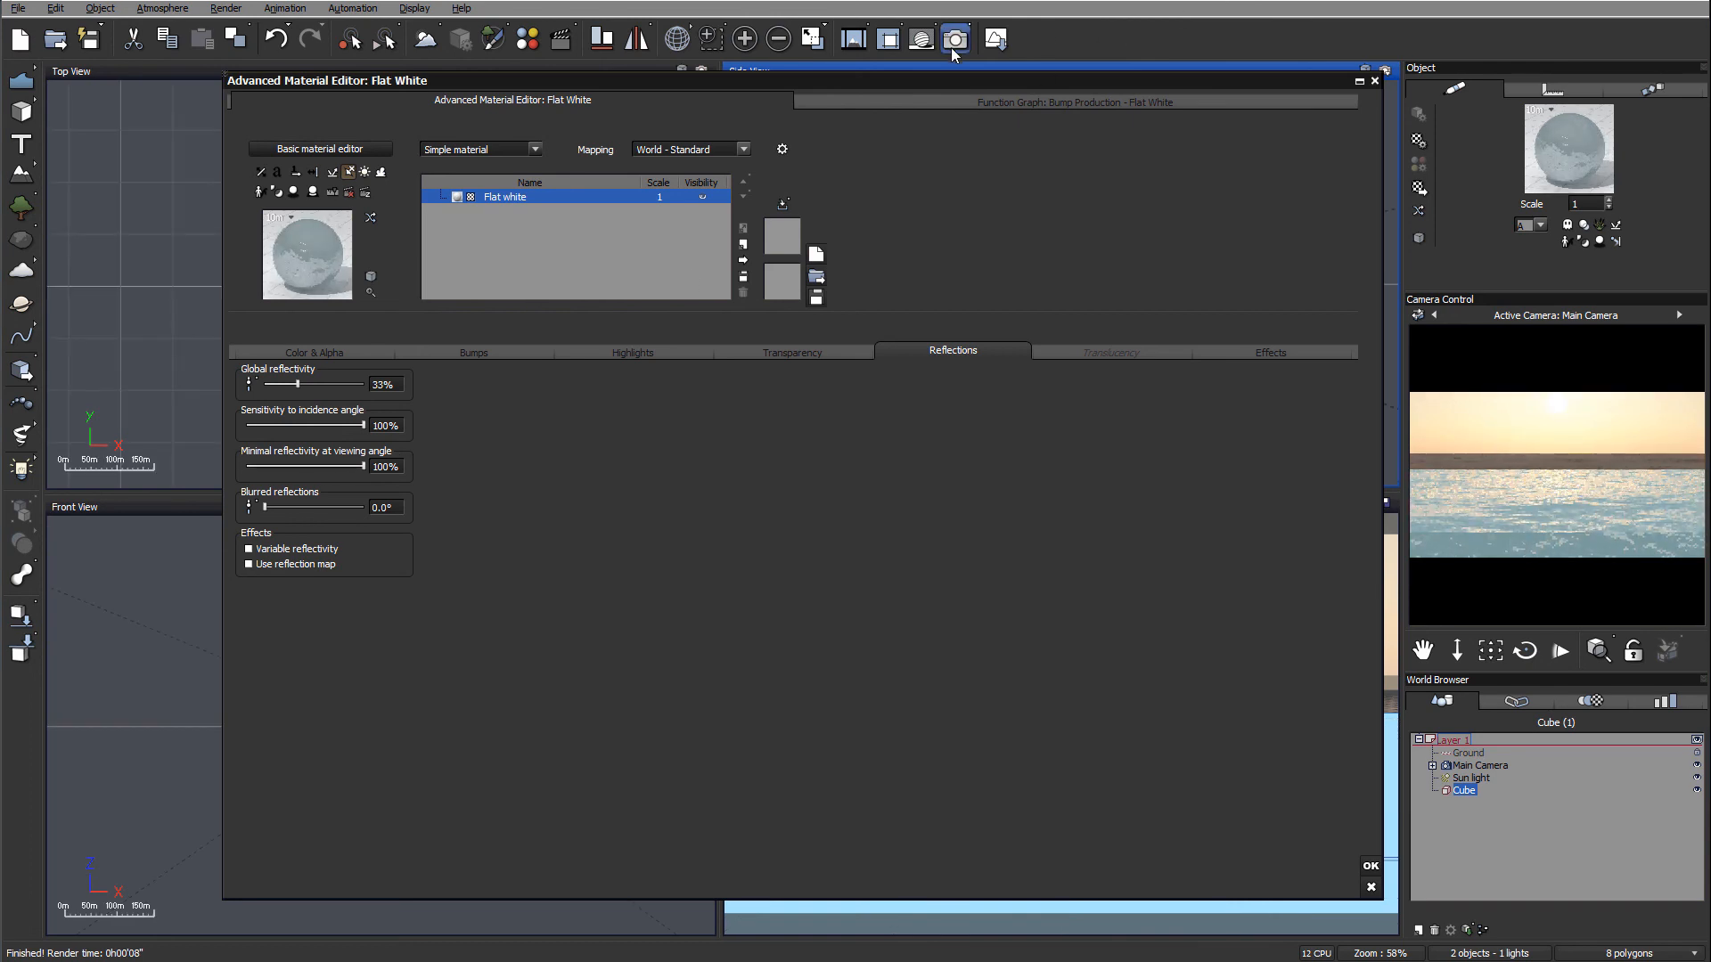
click(955, 39)
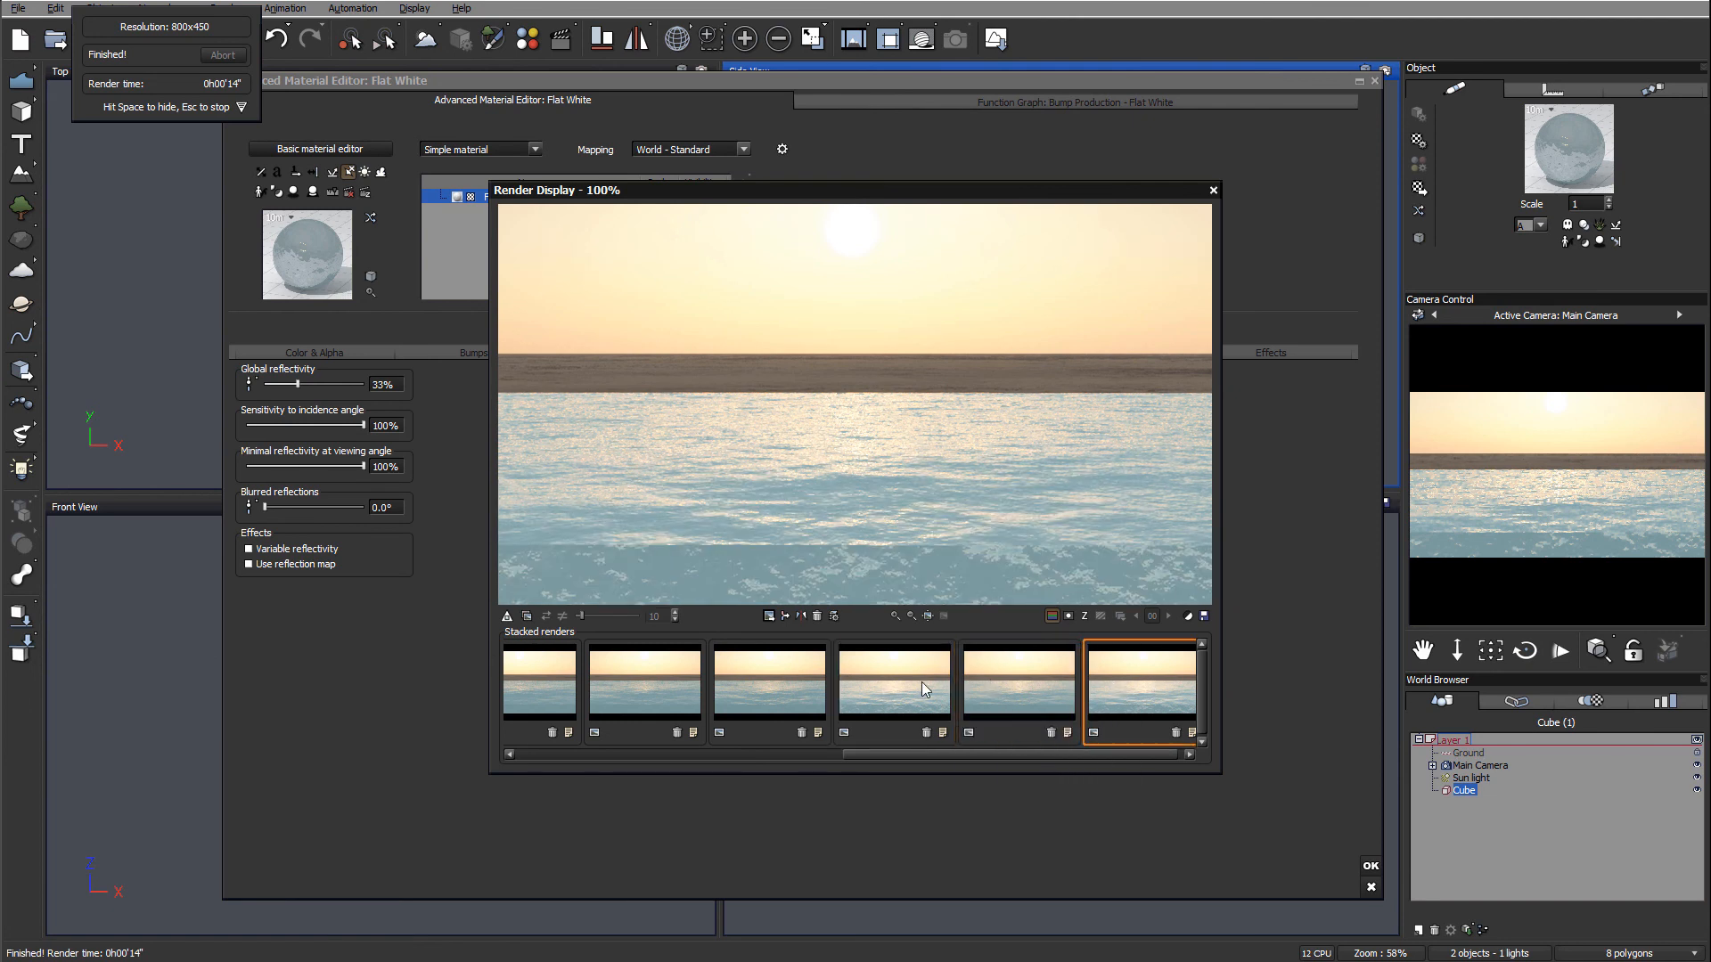
mouse_move(1327, 112)
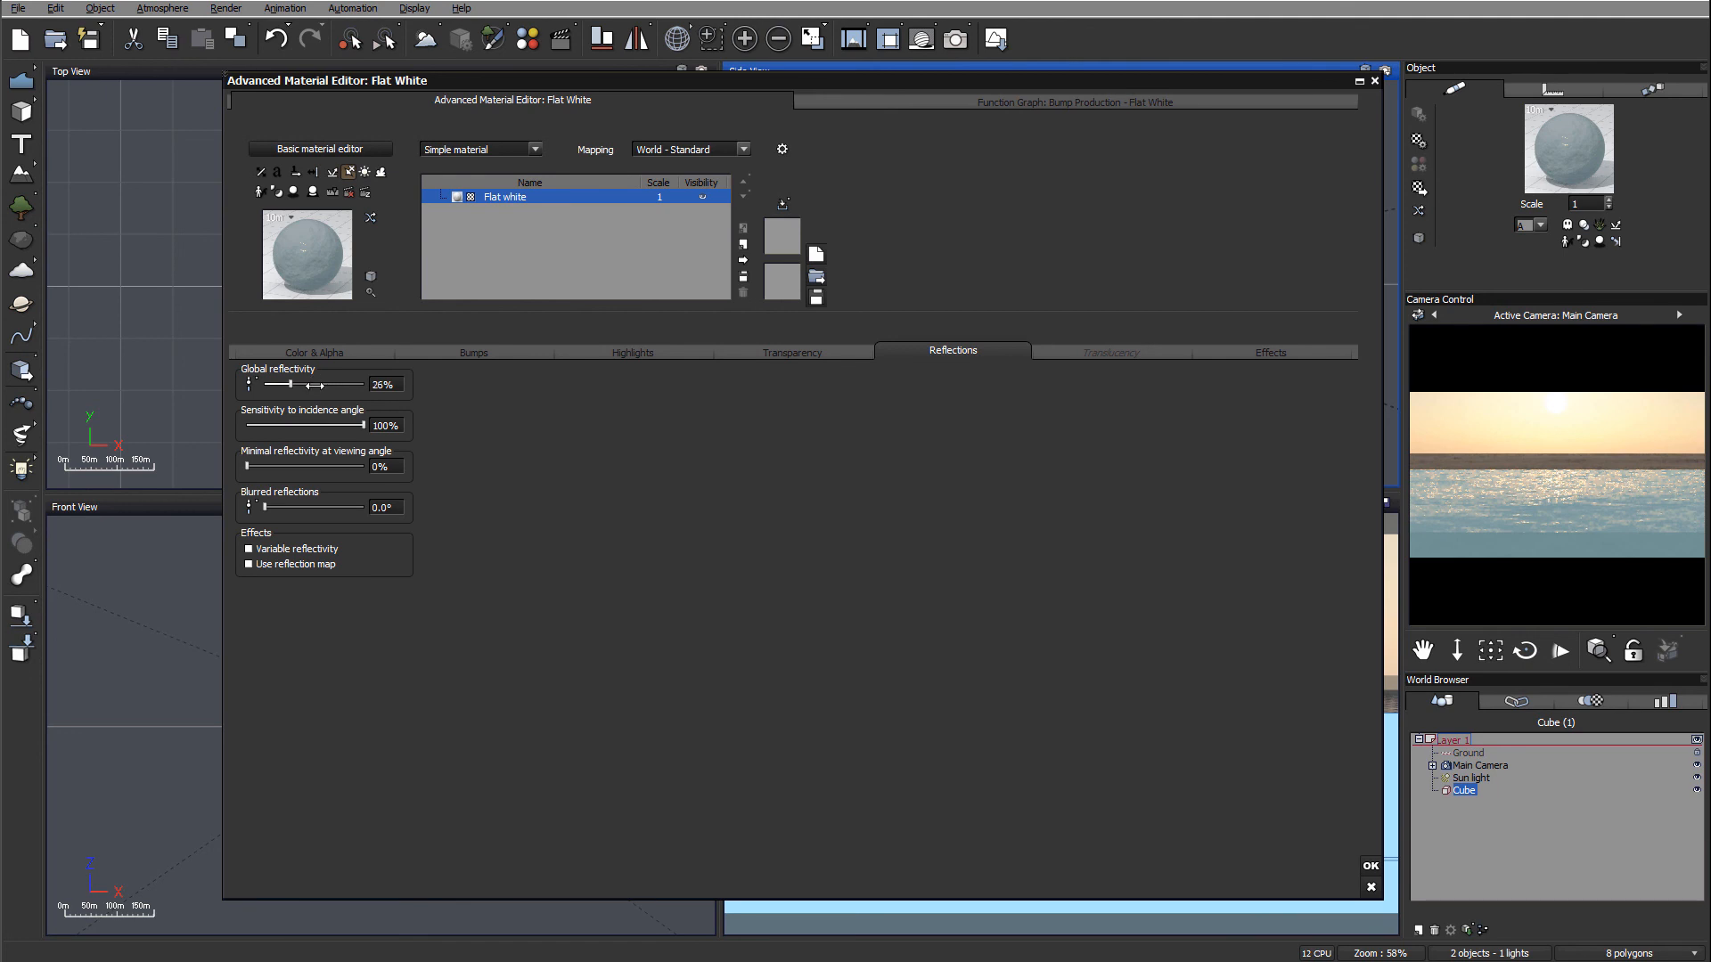
Adjust an Effects setting, then lower global reflectivity to 13%
drag(292, 384, 271, 384)
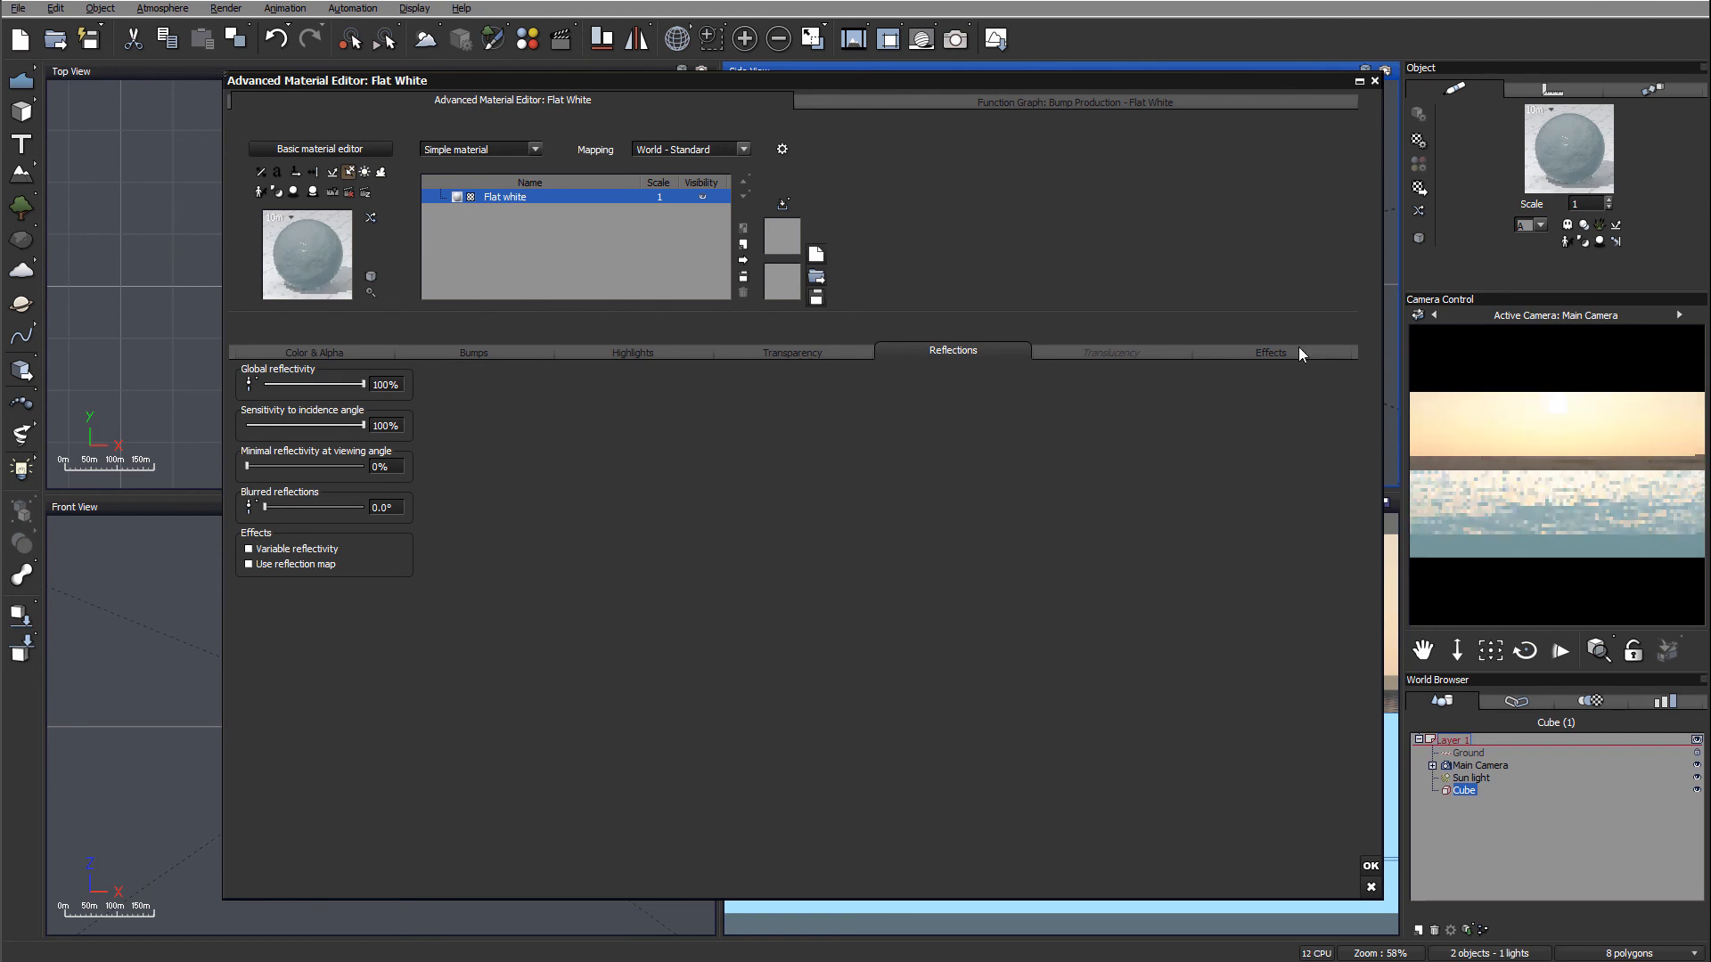
click(1269, 351)
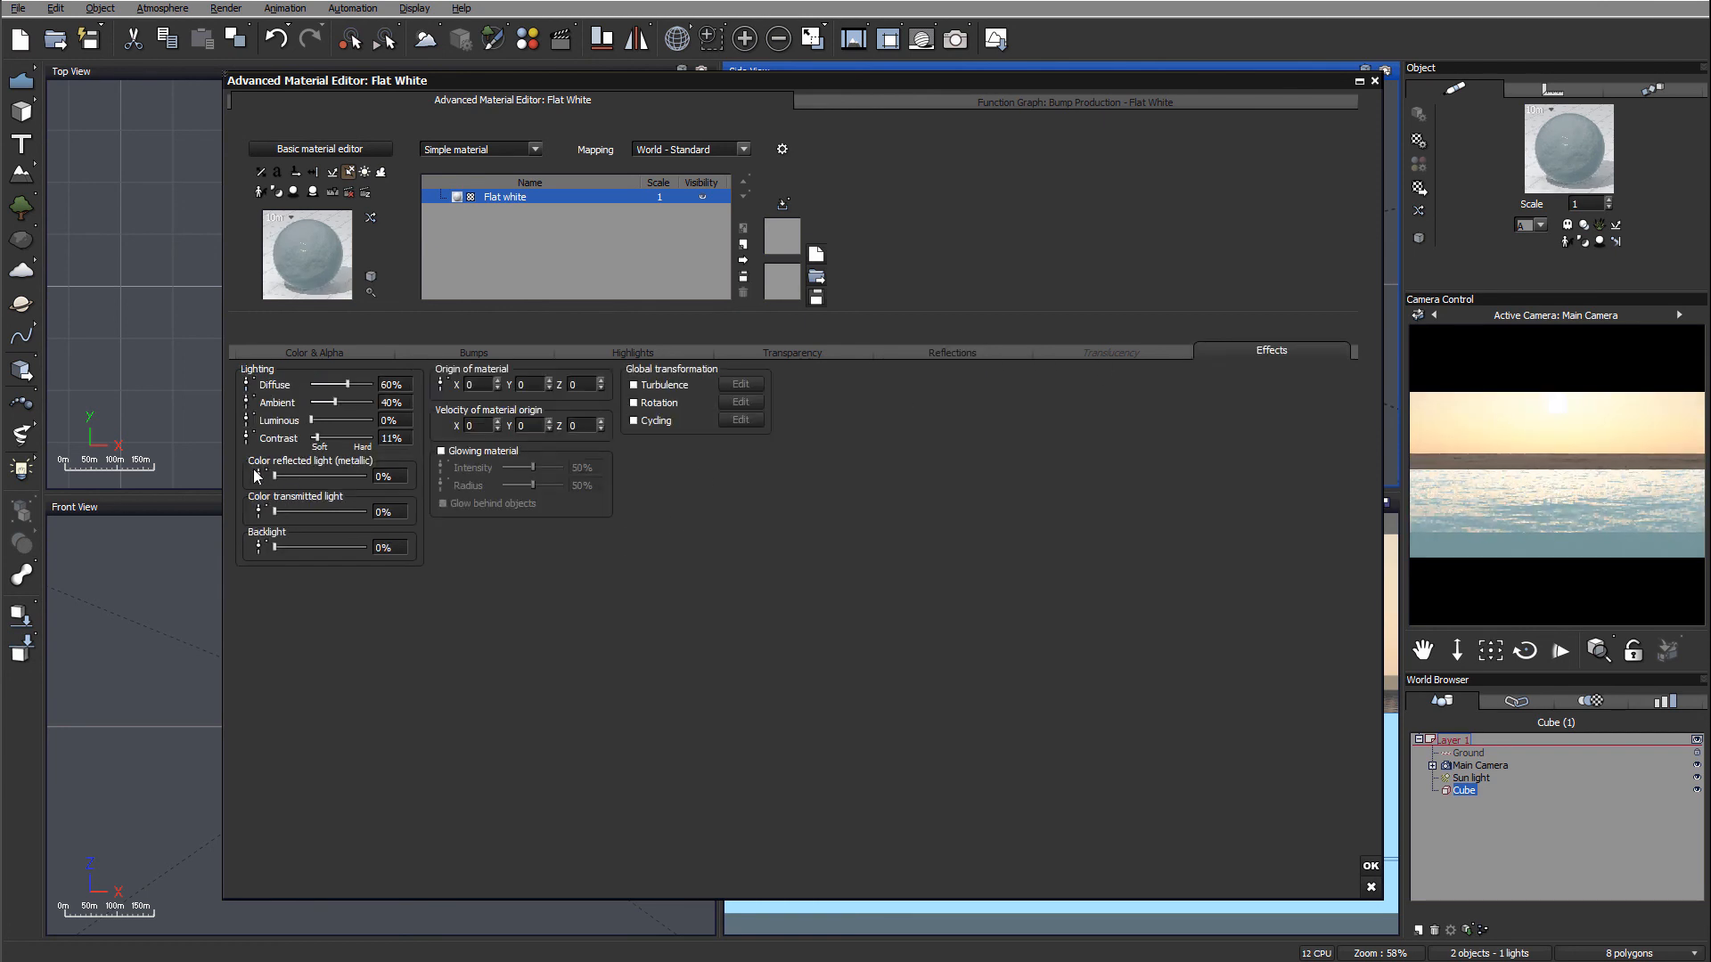
drag(262, 475, 365, 475)
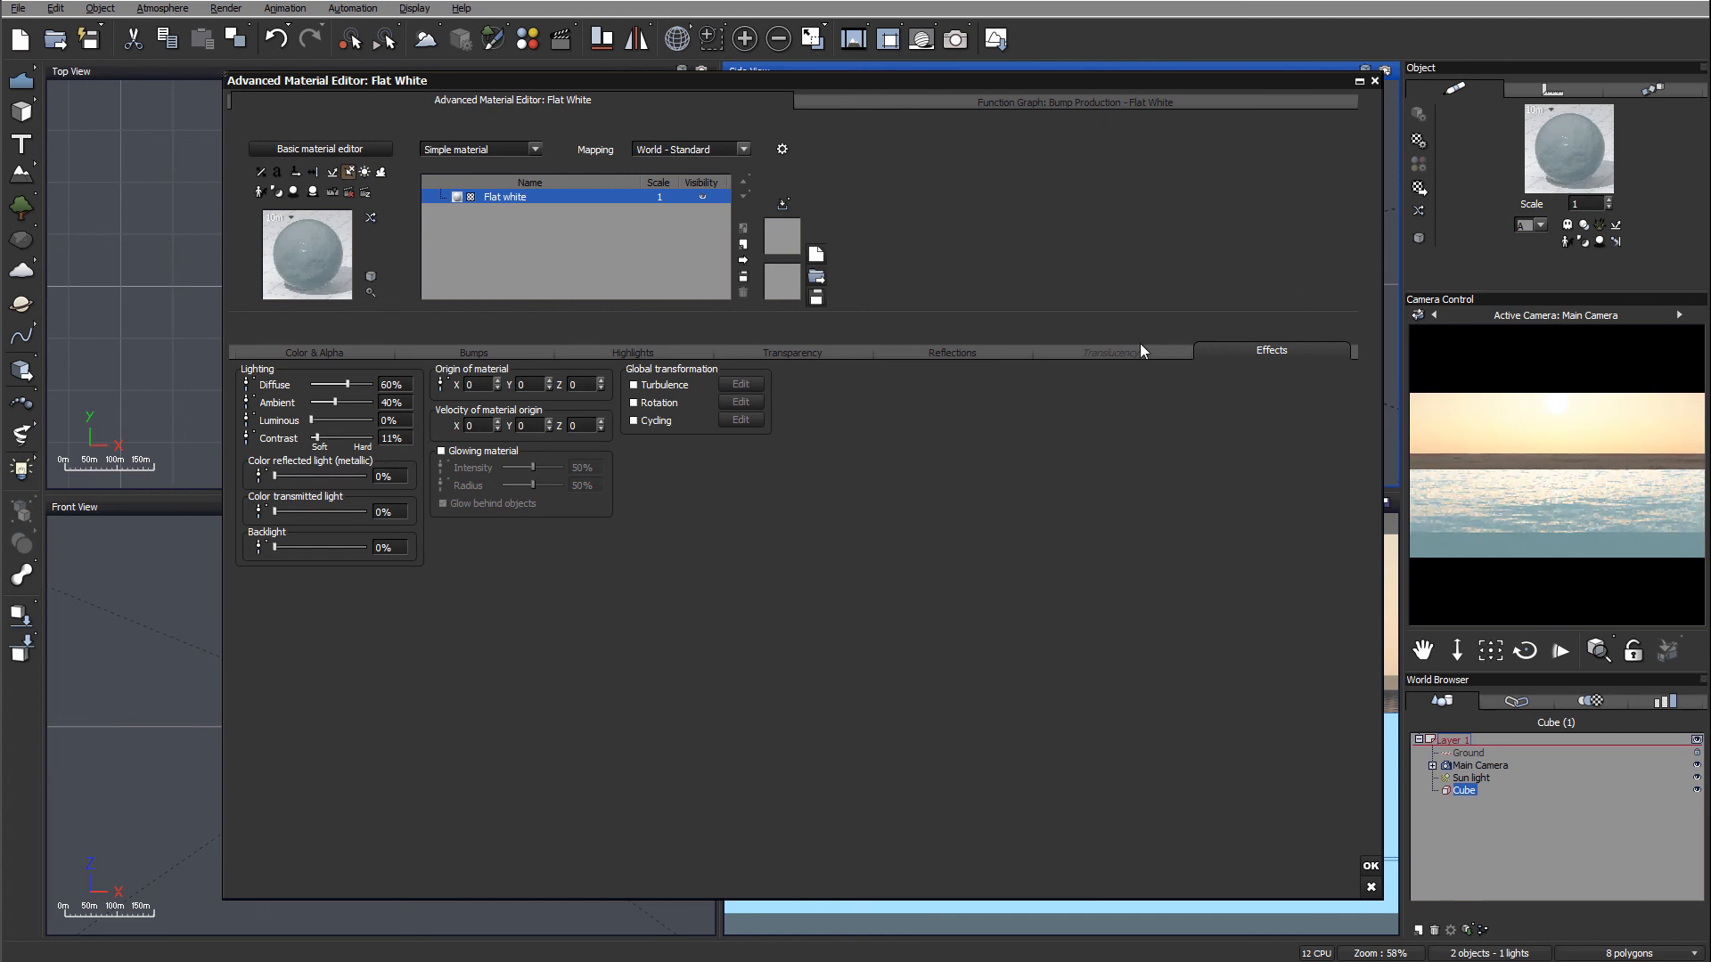
click(951, 351)
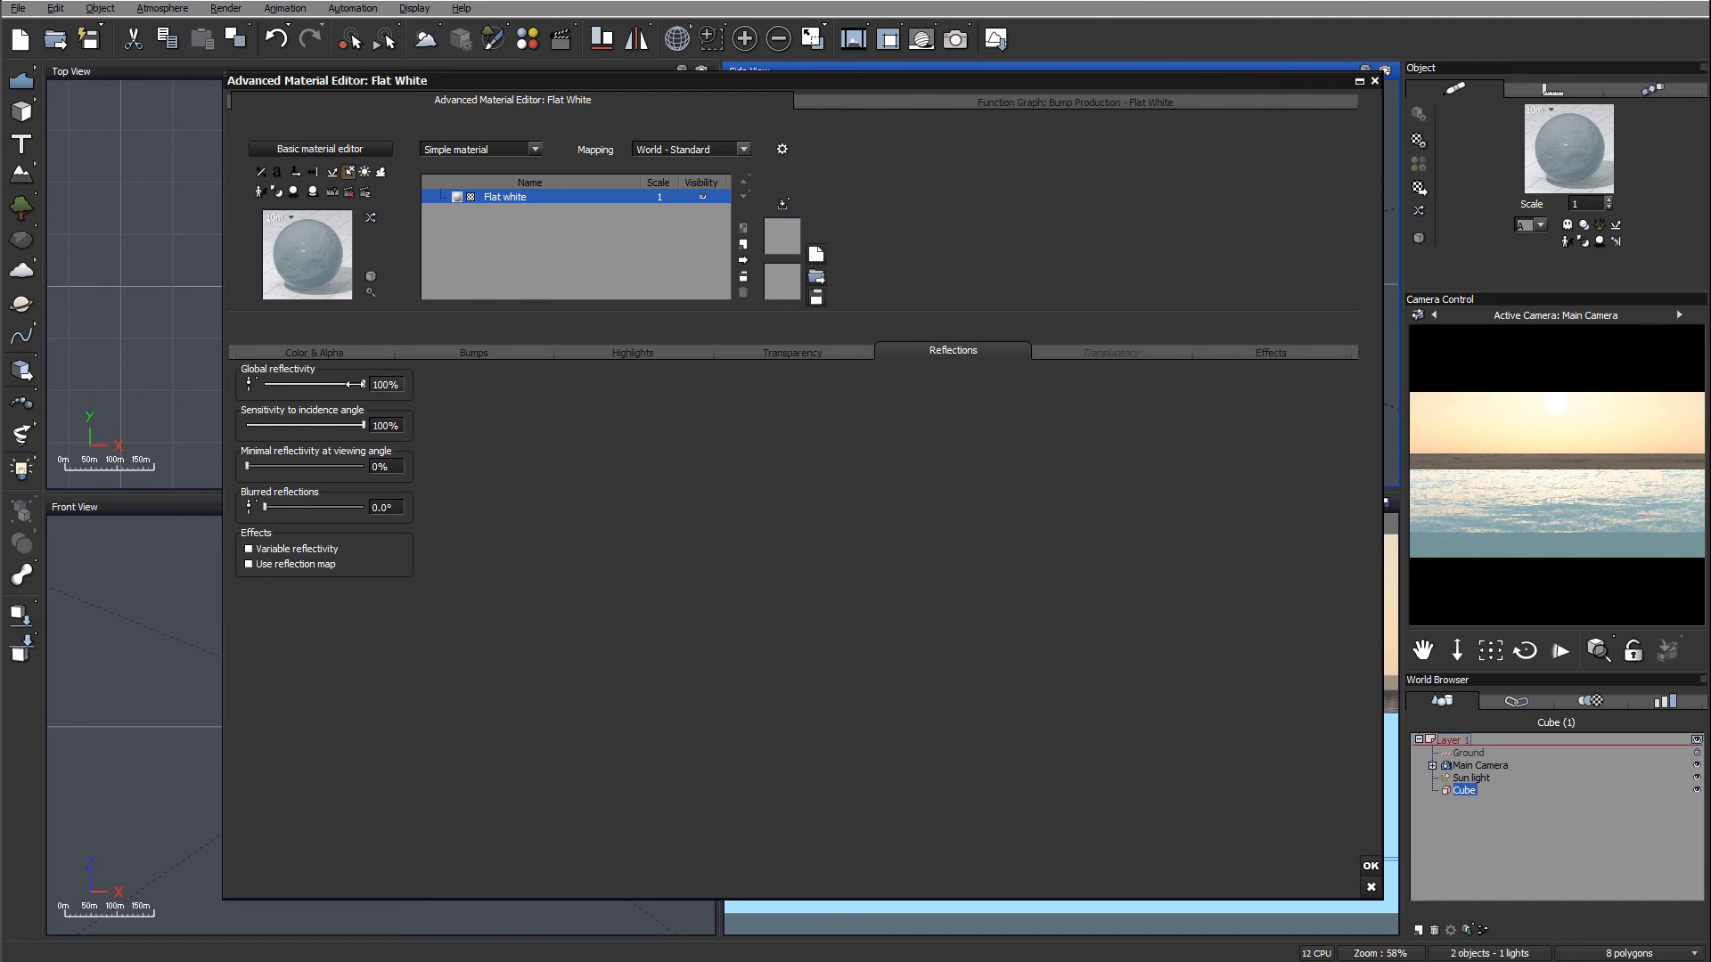
drag(360, 384, 271, 384)
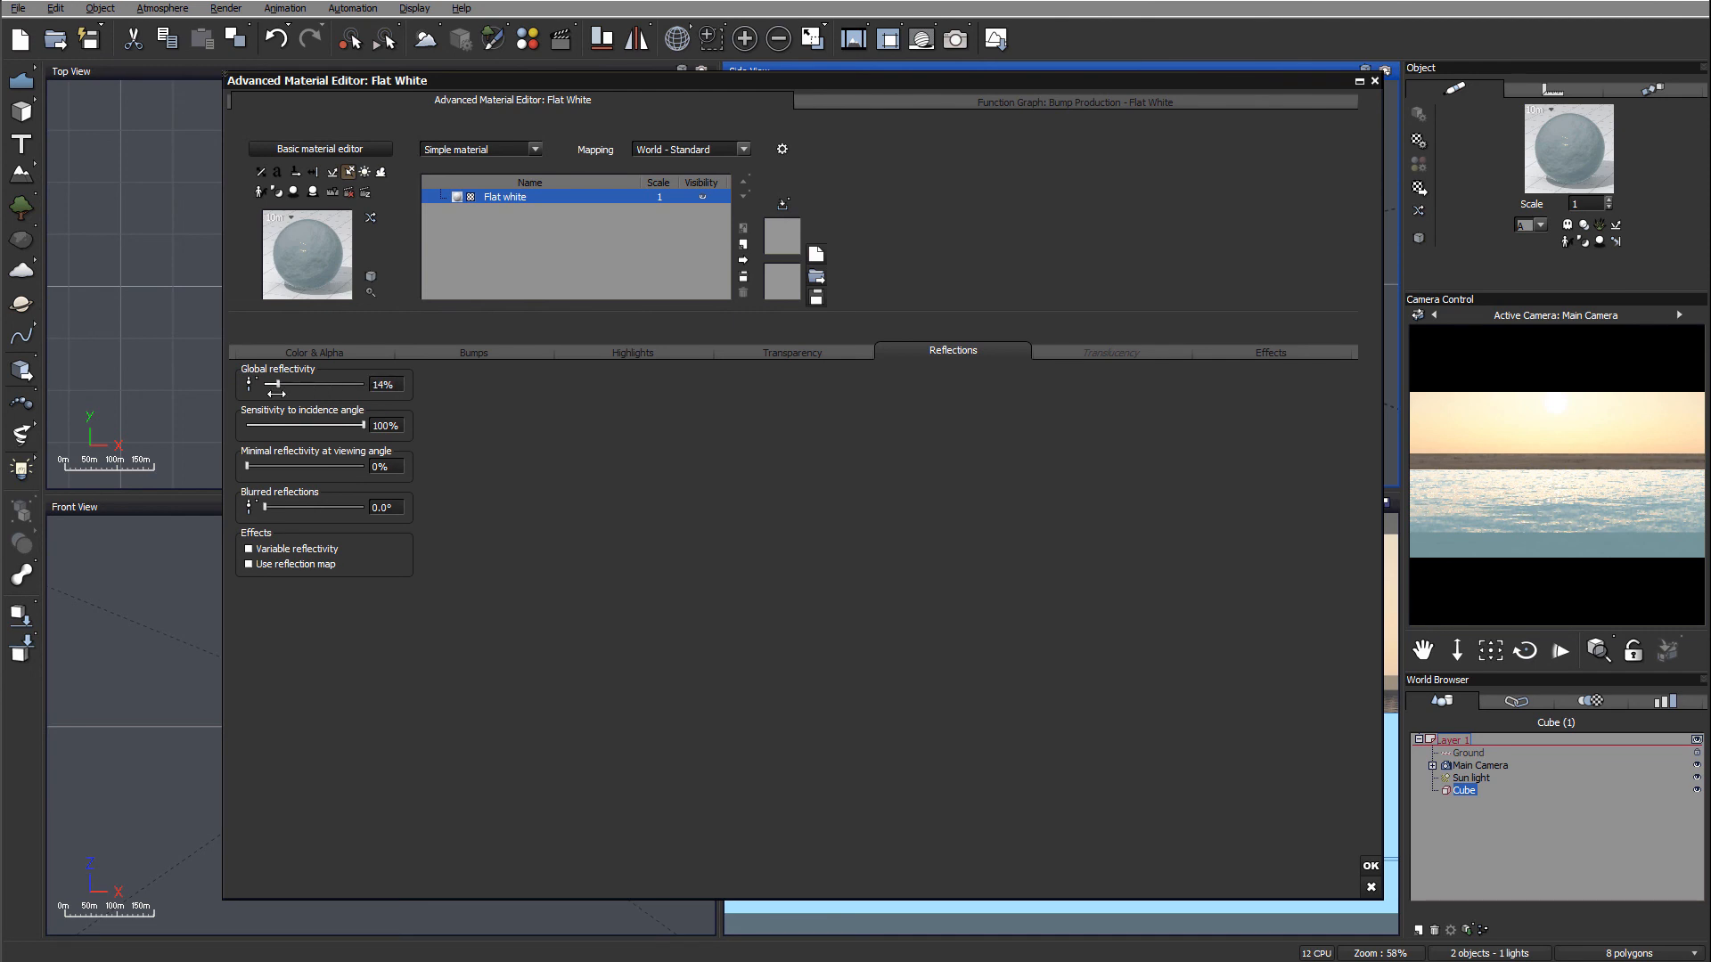
drag(276, 383, 271, 383)
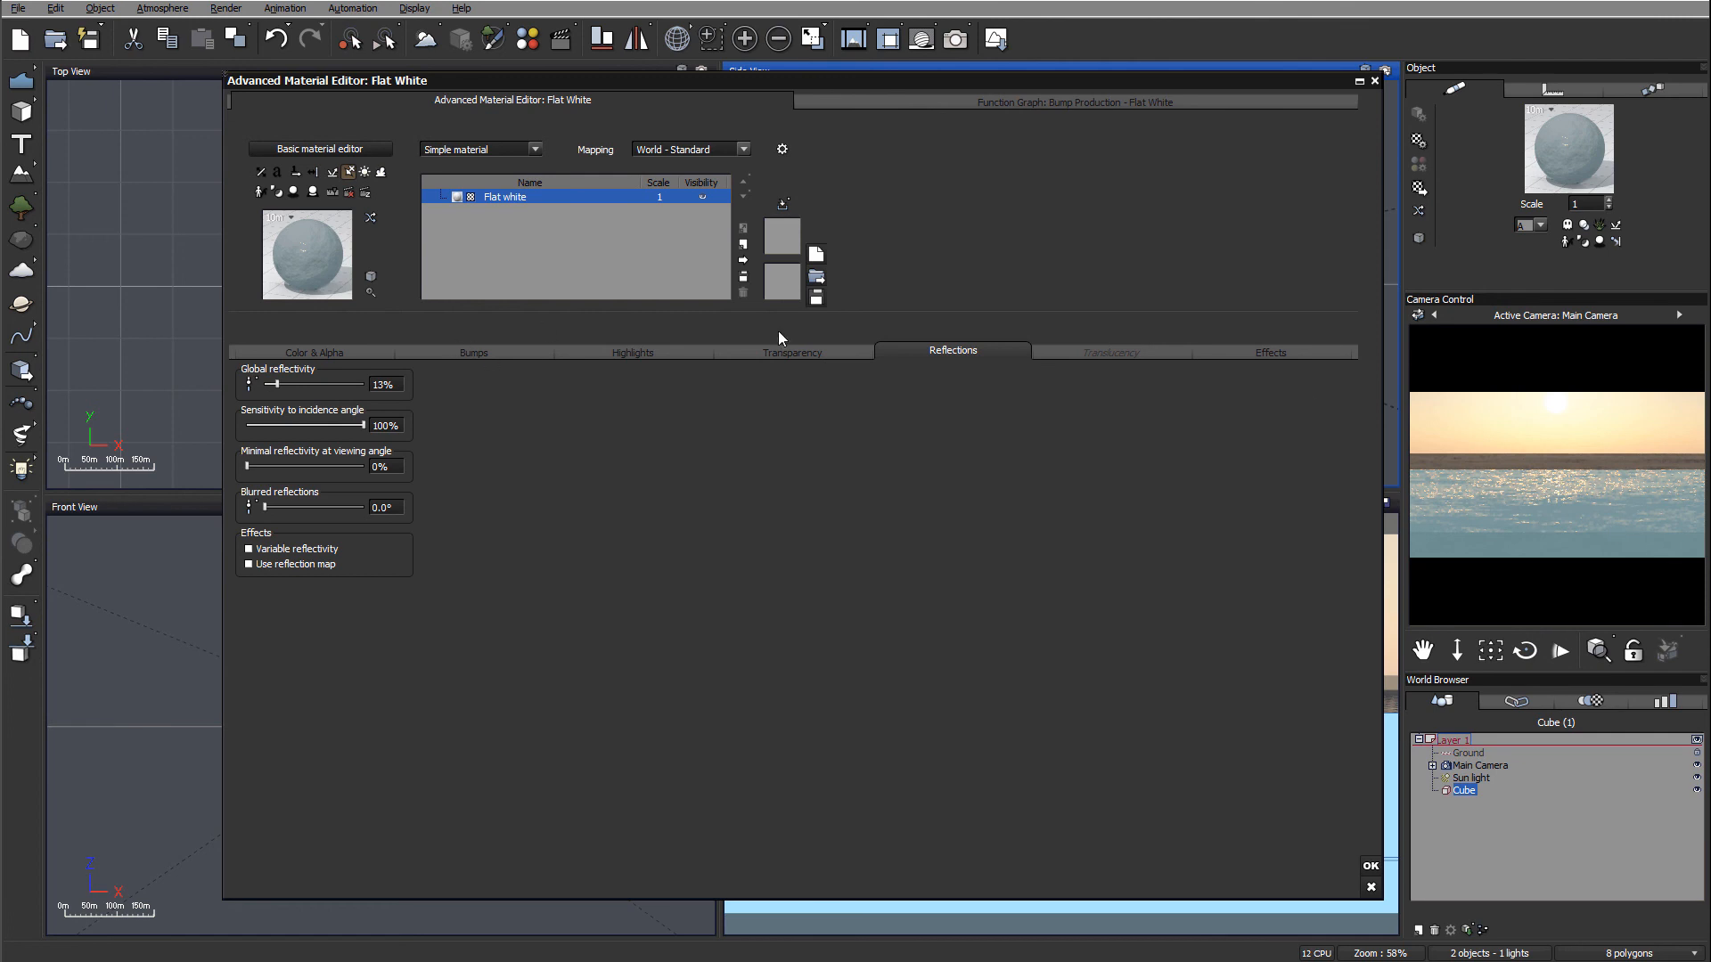
click(792, 350)
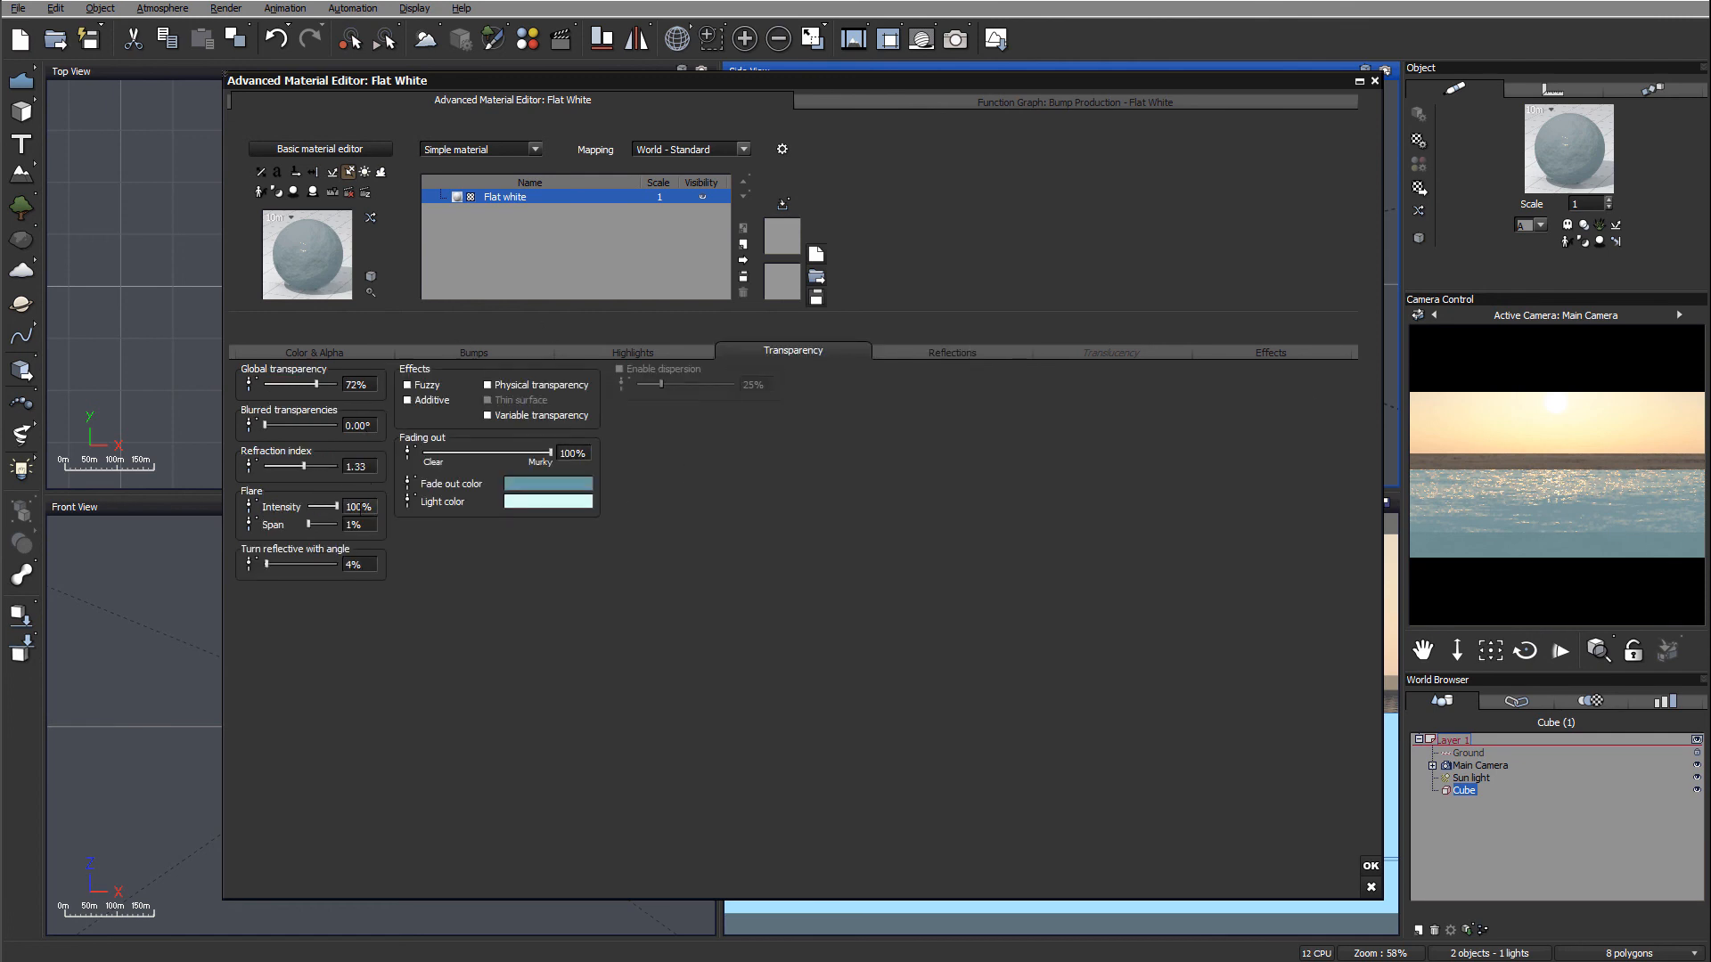
Set transparency flare intensity to 400% and turn reflective with angle to 5%
click(355, 506)
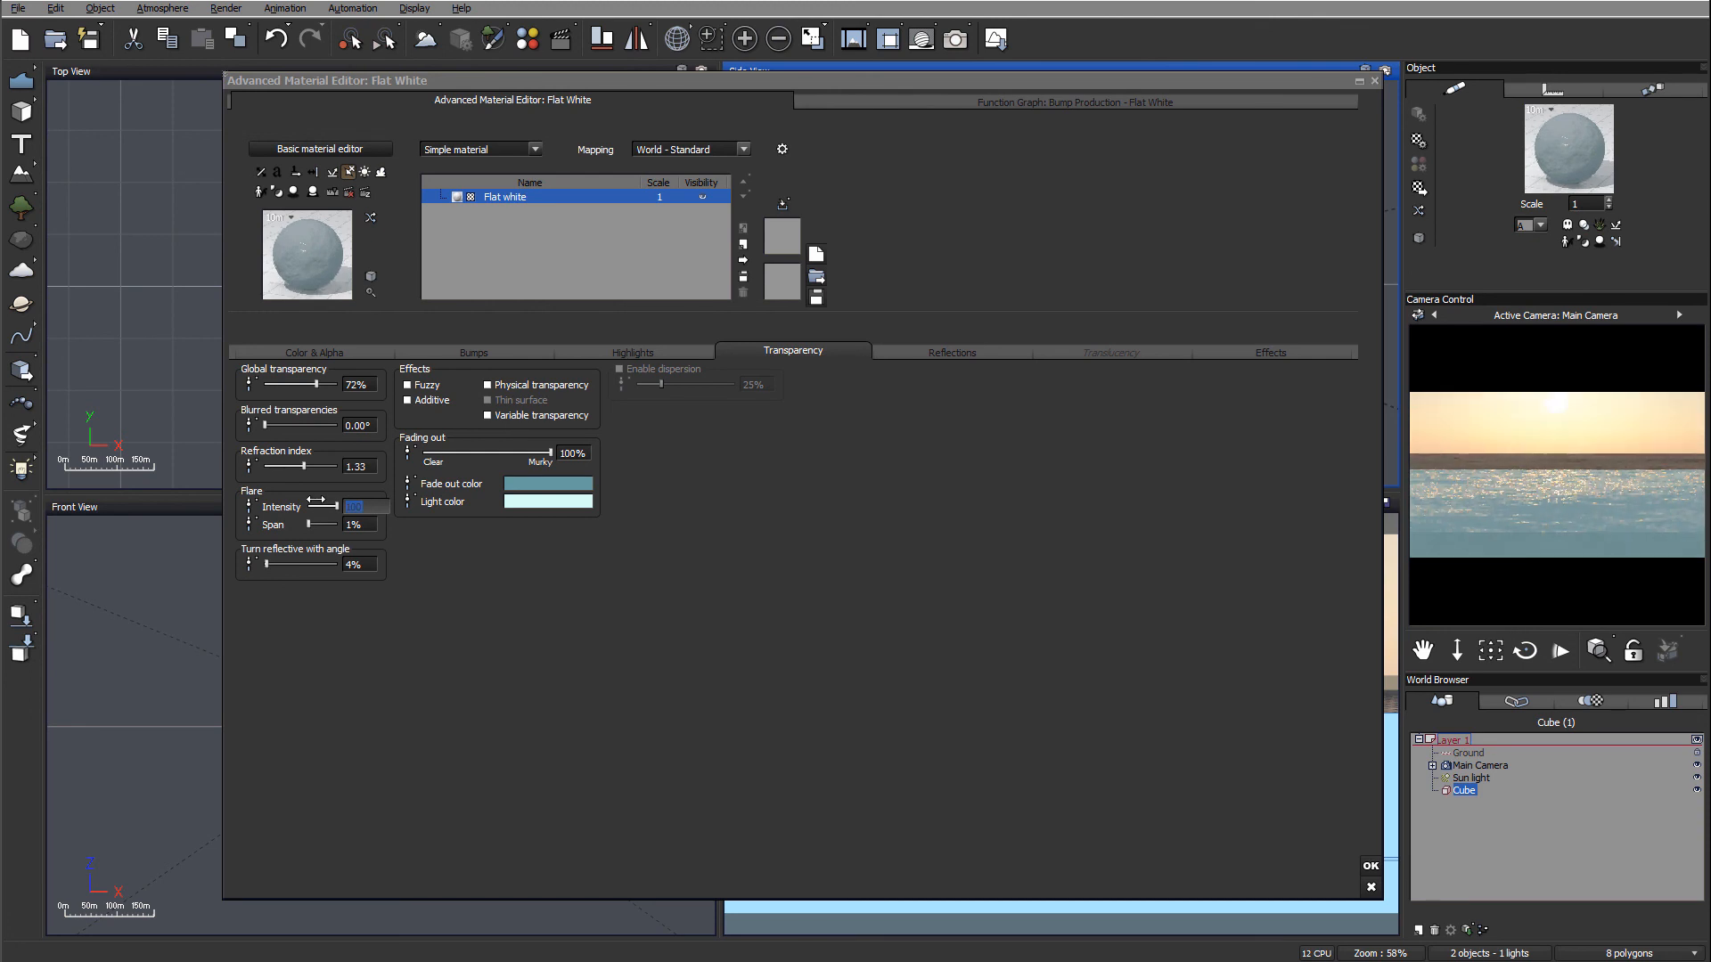
text(400%)
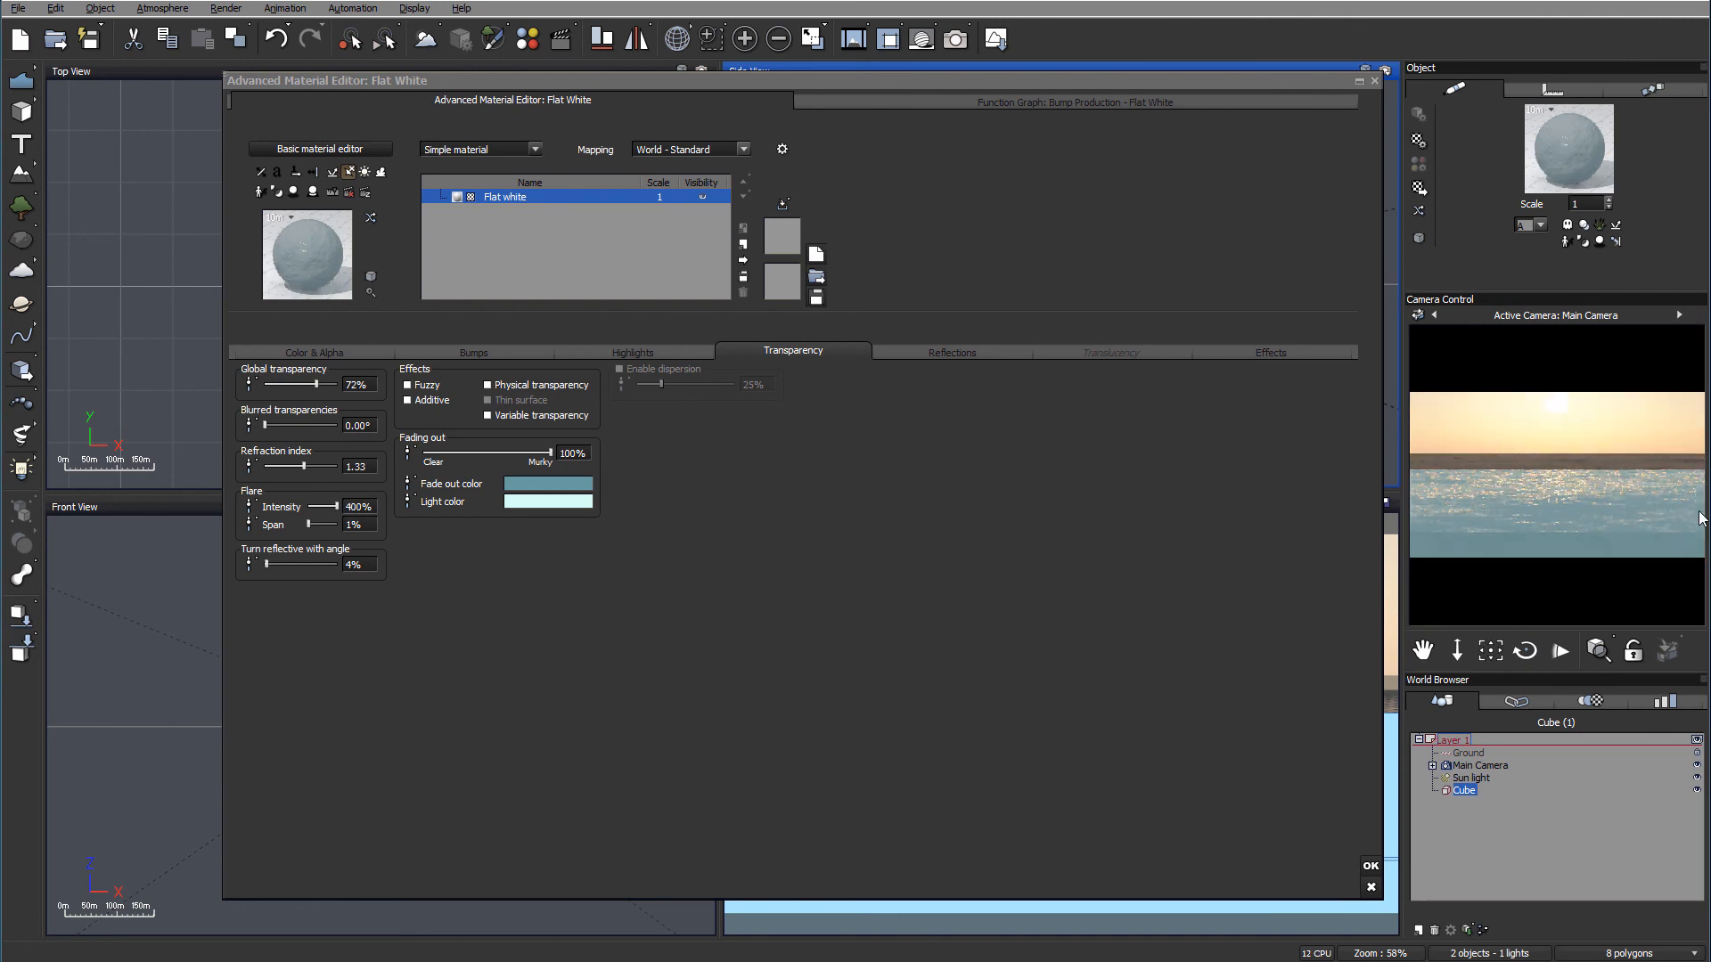
mouse_move(731, 520)
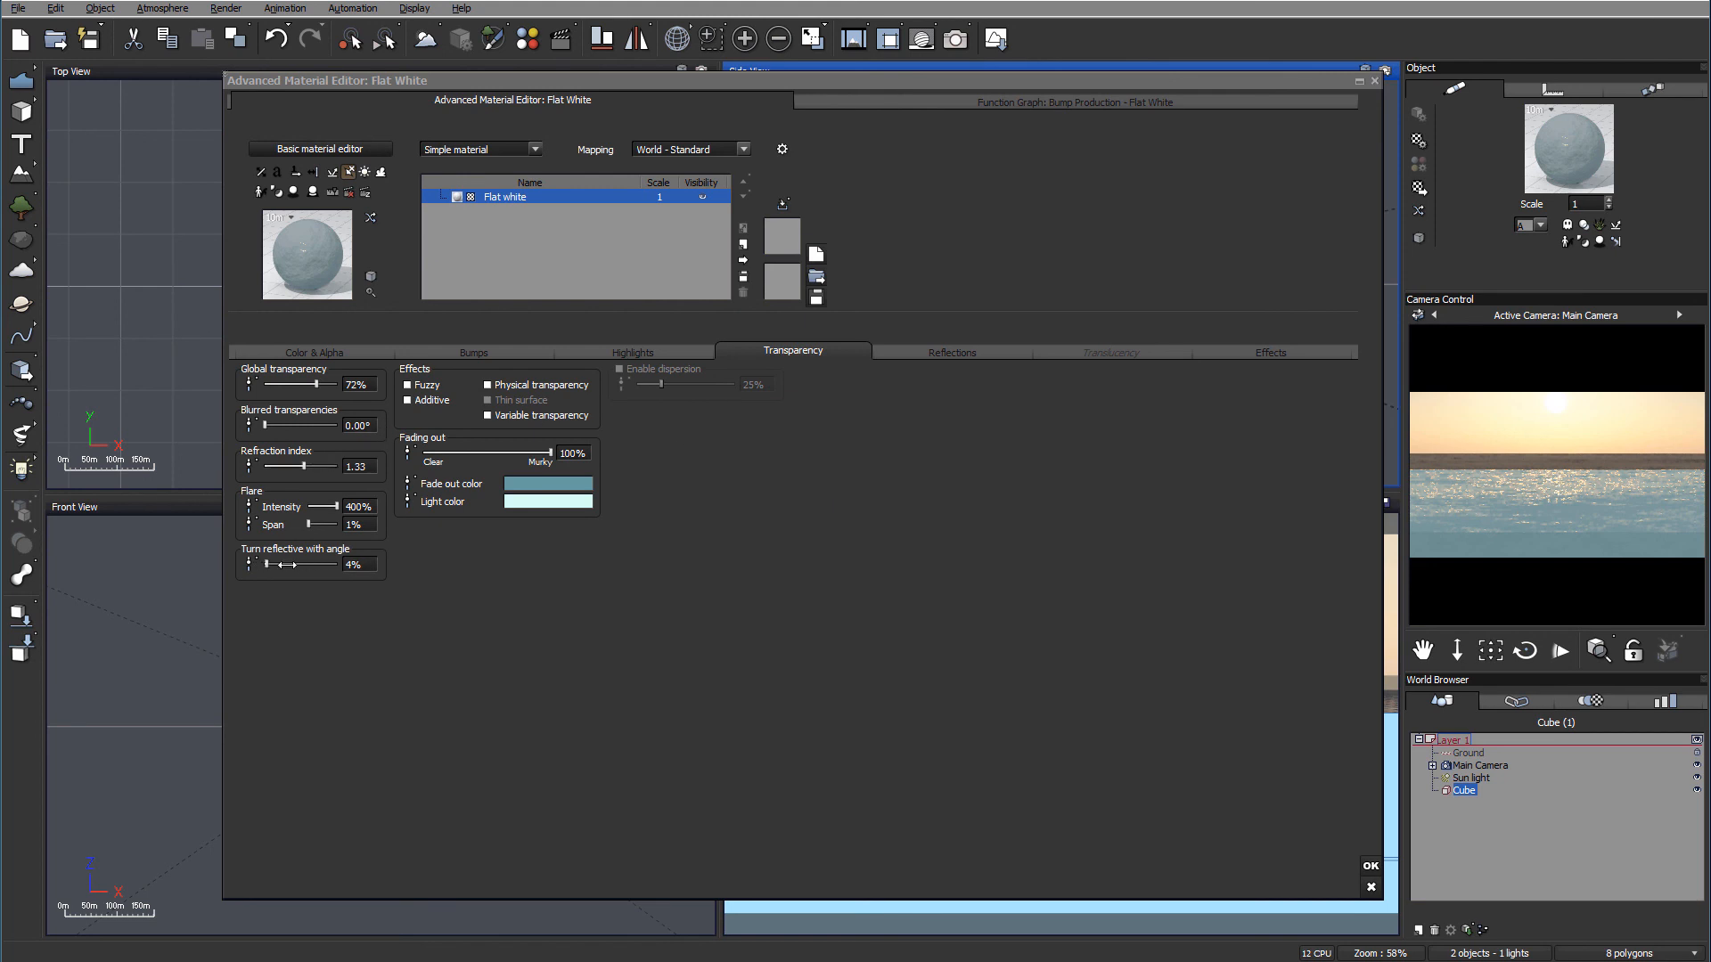
drag(287, 564, 262, 564)
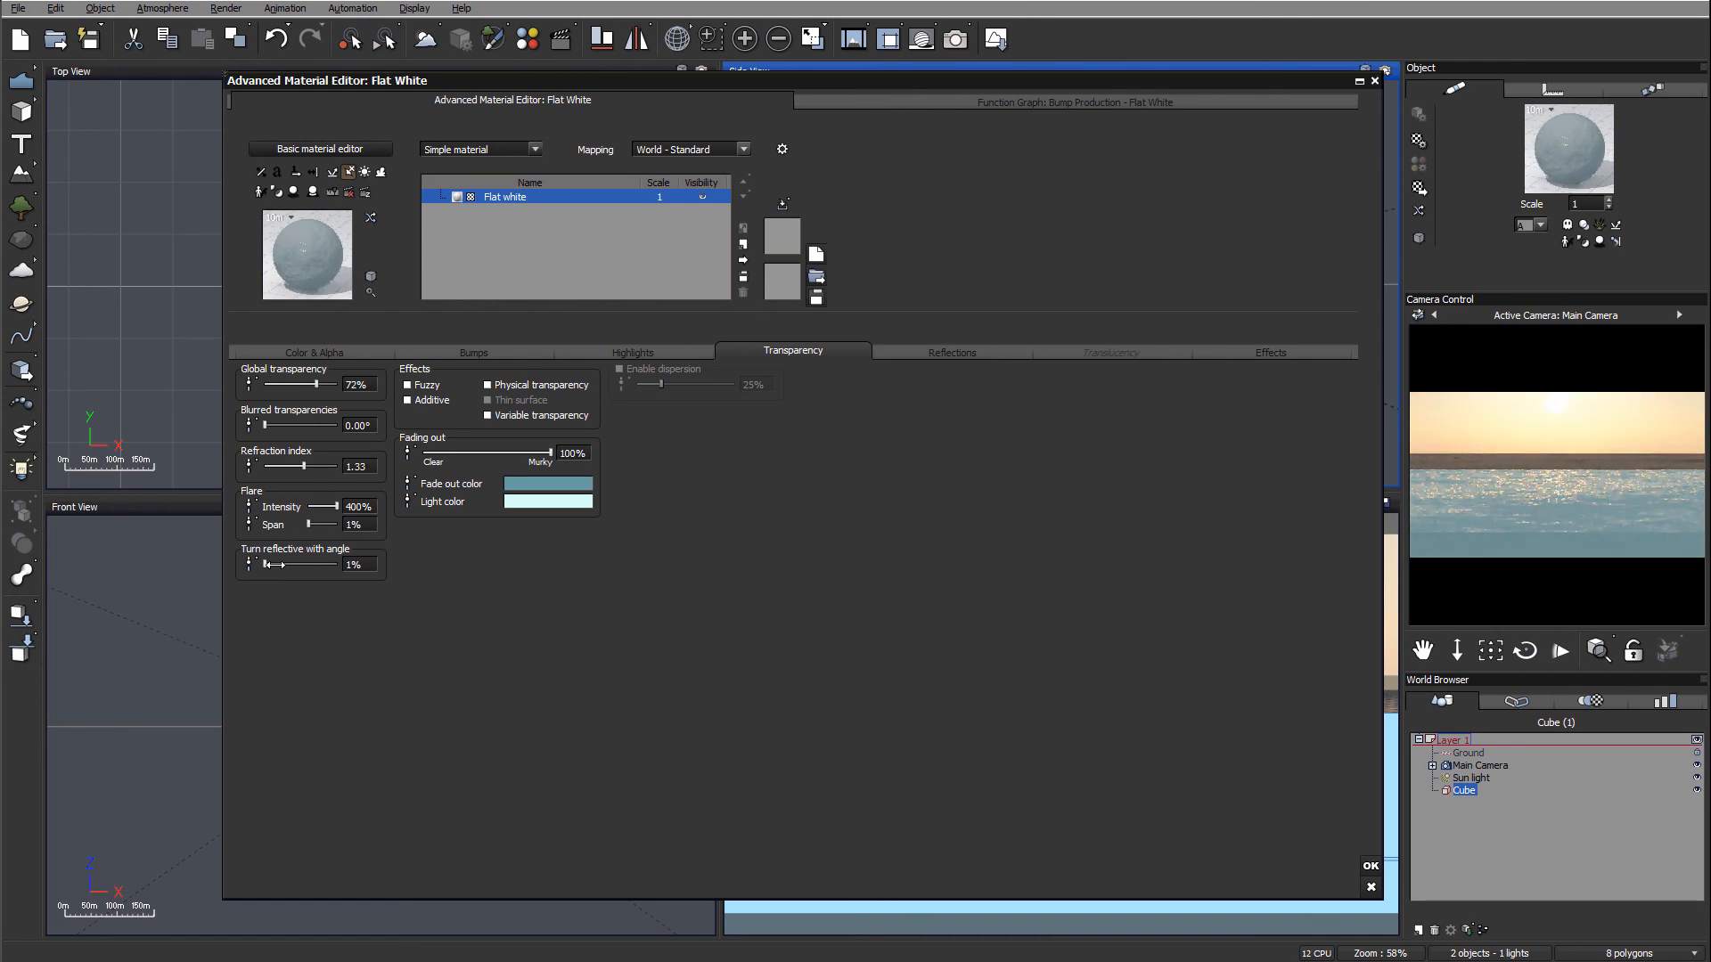
drag(273, 564, 289, 564)
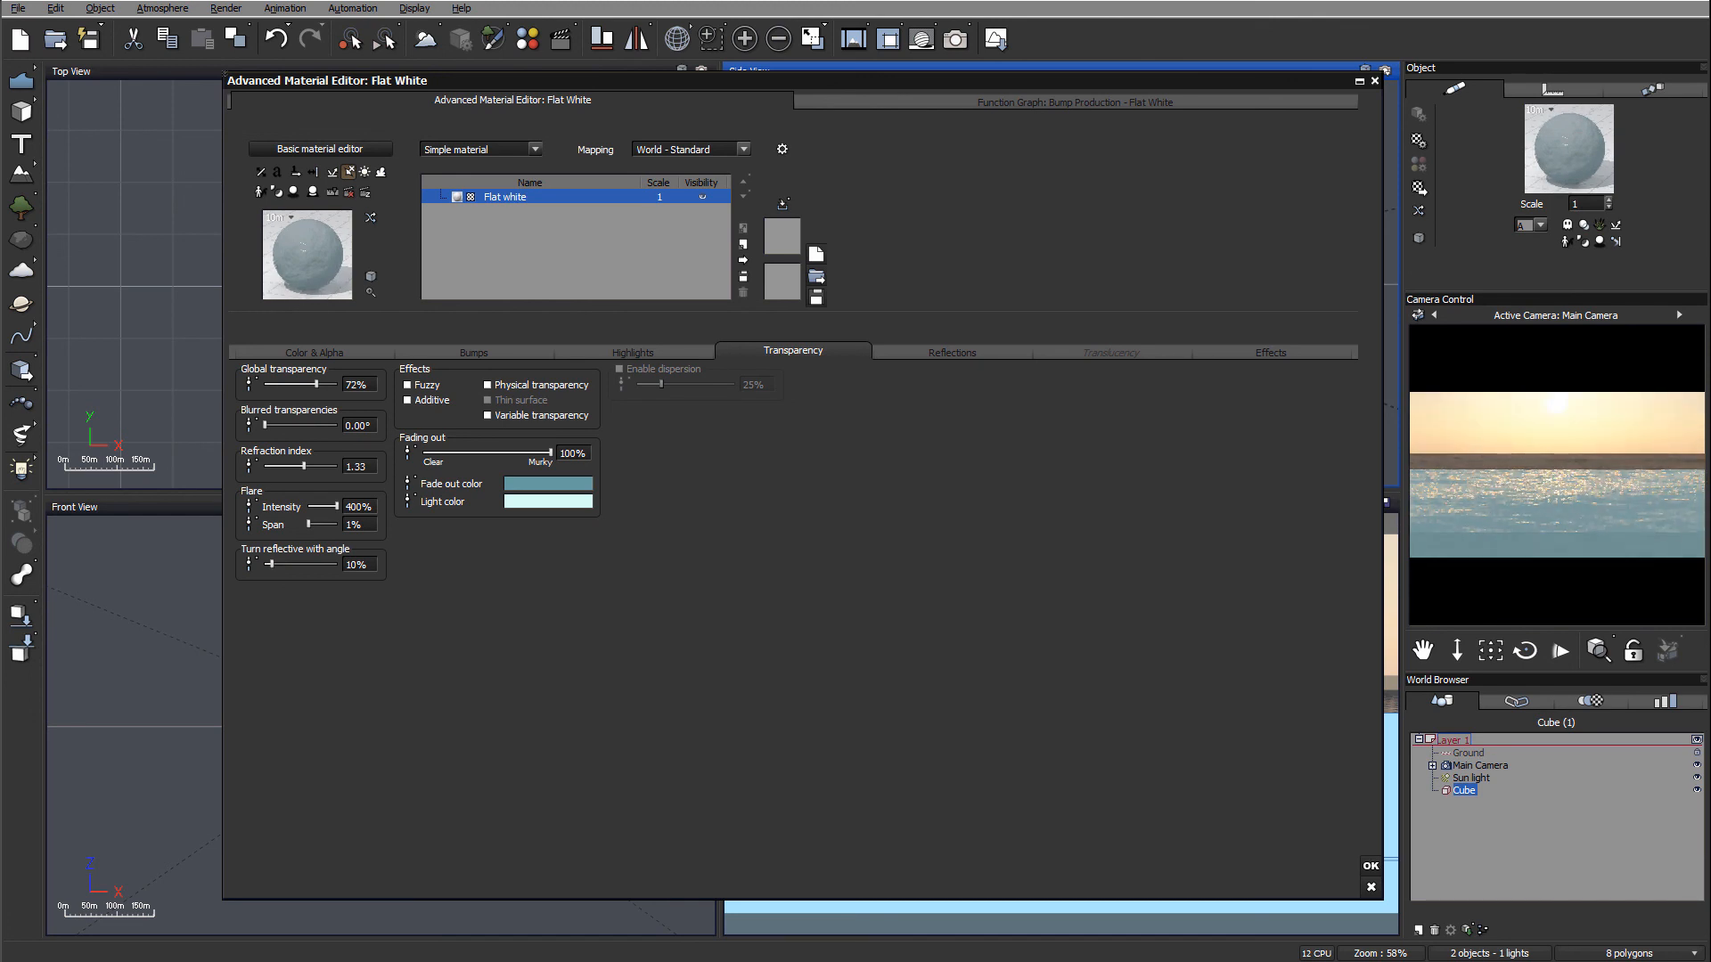
mouse_move(486, 546)
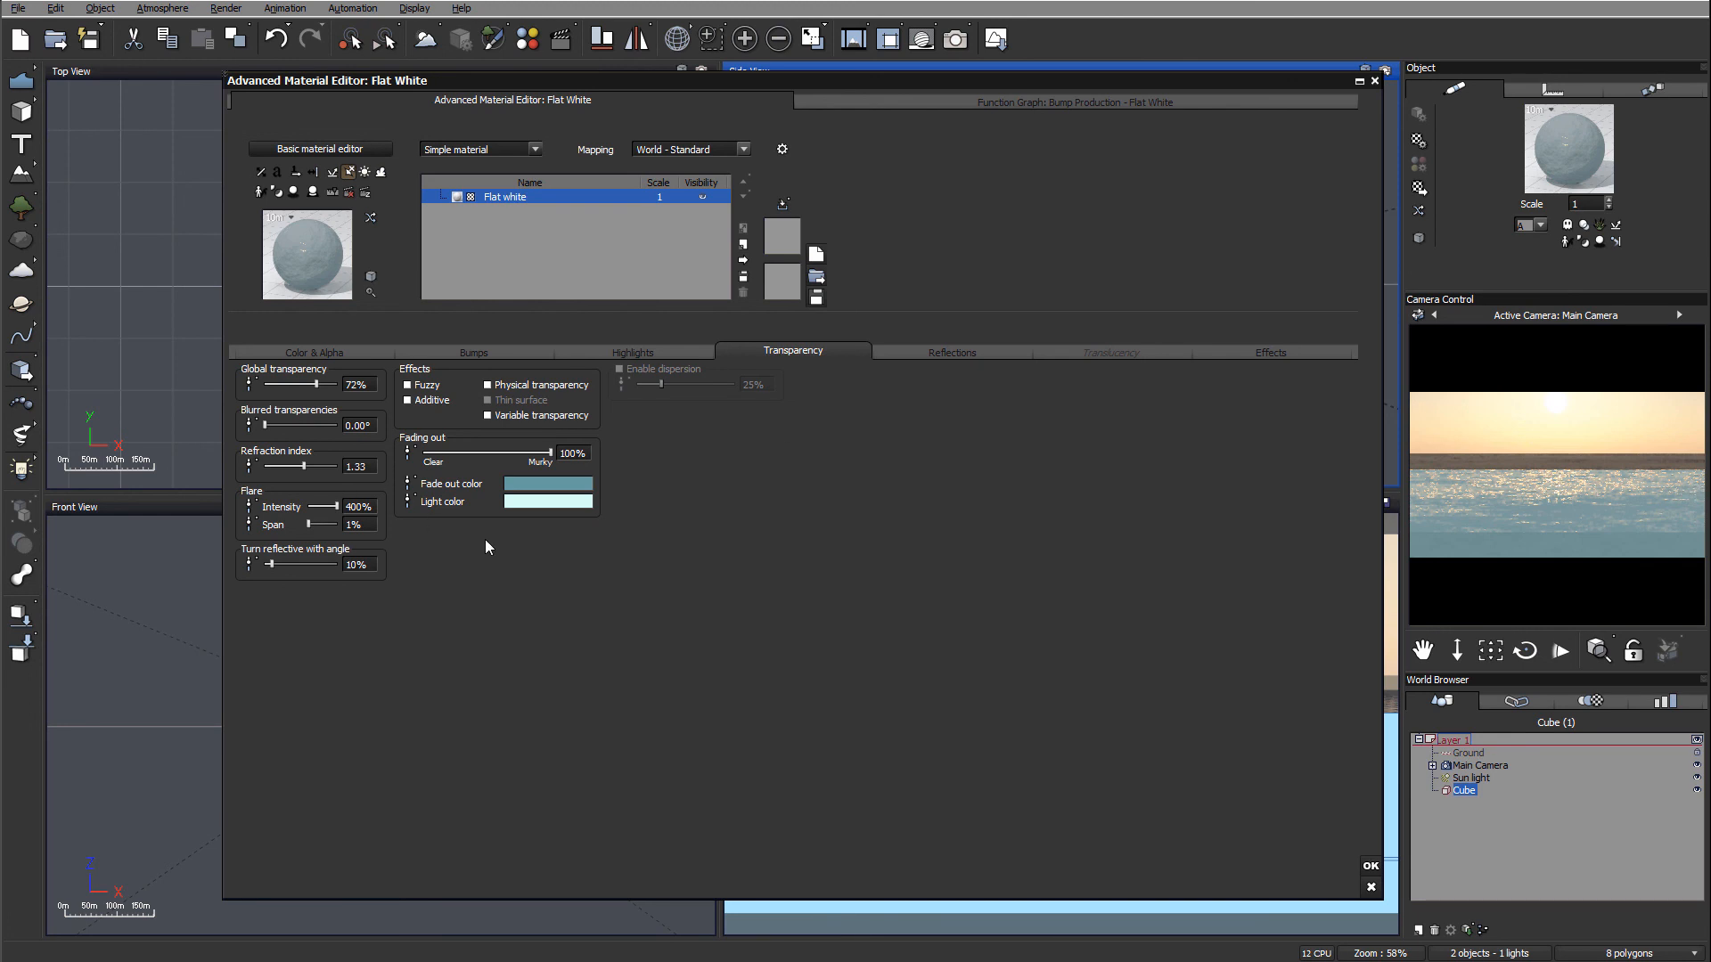
drag(327, 564, 306, 564)
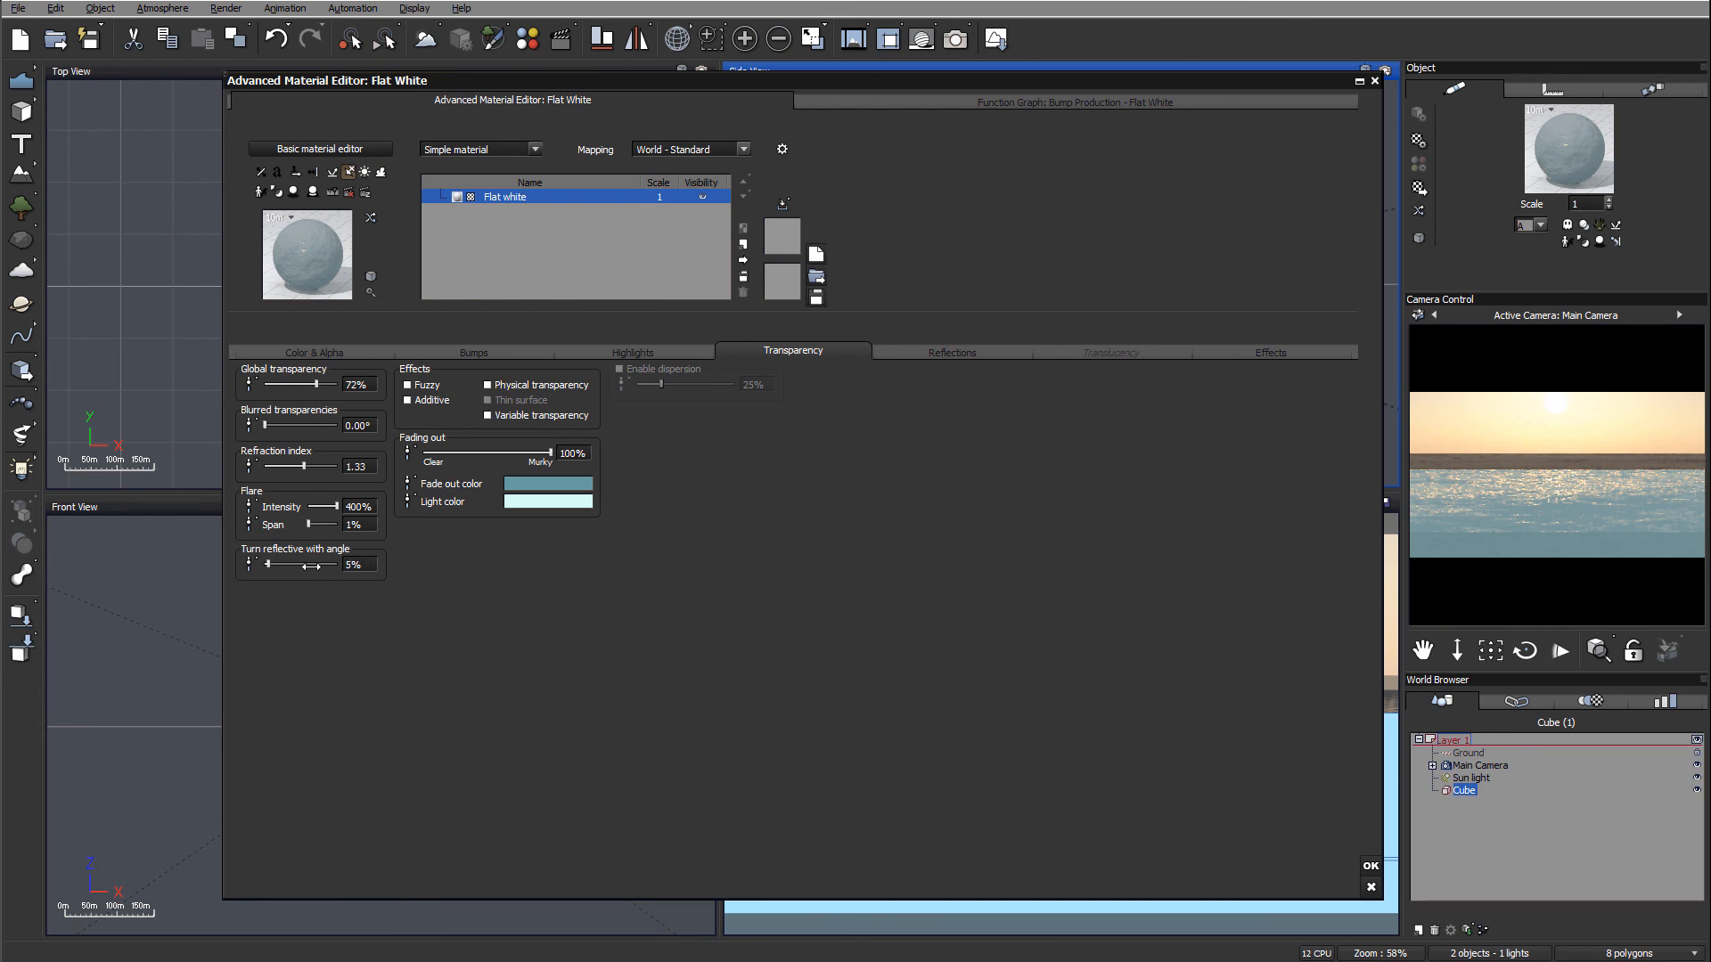
mouse_move(502, 363)
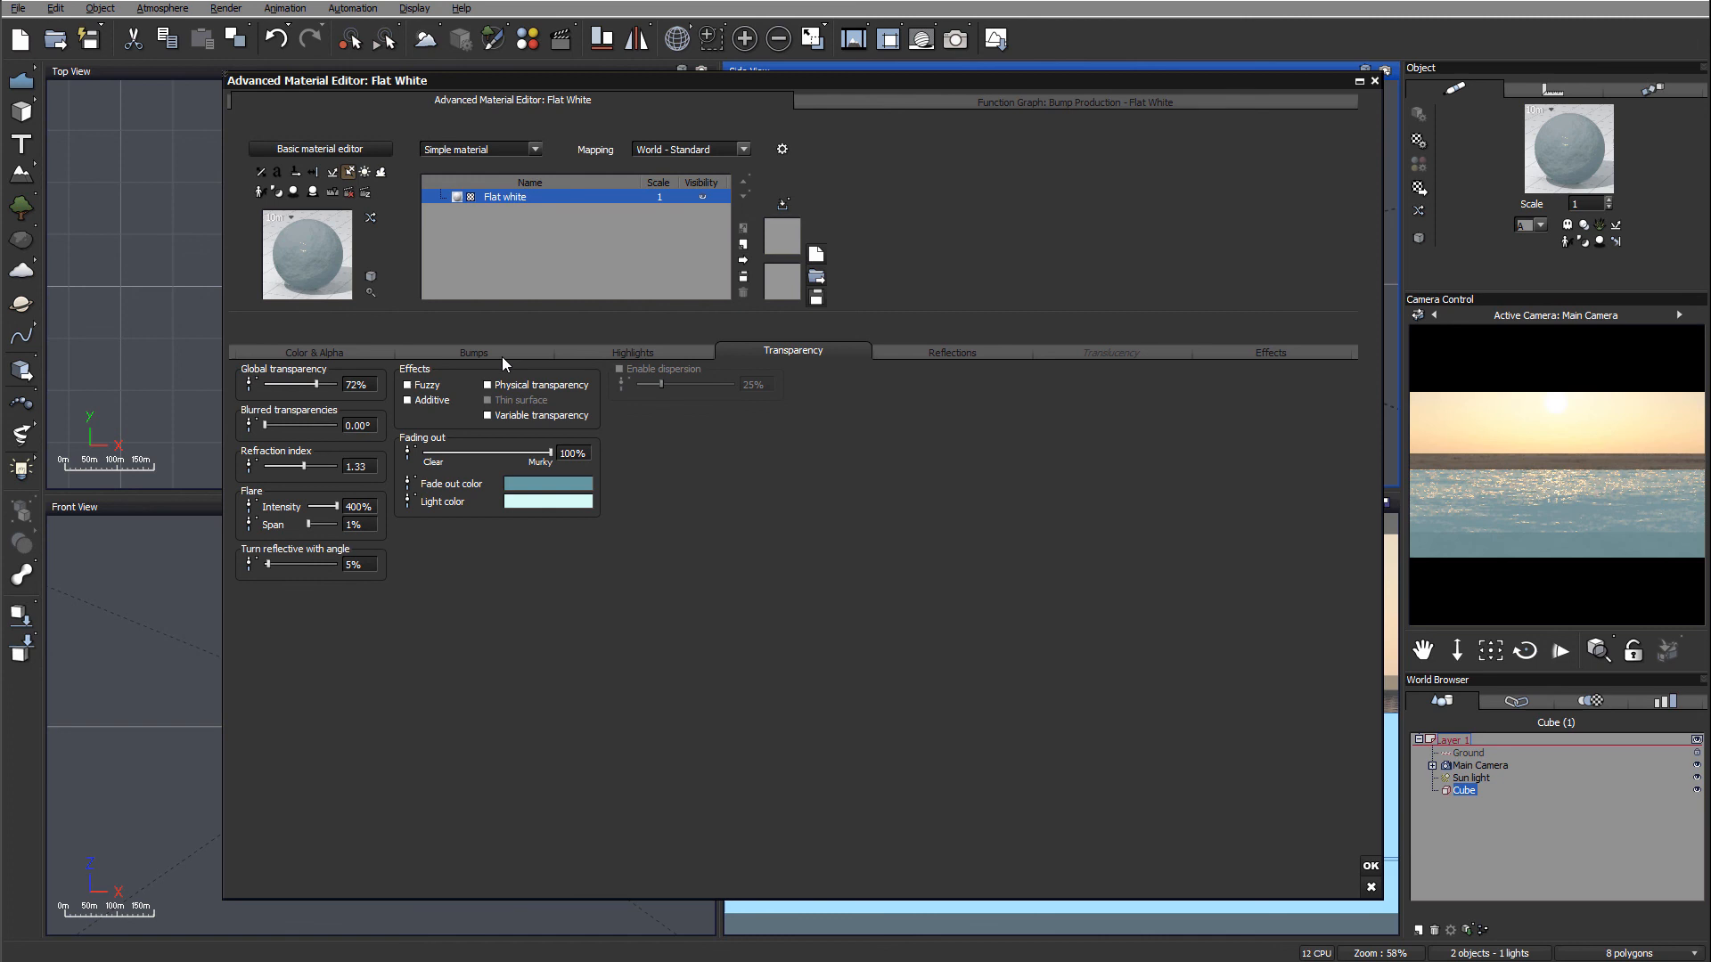
click(631, 351)
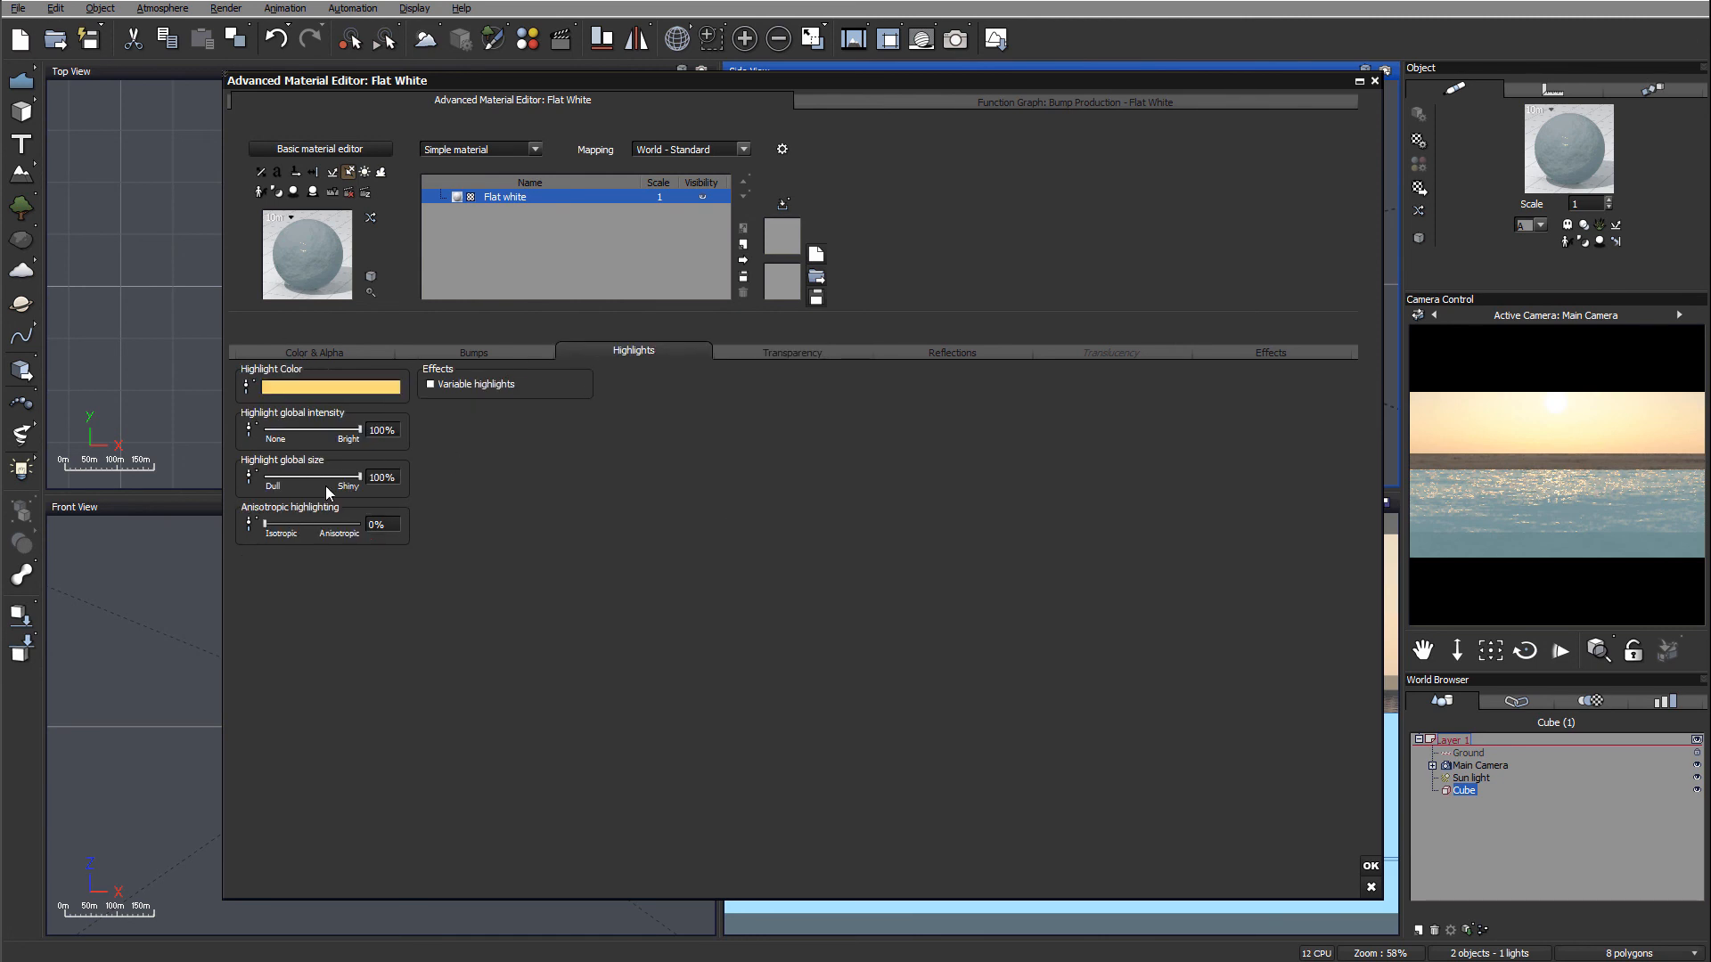
Set anisotropic highlighting to 48% and confirm the material editor with OK
drag(262, 524, 325, 524)
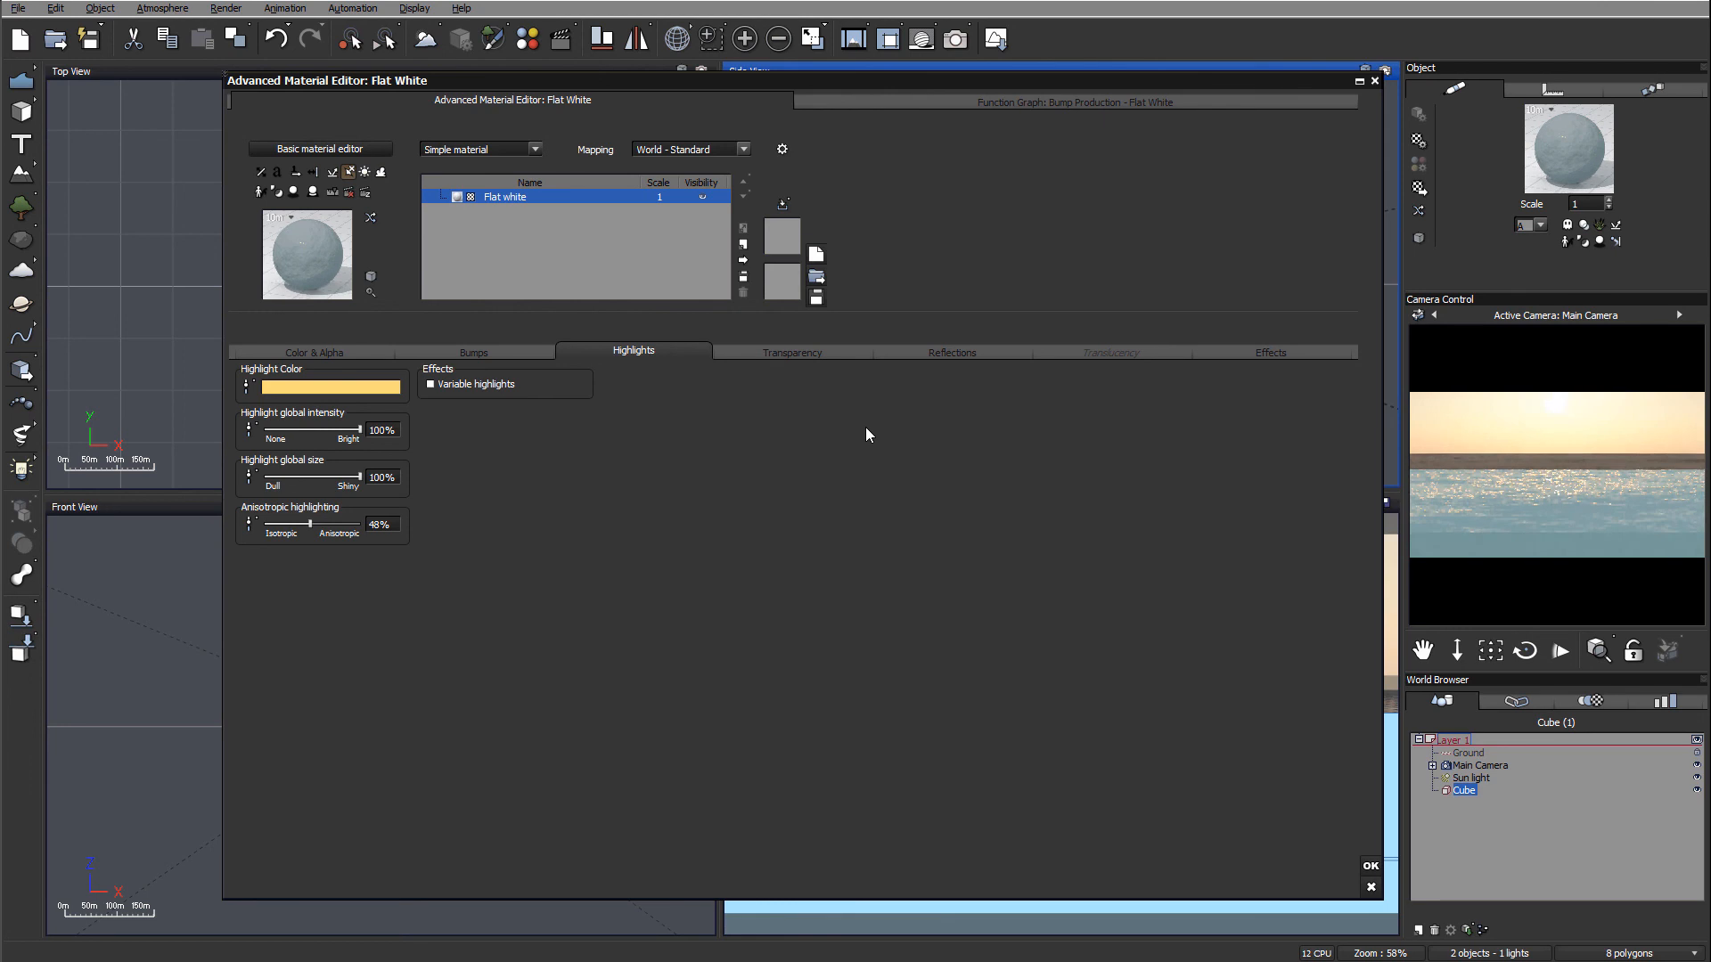
mouse_move(1371, 867)
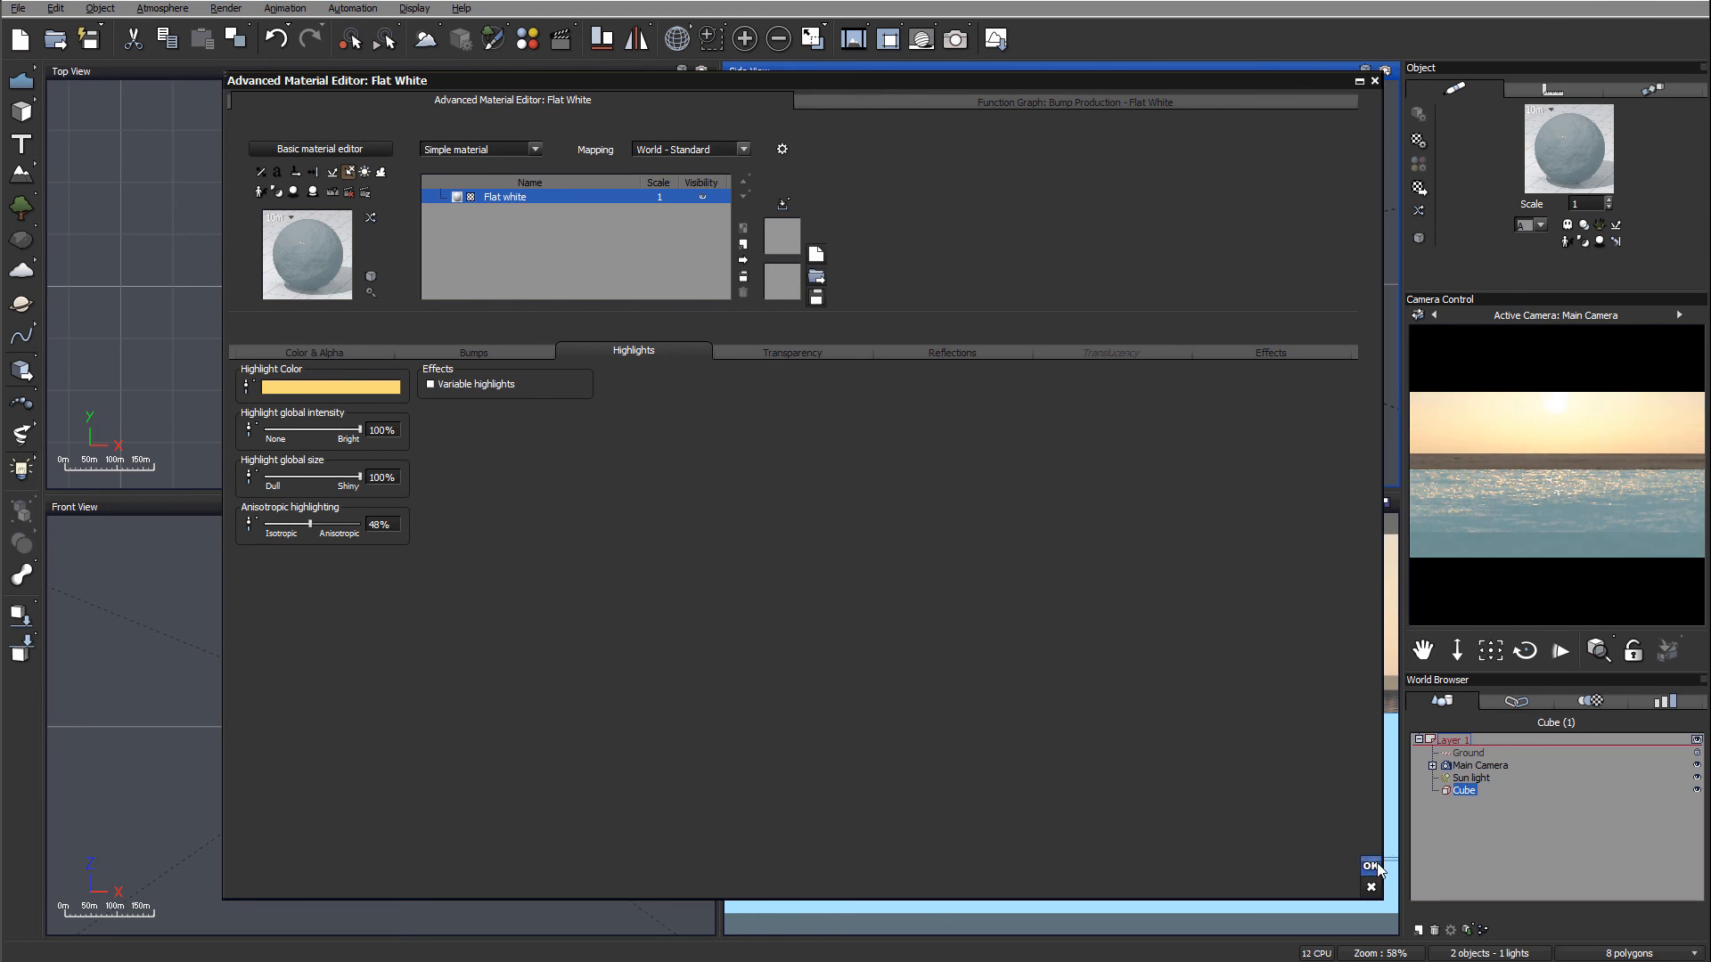
click(1370, 865)
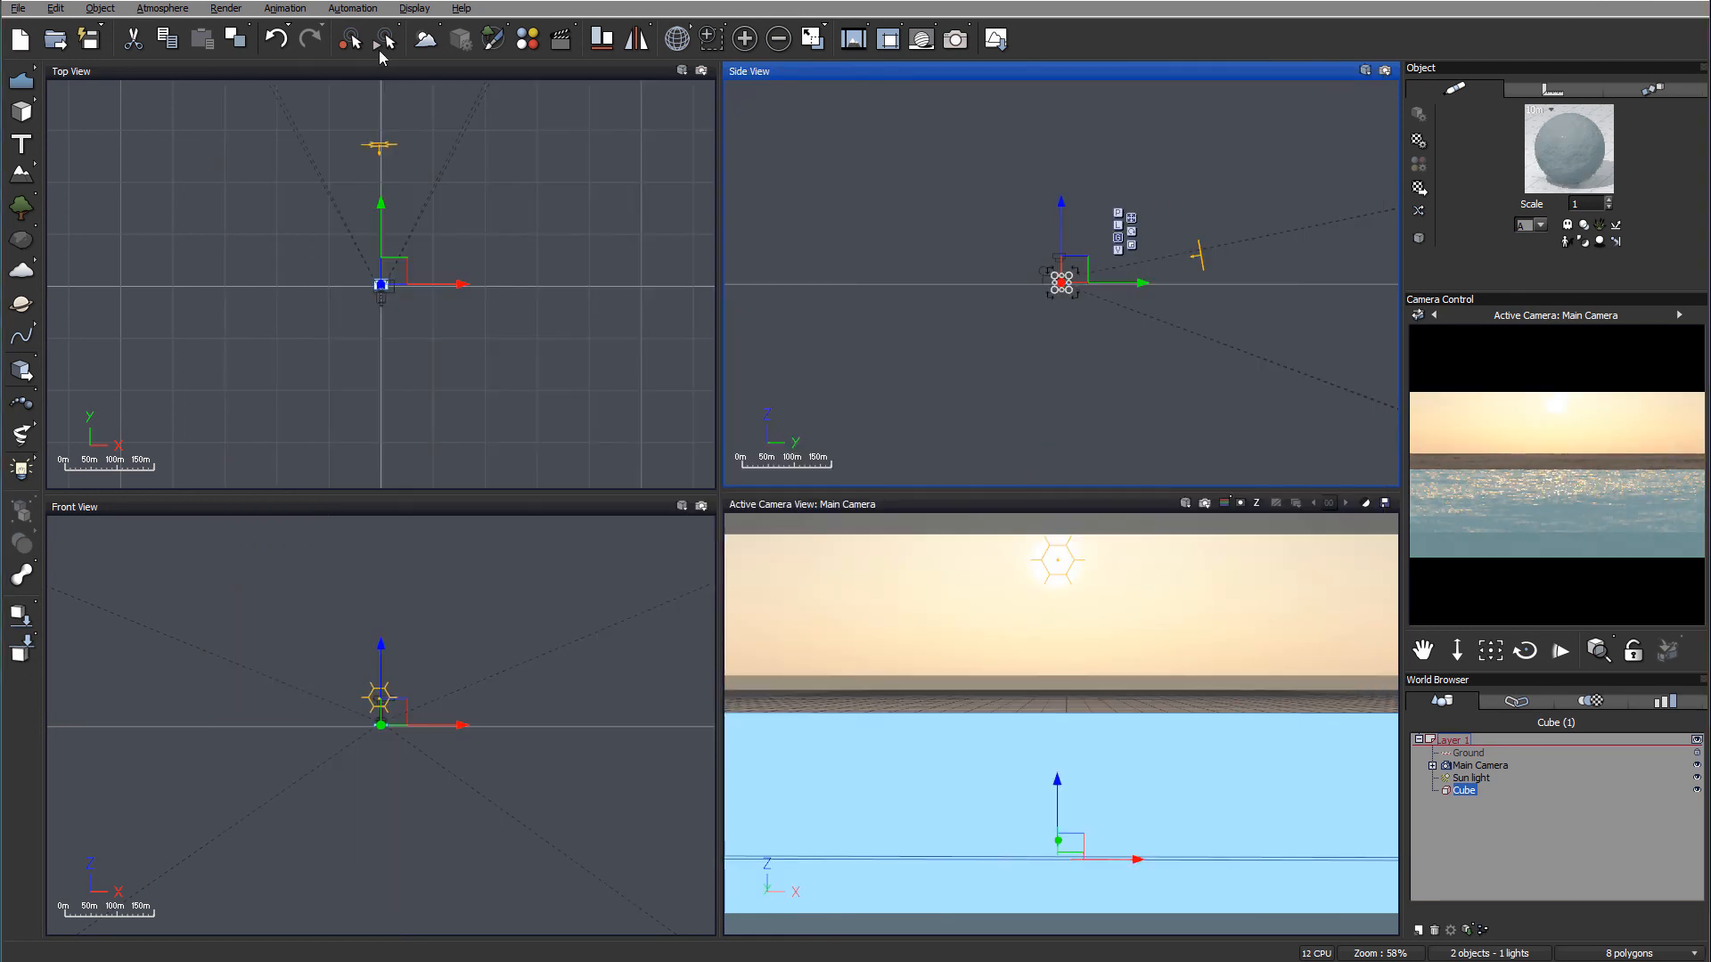
In the Atmosphere Editor, set the ambient light colour to light blue and show Sky, Fog & Haze
click(161, 8)
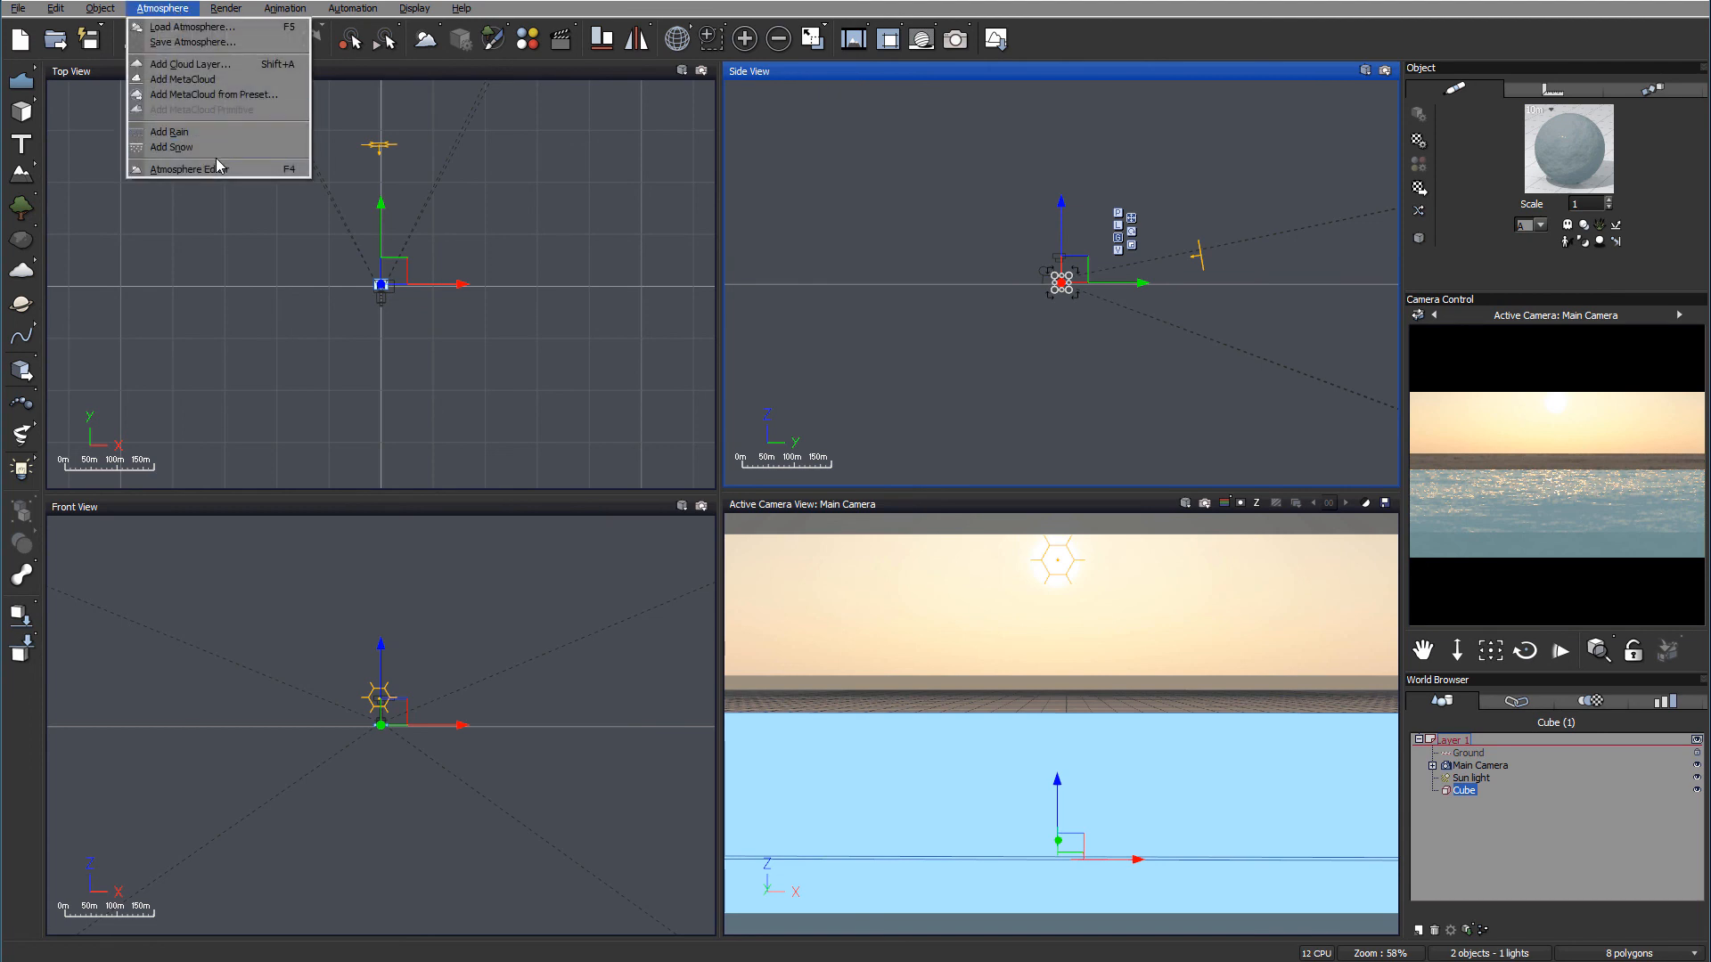
click(184, 168)
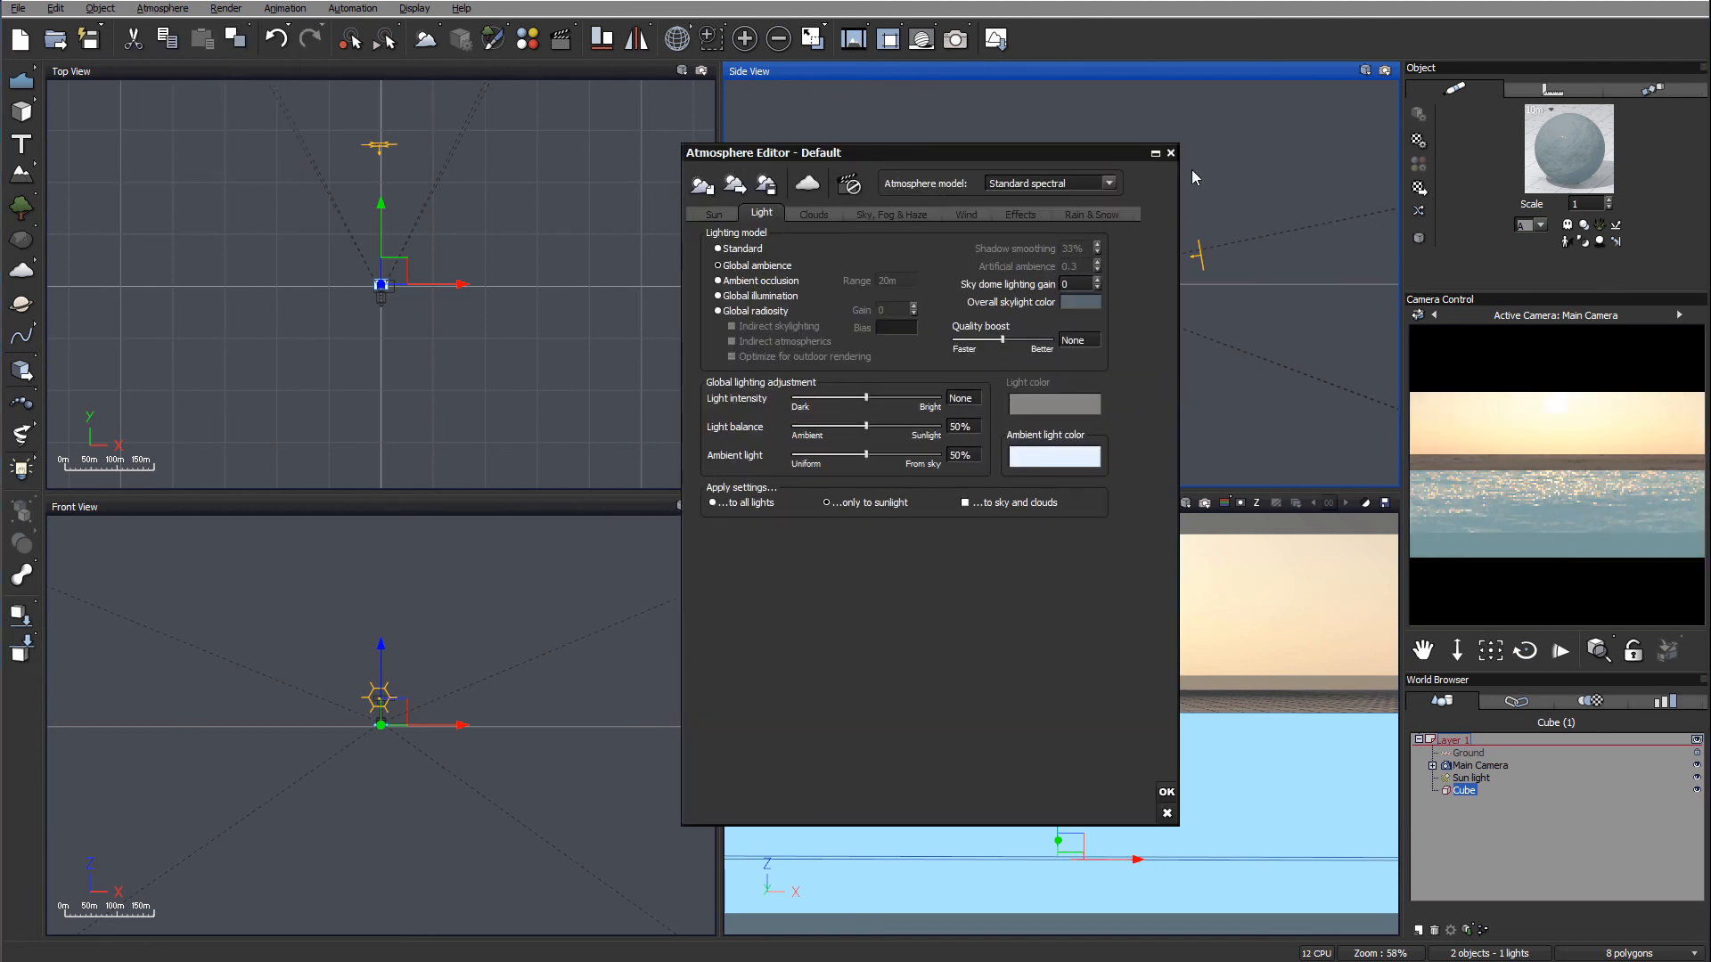
right_click(1053, 456)
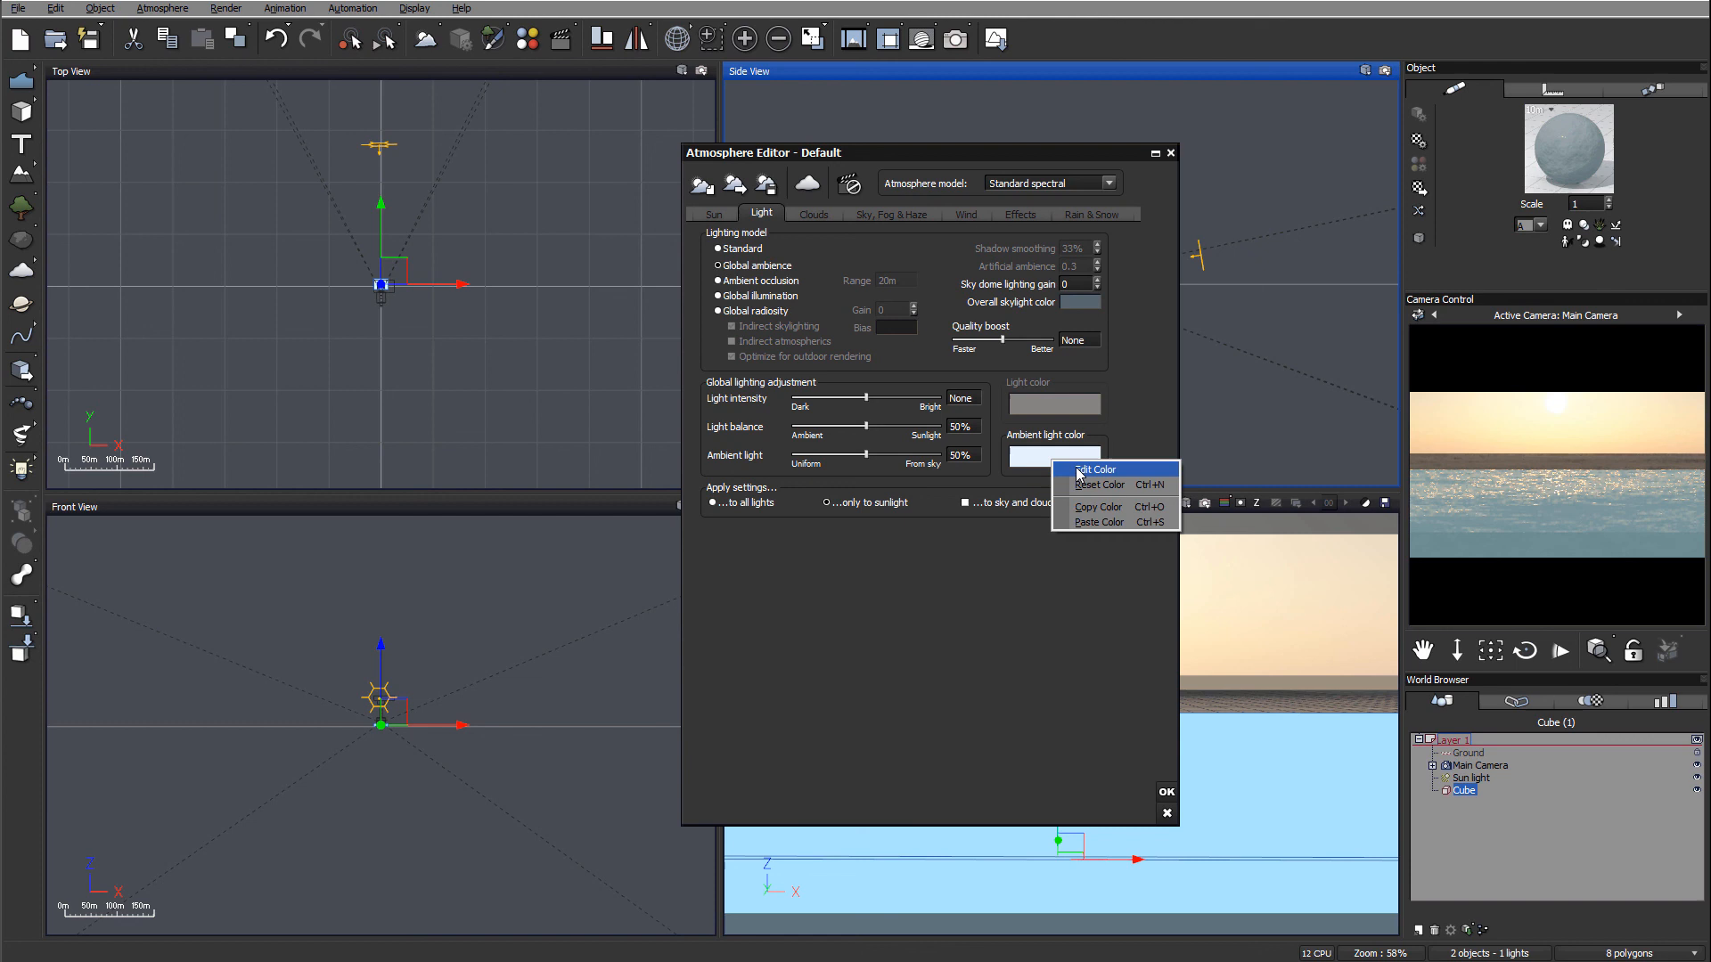
click(1094, 469)
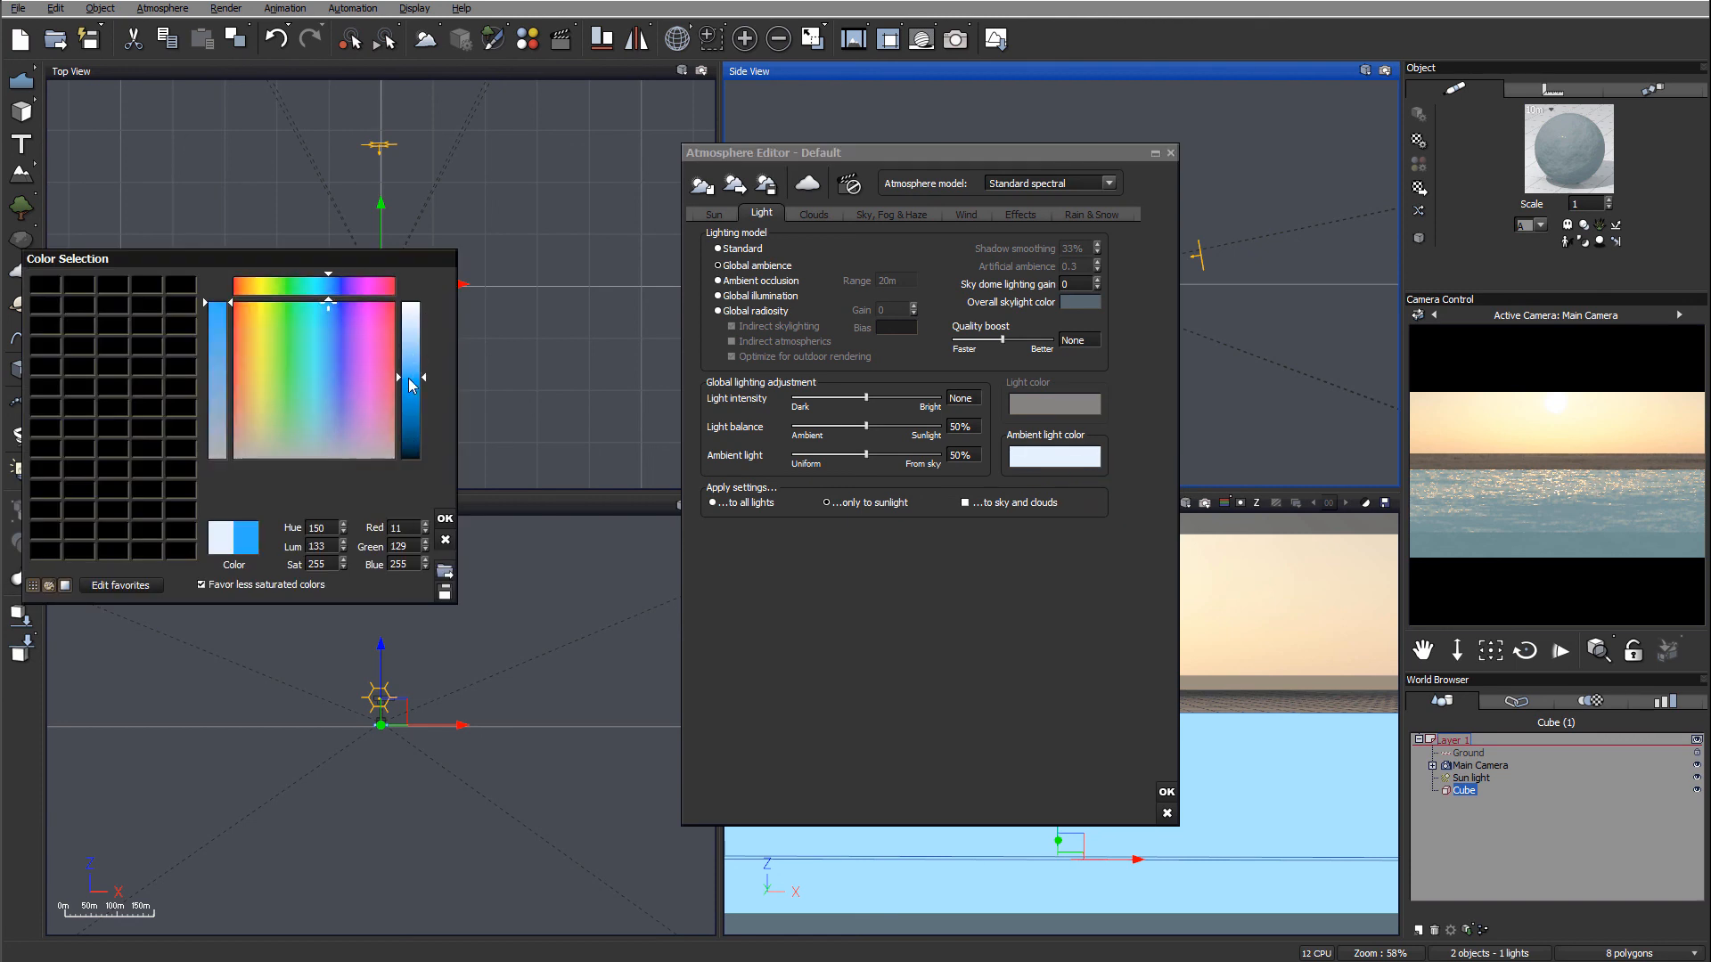
click(332, 433)
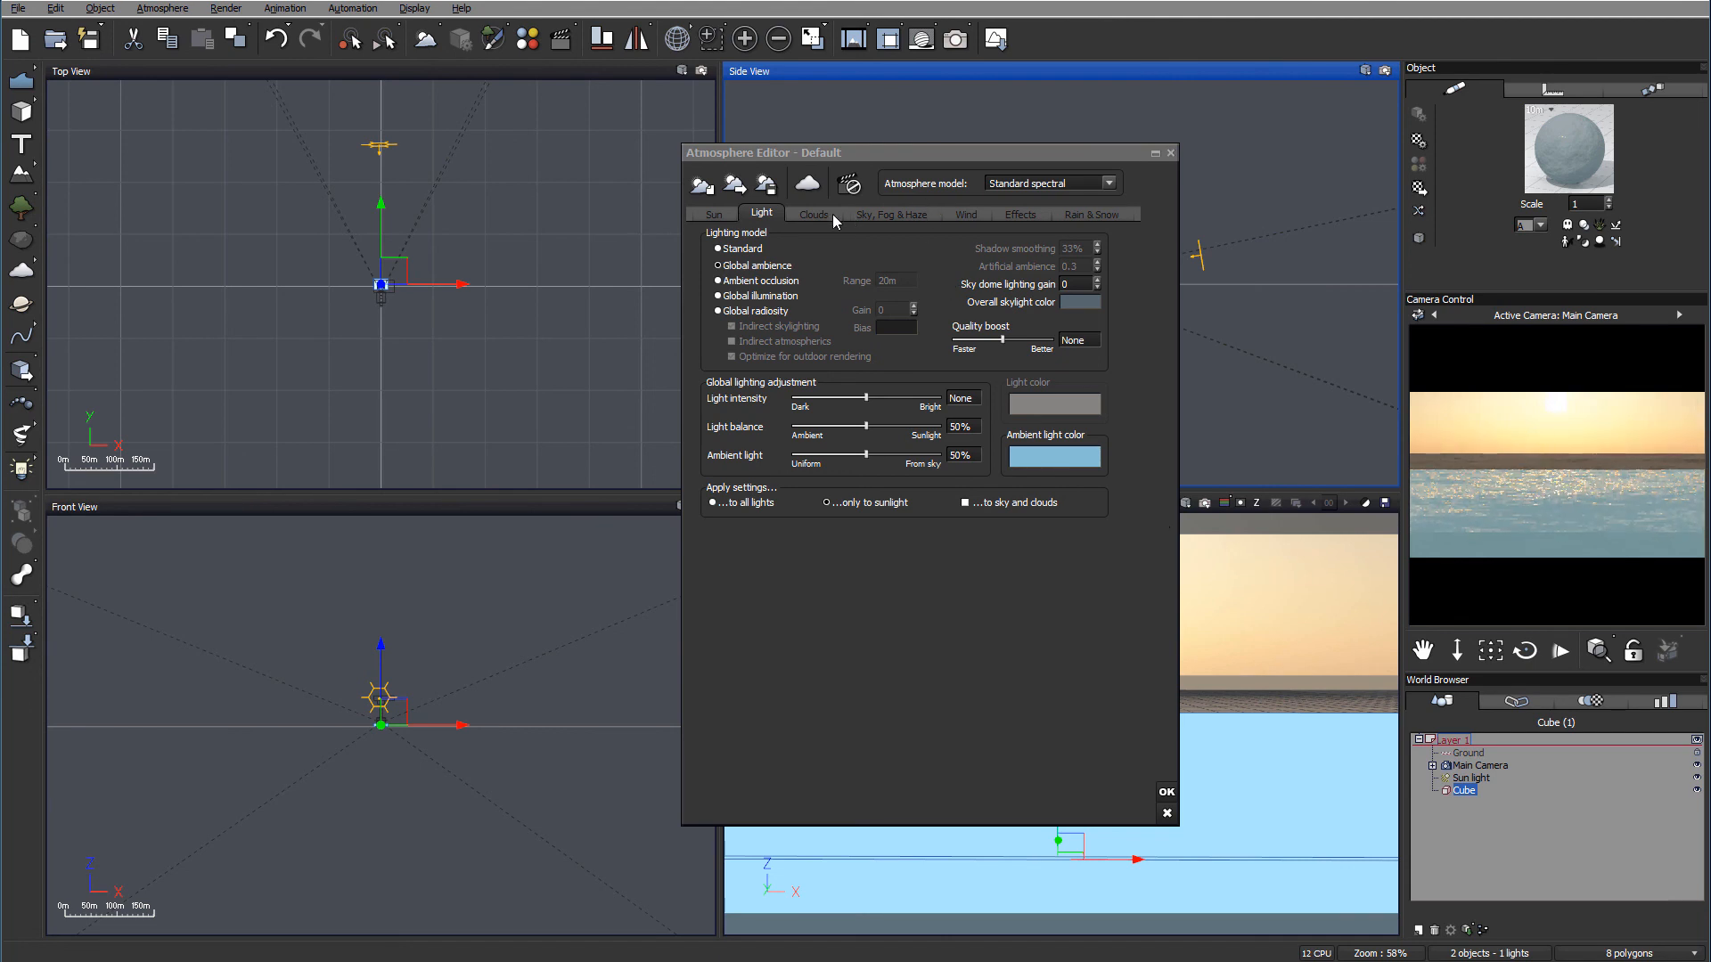
click(891, 214)
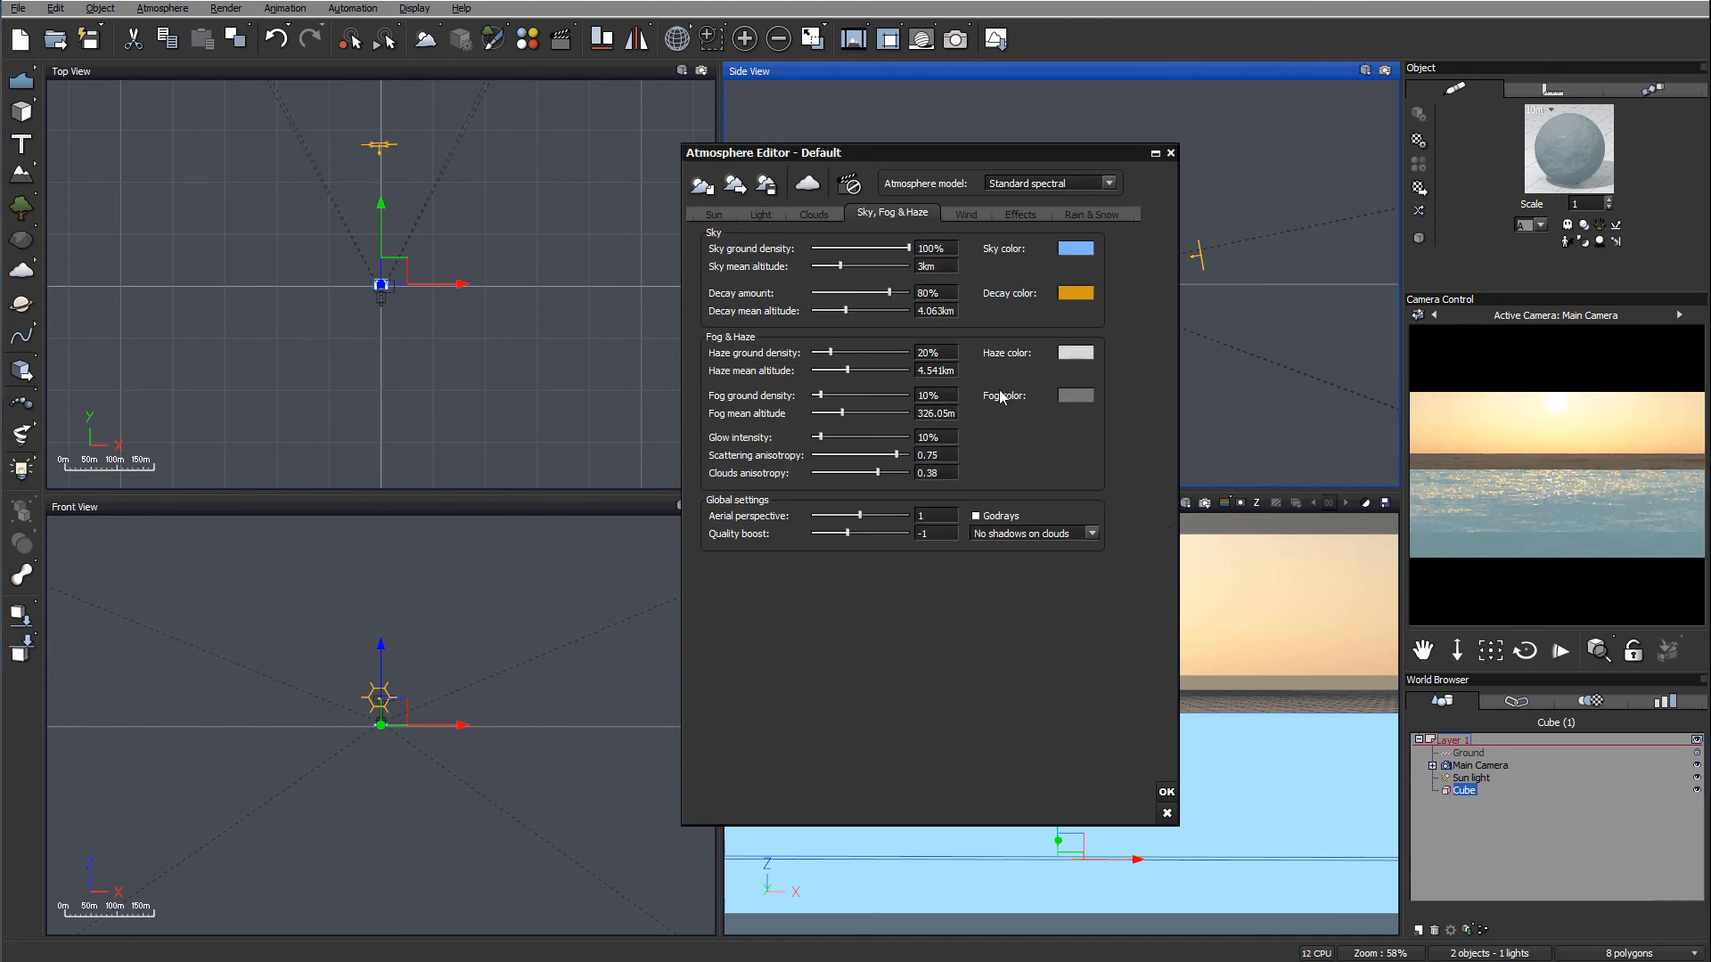
Set aerial perspective to 4.77, fog ground density to 16%, and glow intensity to 44%
drag(862, 515, 890, 515)
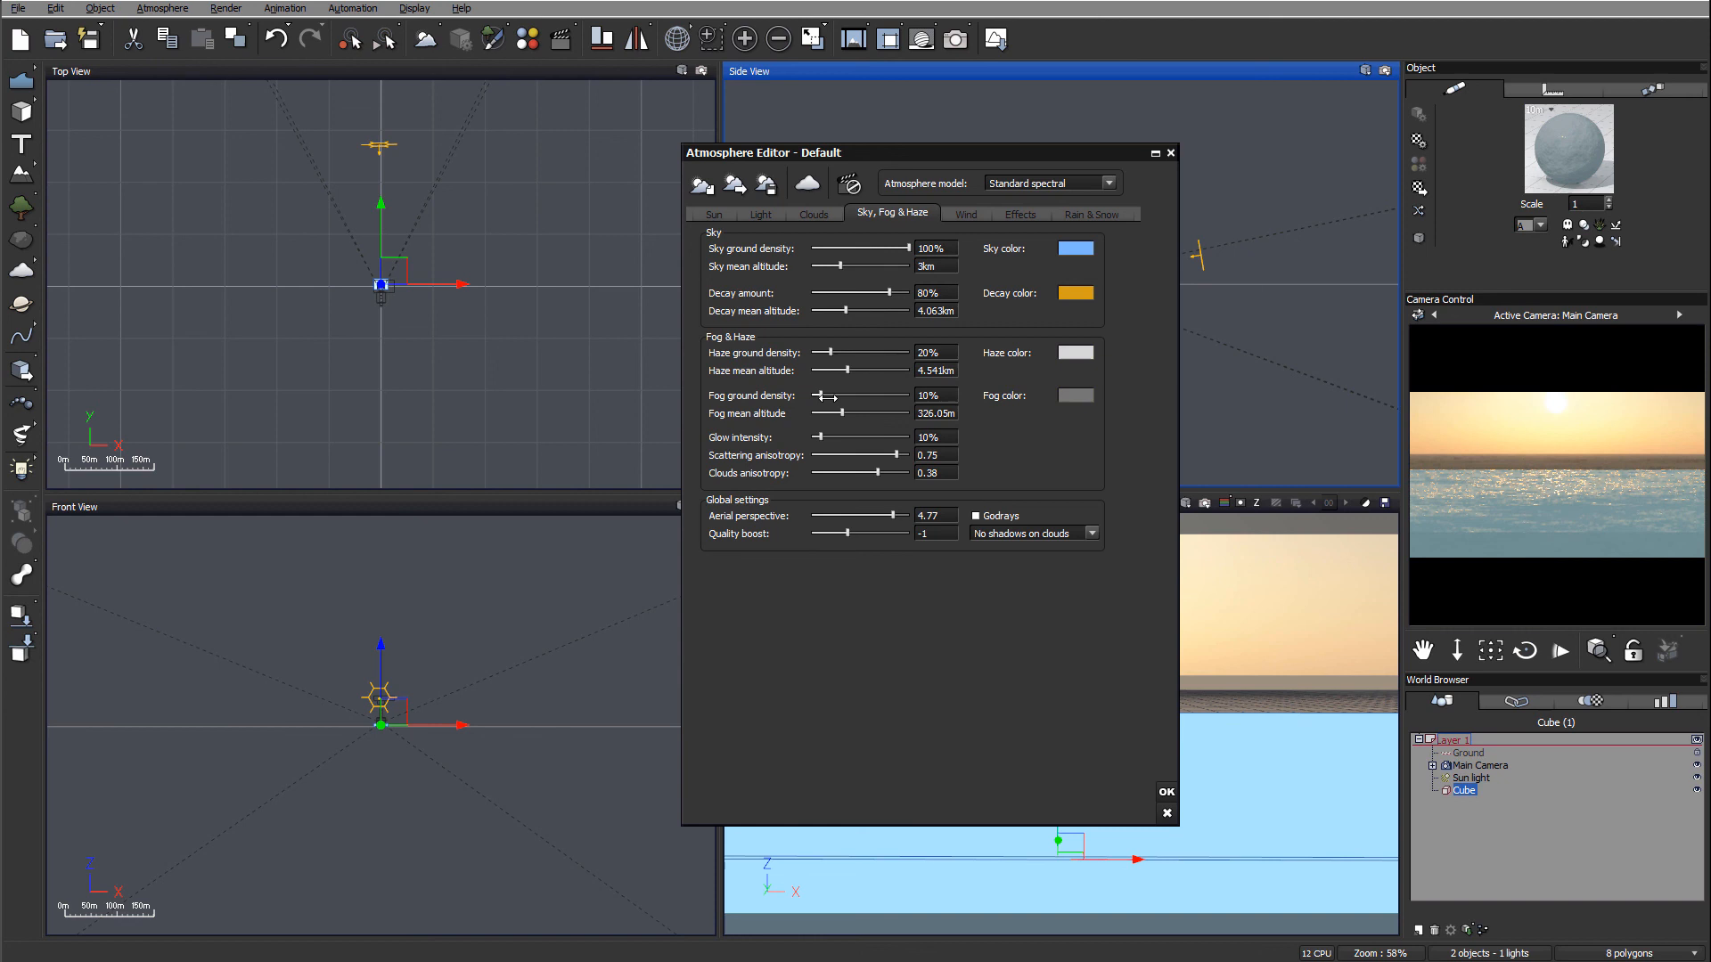
drag(818, 395, 878, 394)
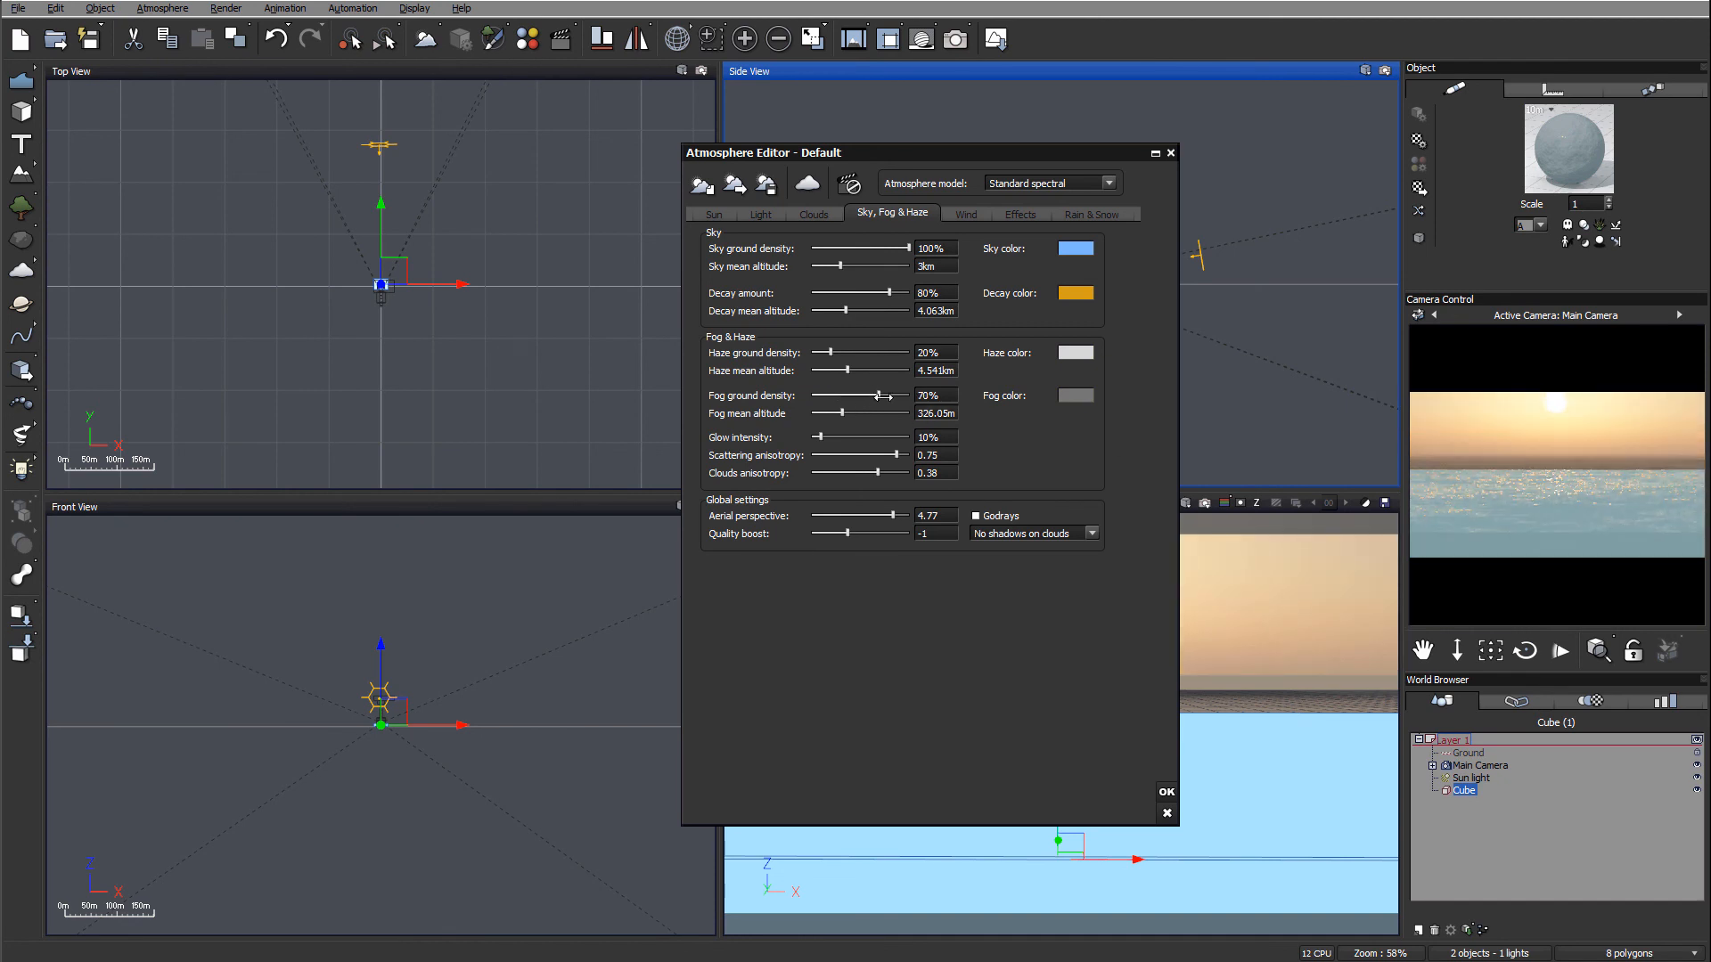
drag(879, 394, 833, 395)
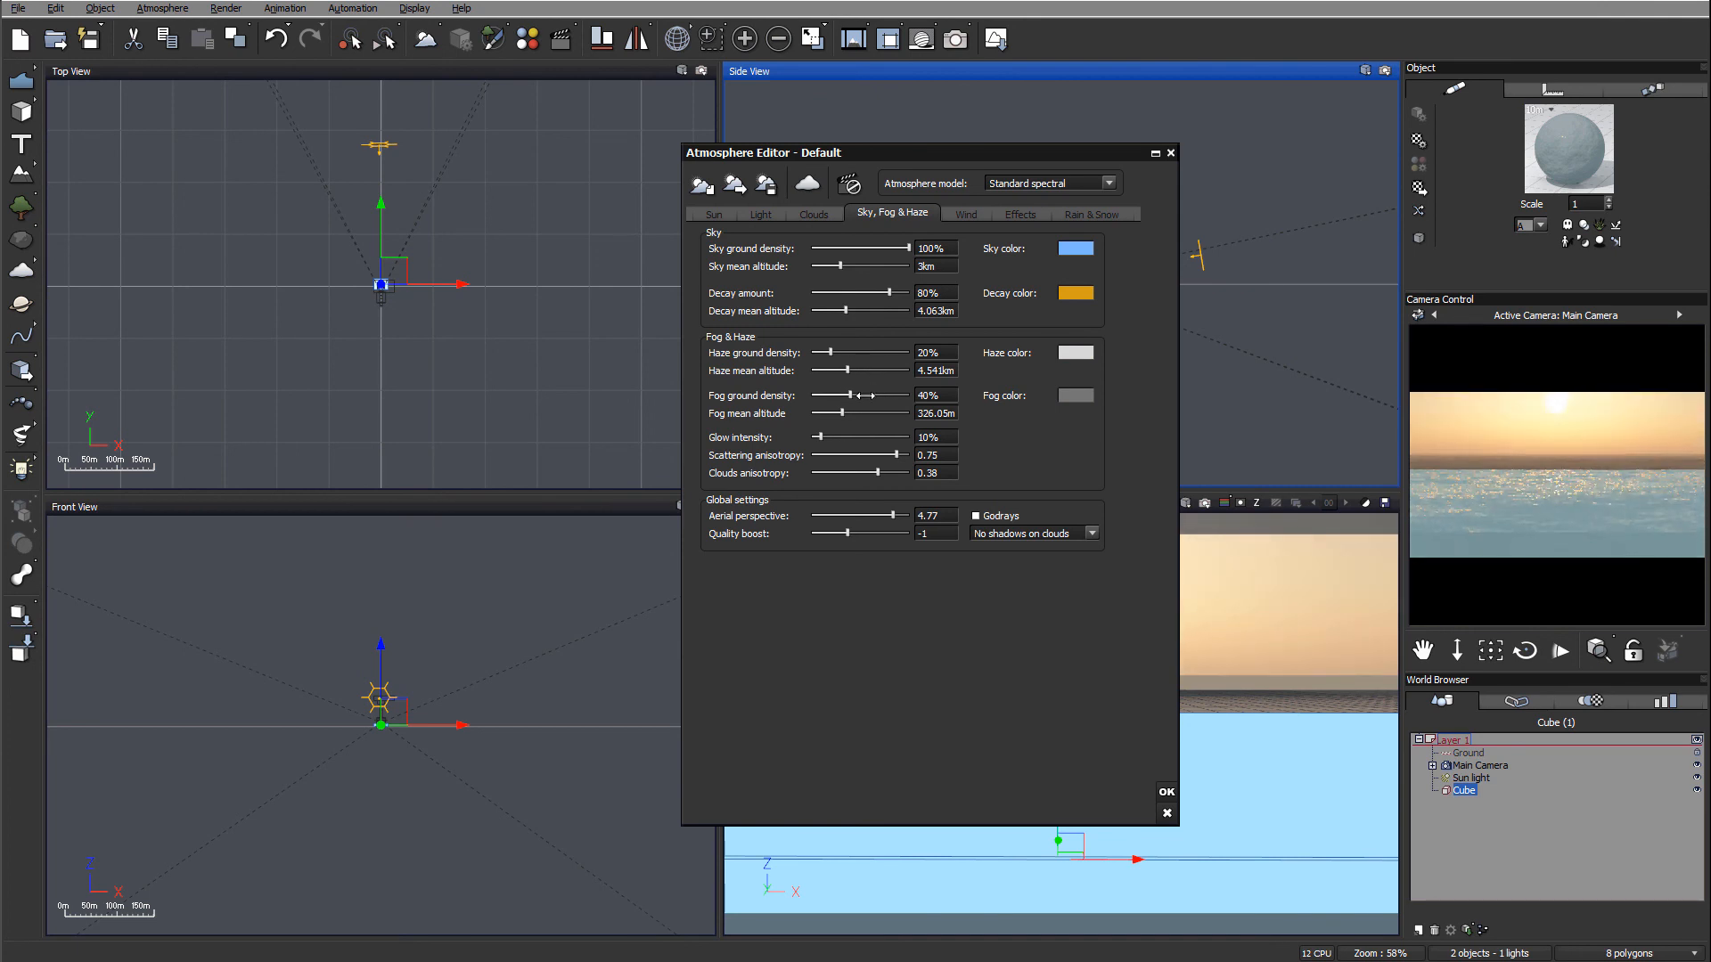
drag(870, 395, 835, 394)
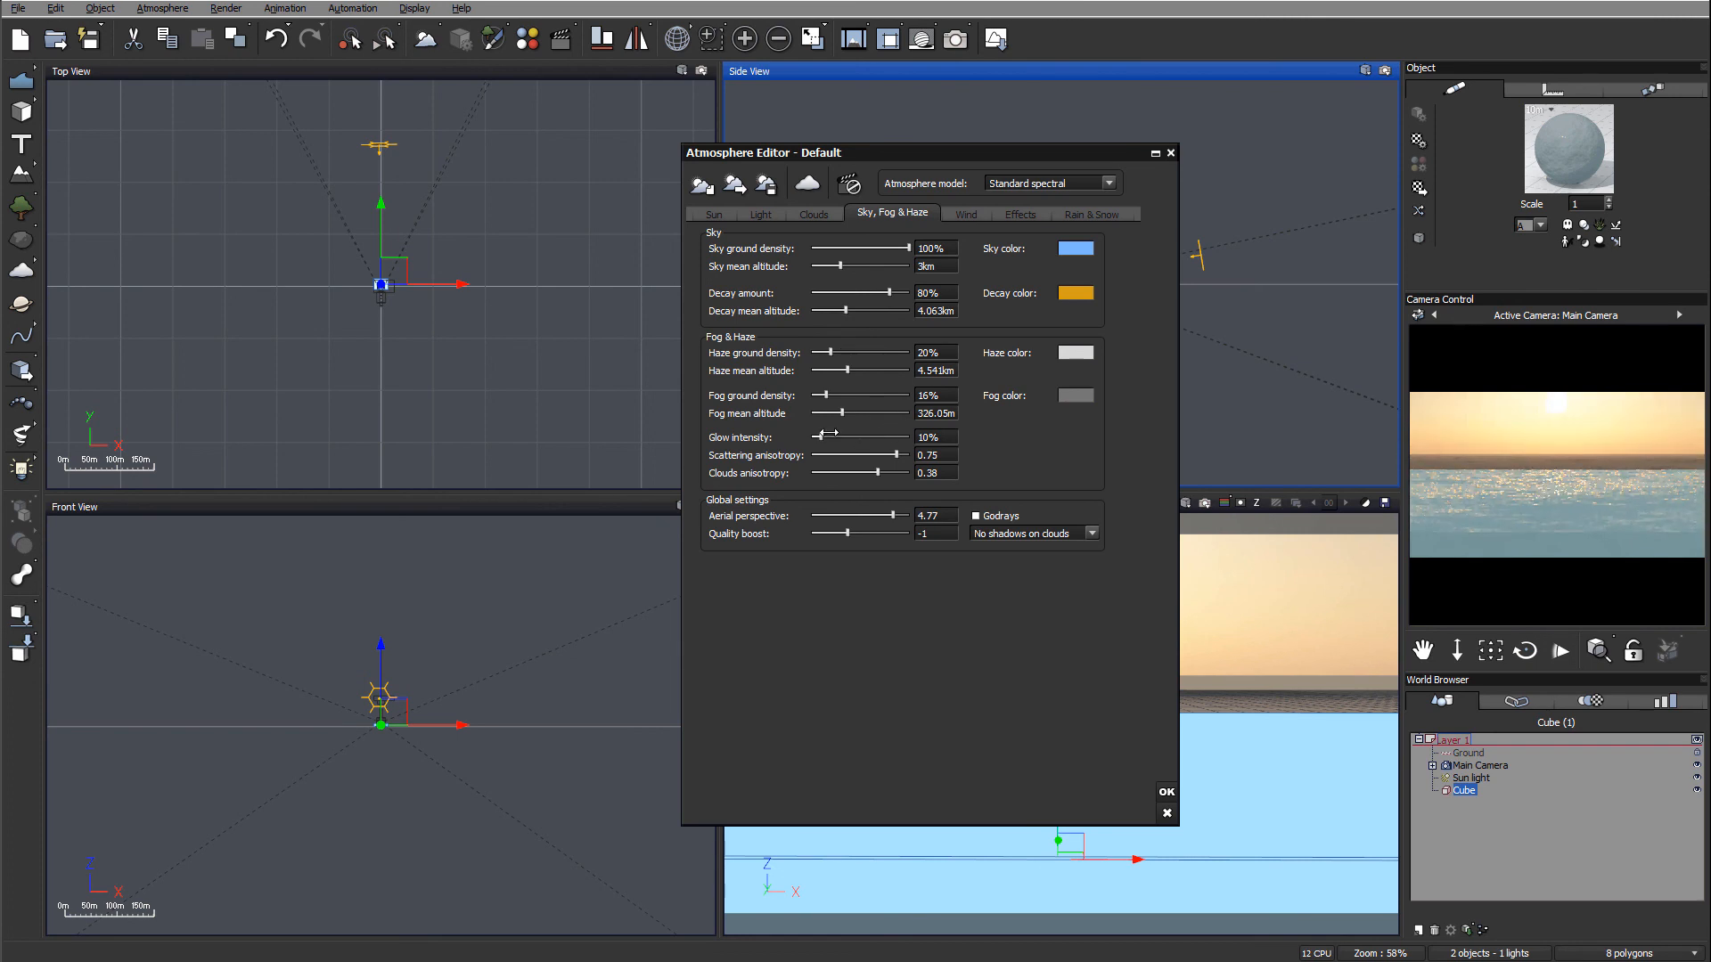
drag(827, 434, 861, 434)
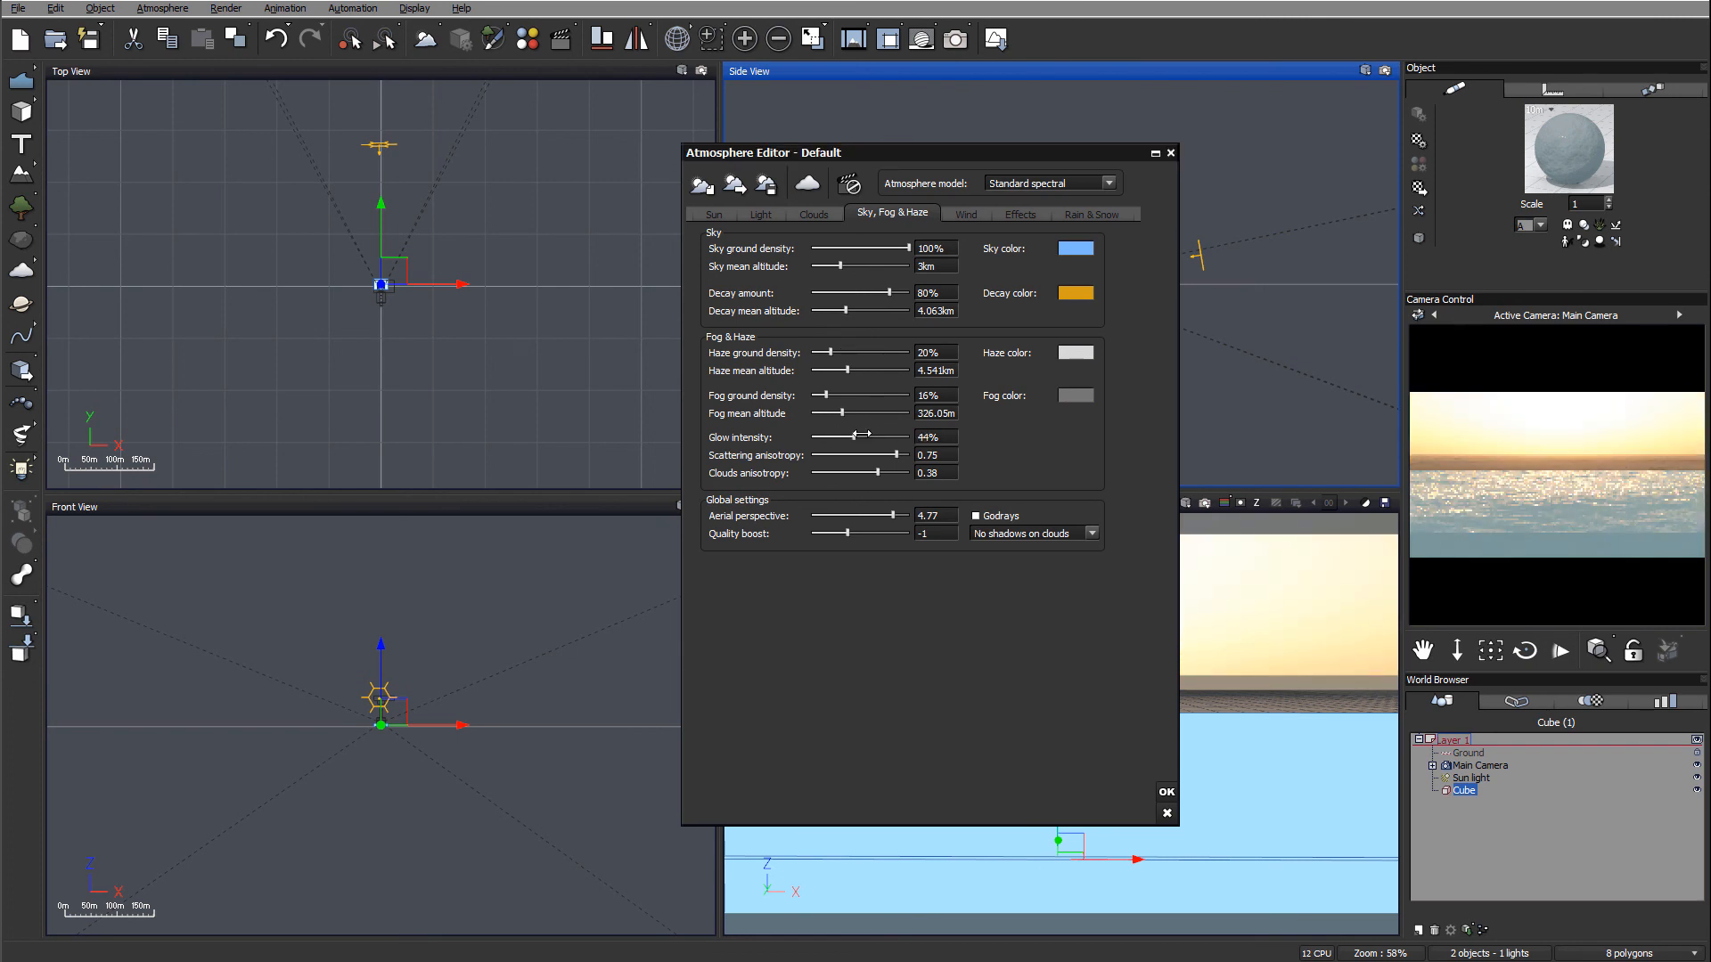
drag(853, 437, 846, 436)
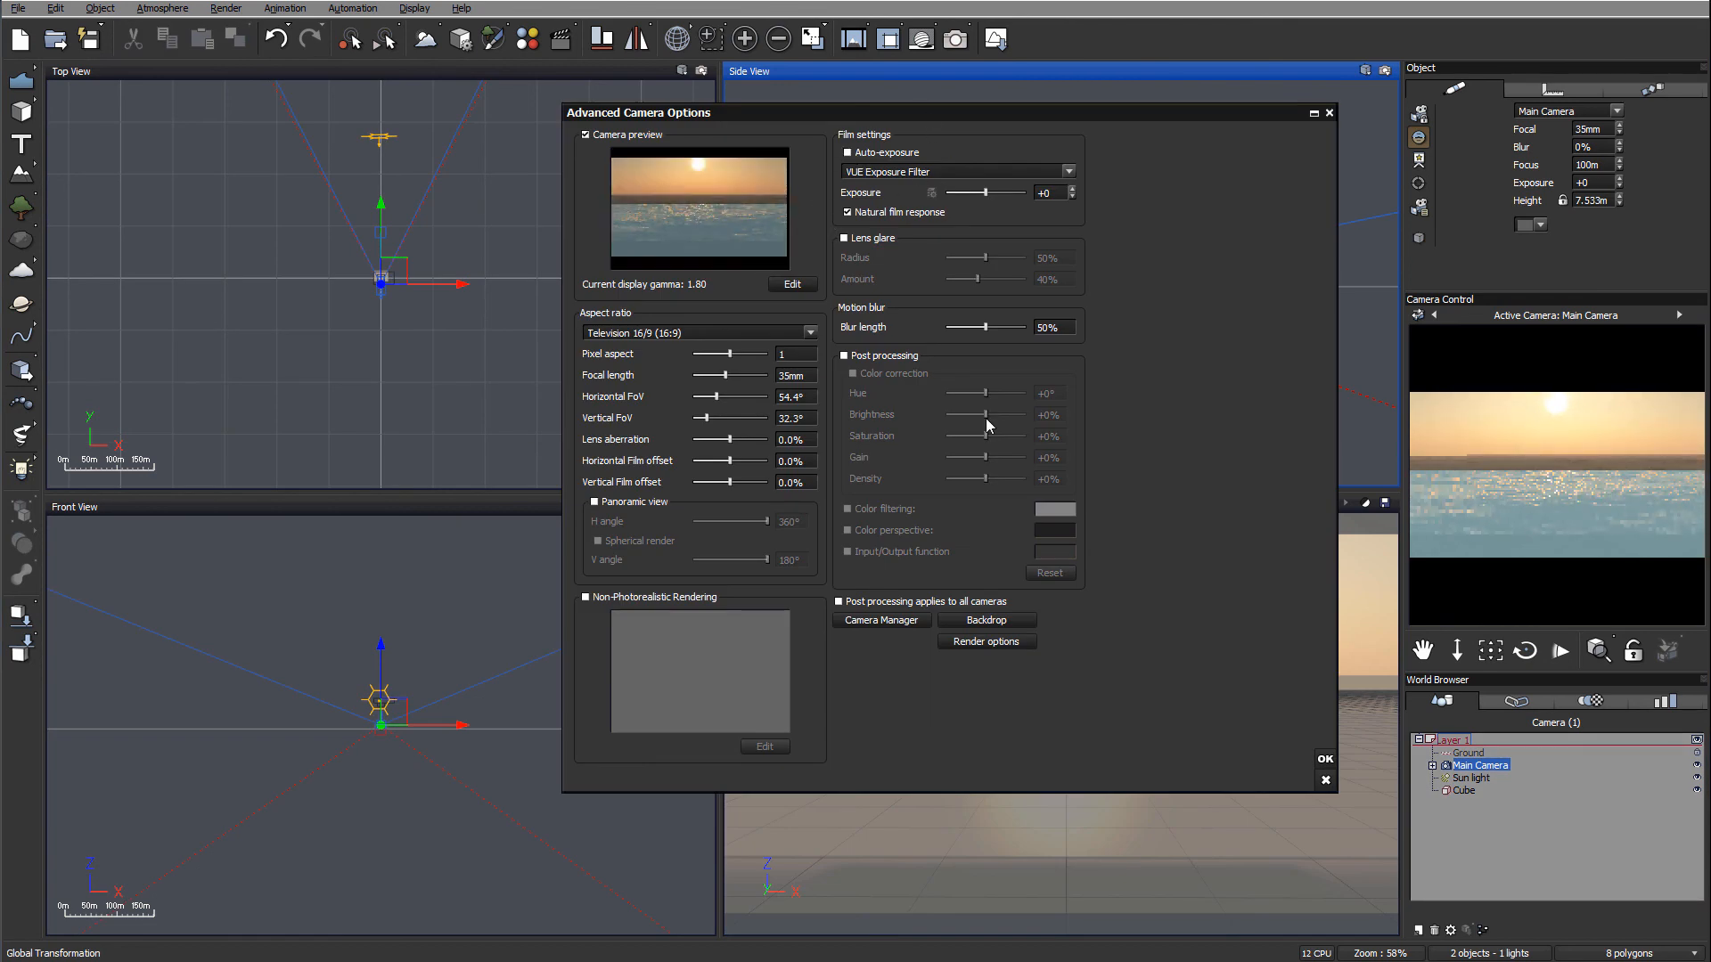
Close the Advanced Camera Options with OK and bring up the Atmosphere menu
click(1323, 758)
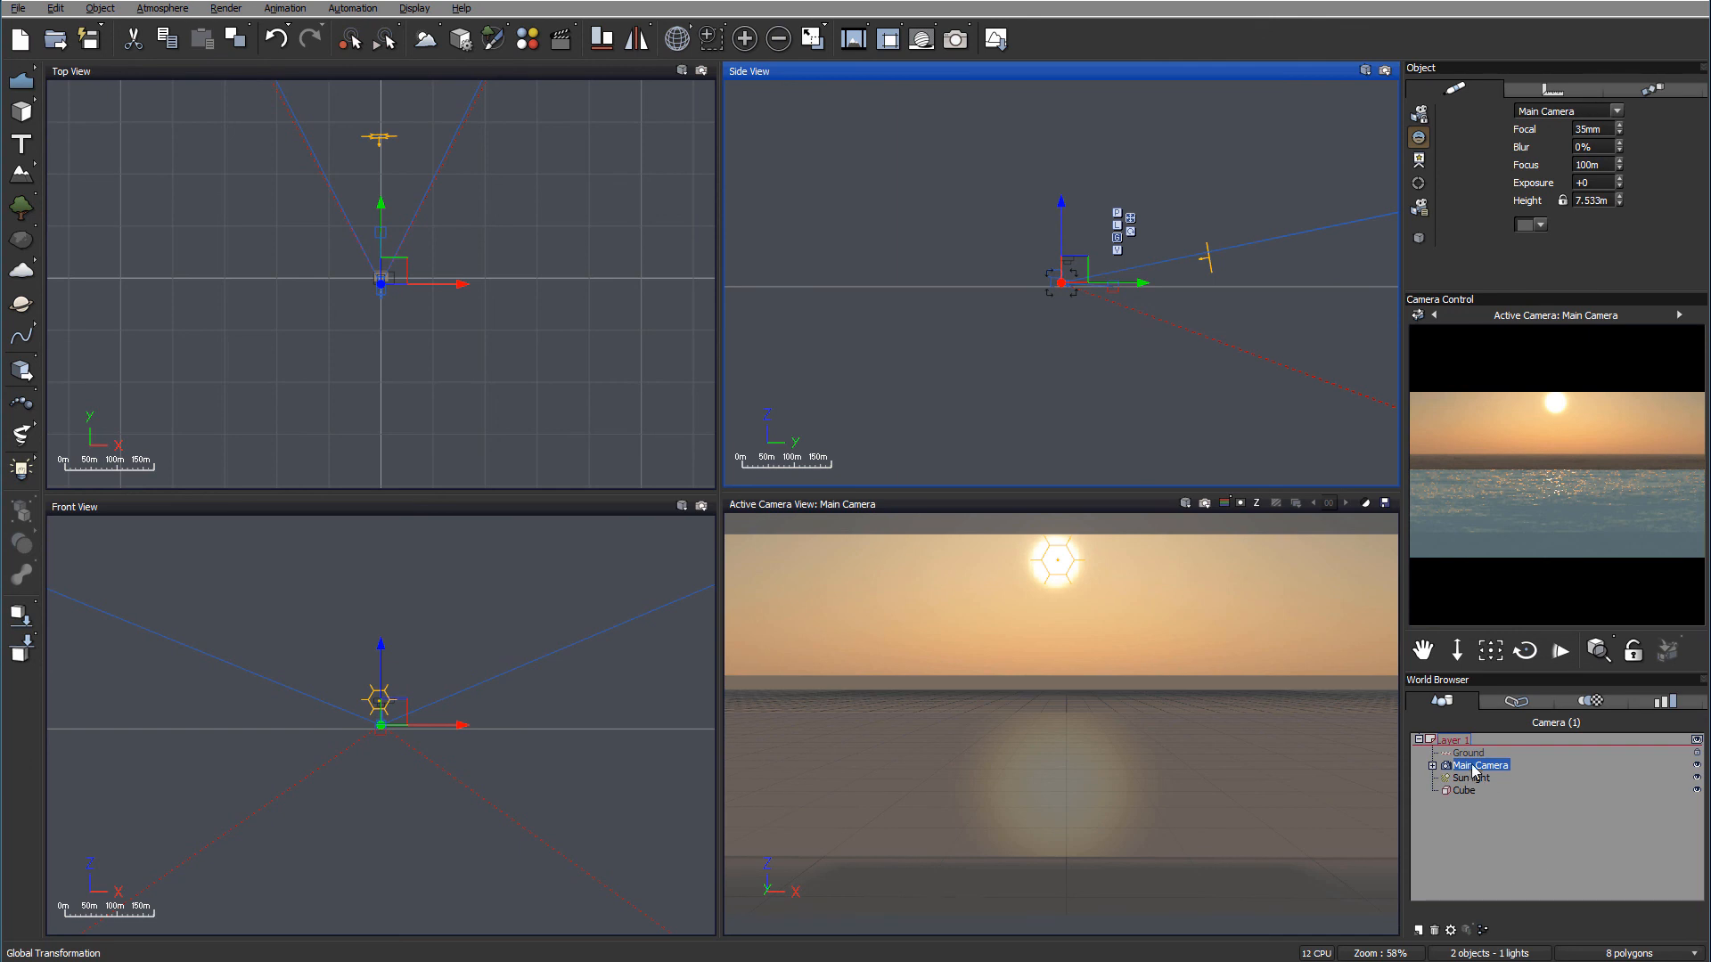
click(161, 8)
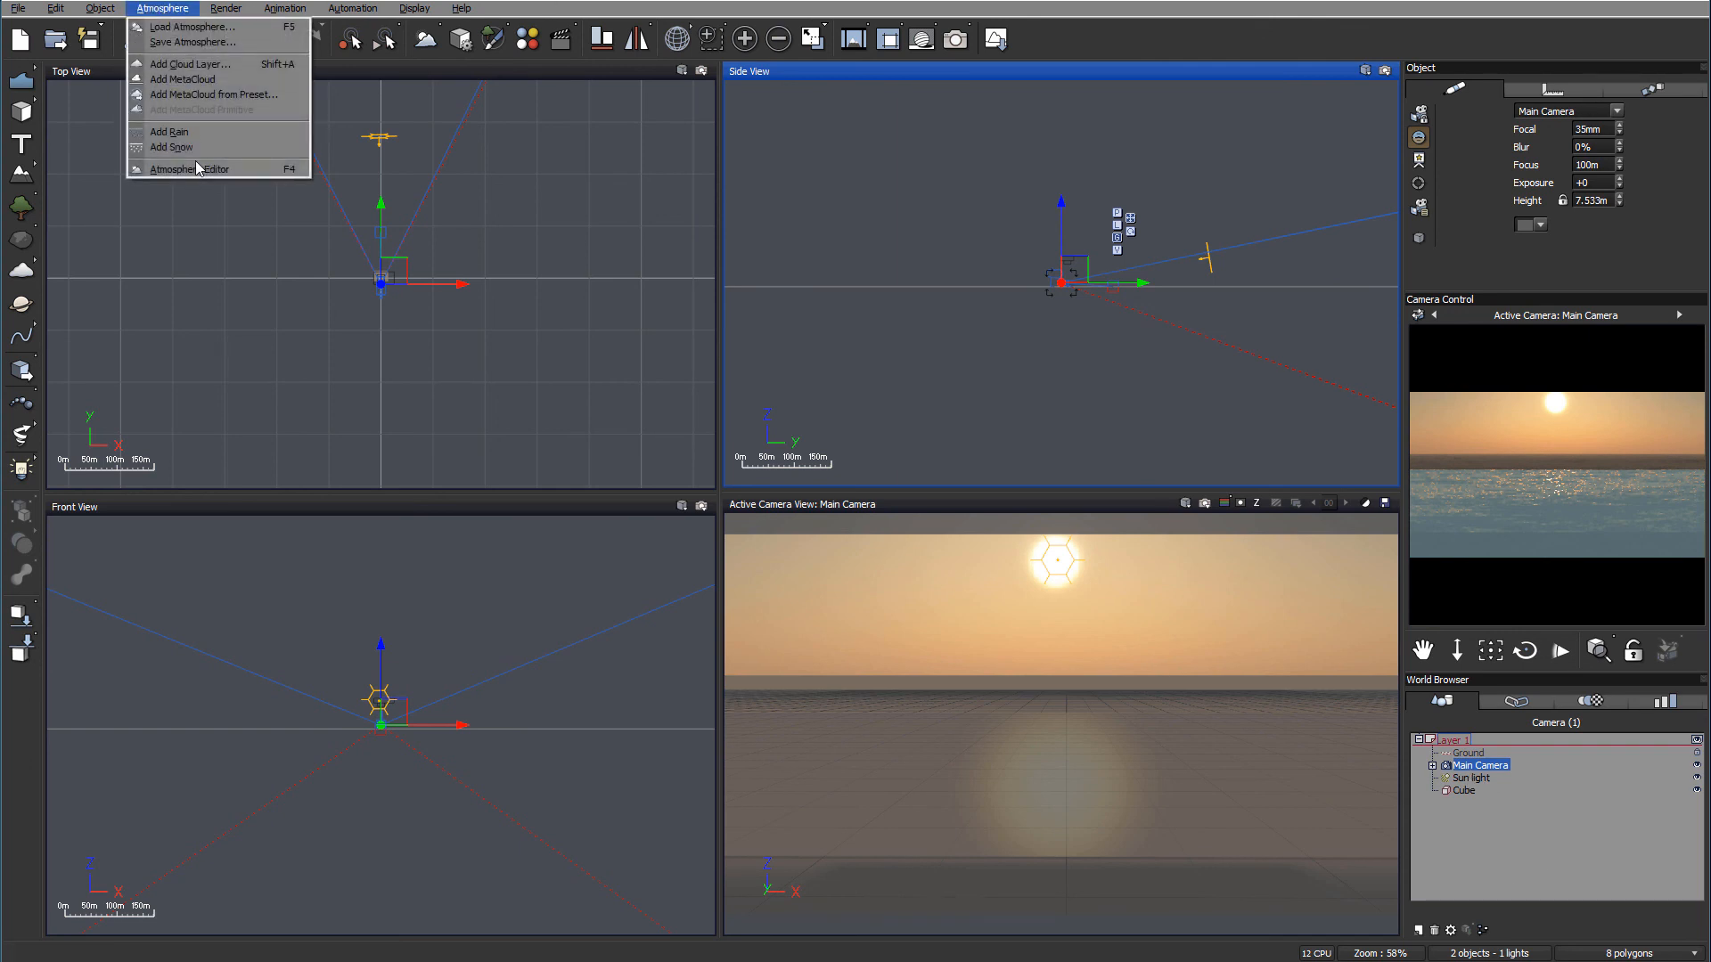
Reopen the Atmosphere Editor, set light intensity to +0.79, and select Global radiosity
click(186, 169)
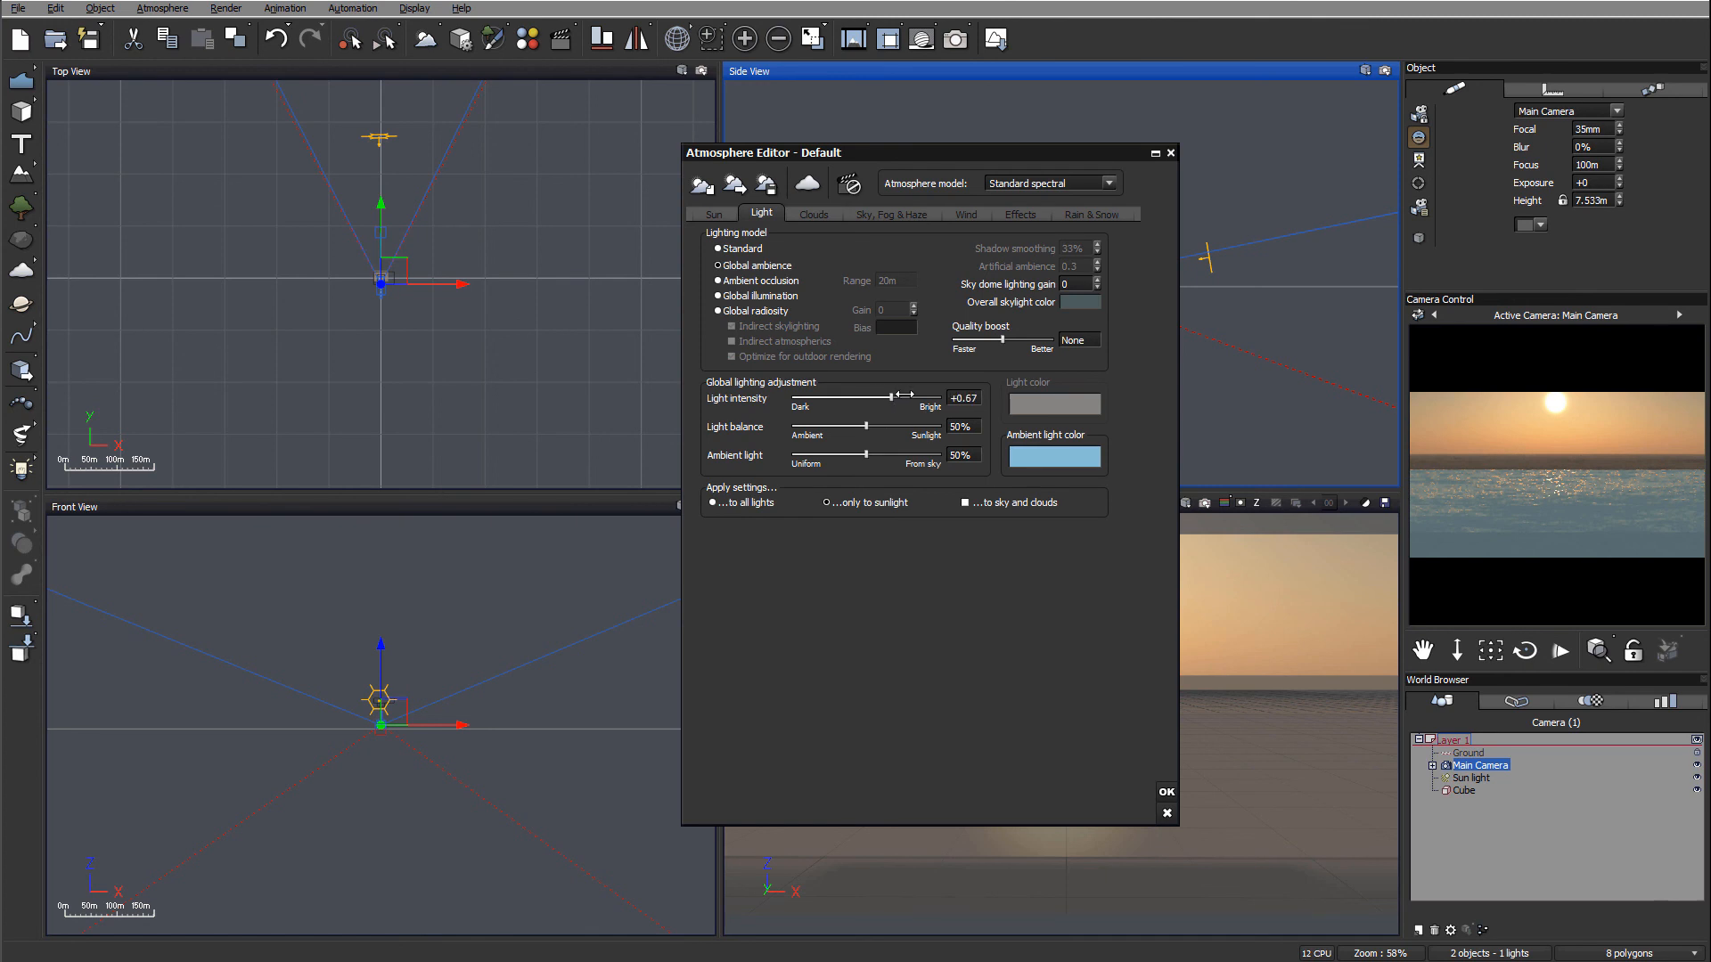
drag(889, 393, 910, 394)
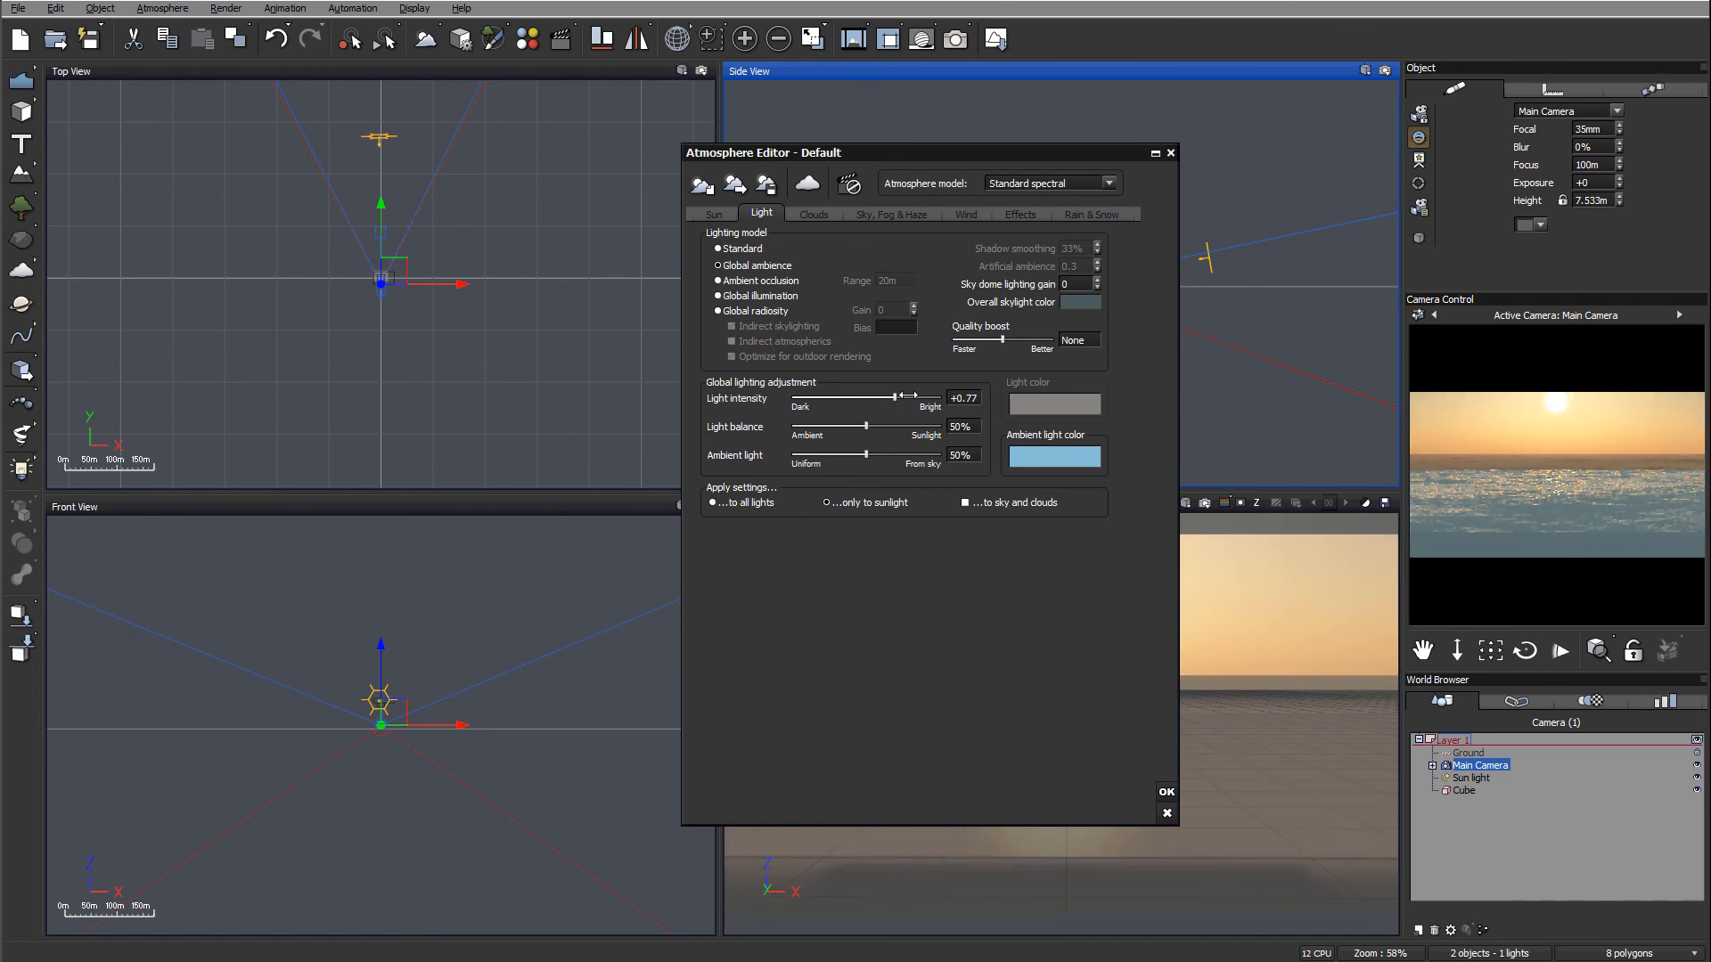
drag(891, 394, 900, 394)
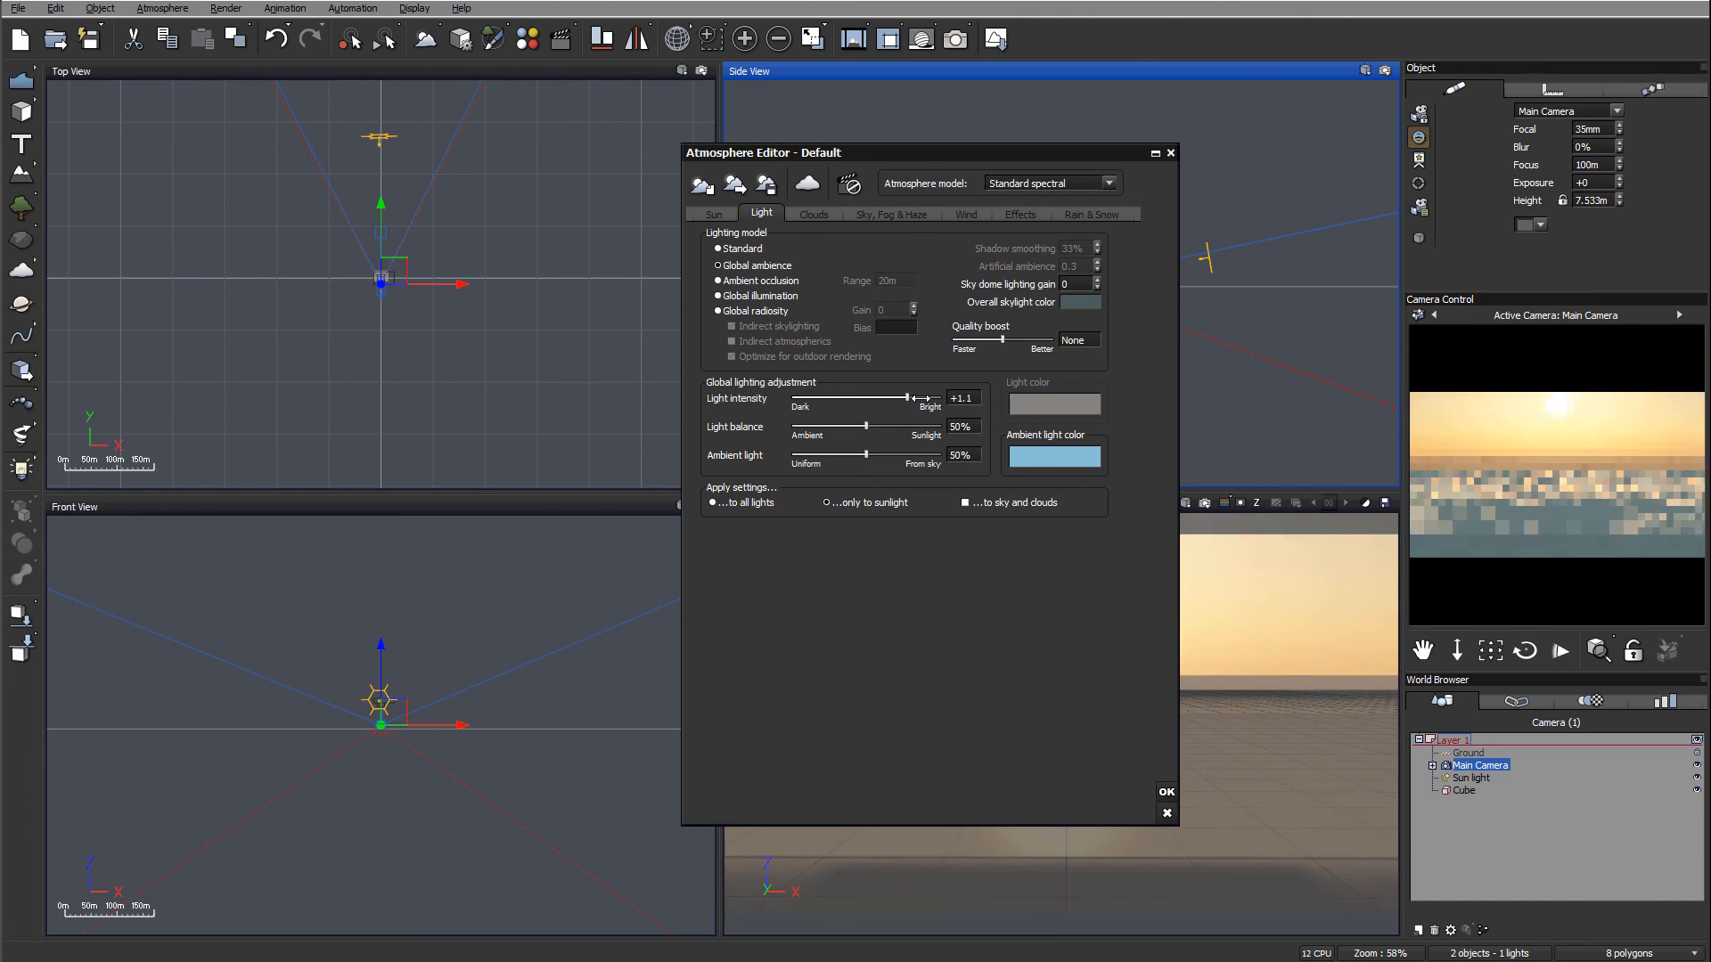
drag(928, 398, 900, 398)
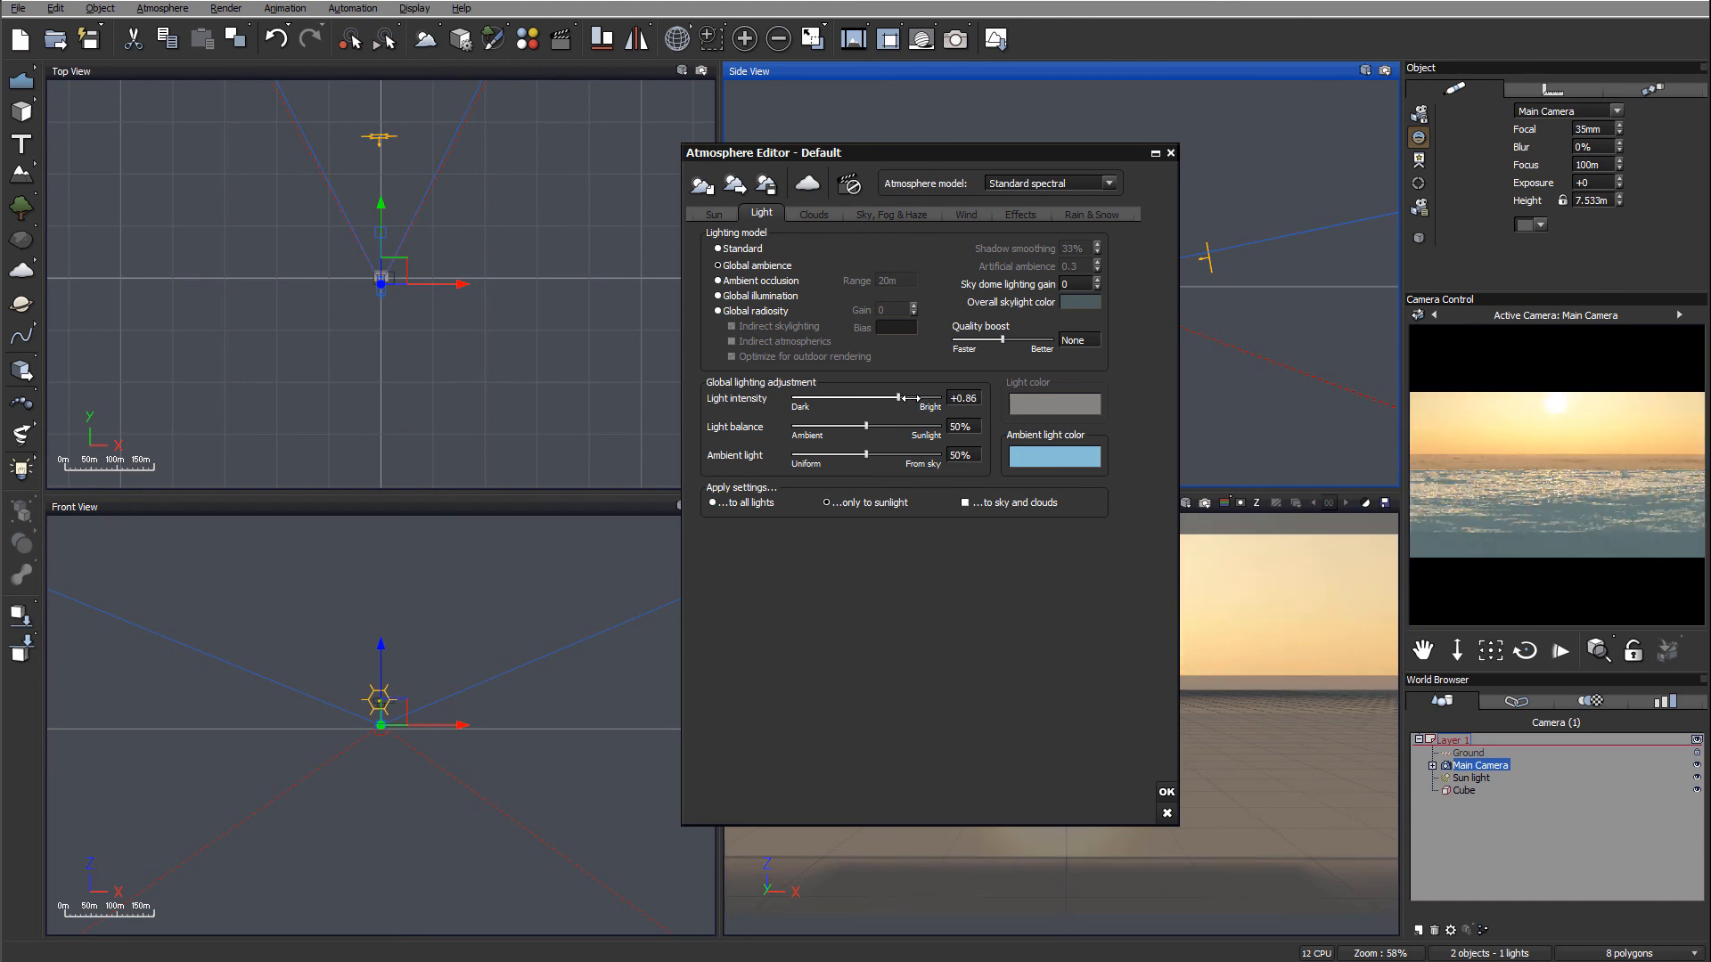
drag(917, 398, 900, 398)
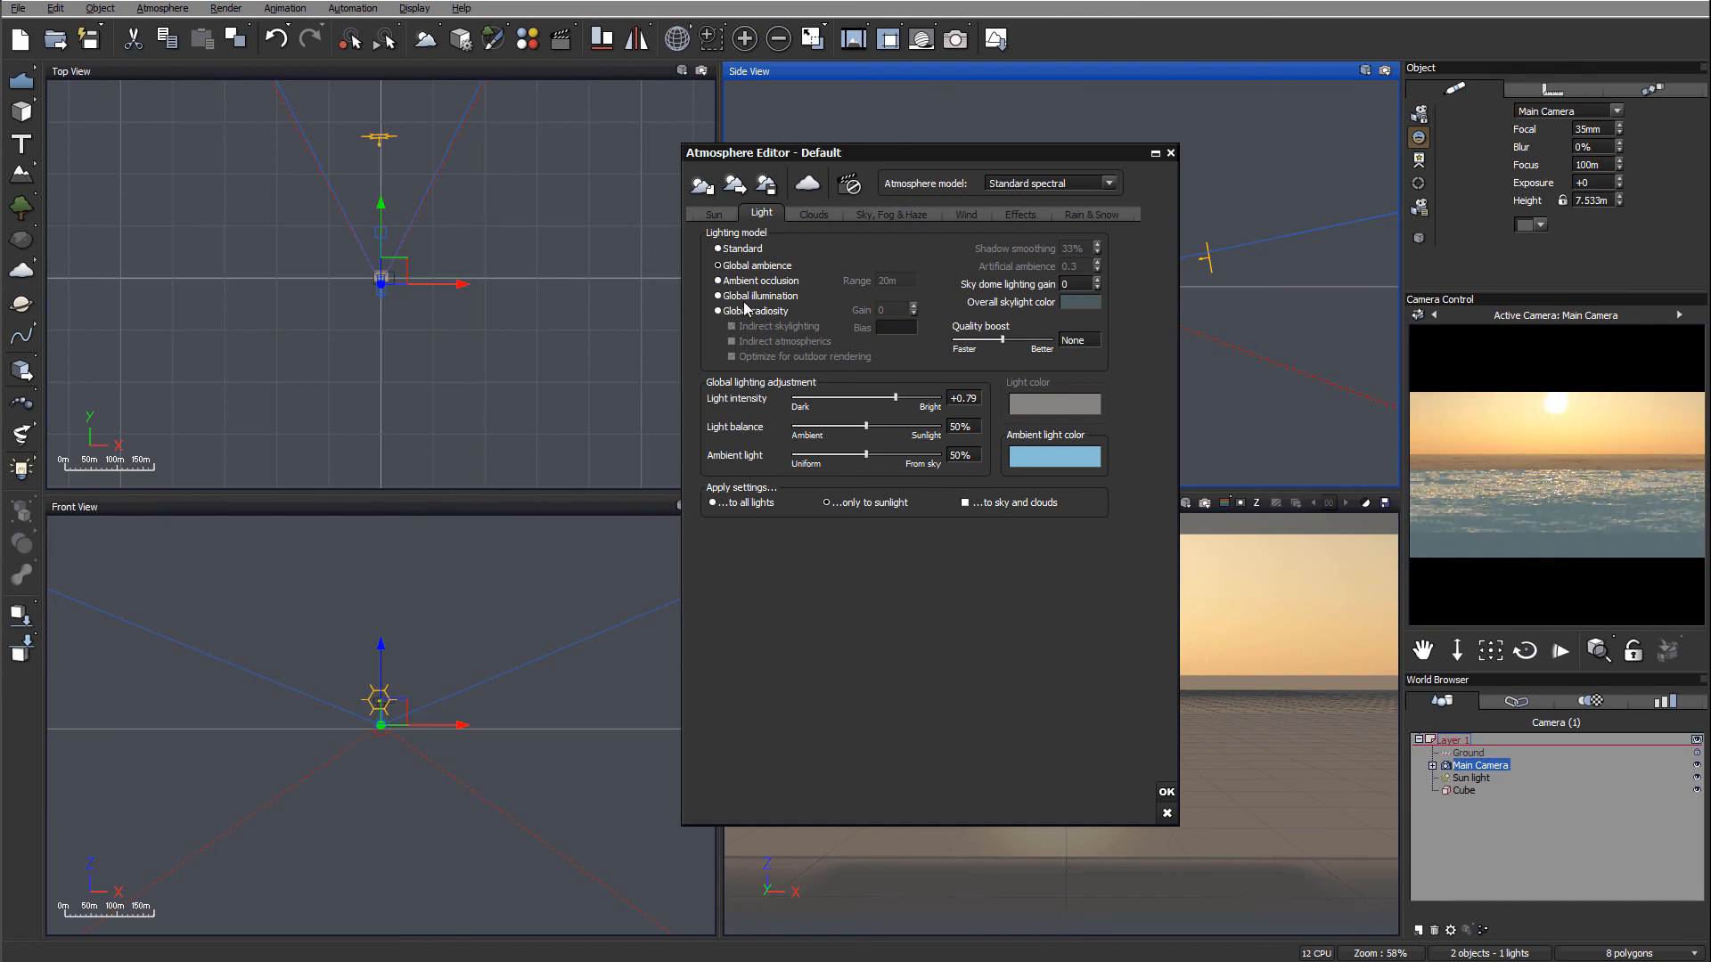
click(716, 311)
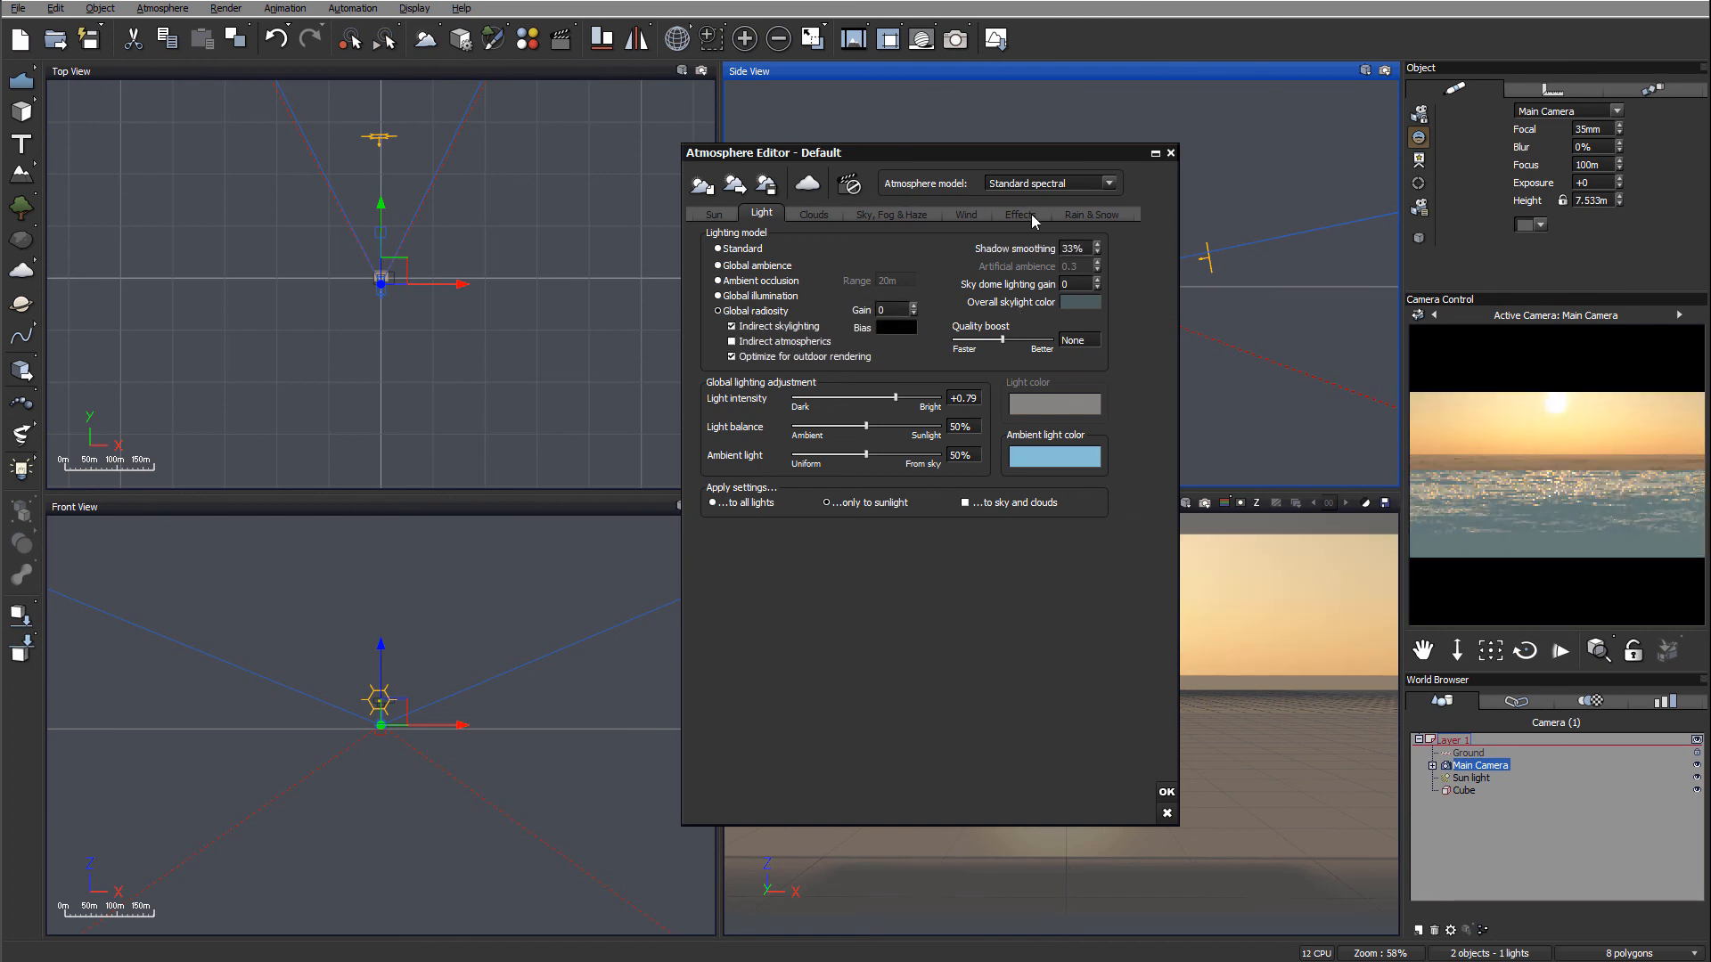
Set quality boost 0.1, aerial perspective 6.41, haze density 13%, scattering anisotropy 0.88, and apply
click(891, 213)
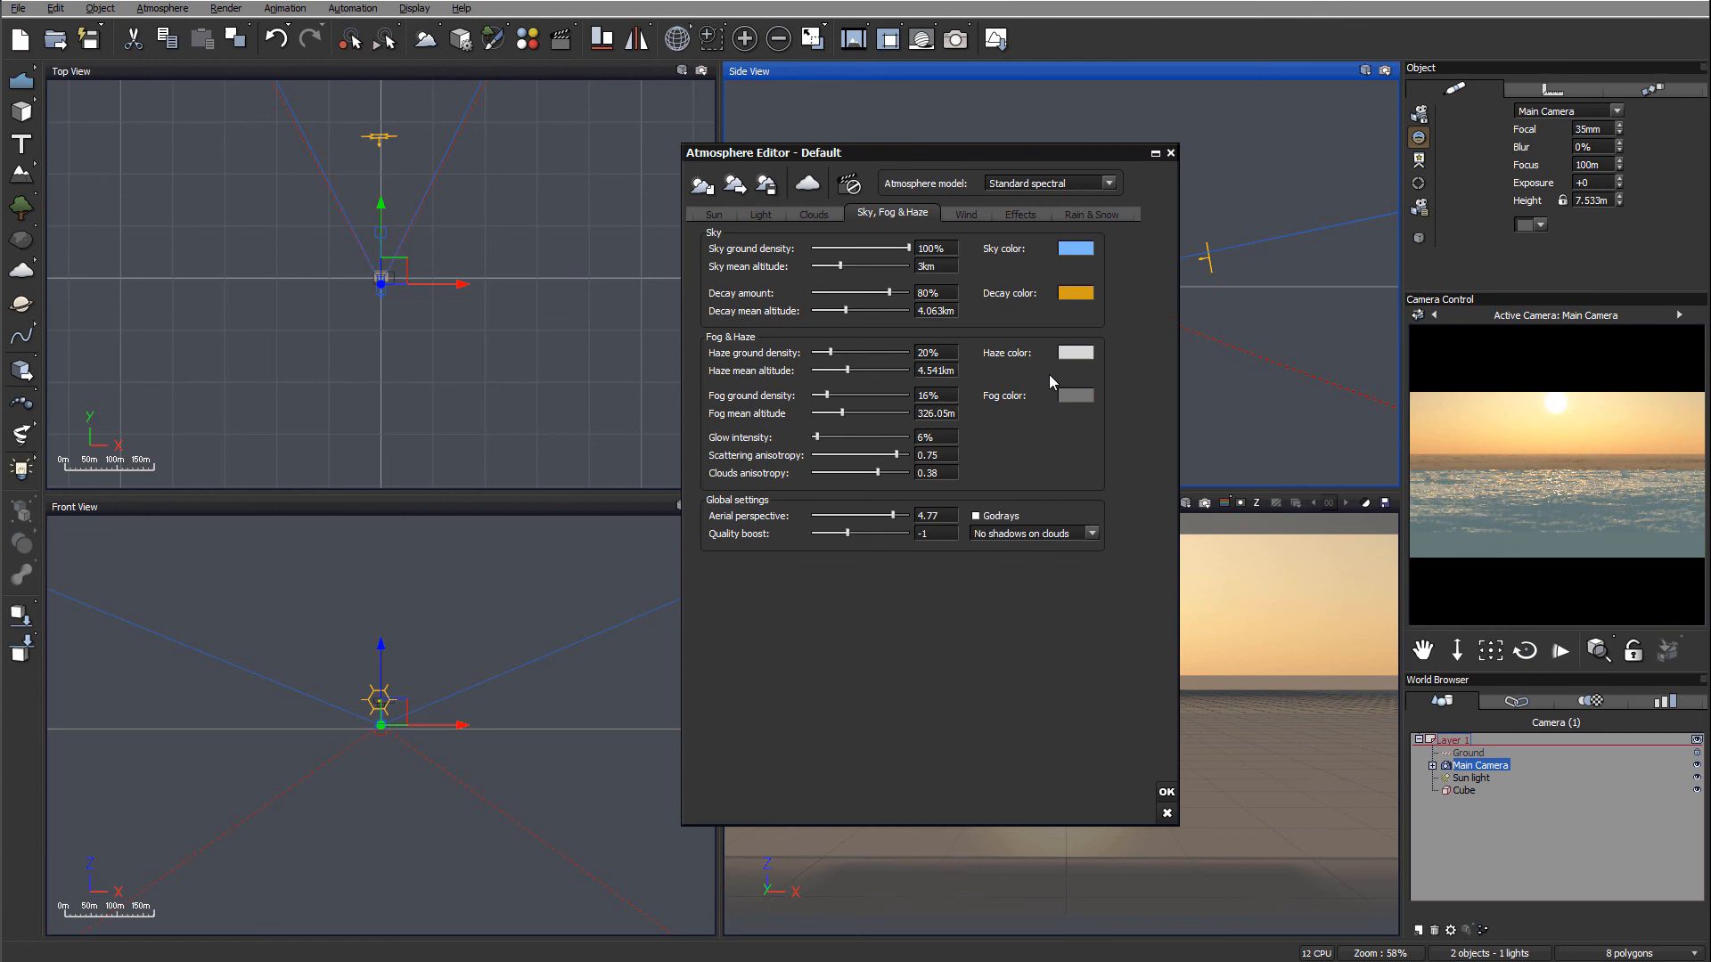
drag(830, 533, 862, 533)
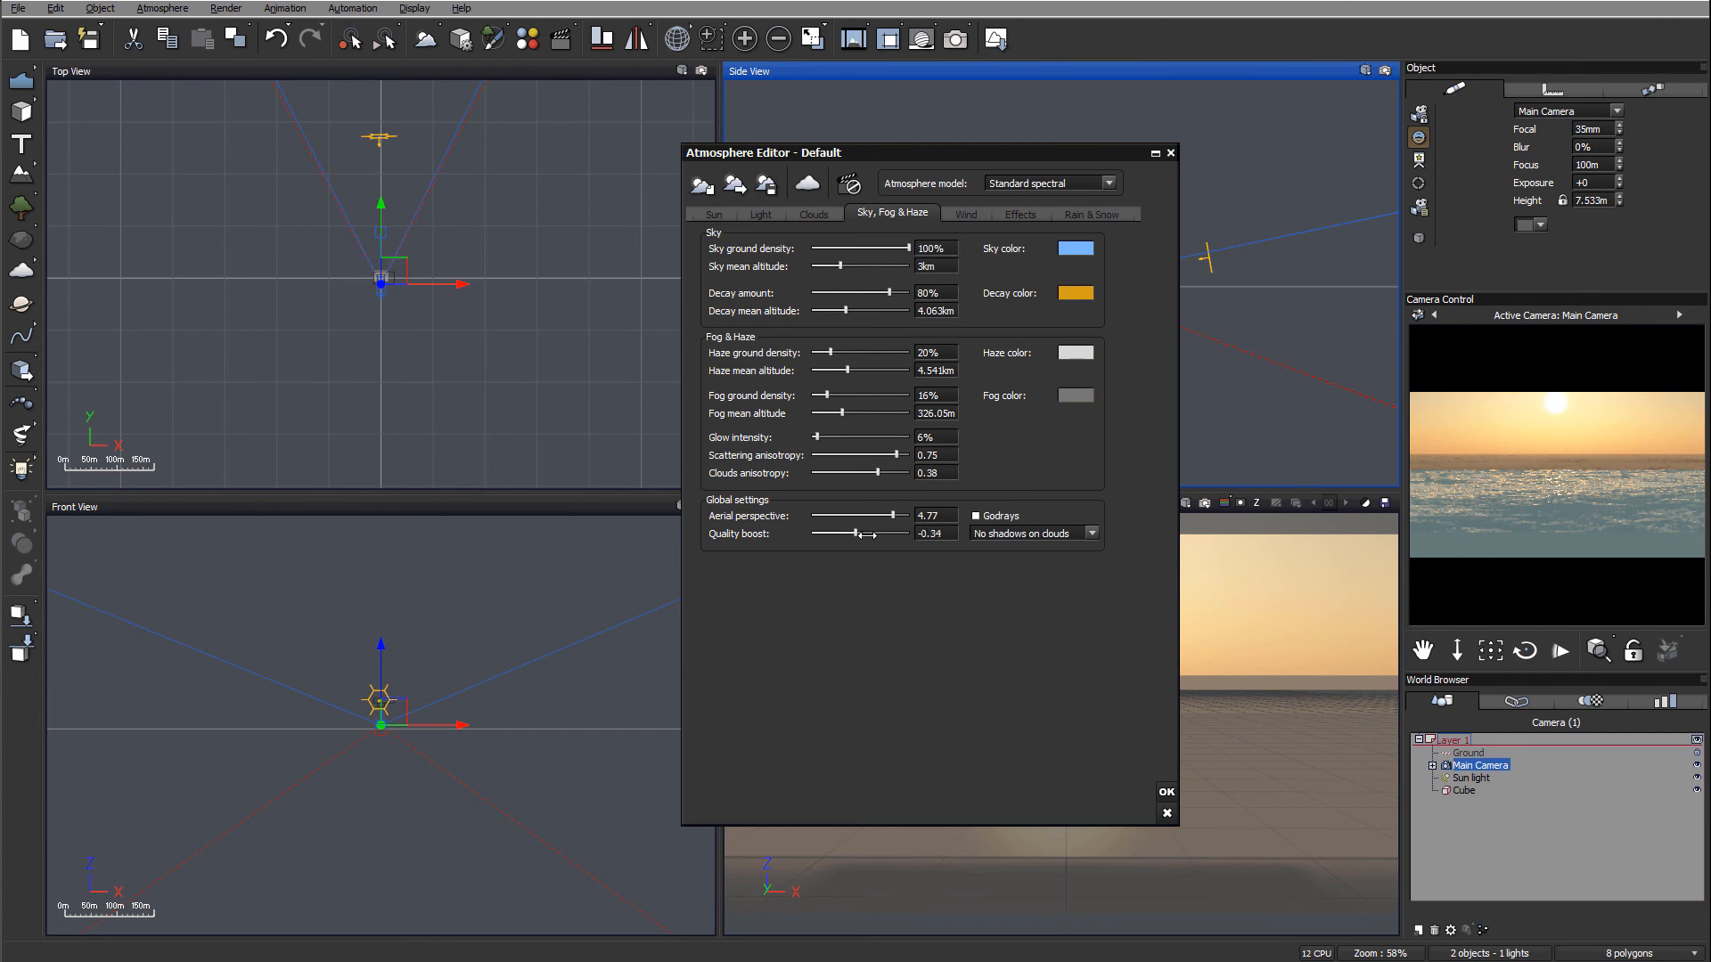
drag(840, 533, 876, 534)
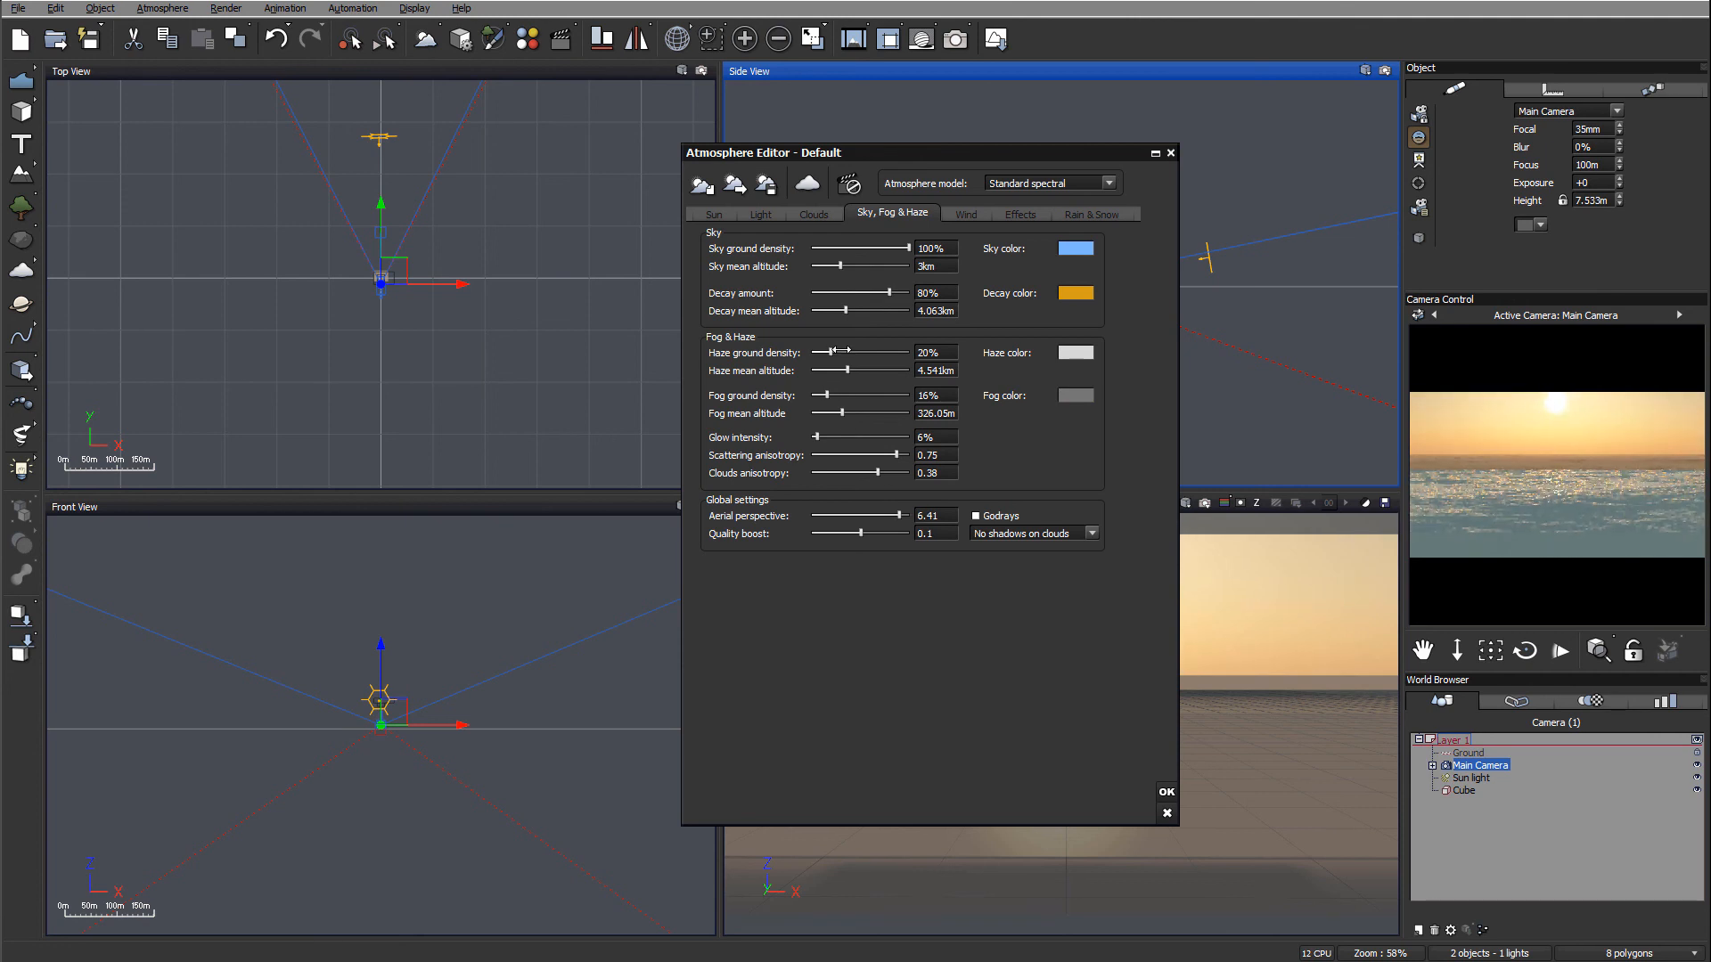
drag(842, 351, 829, 351)
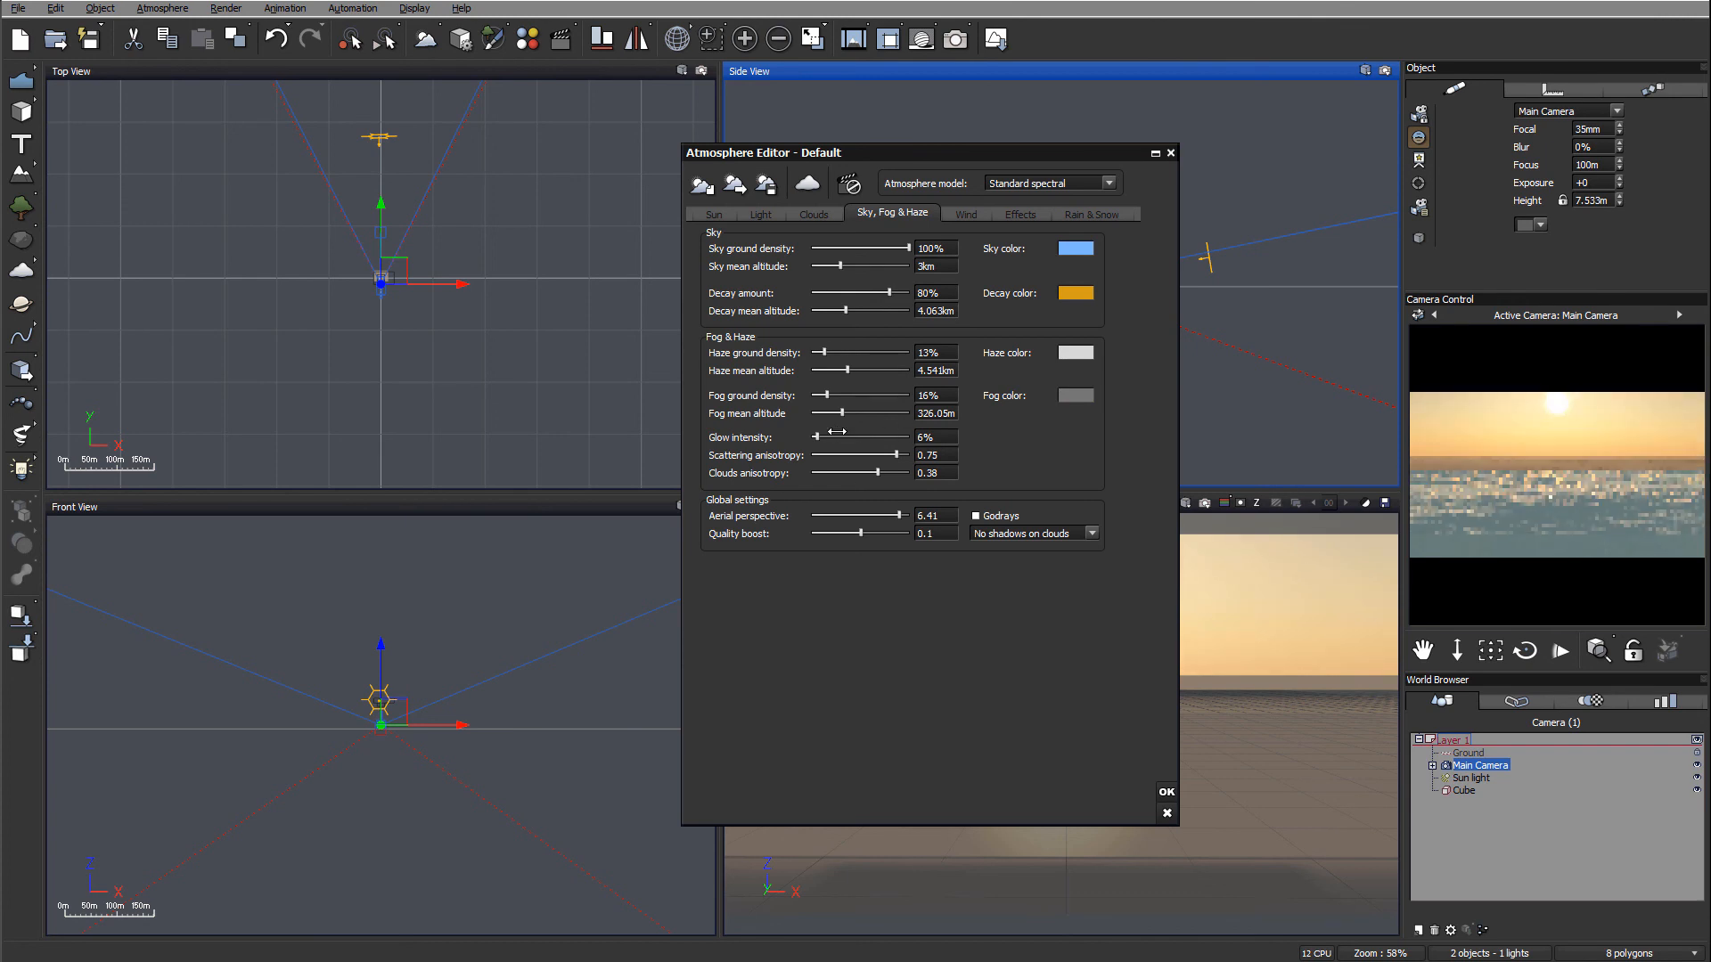
drag(860, 455, 900, 455)
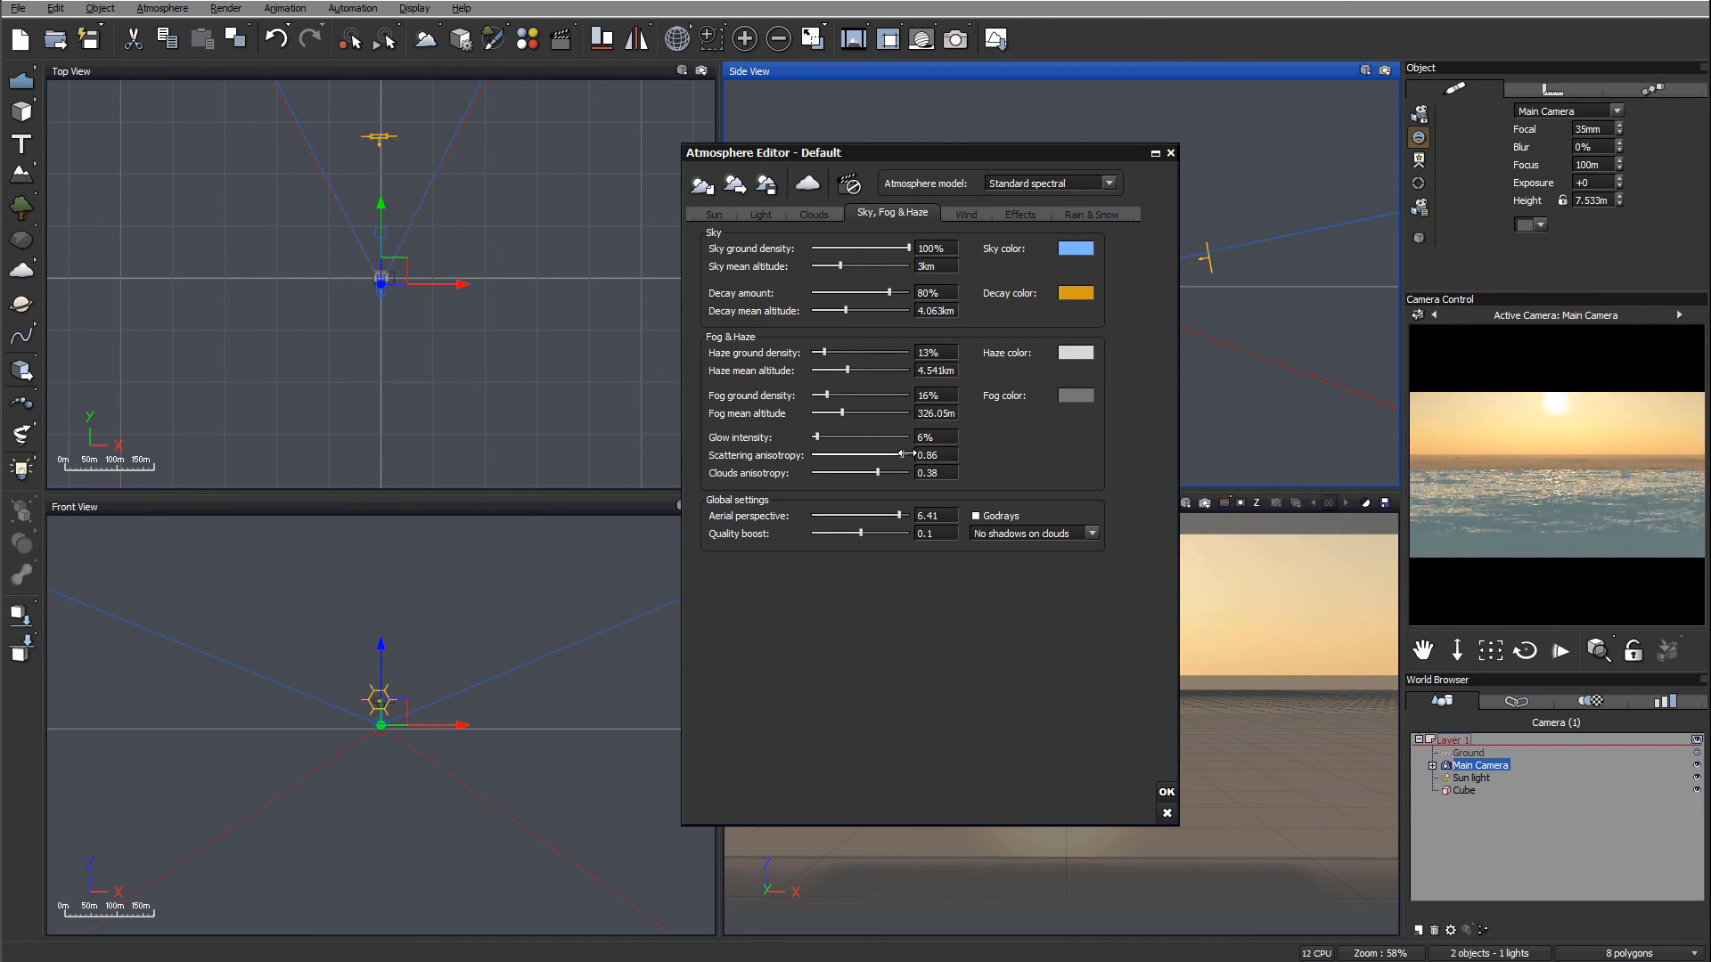
drag(903, 455, 908, 455)
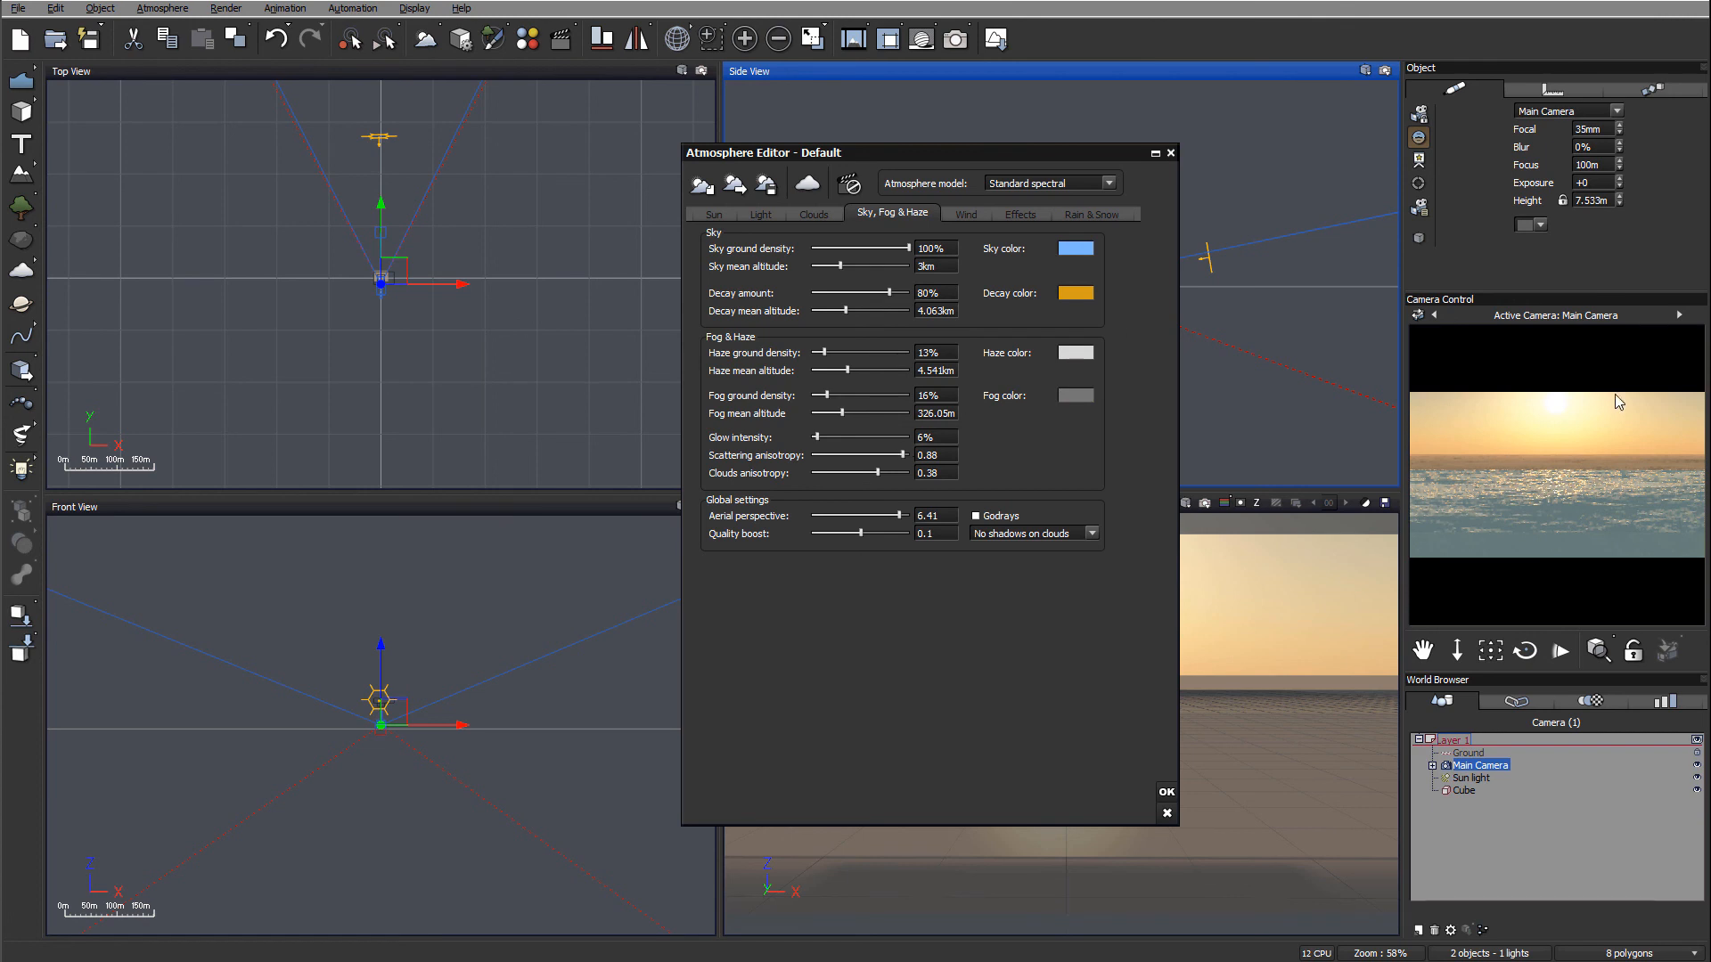
mouse_move(1365, 461)
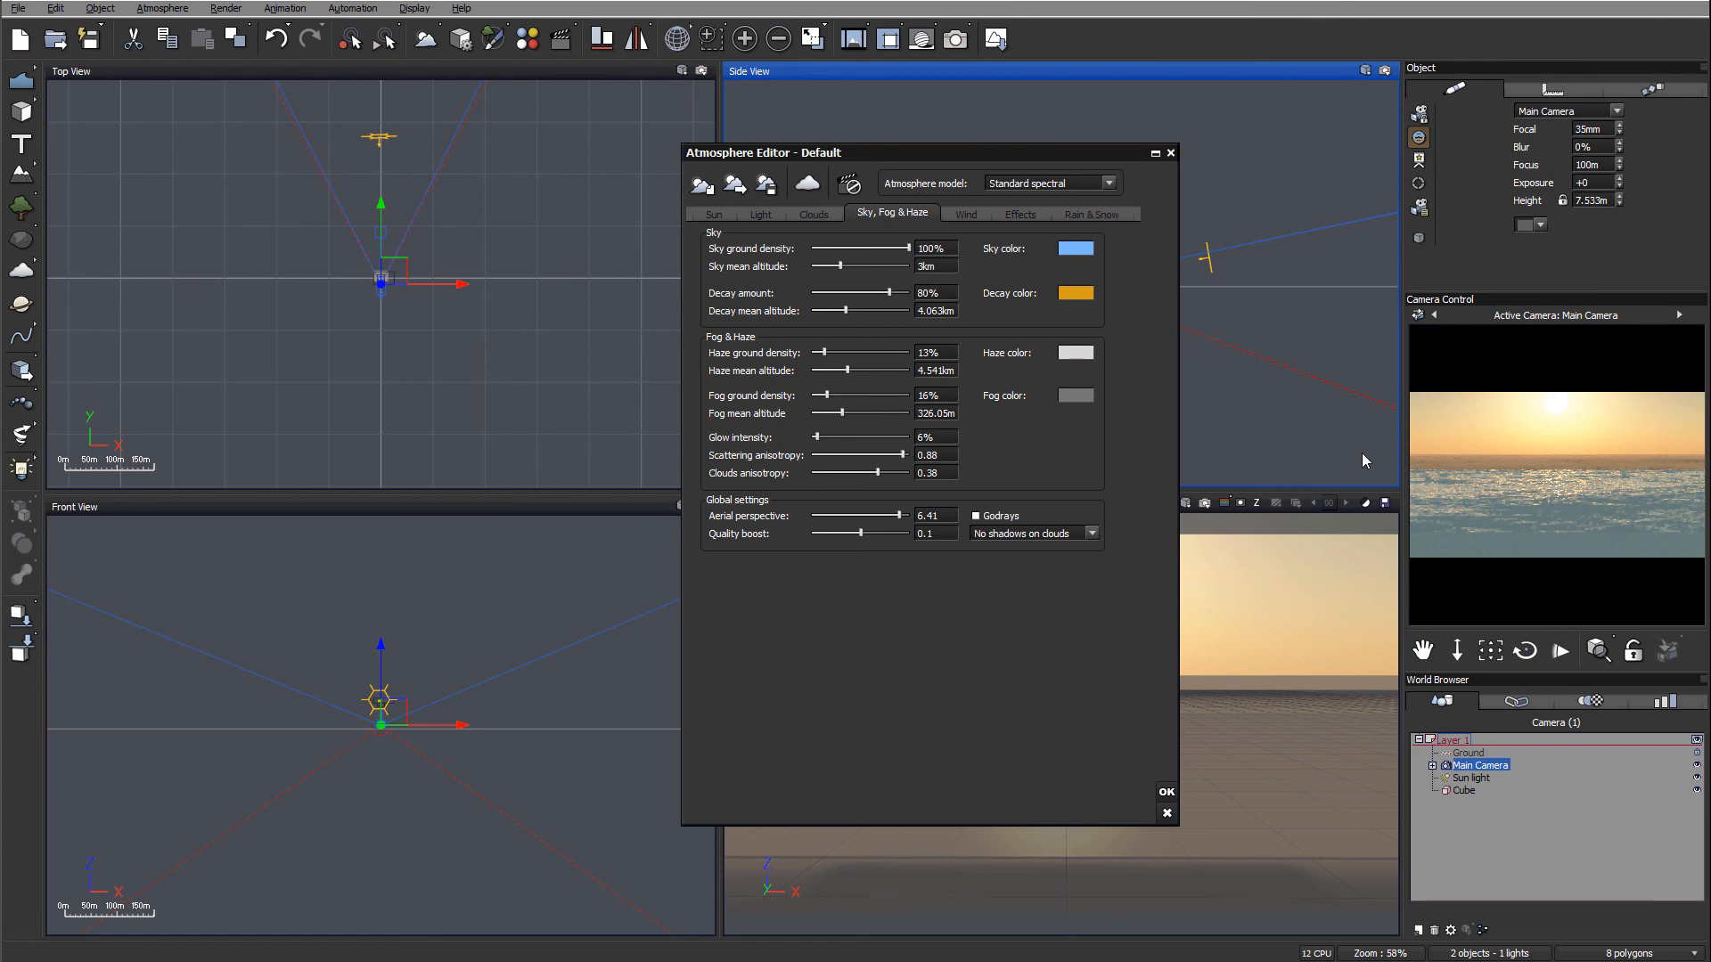
mouse_move(1165, 792)
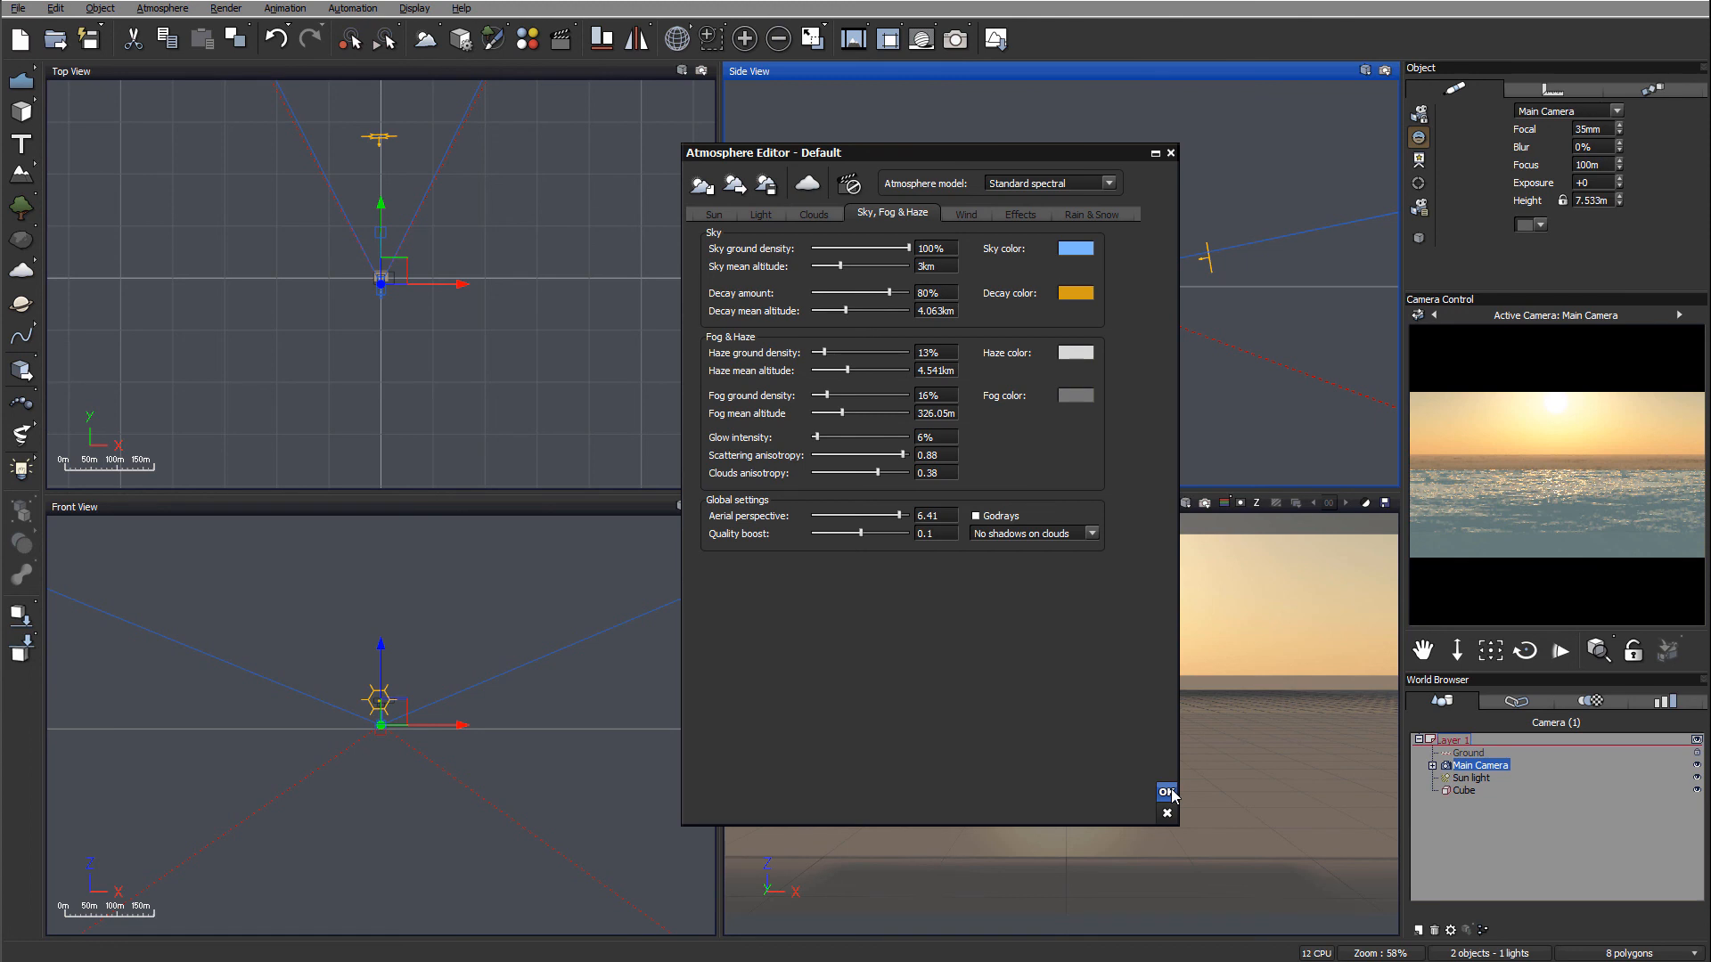
click(1165, 792)
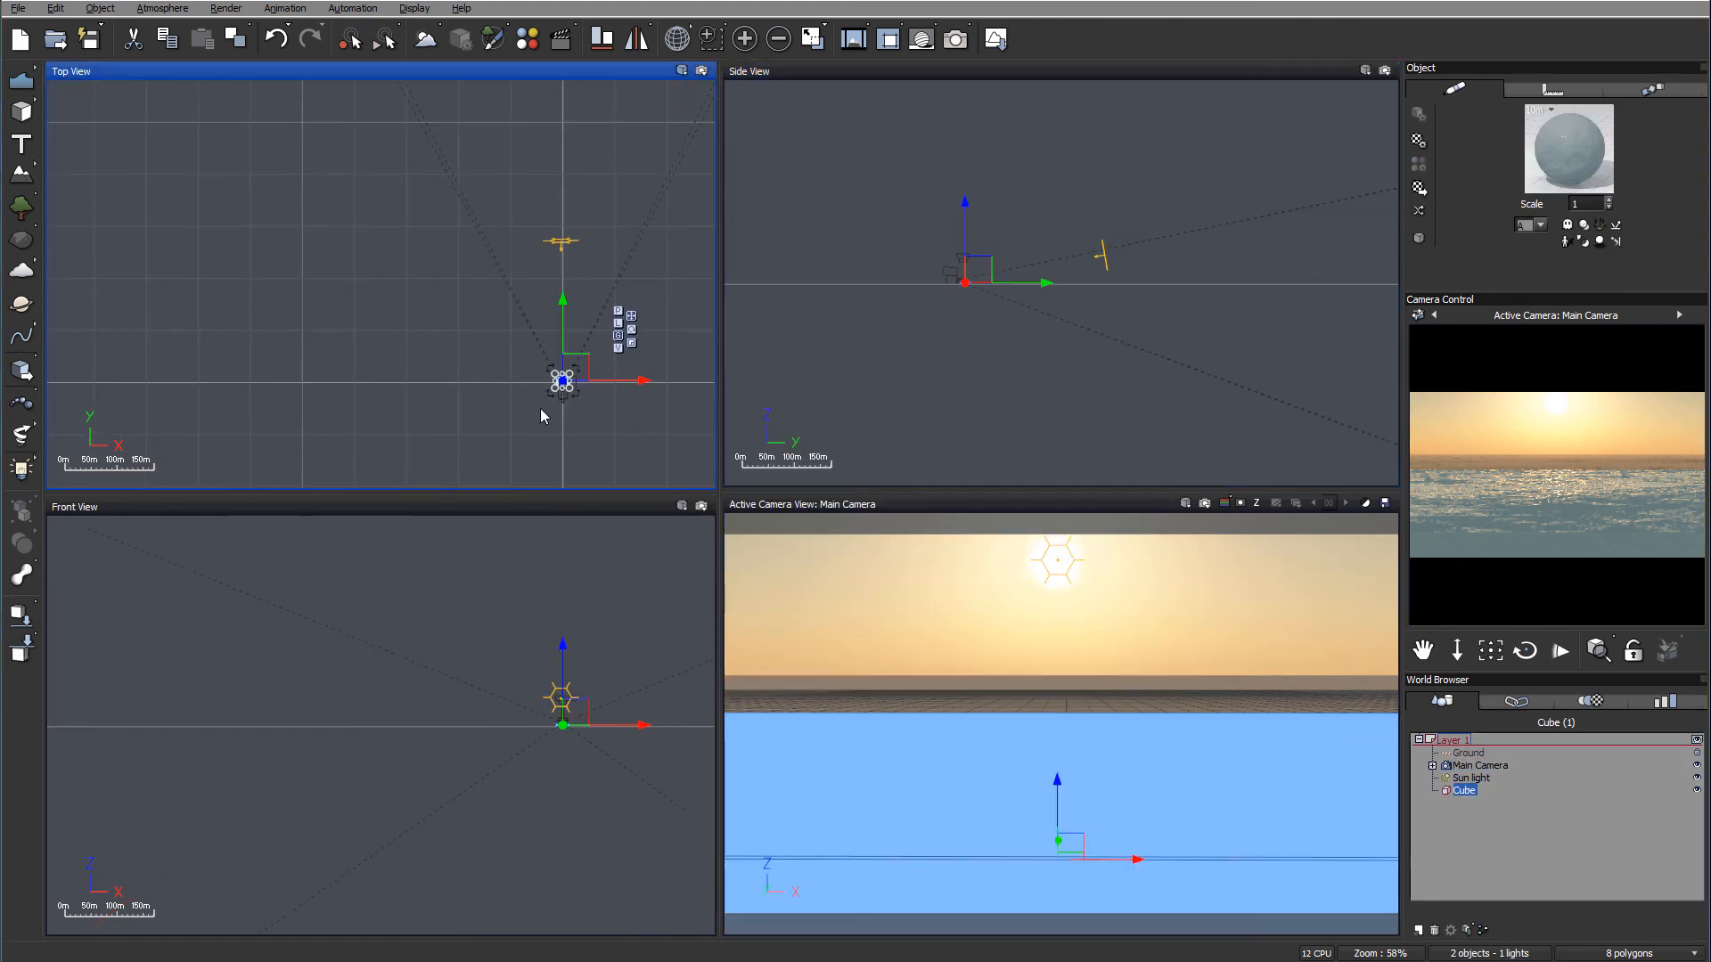
Inspect the finished sunset ocean render, abort the new render, and close Render Display
scroll(down, 3)
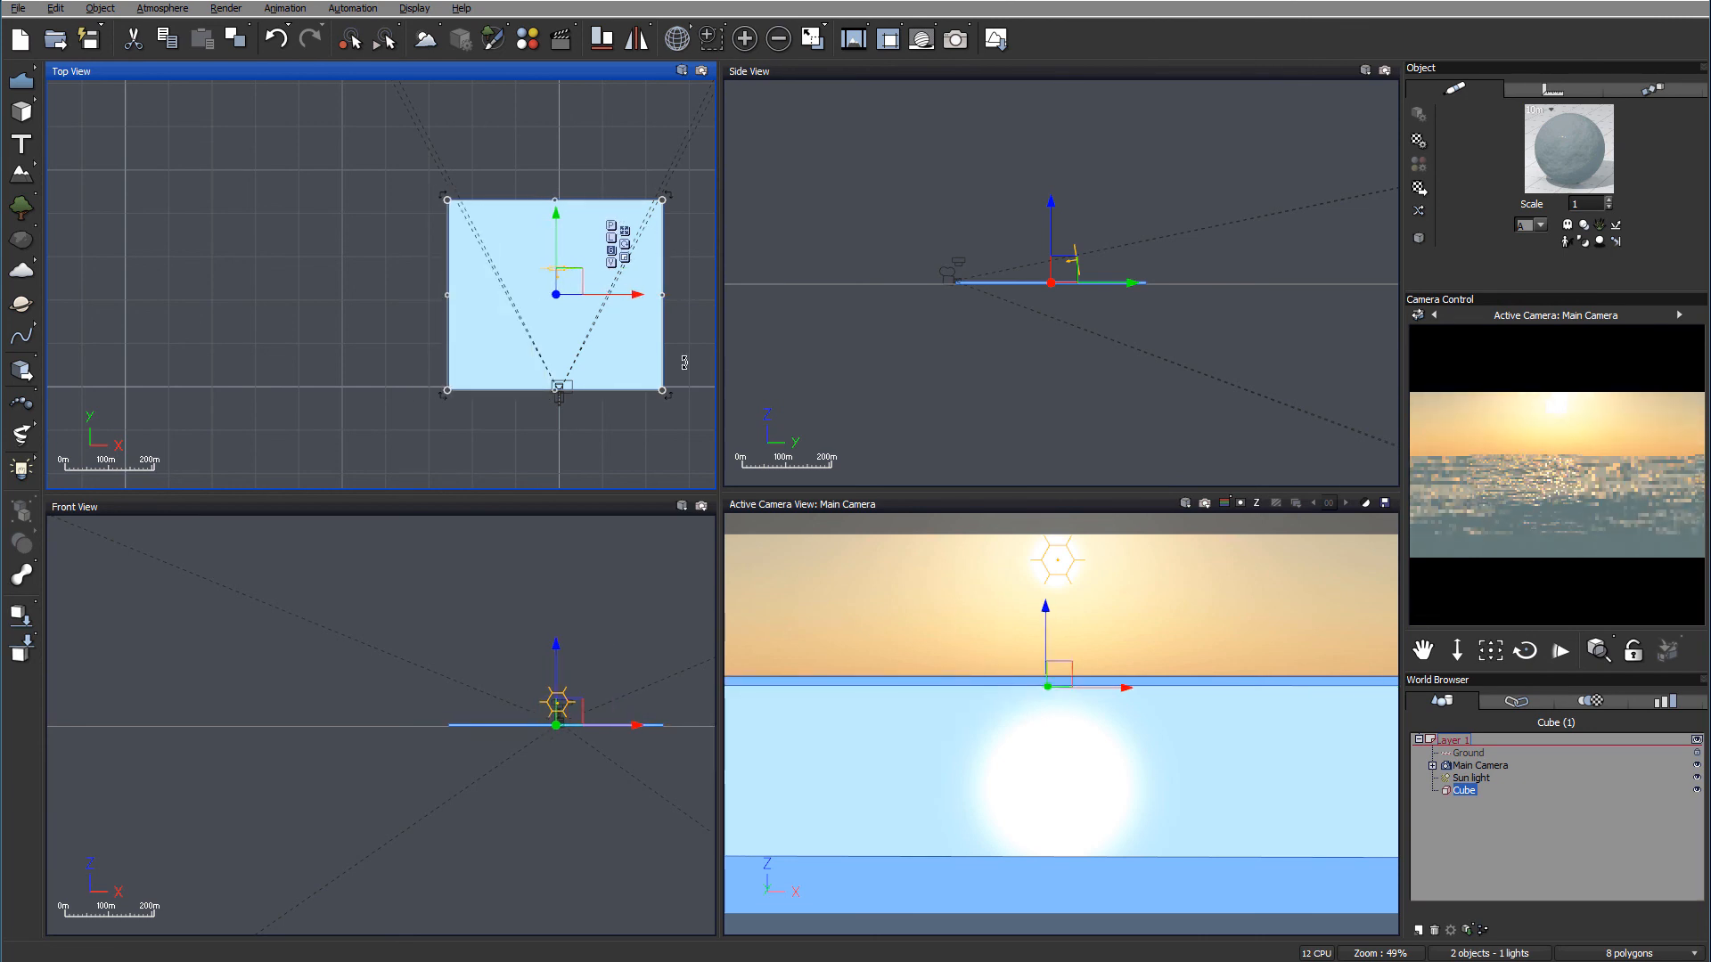
click(953, 38)
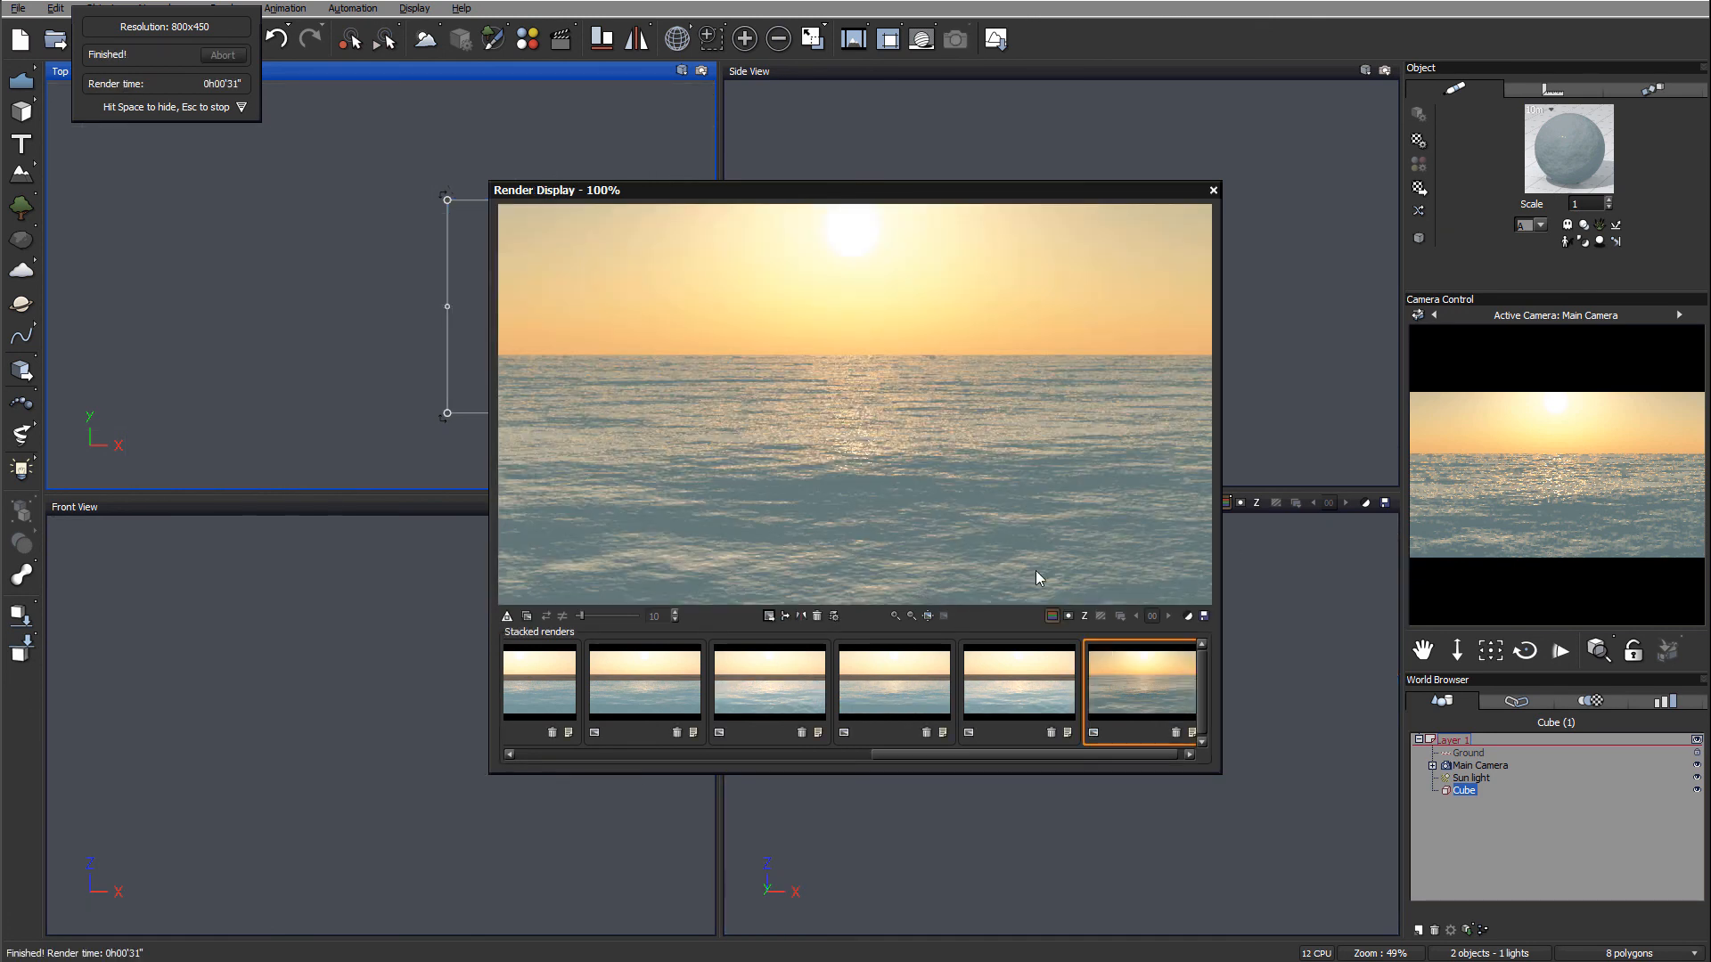
mouse_move(778, 468)
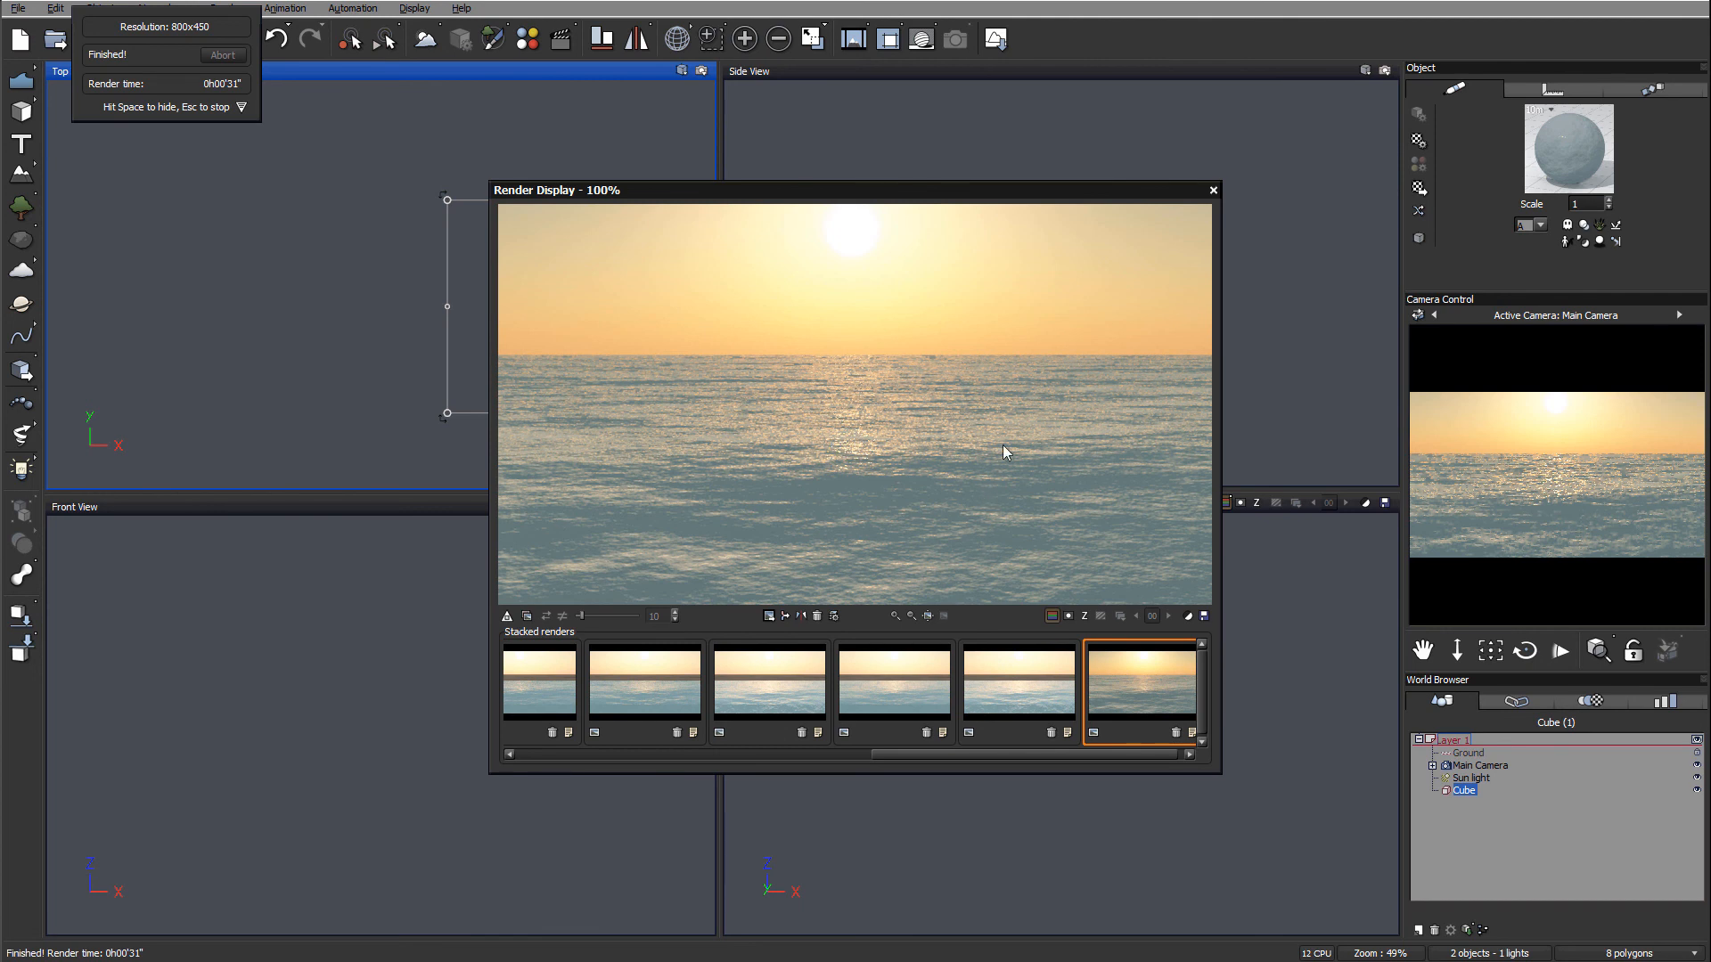
mouse_move(889, 460)
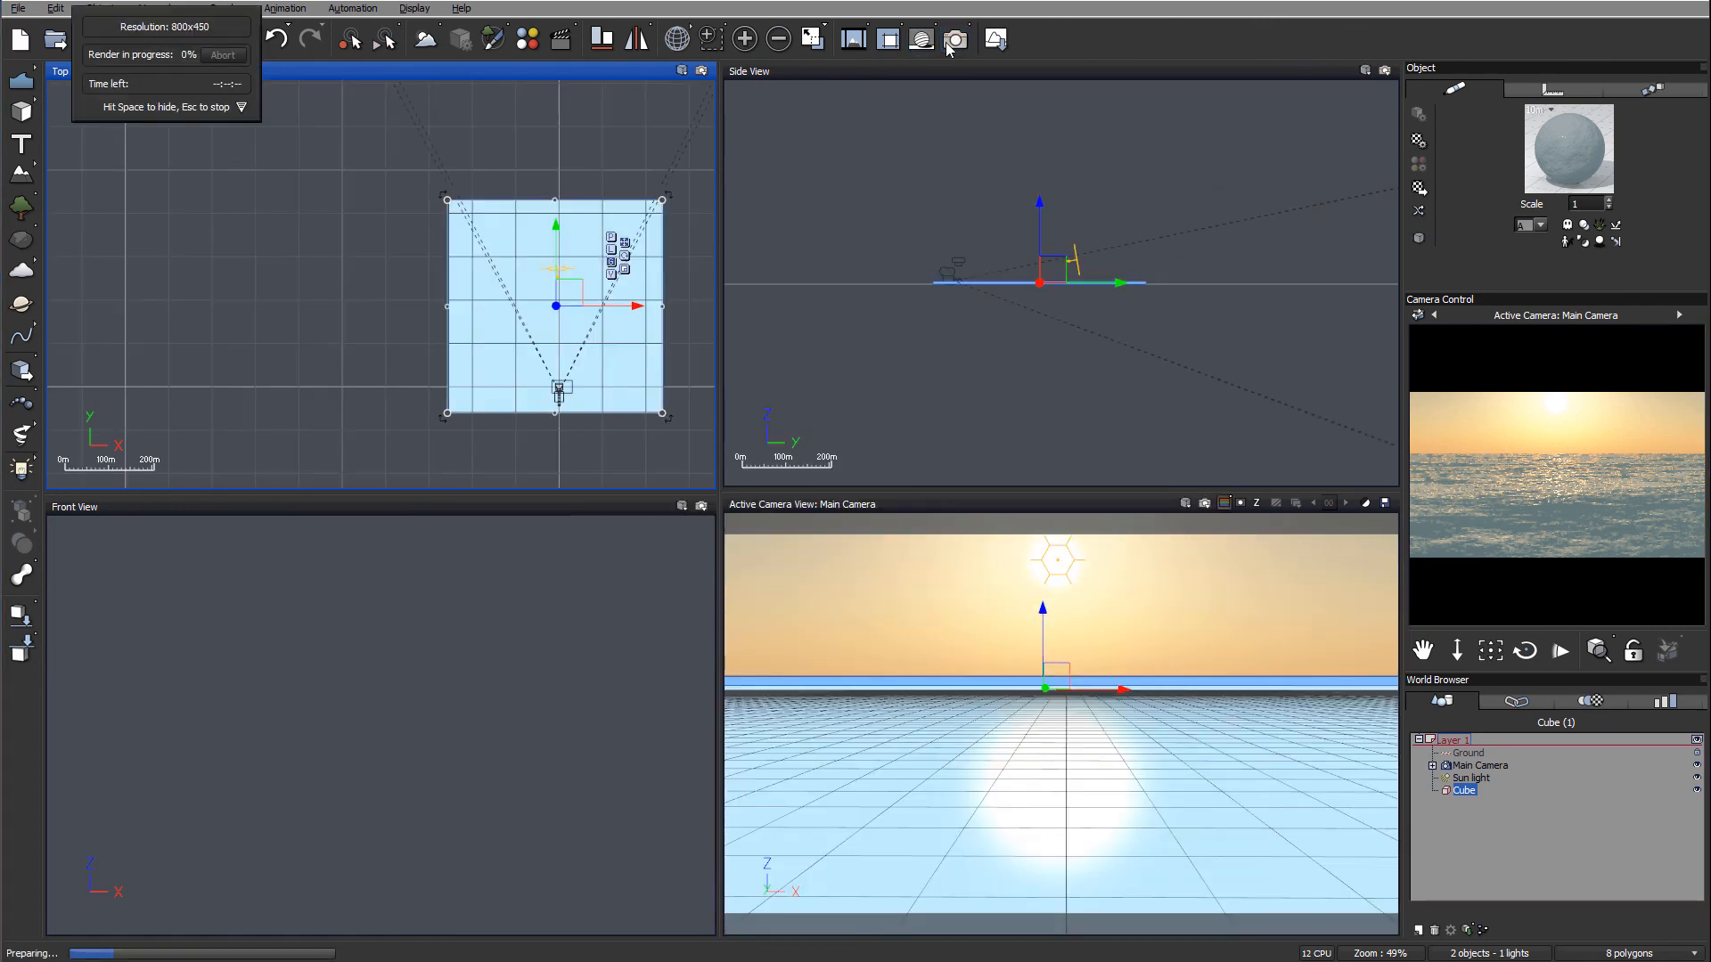
click(954, 39)
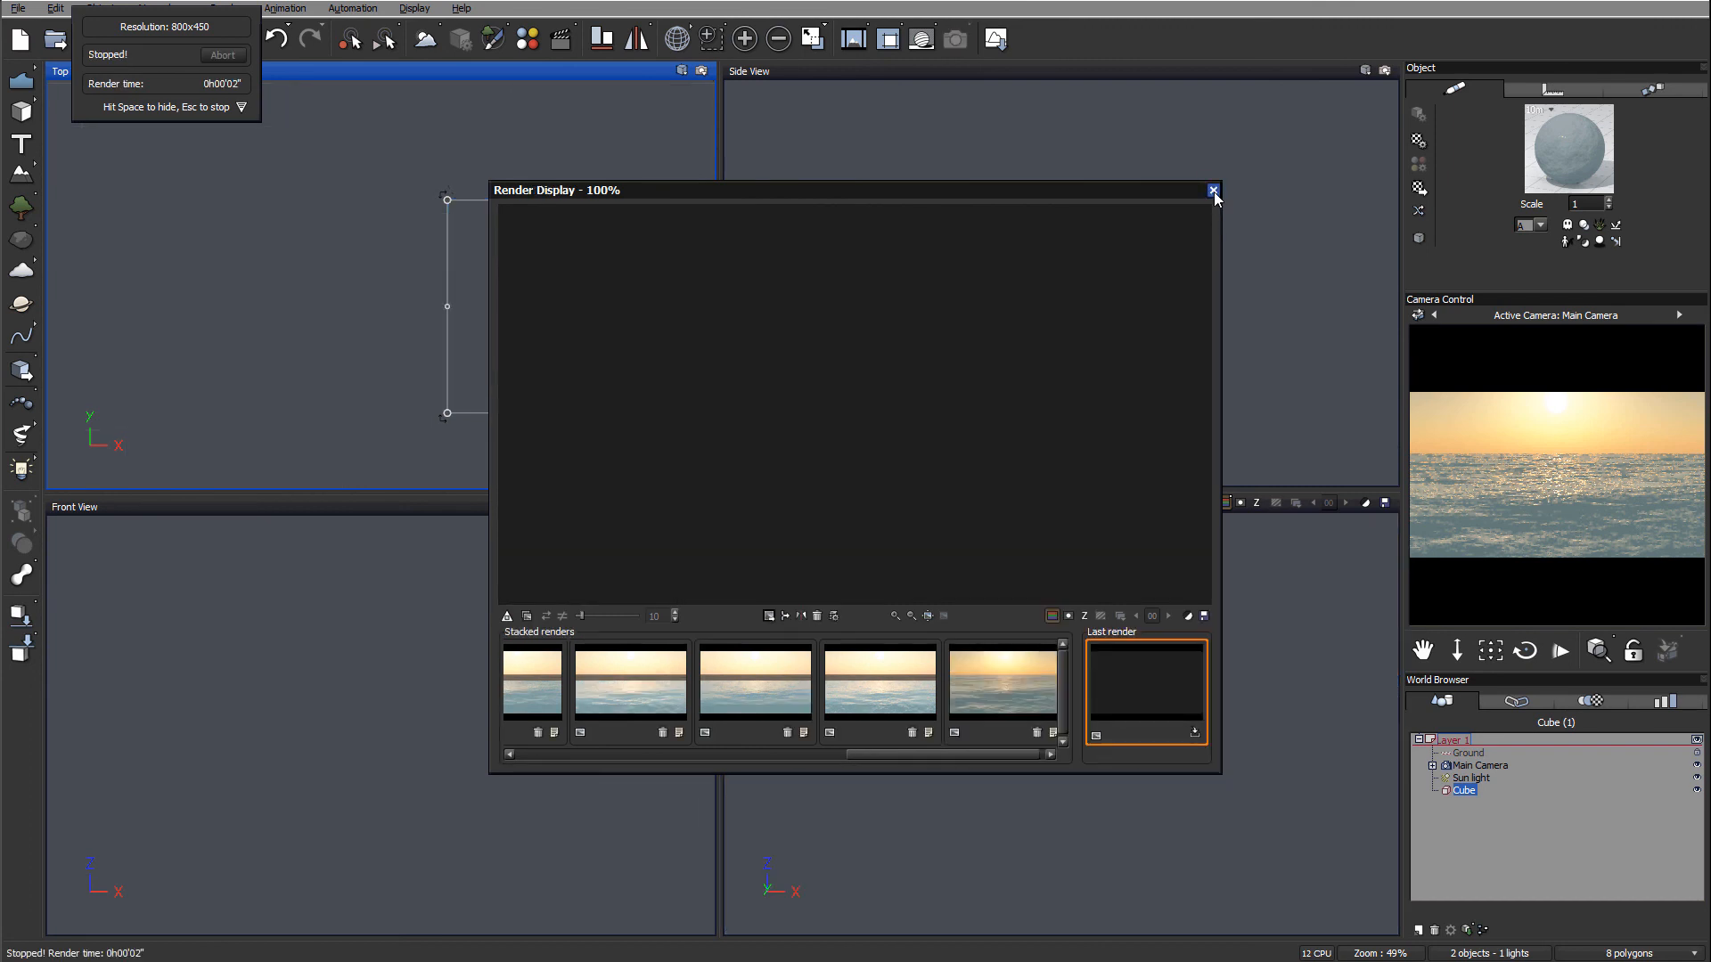
click(1211, 190)
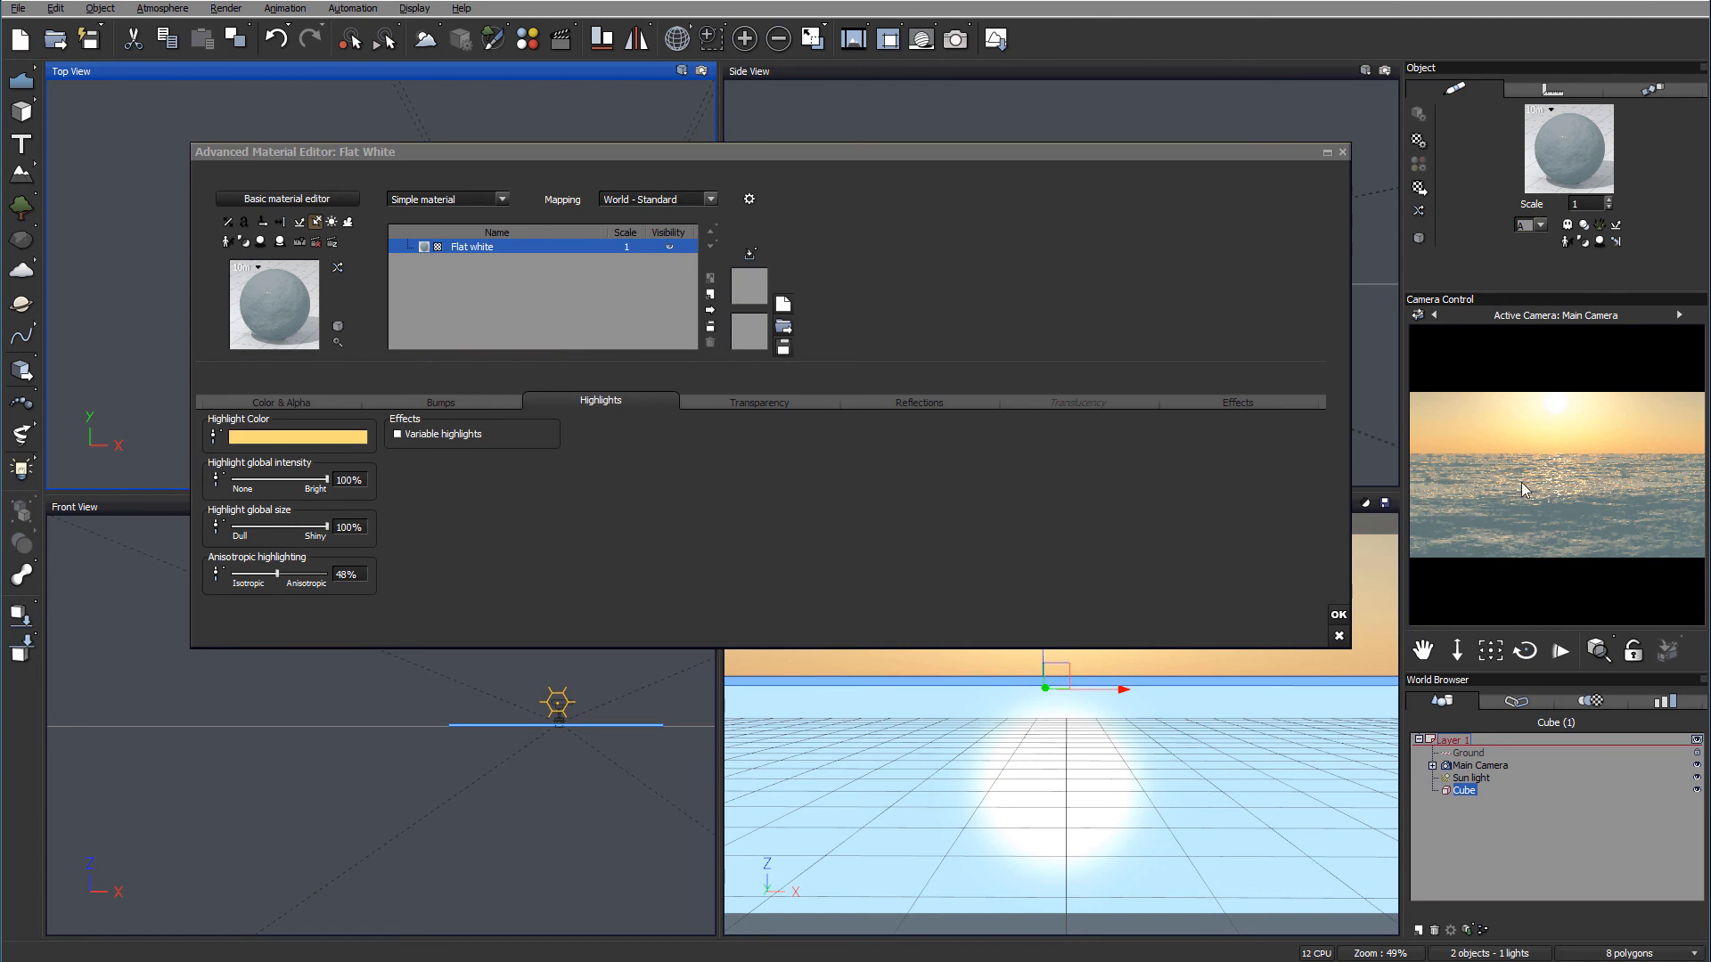
mouse_move(330, 525)
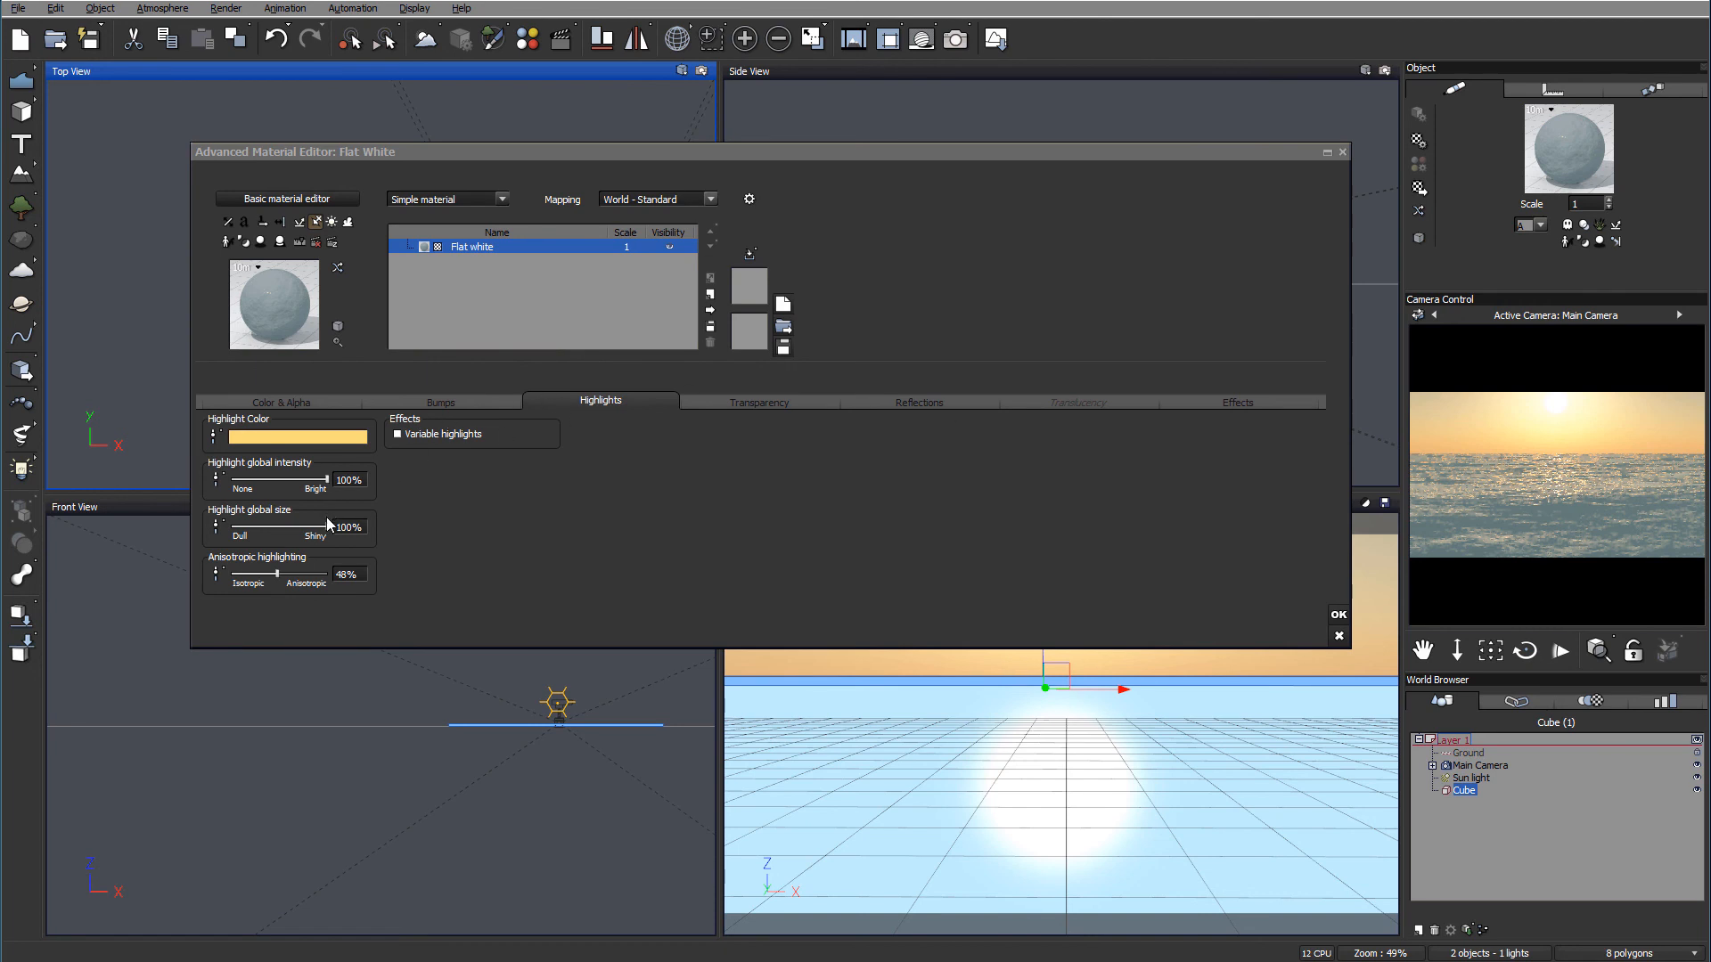
Turn the water's highlight intensity down to 0% and raise global transparency to 77%
drag(325, 480, 293, 481)
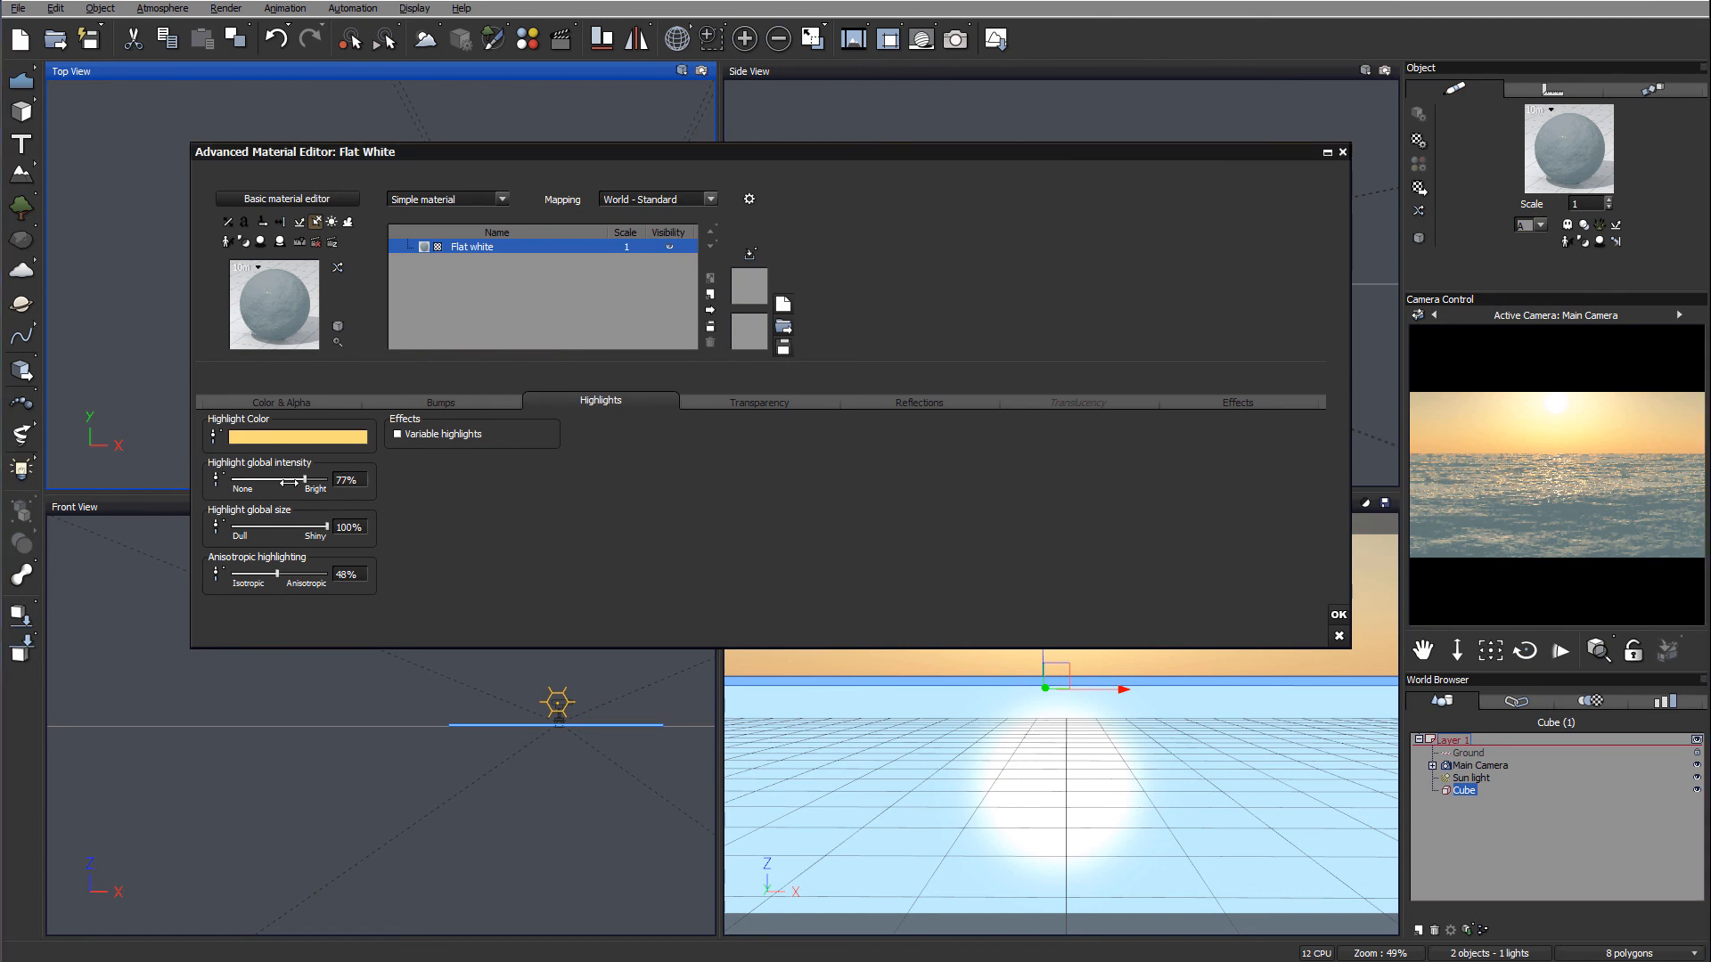
drag(303, 481, 242, 481)
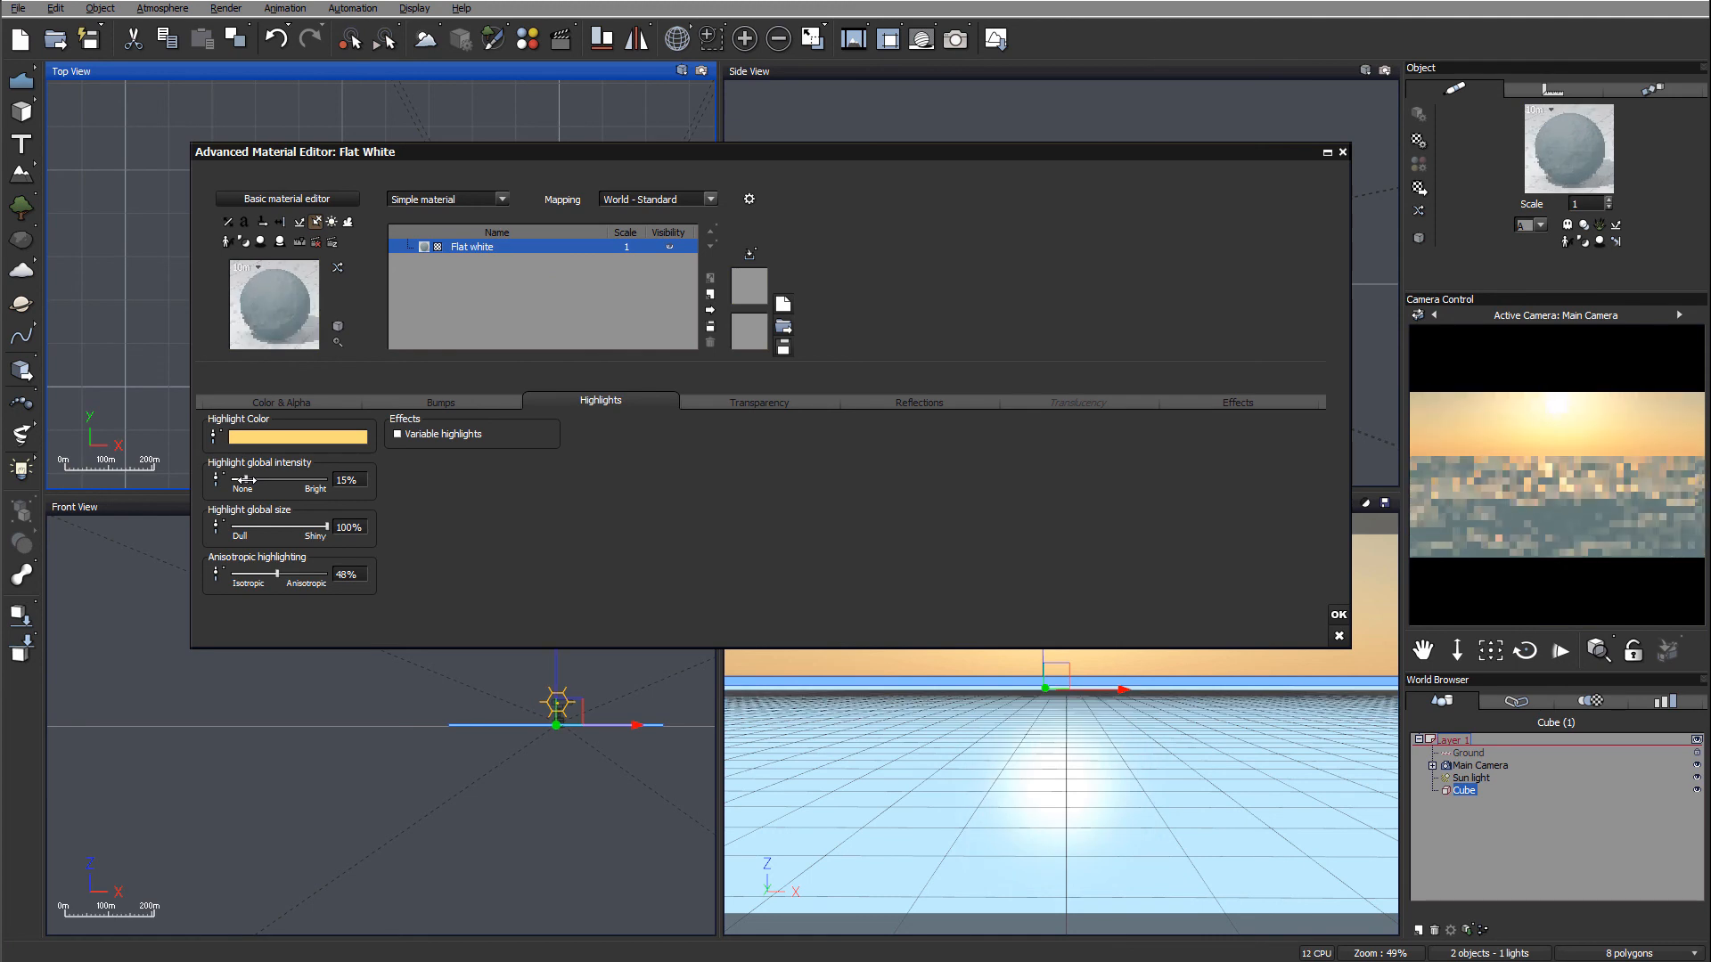
drag(246, 481, 218, 480)
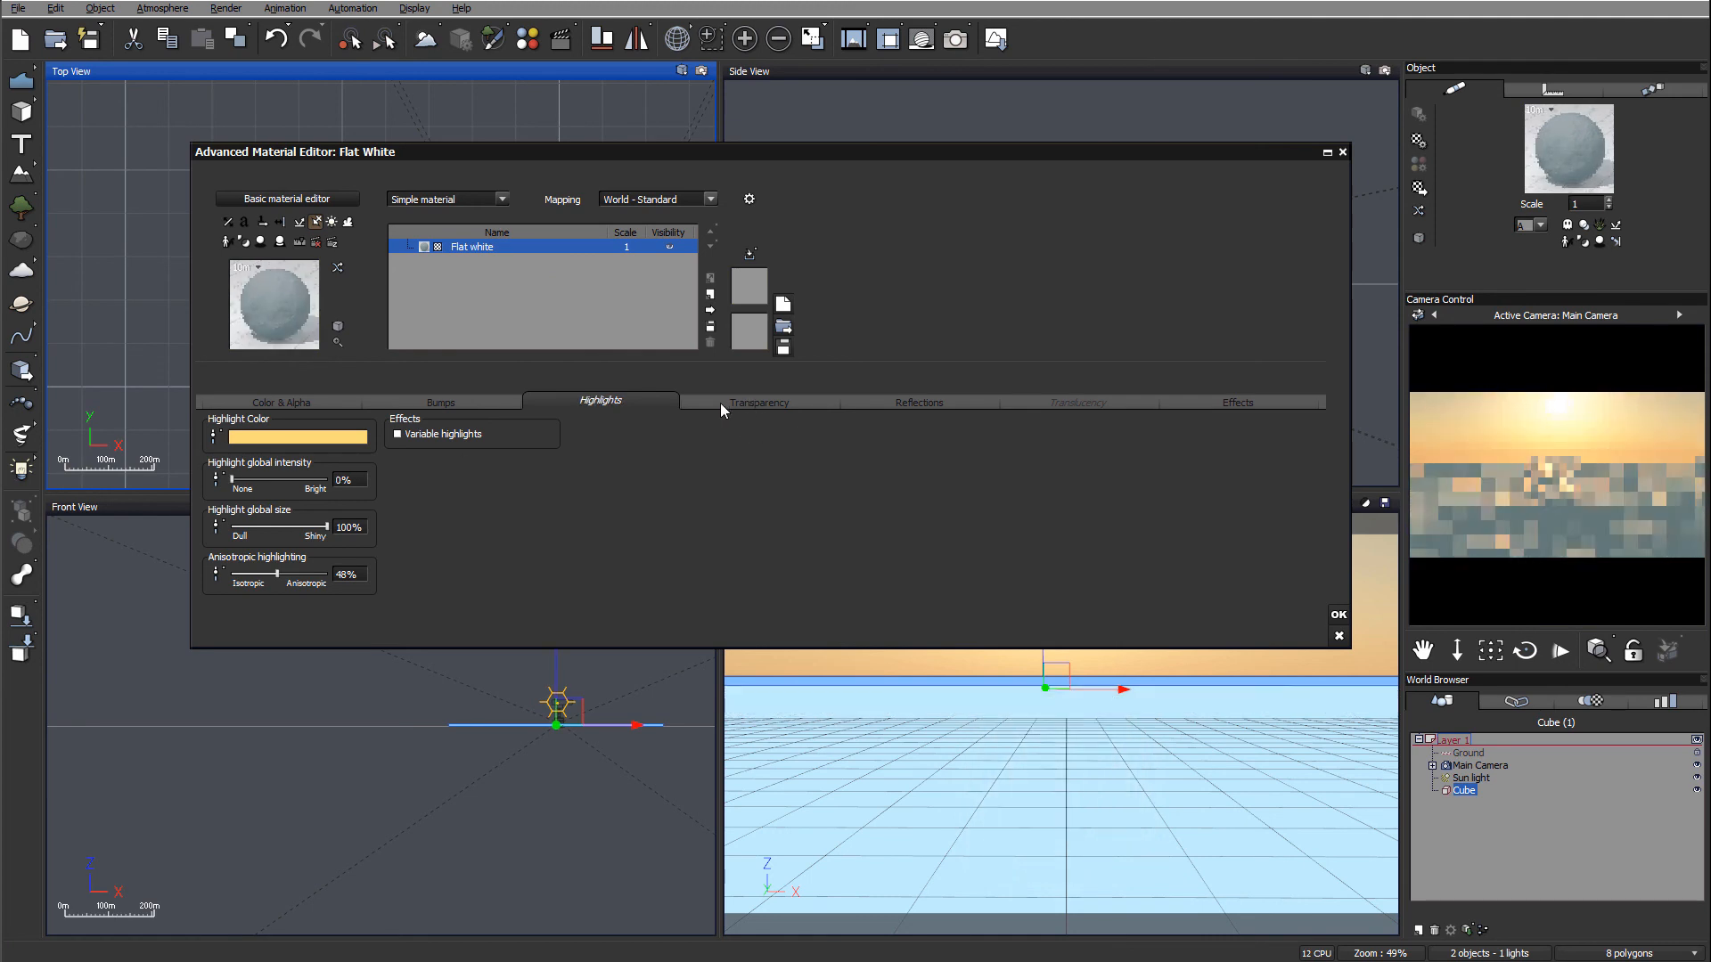
click(758, 400)
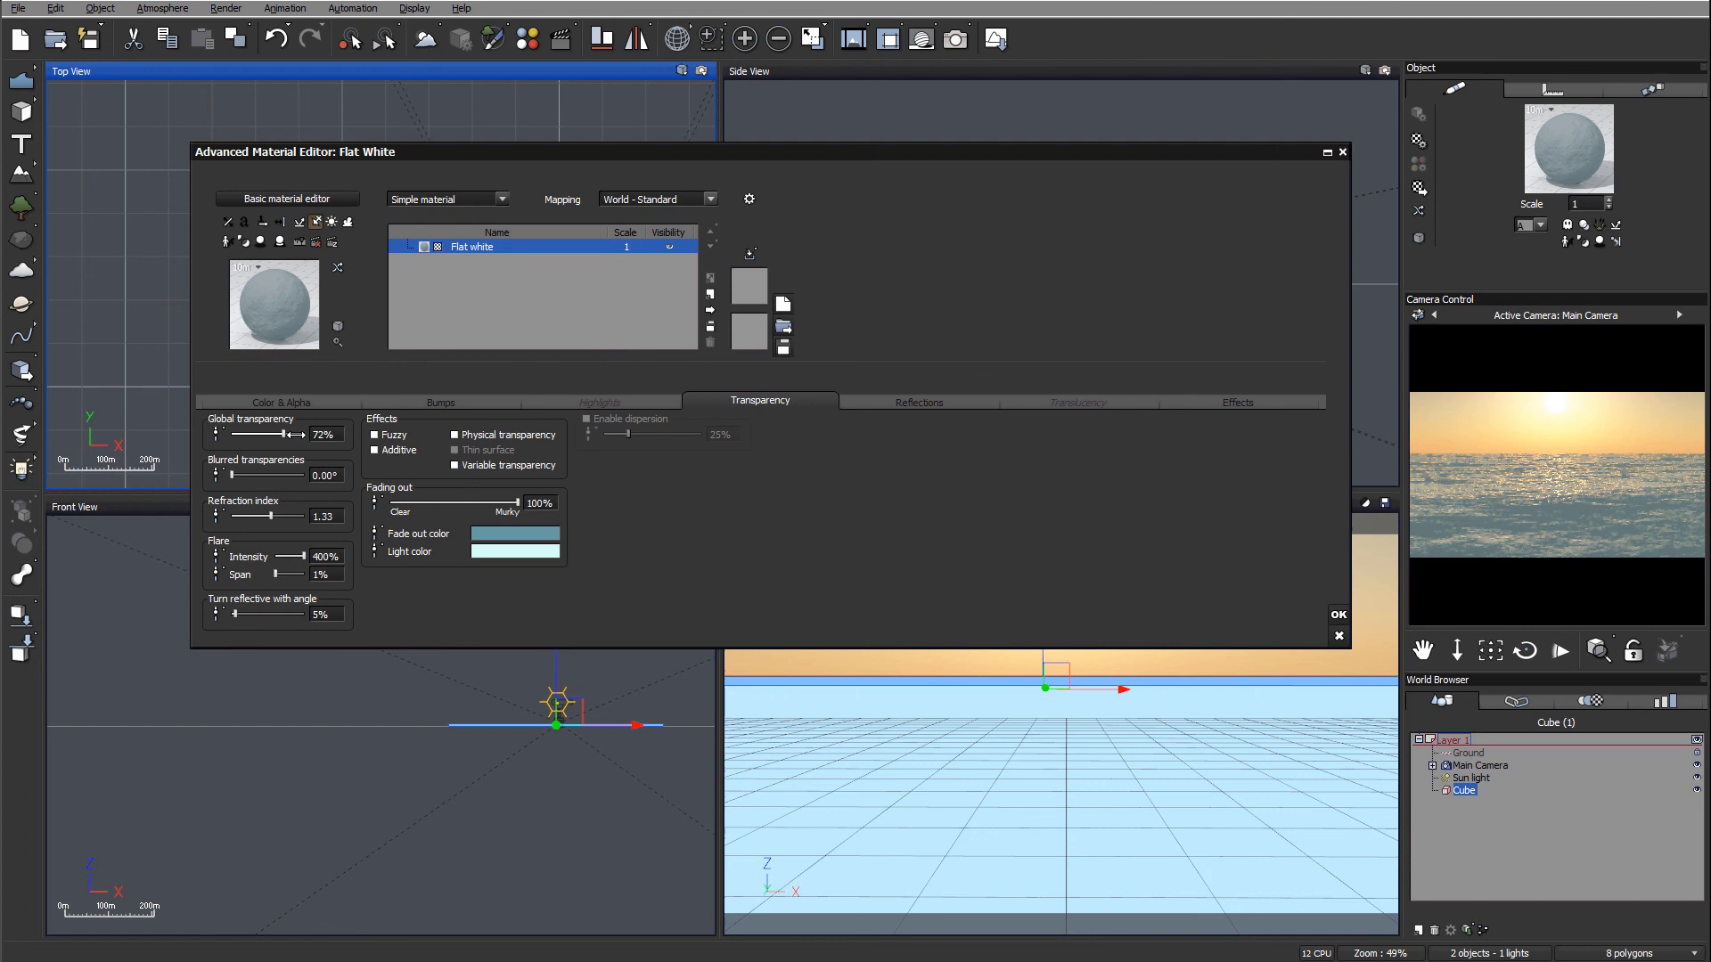
drag(295, 433, 303, 433)
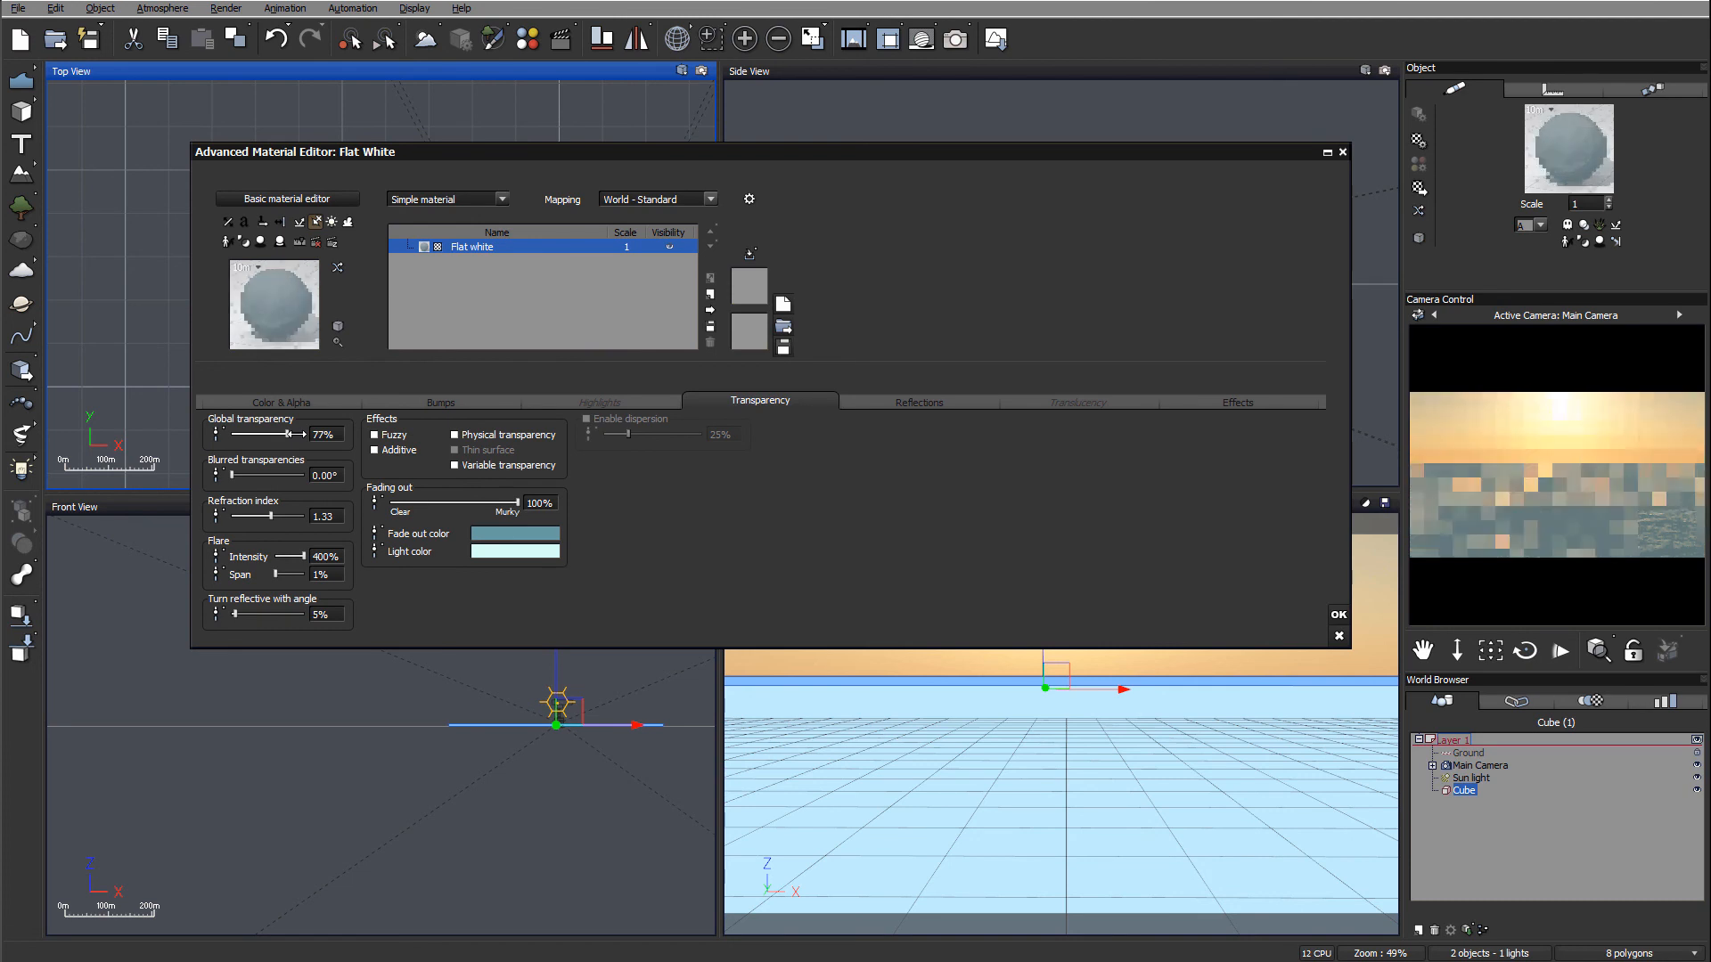
Cut the water's global reflectivity to 3% and apply the material changes
click(919, 399)
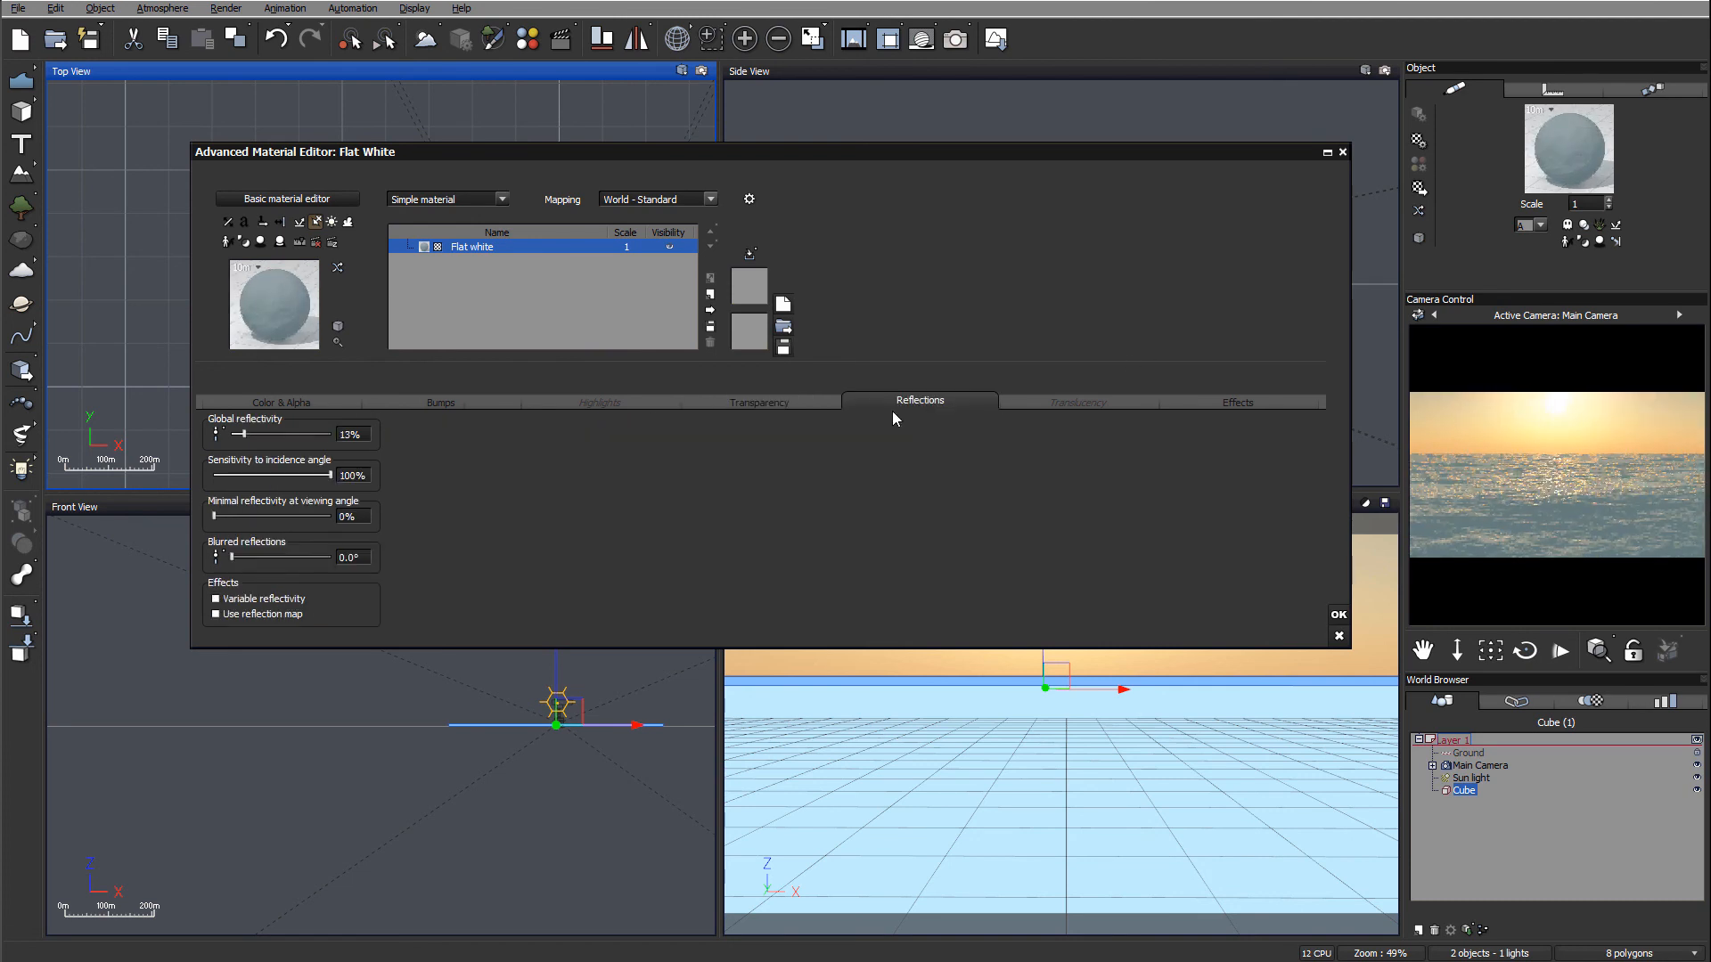
drag(239, 433, 218, 433)
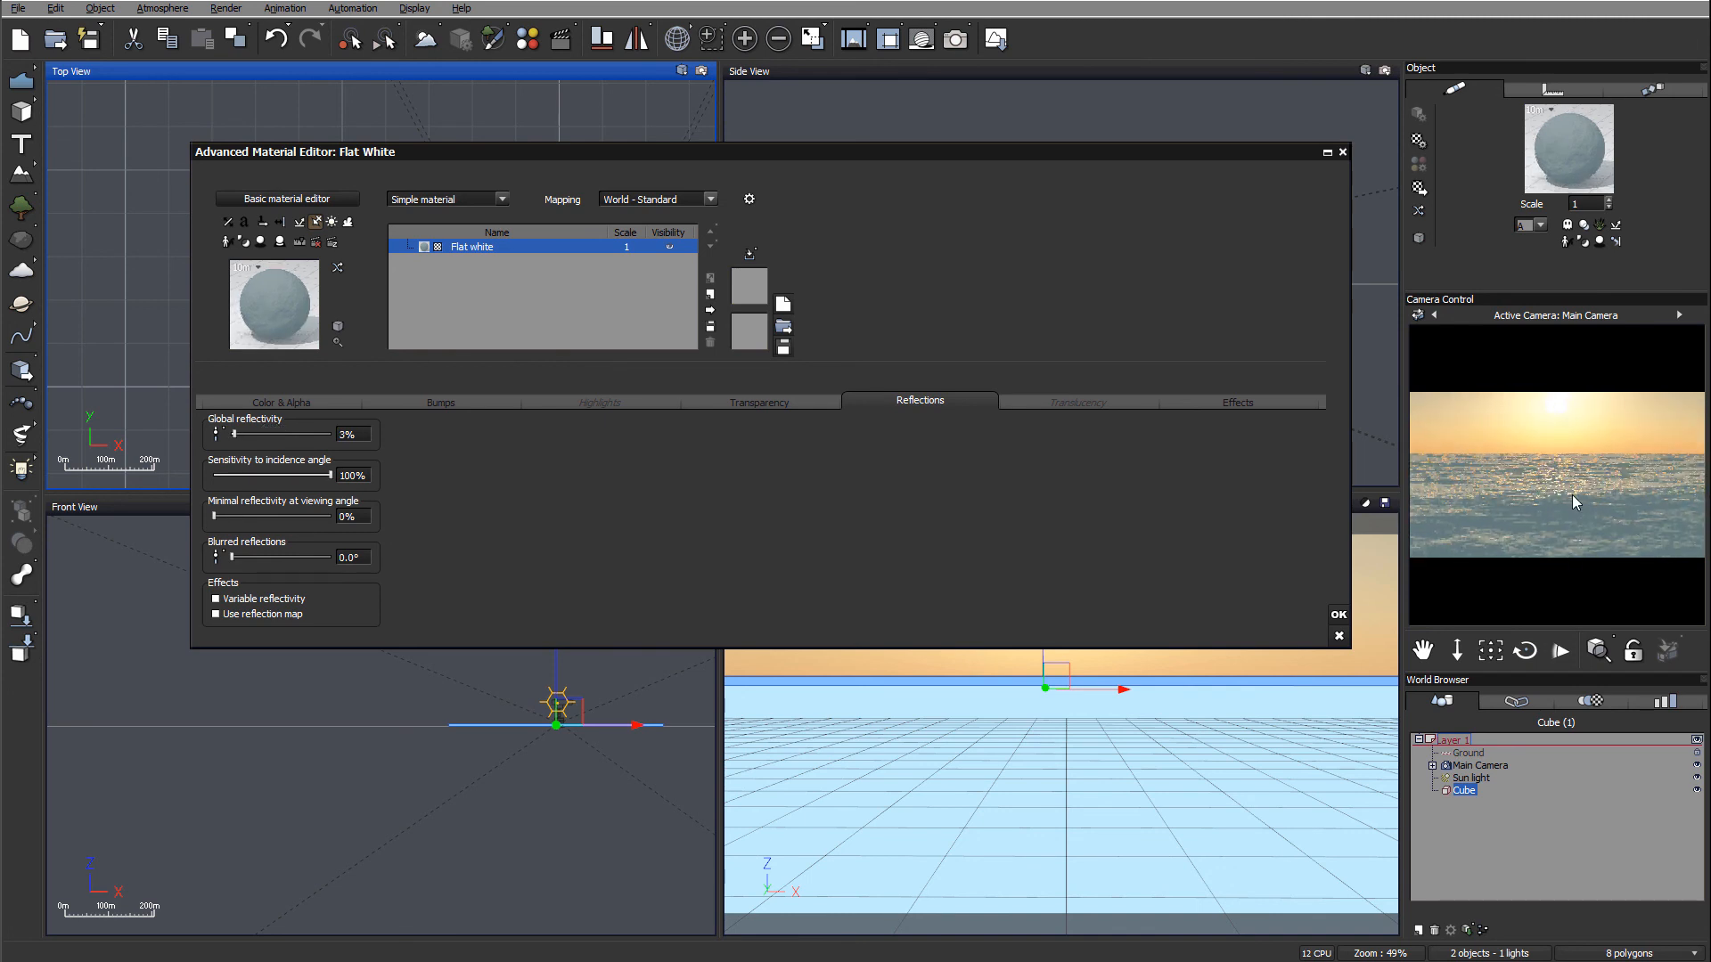
mouse_move(546, 423)
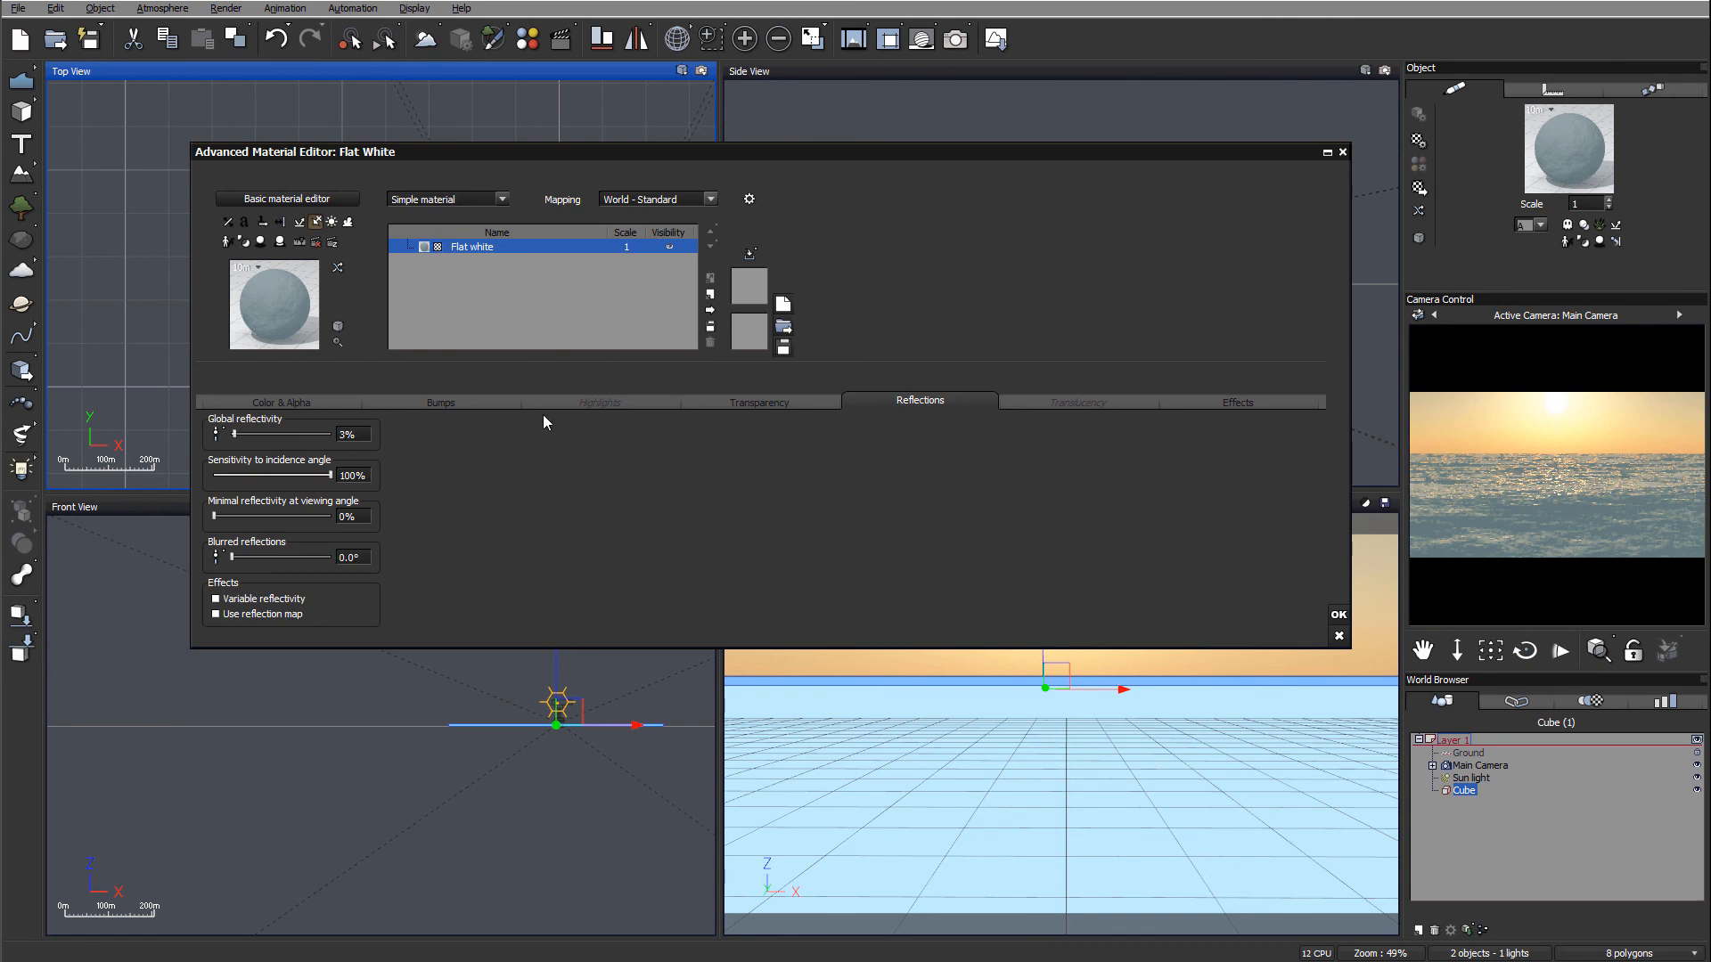
click(759, 402)
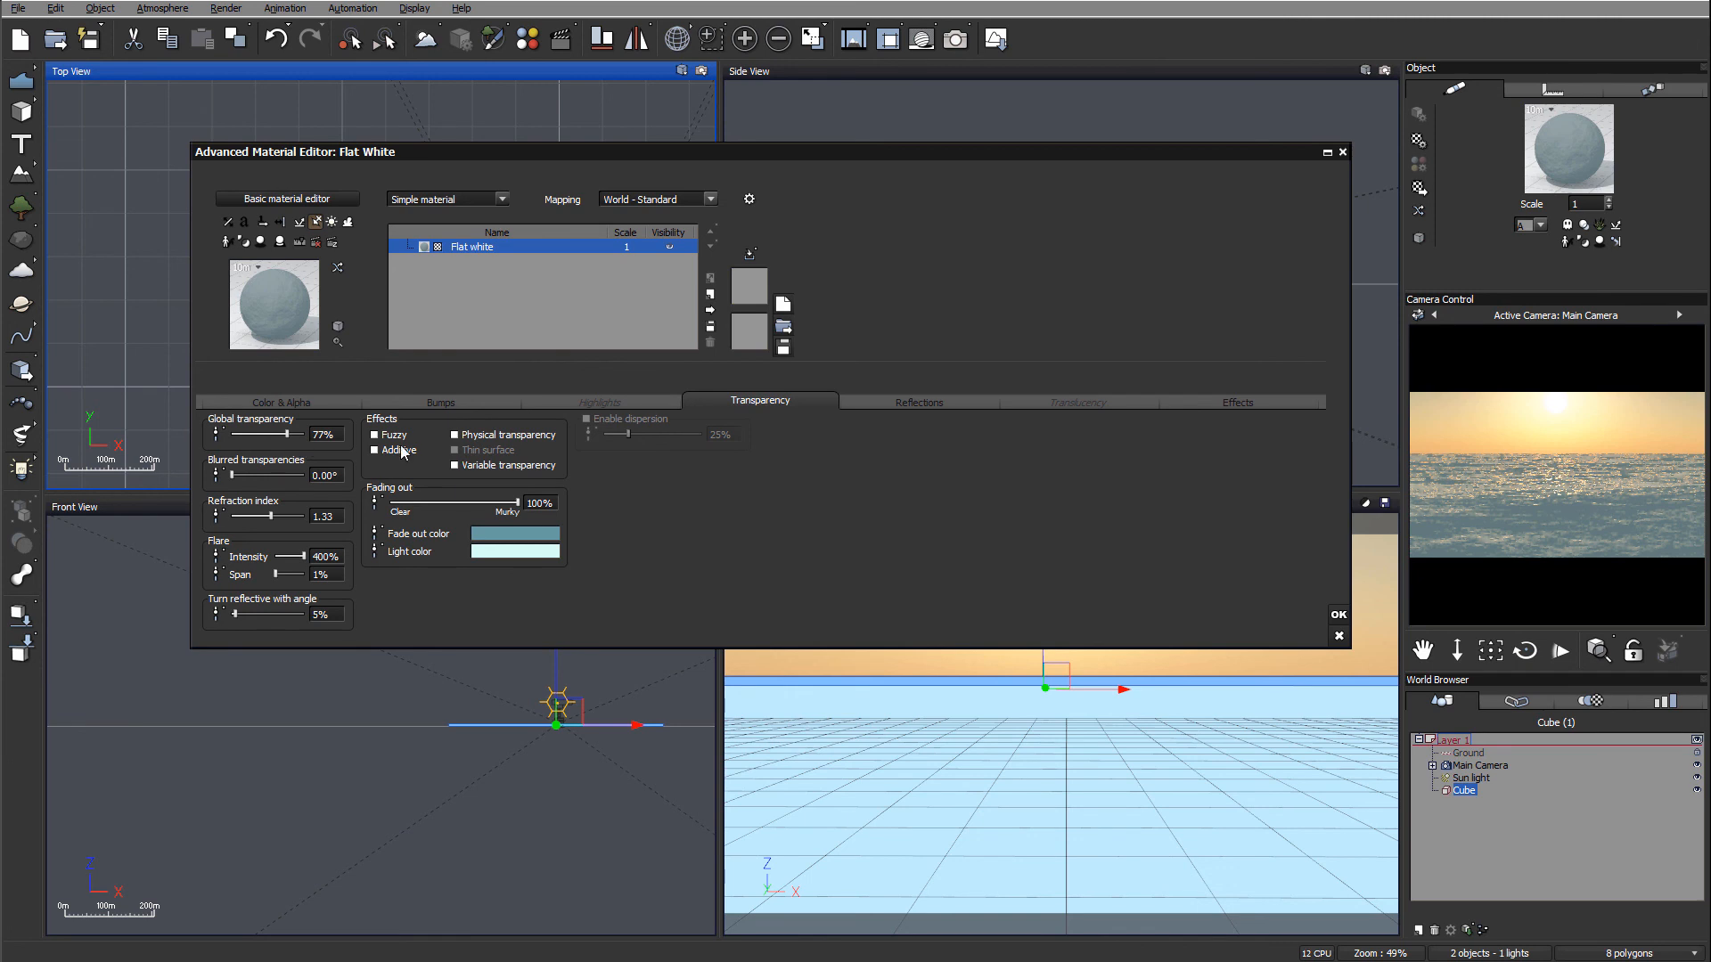
click(1338, 614)
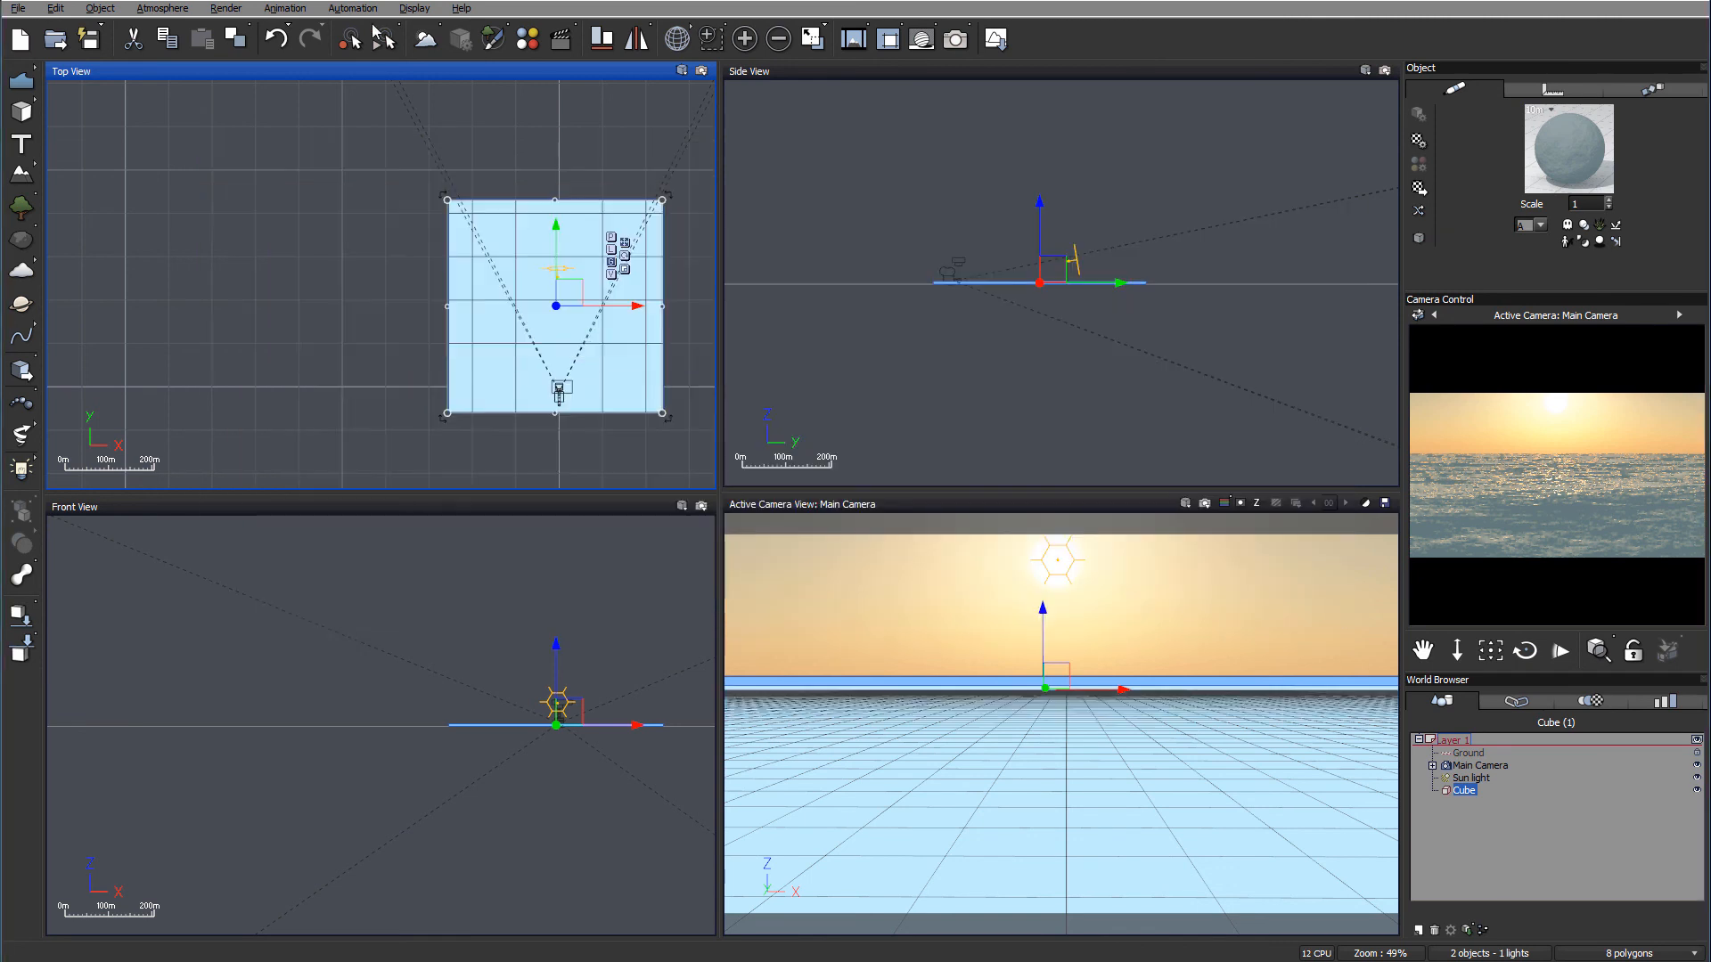
Render the scene, compare it with the previous stacked render, then close Render Display
click(952, 38)
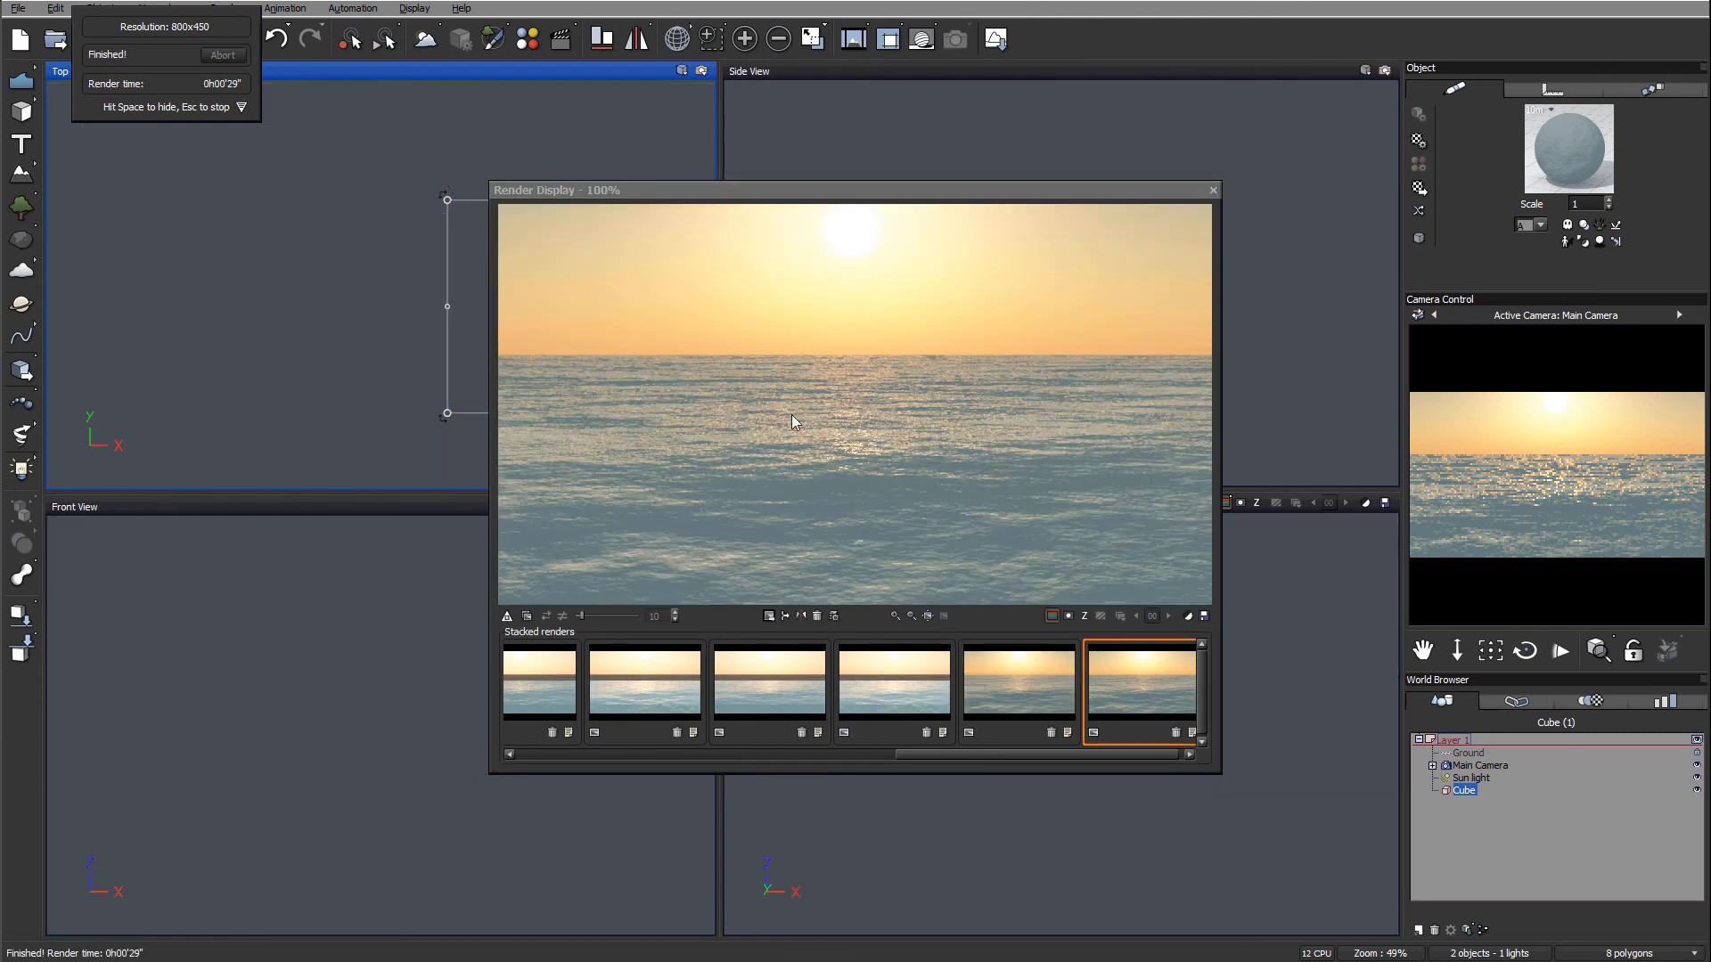
mouse_move(1024, 643)
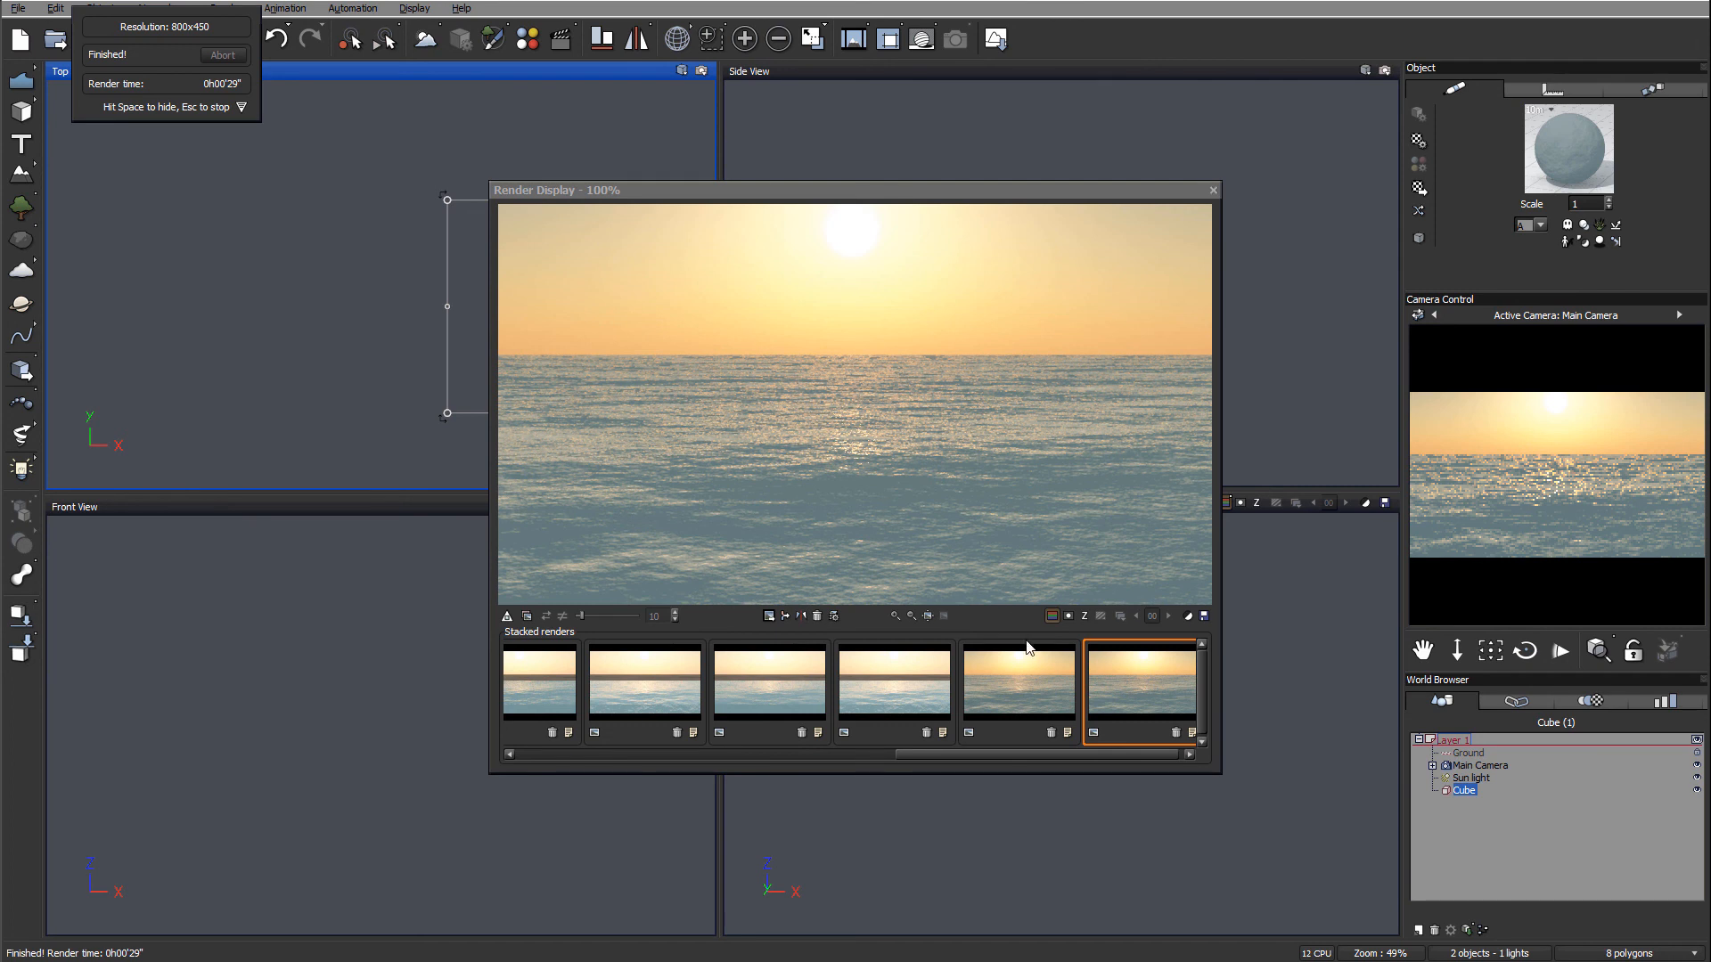
click(1016, 682)
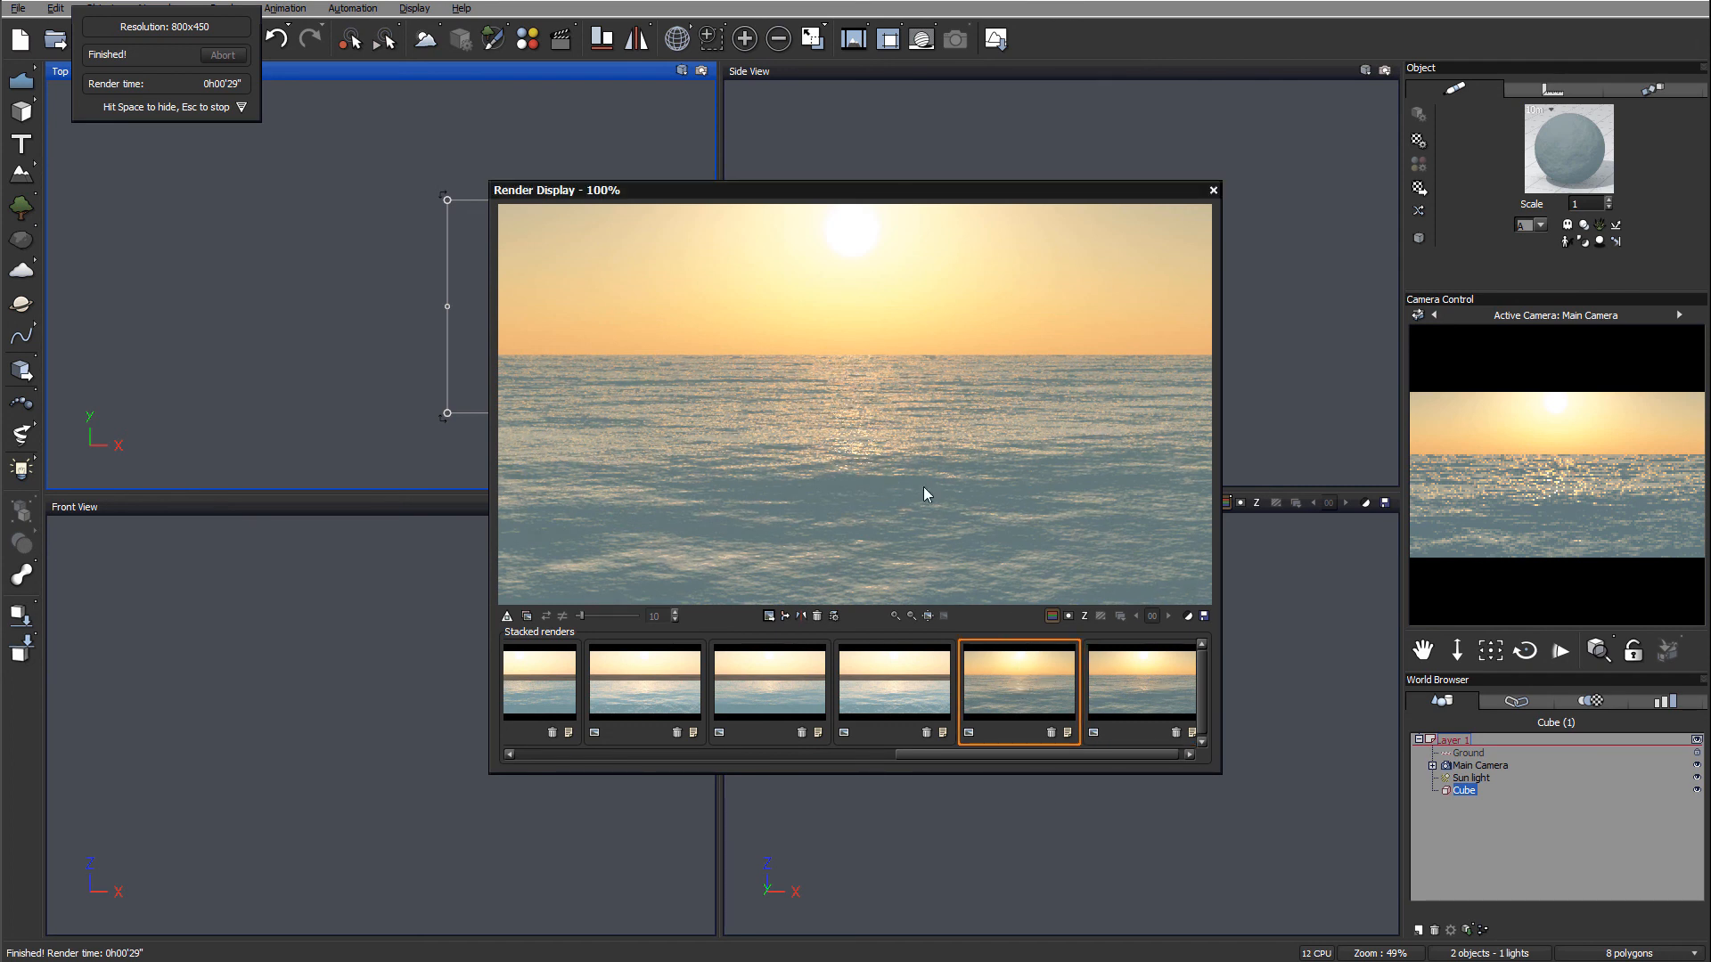
click(1141, 684)
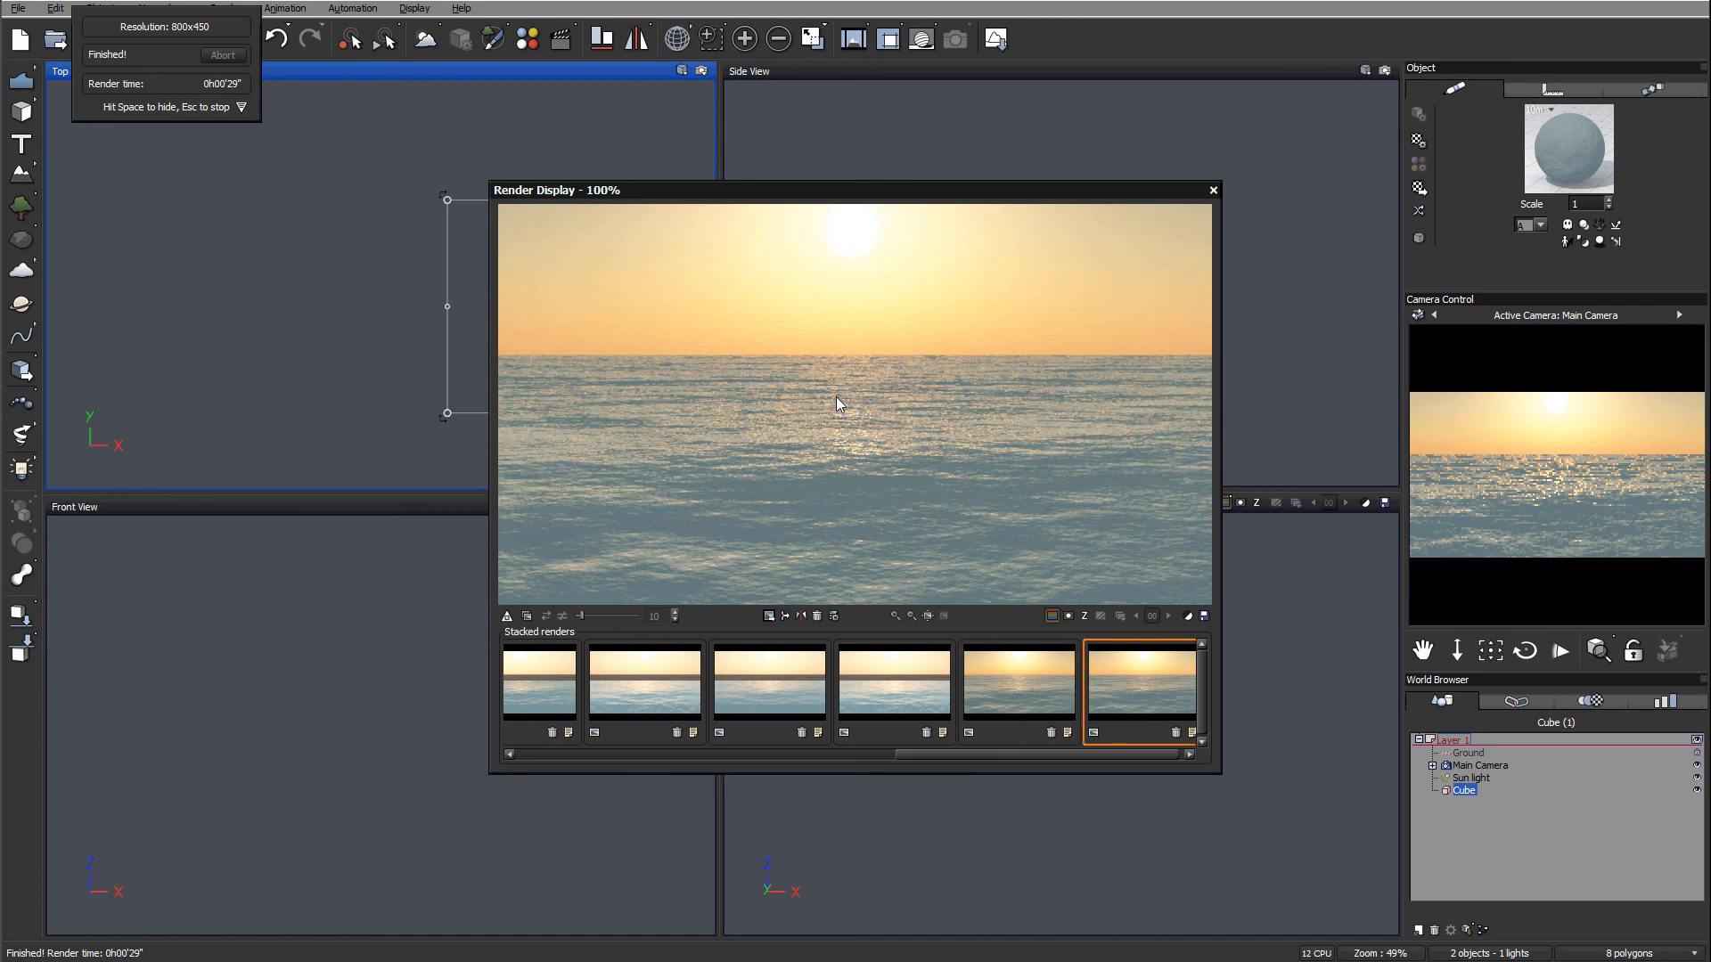
mouse_move(1160, 611)
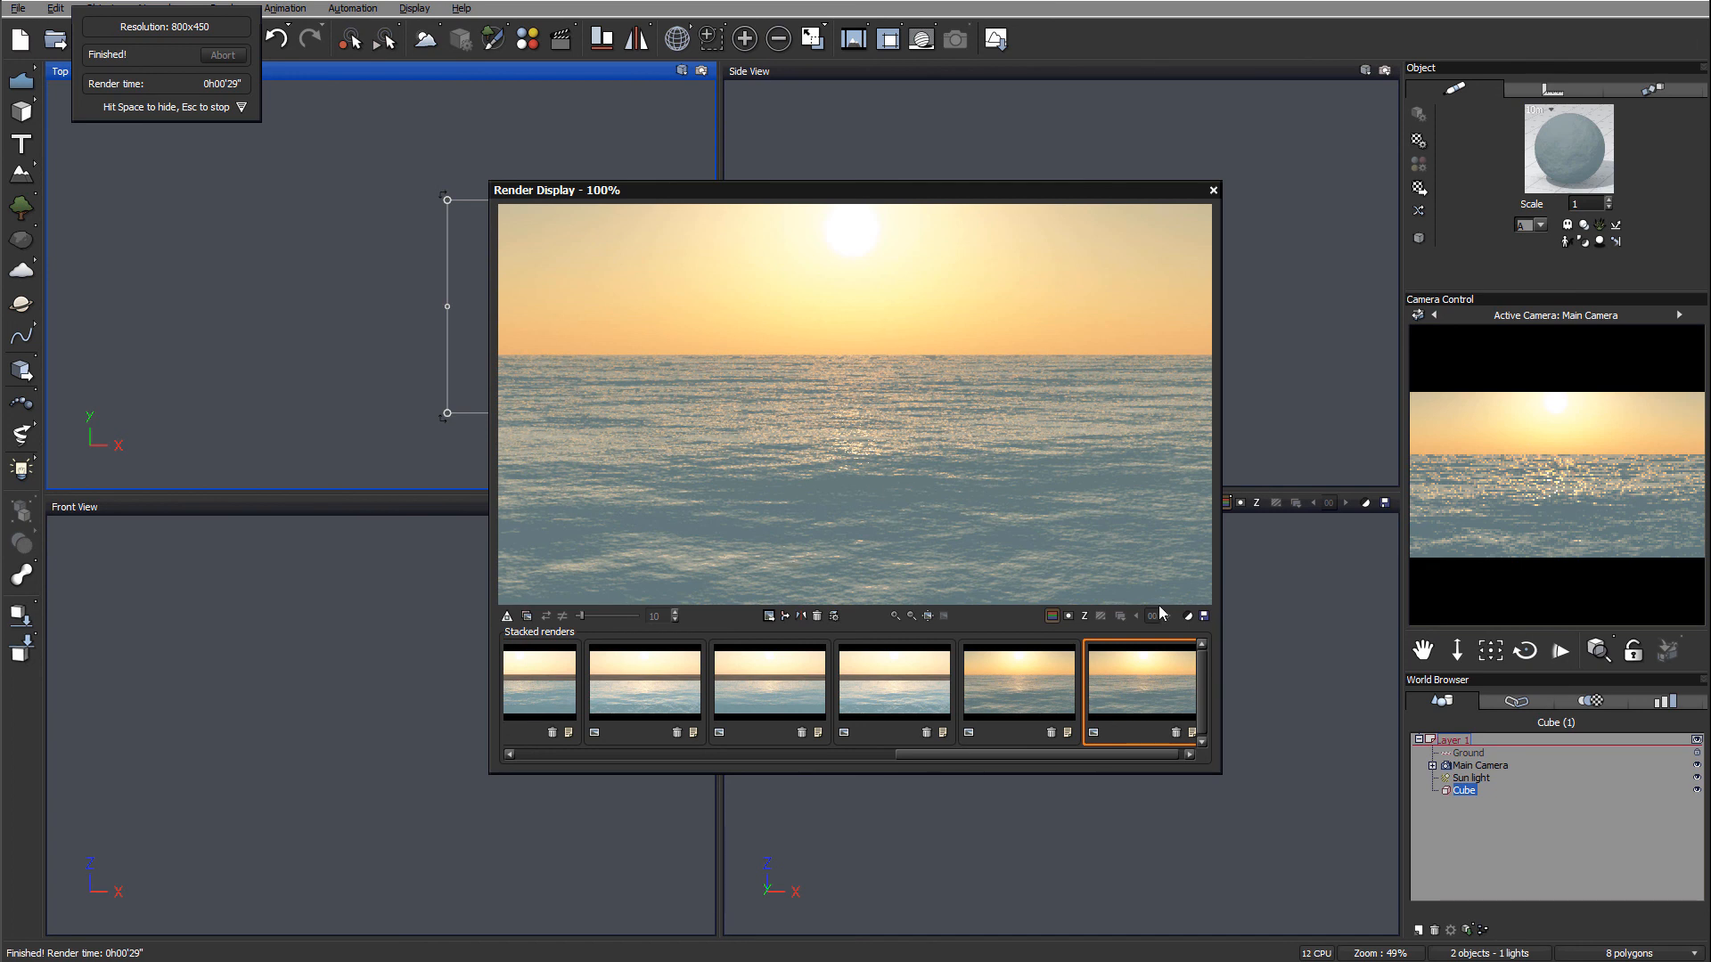
click(1212, 189)
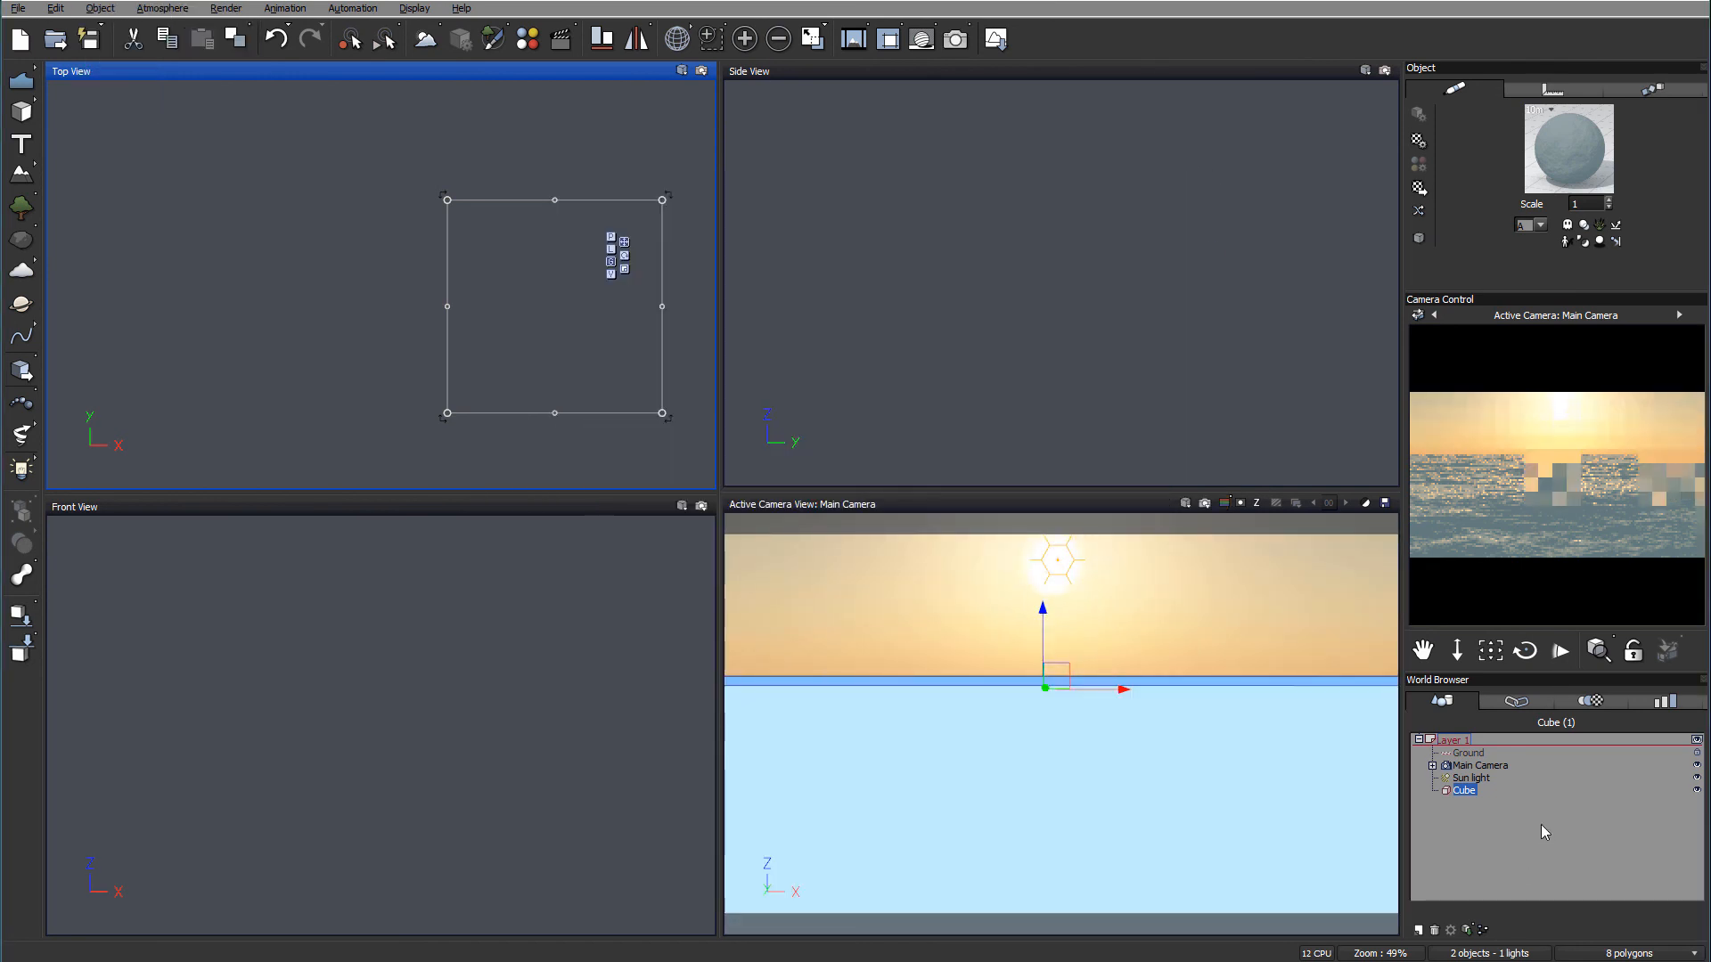
Drag the Sun light lower toward the view centre, then open Cube's Flat White material
click(1471, 778)
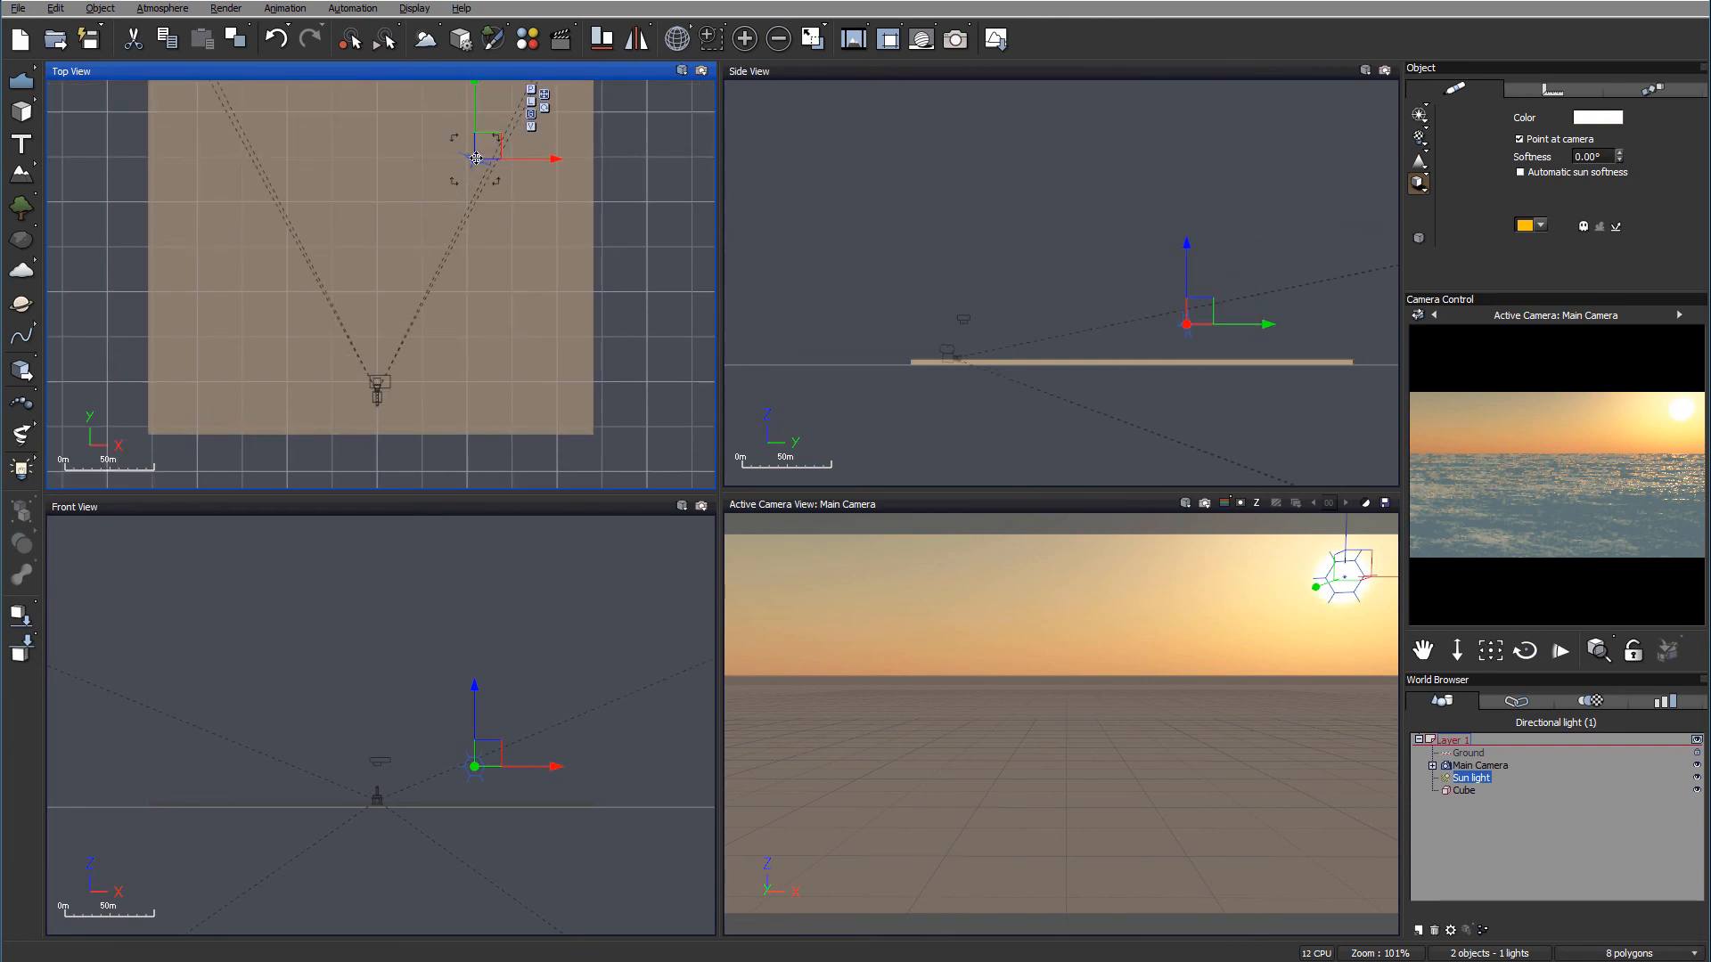
drag(475, 159, 612, 409)
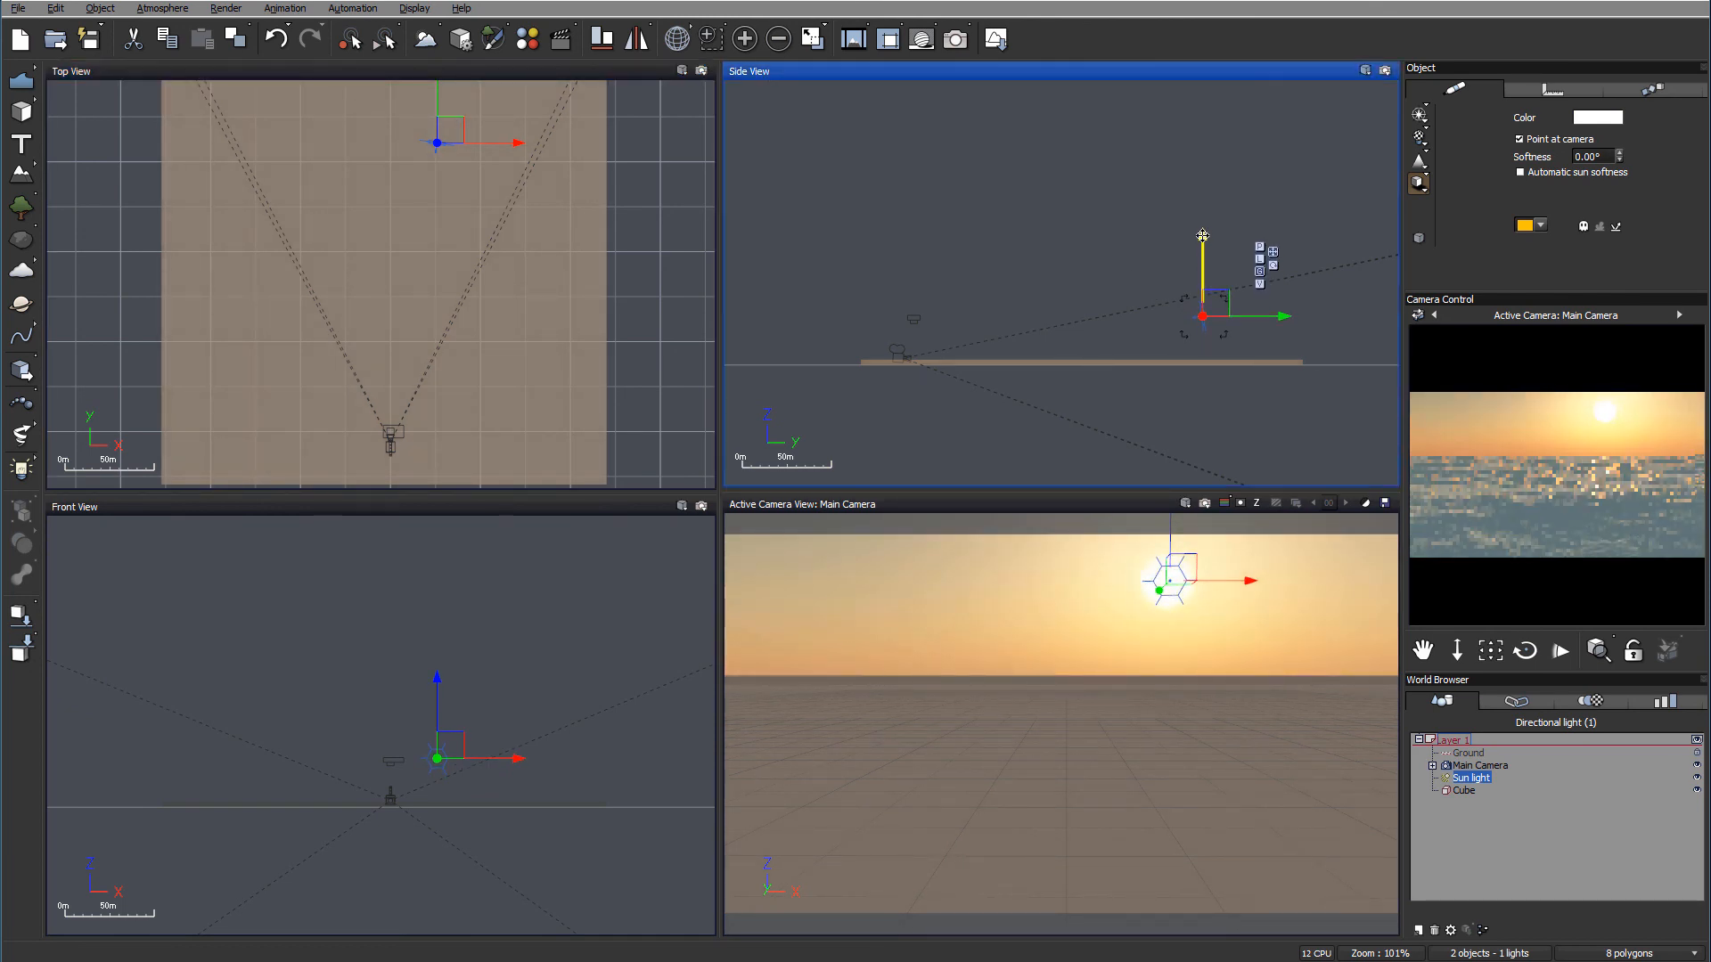
click(1463, 791)
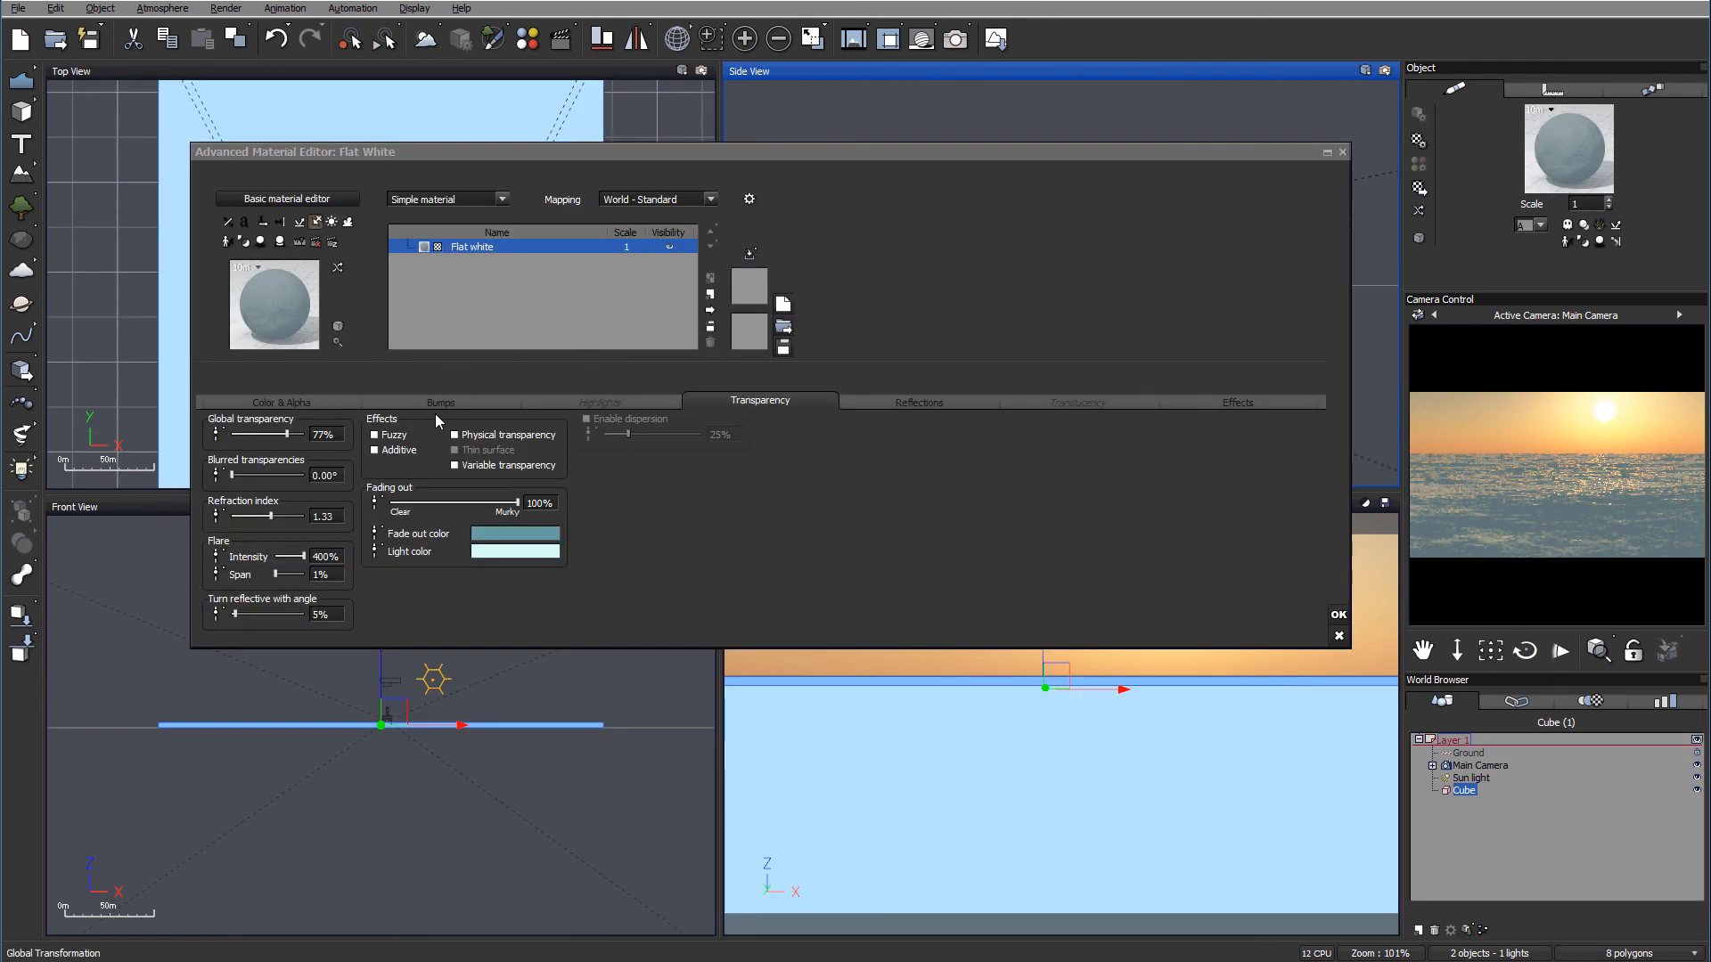
Drag the Flat White material's global reflectivity slider to 18% and confirm with OK
click(599, 402)
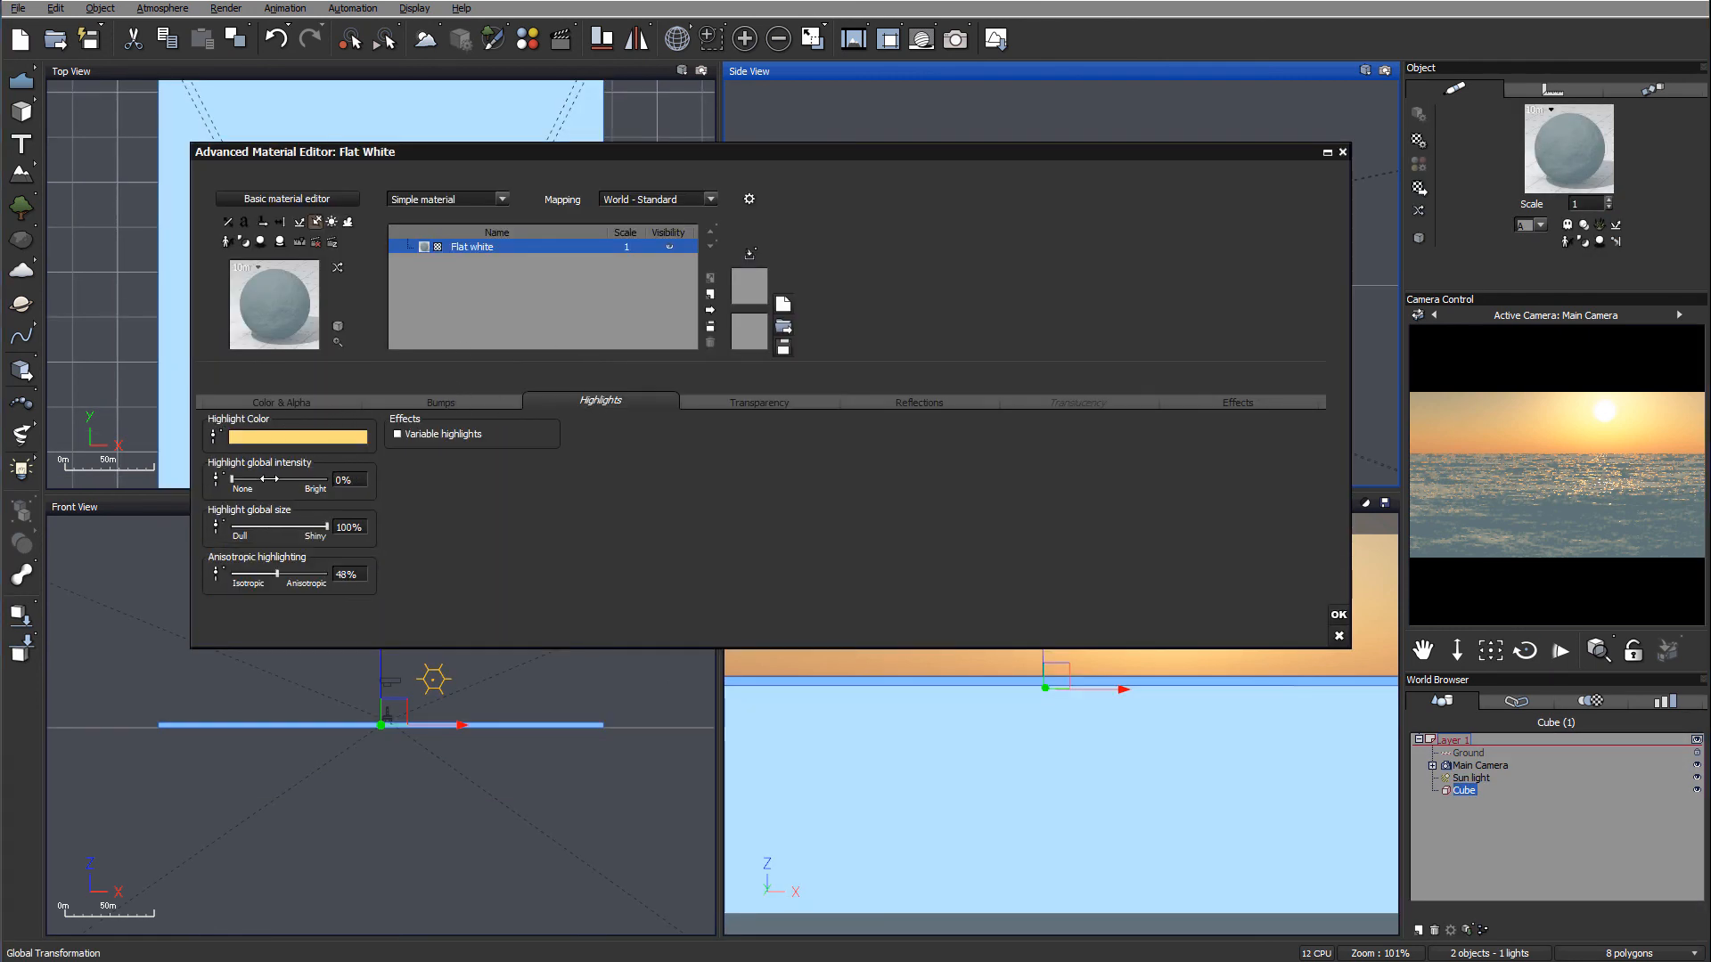
click(918, 400)
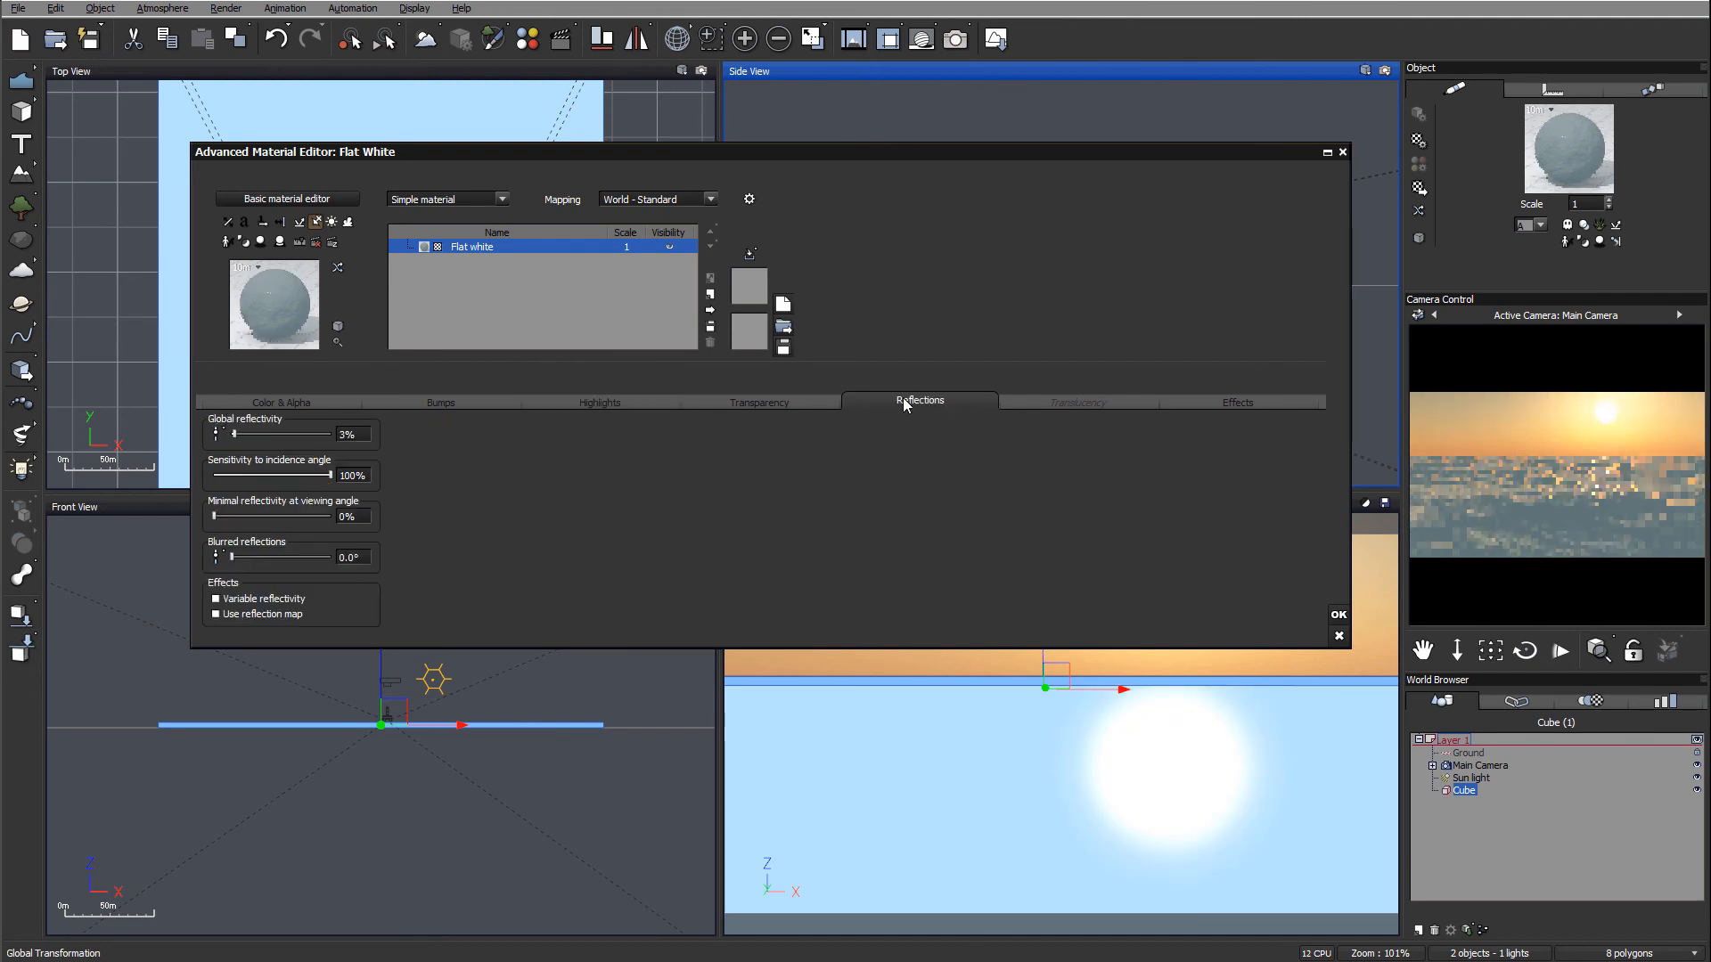
drag(236, 433, 313, 433)
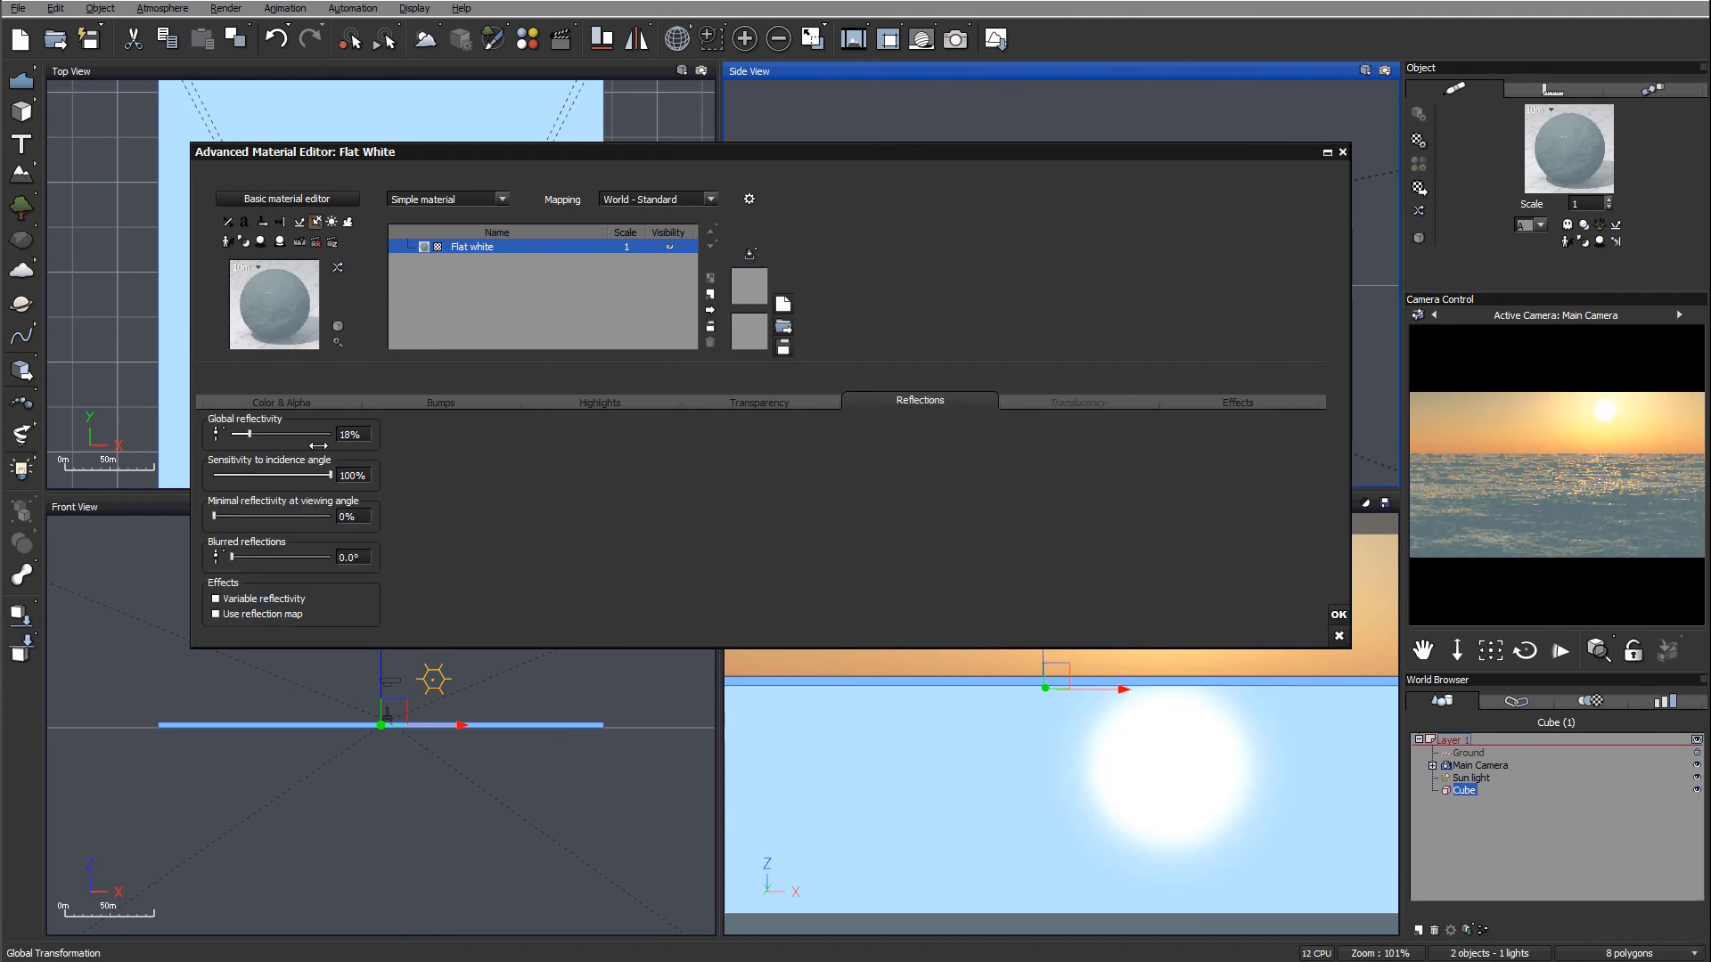
click(1338, 614)
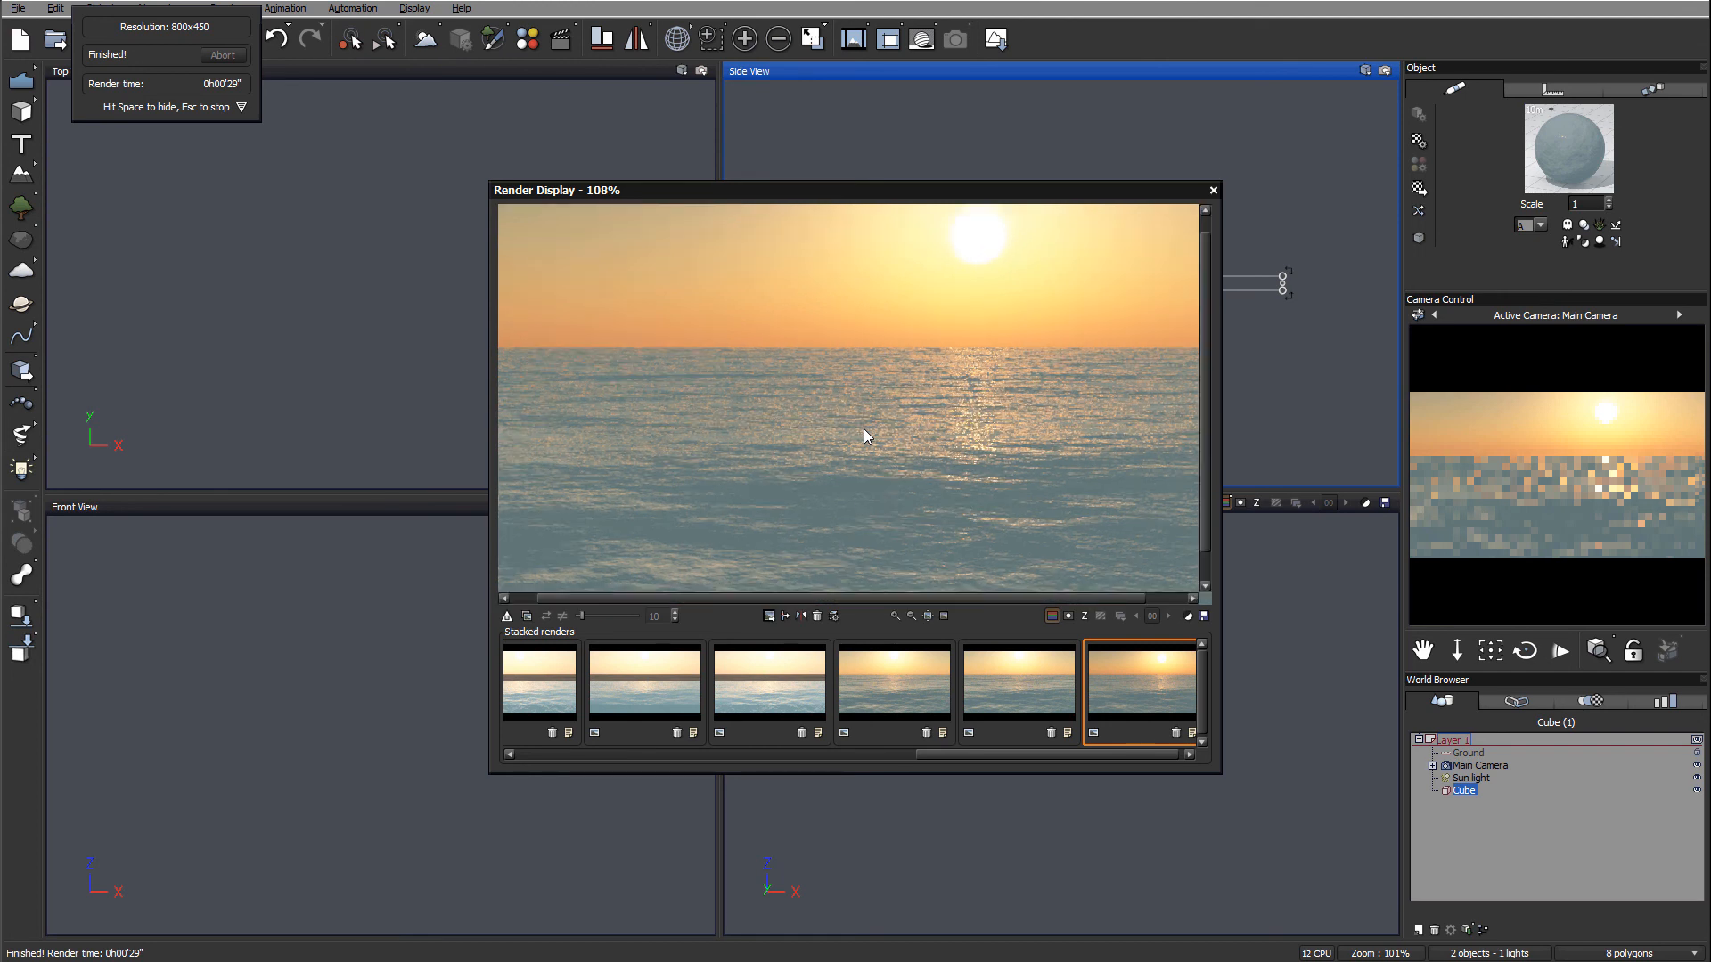
mouse_move(1006, 368)
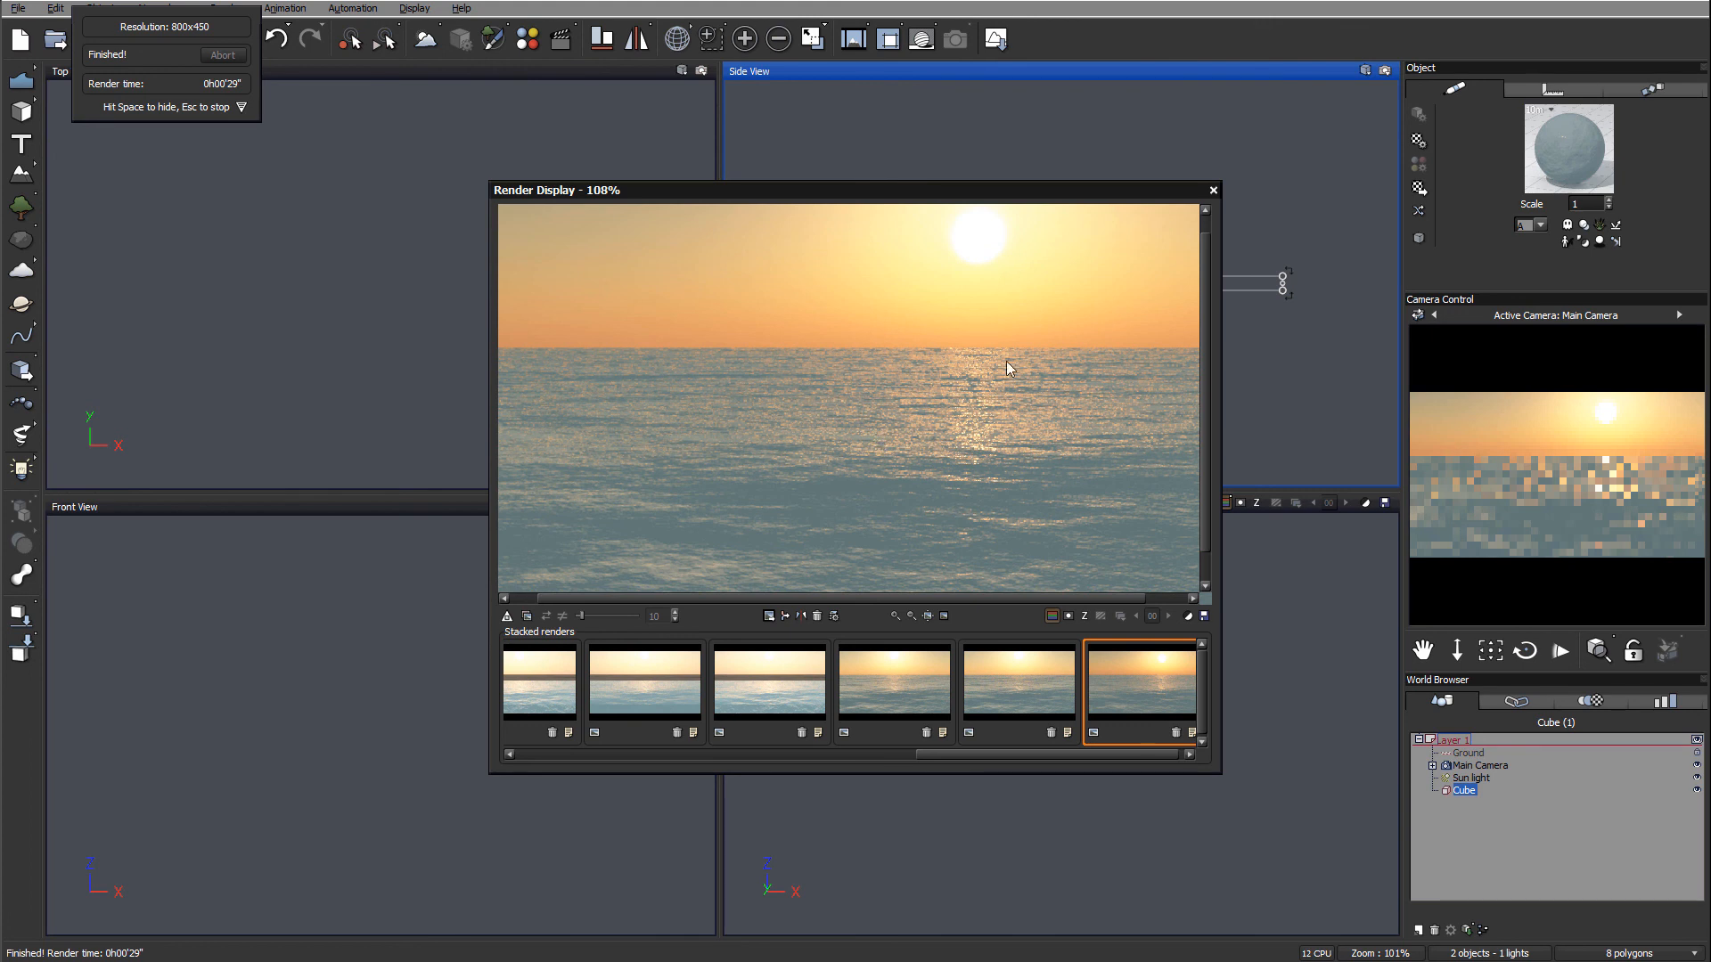
mouse_move(950, 395)
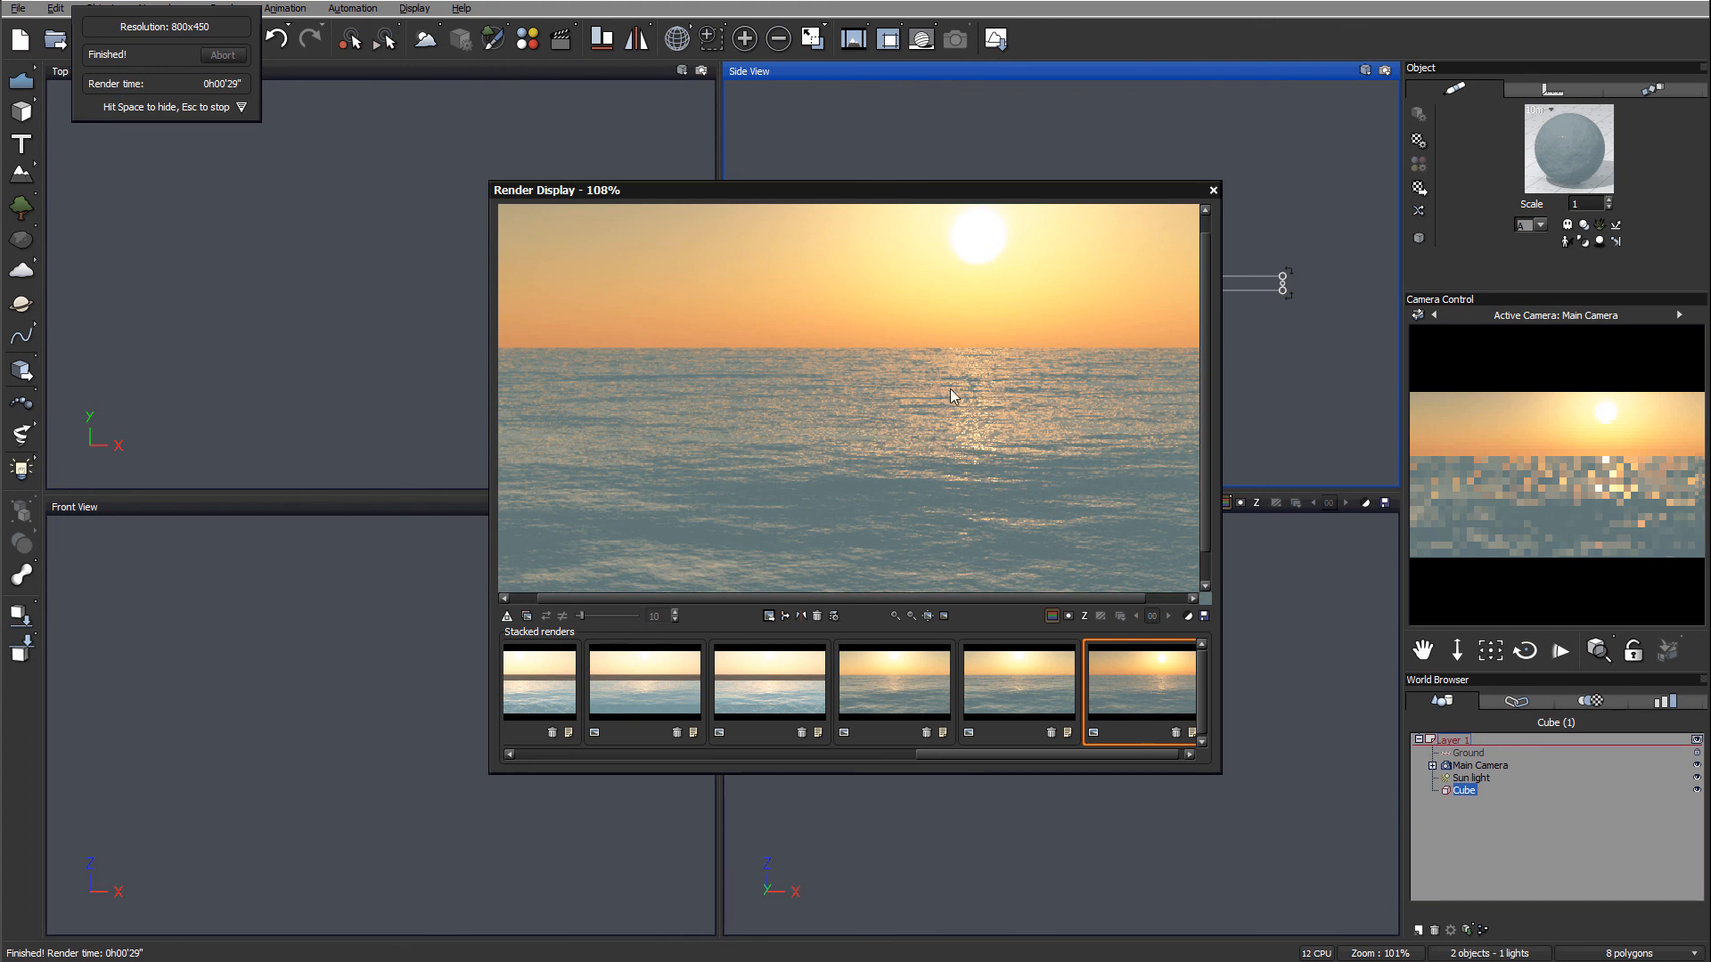